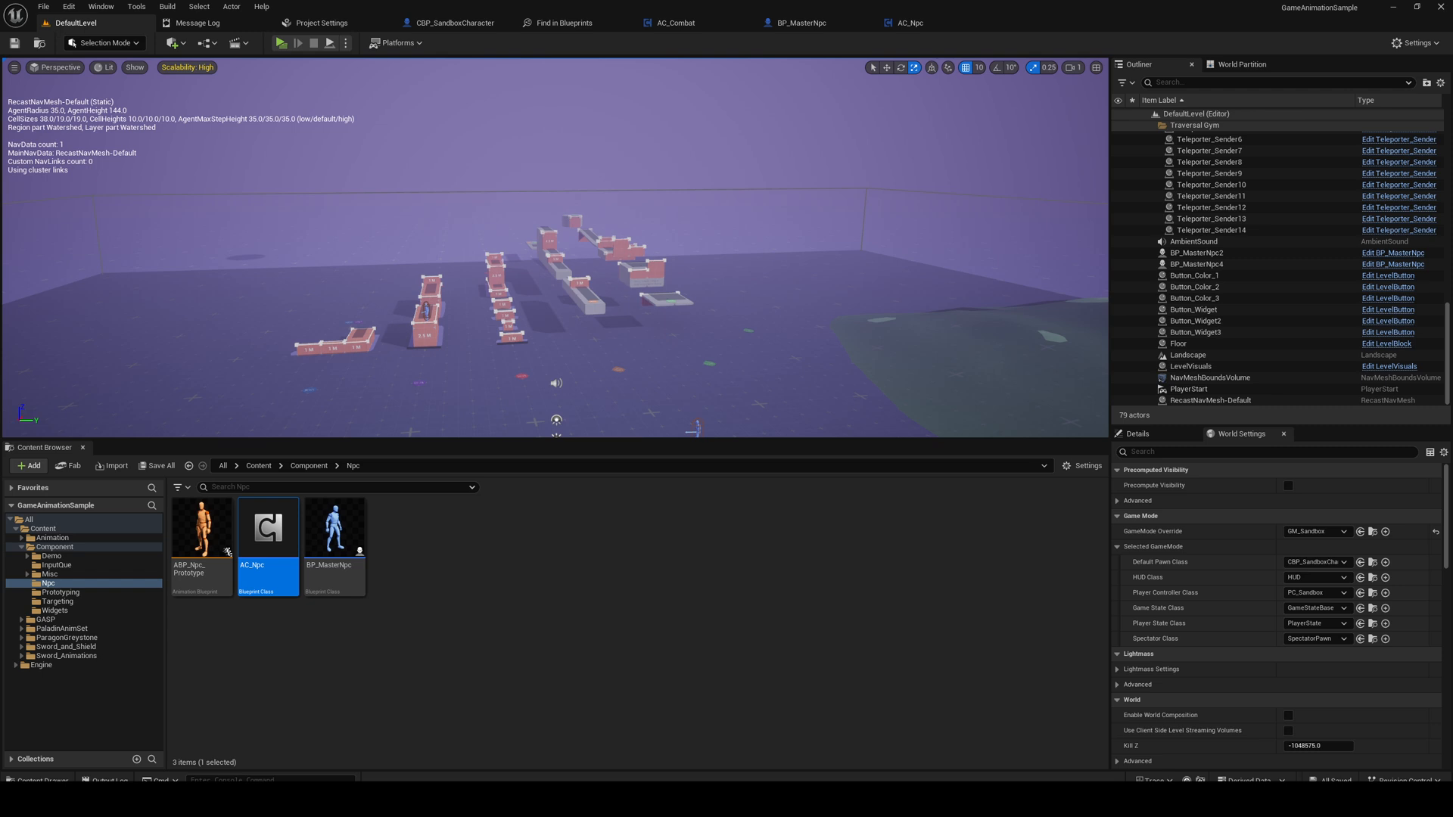
Step: Save all modified levels and assets via File > Save All, then deselect AC_Npc in the Npc folder
left_click(1211, 377)
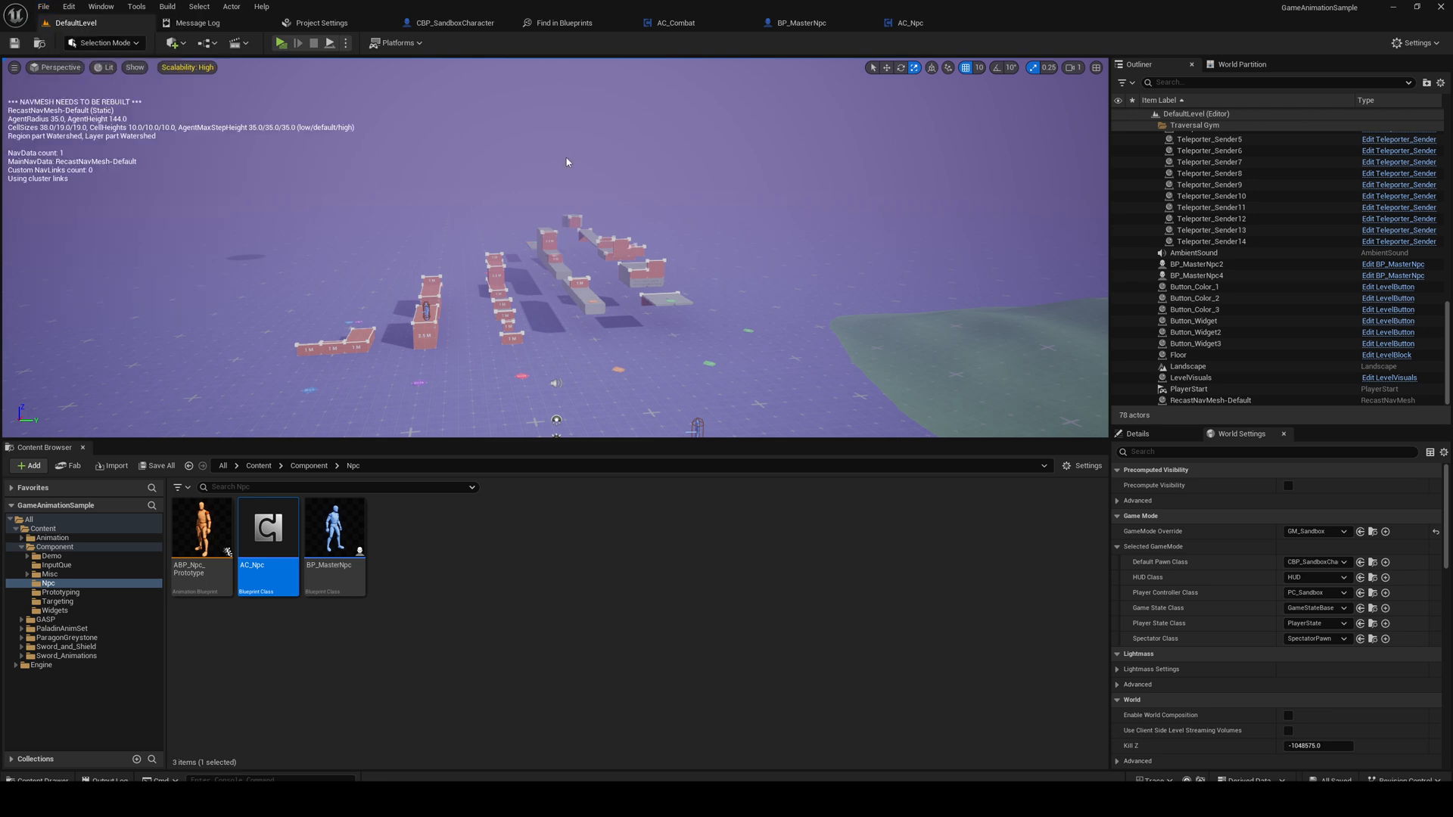
mouse_move(738, 158)
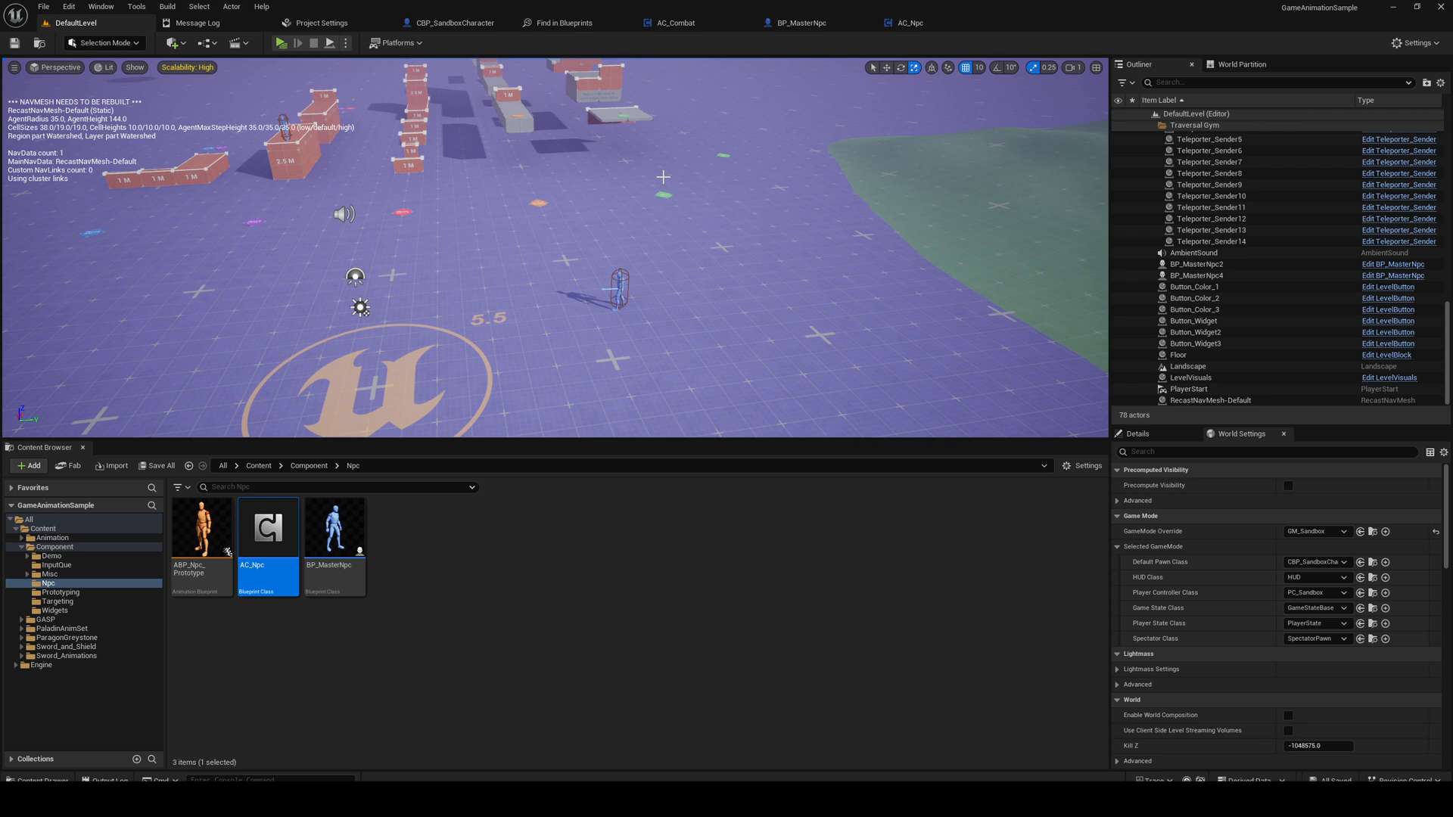
mouse_move(457, 132)
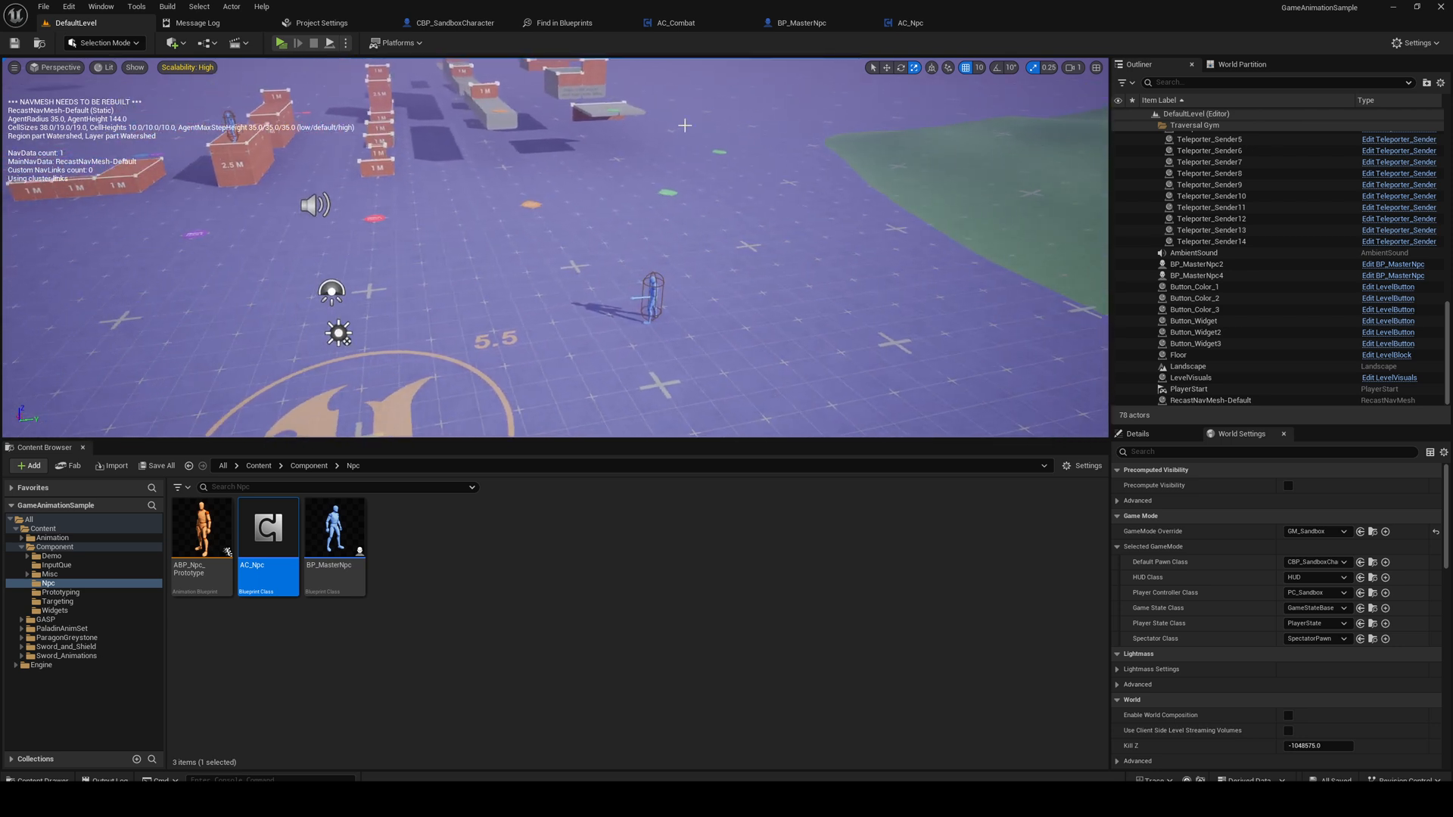
left_click(42, 6)
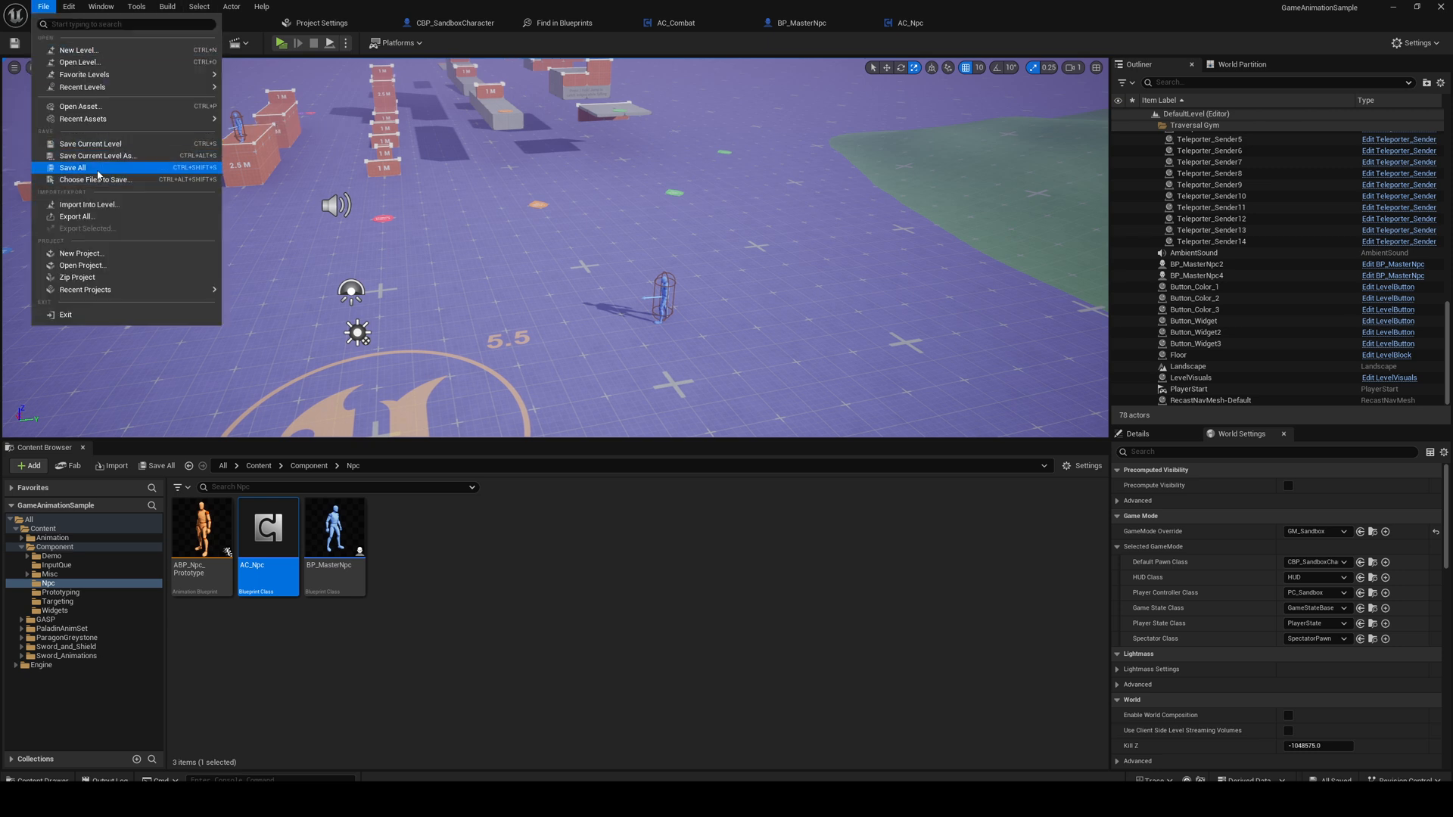
left_click(71, 168)
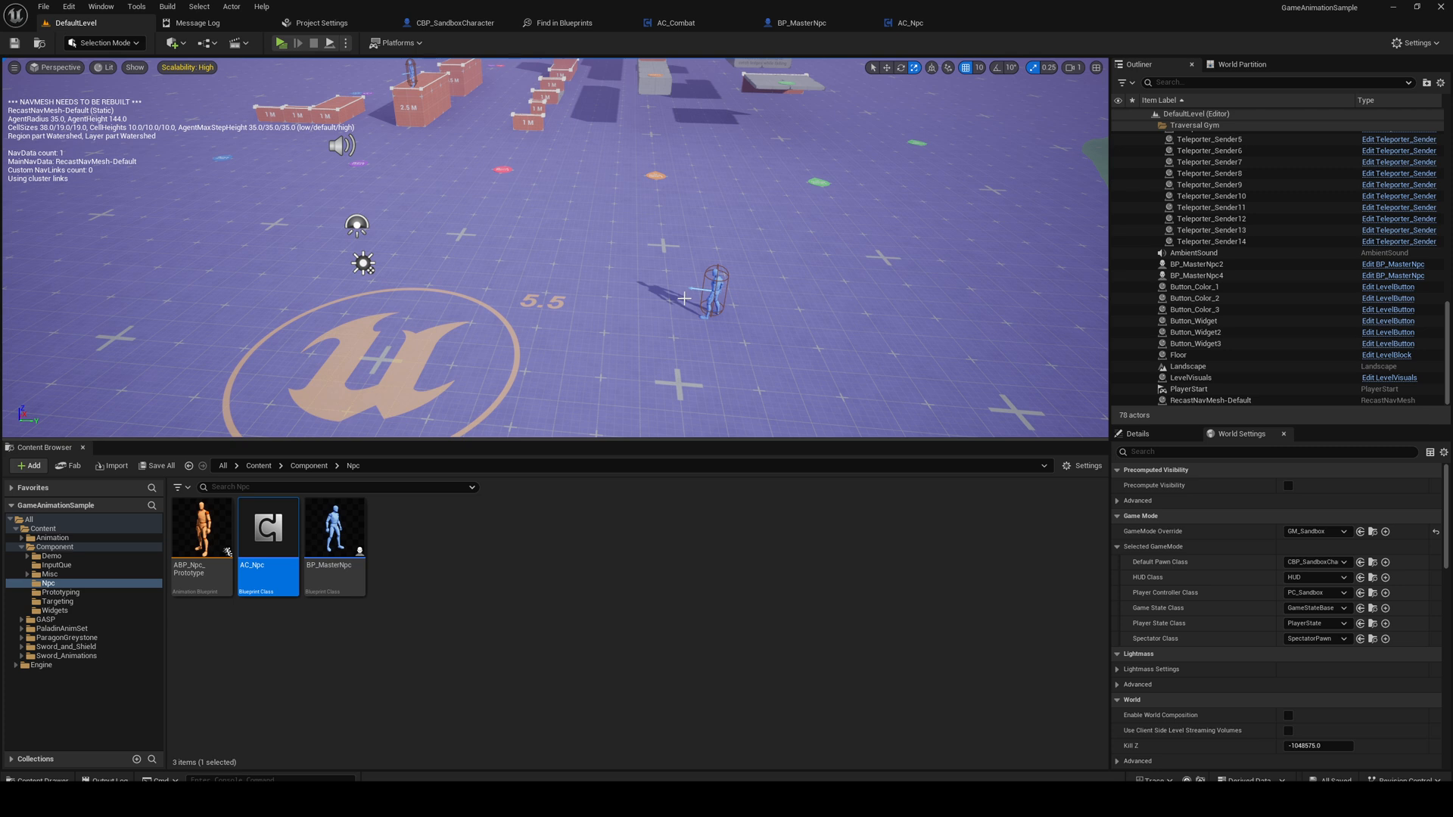
left_click(450, 610)
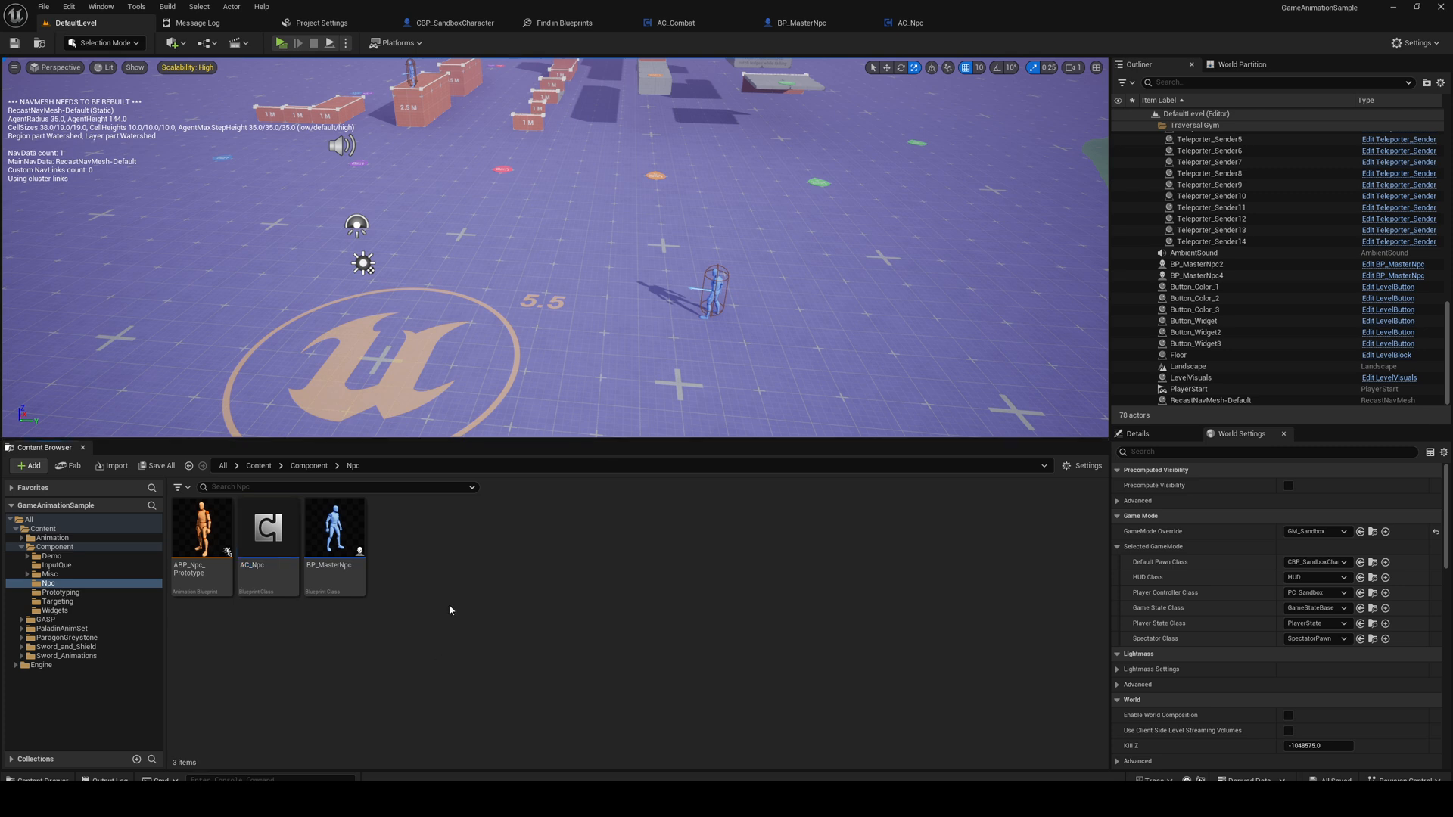
mouse_move(328, 72)
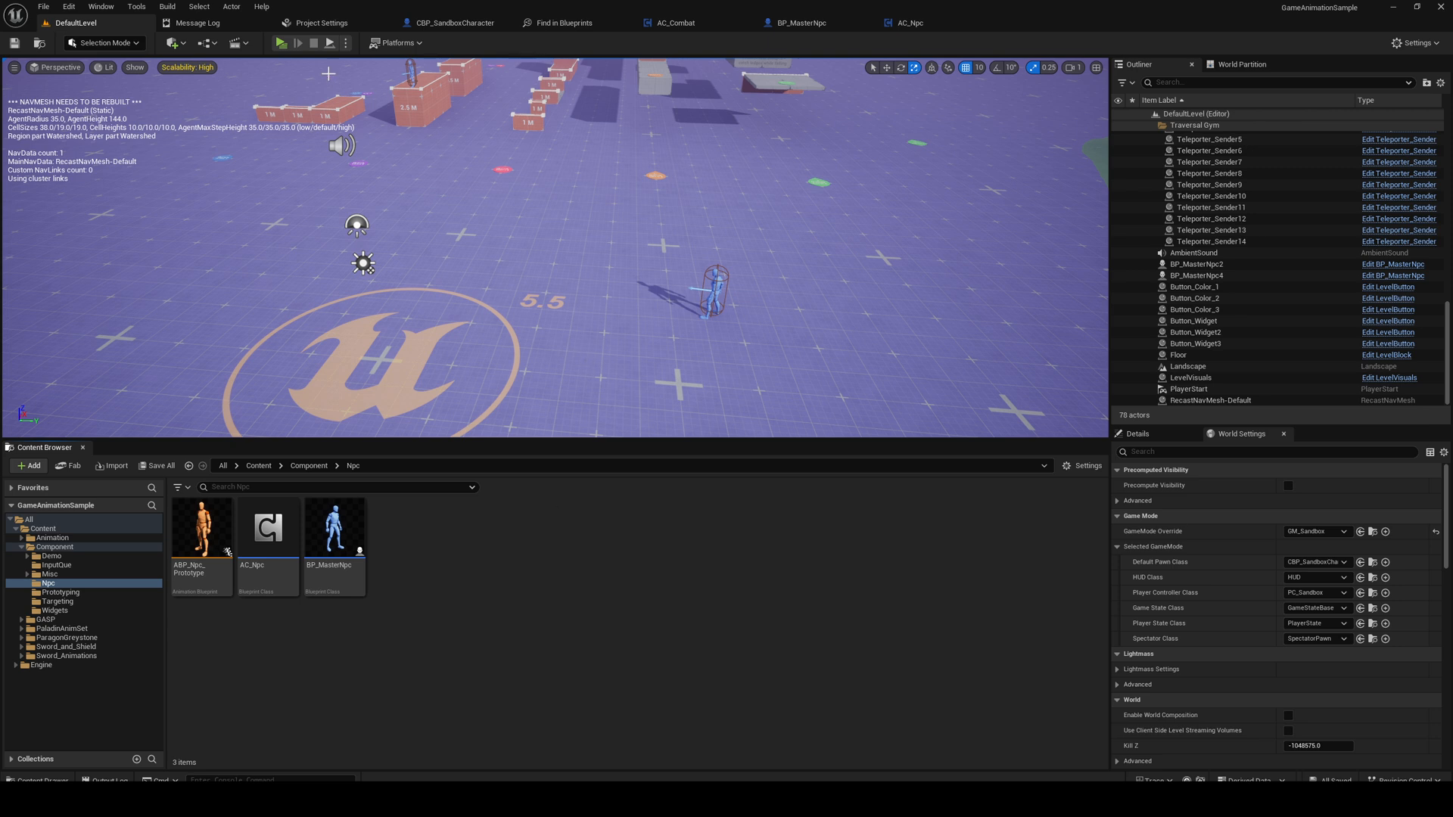
Step: Review AC_Combat's TryInputRotation and TryLockOnRotation function graphs from the event graph
left_click(676, 23)
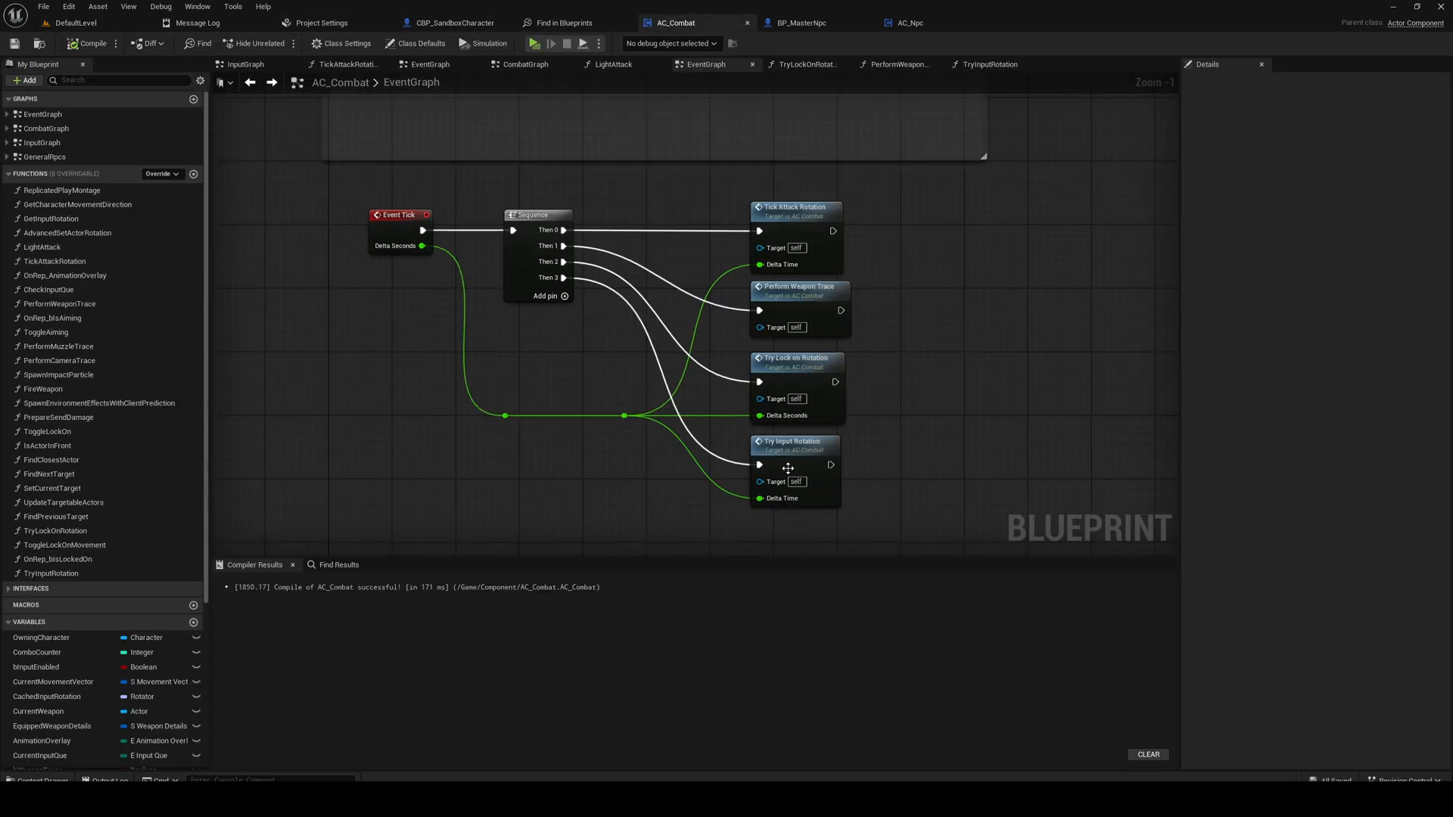
left_click(989, 63)
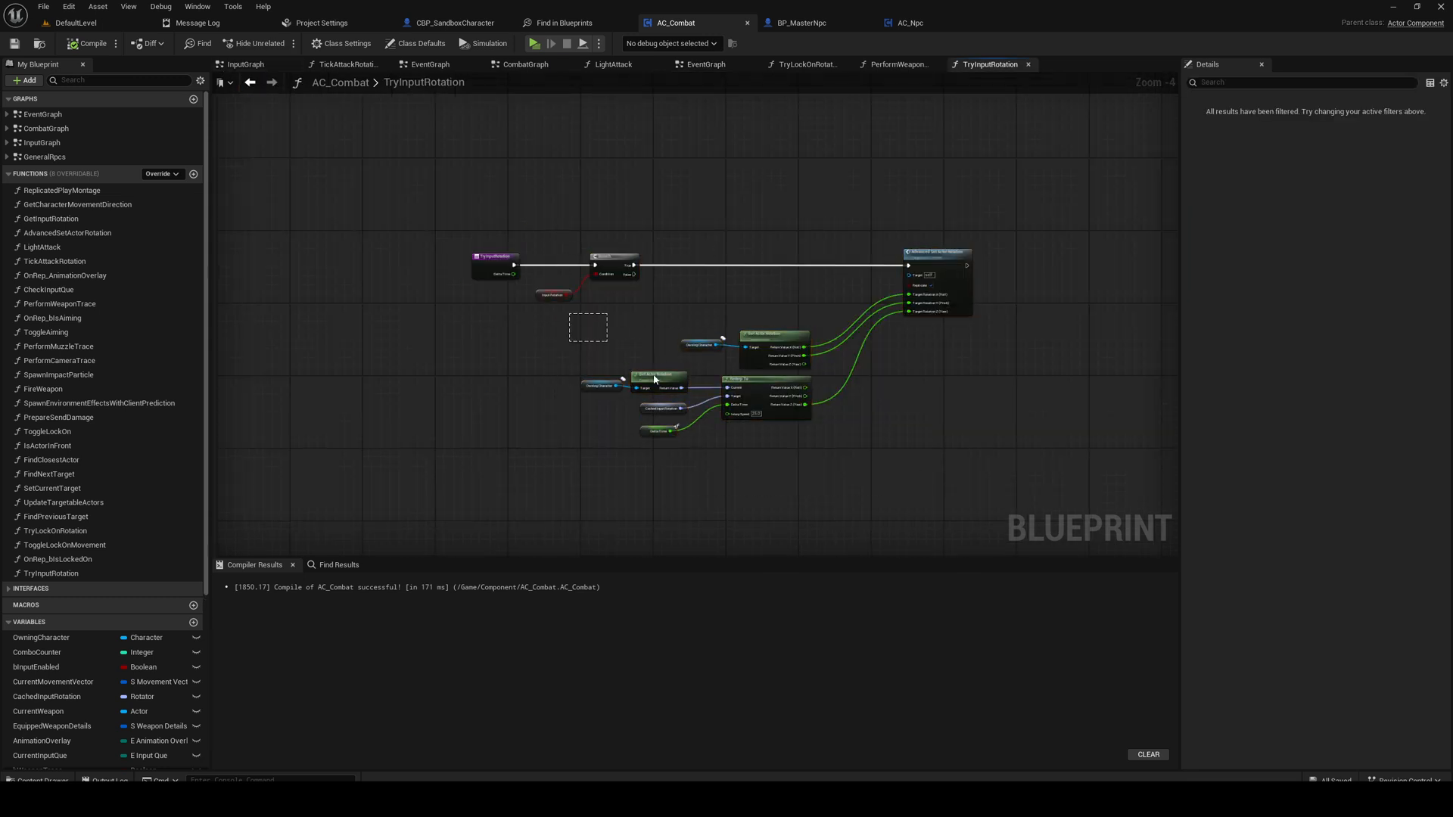
left_click(707, 64)
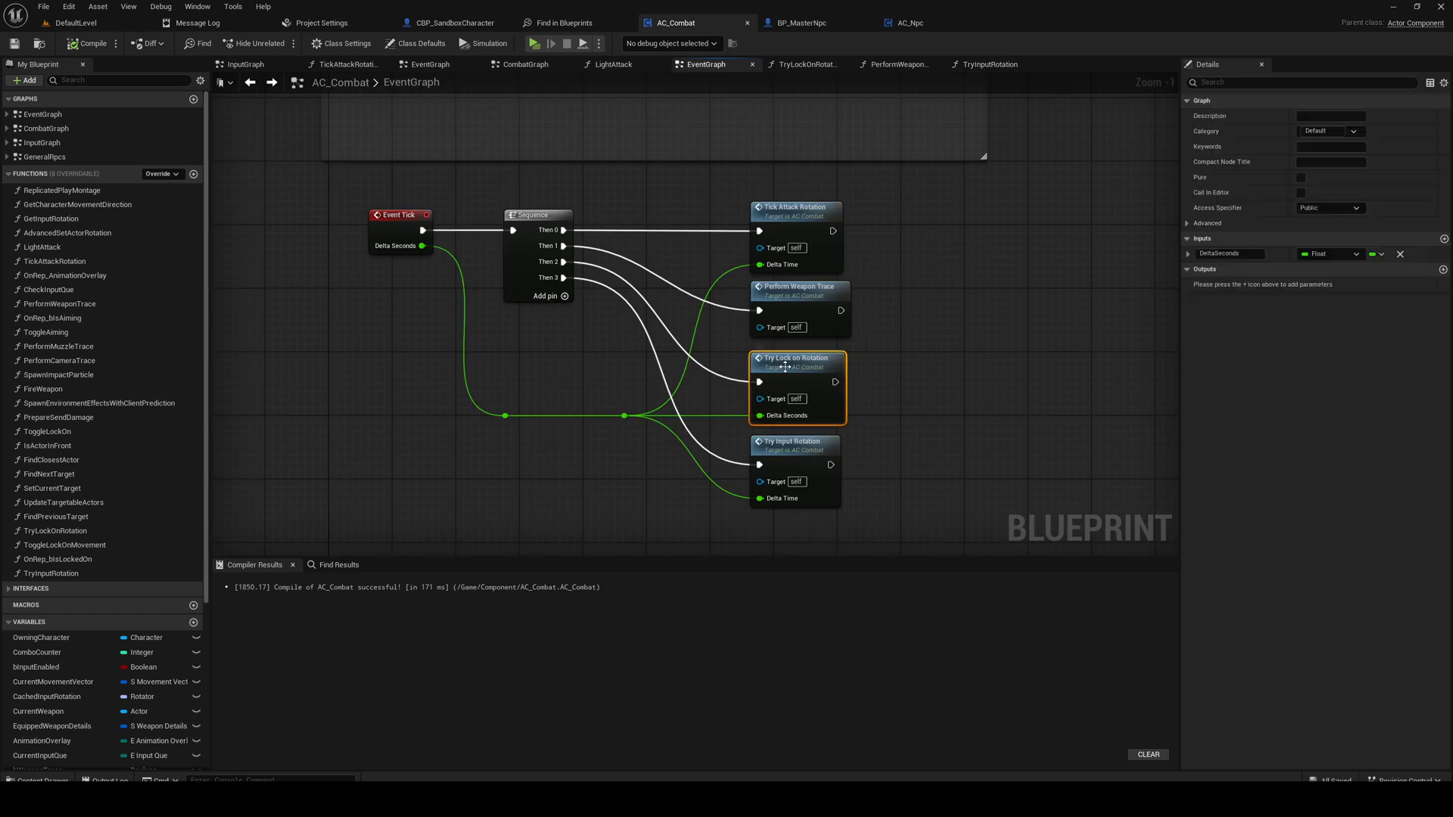
left_click(803, 64)
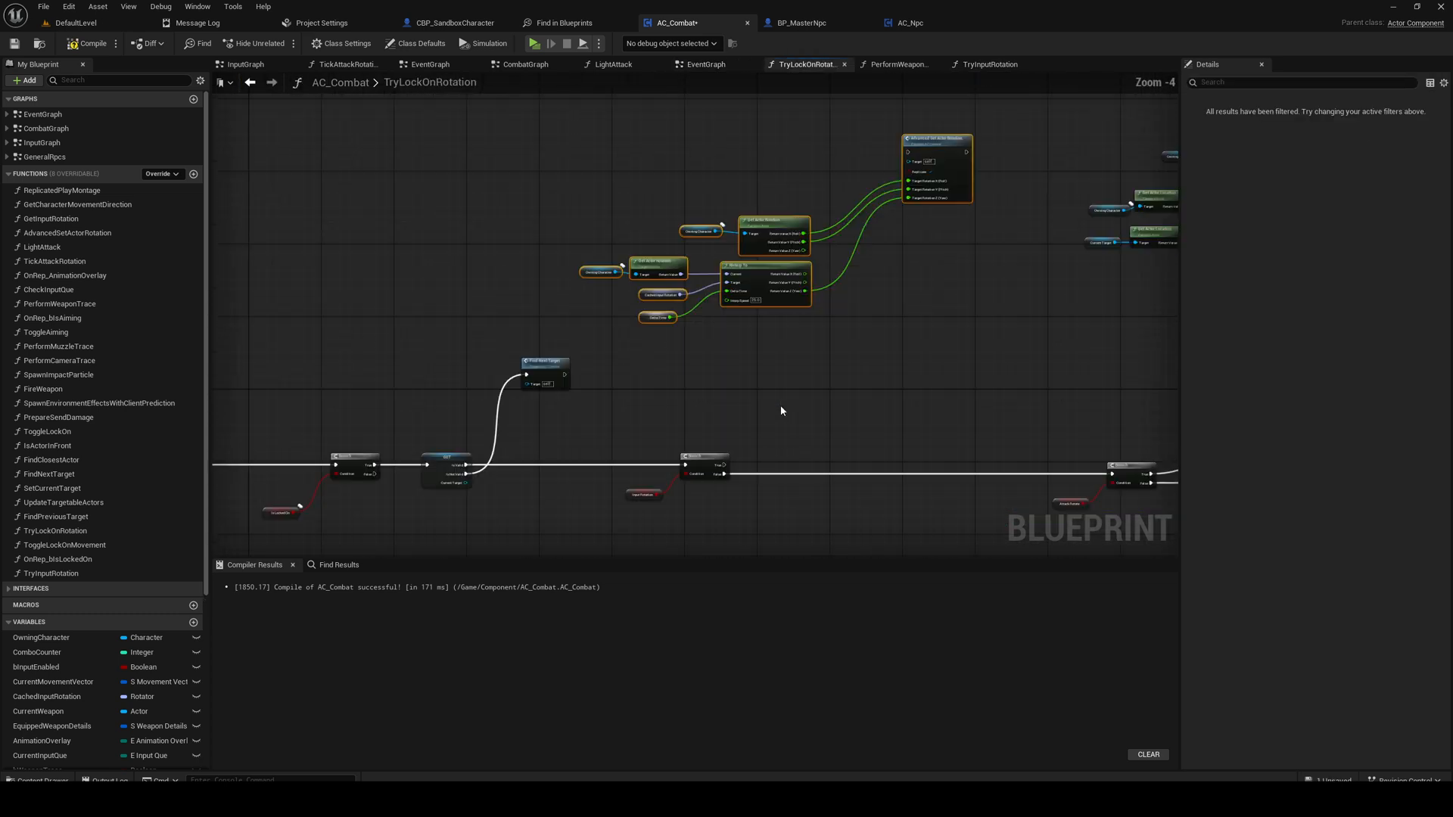
scroll("up", 3)
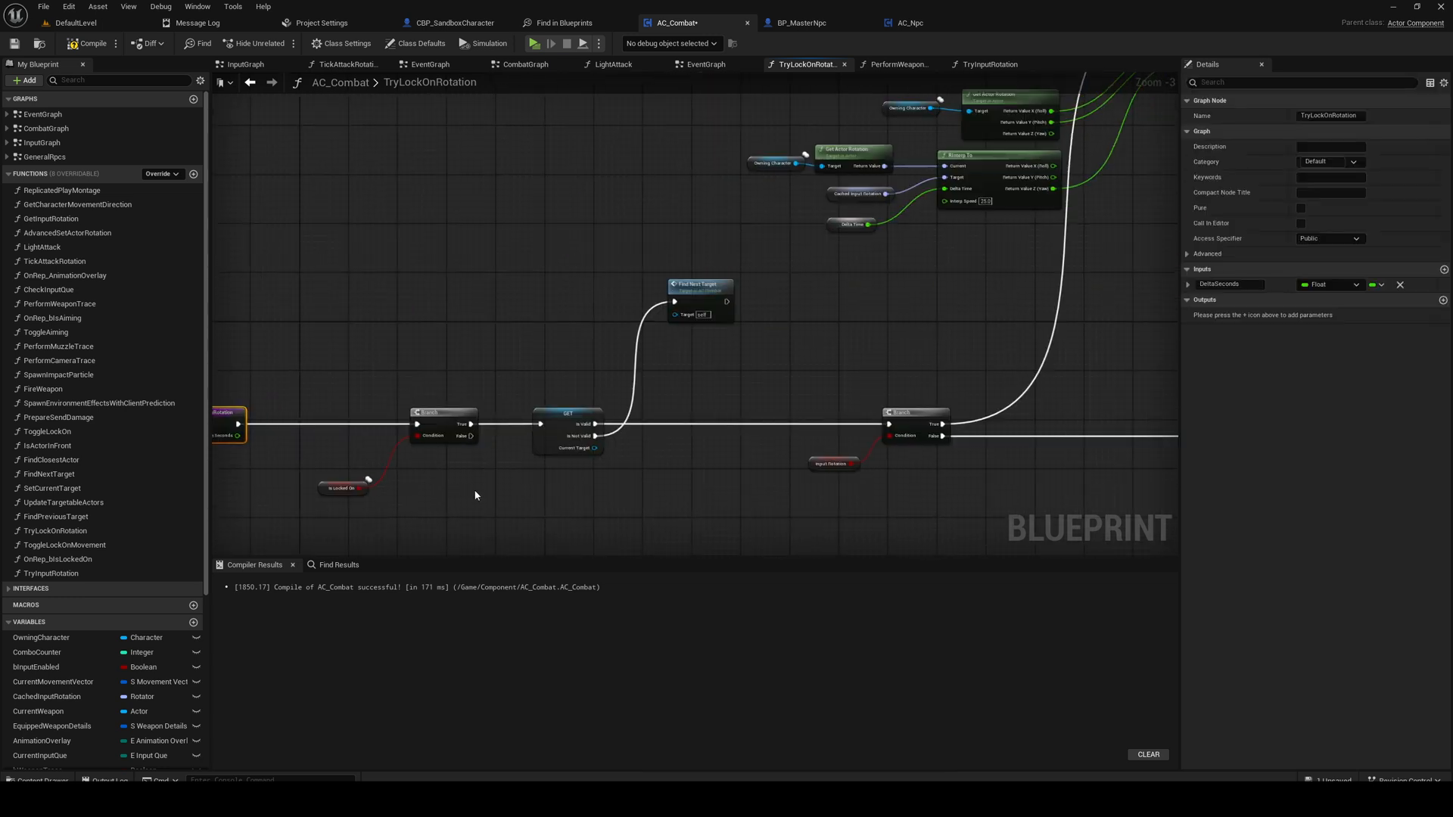
scroll("down", 3)
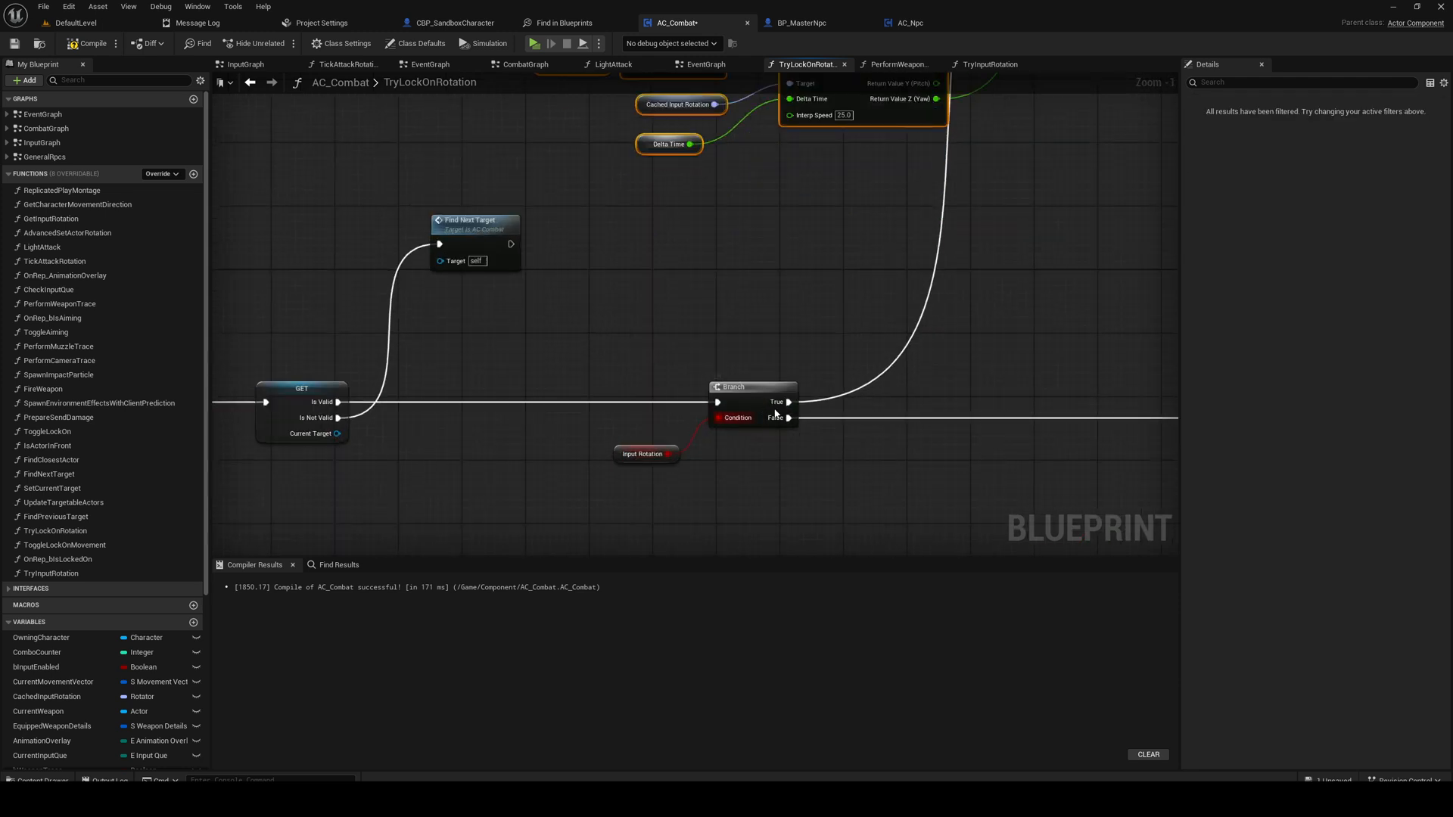
scroll("down", 3)
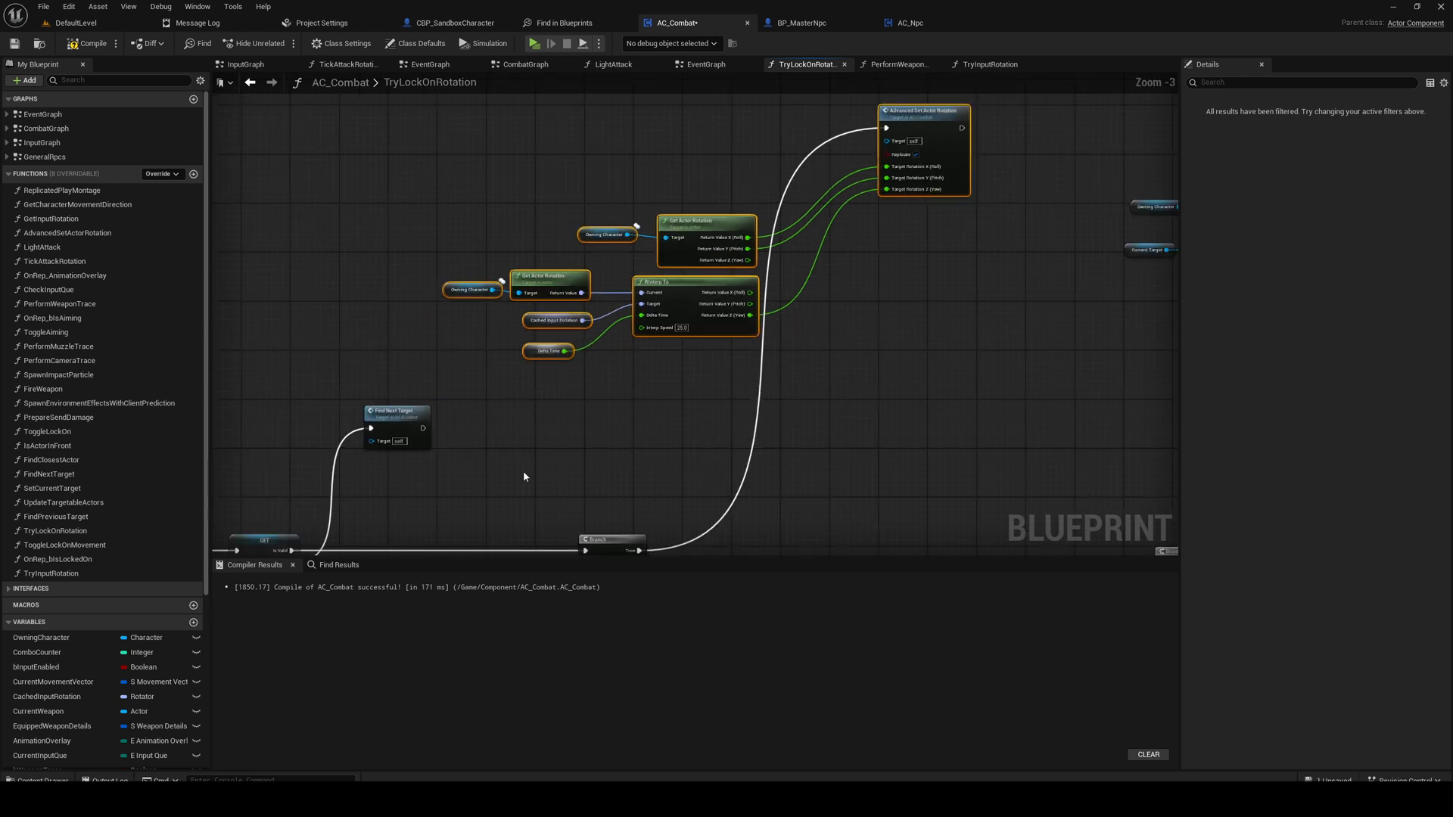
scroll("down", 3)
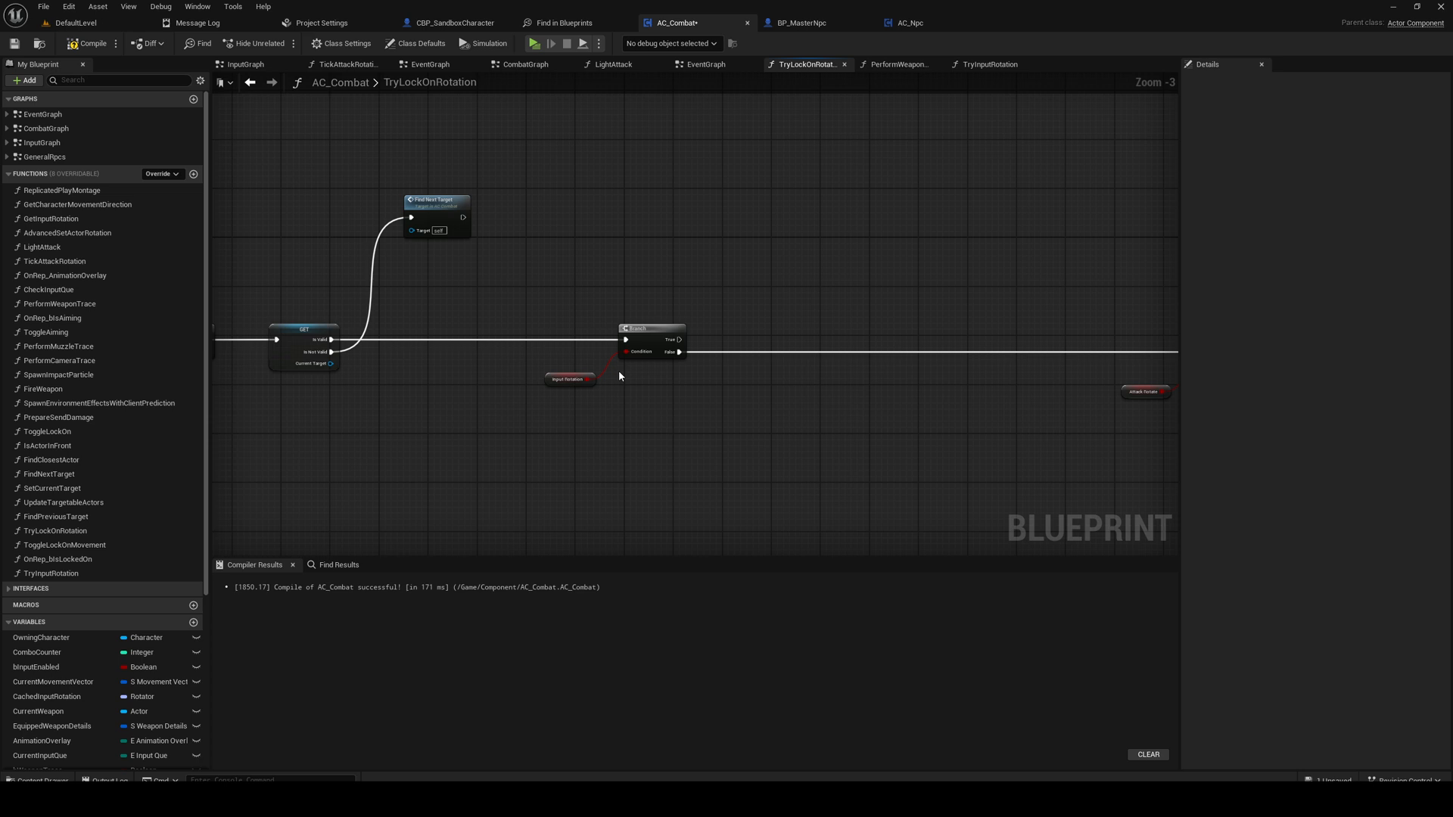
mouse_move(587, 362)
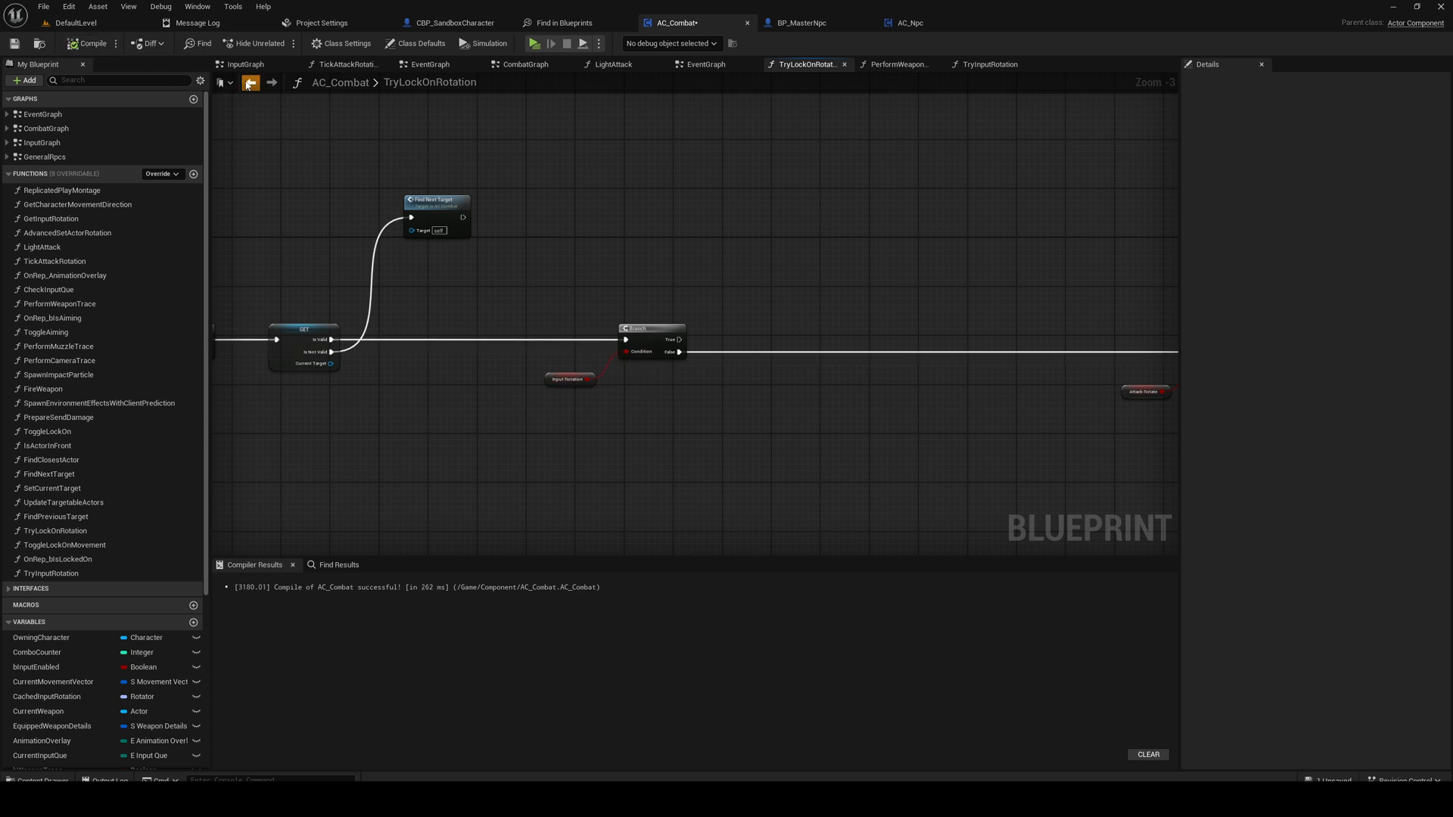
Step: Switch between AC_Combat's event graph and the Try Input Rotation function graph, ending in TryInputRotation
left_click(704, 64)
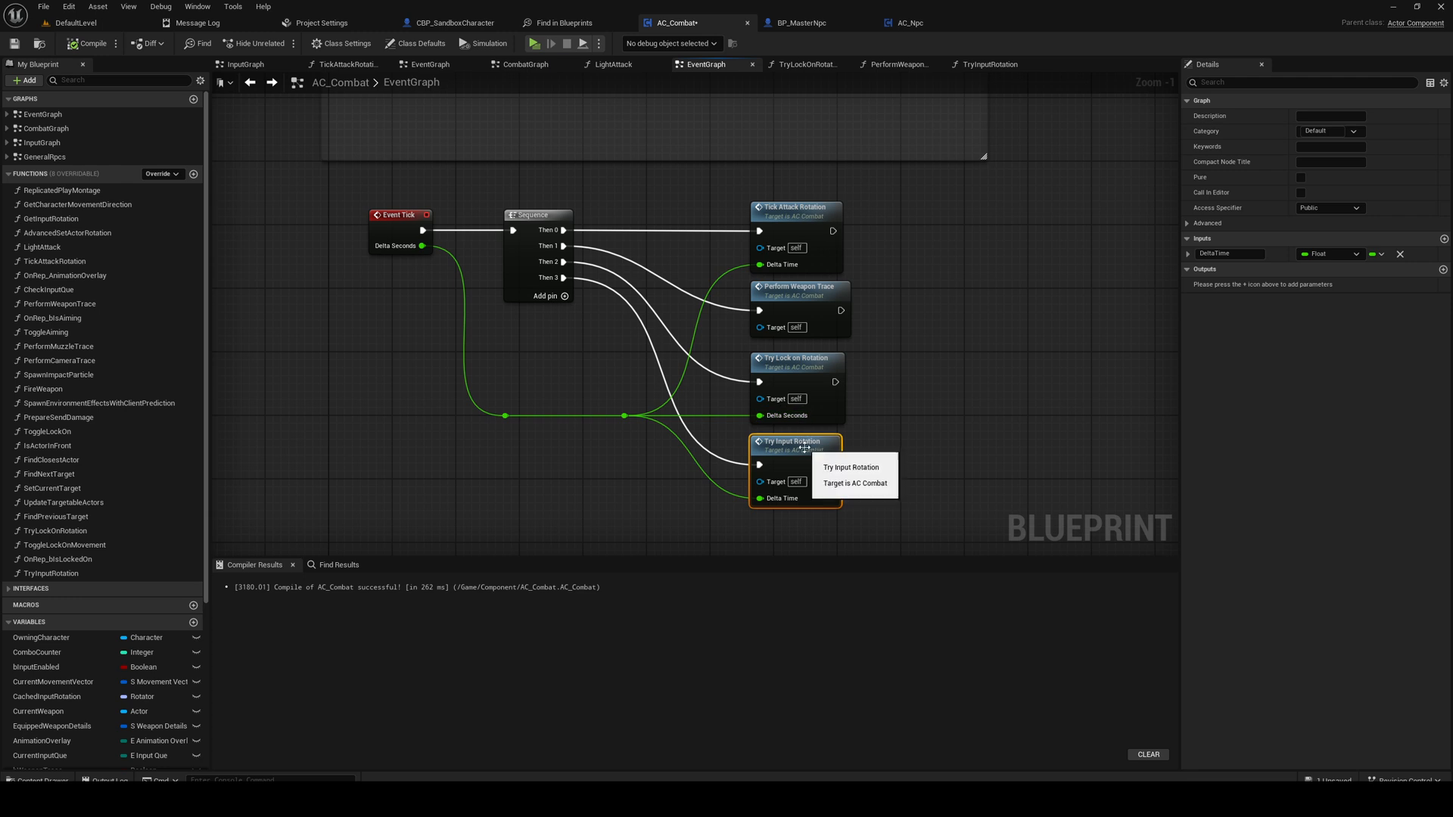
mouse_move(831, 437)
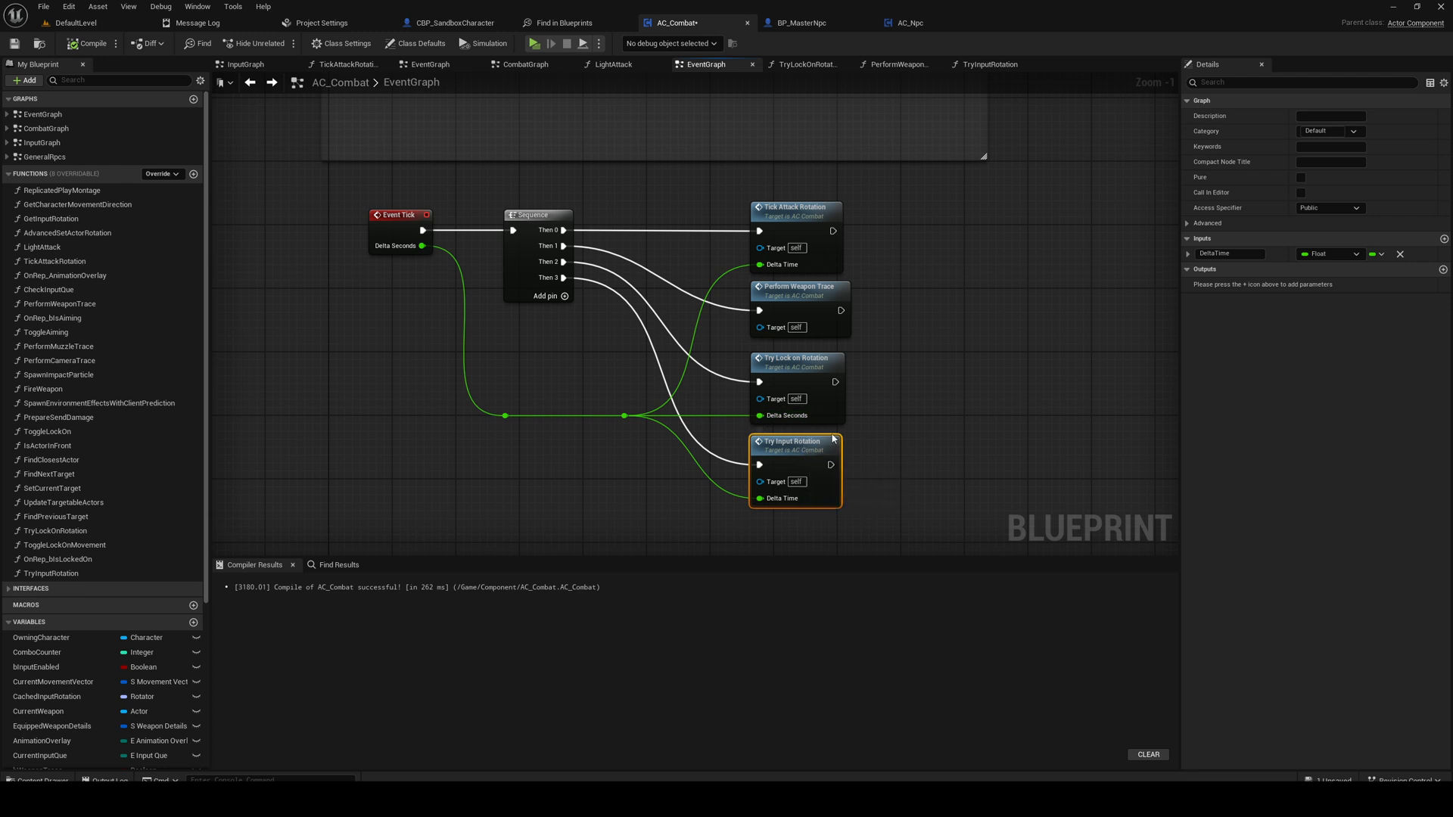
mouse_move(411, 582)
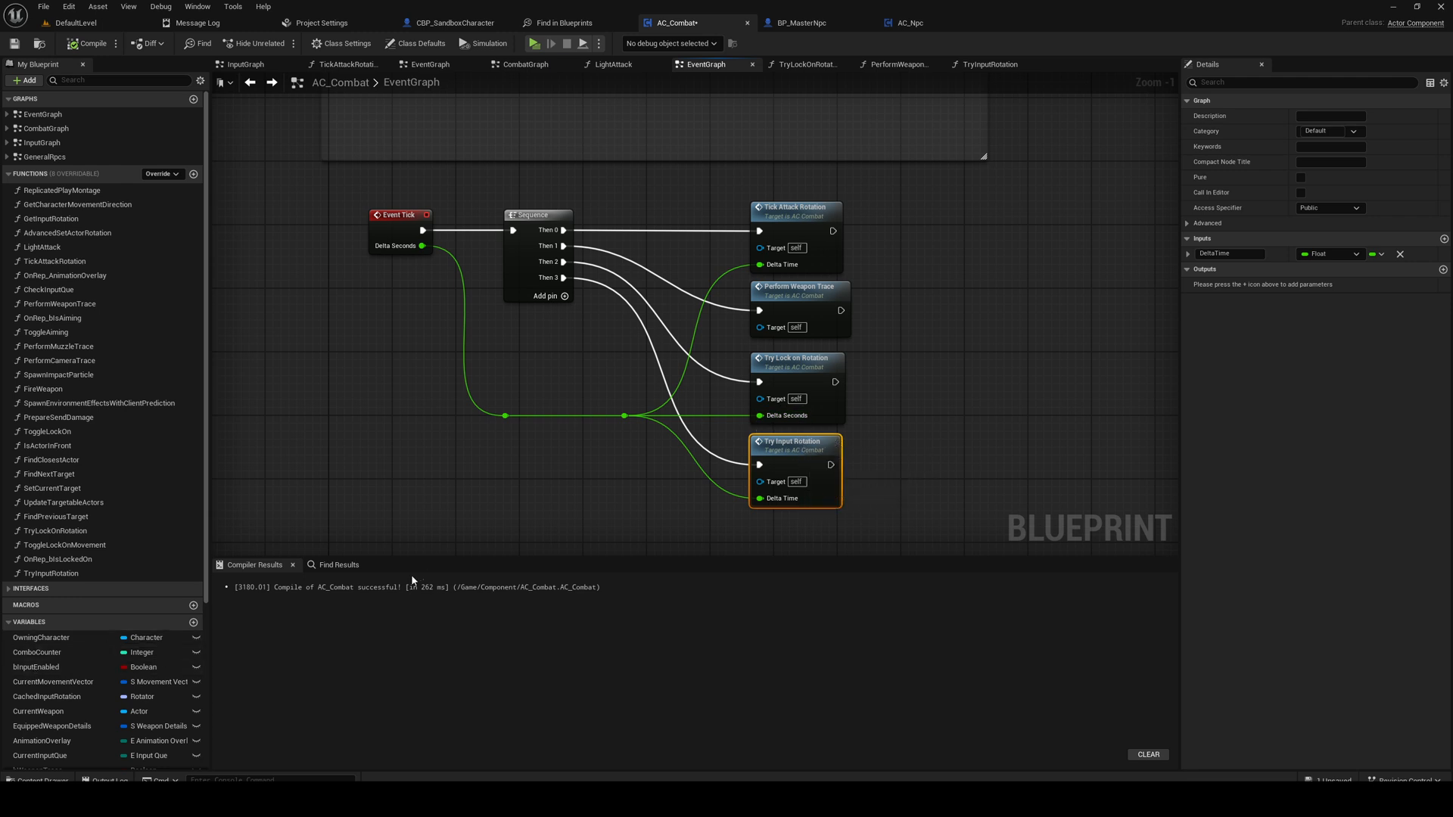
scroll("down", 3)
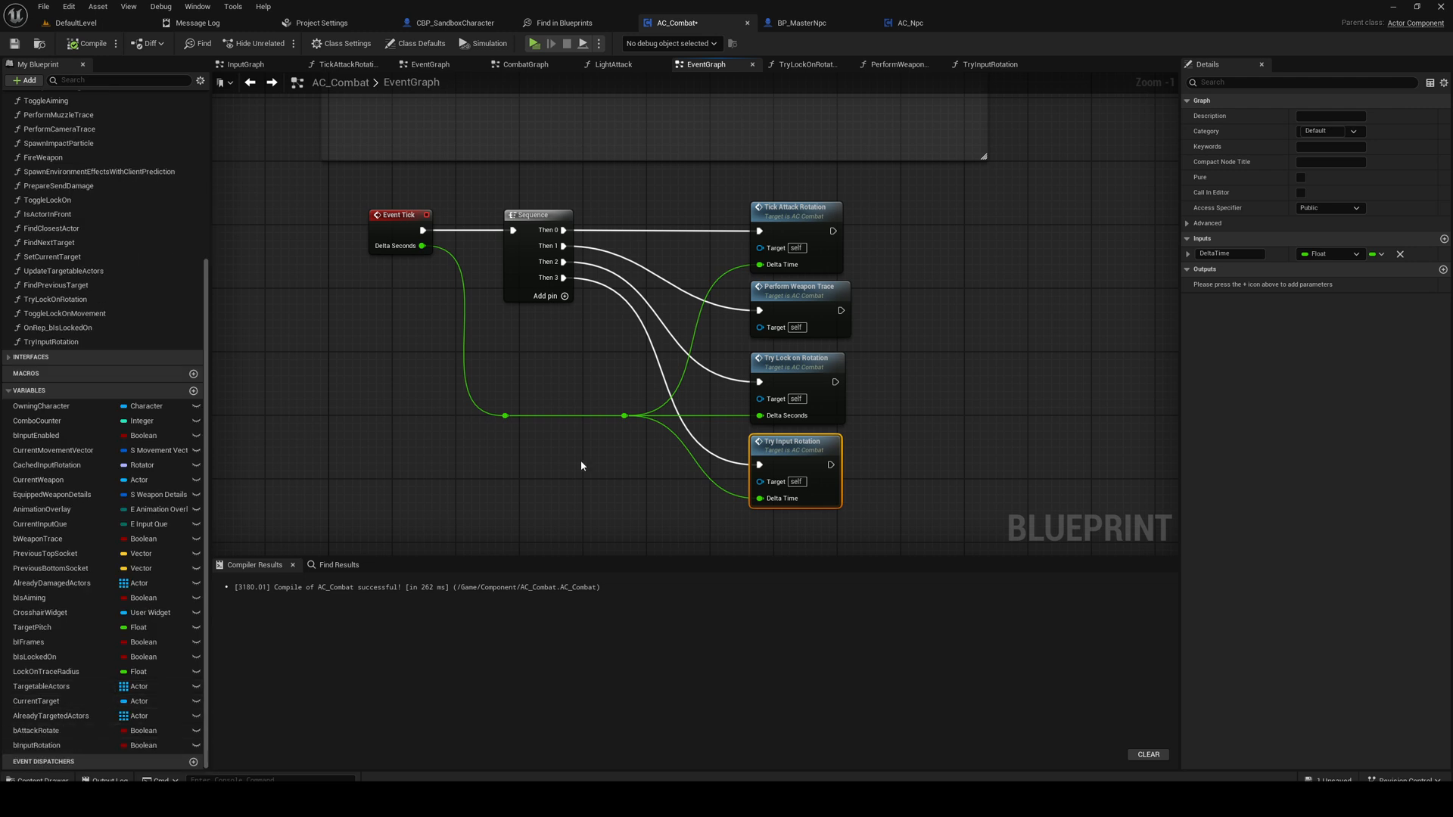
left_click(990, 64)
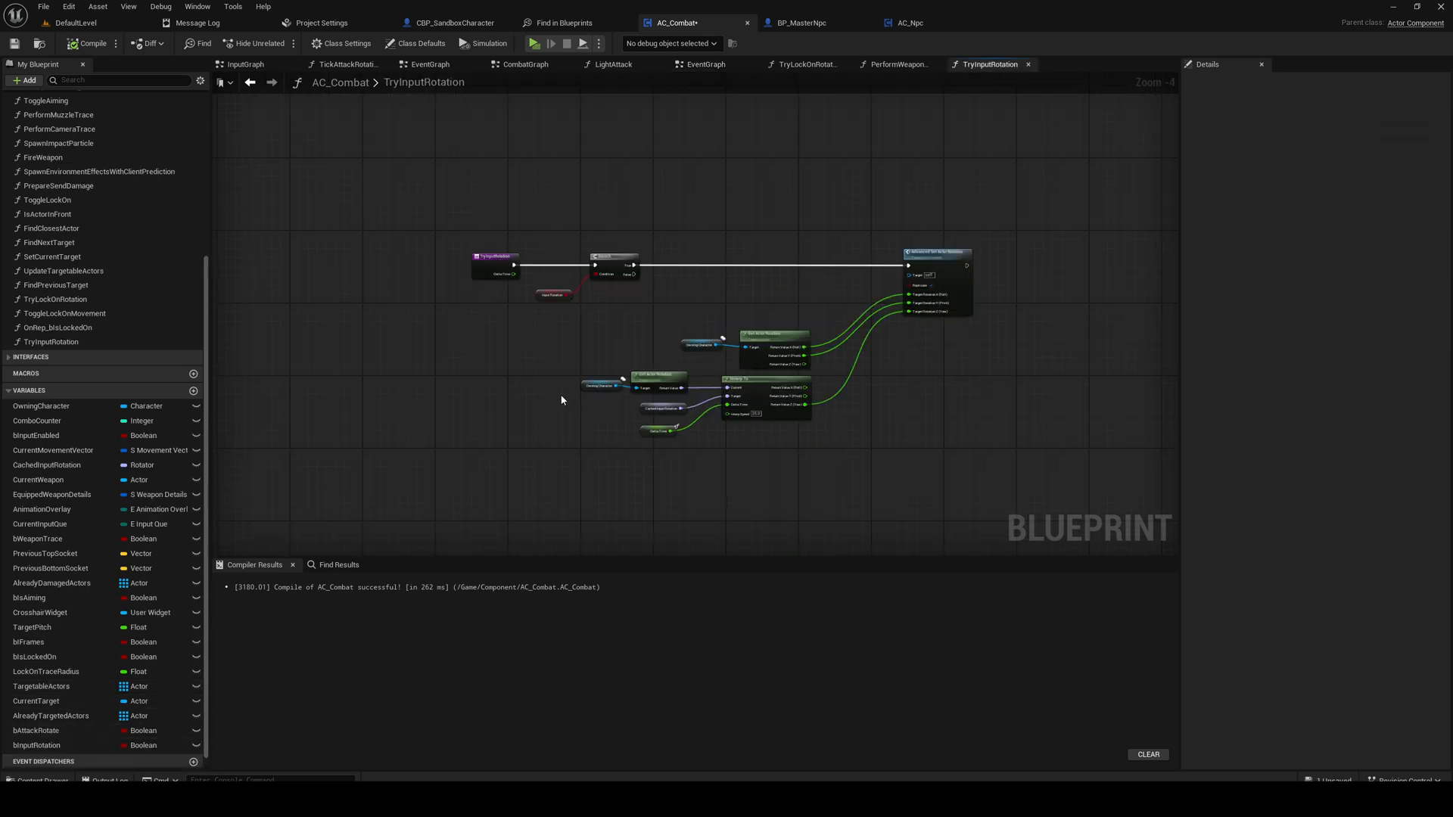
scroll("up", 3)
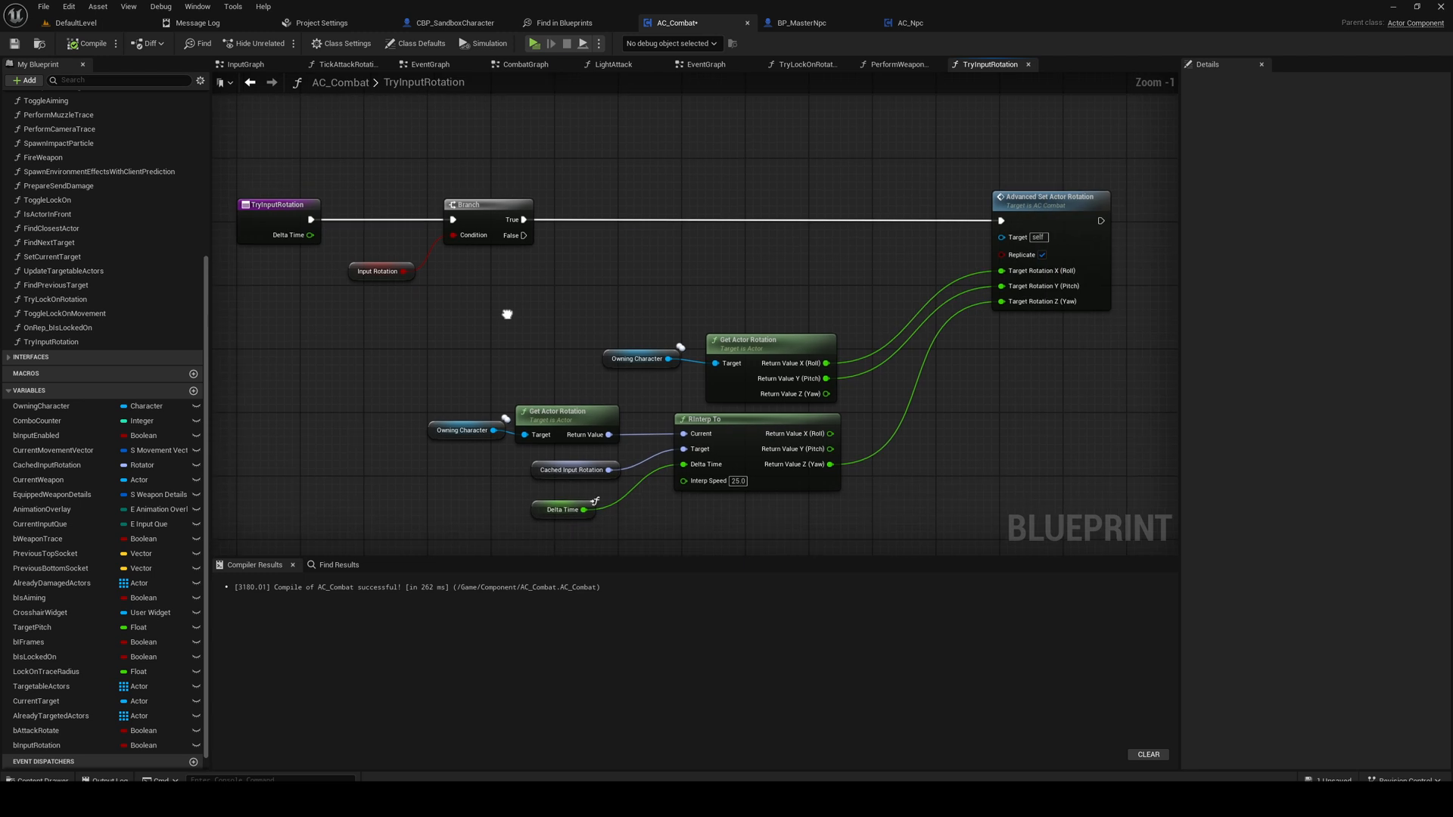
left_click(704, 64)
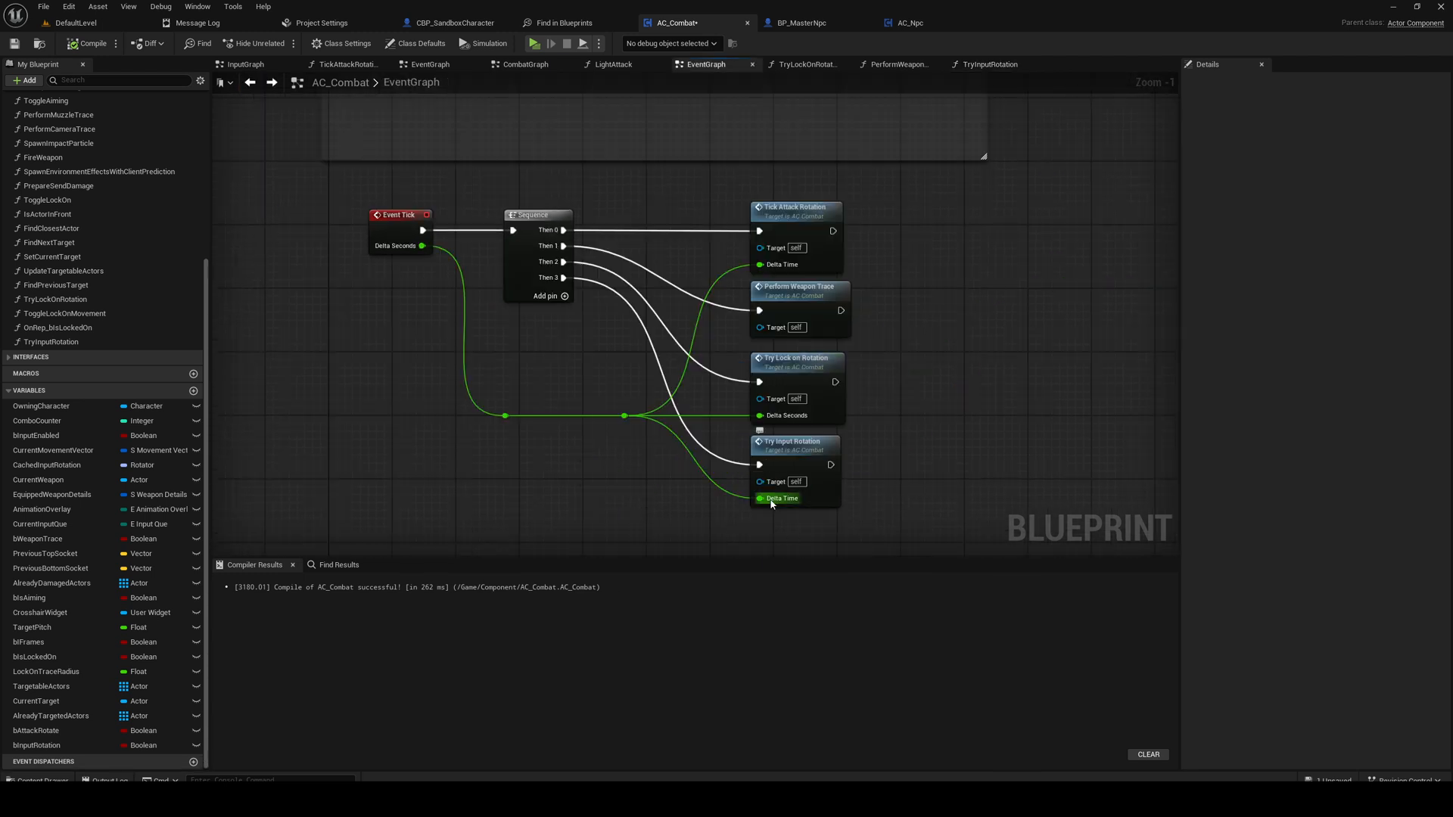
left_click(990, 64)
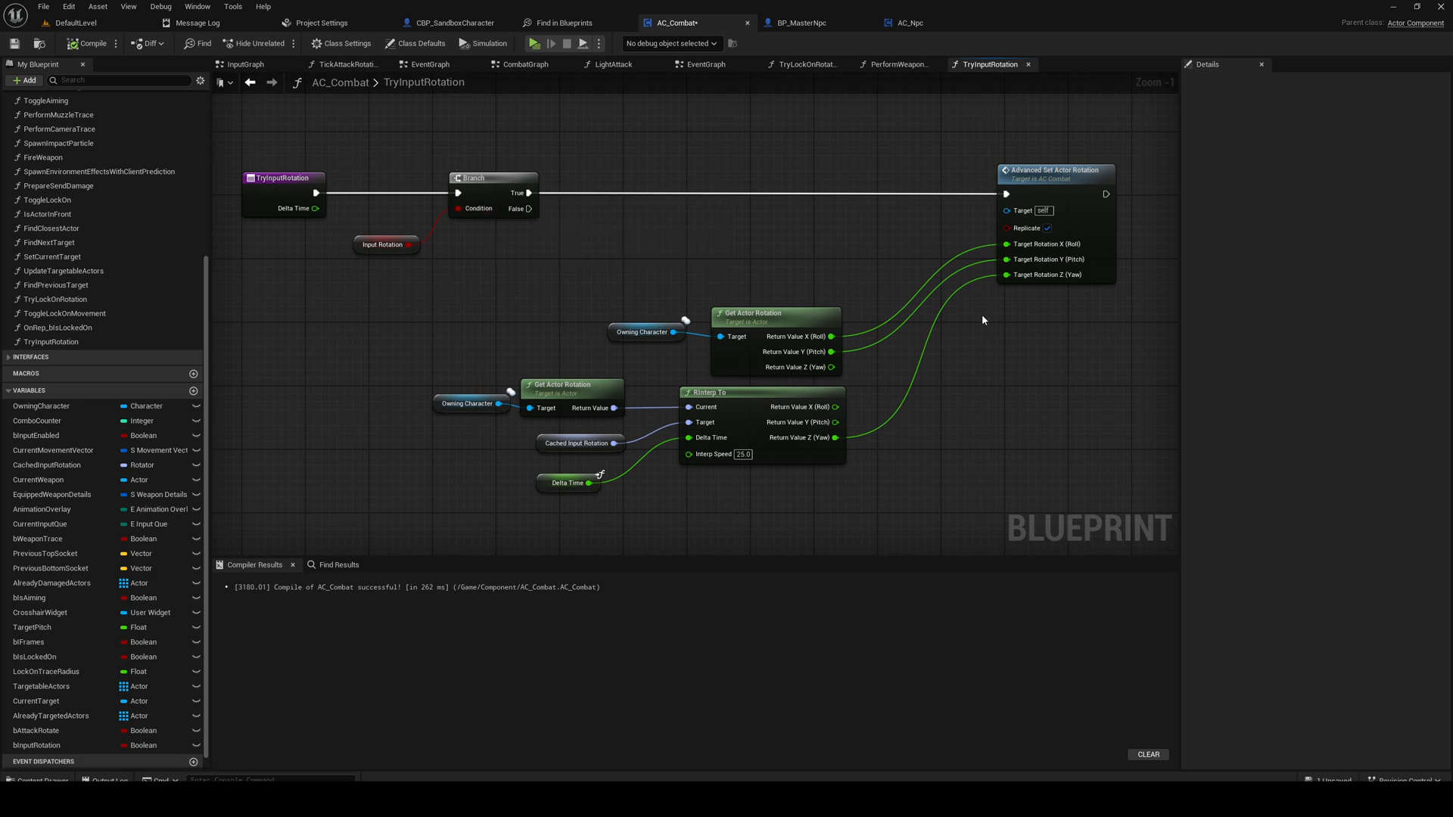
mouse_move(757, 383)
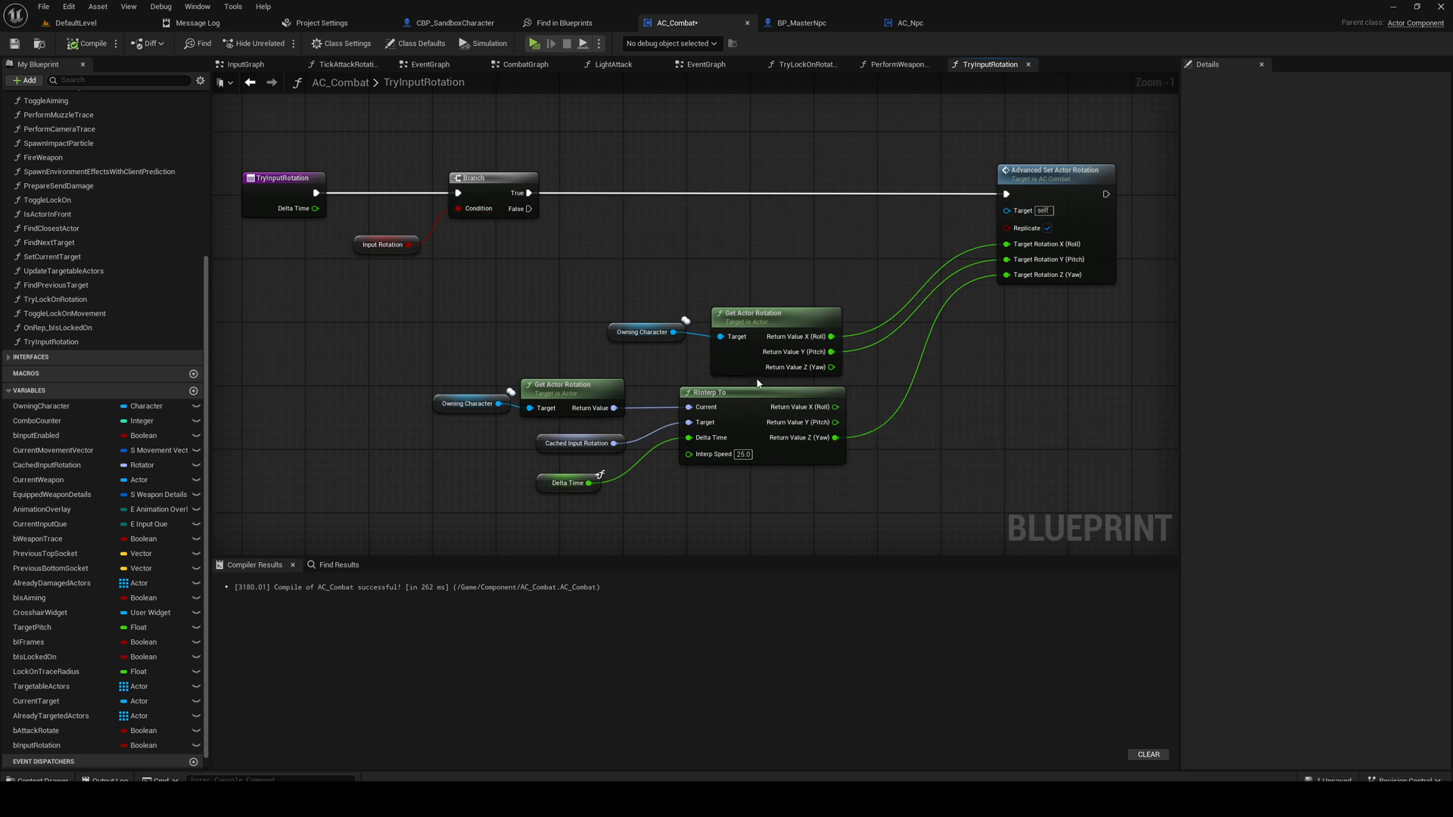
mouse_move(406, 106)
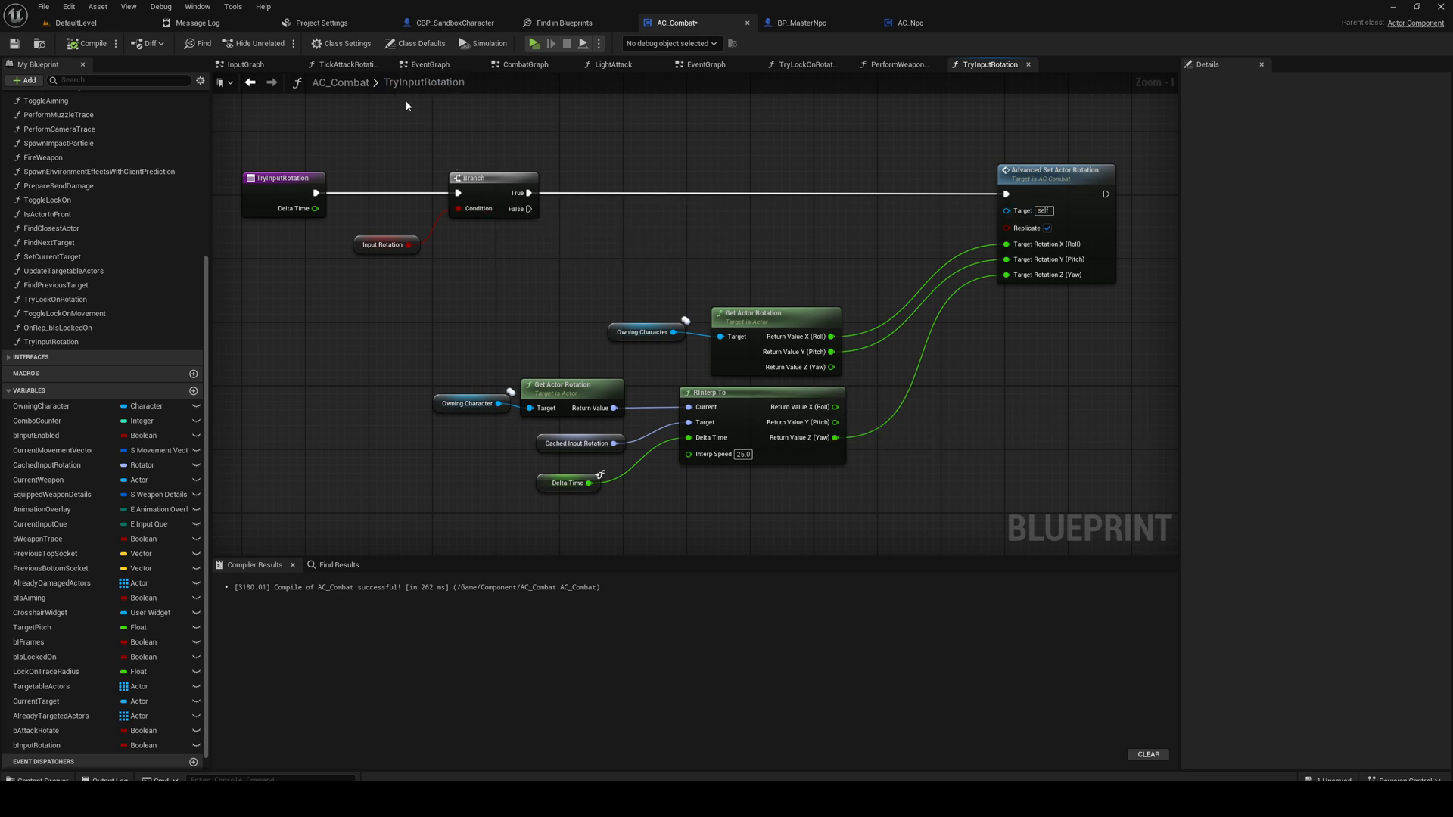
mouse_move(89, 43)
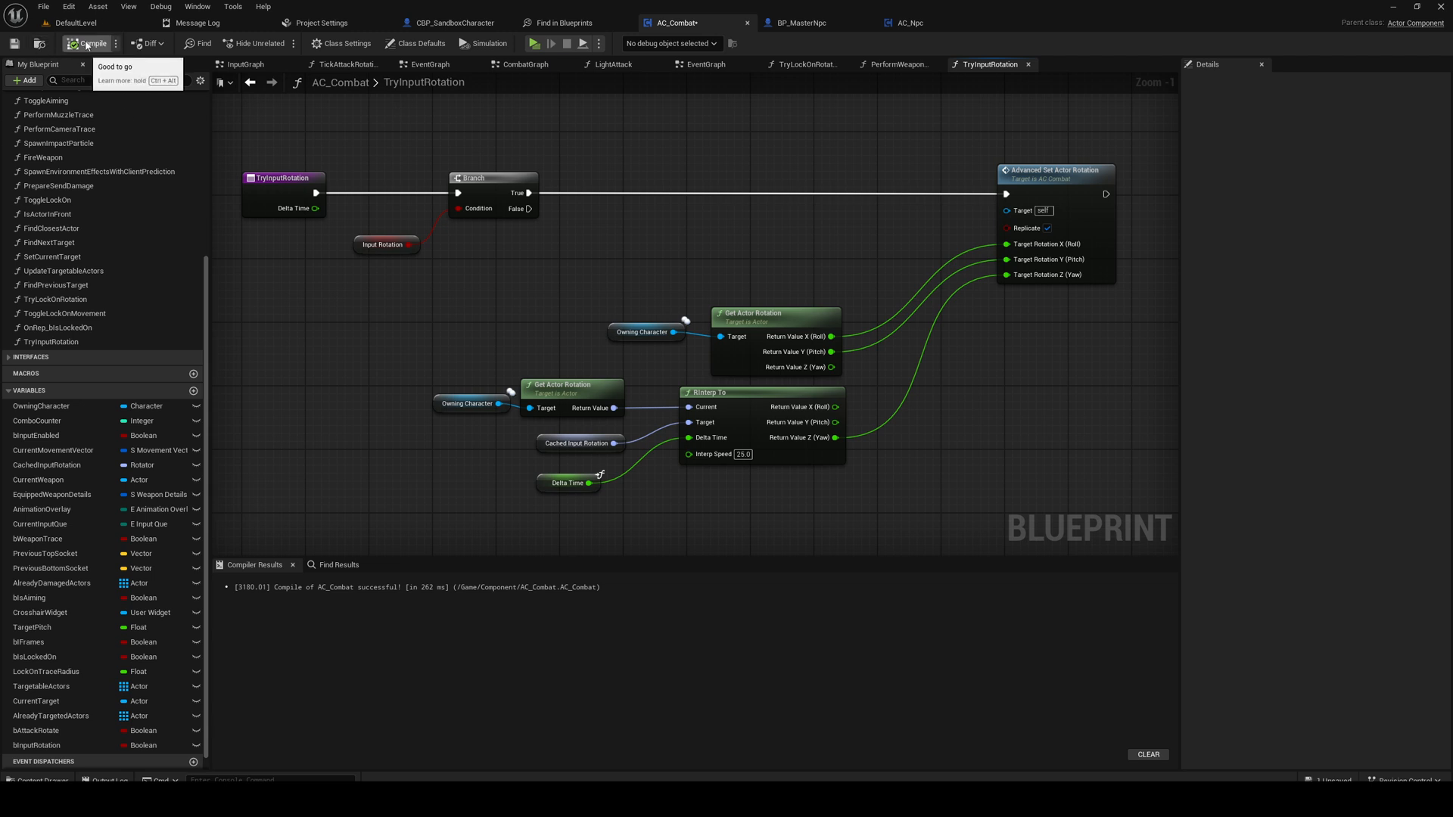
mouse_move(250, 82)
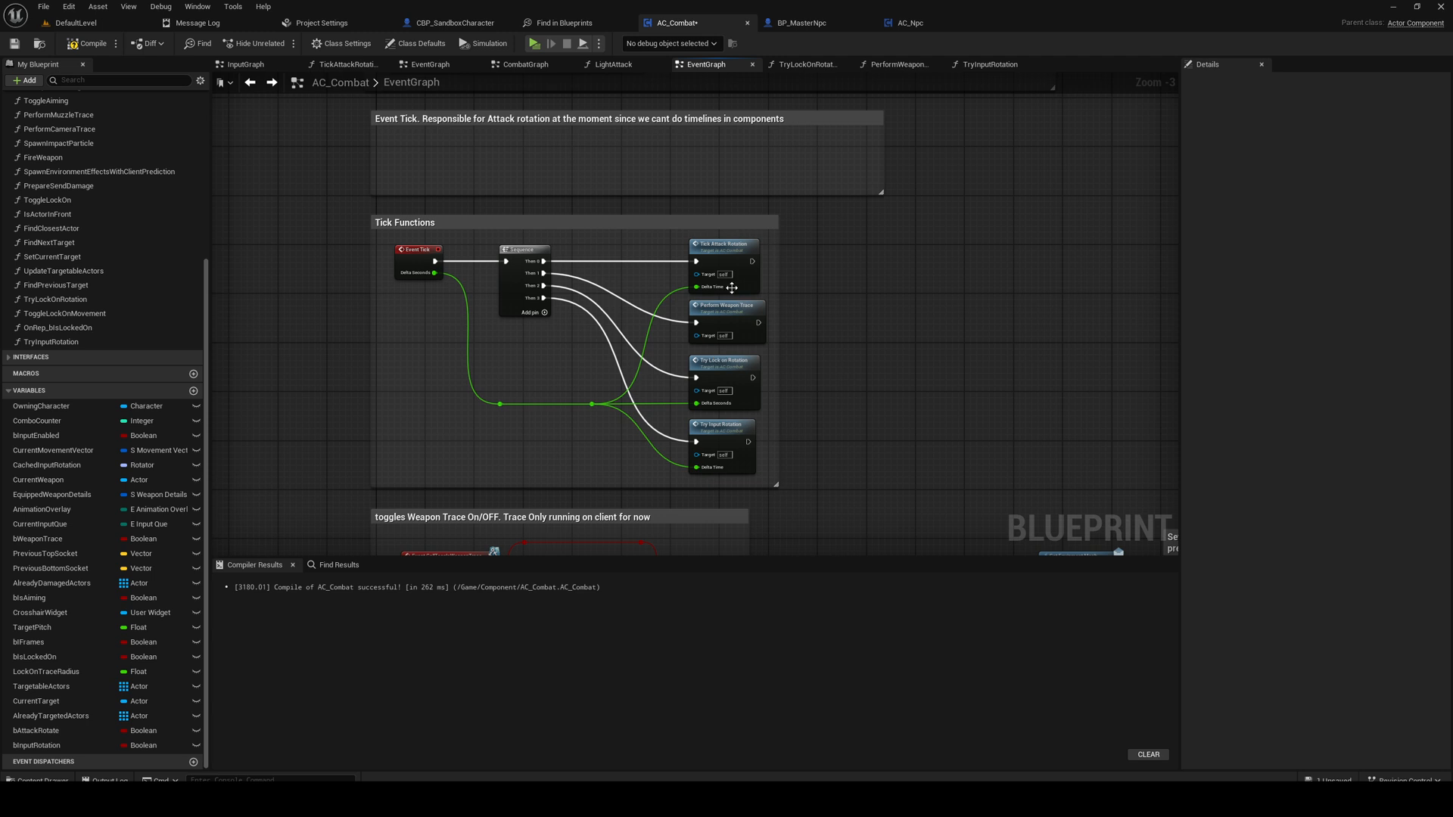
Step: Review AC_Combat's Tick Attack Rotation and PerformWeaponTrace graphs from the event graph
left_click(724, 246)
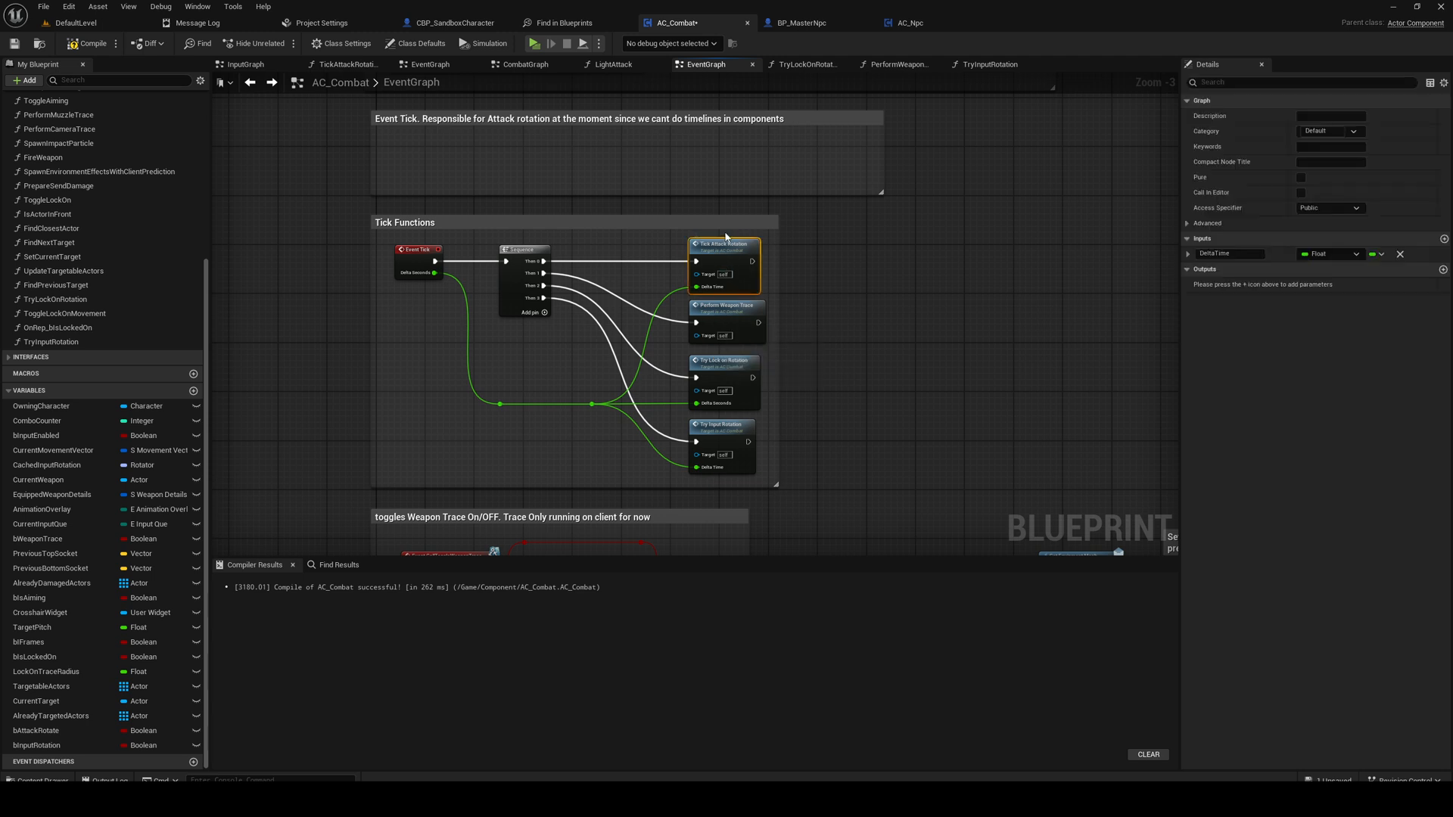
mouse_move(735, 321)
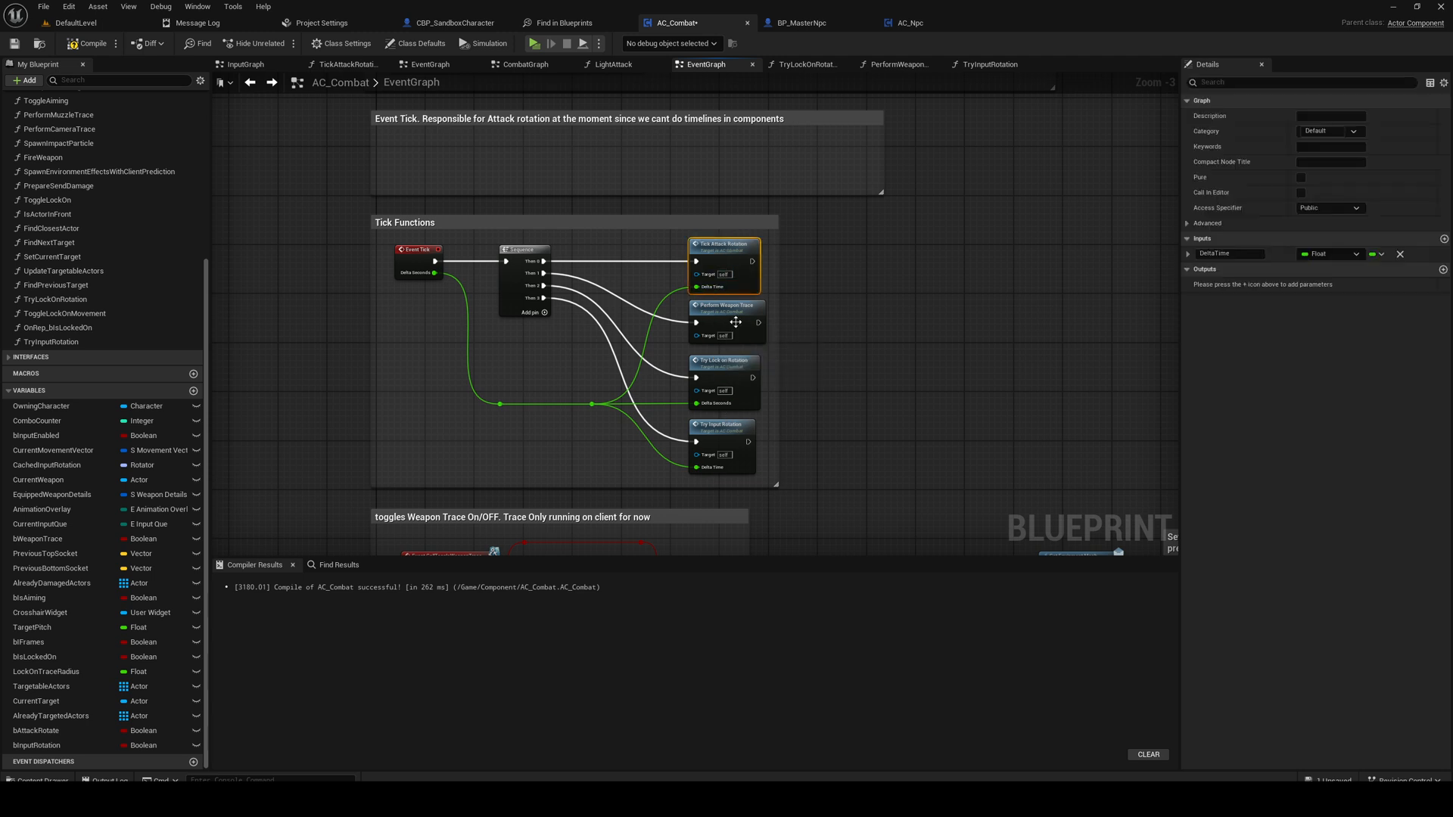
left_click(345, 64)
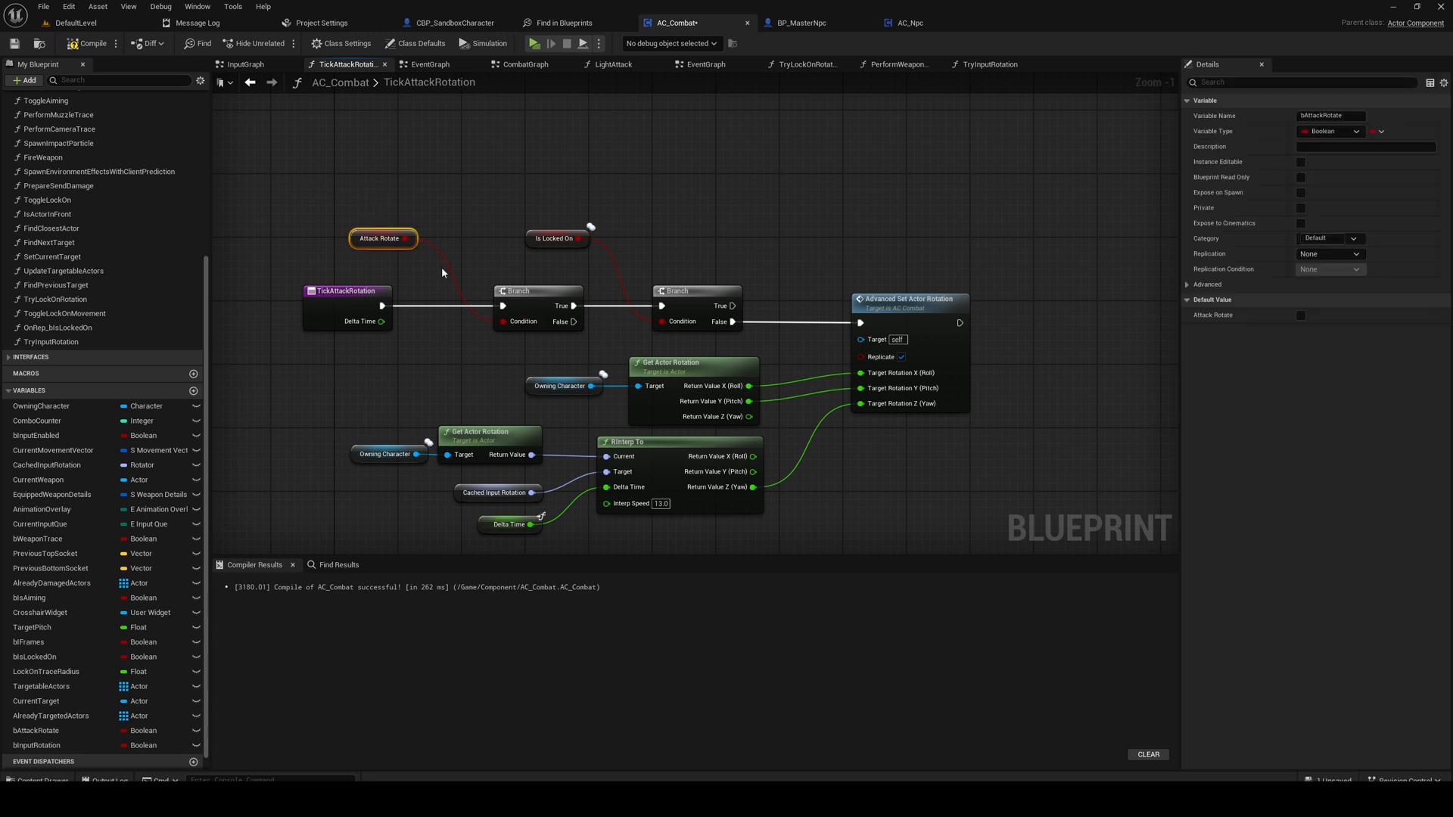
left_click(707, 64)
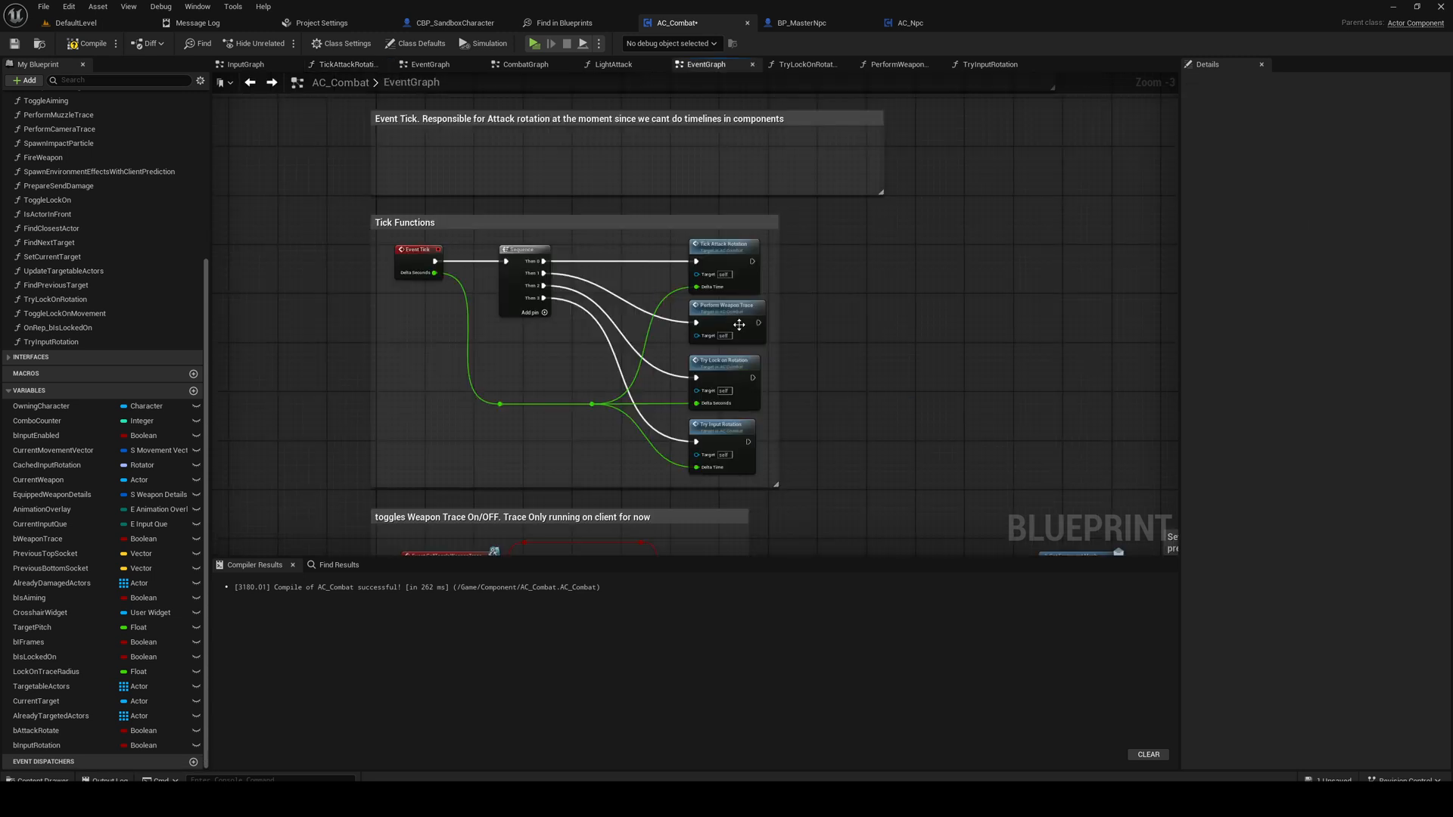
left_click(895, 64)
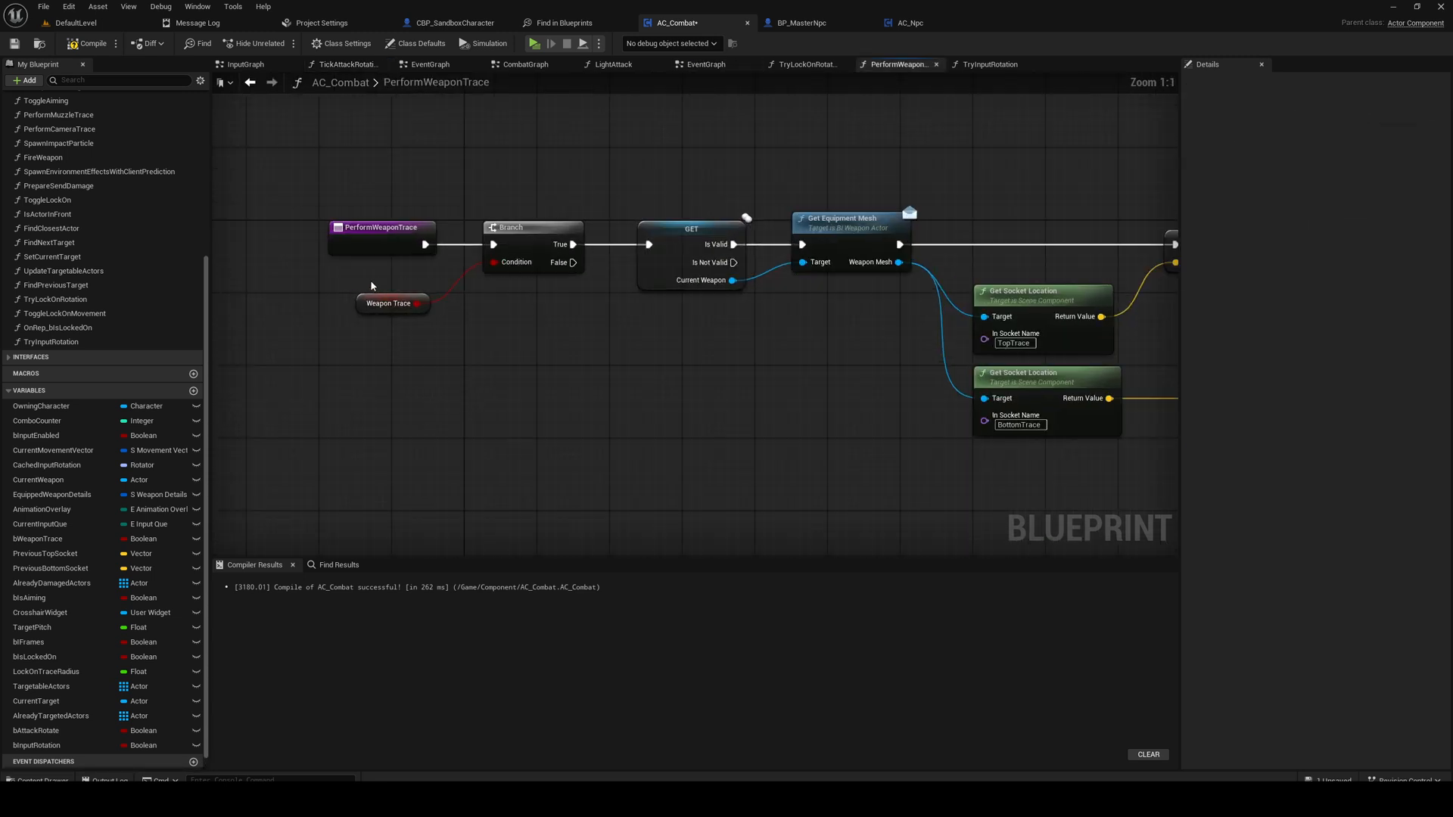
left_click(707, 64)
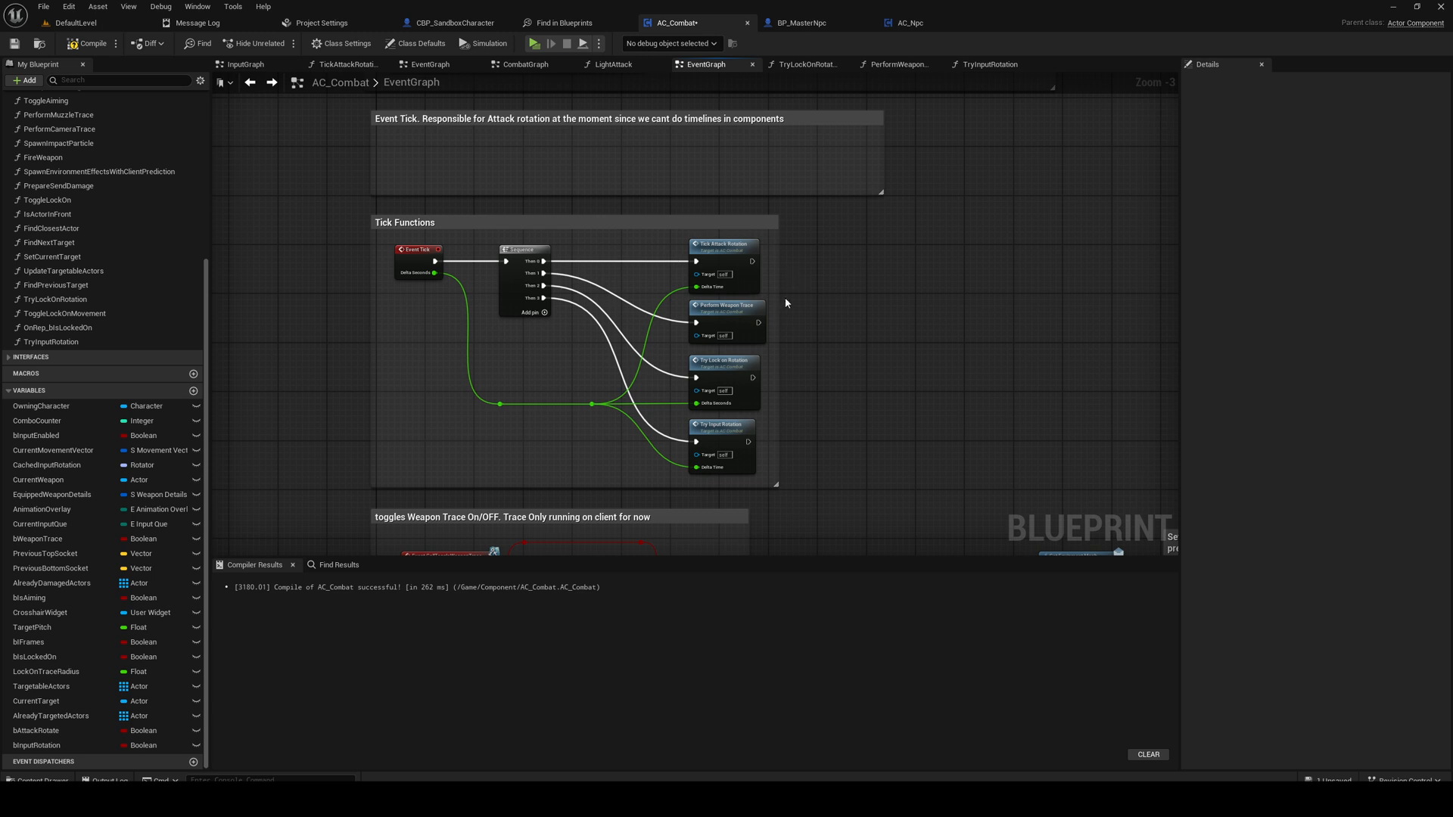
Step: Inspect the Tick Functions comment group in the event graph and recompile AC_Combat
left_click(418, 221)
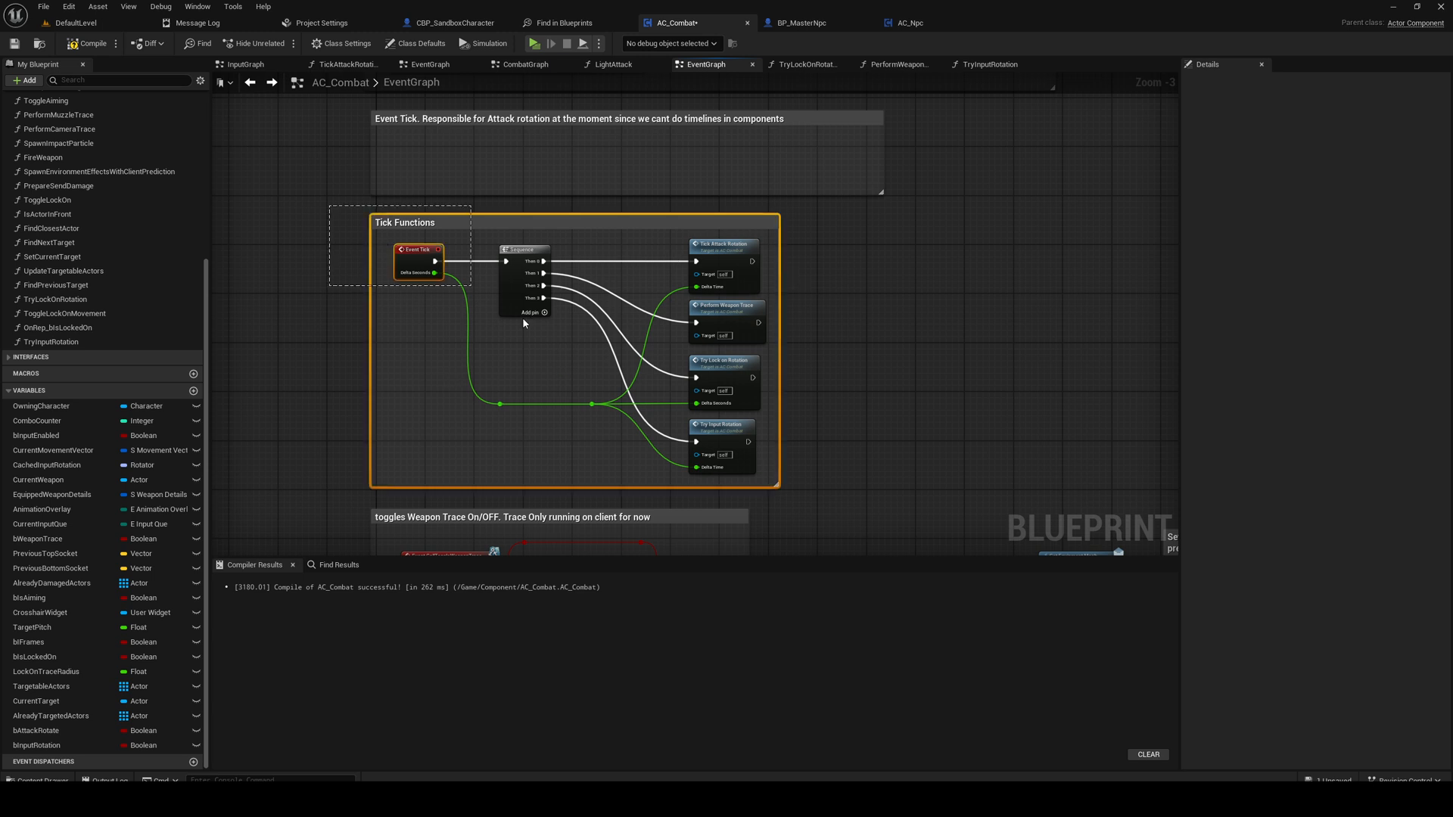
left_click(889, 492)
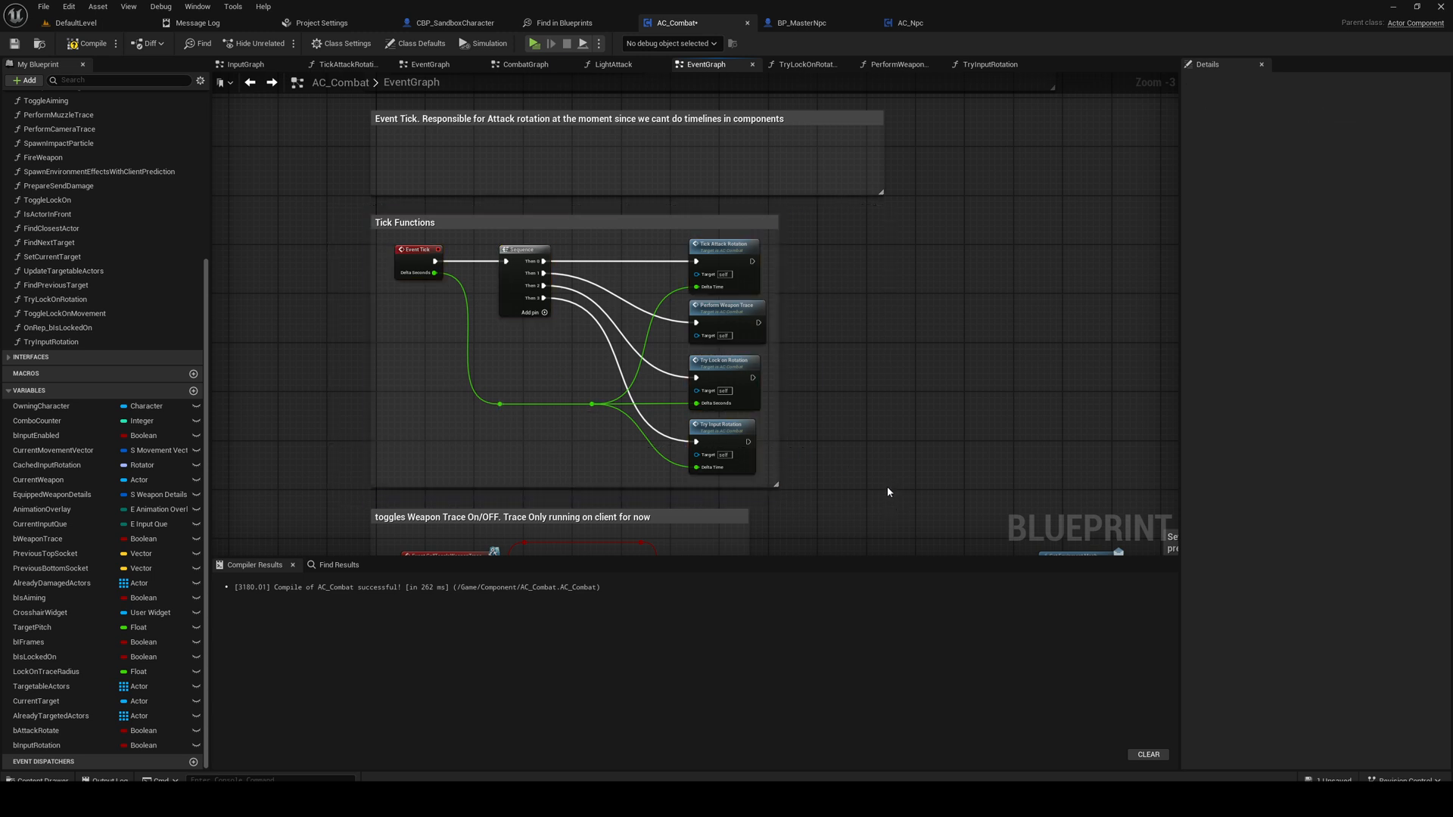
mouse_move(328, 213)
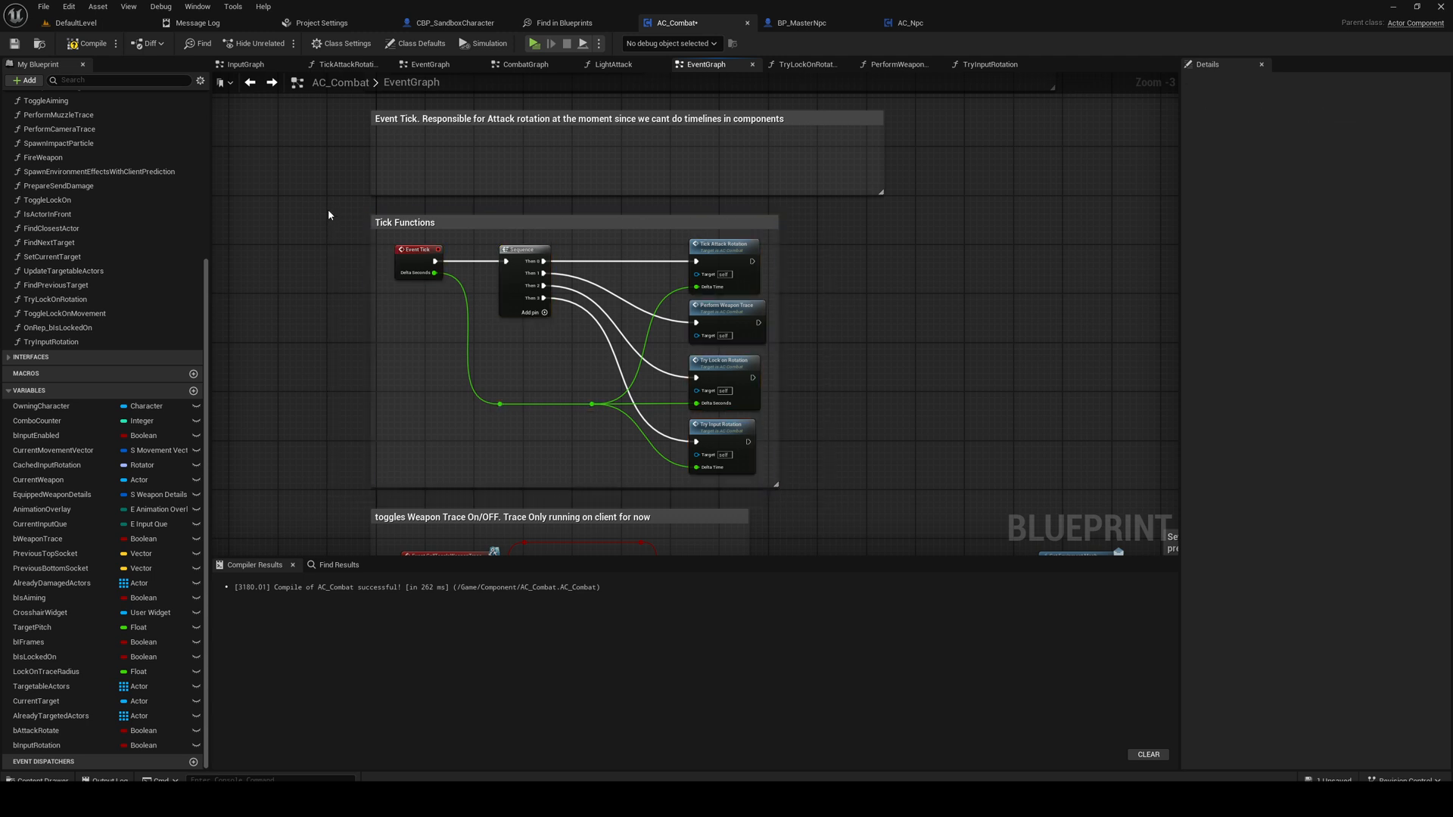
left_click(405, 222)
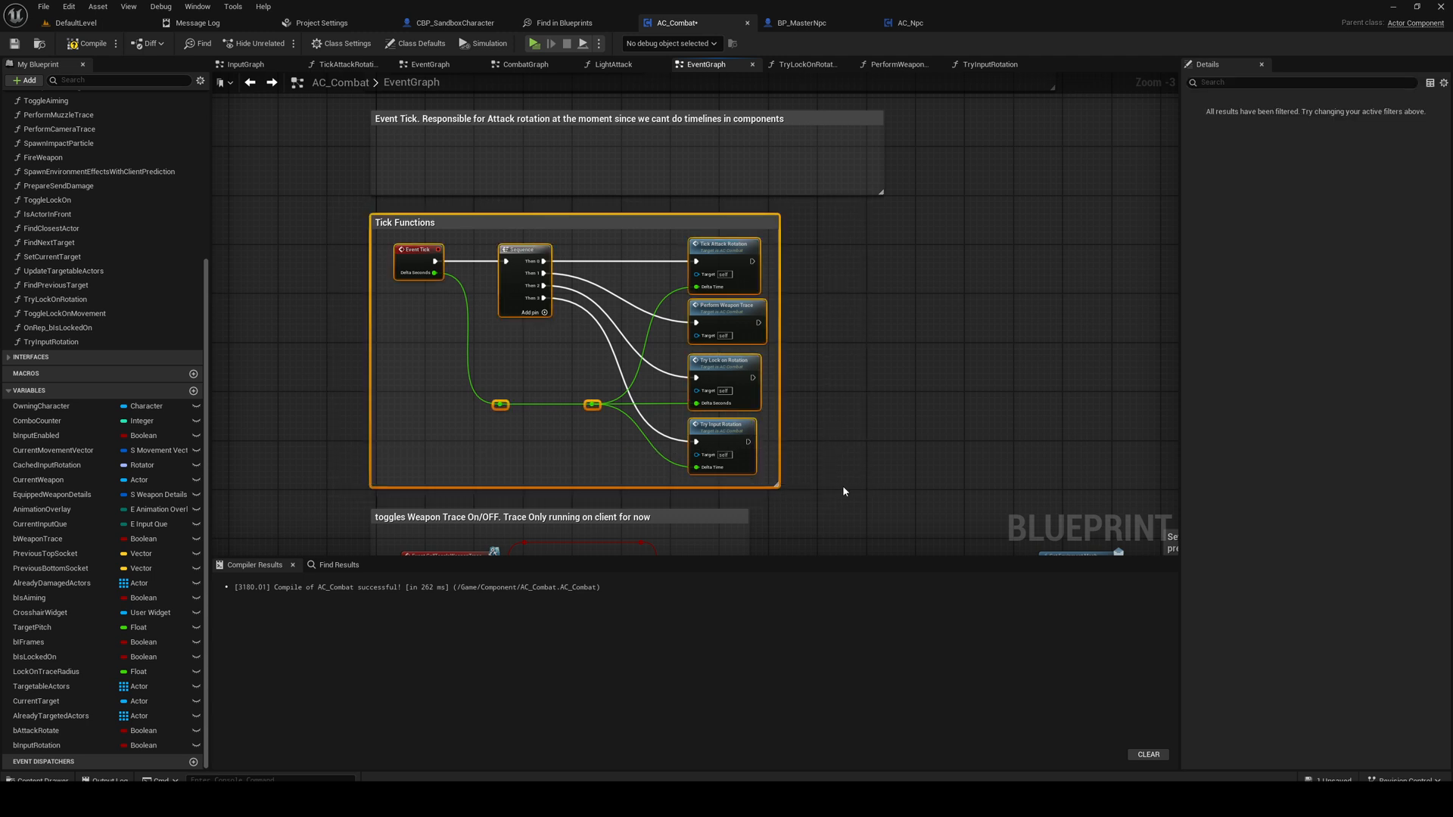
left_click(329, 226)
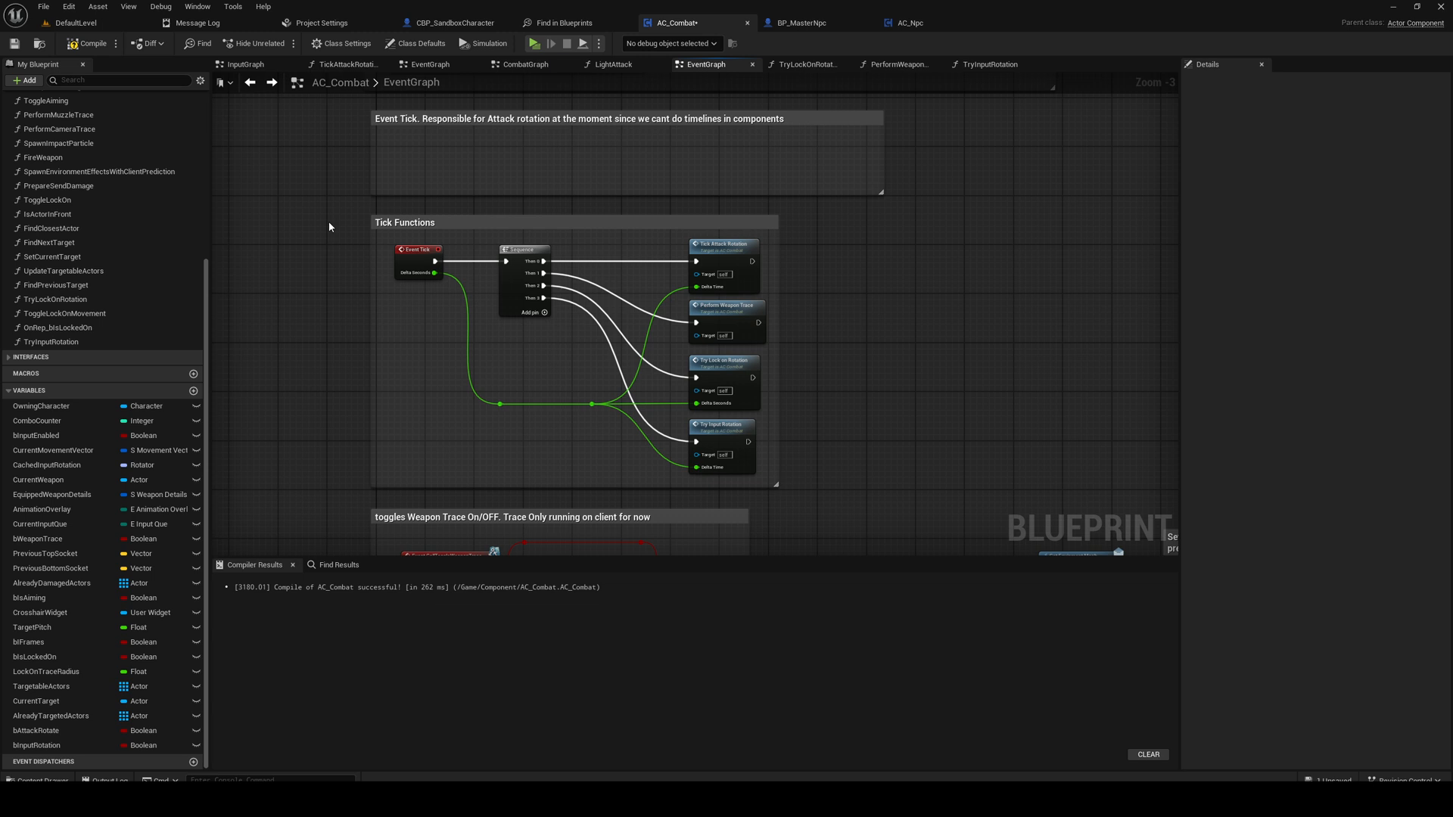
mouse_move(854, 513)
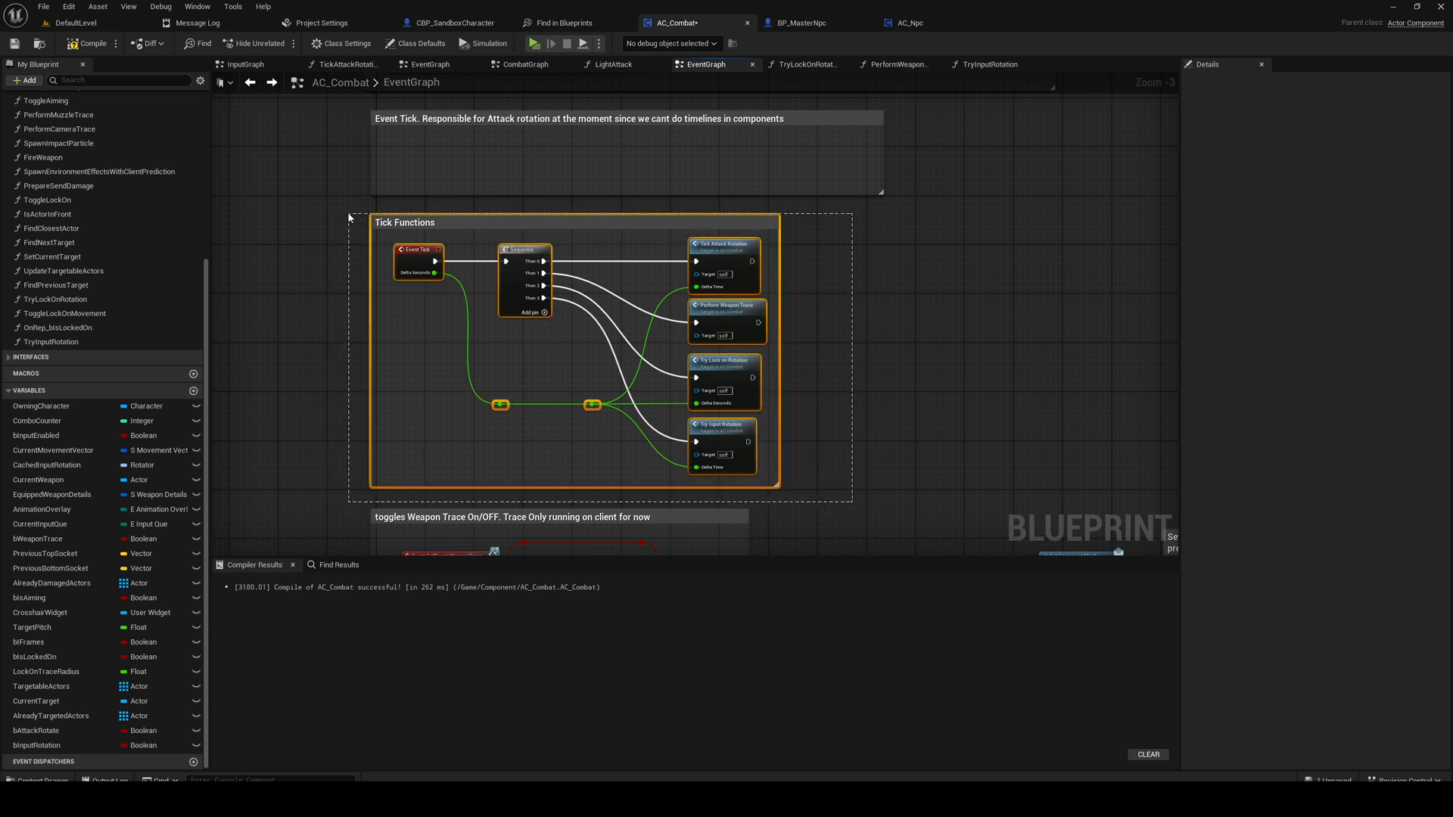
scroll("down", 3)
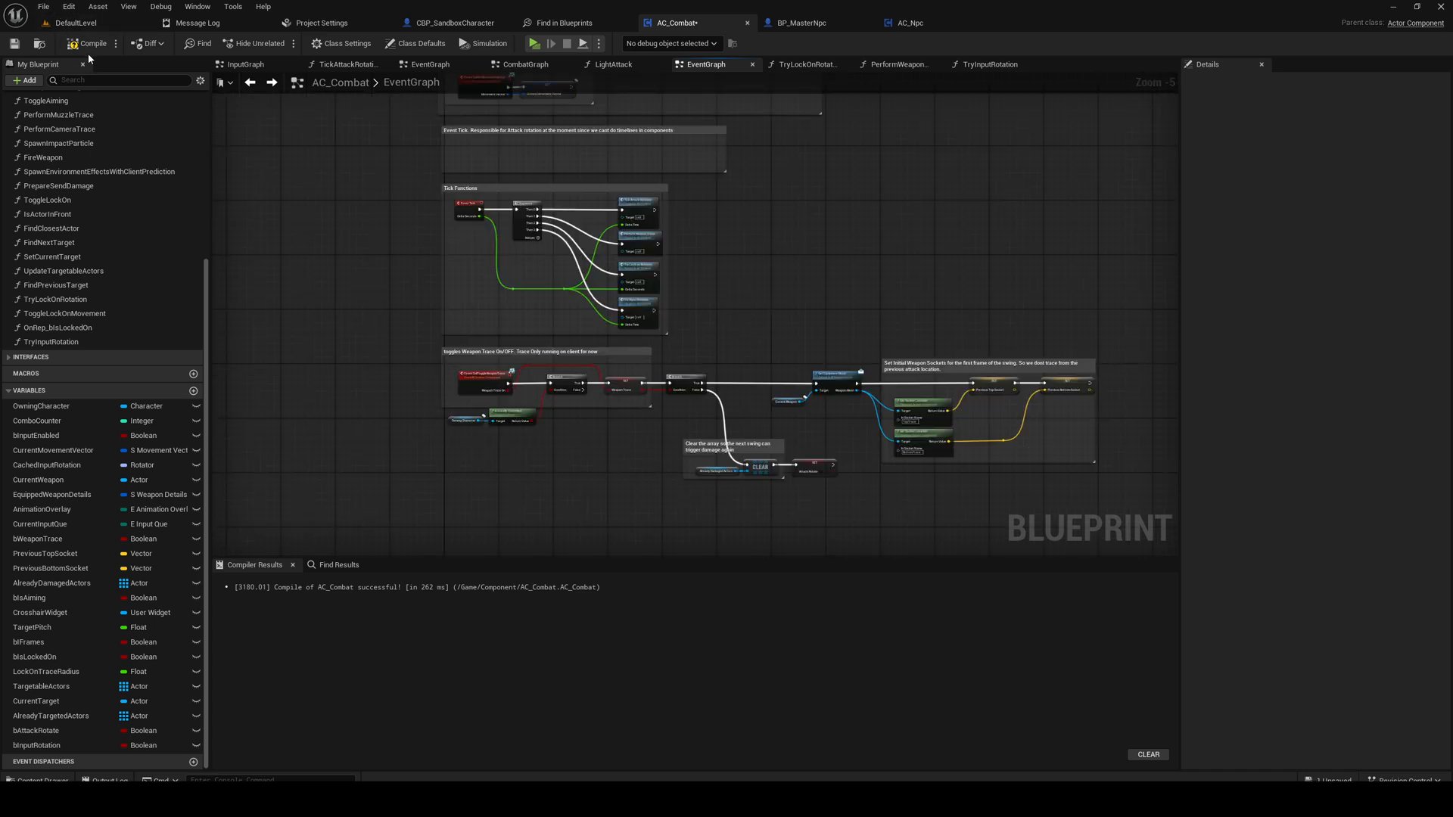
left_click(90, 43)
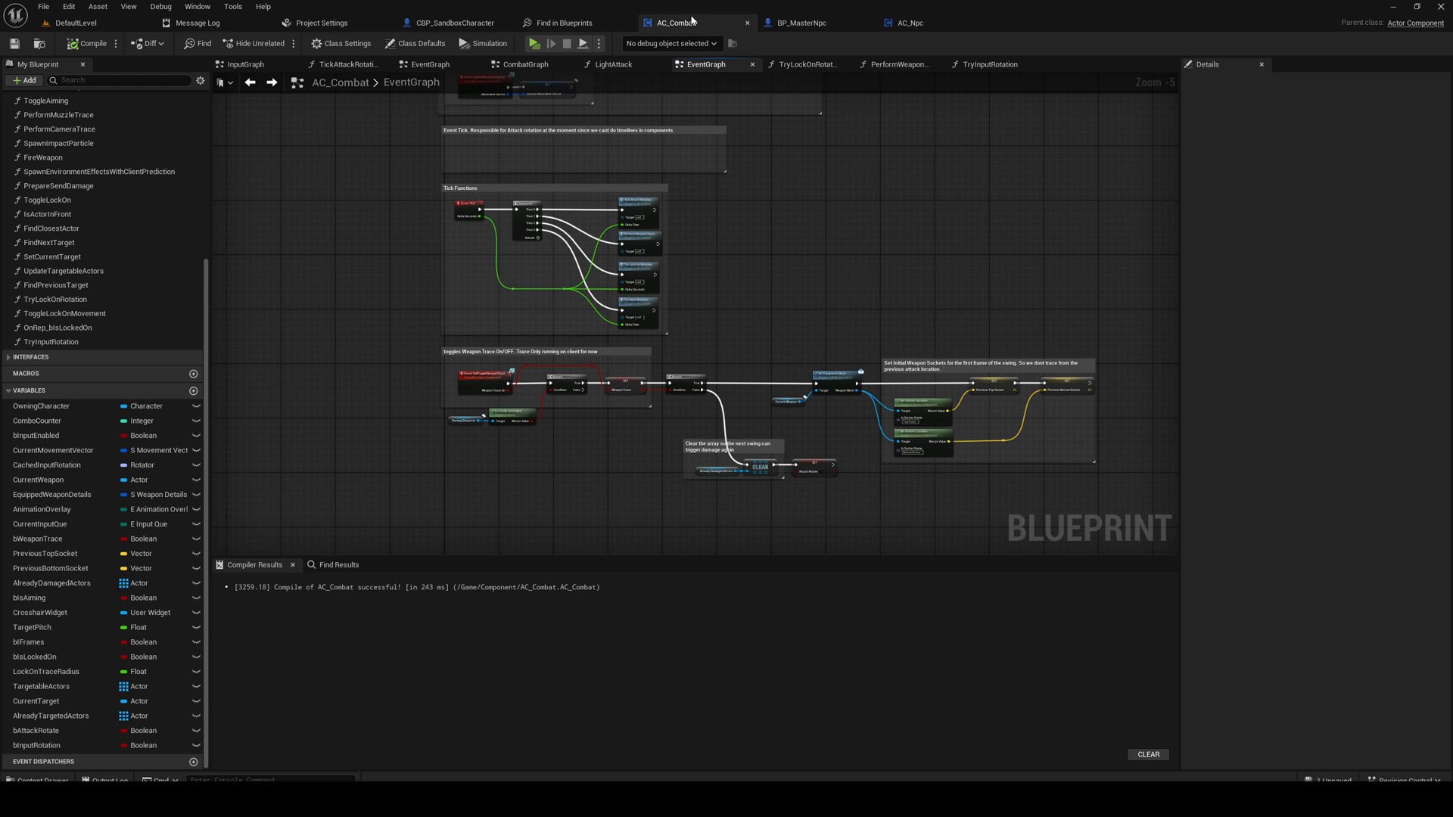
Step: Switch back to the DefaultLevel editor showing the Npc component folder
left_click(74, 22)
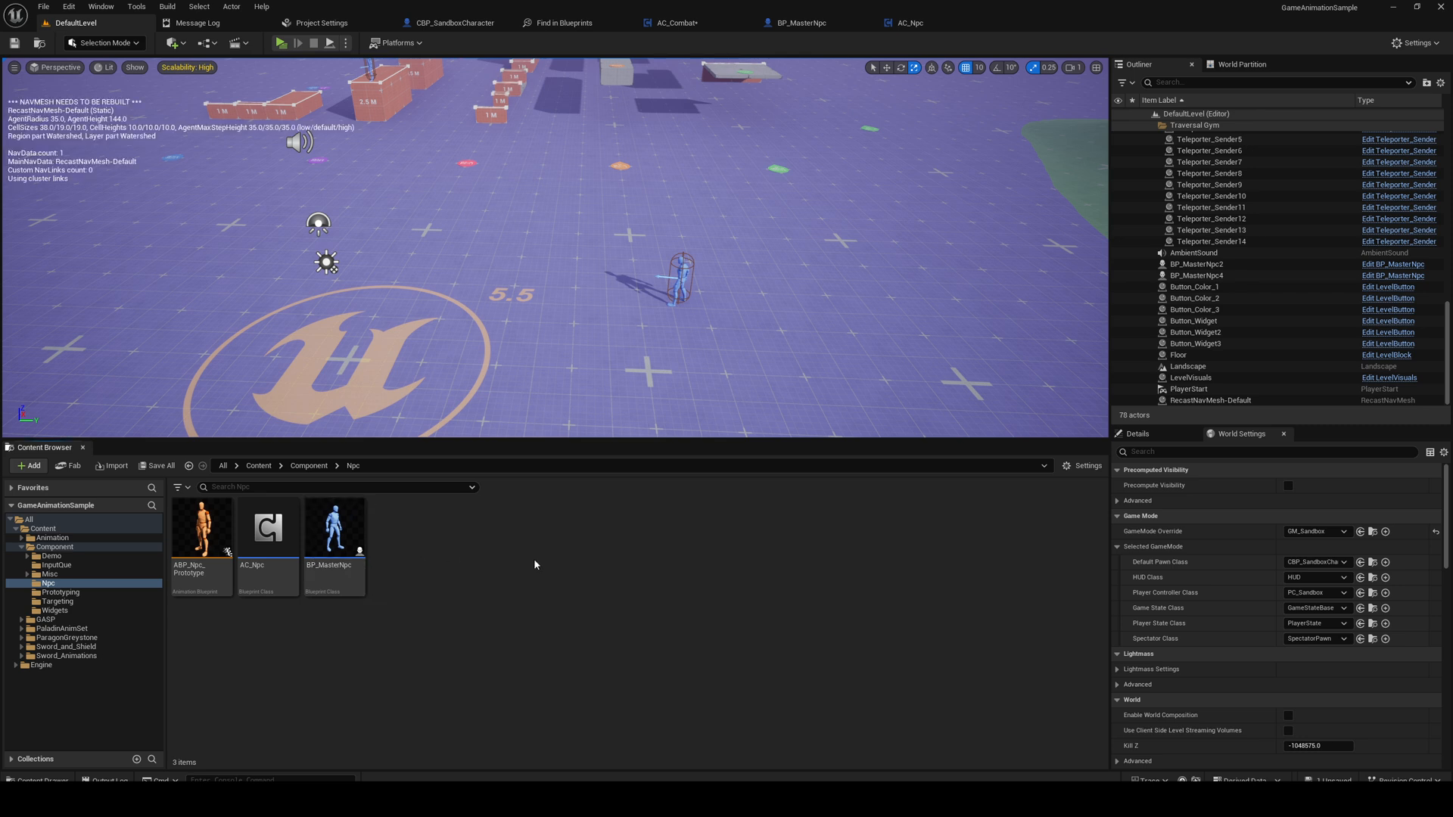
mouse_move(554, 399)
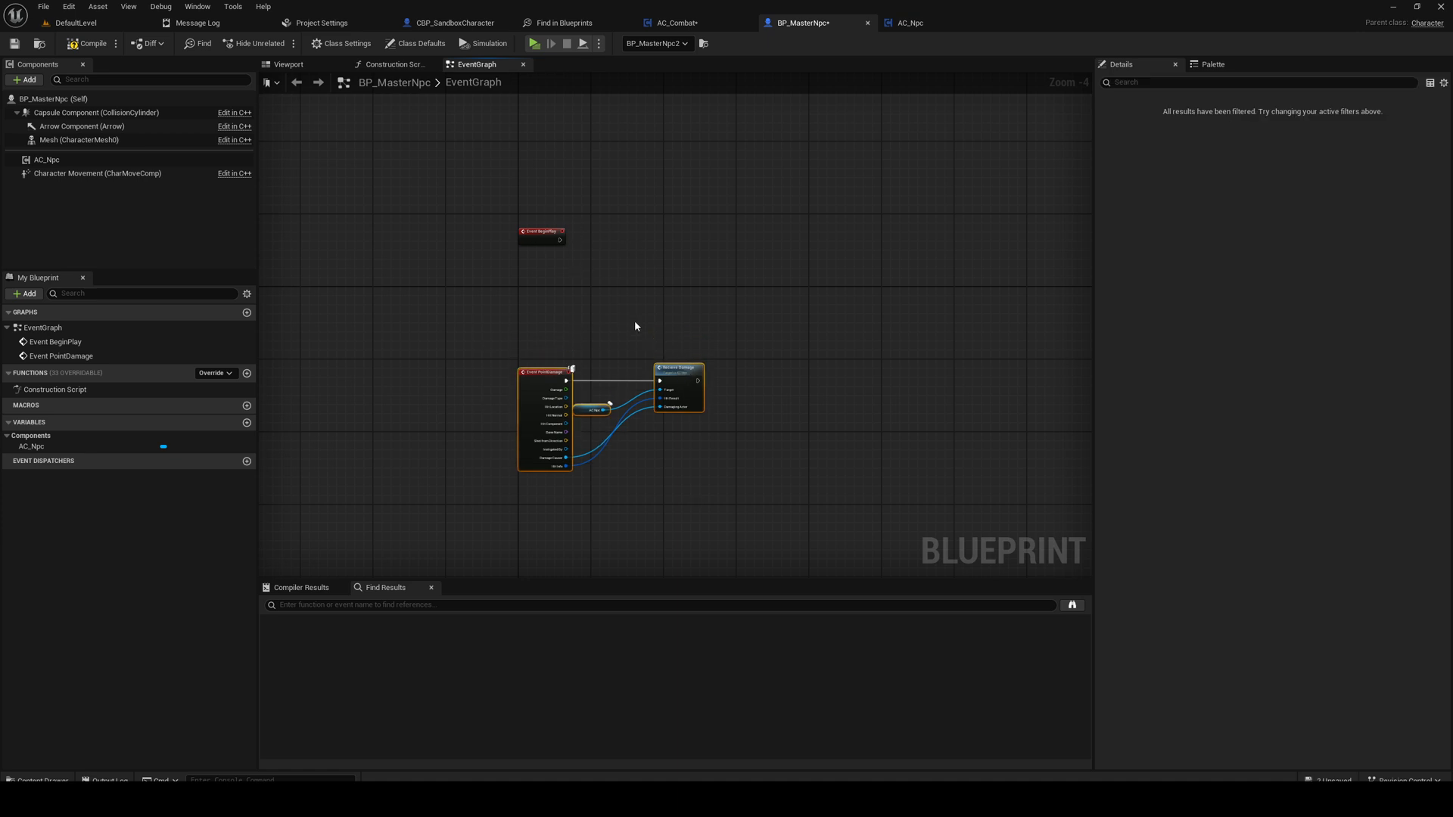
Step: Compile BP_MasterNpc after selecting AC_Npc, then create and force-delete an unwanted new Blueprint Class asset
left_click(46, 159)
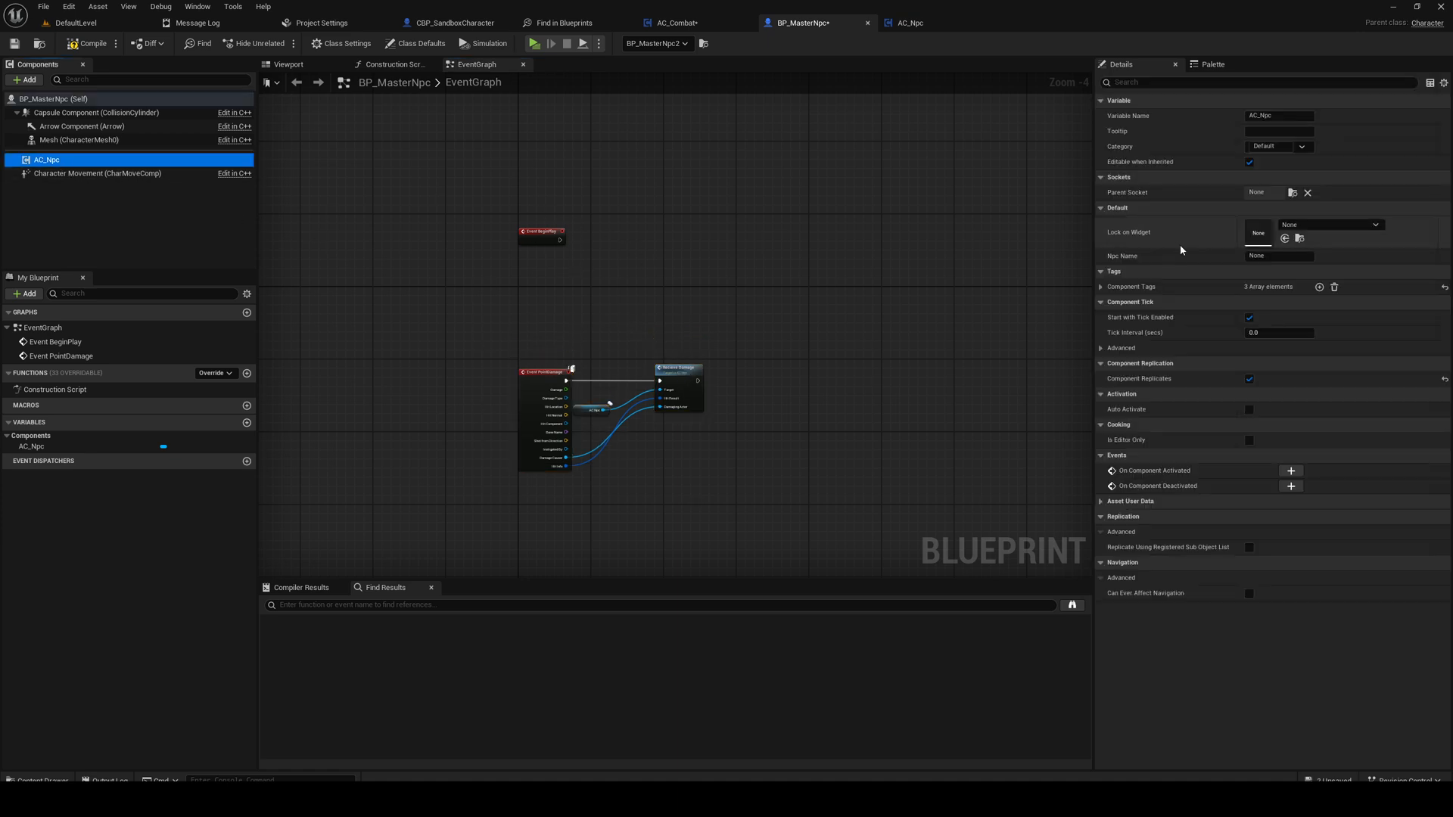
mouse_move(132, 165)
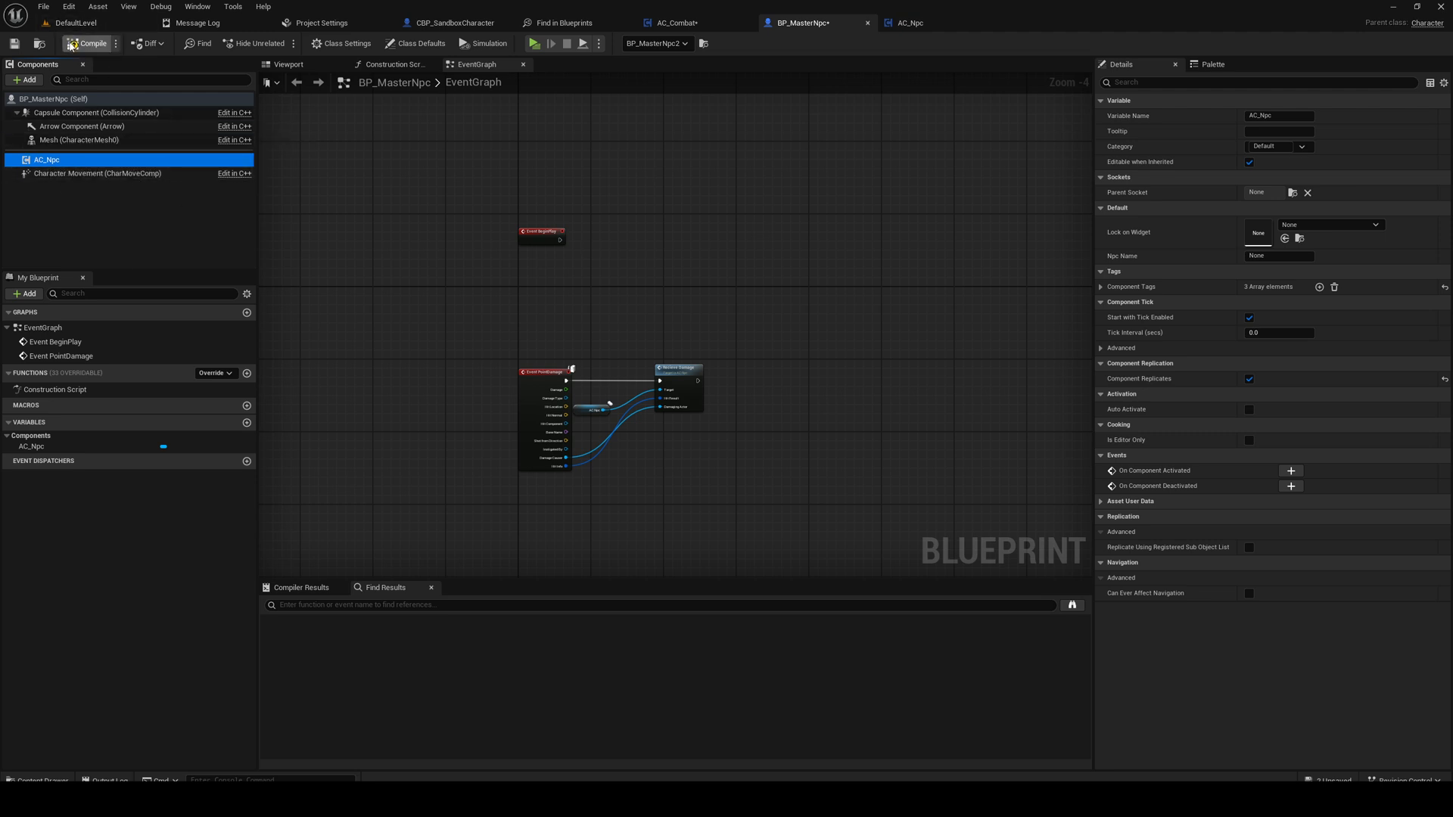
left_click(74, 22)
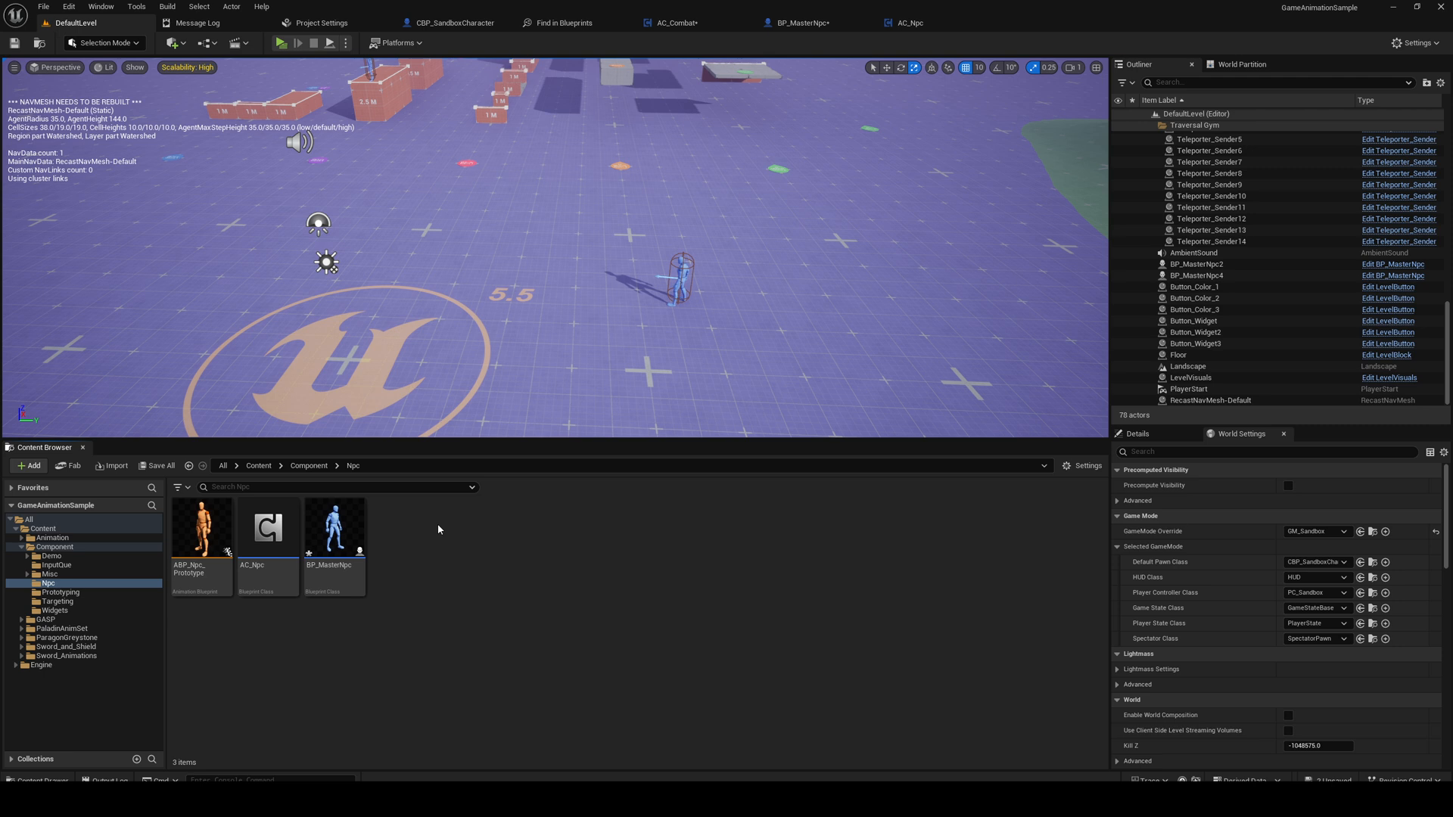
left_click(27, 465)
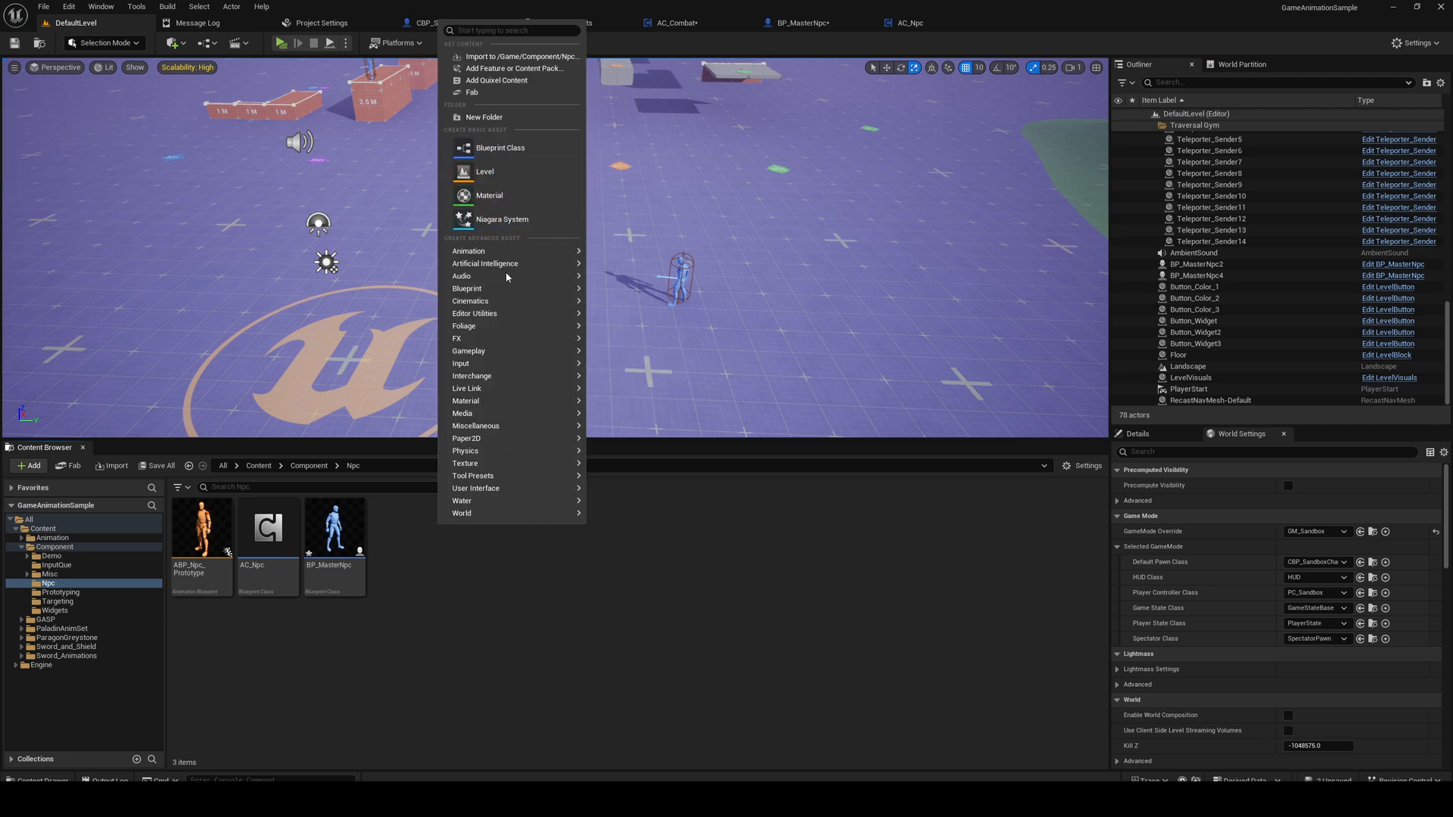
left_click(499, 147)
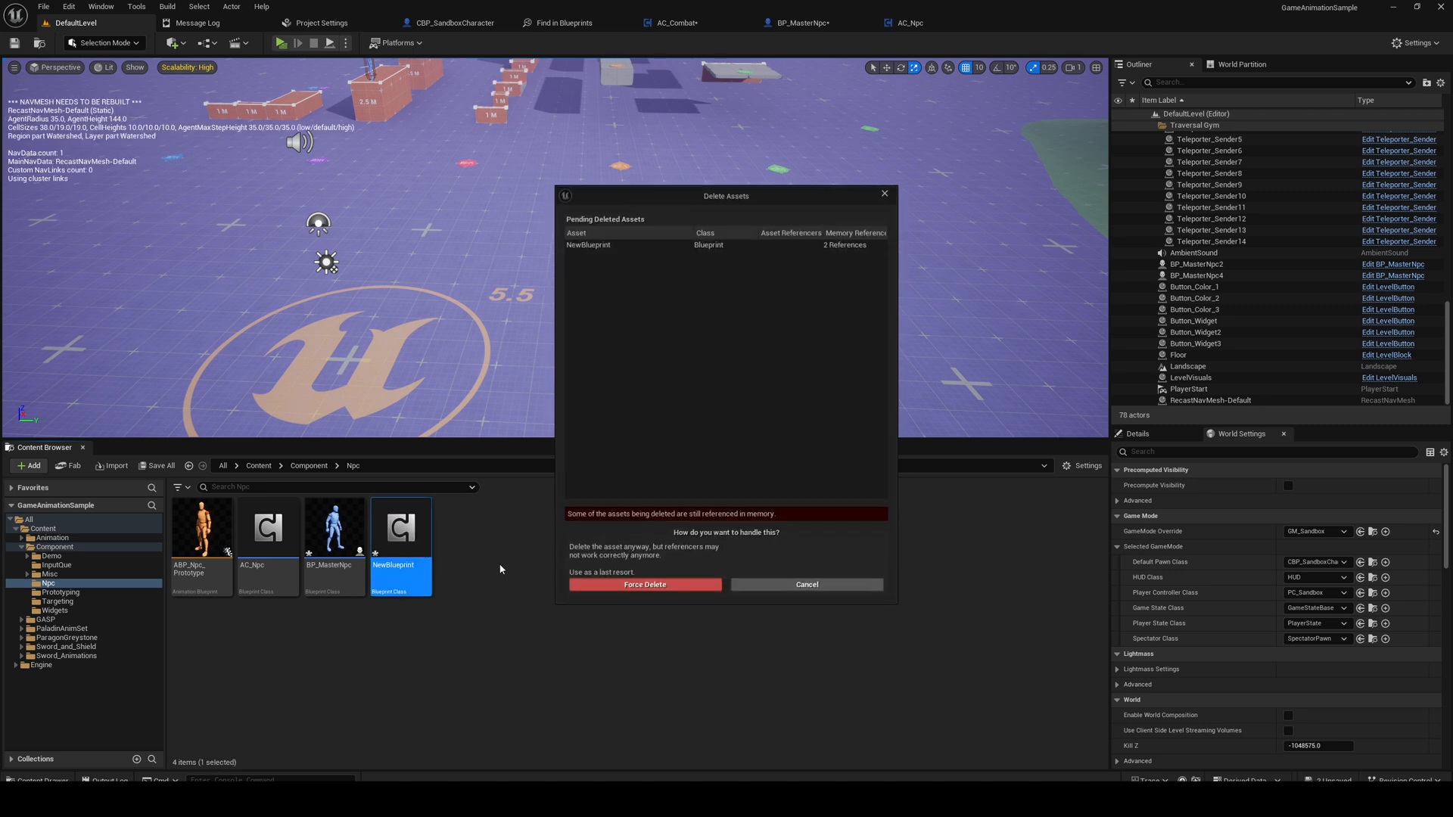
left_click(644, 584)
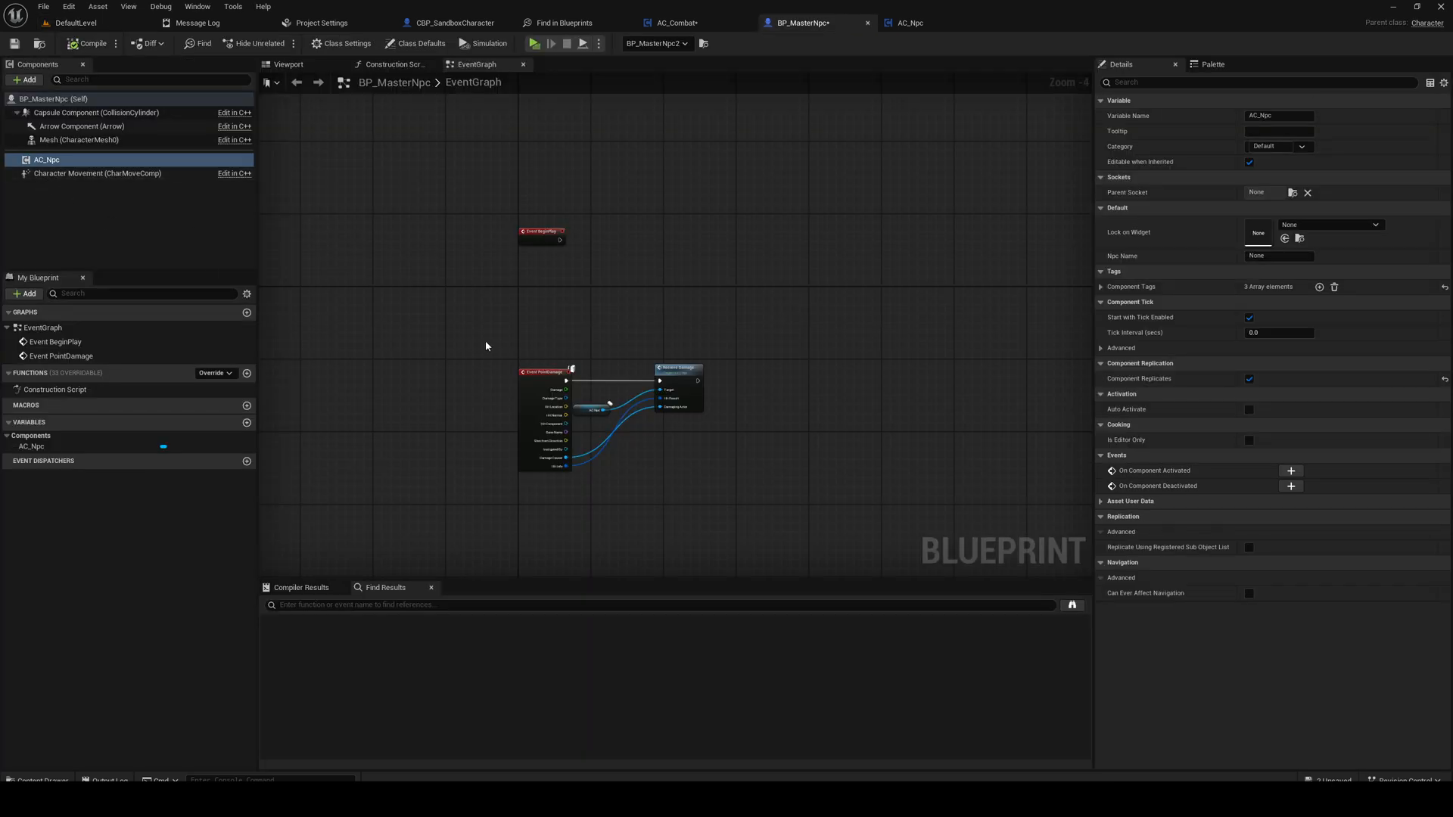
left_click(554, 233)
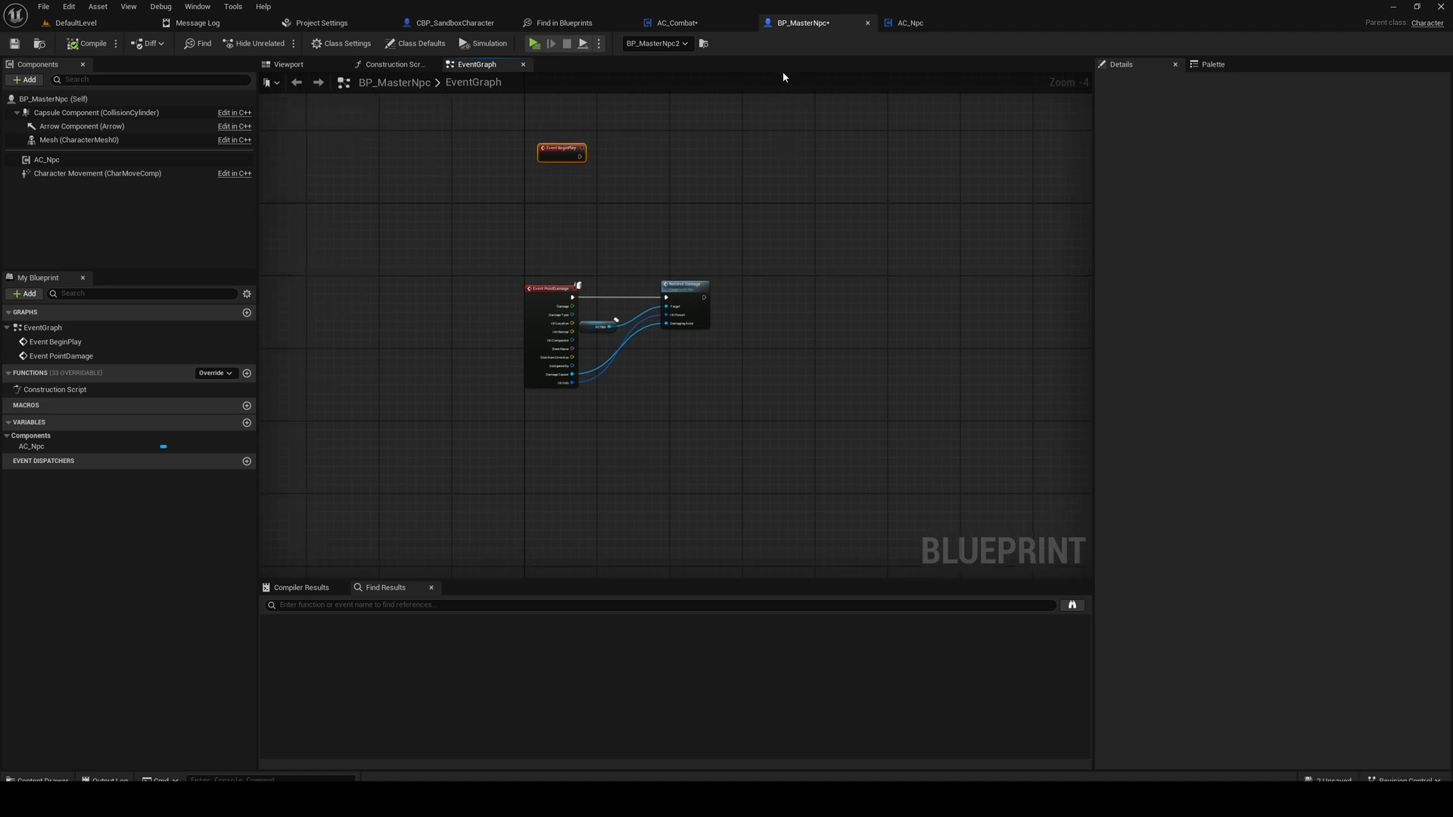
mouse_move(74, 23)
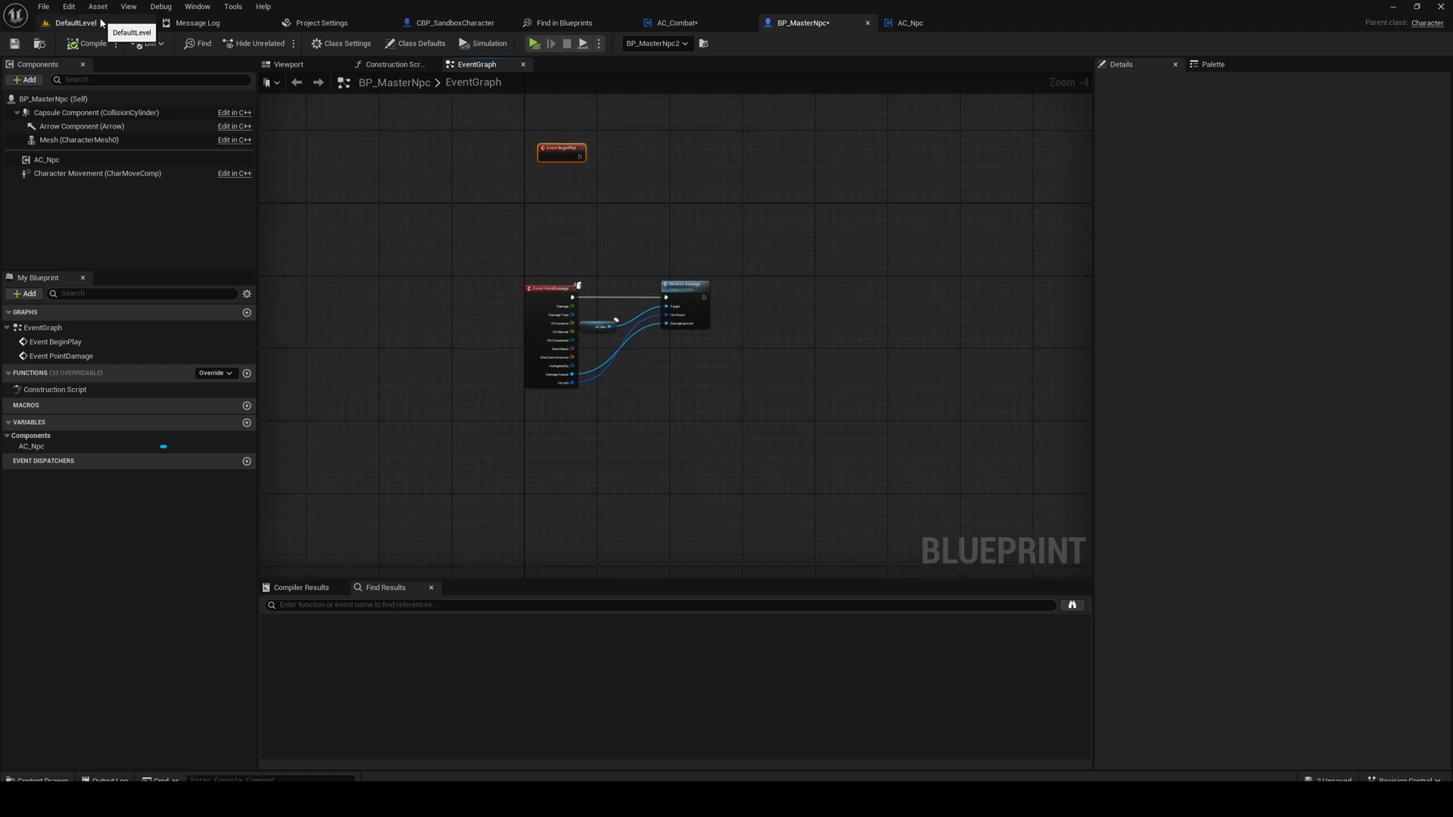
Step: Create a new Structure asset named S_NpcDetails in the Npc folder
left_click(76, 23)
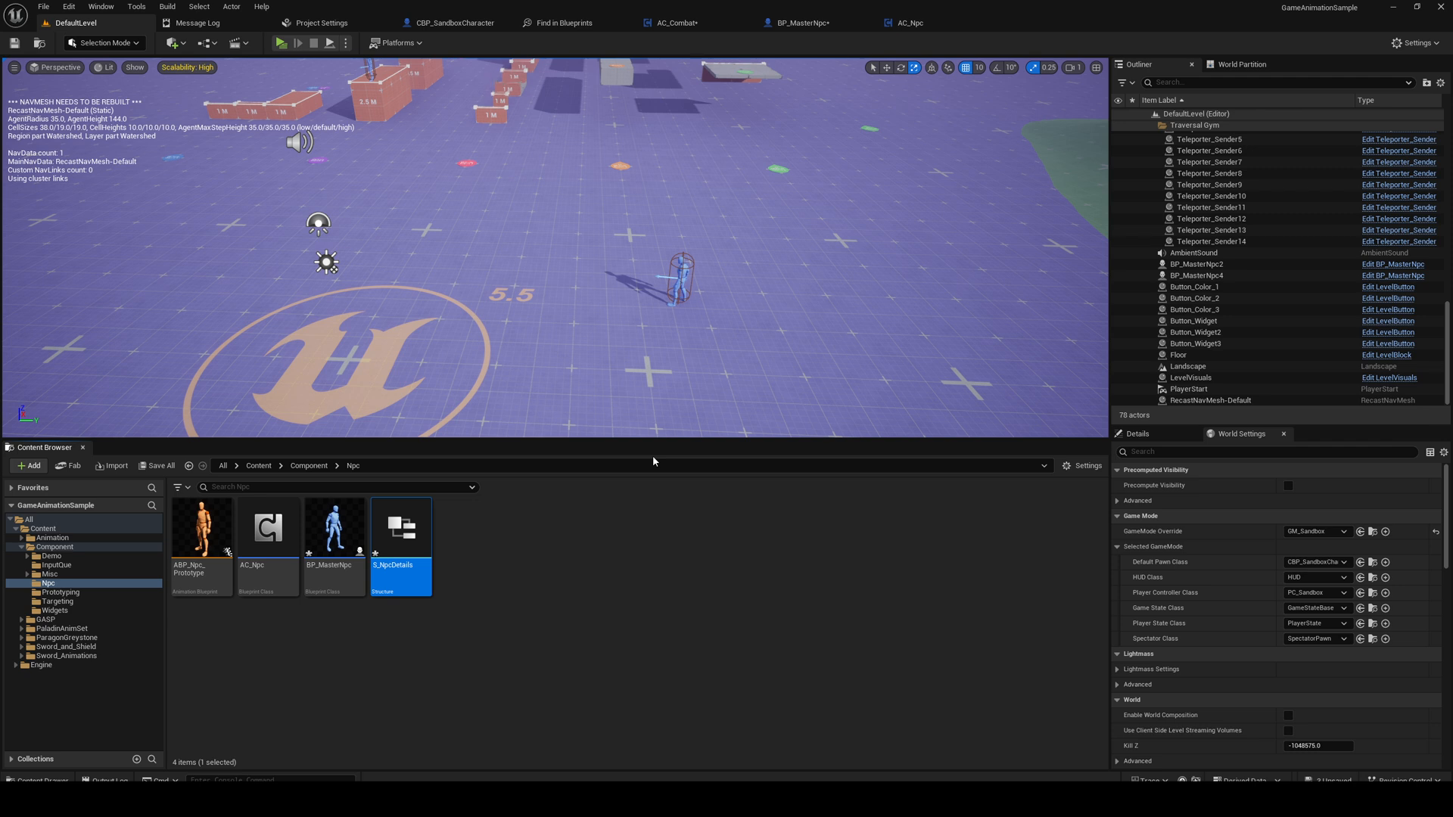
left_click(607, 573)
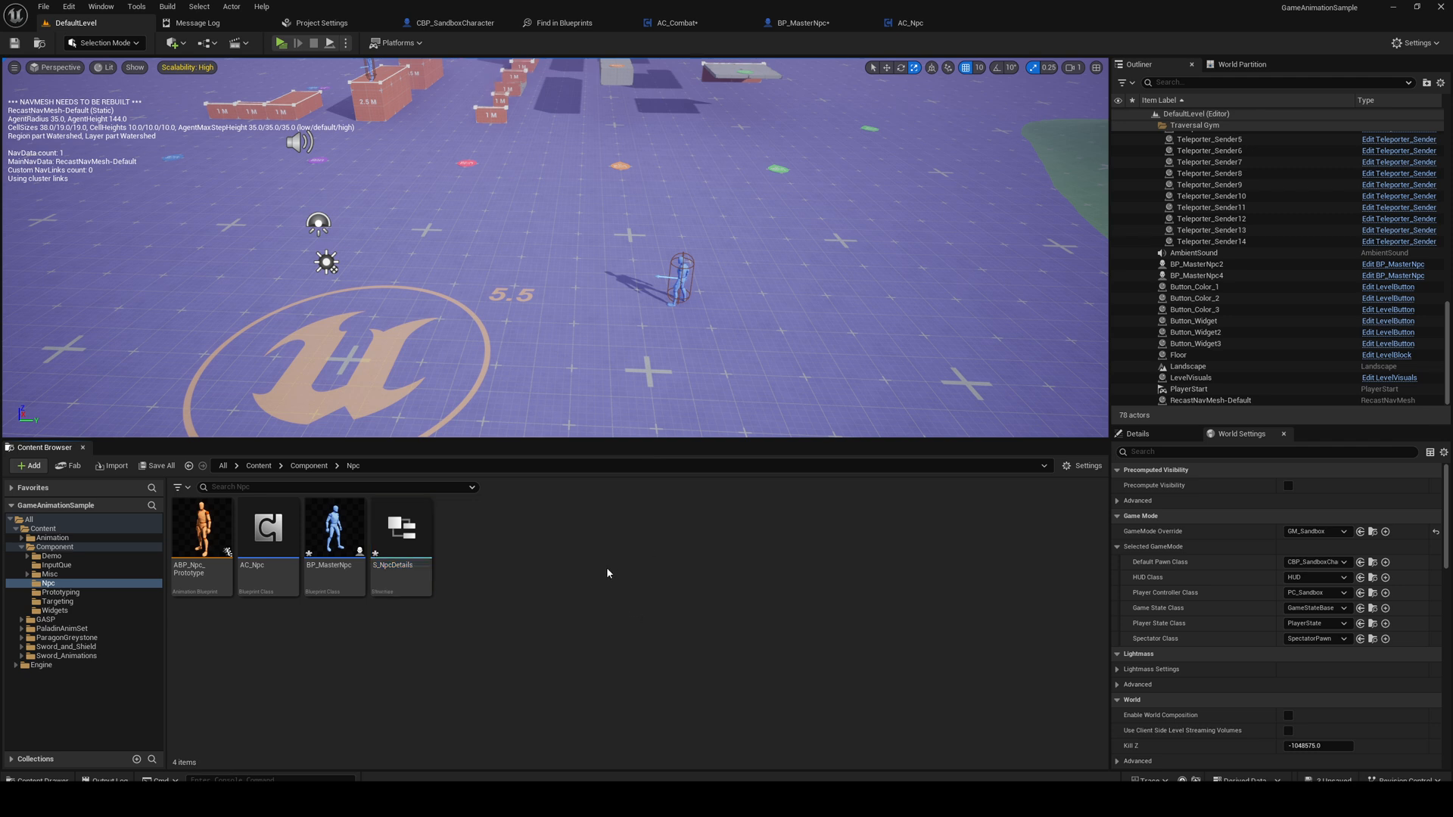
left_click(333, 528)
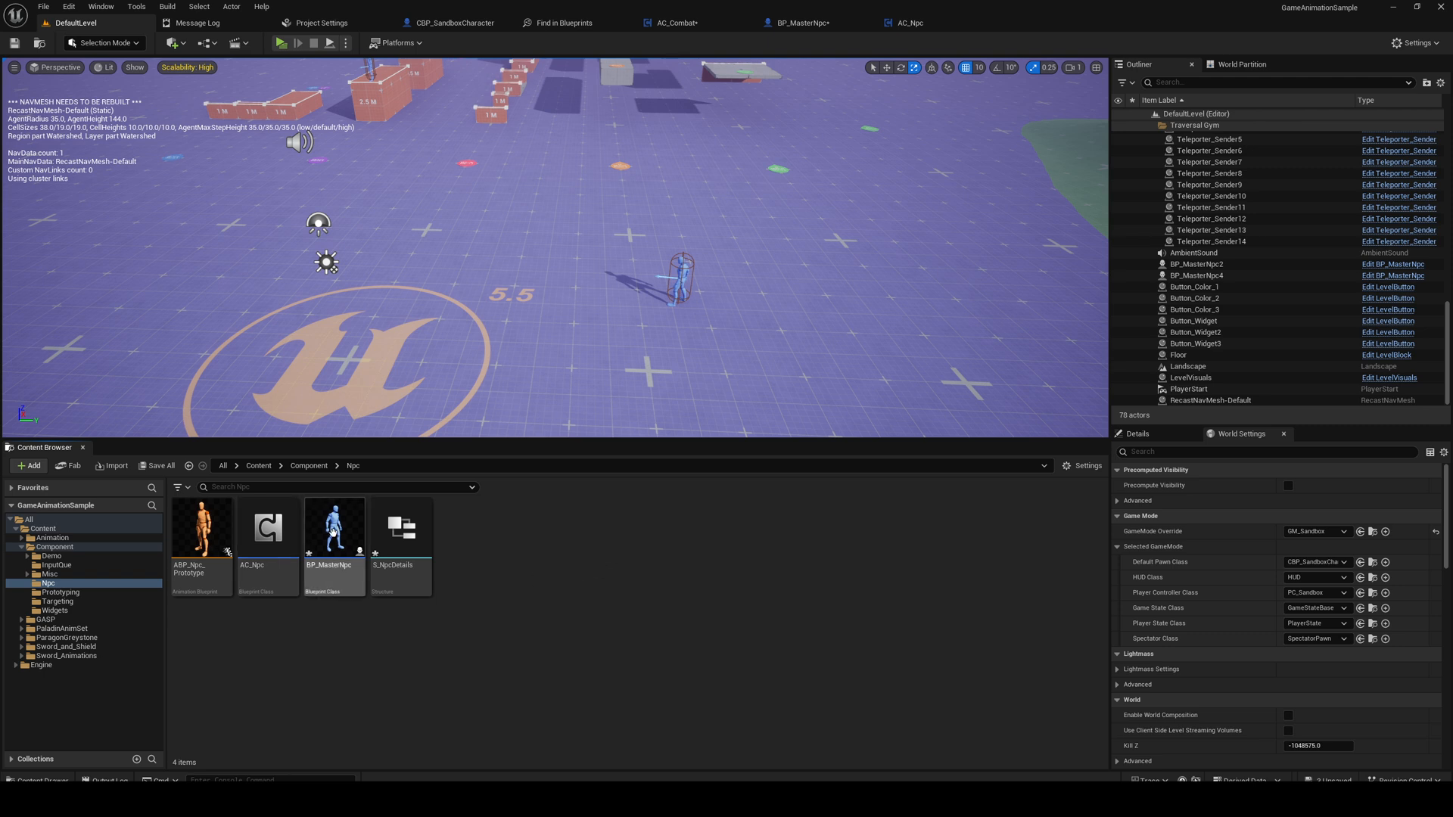
left_click(333, 529)
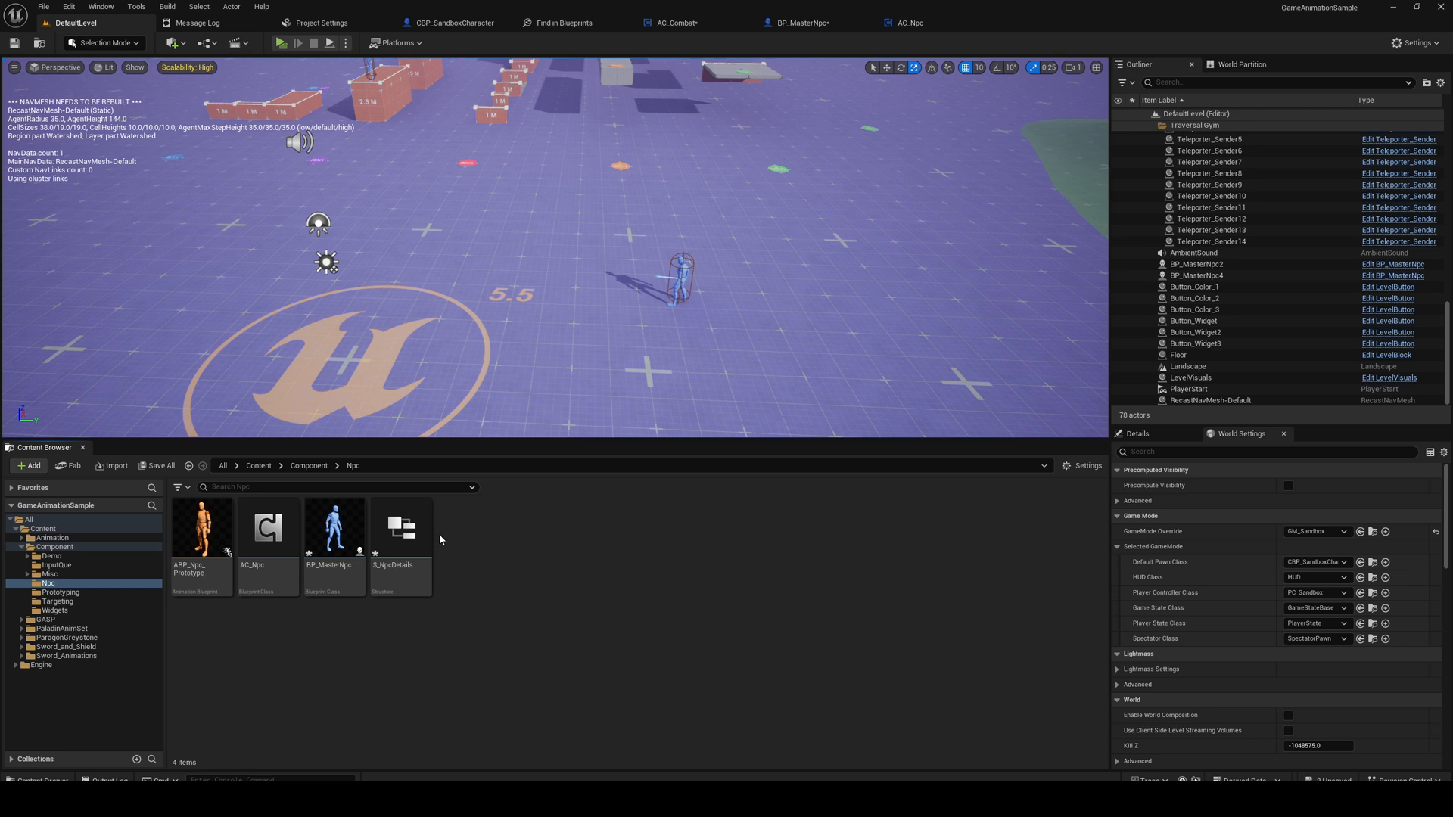
Step: Name the first S_NpcDetails member NpcName and add a second member of Text type
double_click(401, 527)
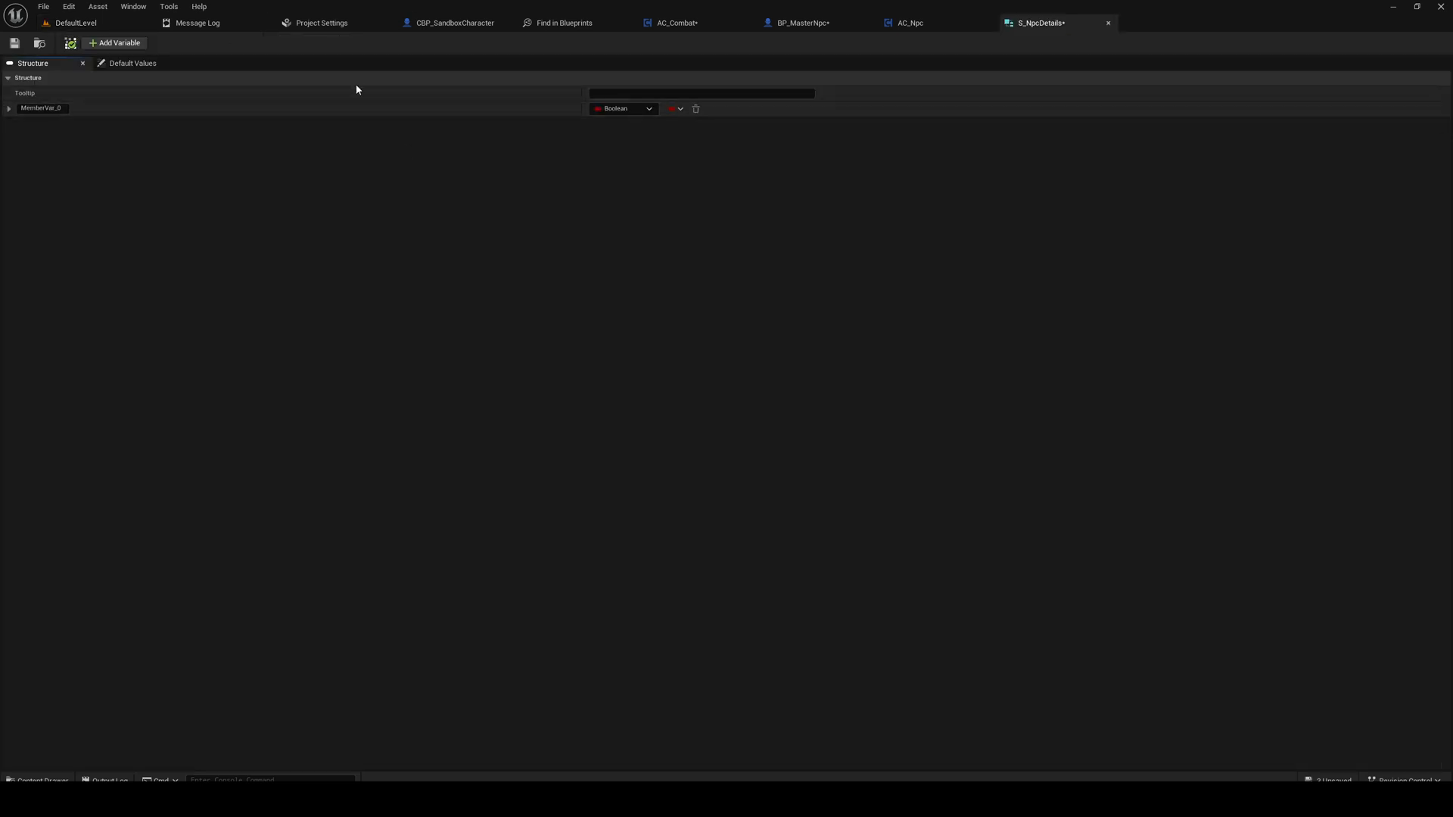
mouse_move(616, 204)
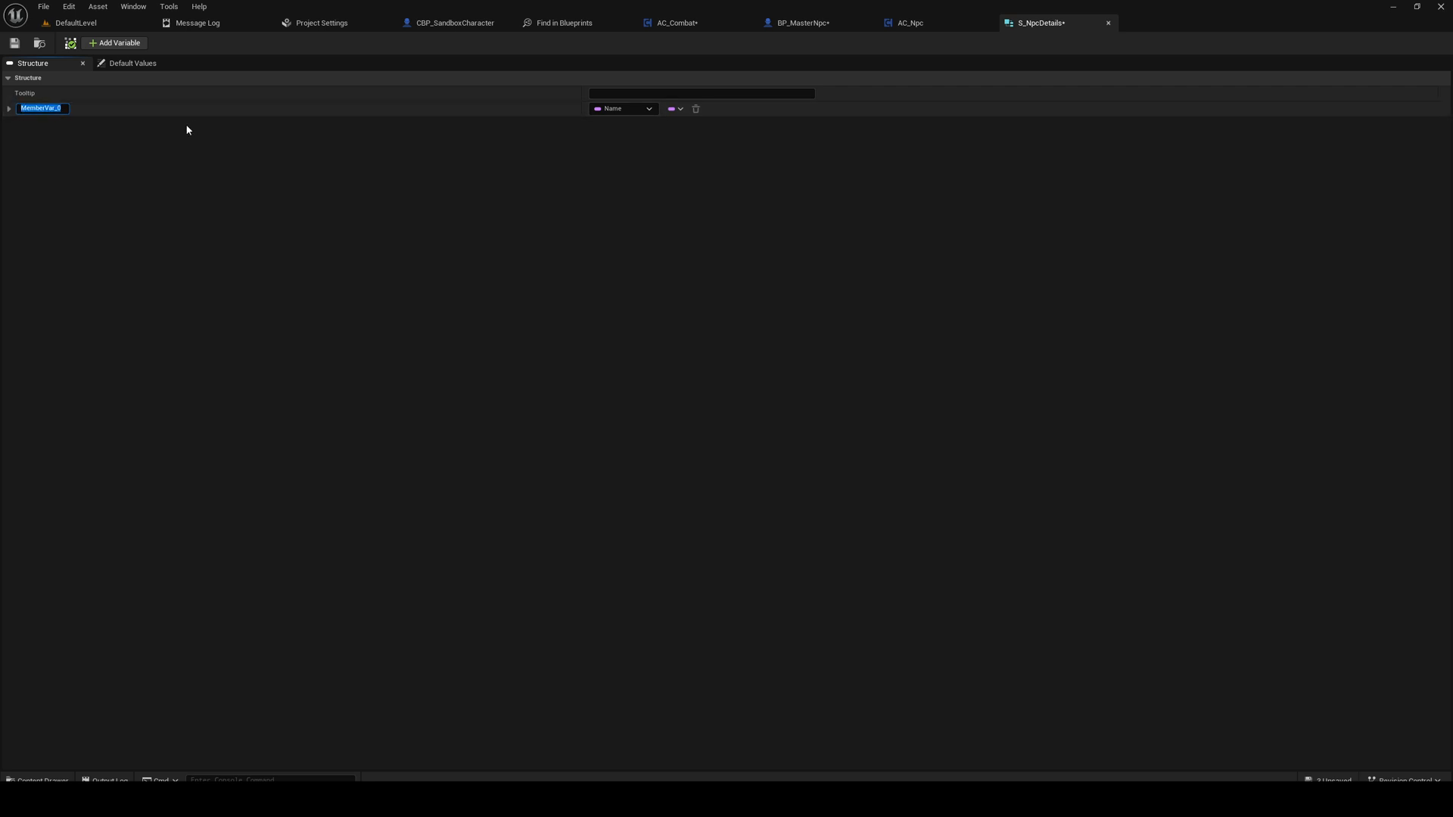
type("NpcName")
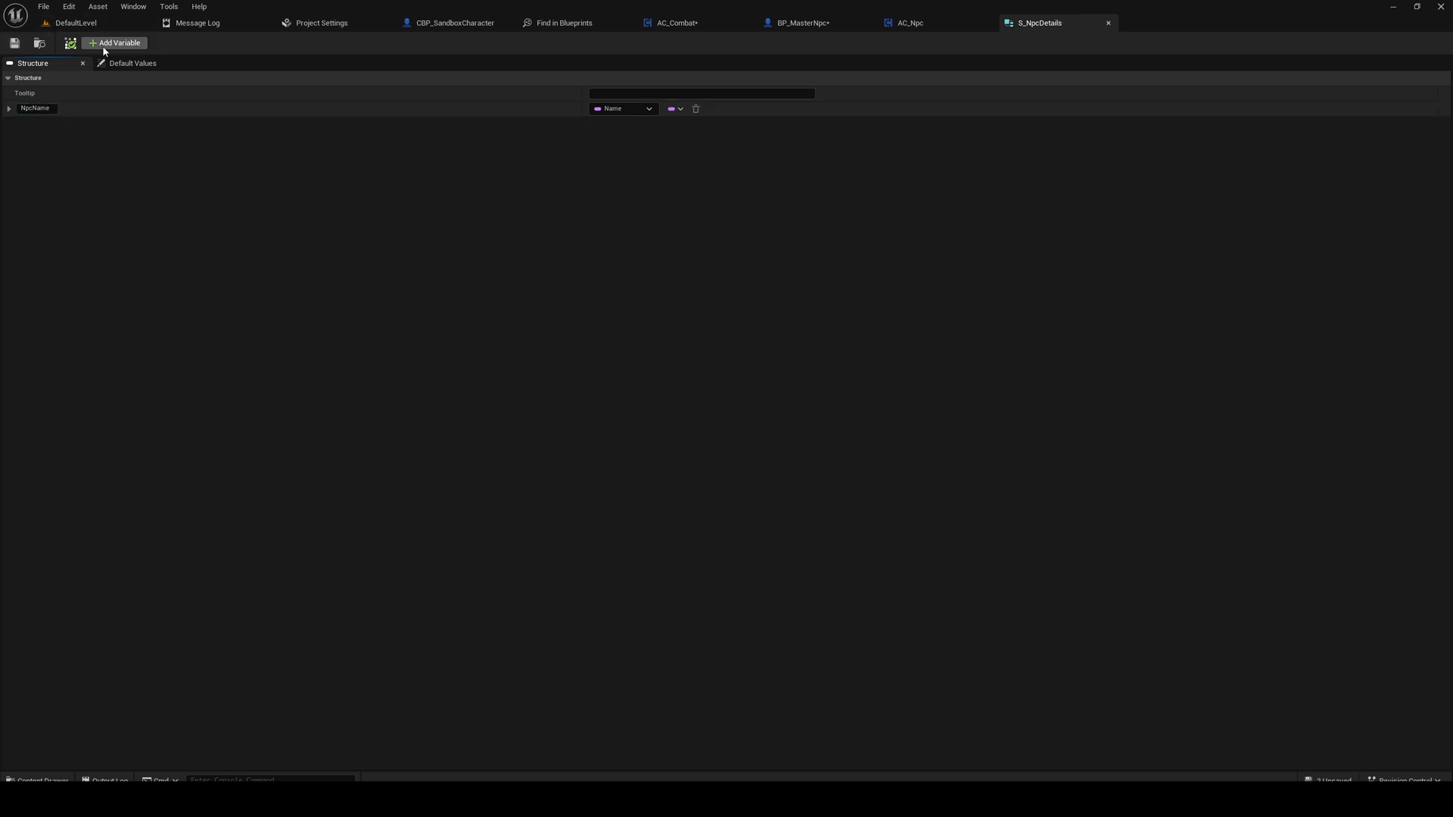
left_click(114, 42)
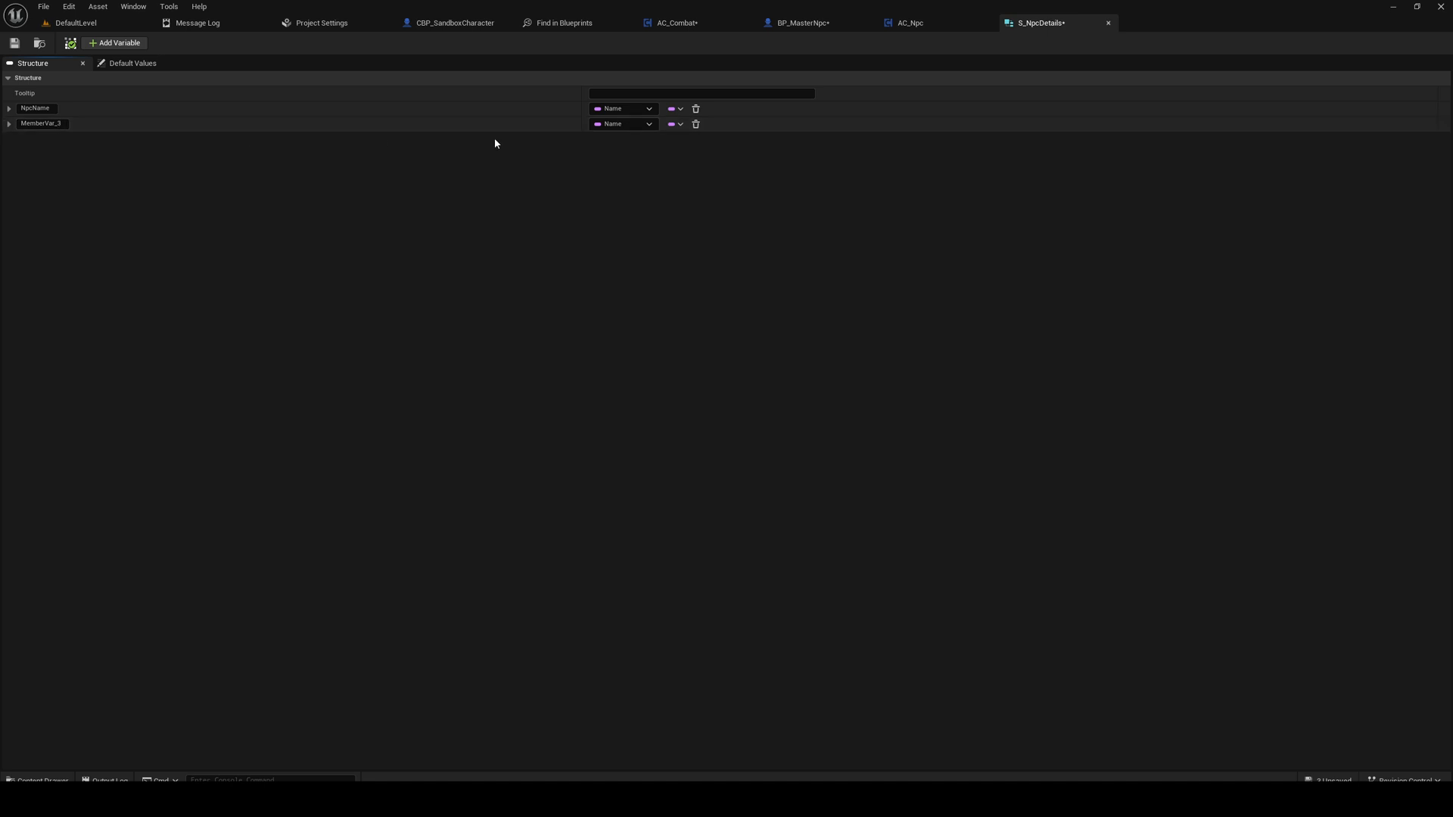
left_click(621, 122)
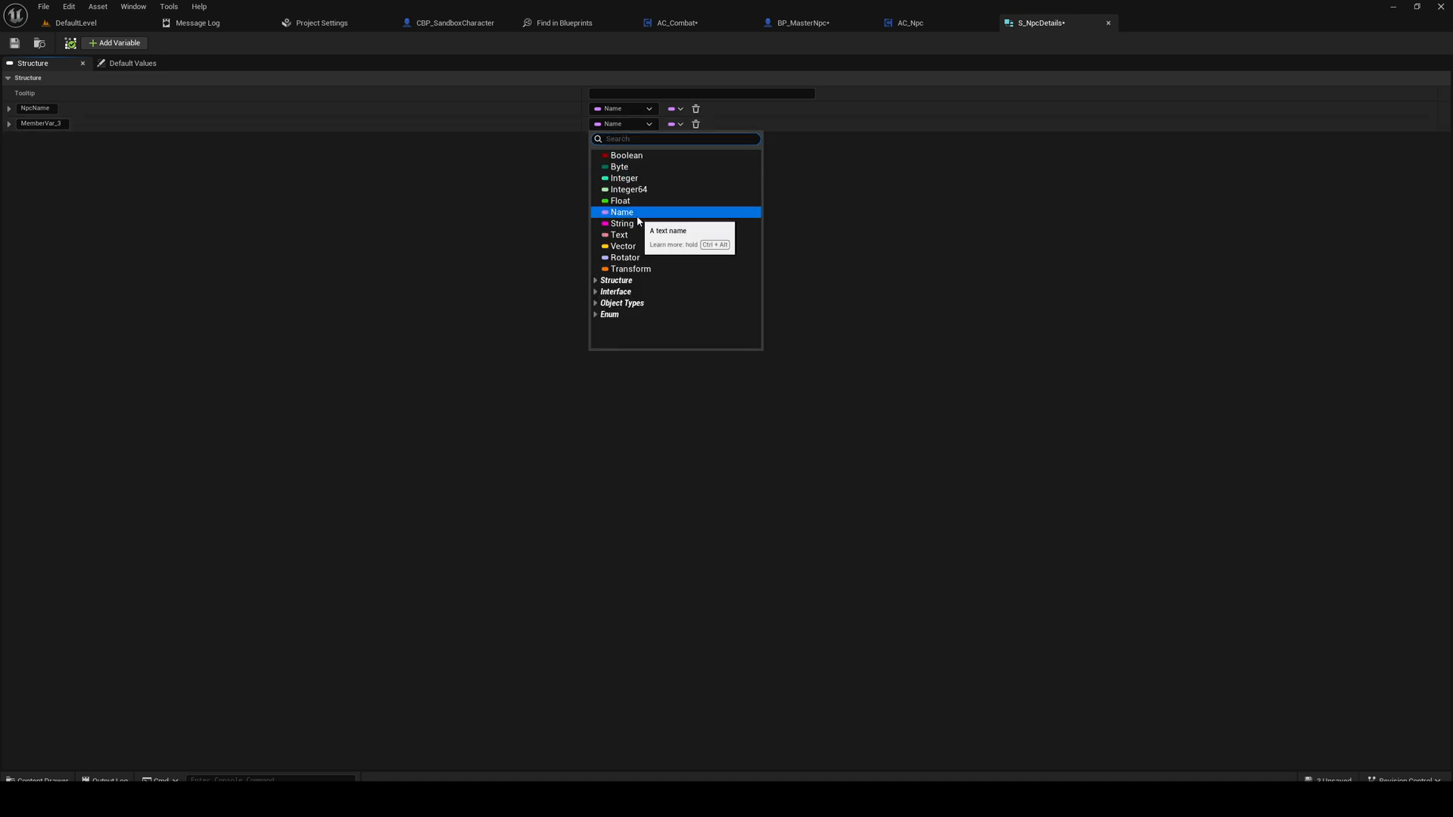
left_click(617, 235)
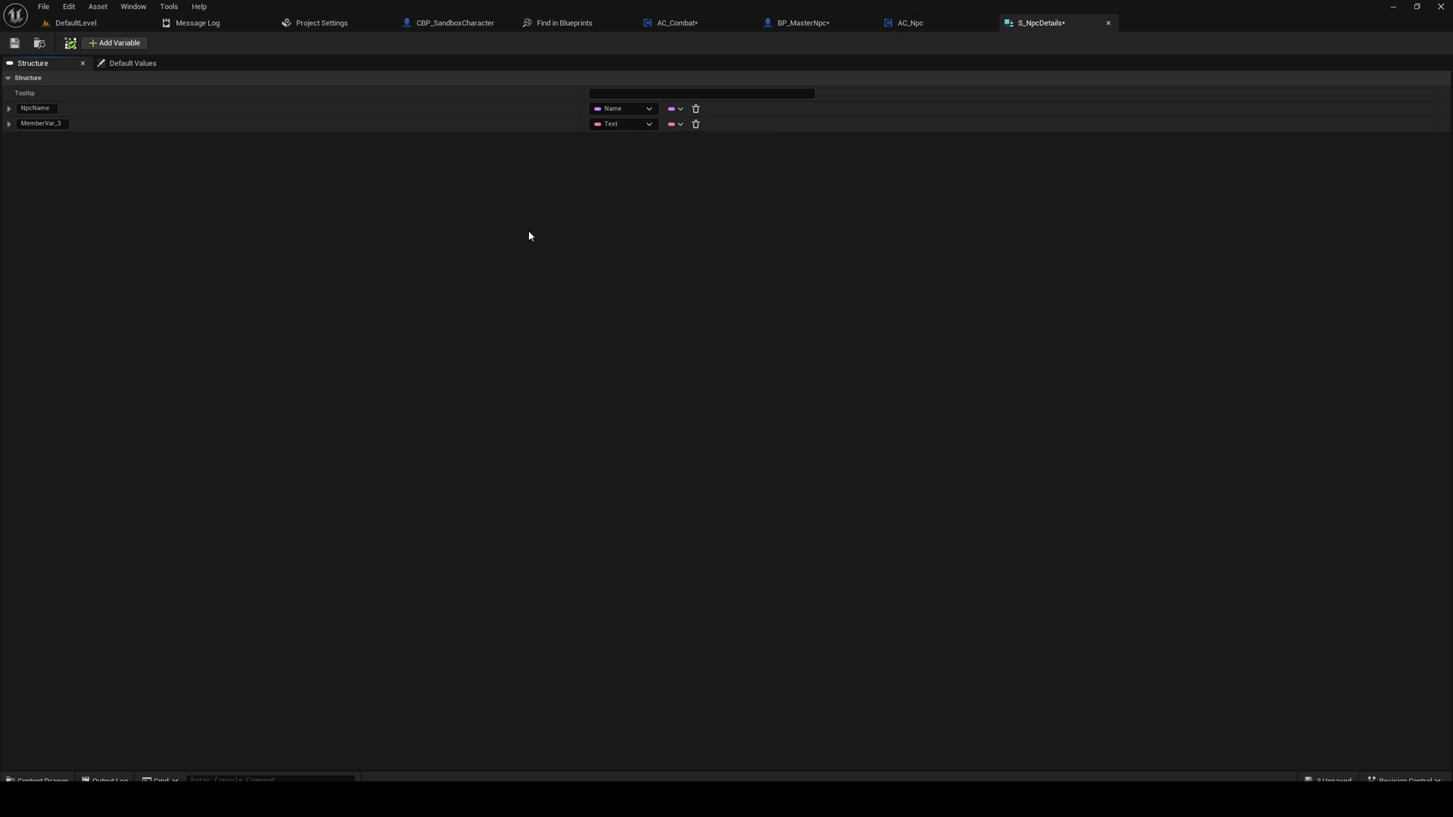
Step: Rename the second member to NpcDescription and save the structure
double_click(40, 122)
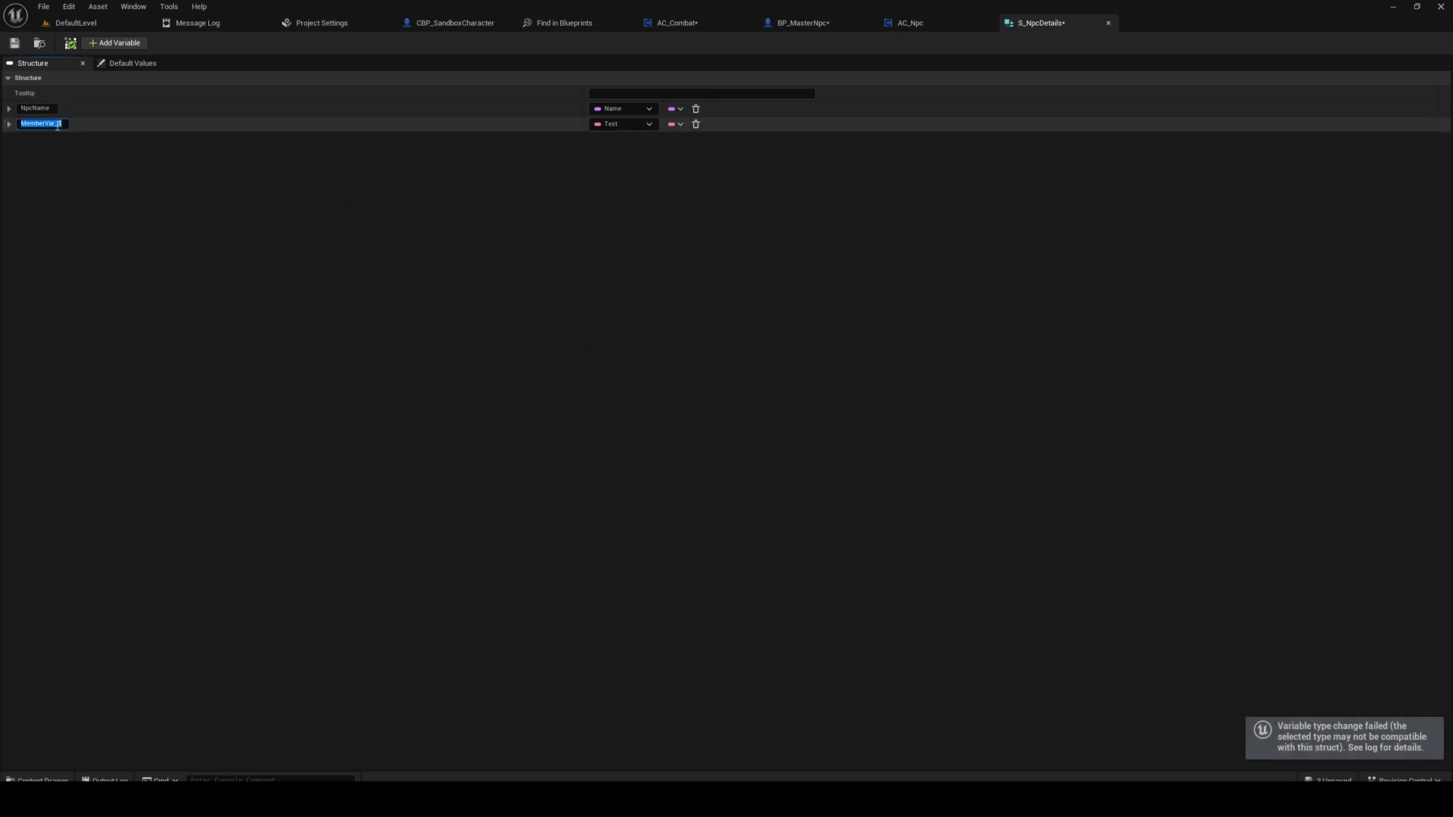
type("N")
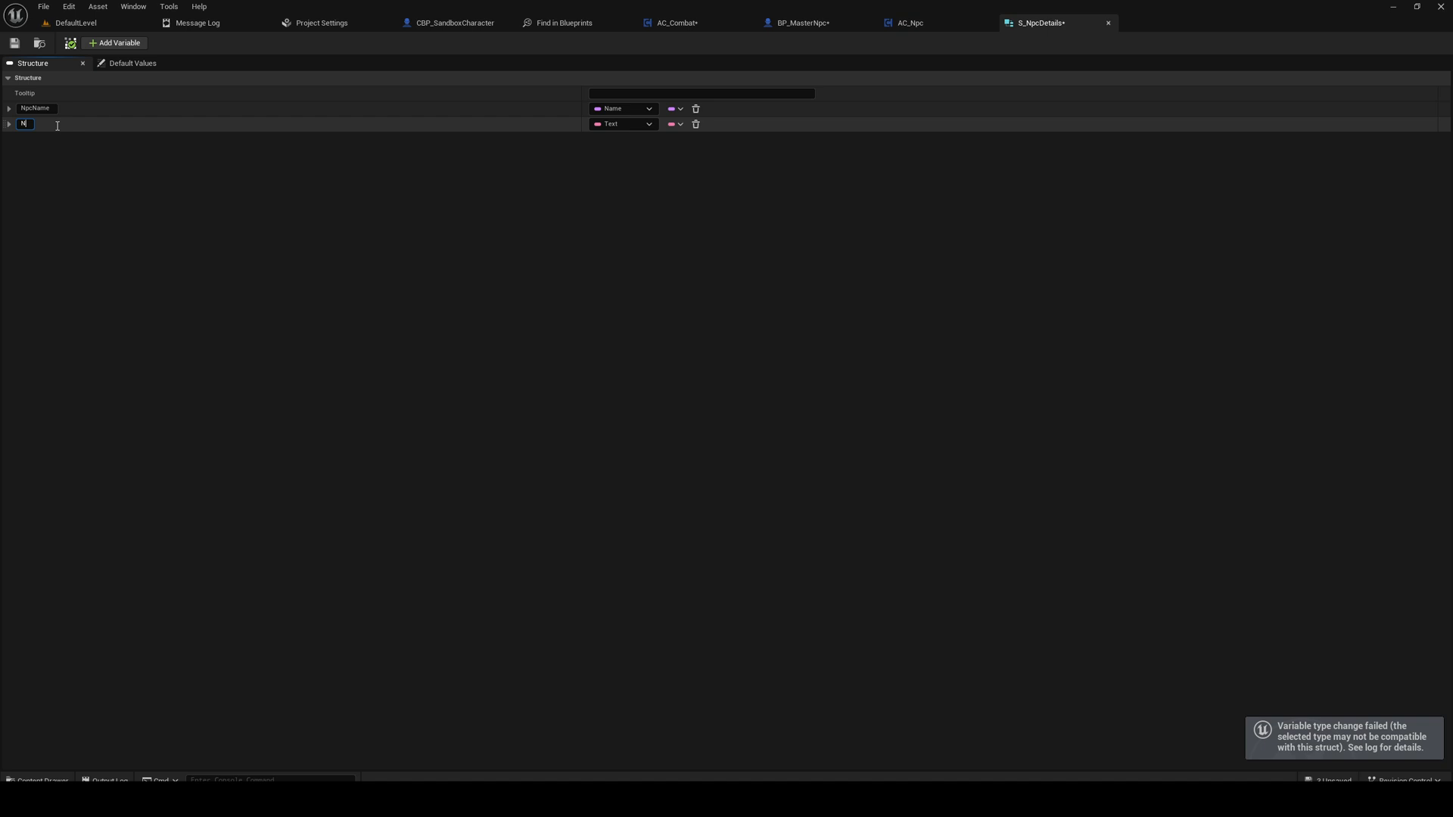
type("NpcDescription")
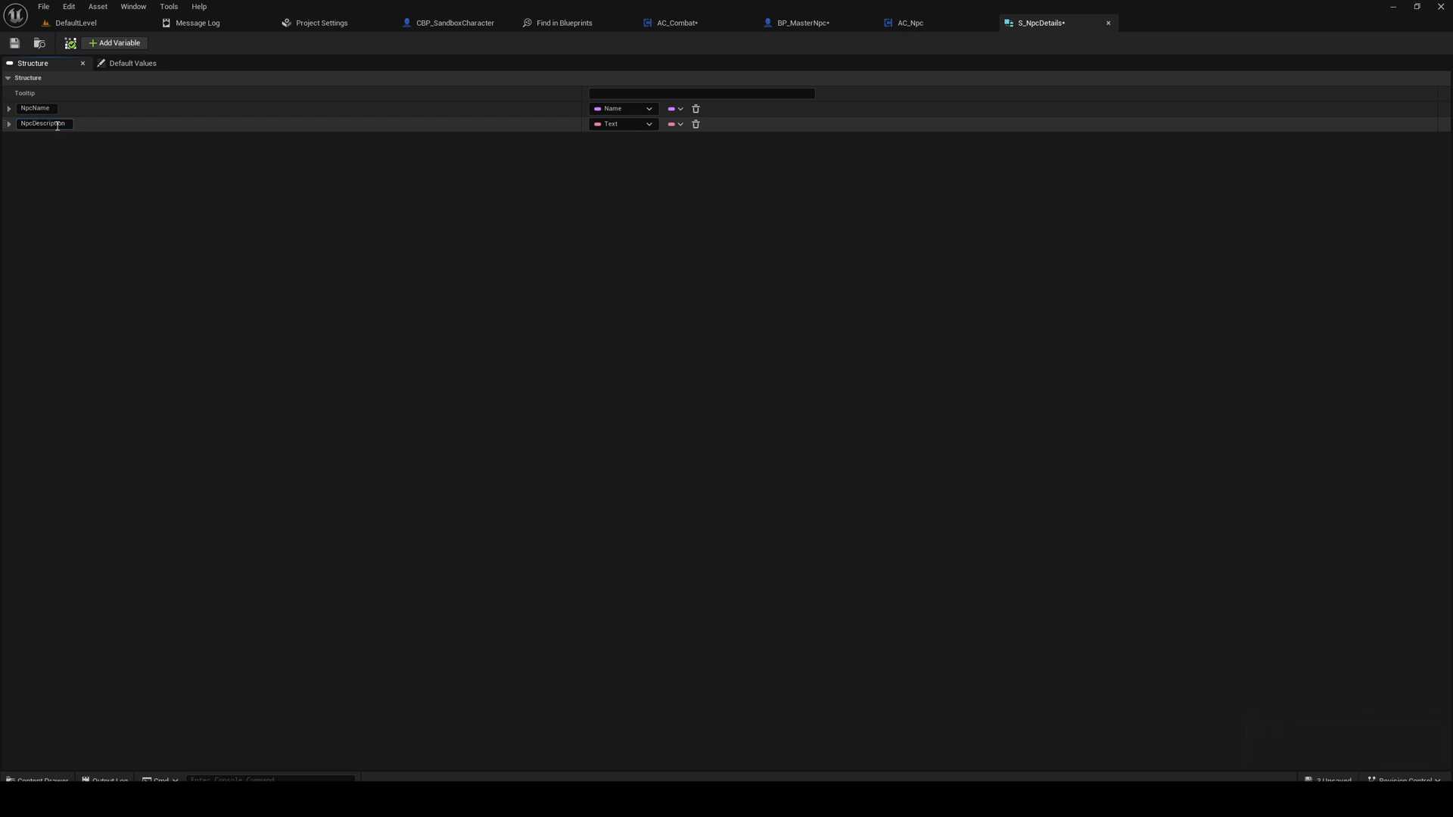
left_click(42, 6)
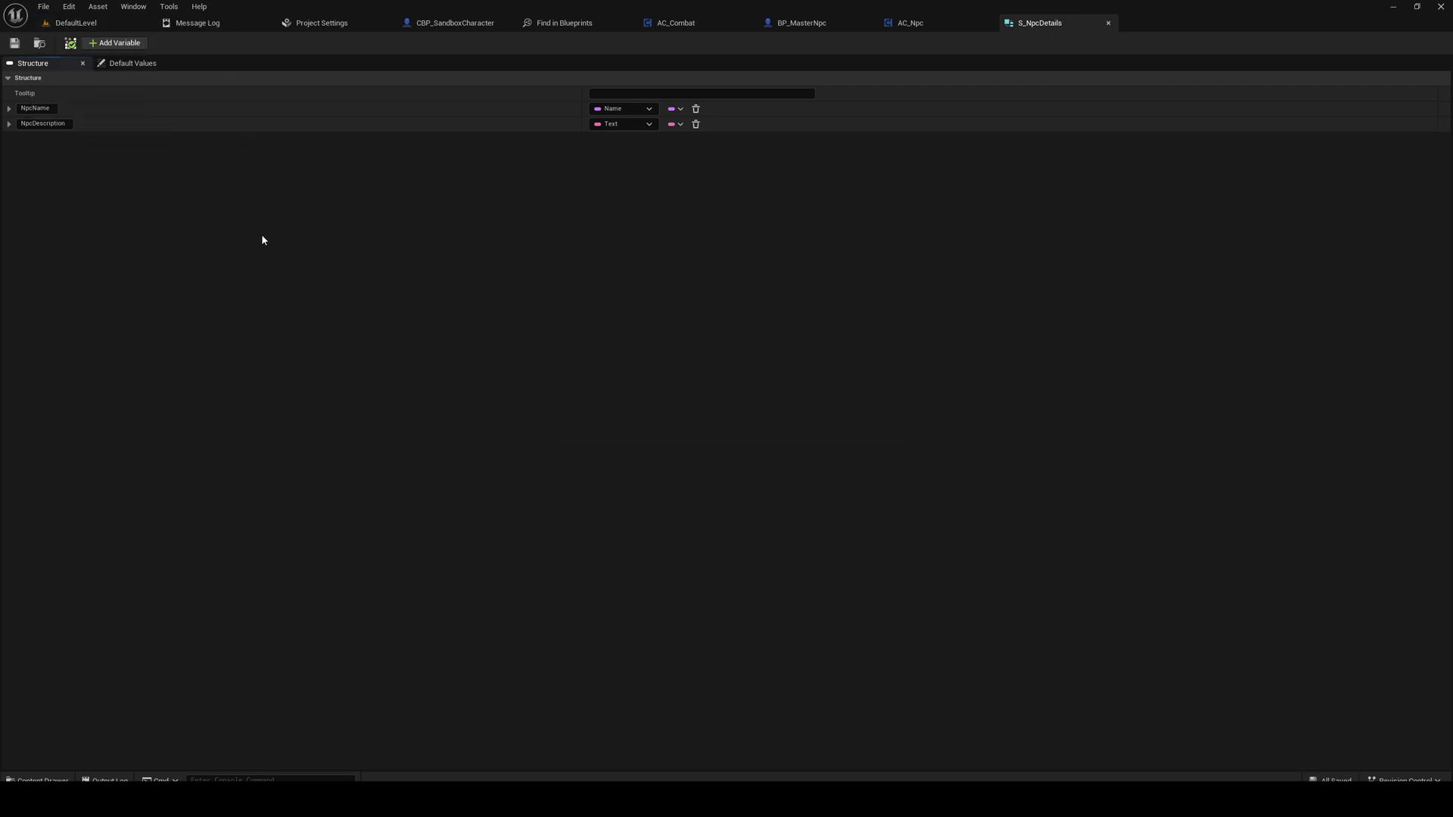
mouse_move(233, 237)
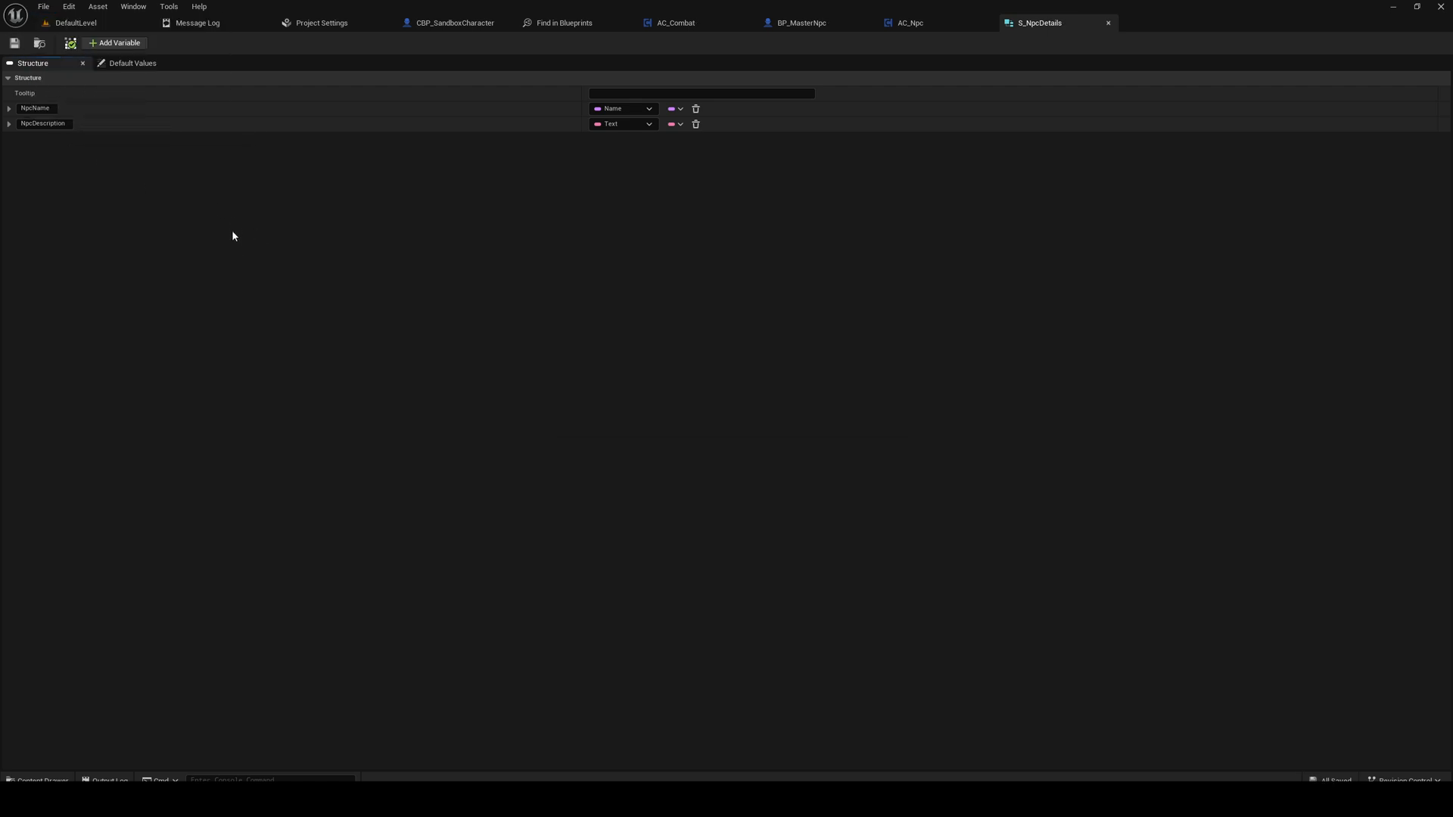
mouse_move(42, 6)
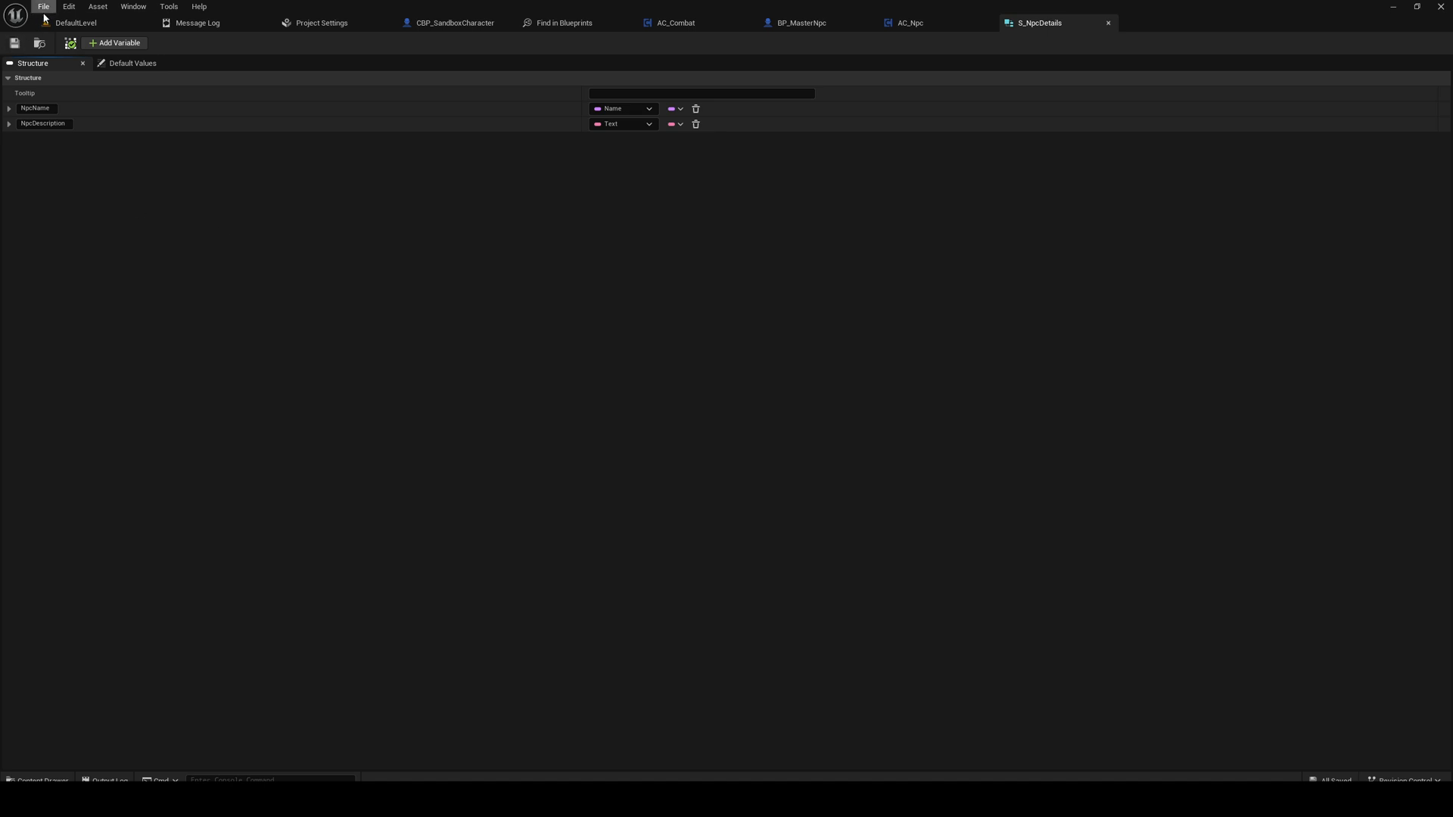
mouse_move(132, 133)
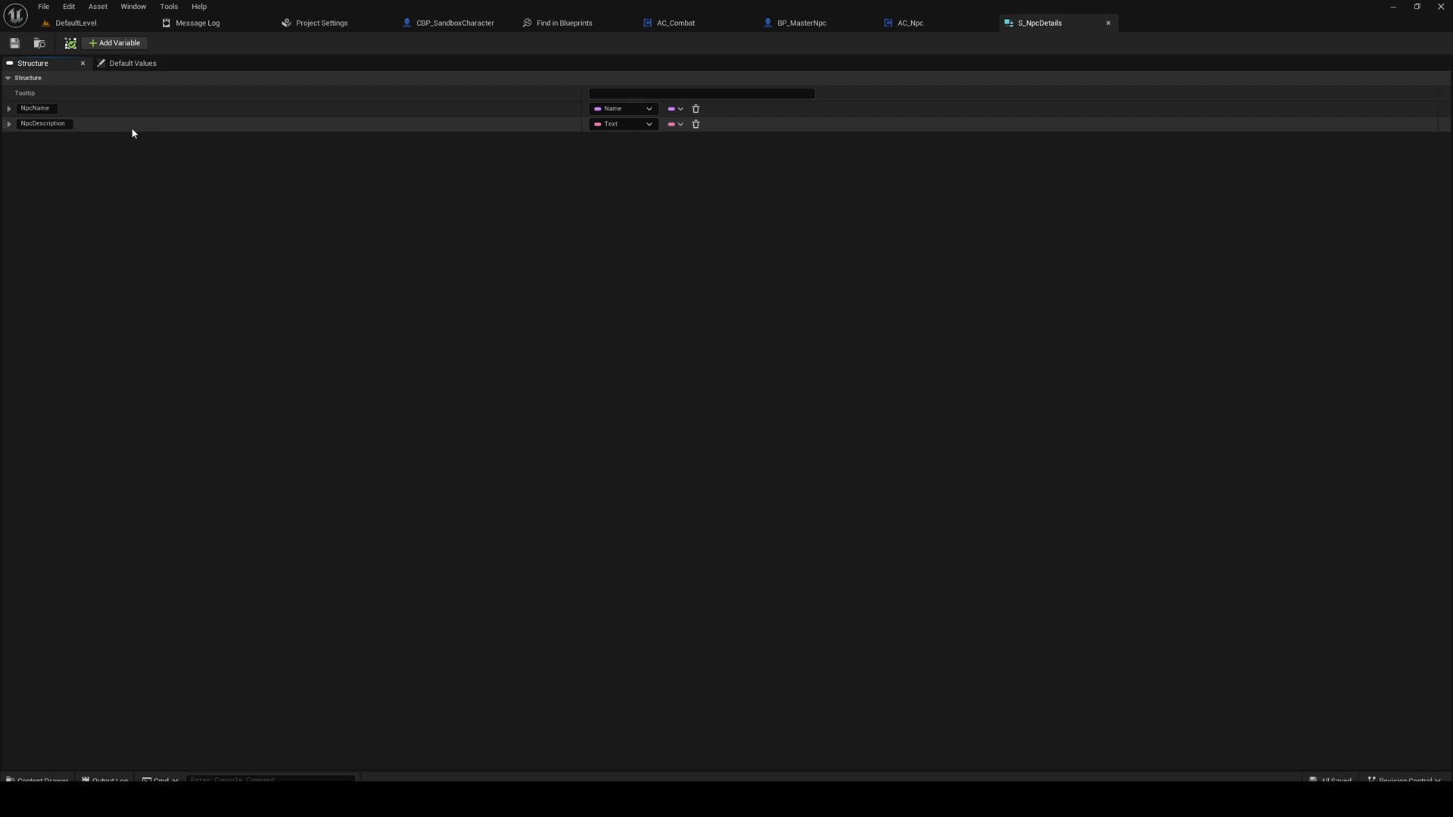
mouse_move(97, 6)
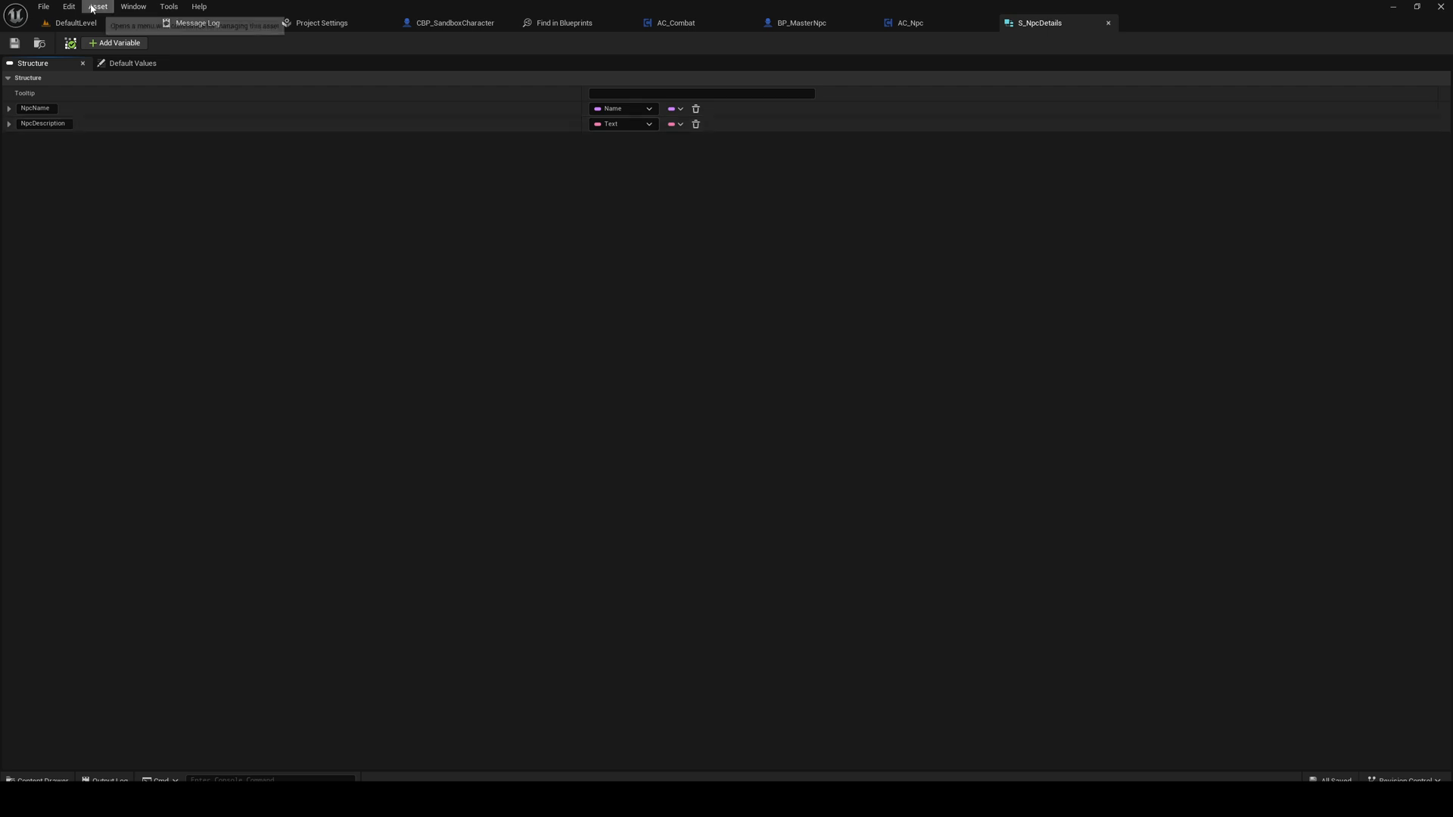
Step: Add a third member of Actor type to S_NpcDetails and name it NpcClass
left_click(113, 42)
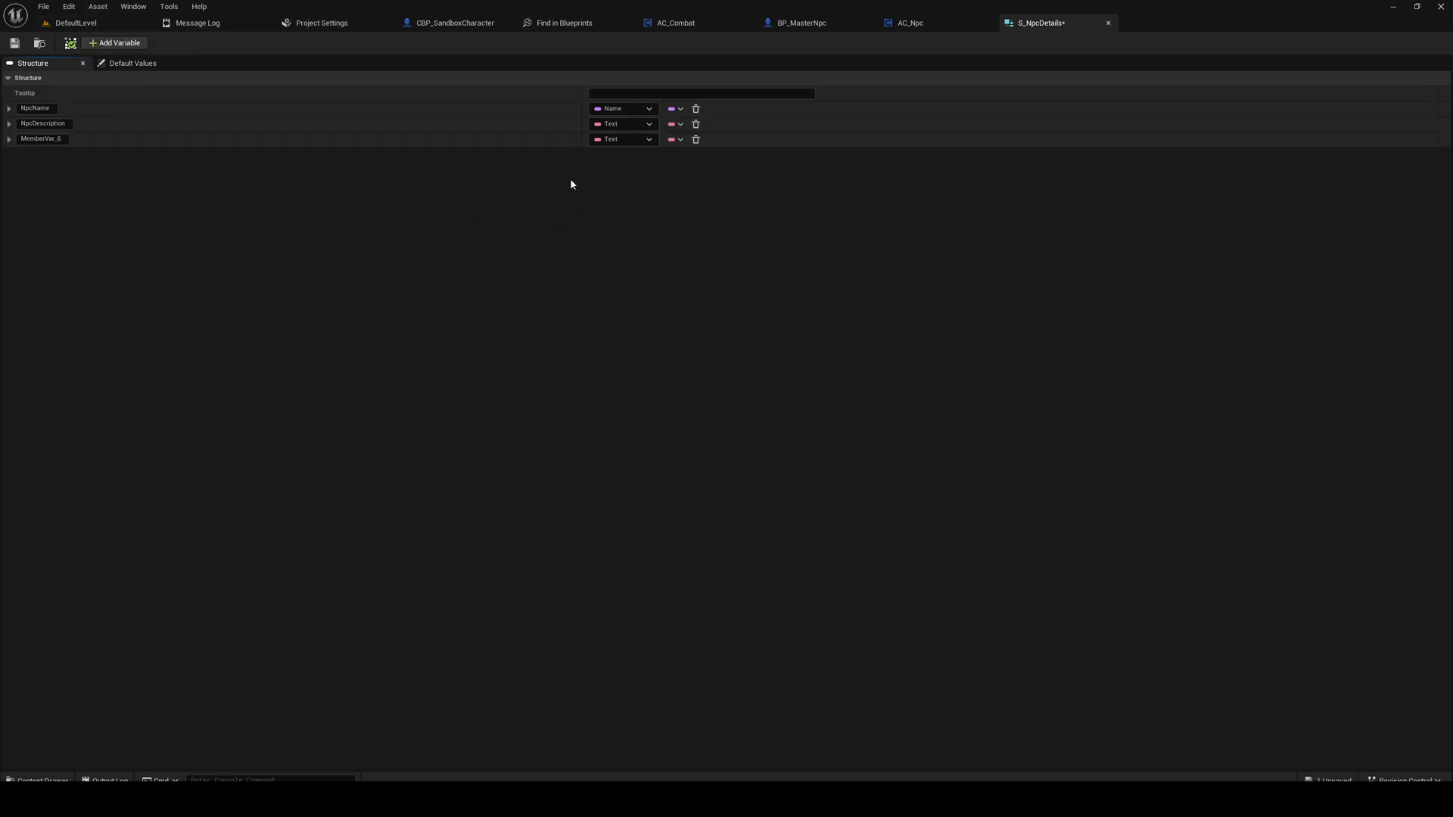
left_click(622, 139)
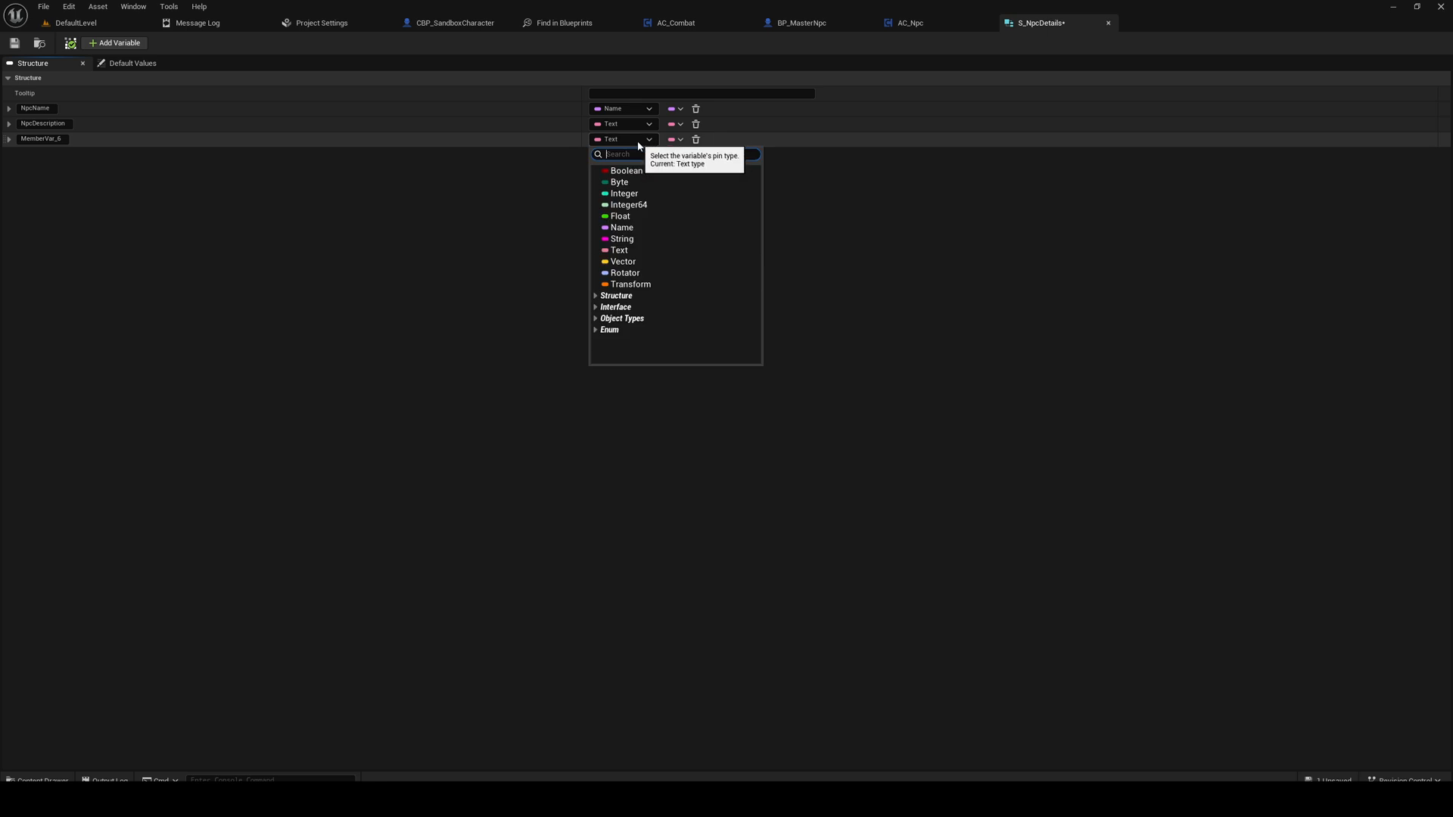
type("A")
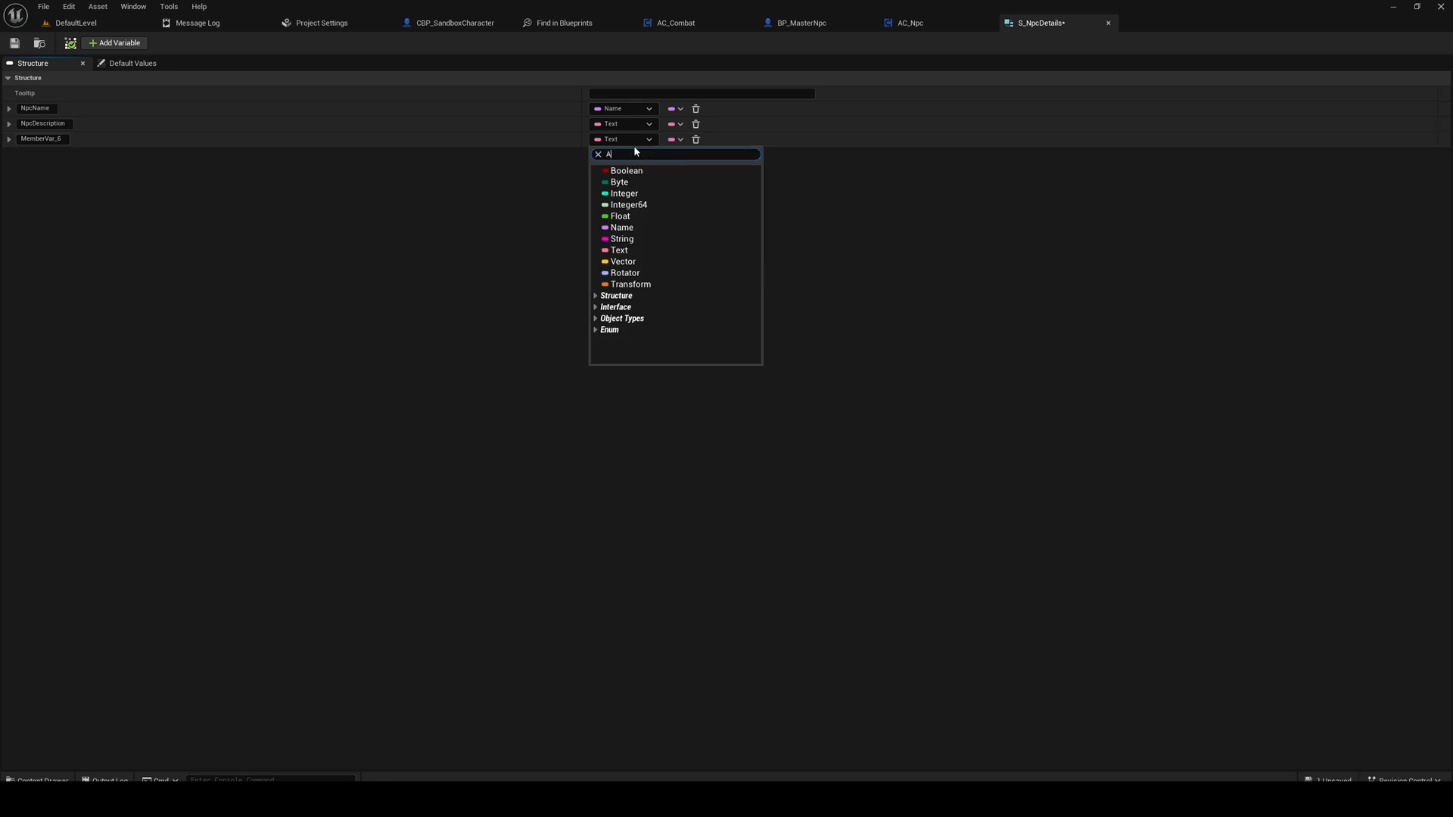
type("ctor")
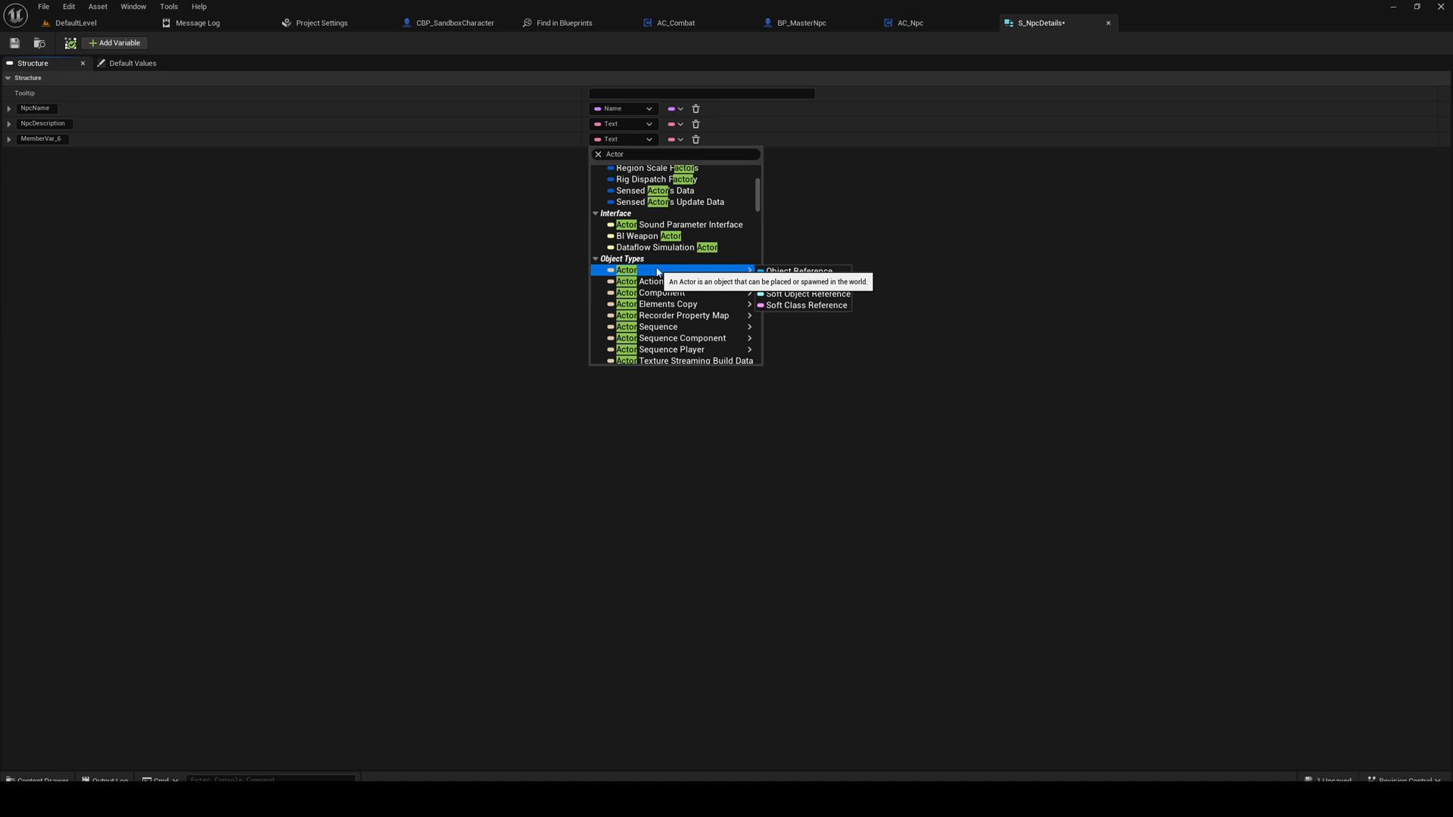
mouse_move(799, 283)
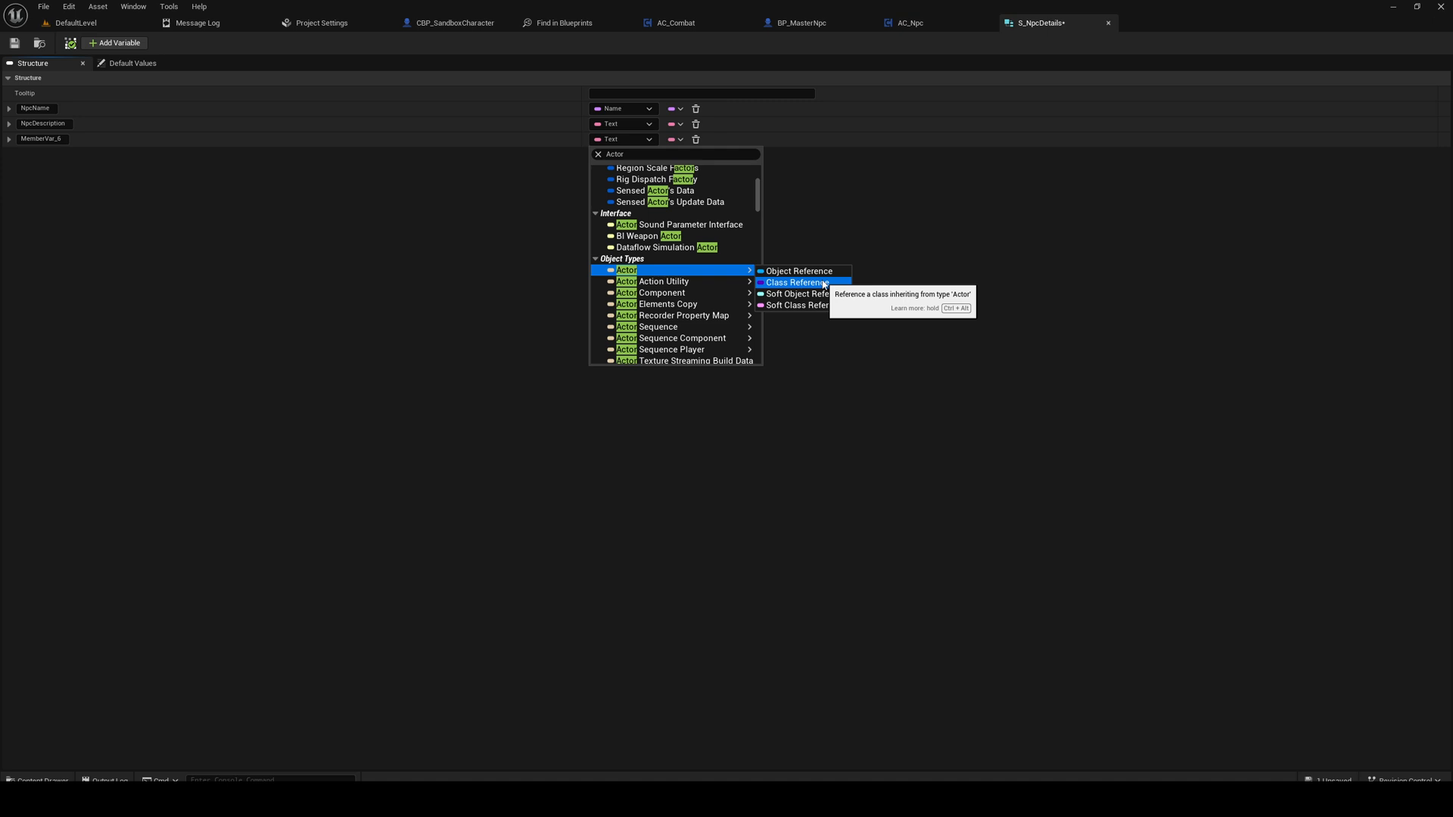
mouse_move(804, 294)
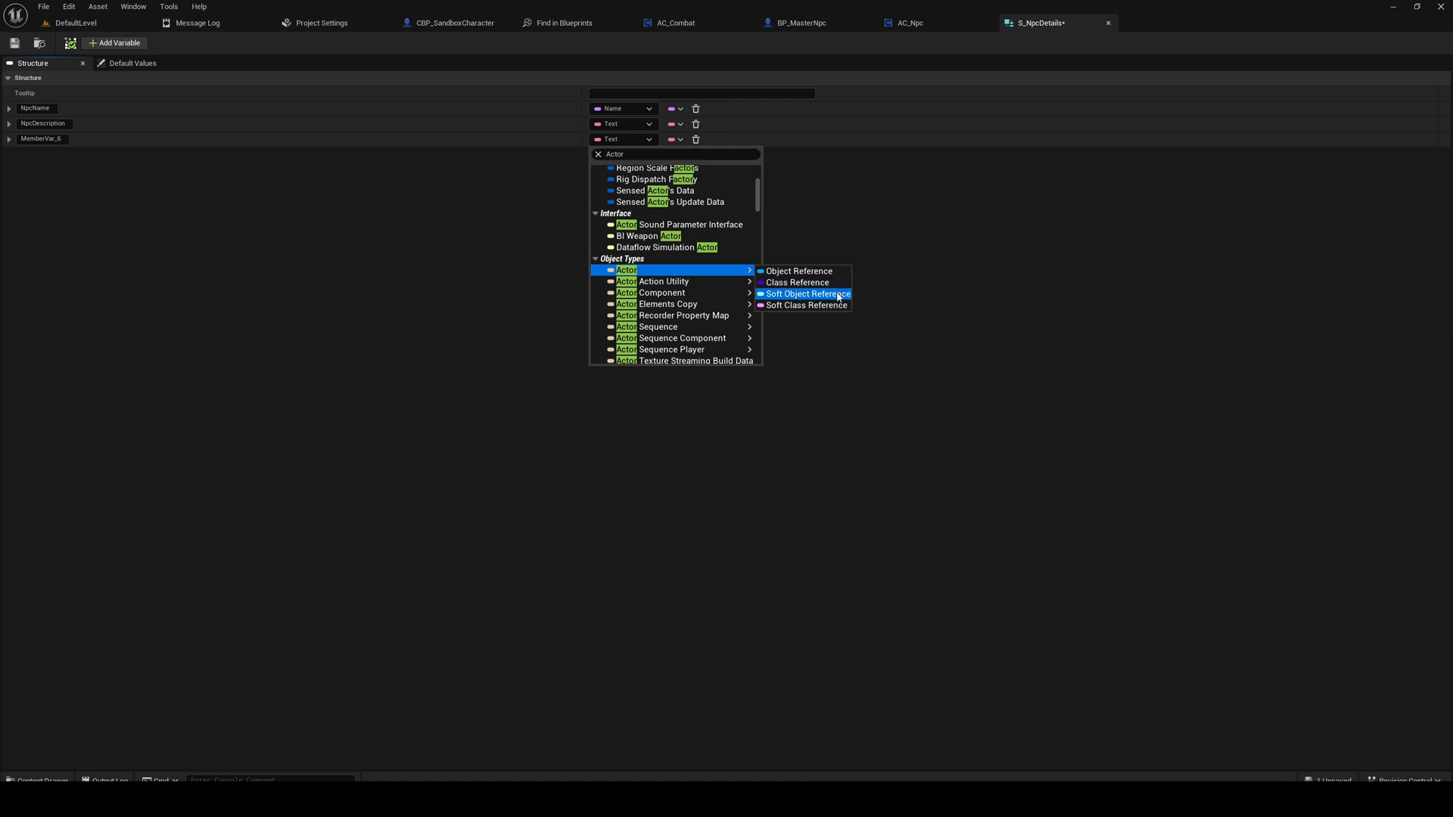
mouse_move(804, 305)
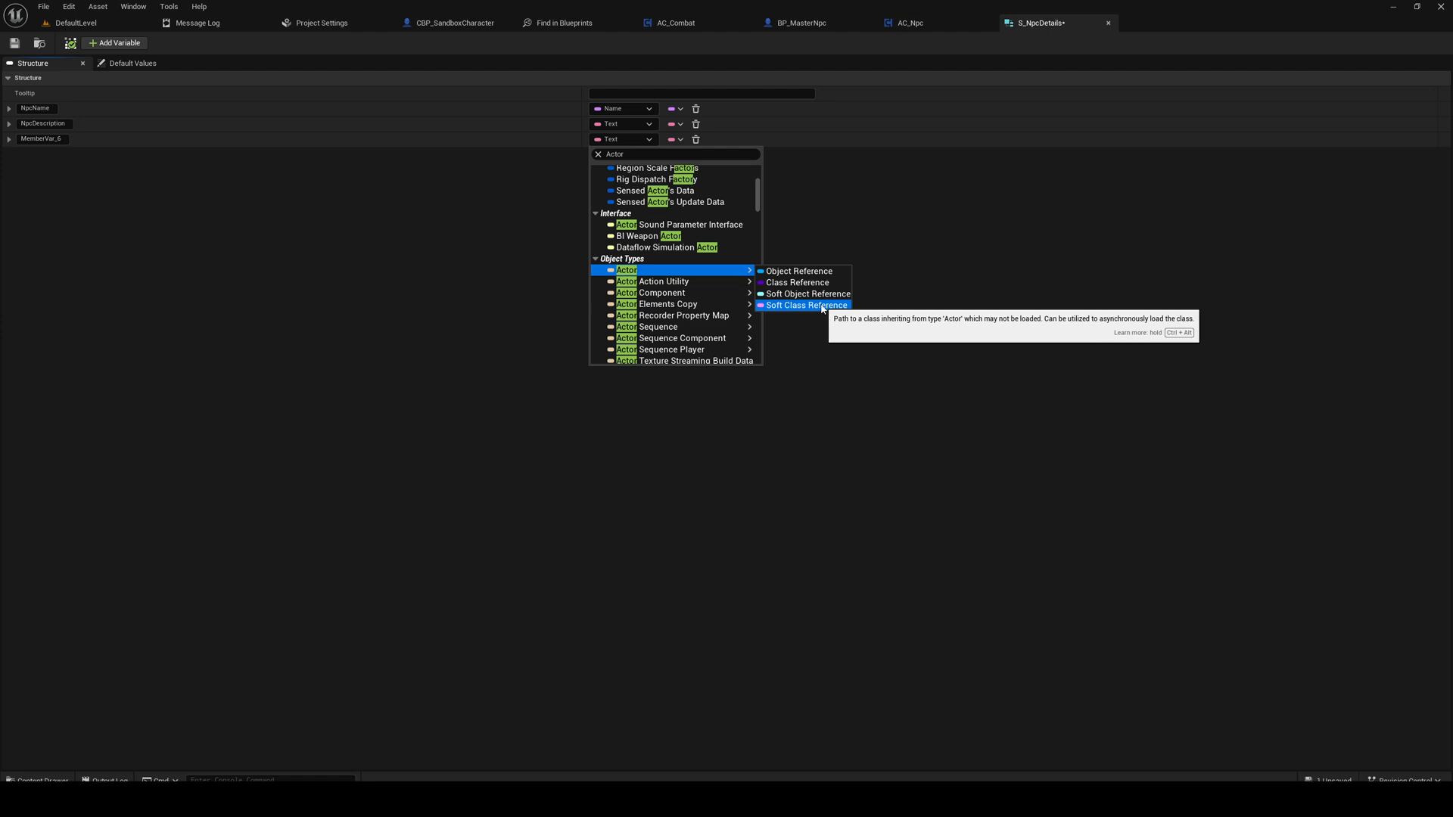
mouse_move(795, 281)
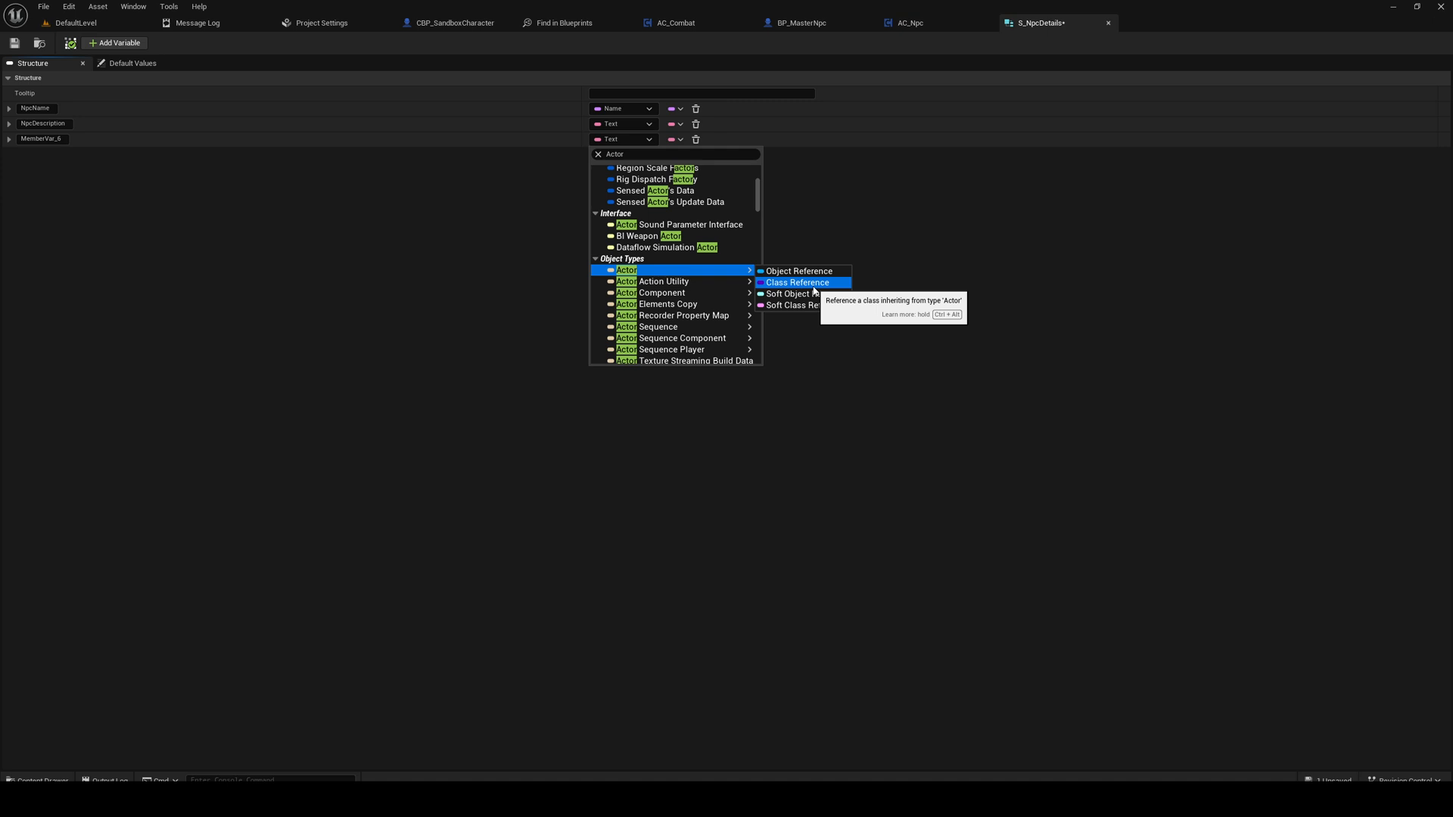
mouse_move(802, 304)
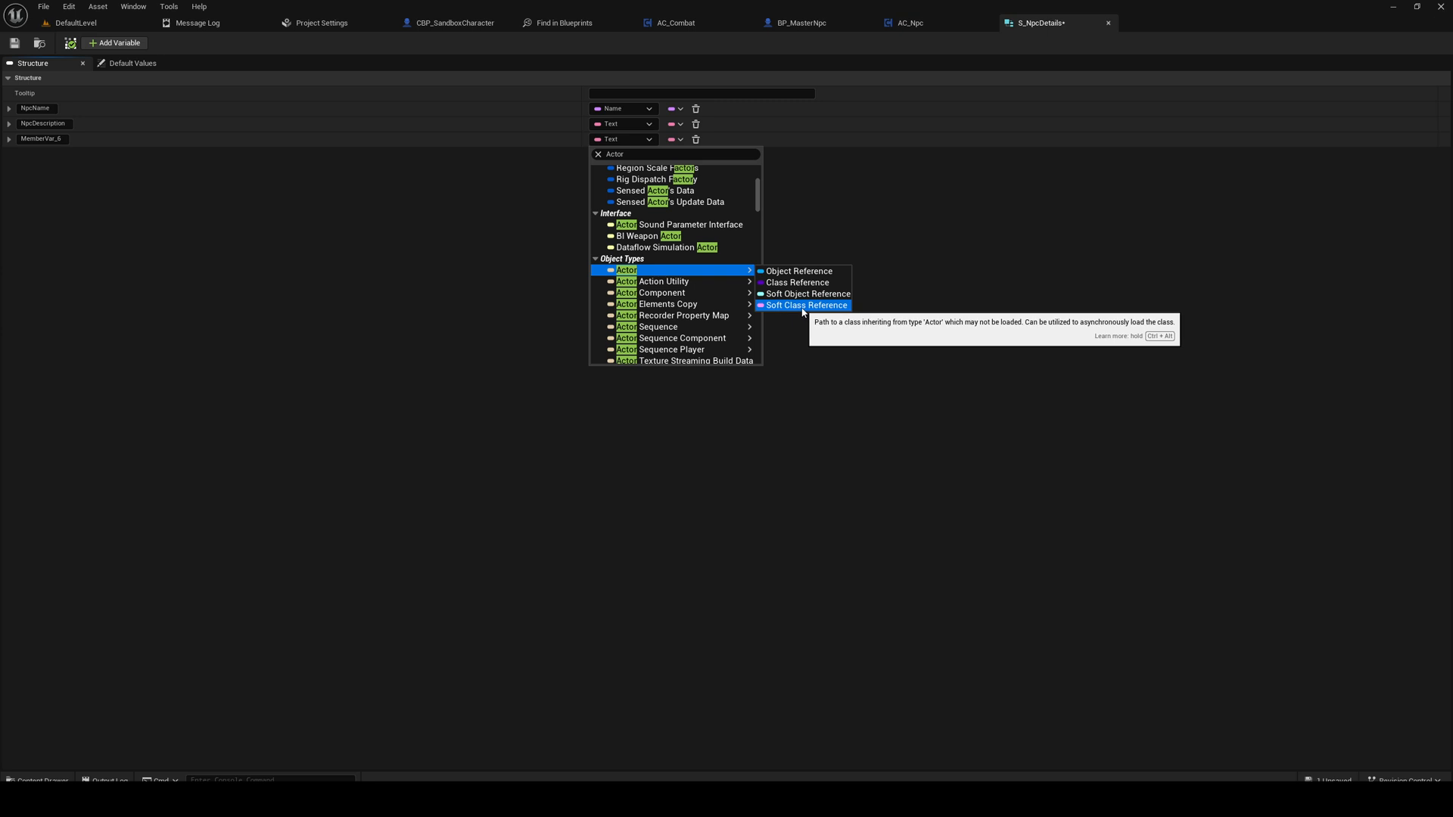
left_click(798, 271)
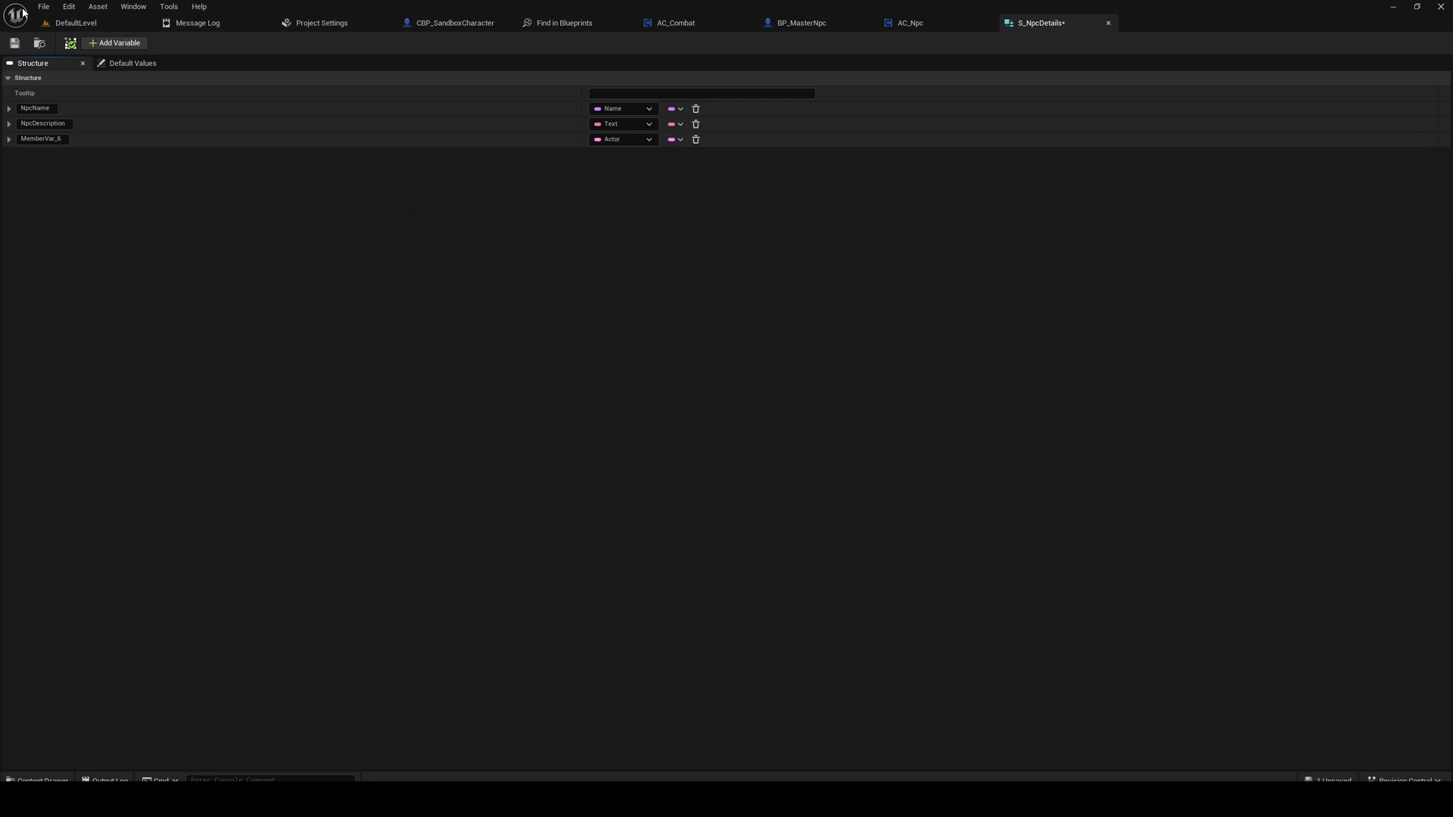
mouse_move(633, 139)
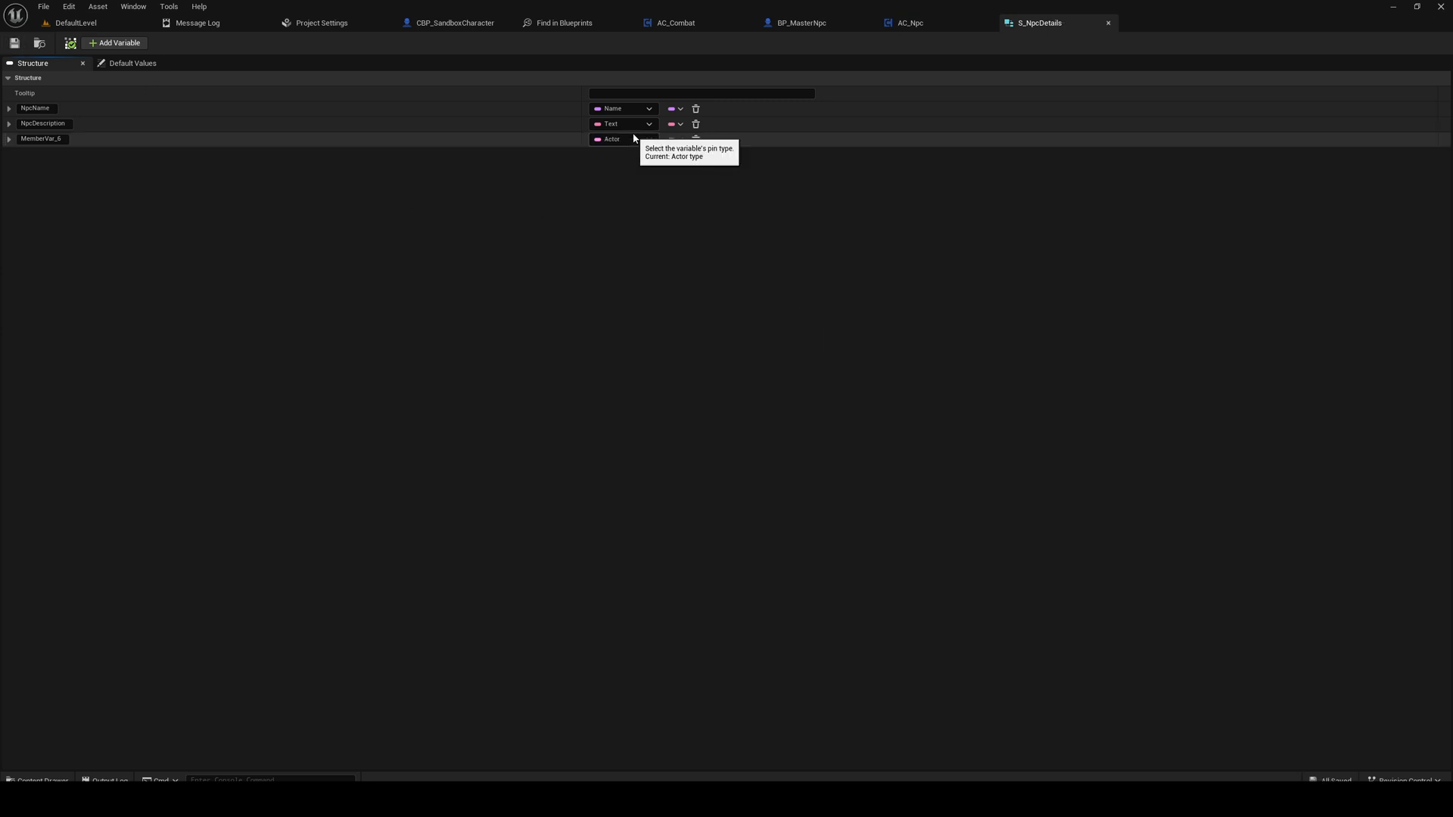
double_click(41, 139)
type("N")
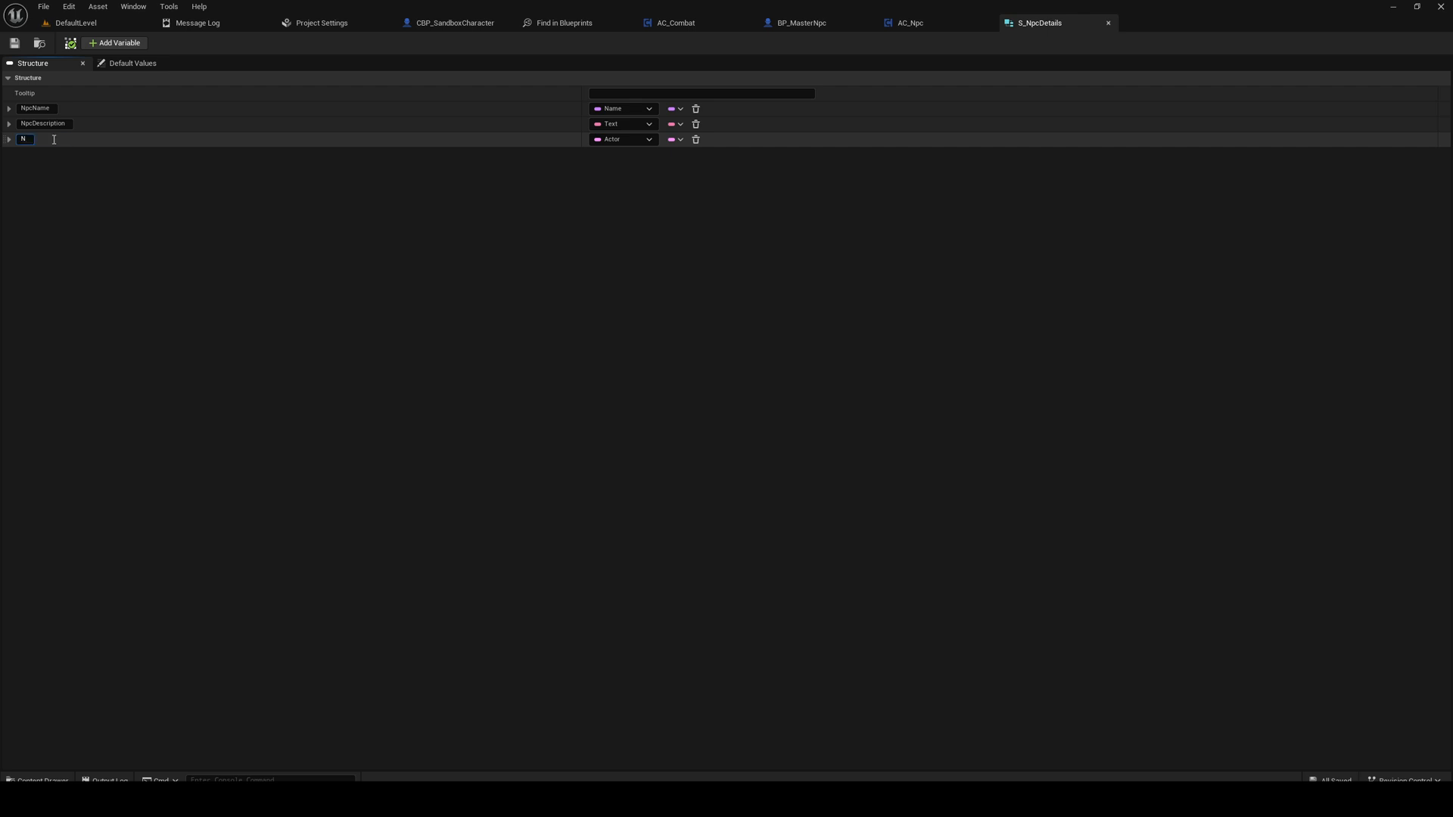
type("pcClass")
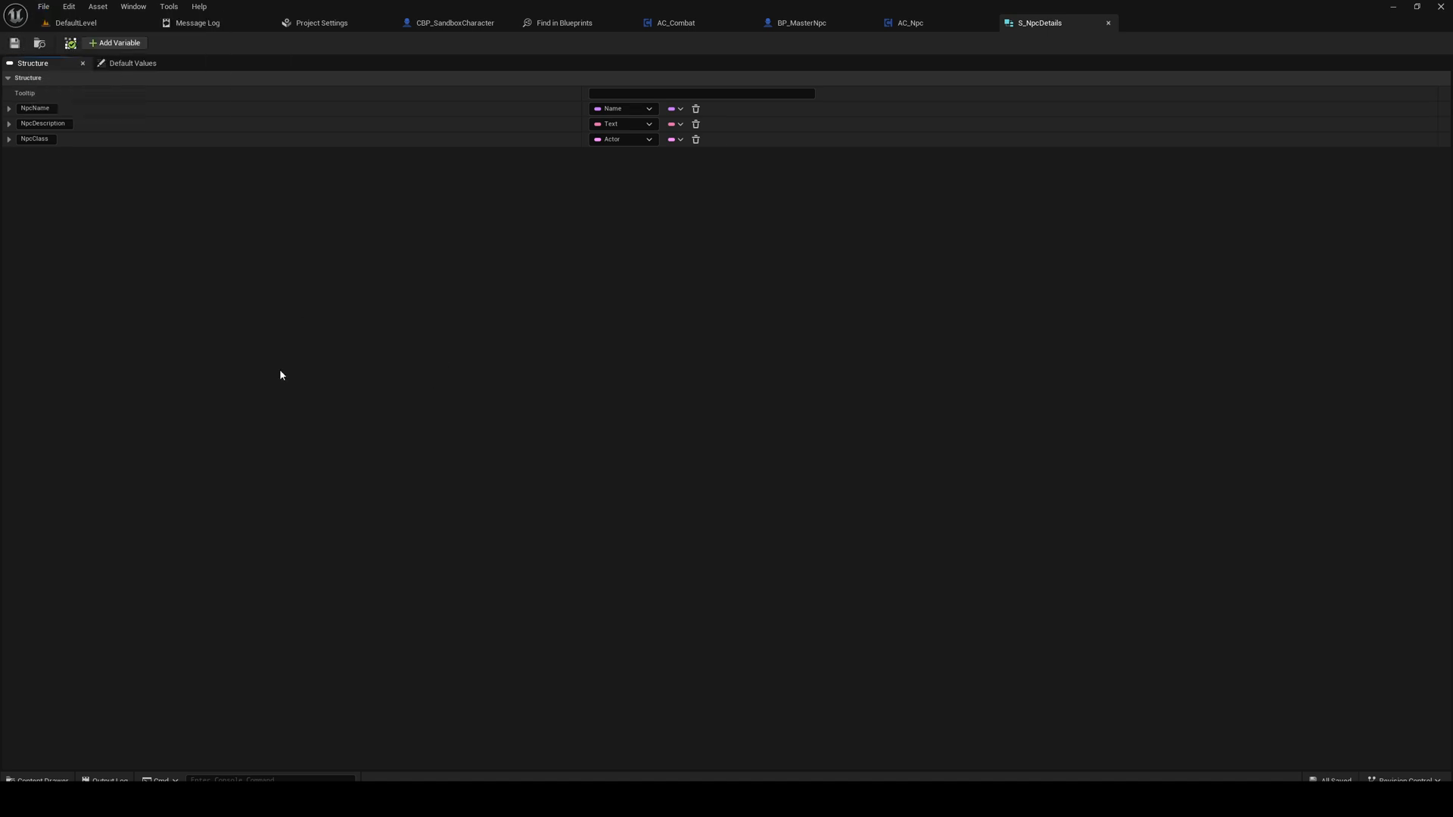
mouse_move(304, 321)
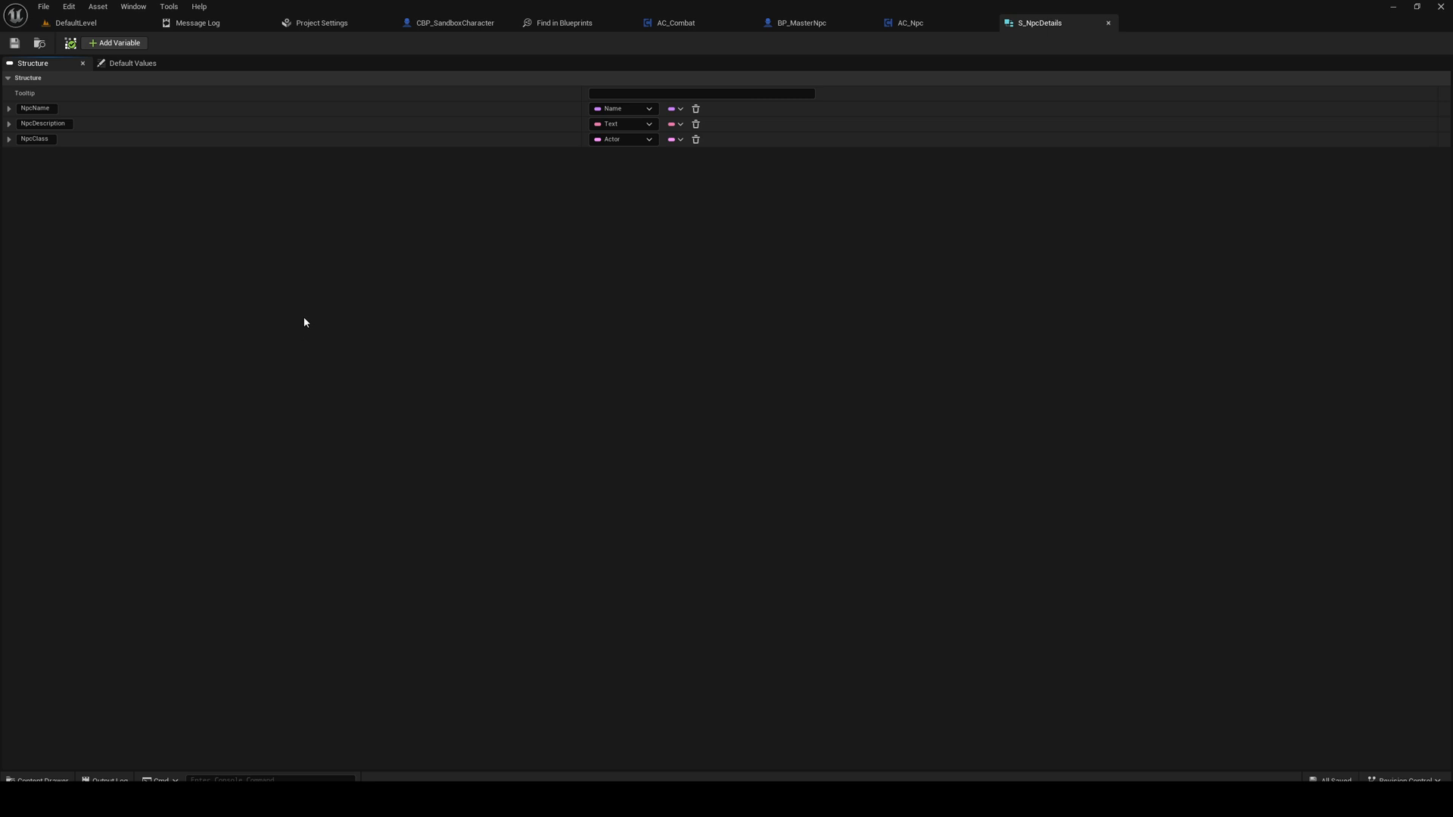
mouse_move(79, 144)
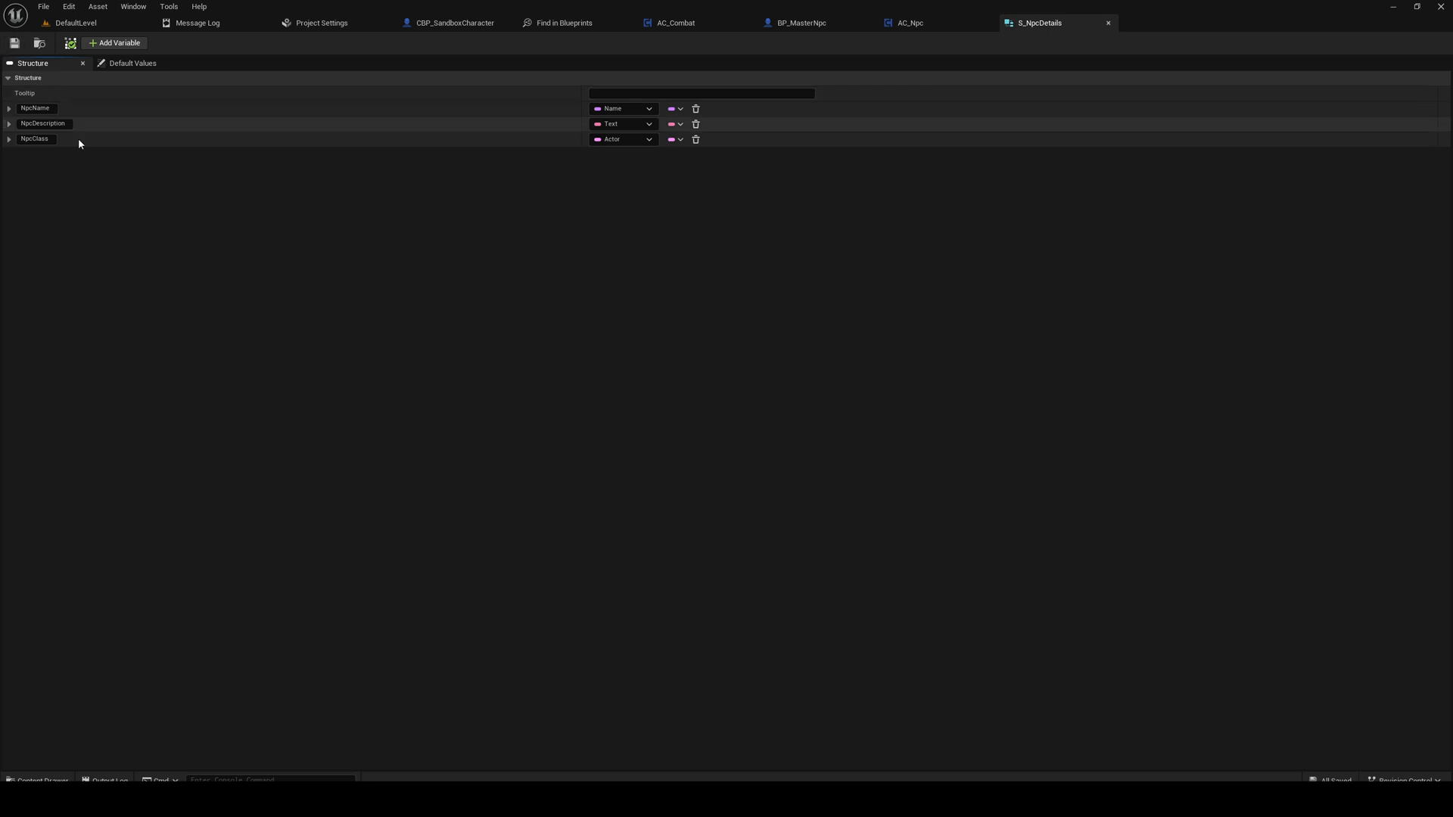
mouse_move(174, 180)
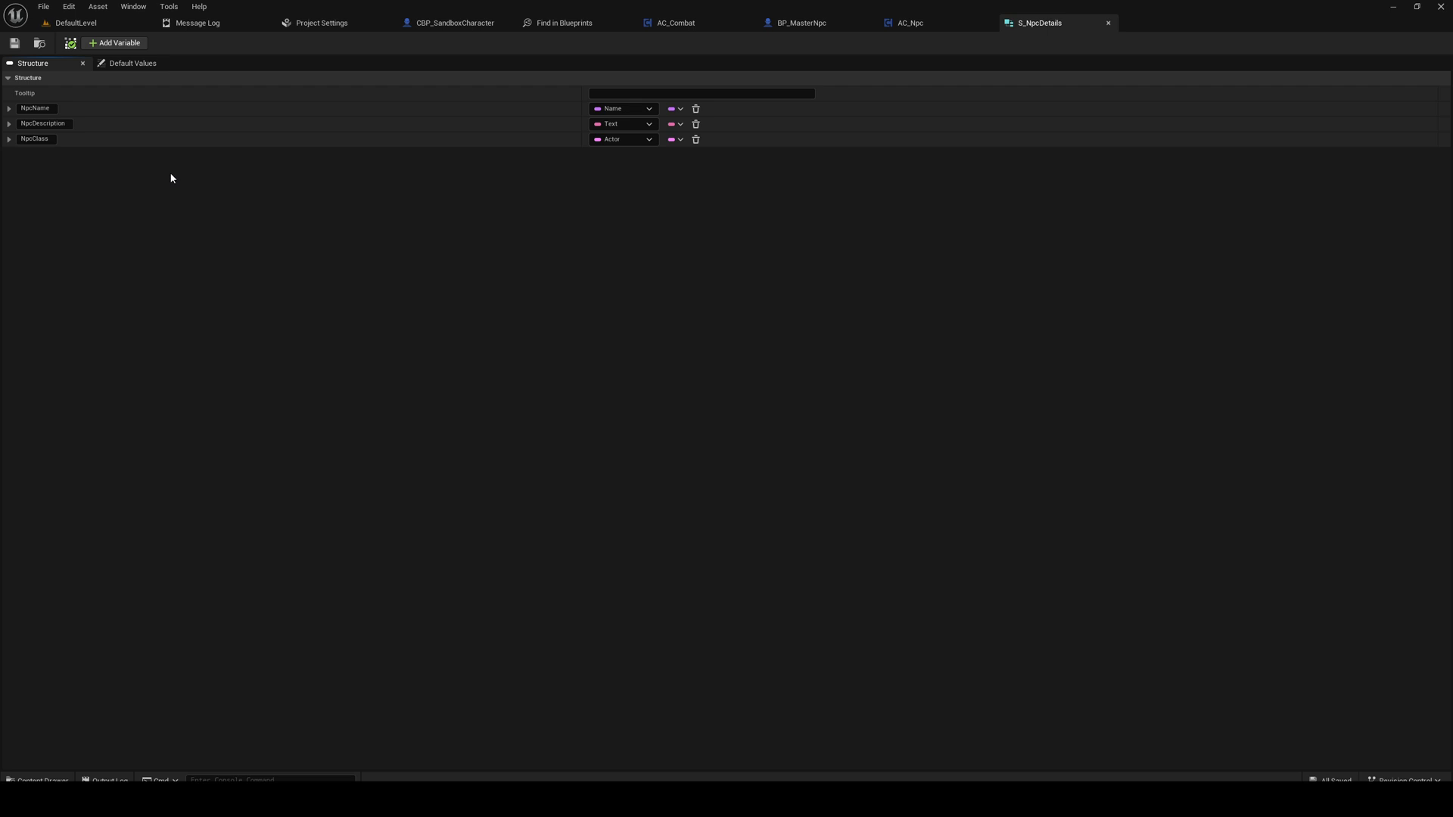
mouse_move(176, 155)
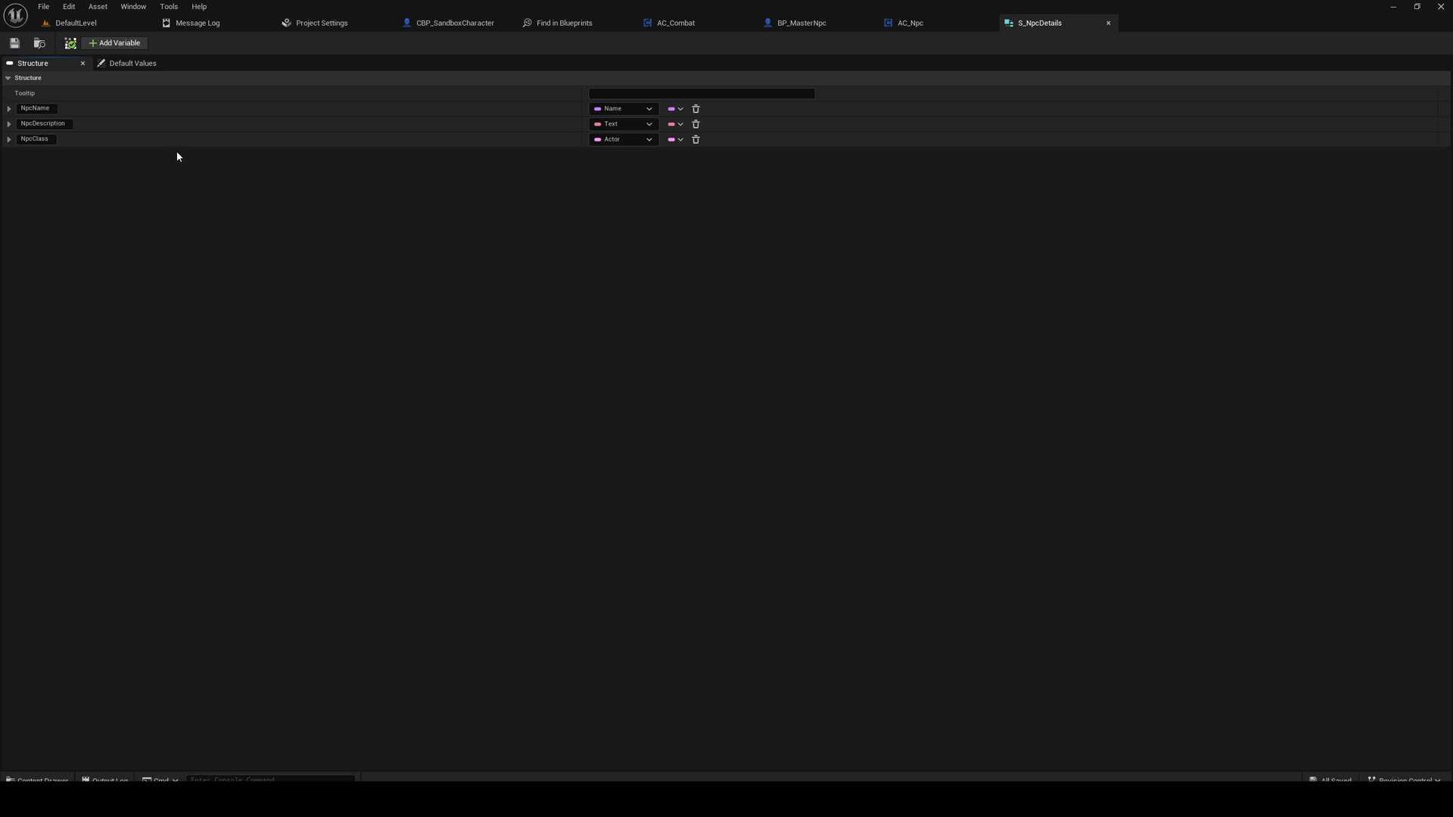
mouse_move(157, 113)
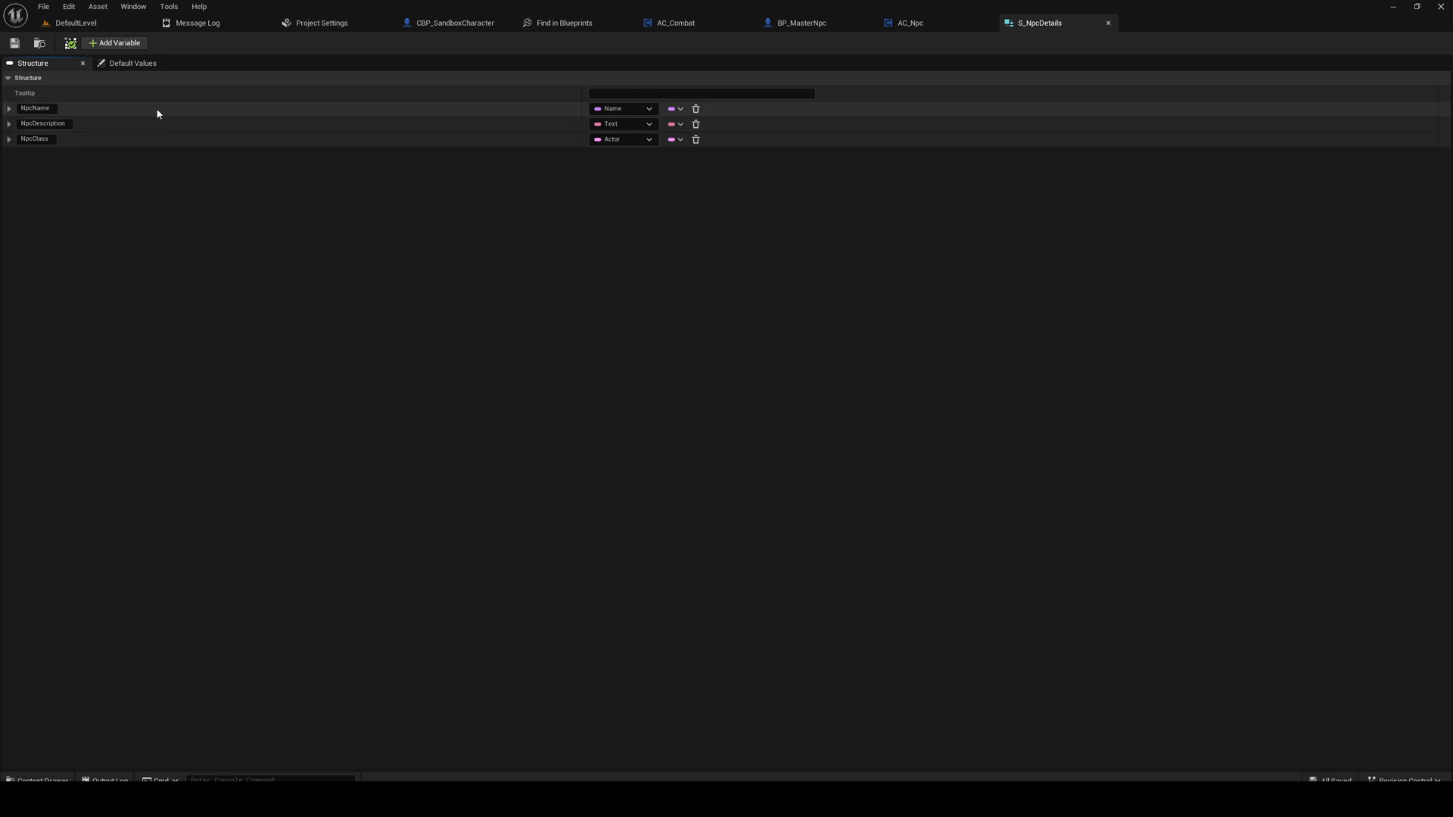
mouse_move(43, 6)
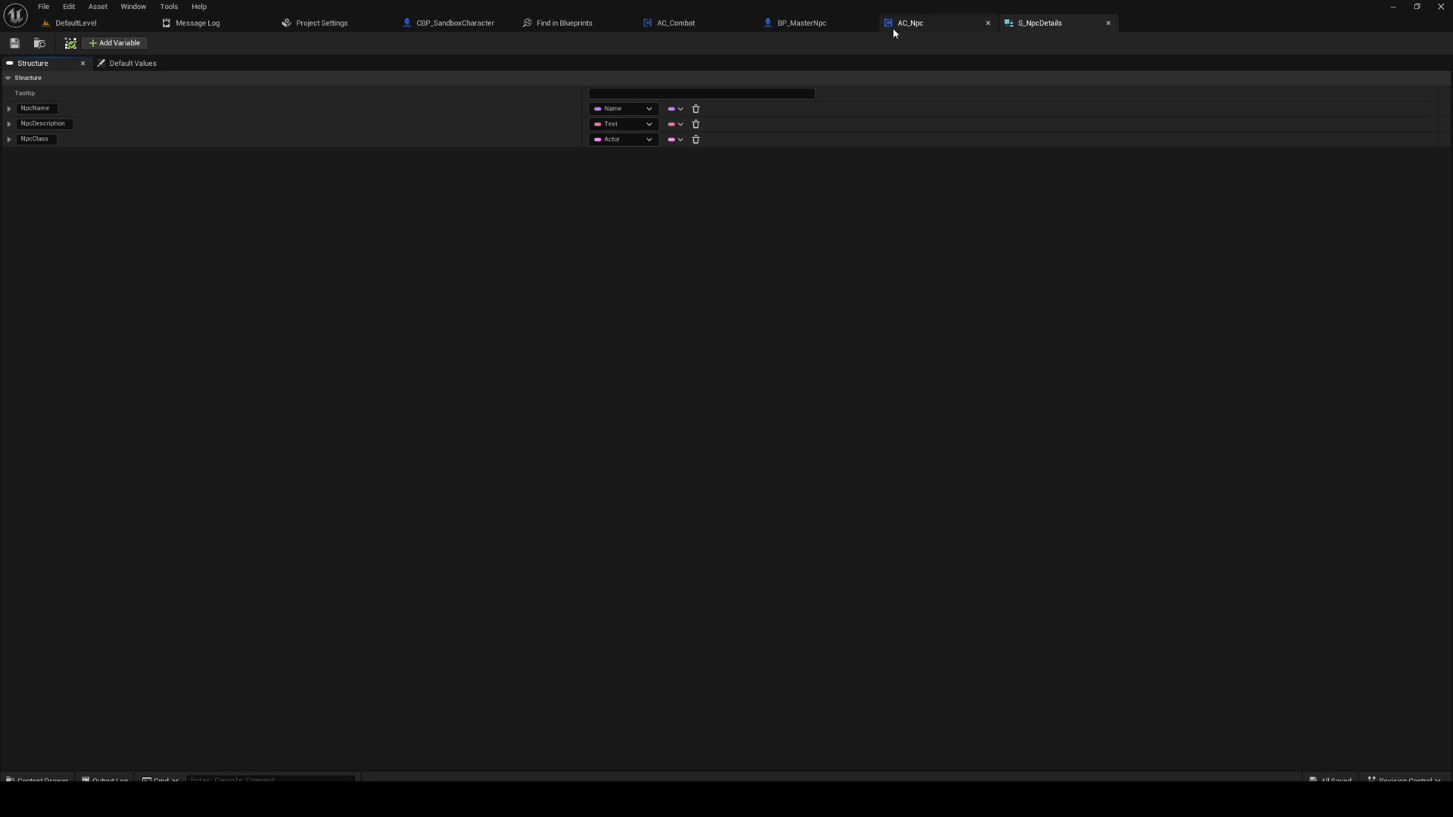
mouse_move(910, 23)
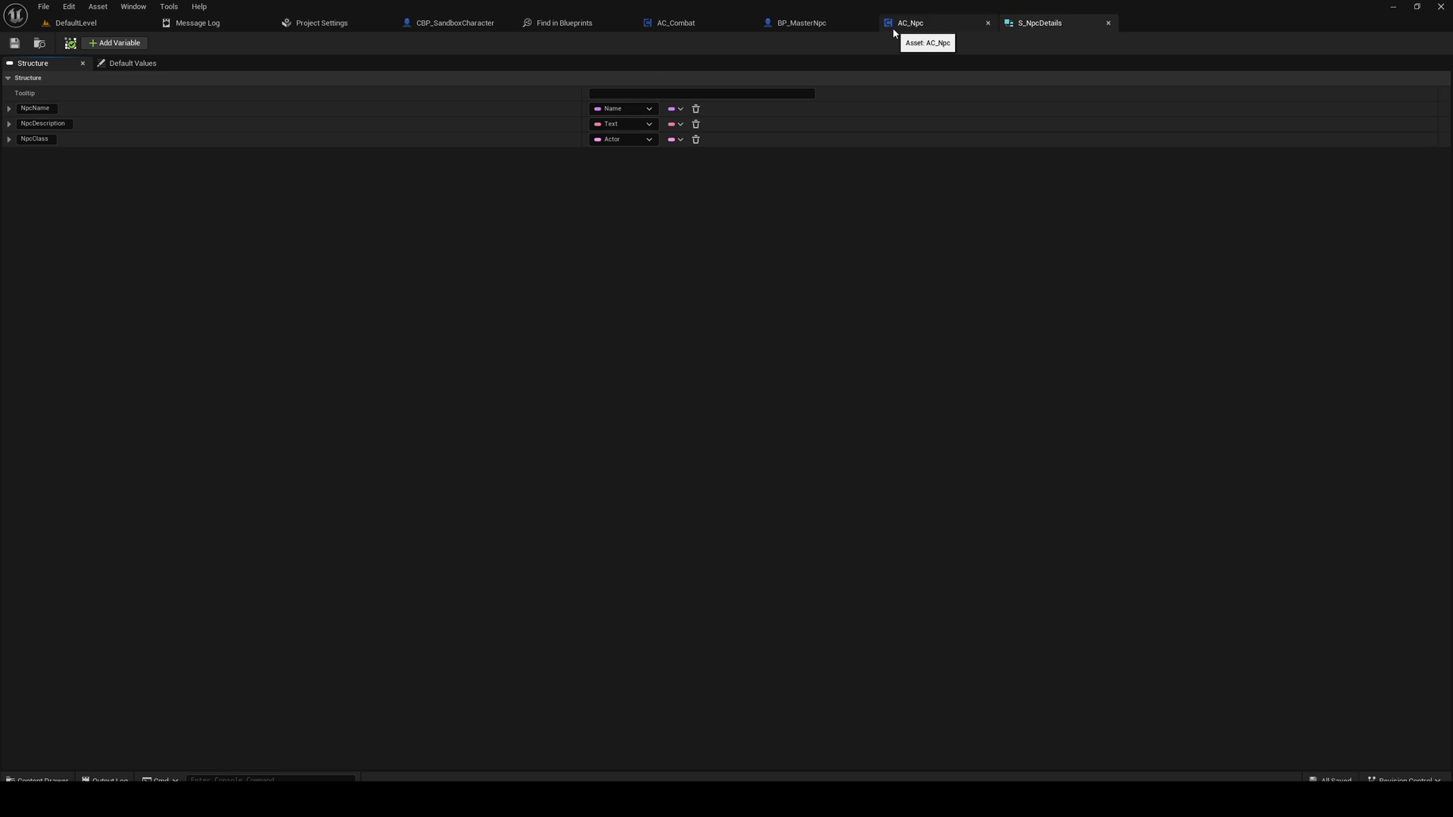
Step: Create a Data Table in the Npc folder with S_NpcDetails as its row structure
left_click(74, 22)
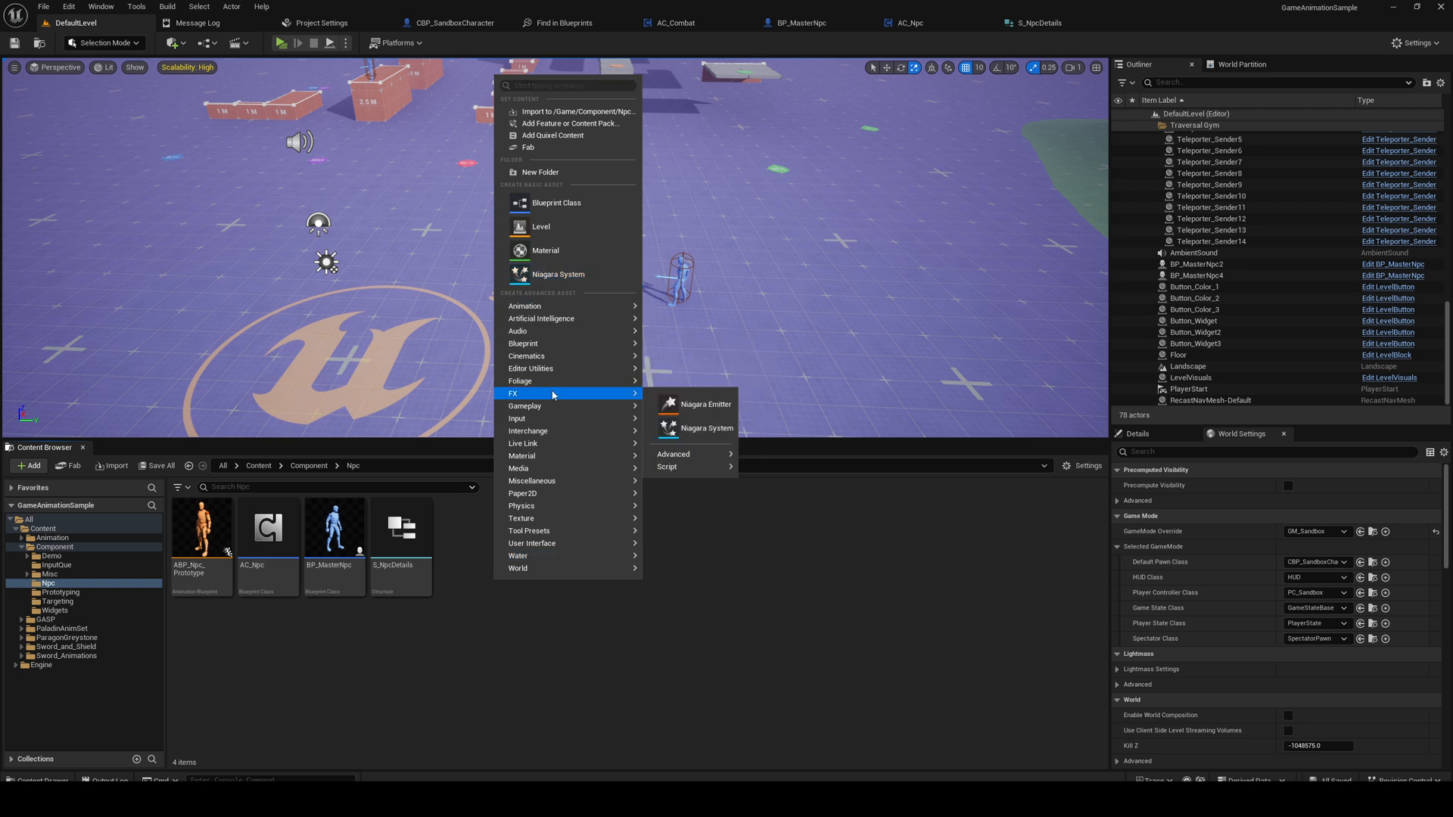
mouse_move(548, 406)
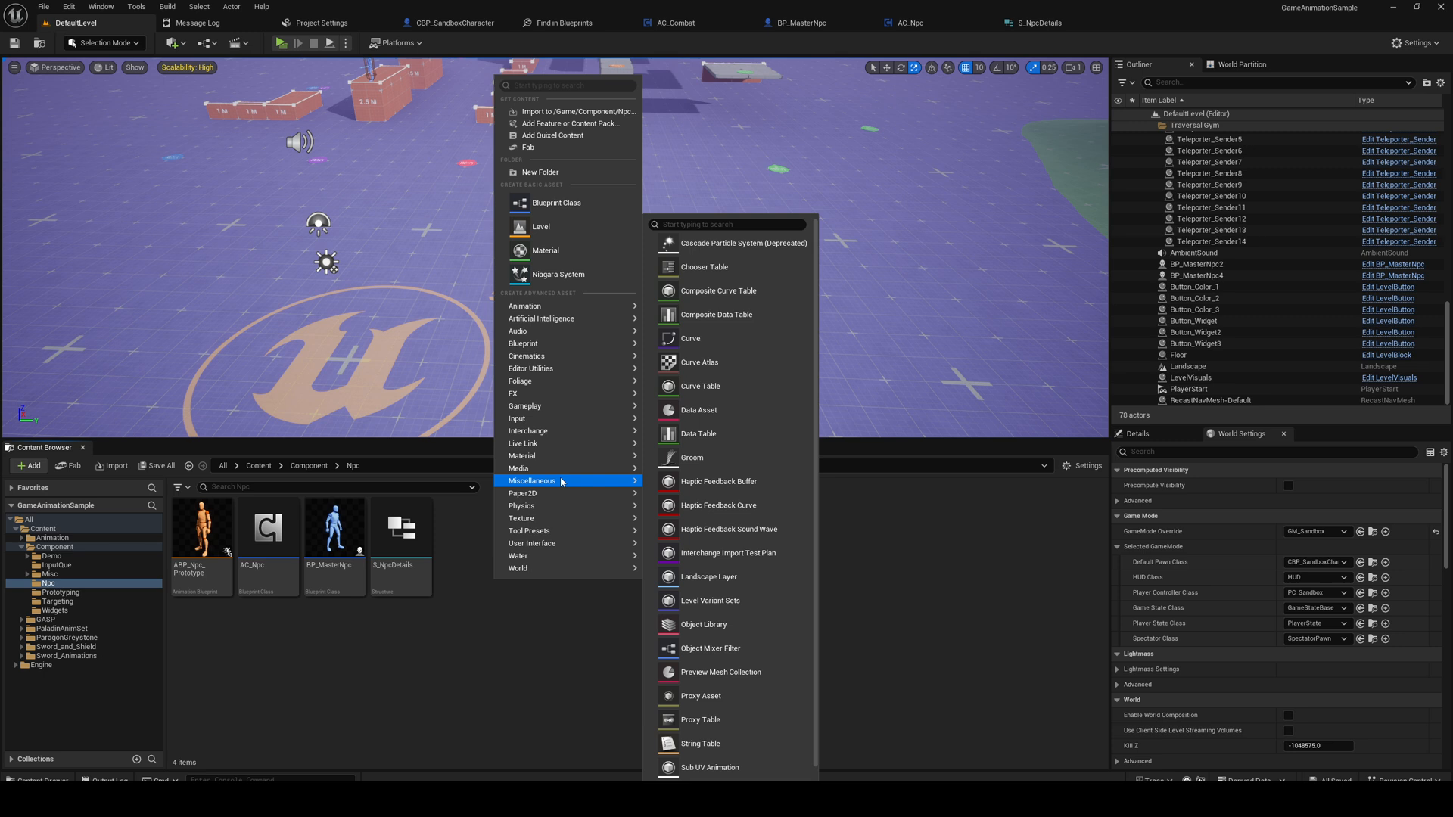
left_click(698, 433)
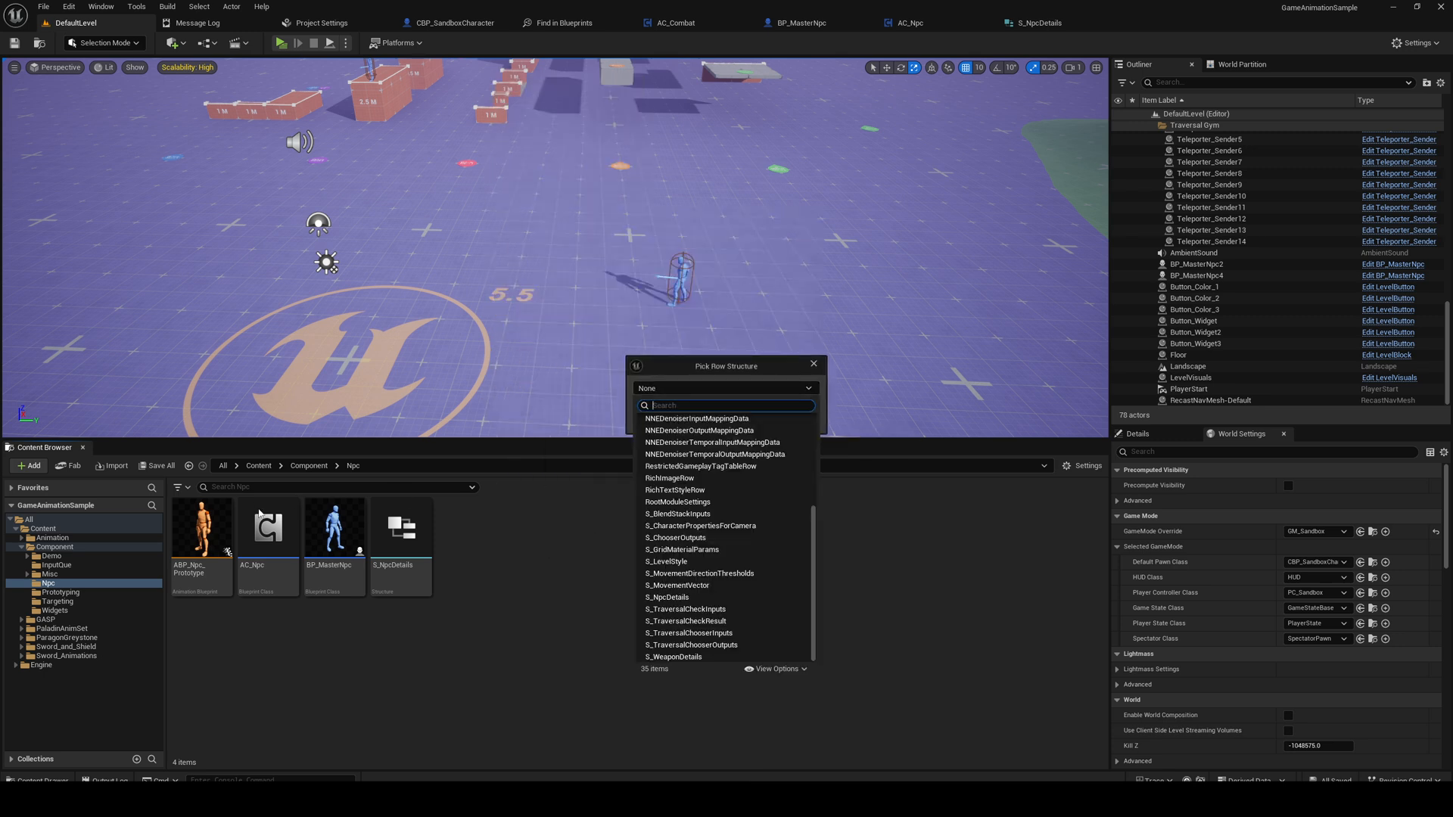
mouse_move(413, 558)
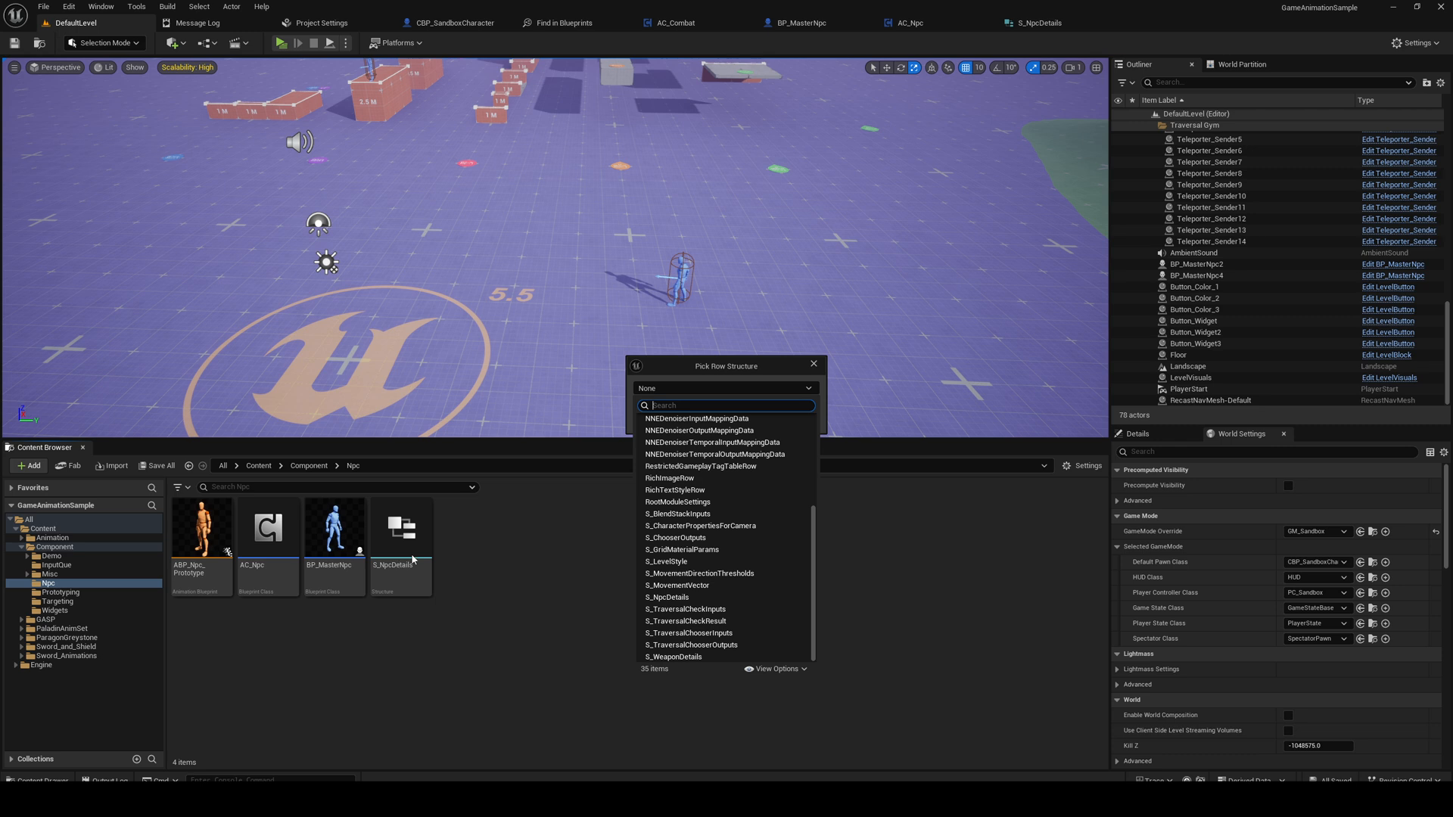
type("S_Np")
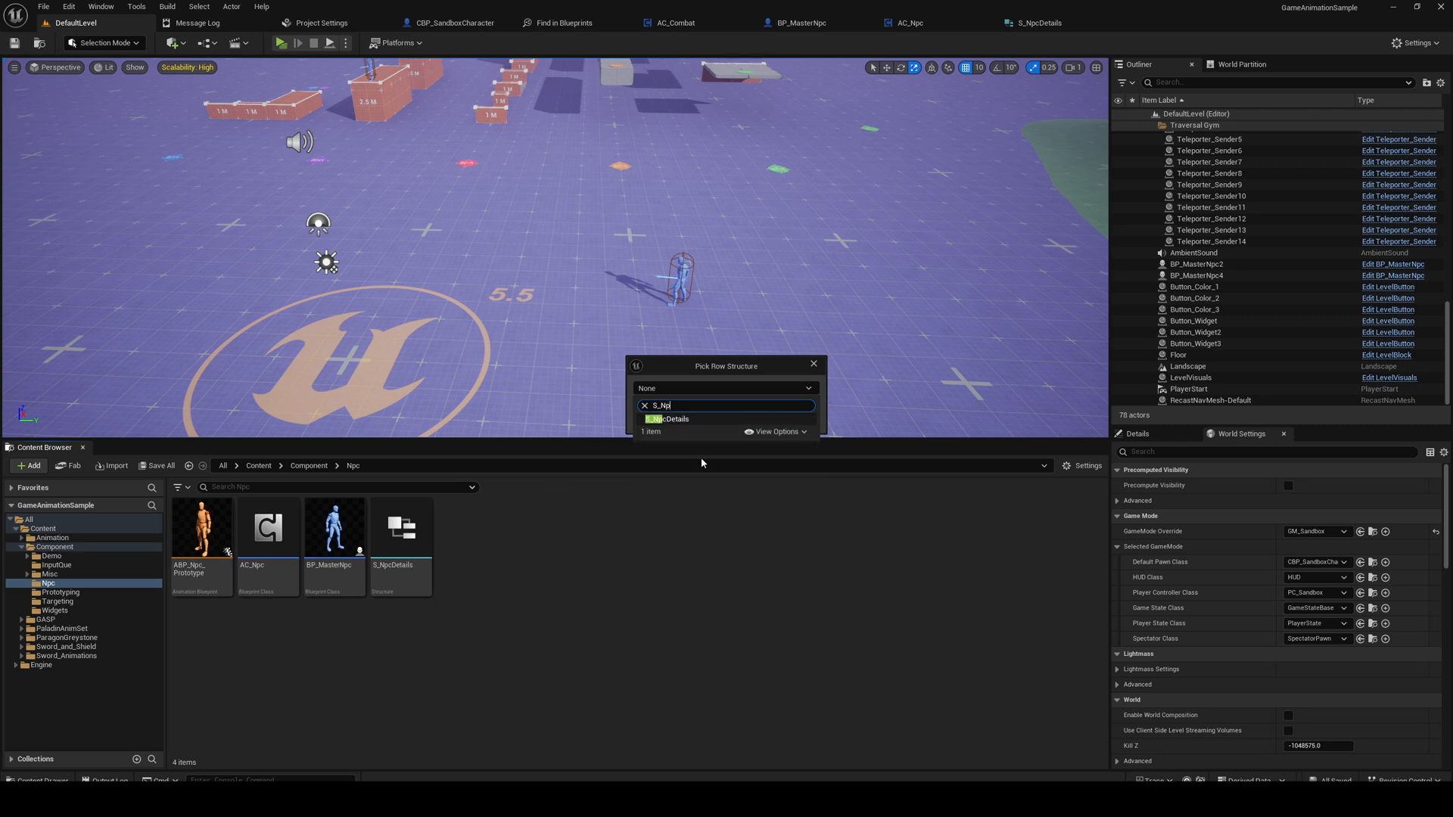
left_click(669, 419)
type("DT_NpcDetails")
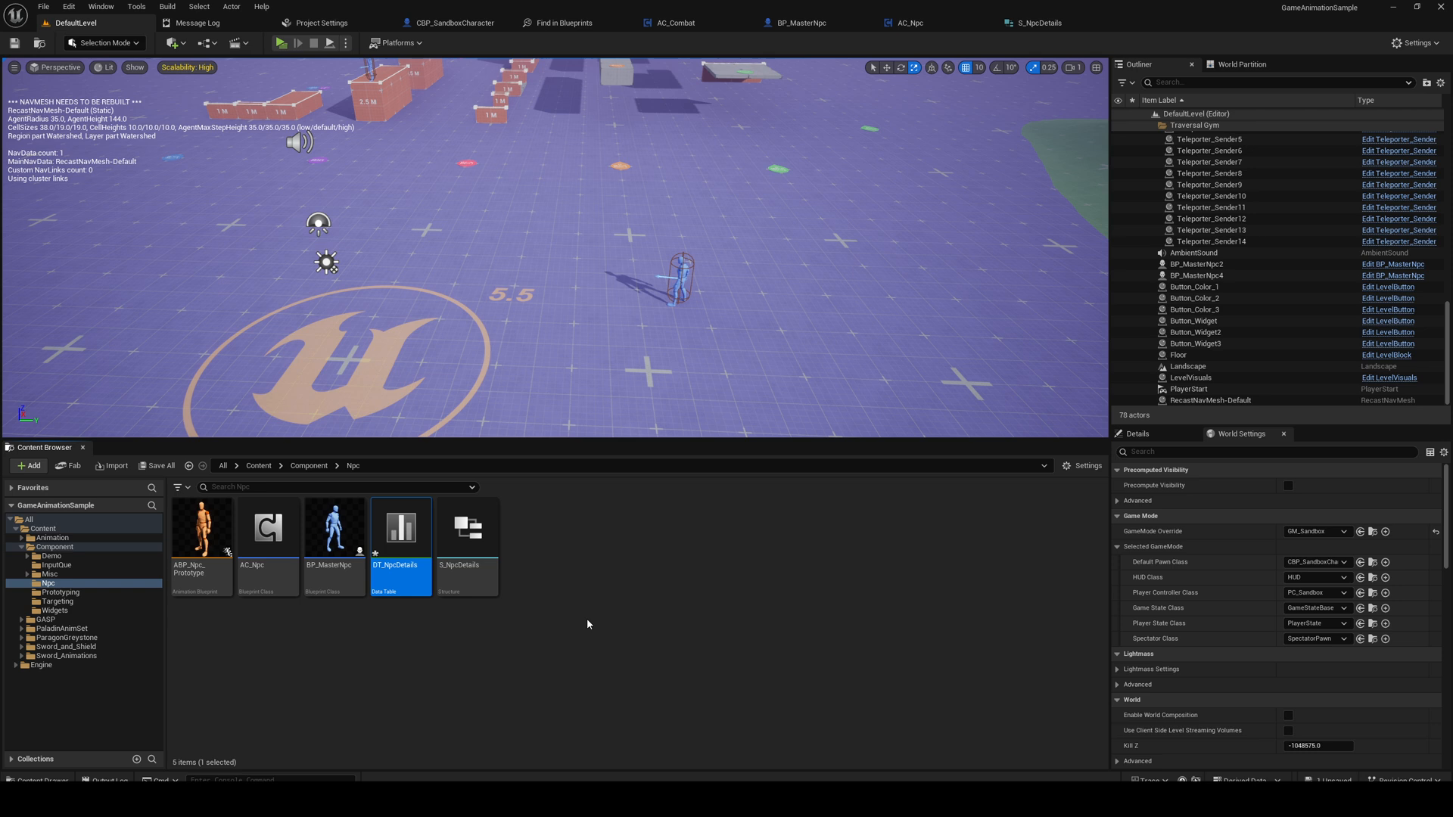
Step: Add a new row to DT_NpcDetails and rename it MasterNpc
double_click(400, 528)
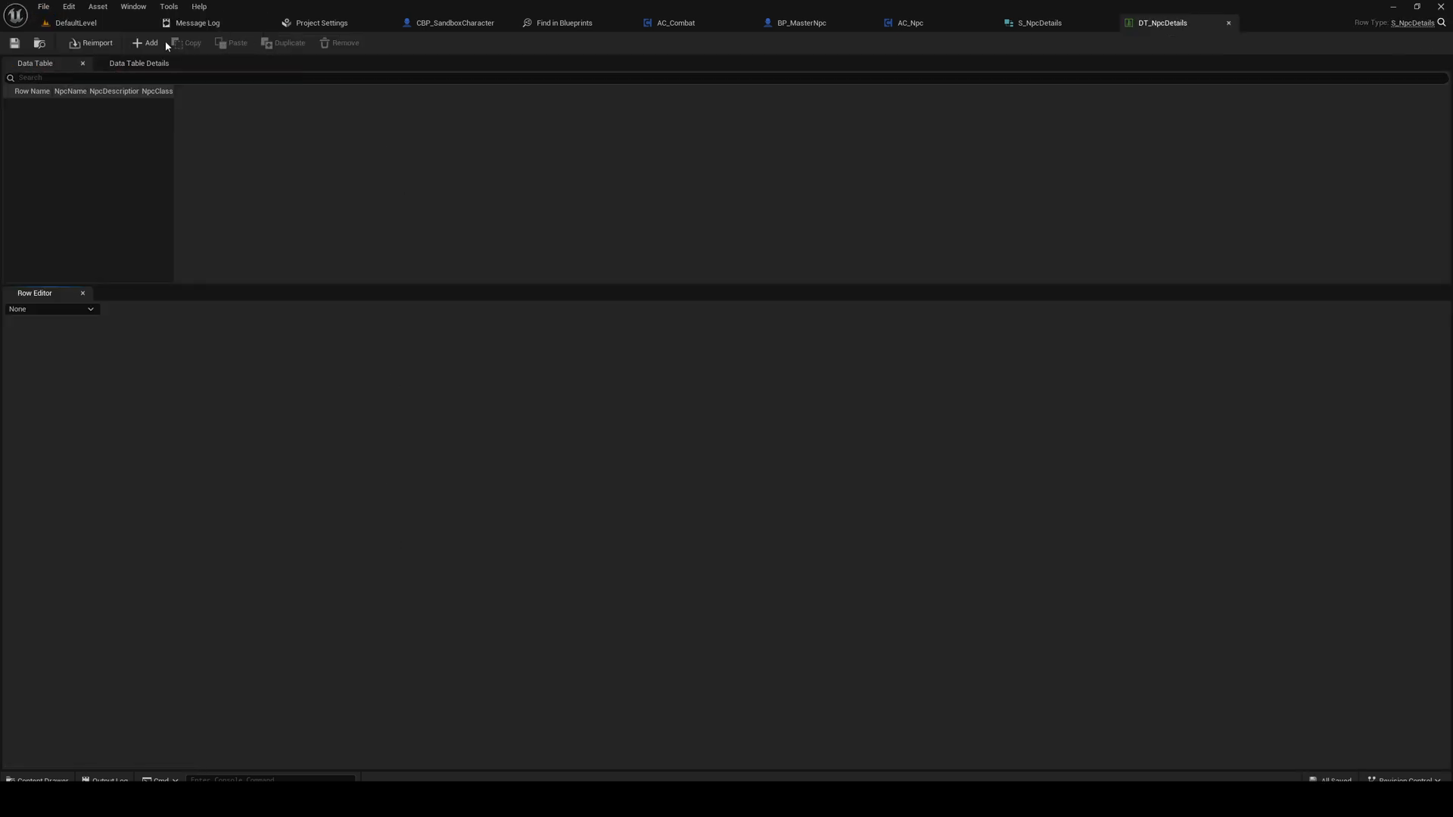
left_click(147, 42)
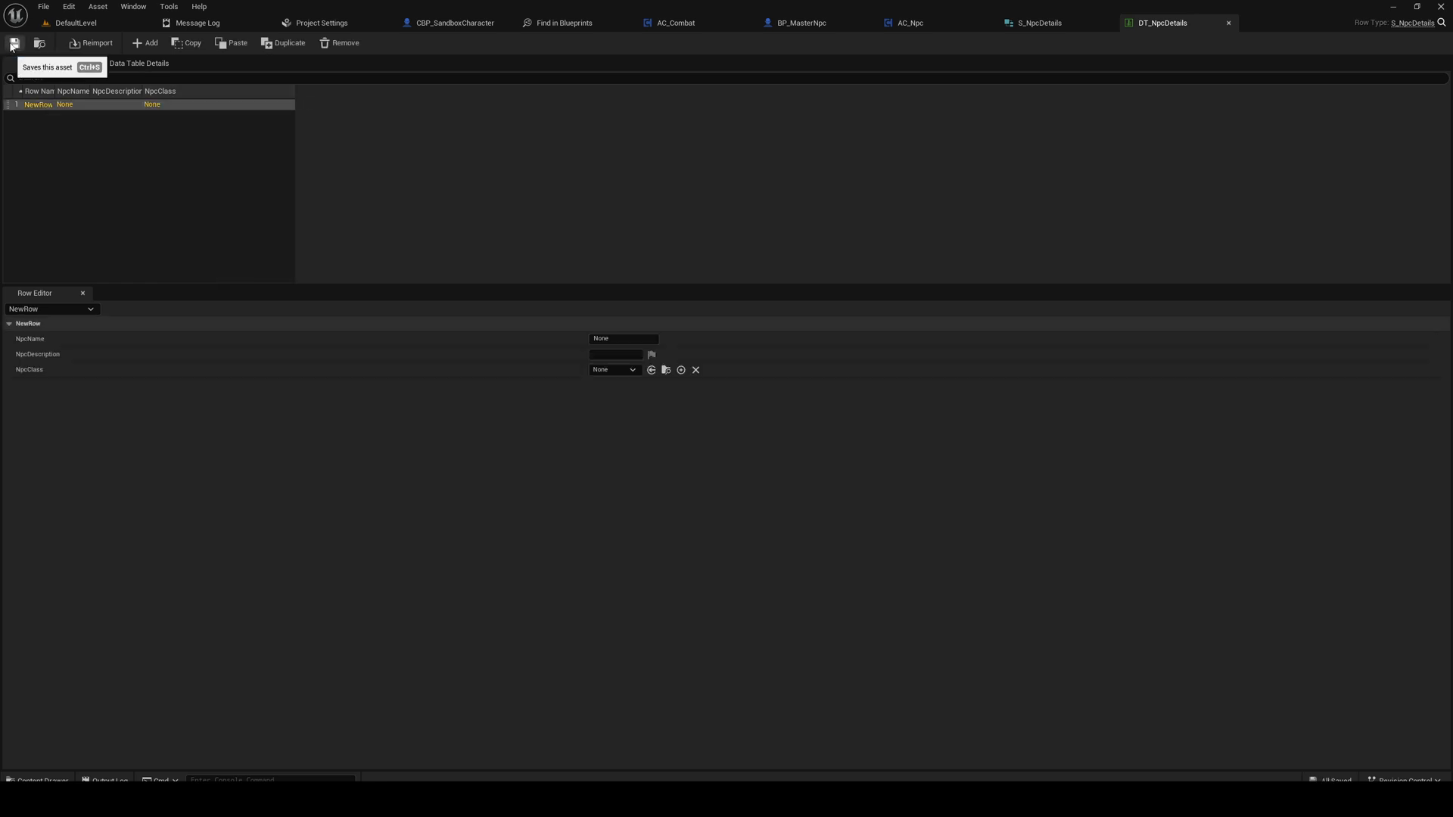
double_click(36, 105)
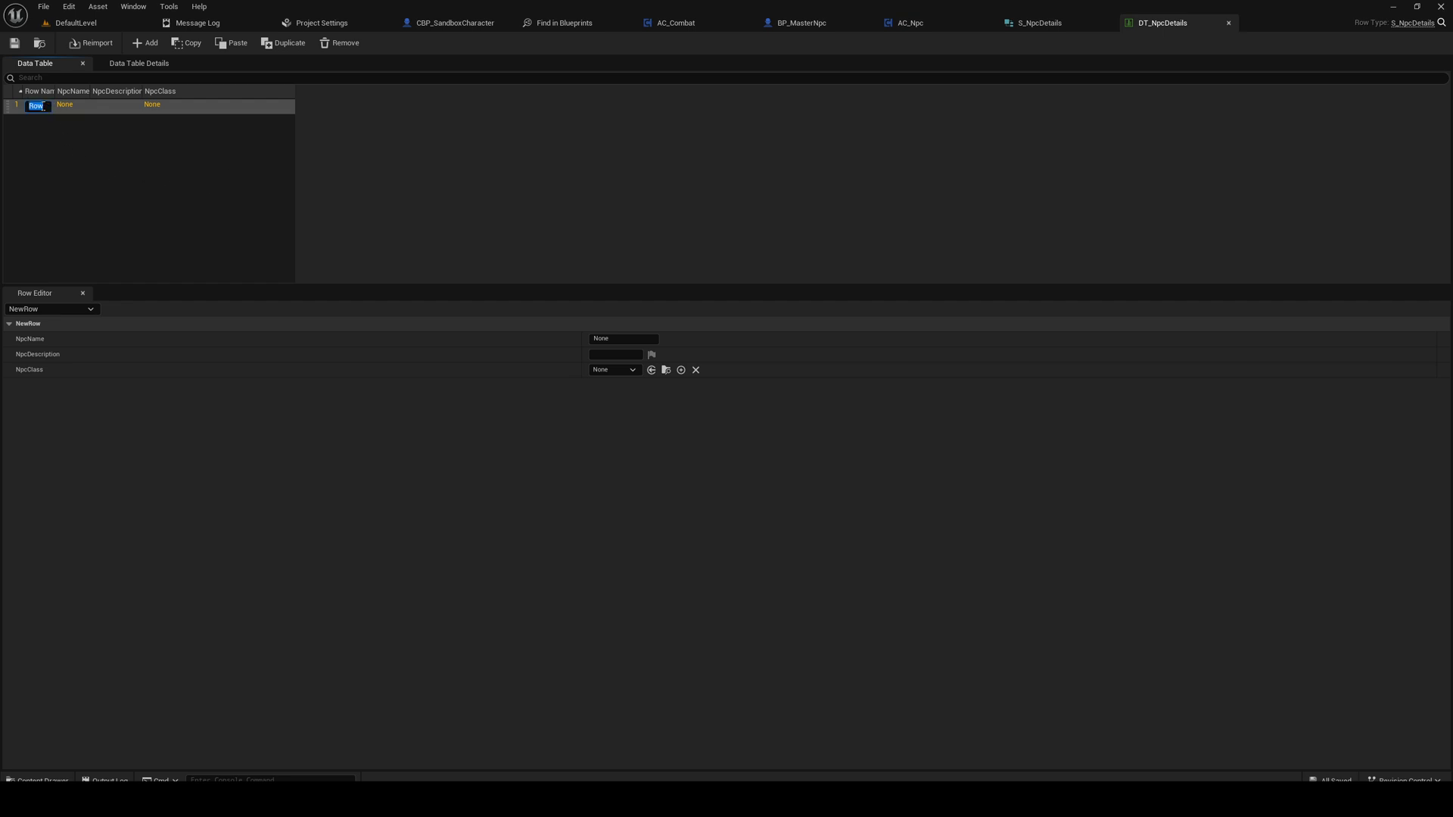
type("MasterNpc")
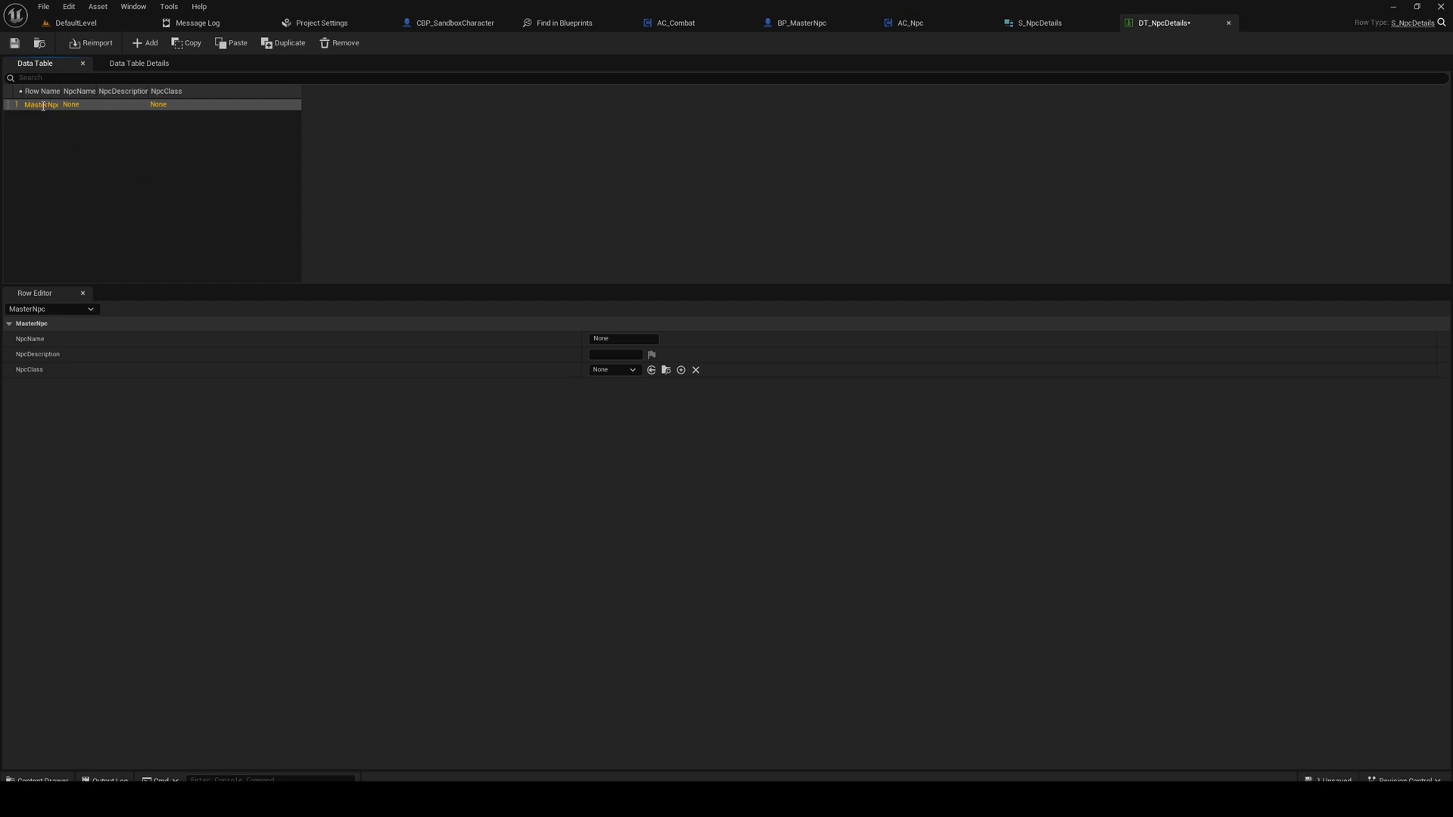
left_click(109, 331)
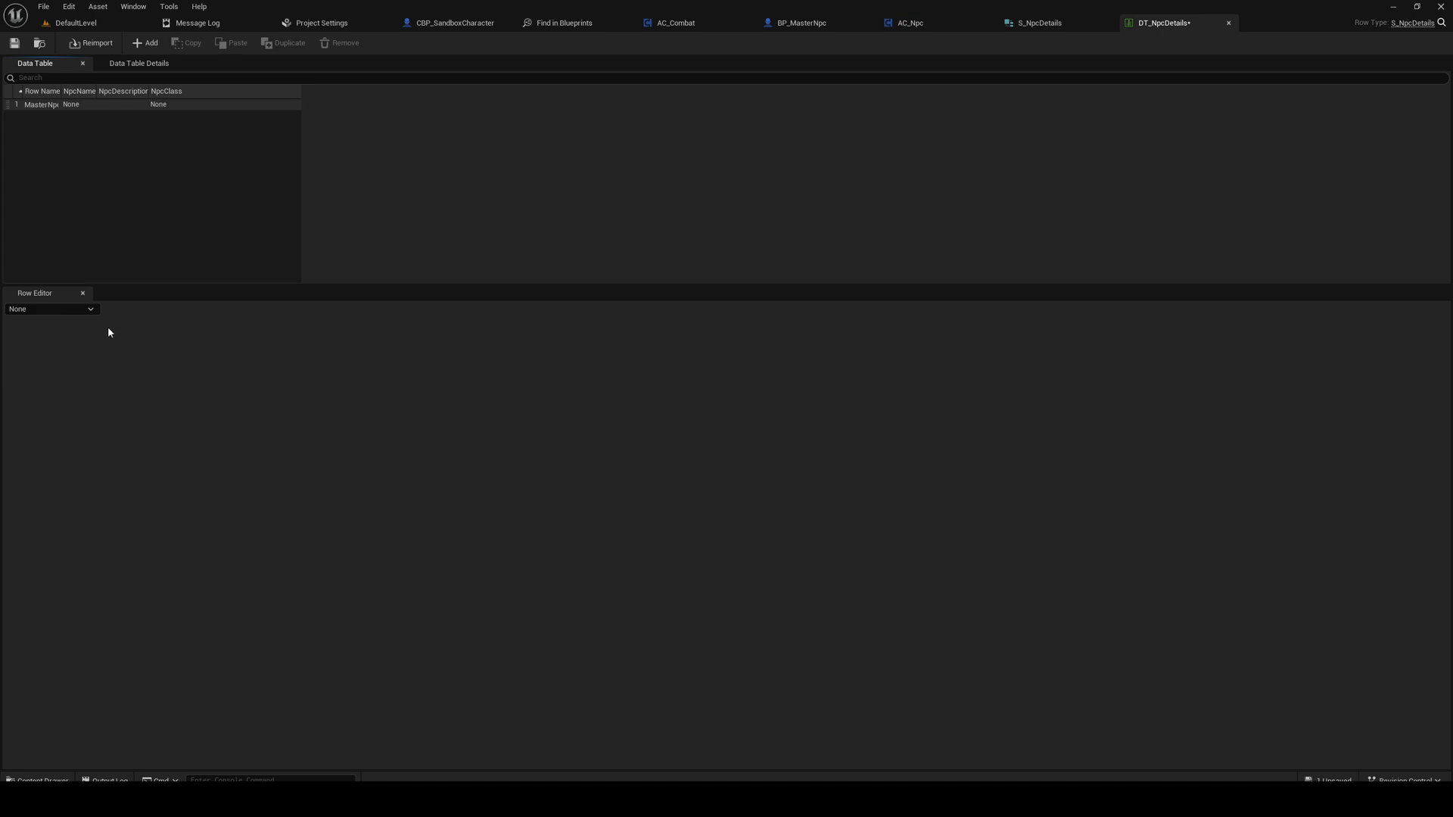
Step: Fill the MasterNpc row's name and description, set NpcClass to BP_MasterNpc, and save the table
left_click(42, 105)
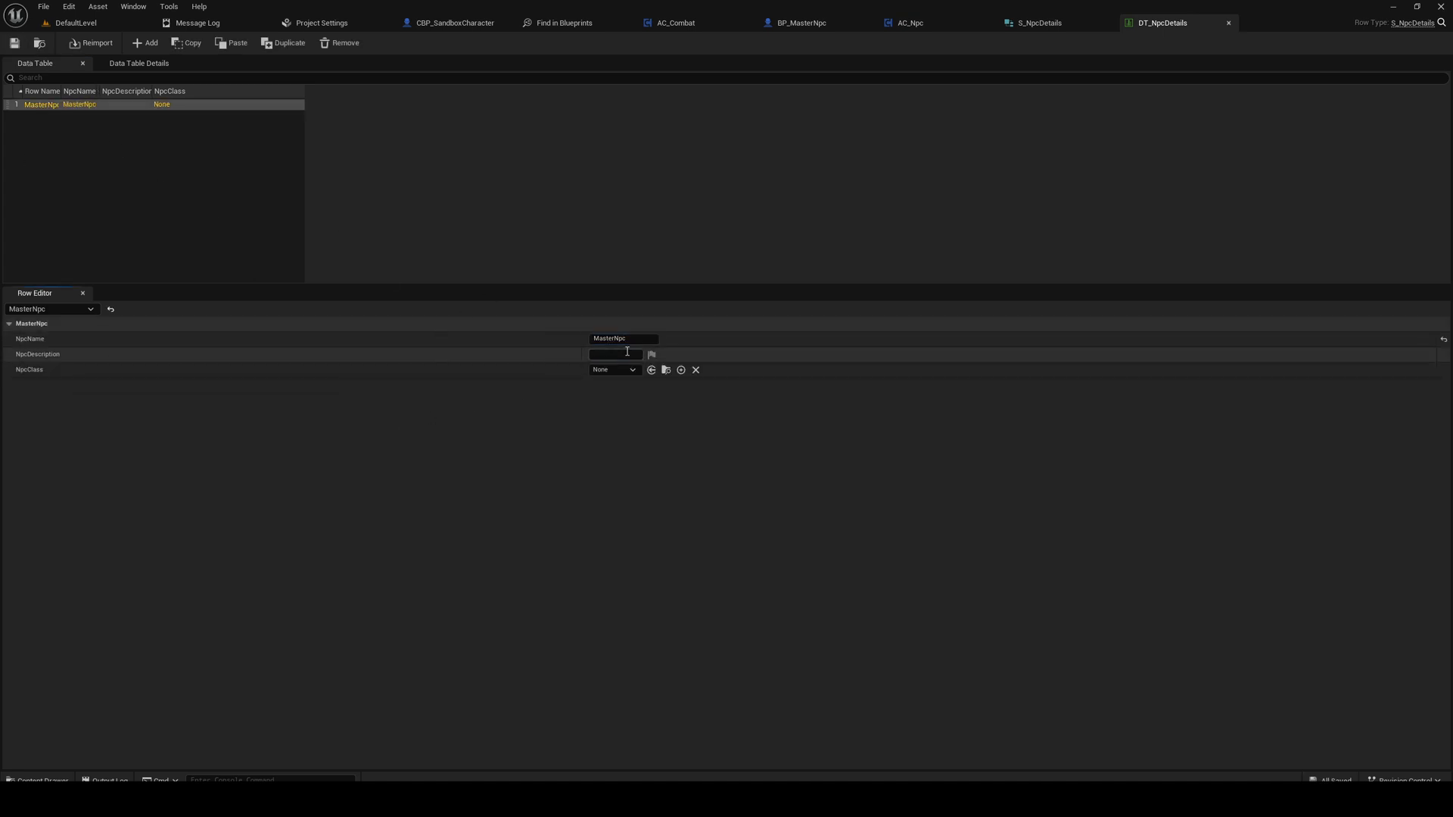
type("This in")
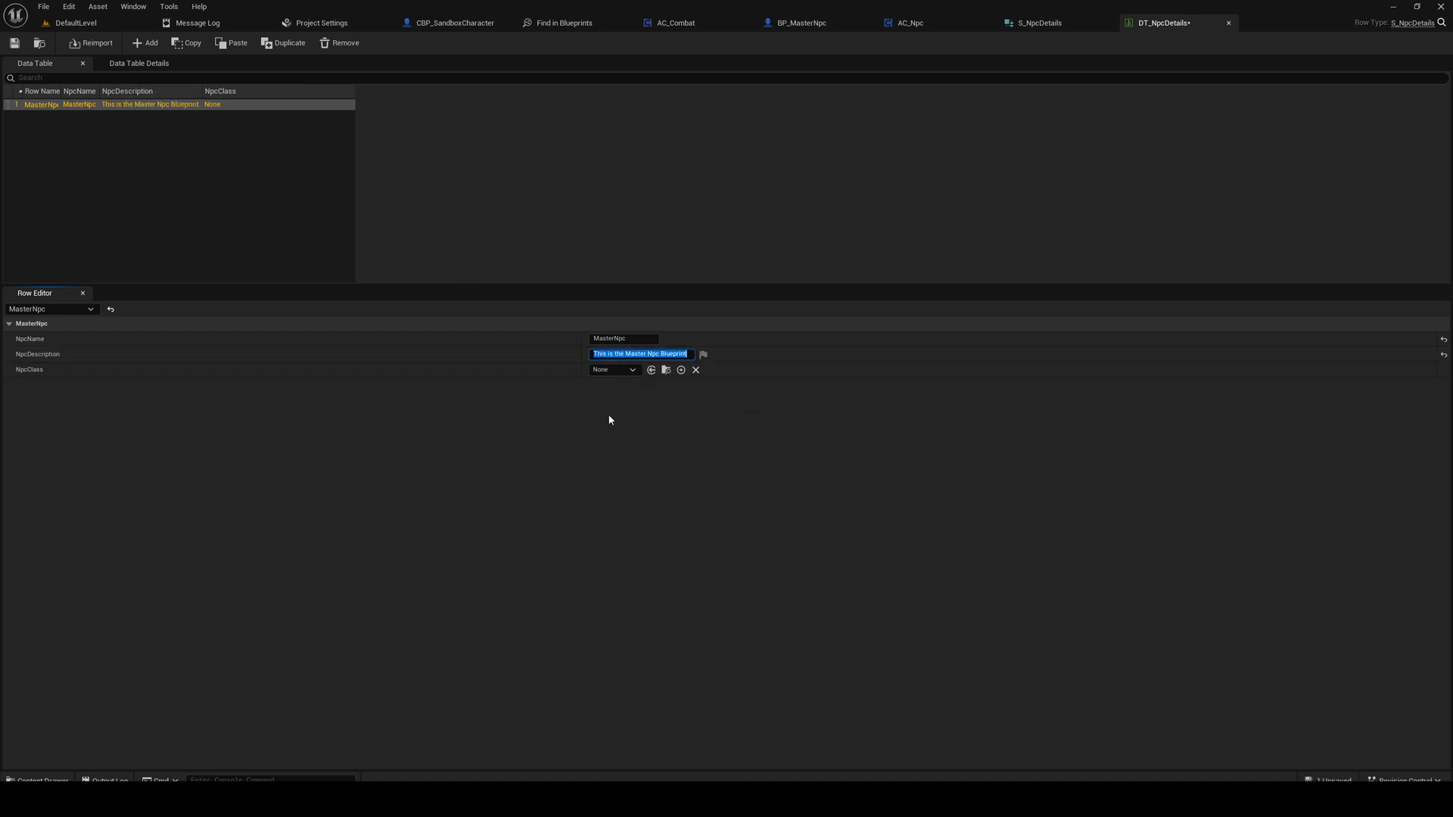
left_click(612, 369)
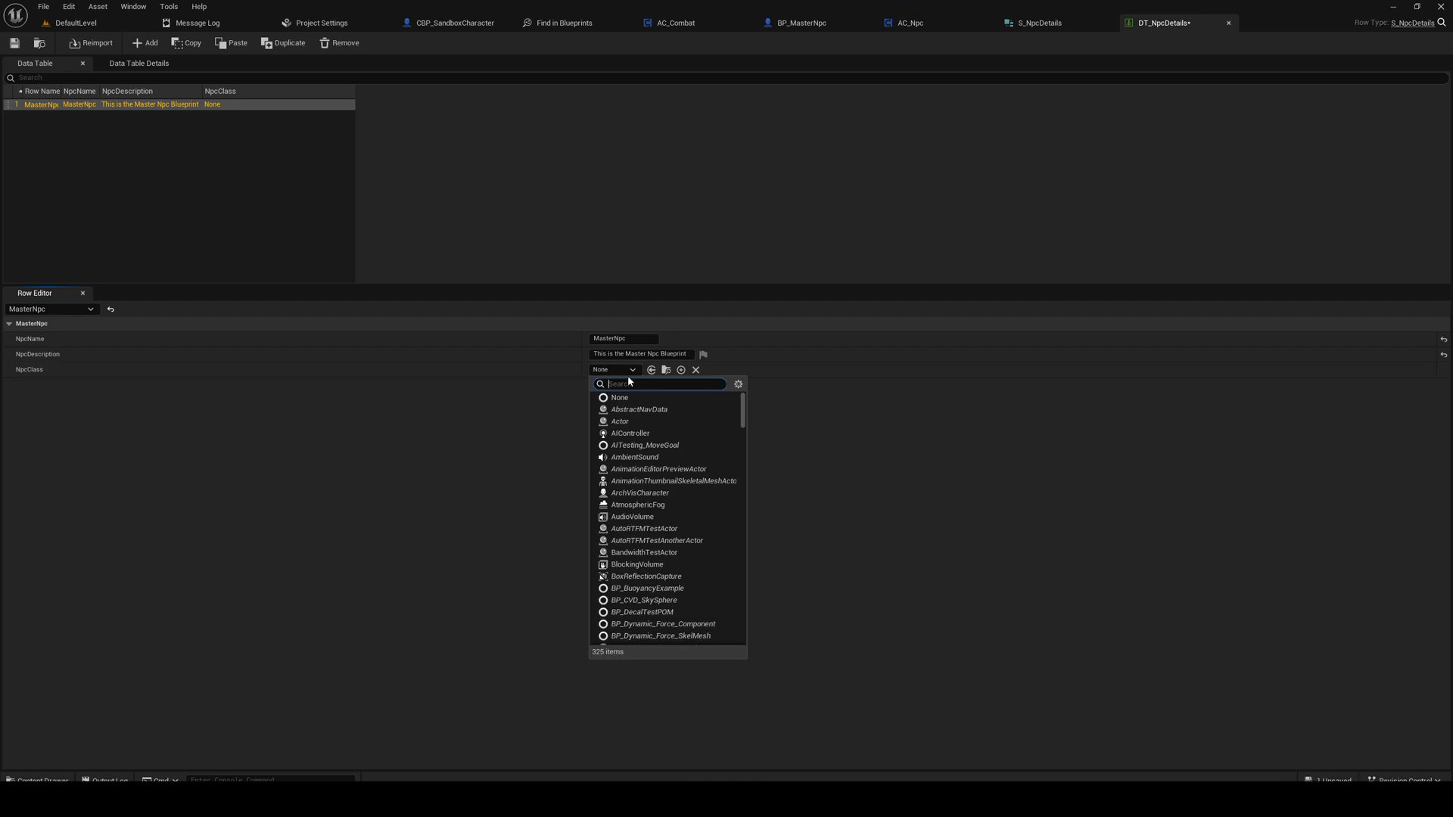
type("Master")
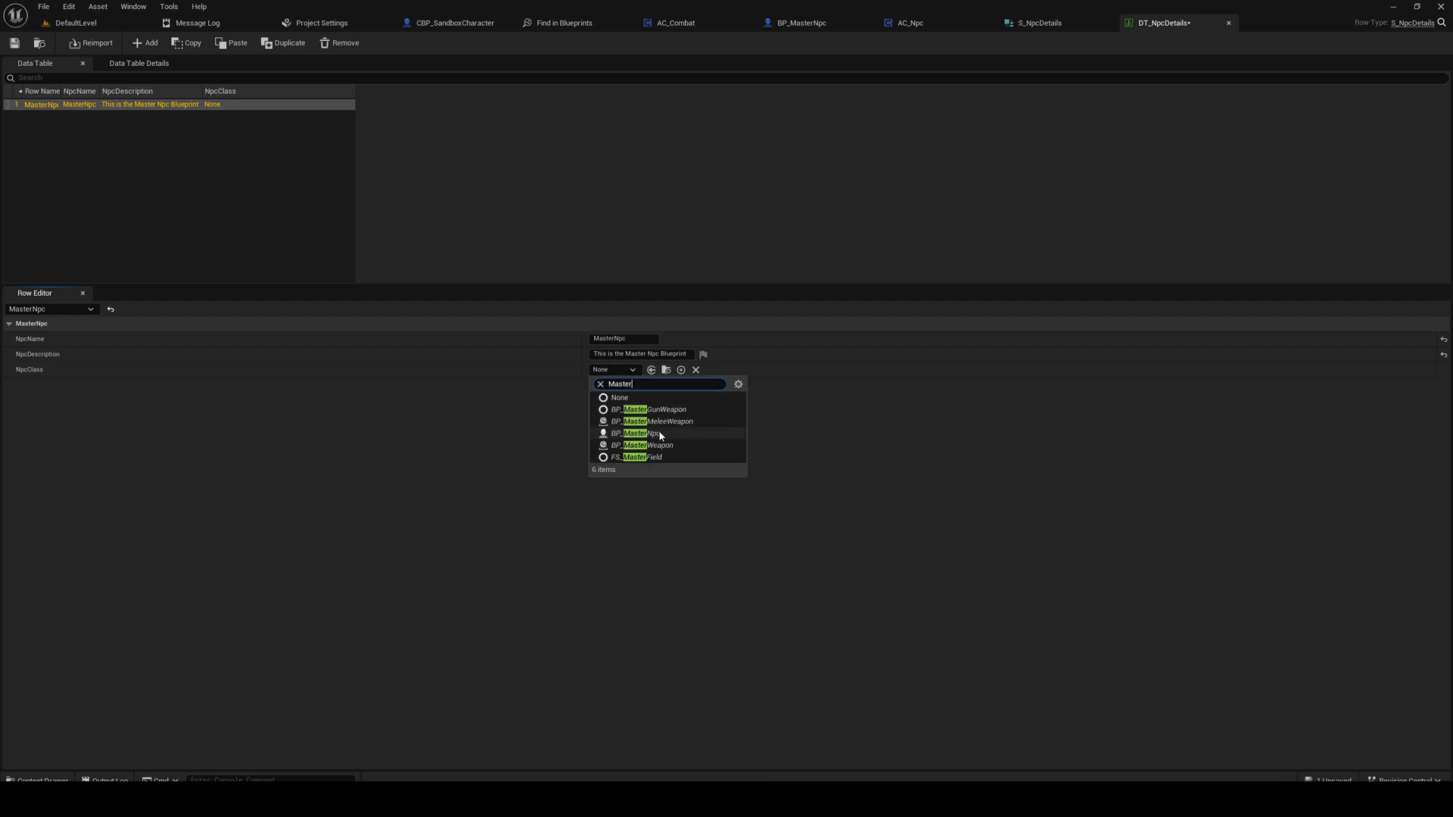
left_click(632, 433)
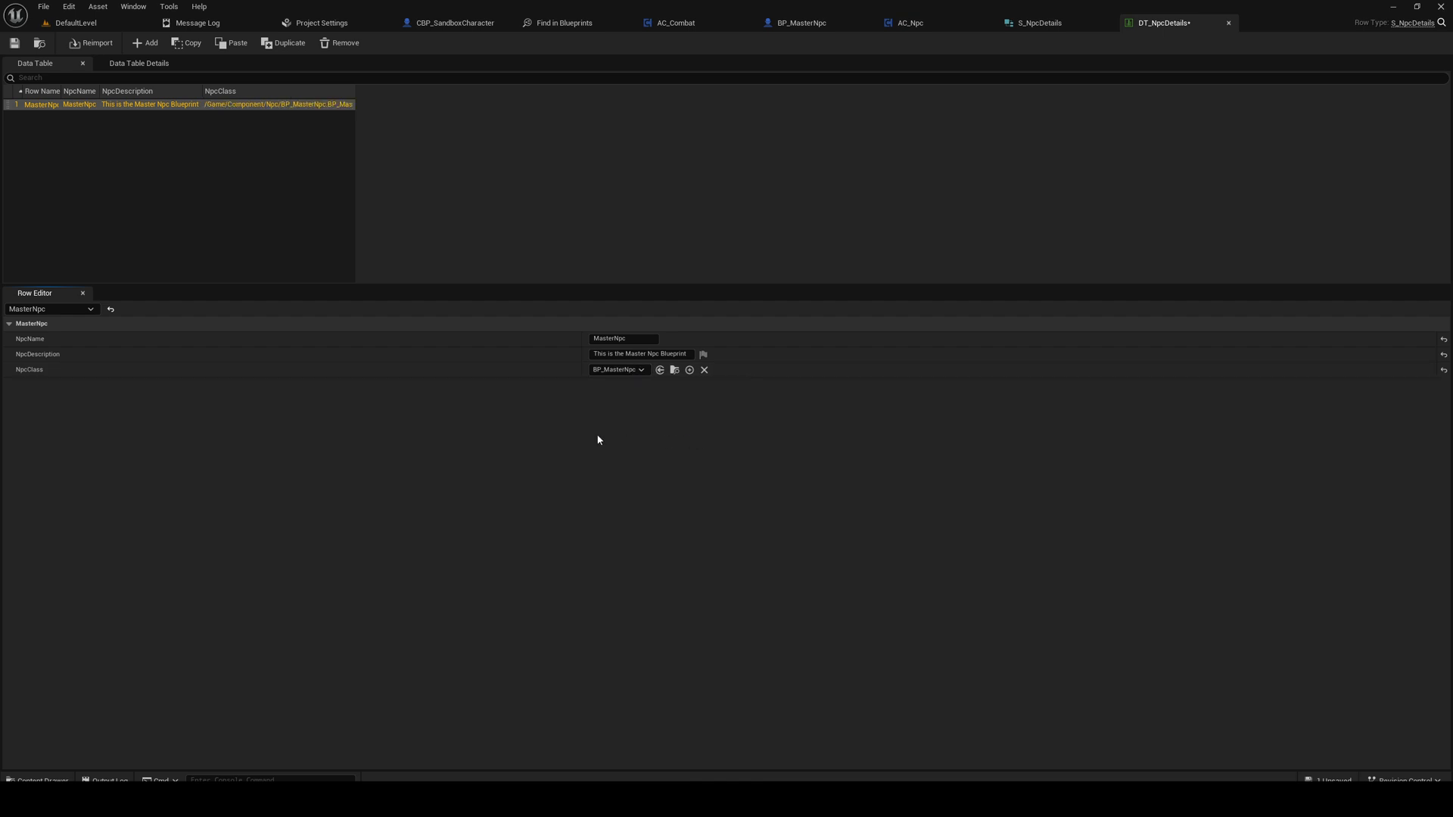
left_click(42, 6)
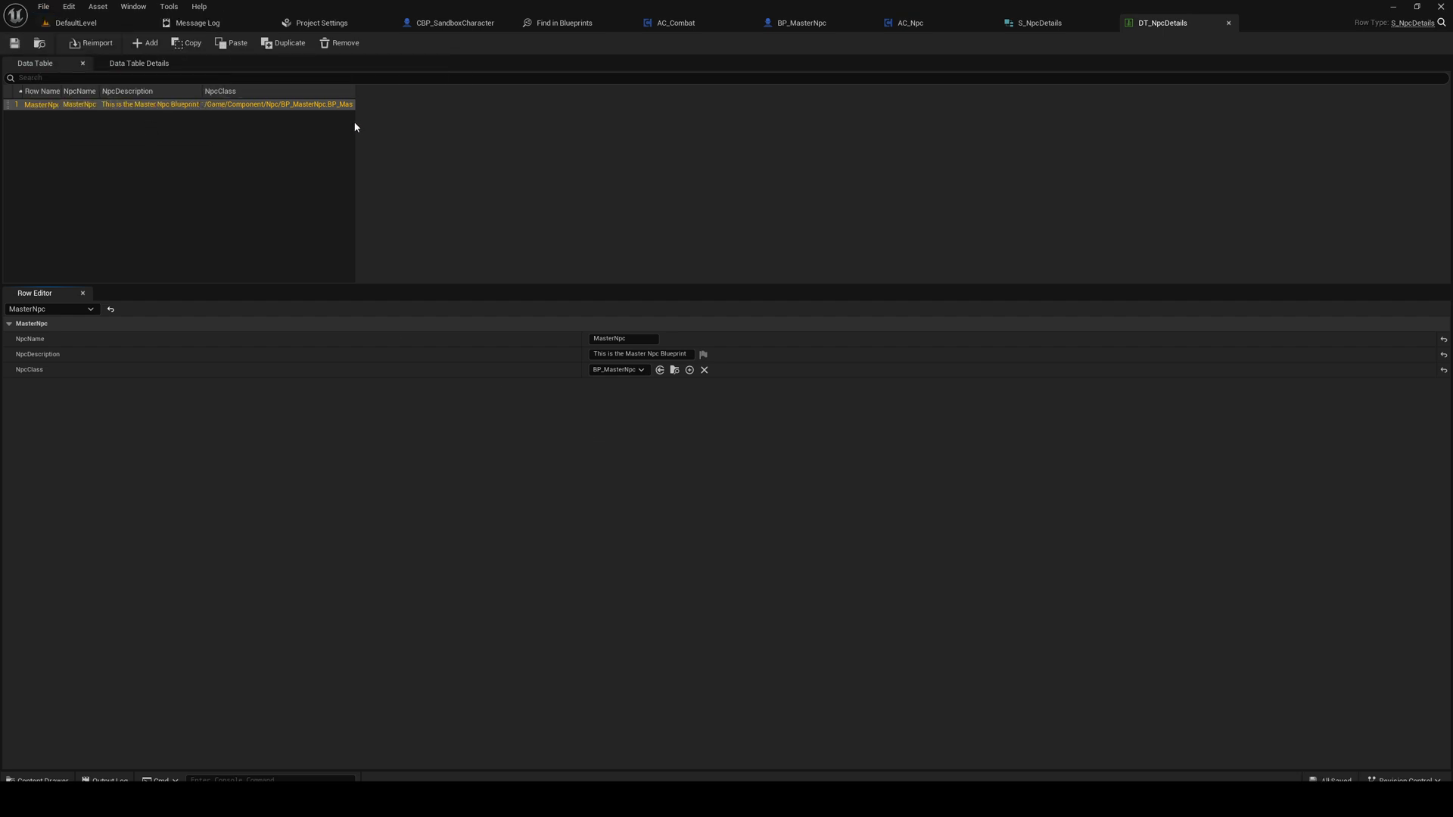
mouse_move(15, 42)
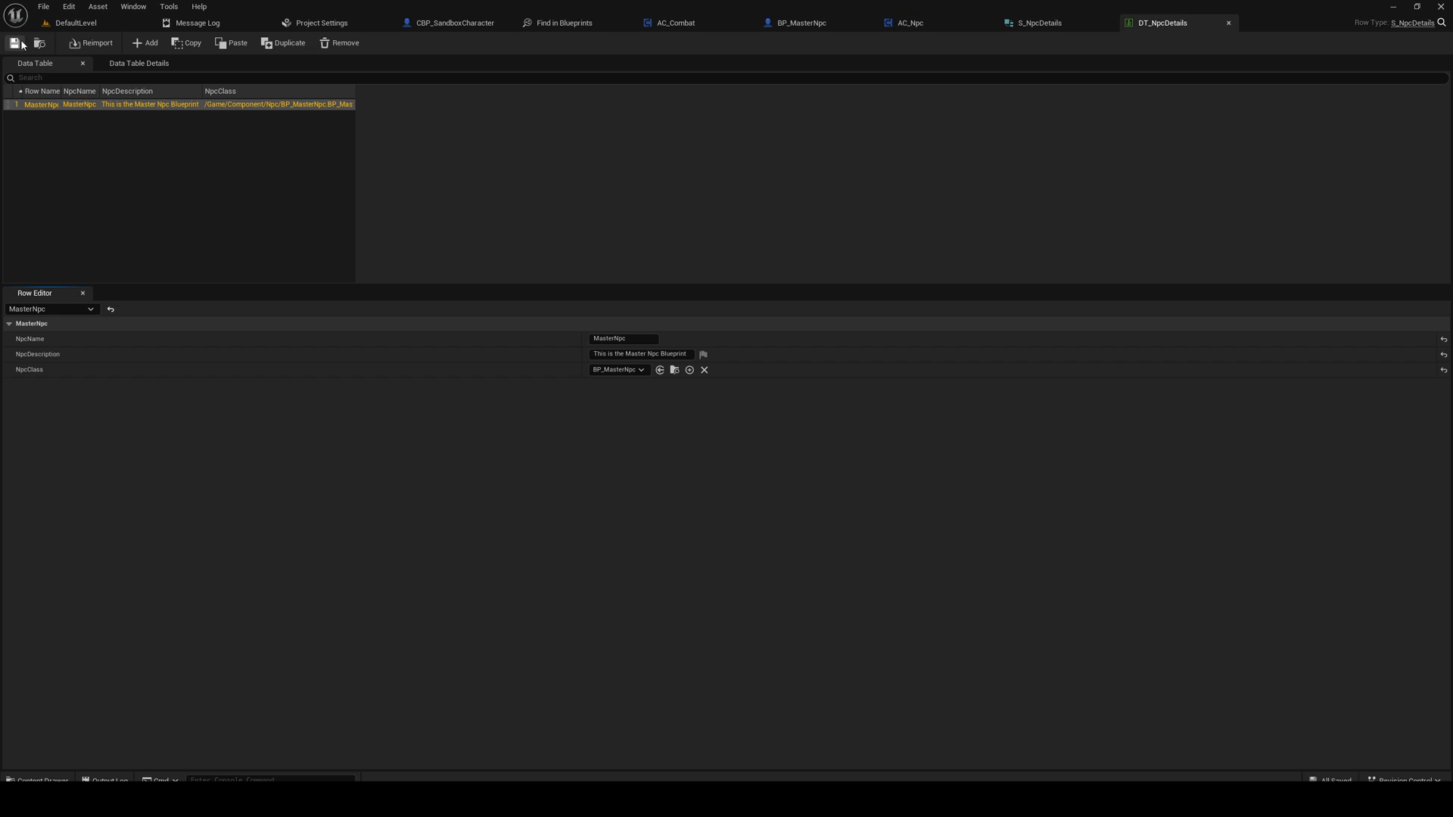
mouse_move(728, 108)
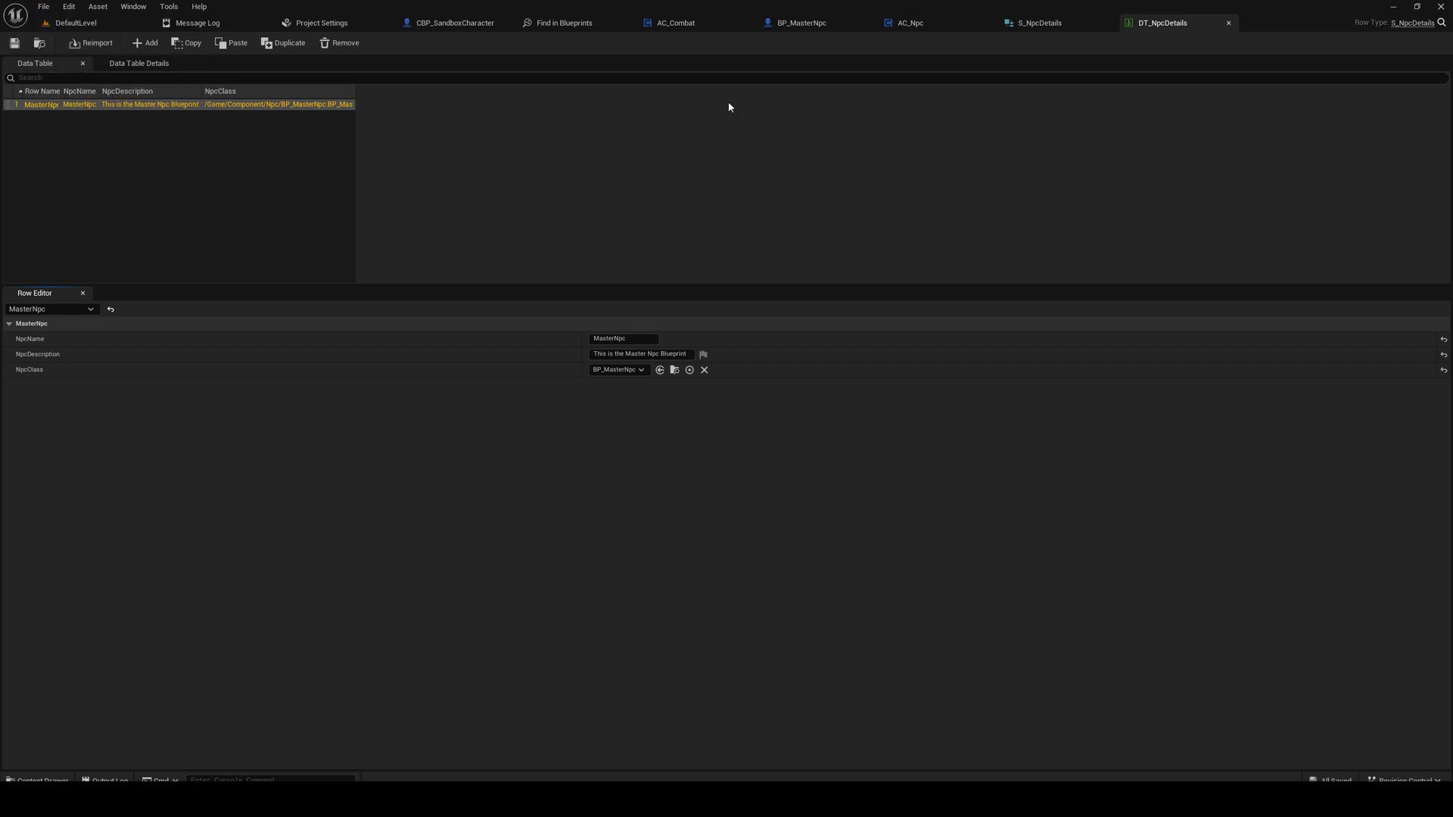
mouse_move(800, 23)
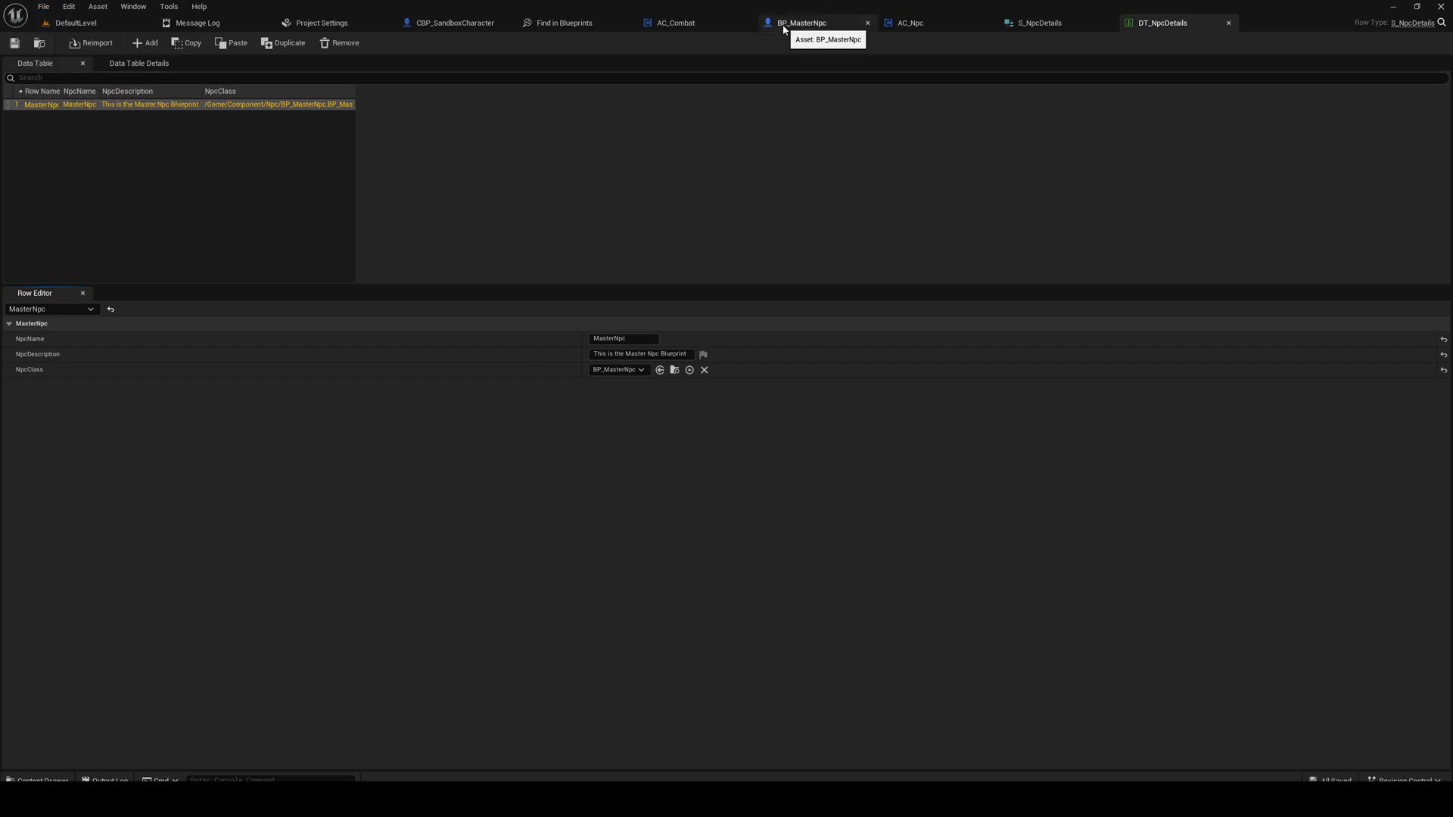
Step: In AC_Npc's graph, add a Get Data Table Row node after Event BeginPlay
left_click(801, 23)
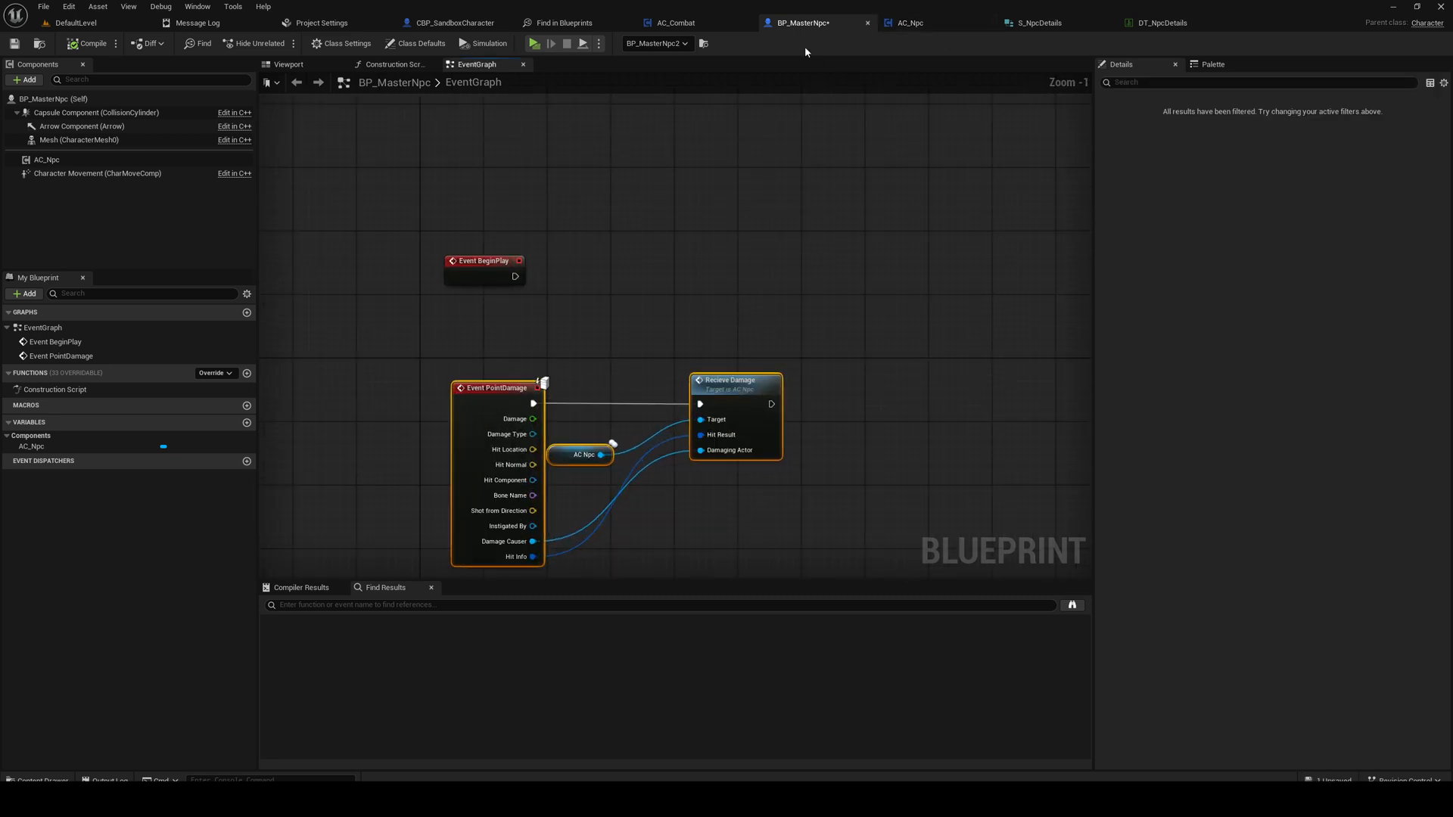
left_click(910, 22)
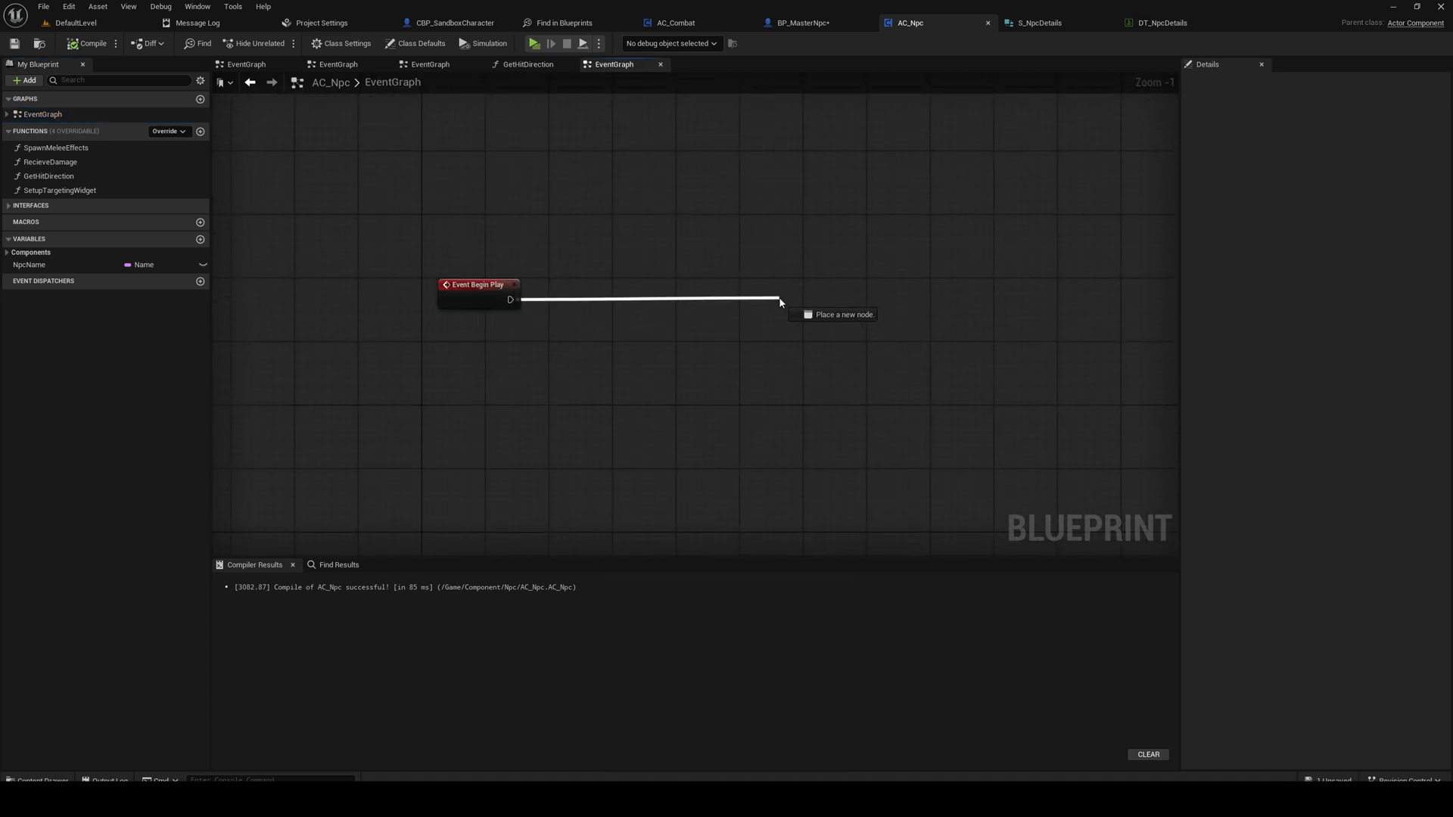
left_click(781, 303)
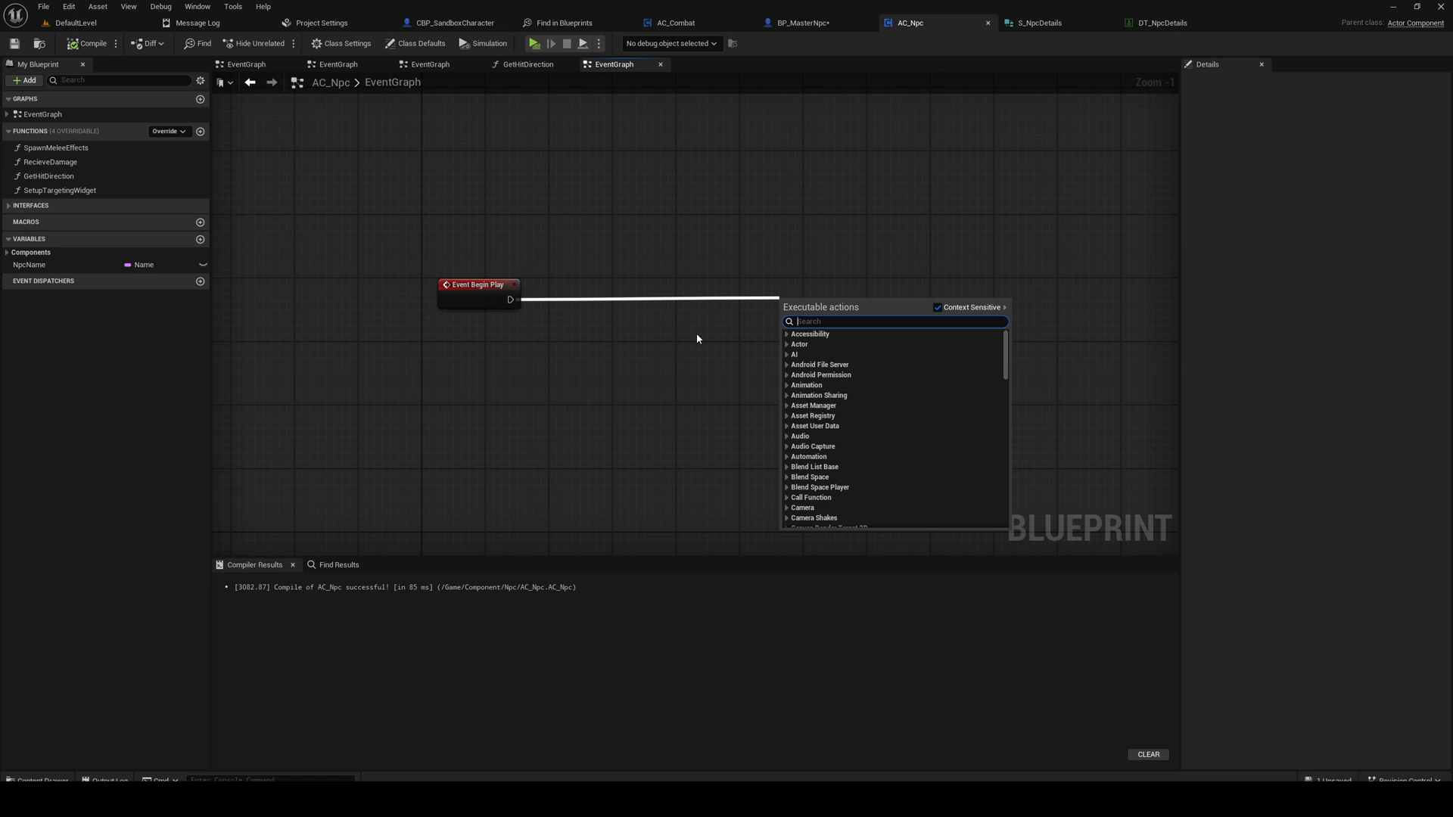
type("get data tab")
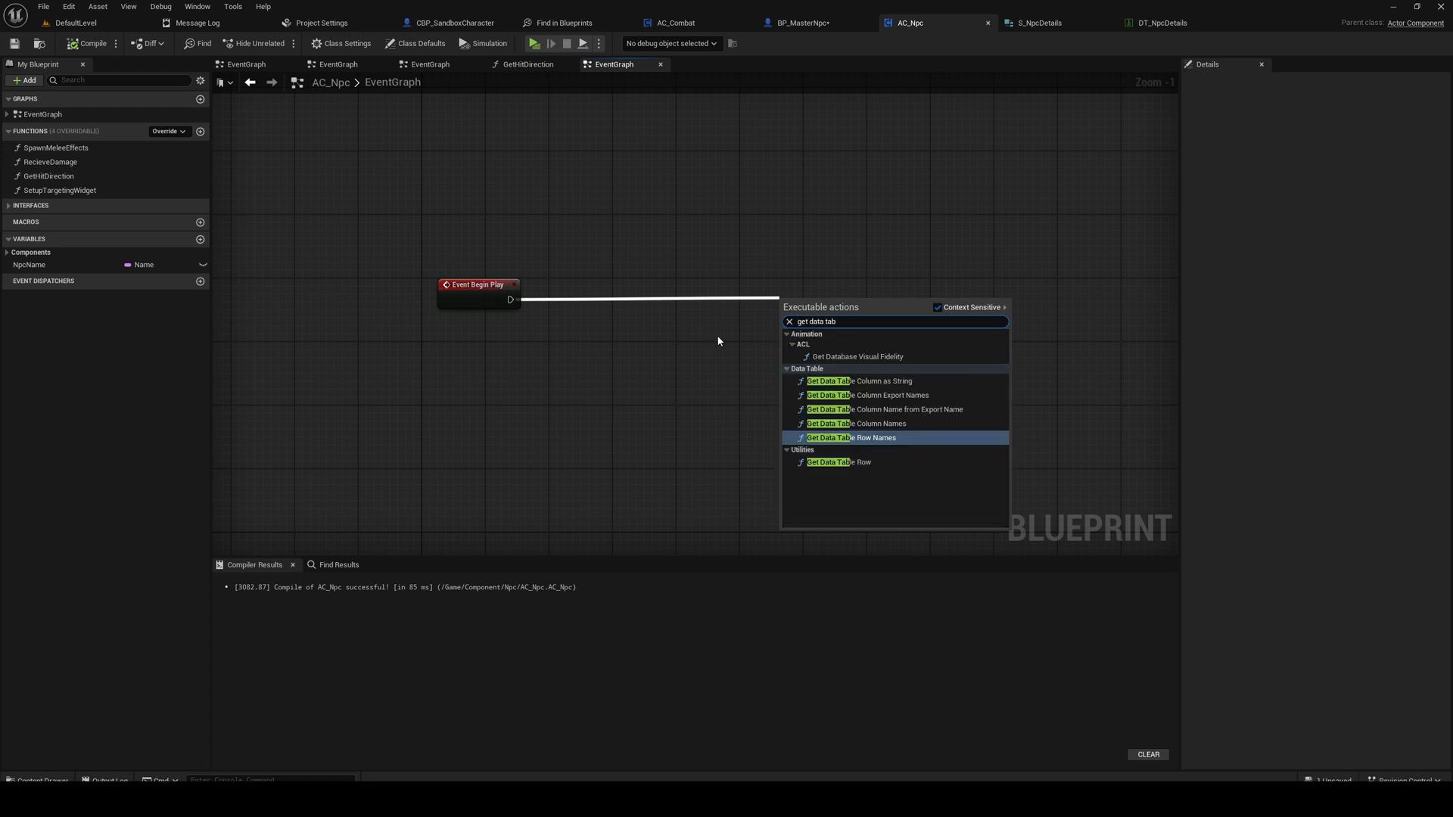
left_click(835, 463)
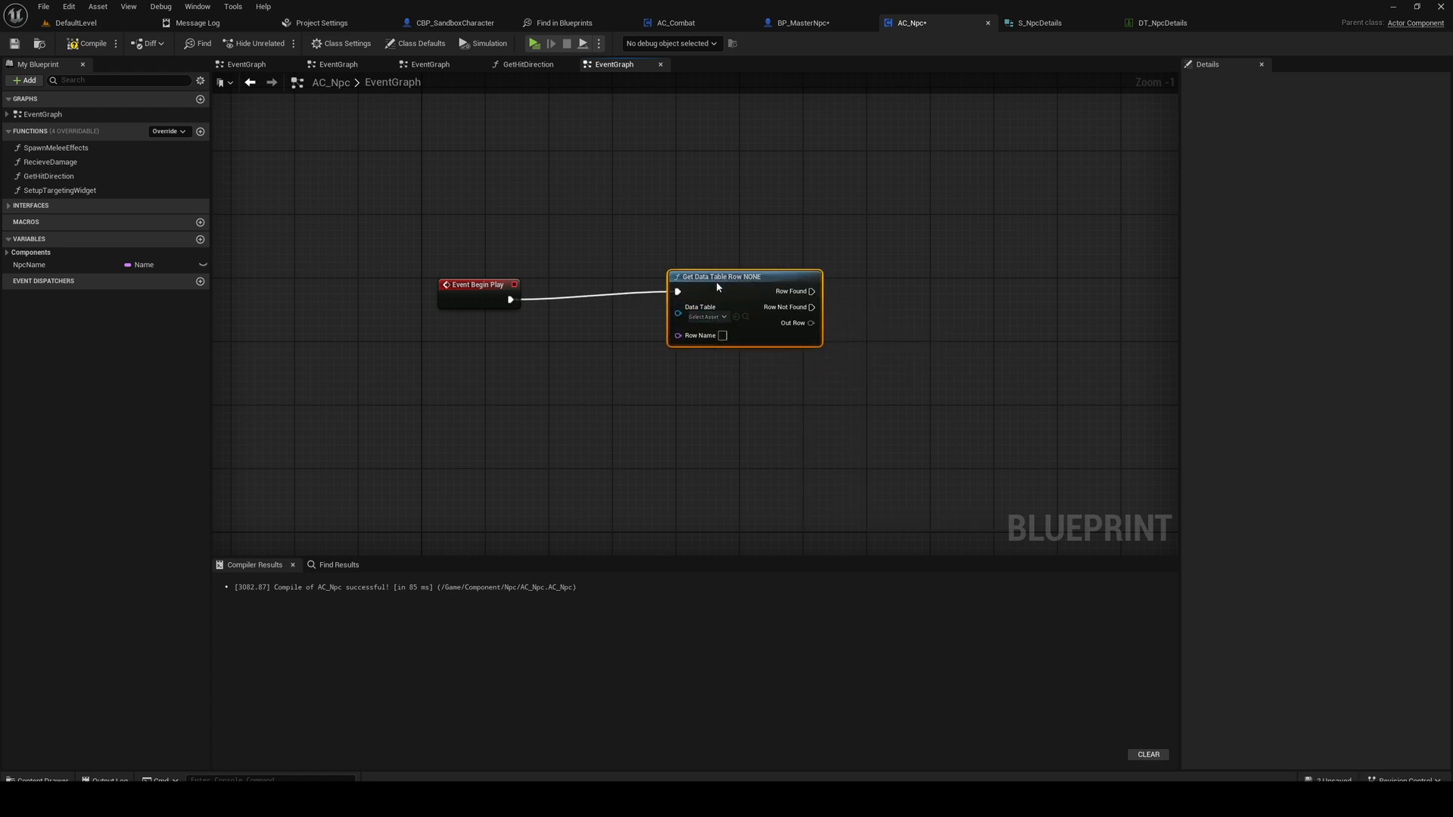
Step: Point the row lookup at DT_NpcDetails, then compile and save AC_Npc
left_click(709, 316)
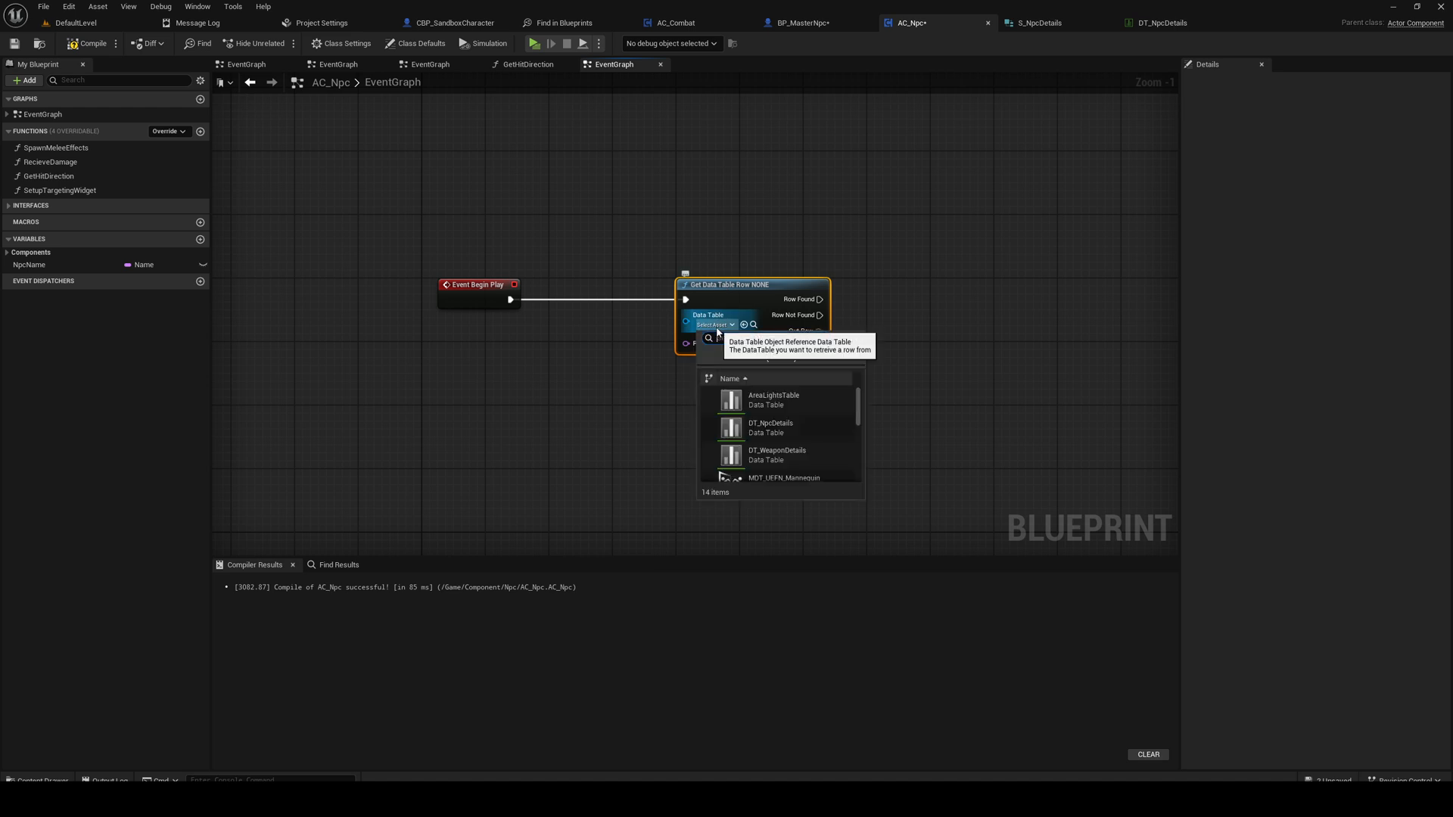
left_click(771, 427)
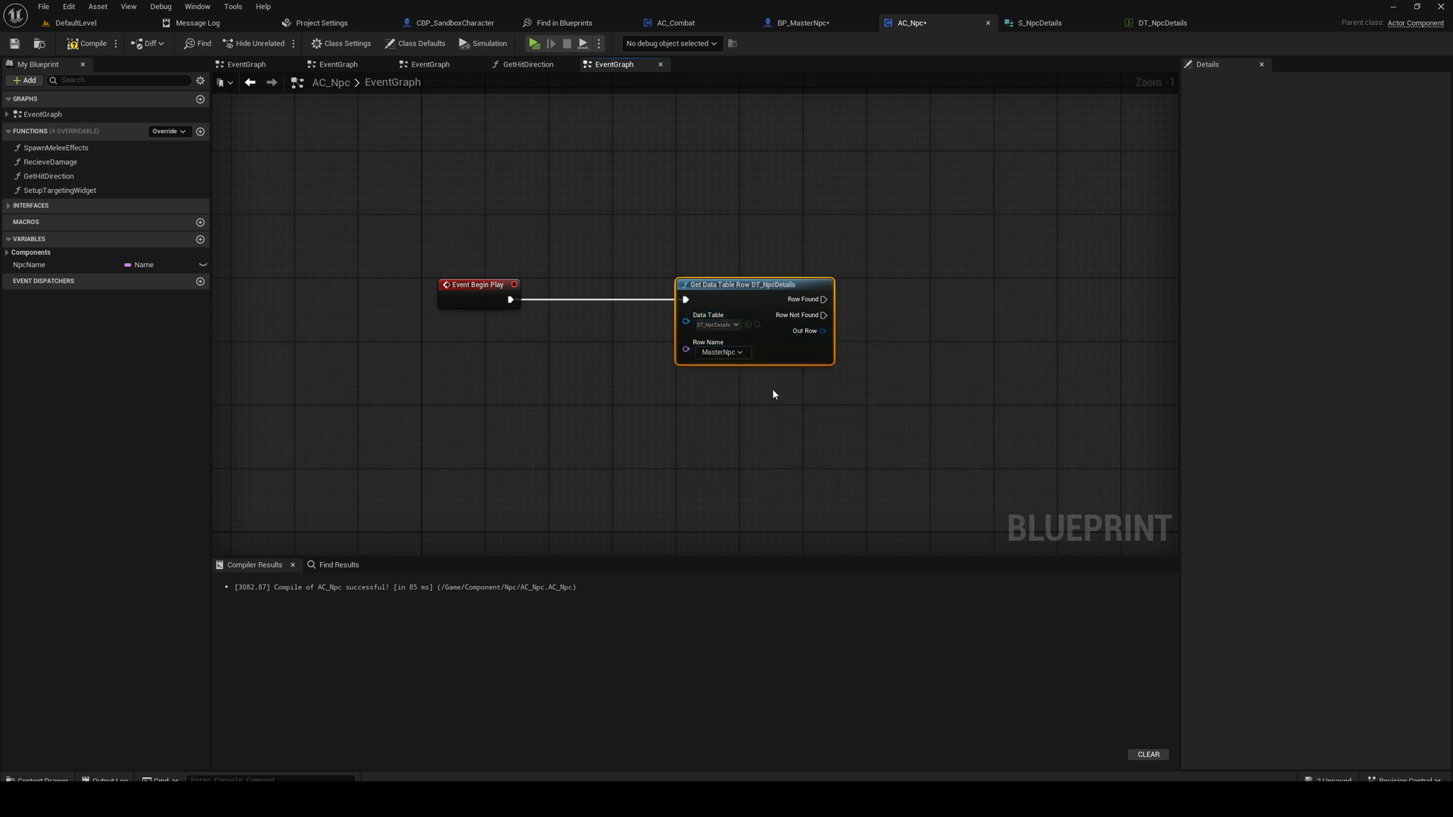
left_click(14, 44)
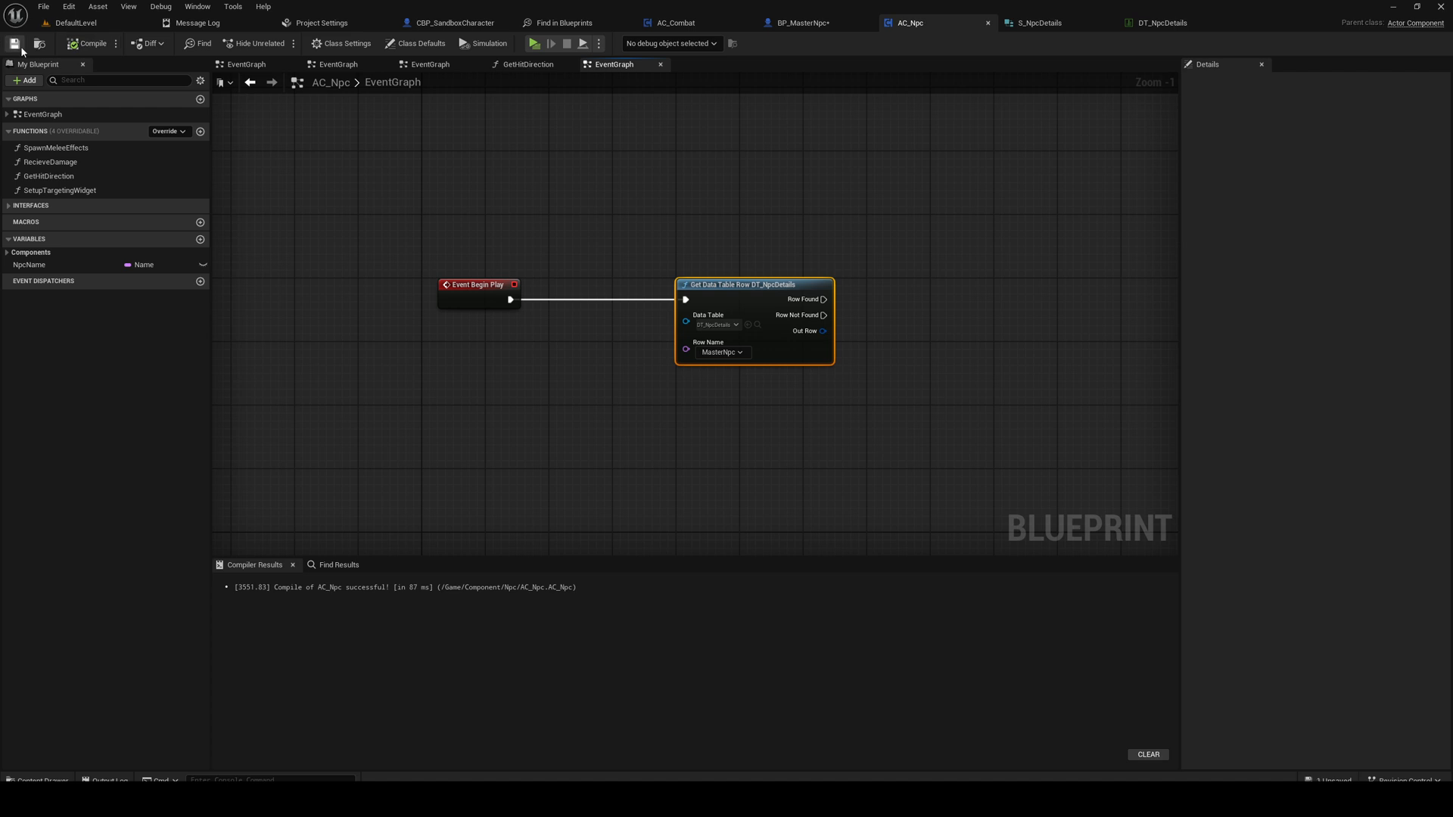
left_click(31, 253)
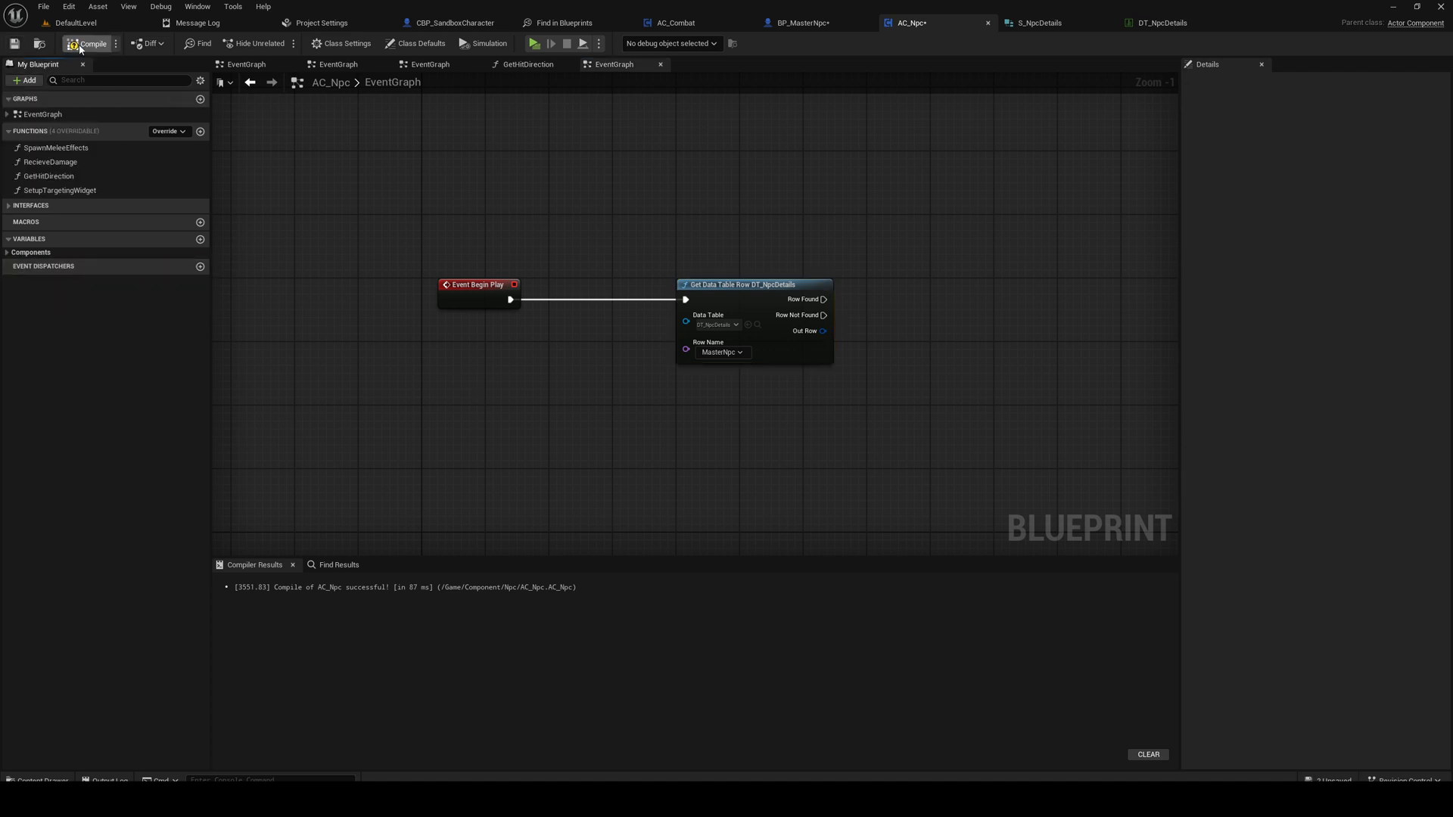
Step: Make the NpcName variable a Name type and recompile
left_click(91, 43)
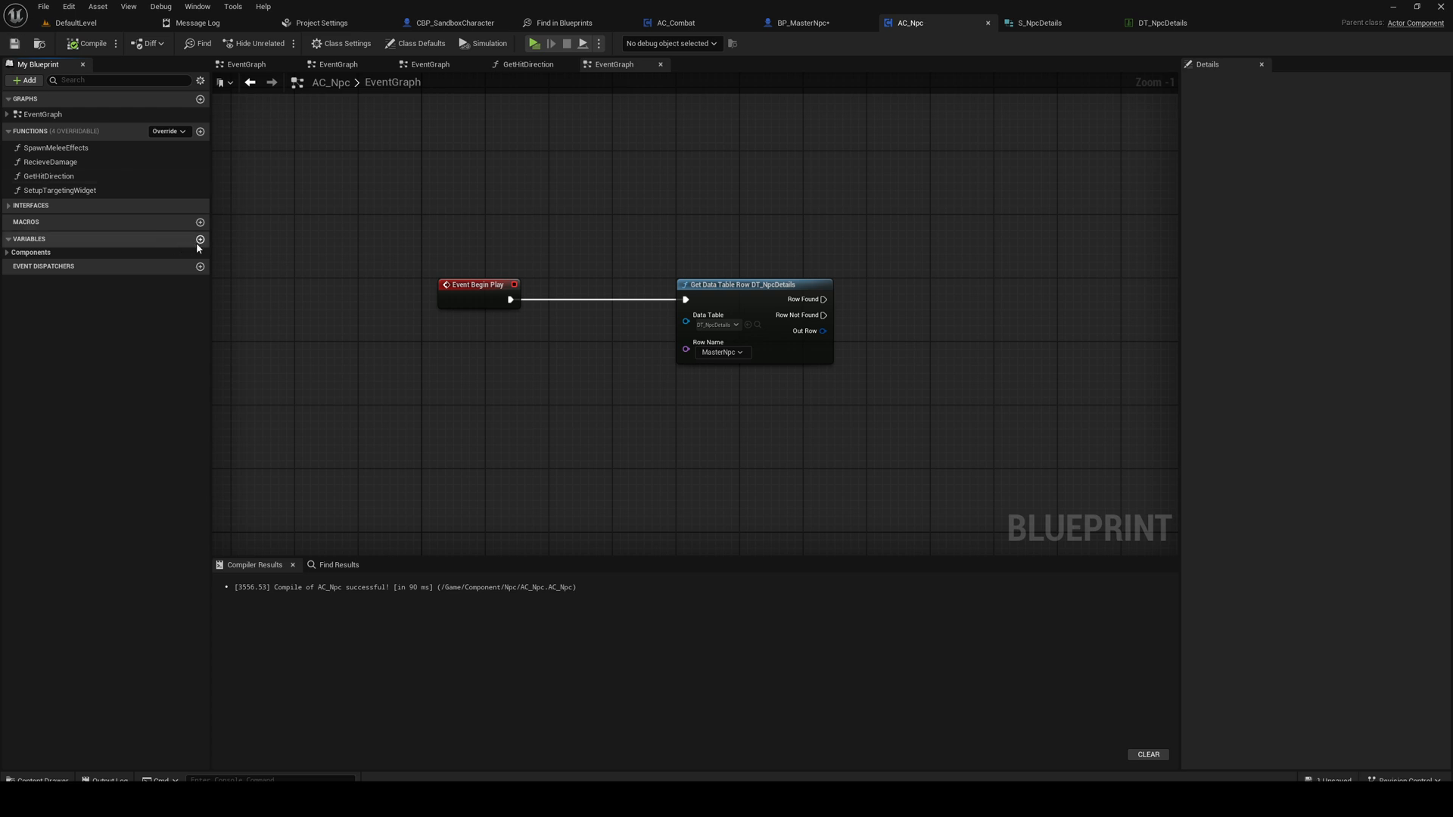
left_click(200, 238)
type("NpcName")
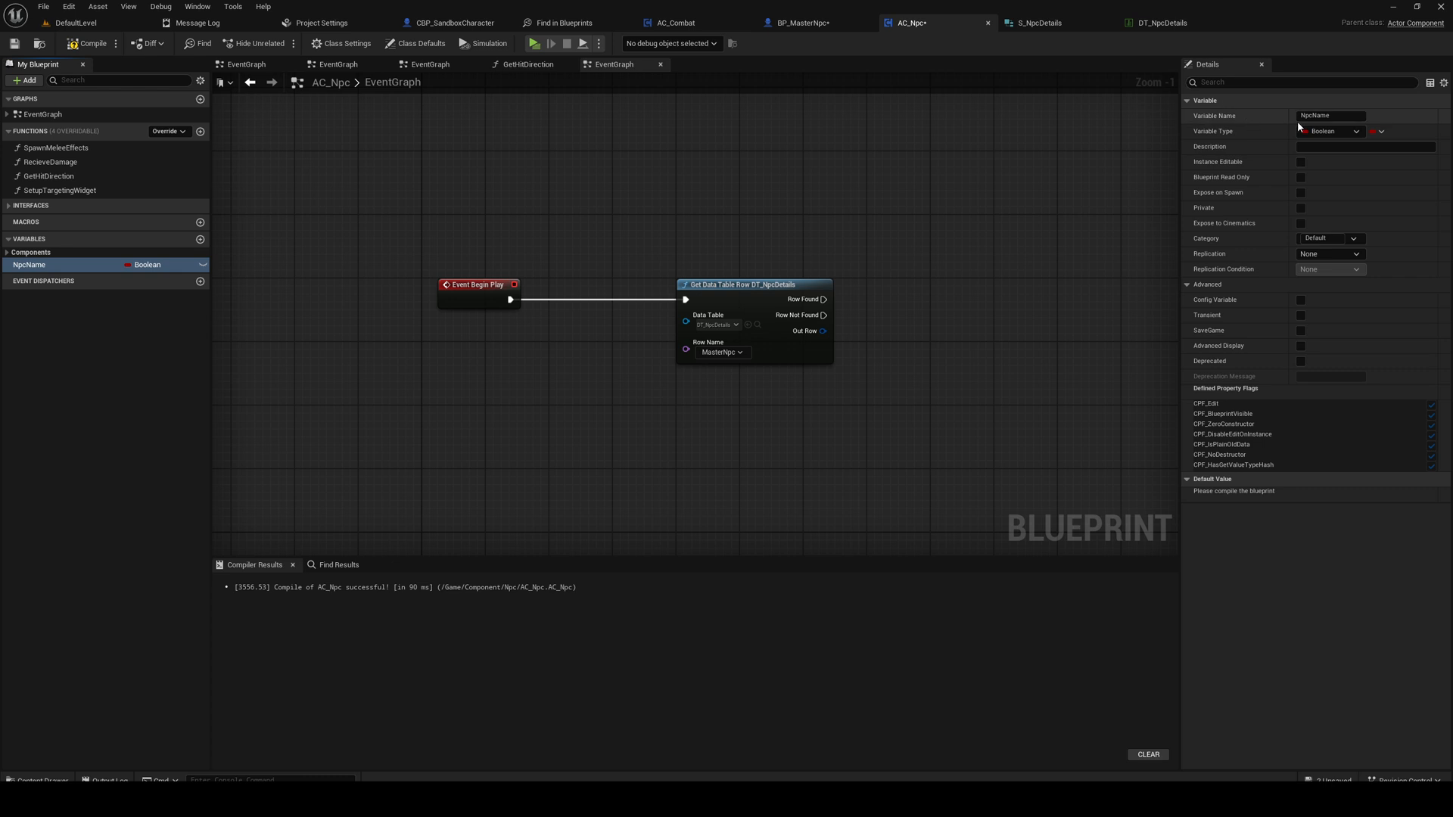
left_click(1329, 130)
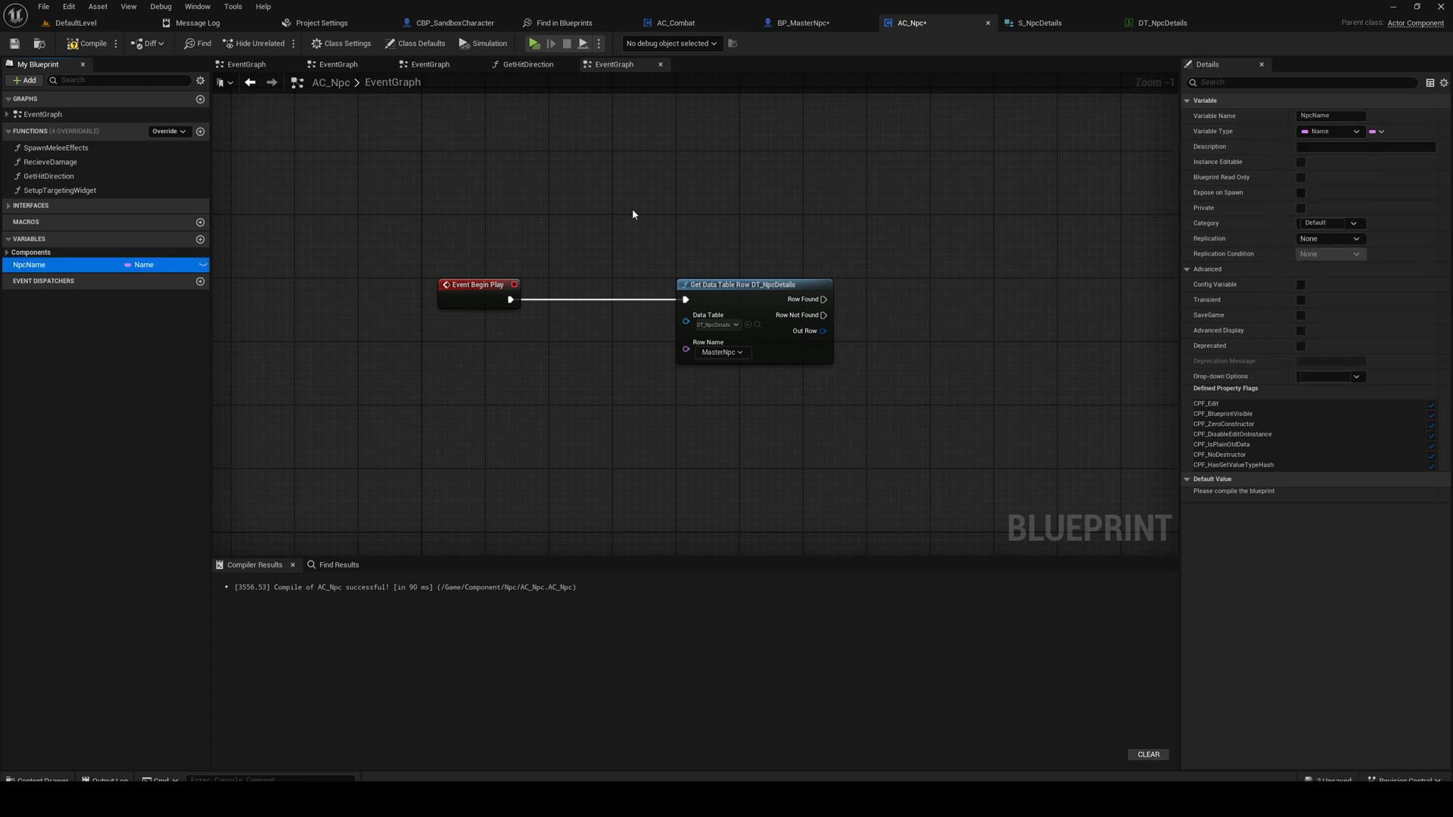
left_click(43, 6)
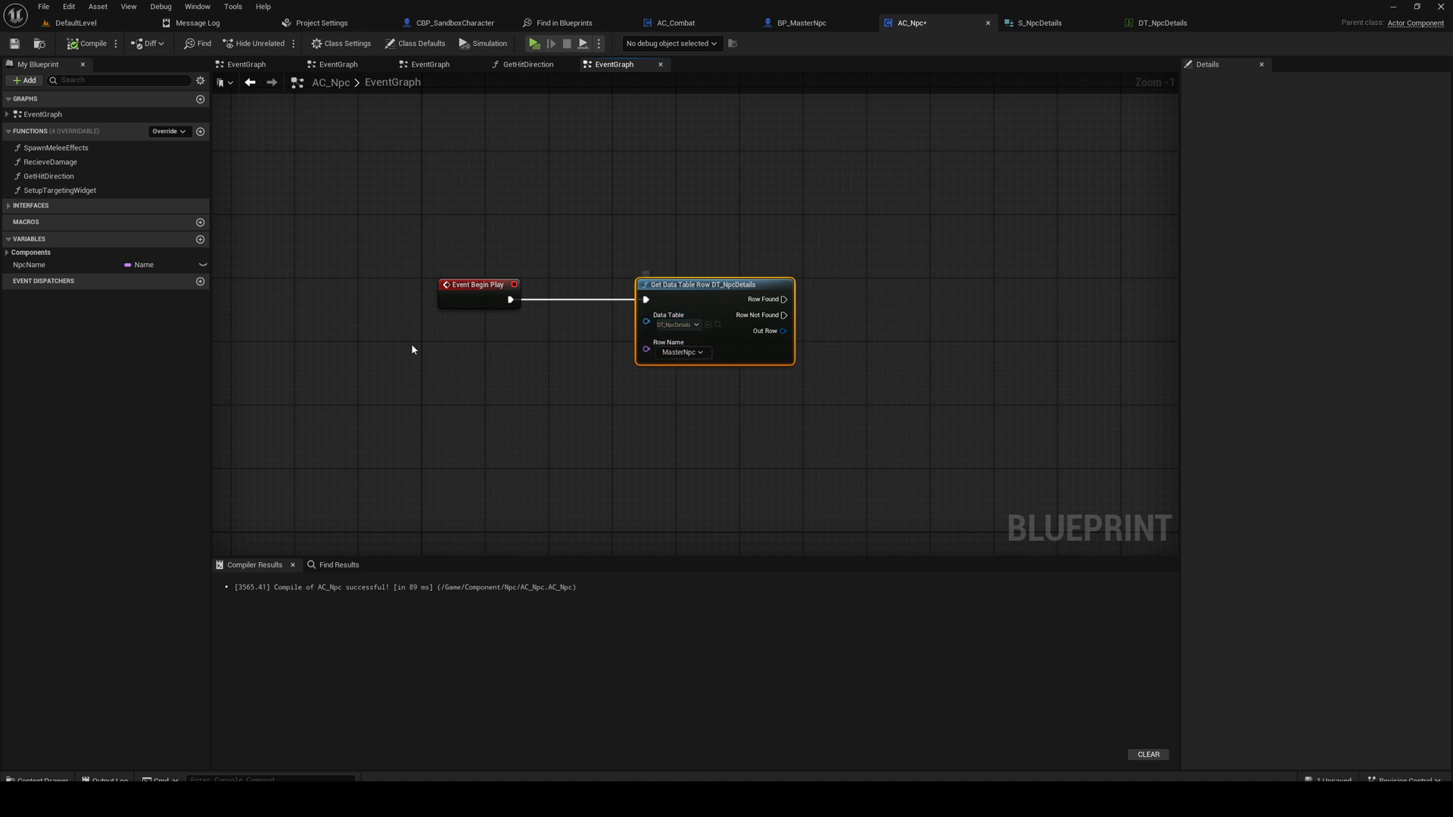
Step: Feed a NpcName getter into the row lookup and store the found row in NpcDetails
left_click(29, 264)
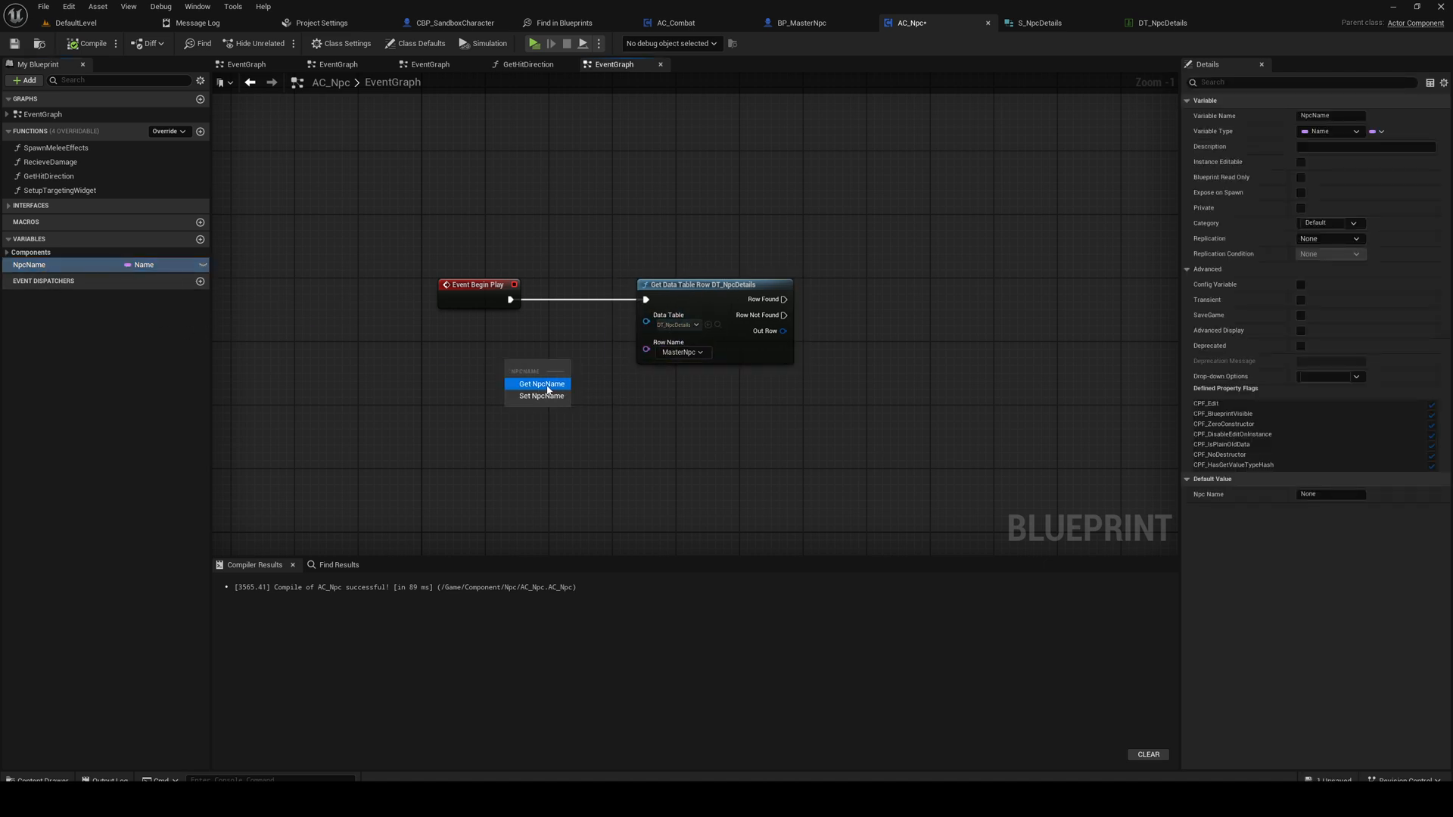
left_click(539, 383)
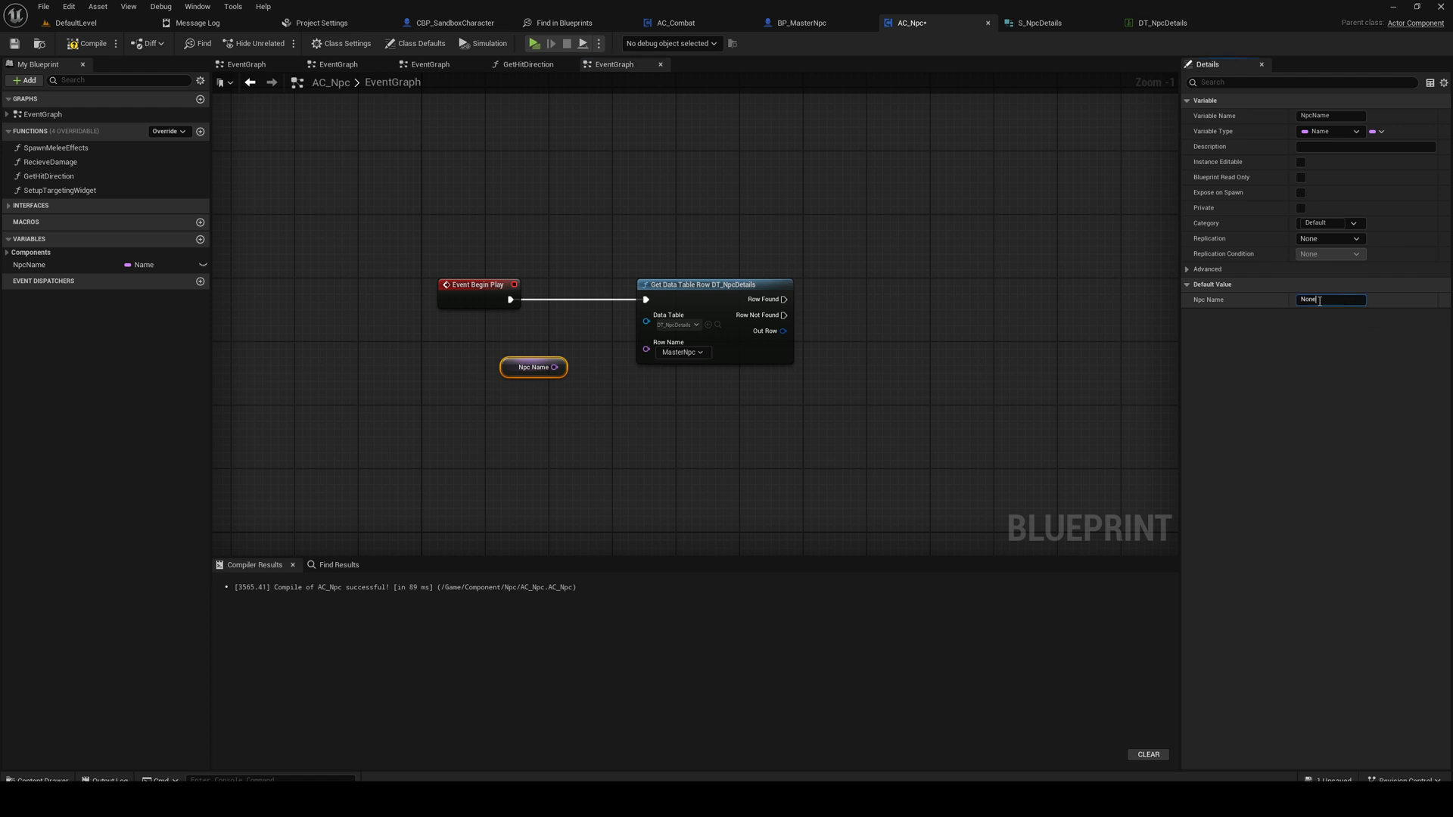
type("Master")
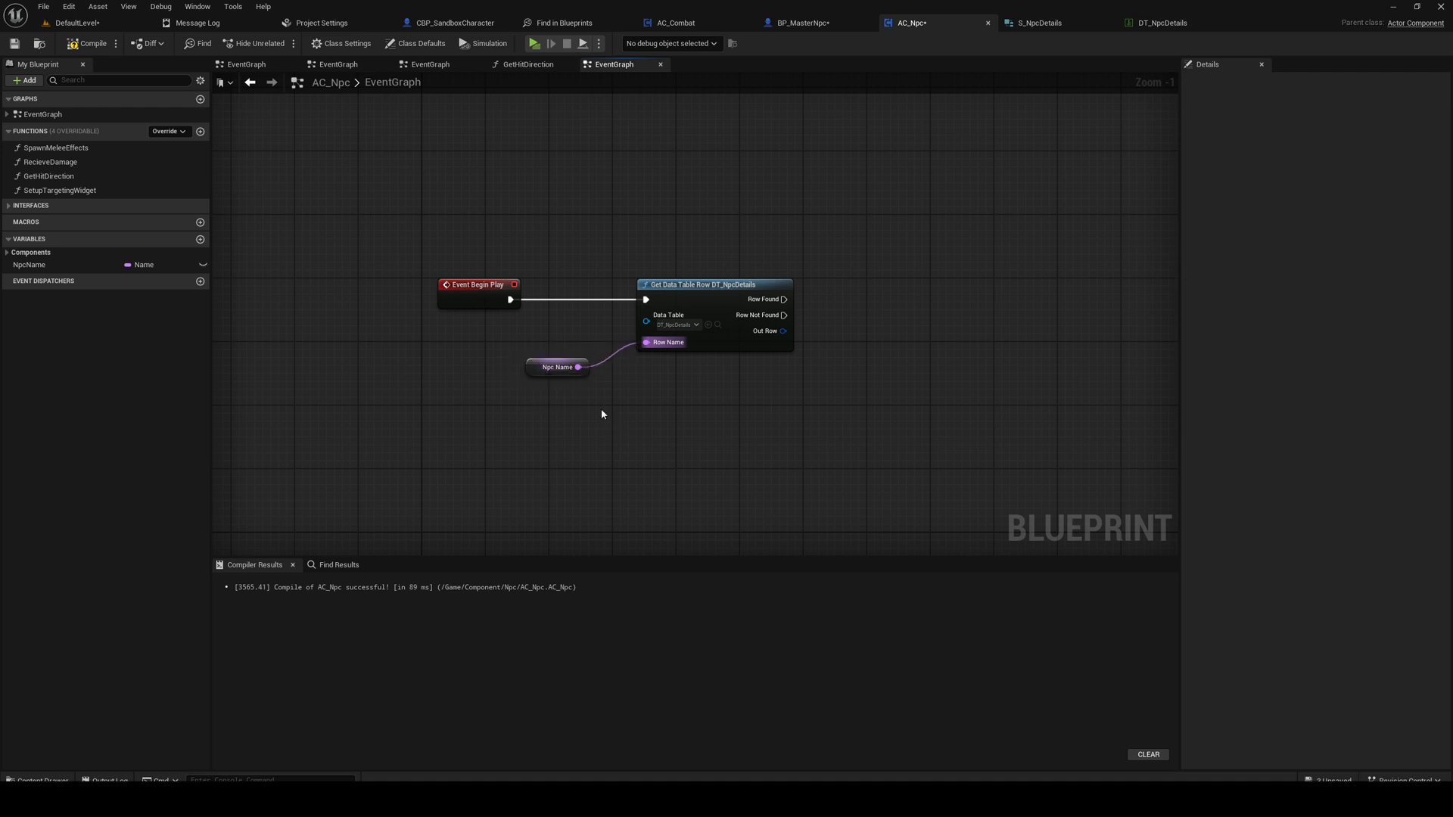
mouse_move(783, 332)
type("NpcDetails")
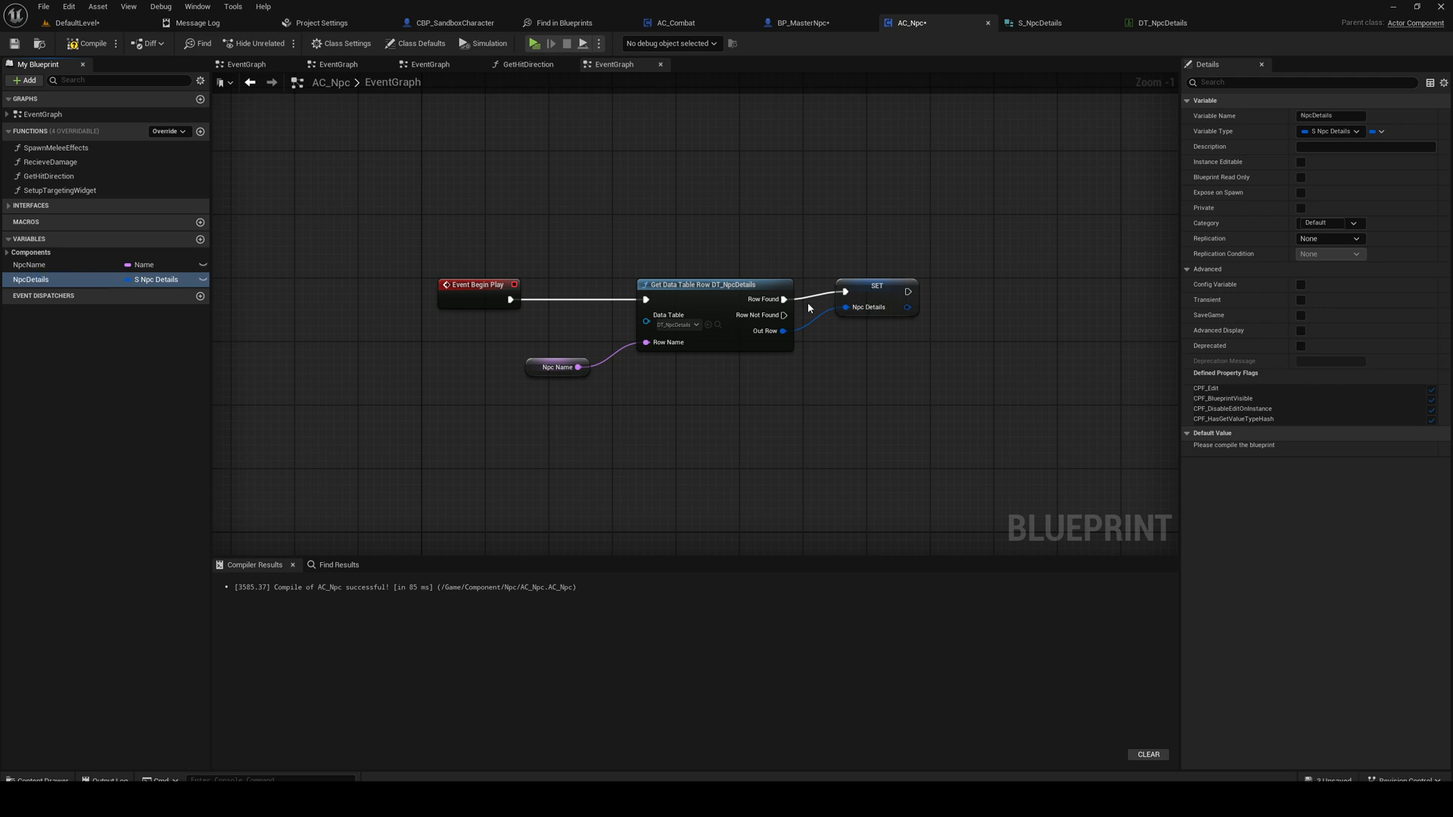
left_click(501, 285)
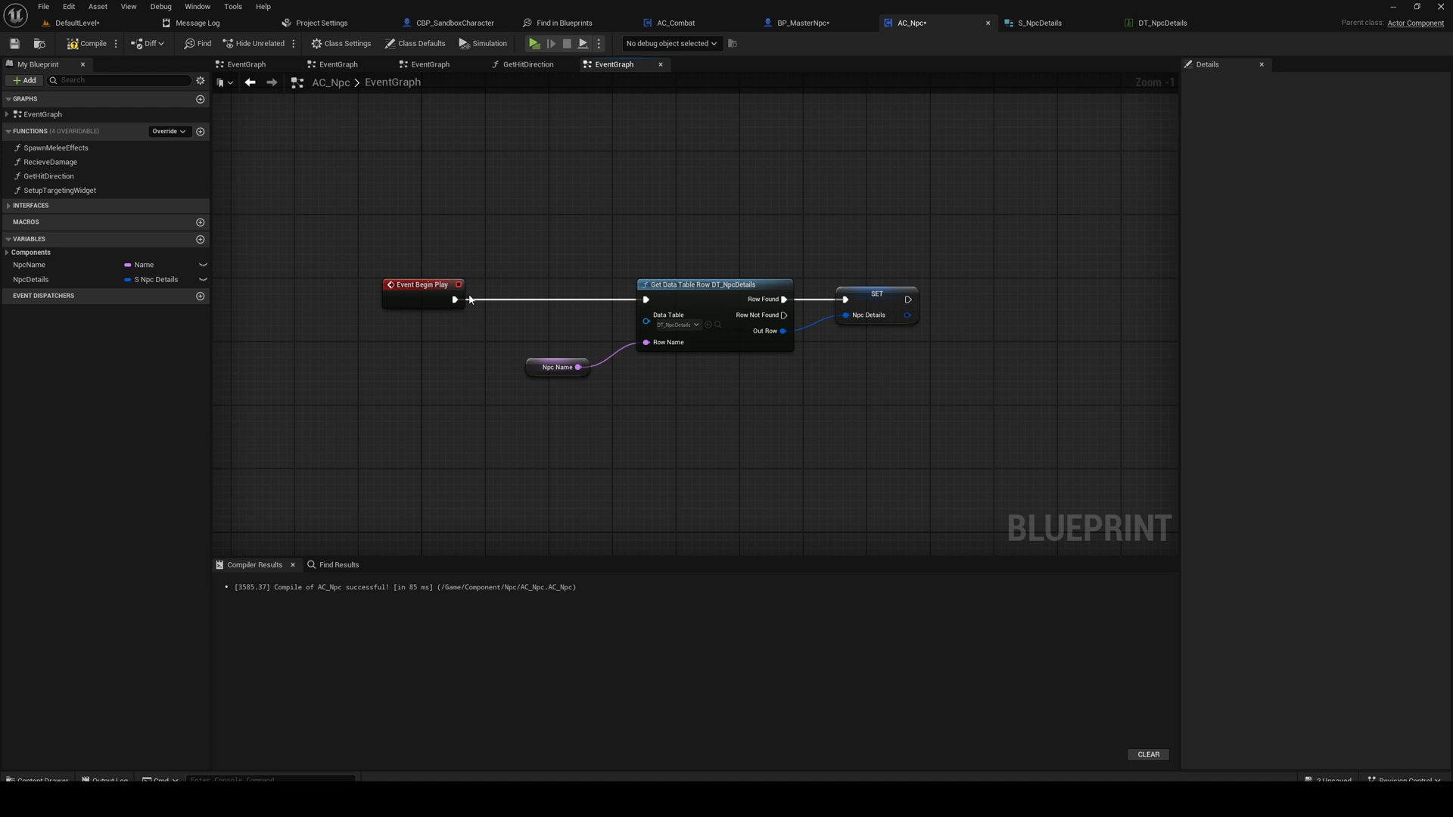
mouse_move(463, 304)
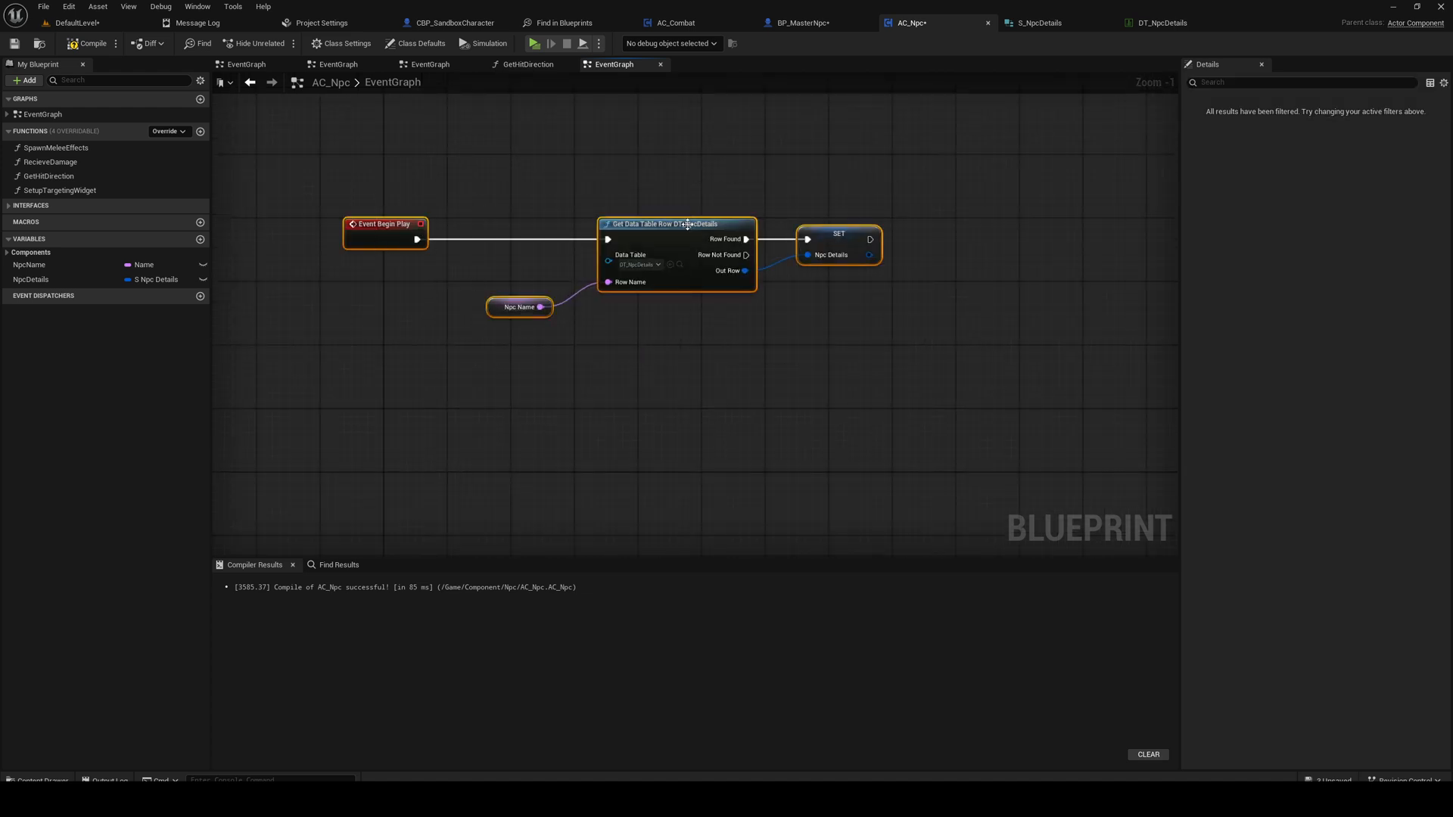
Step: Collapse the BeginPlay lookup nodes into a SetupNpcDetails function, then bring up BP_MasterNpc
scroll("down", 3)
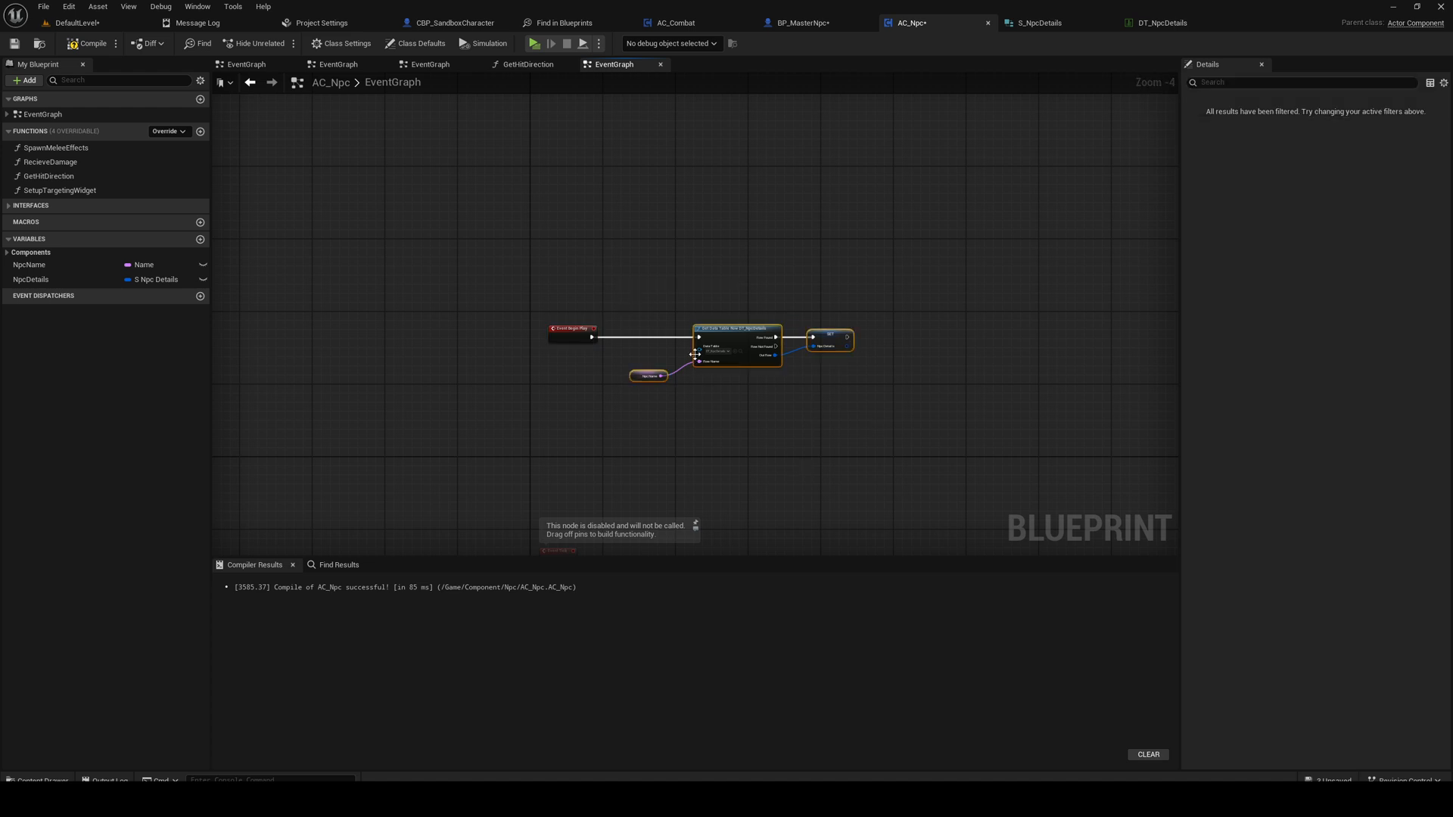
left_click(200, 130)
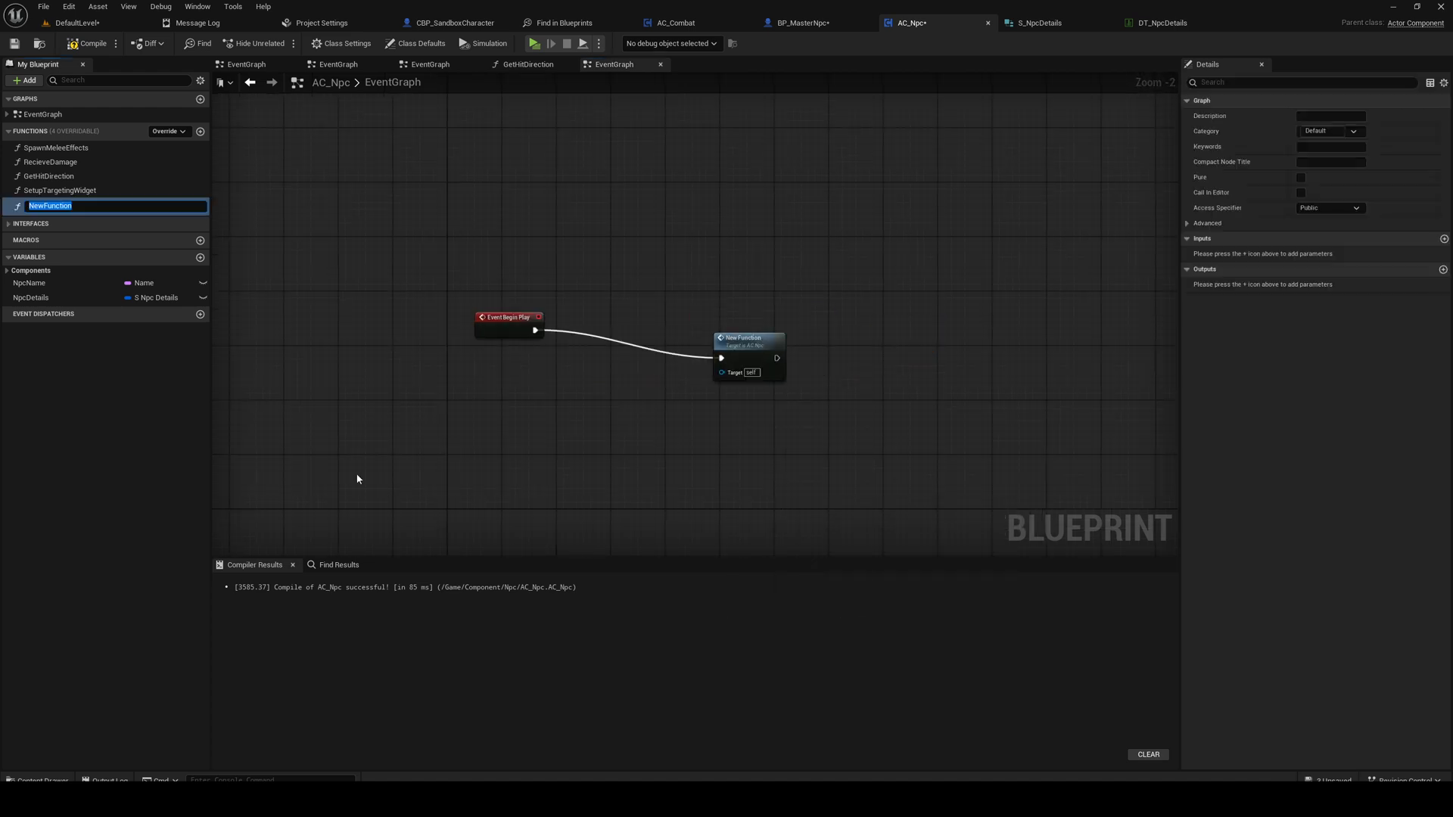
type("SetupNpcDetails")
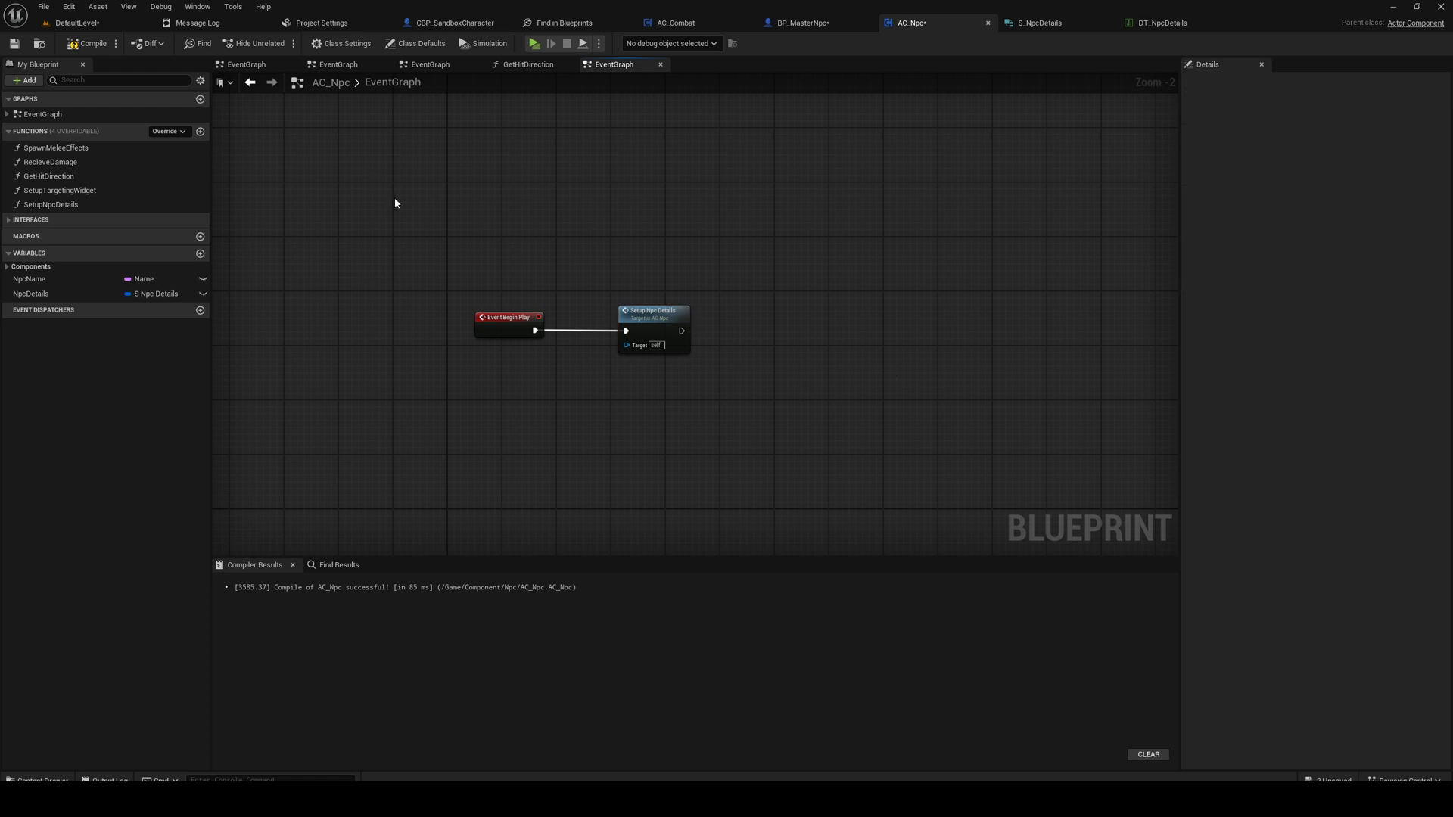
scroll("down", 3)
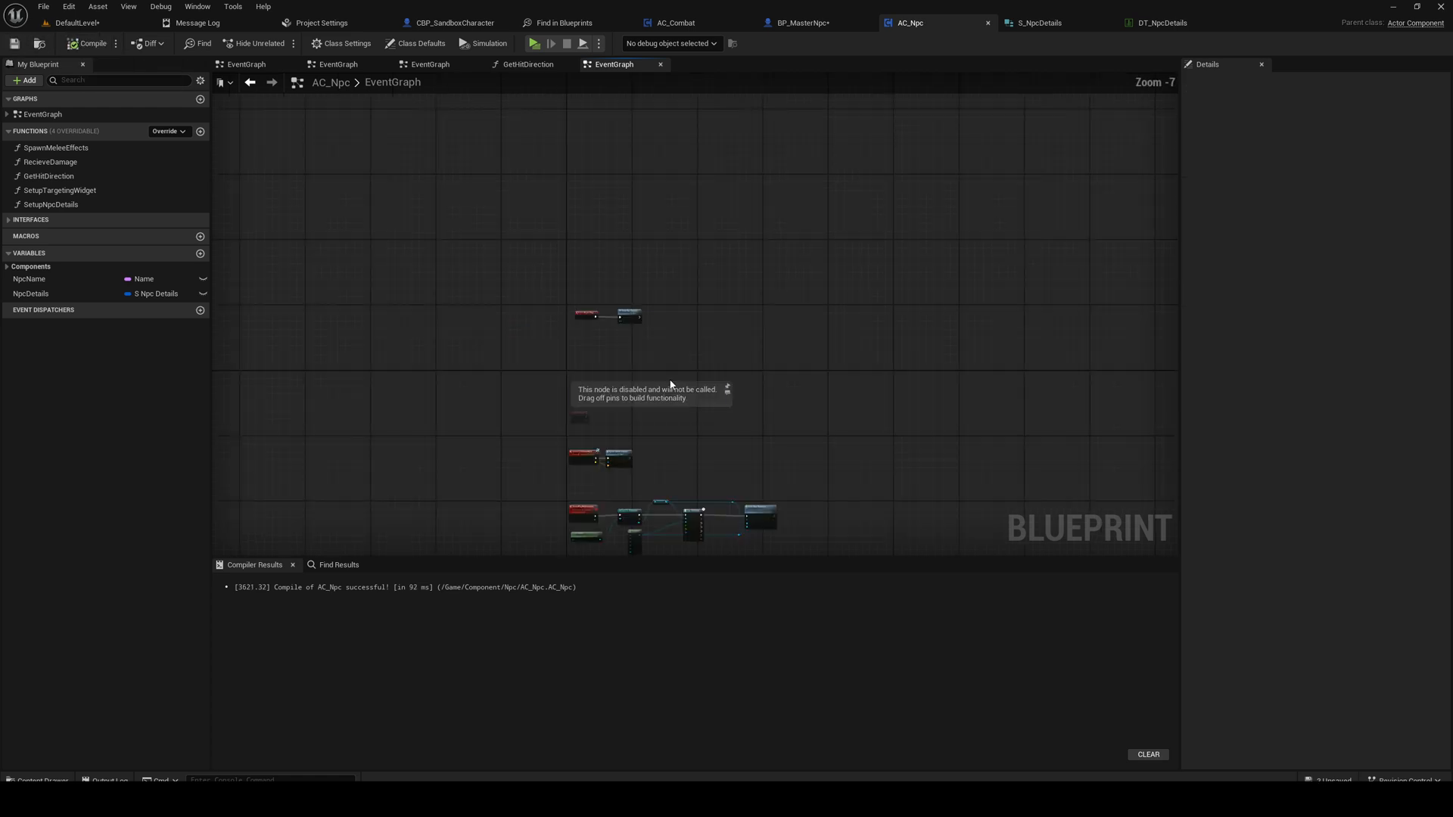
scroll("up", 3)
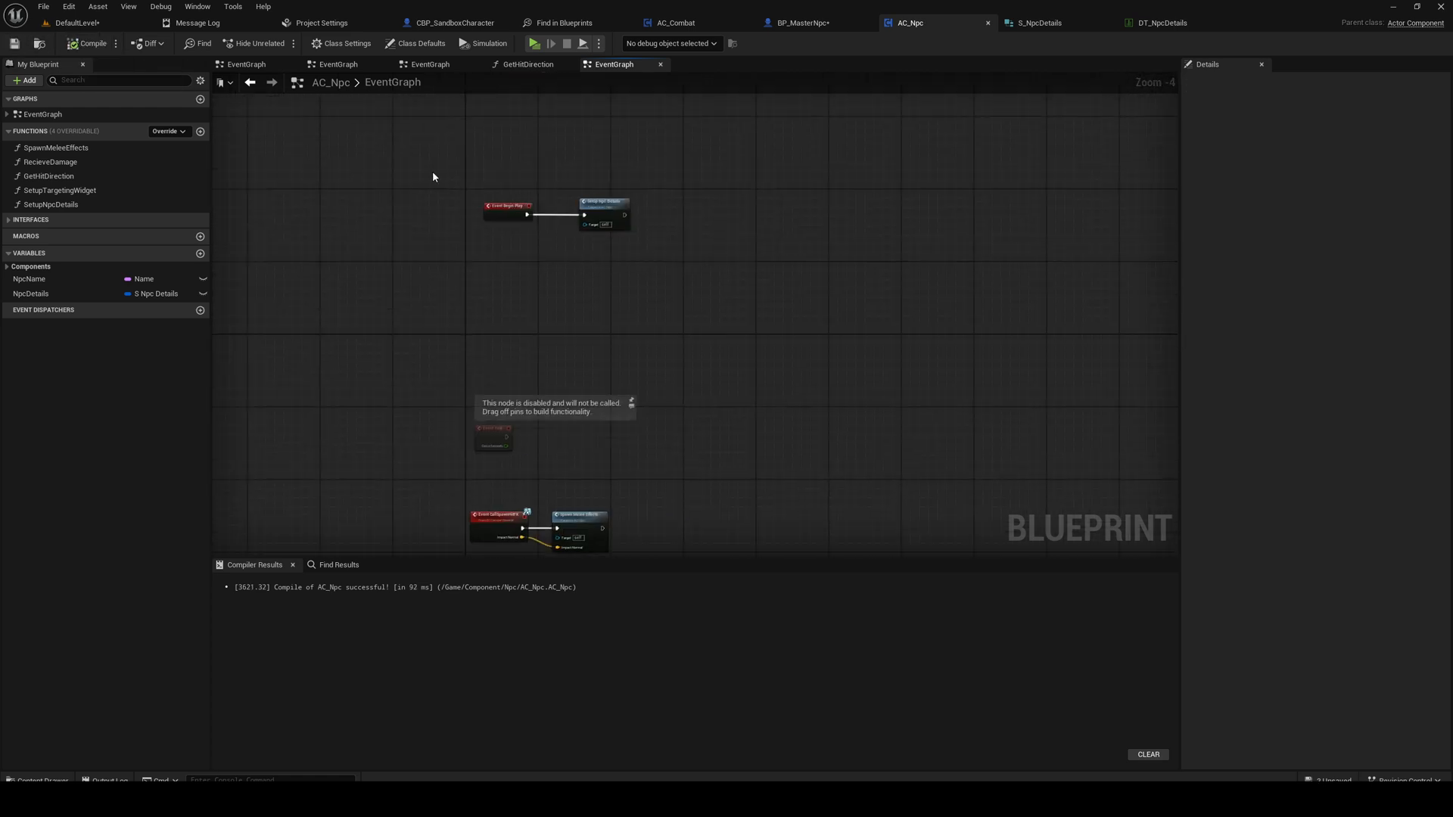
left_click(581, 214)
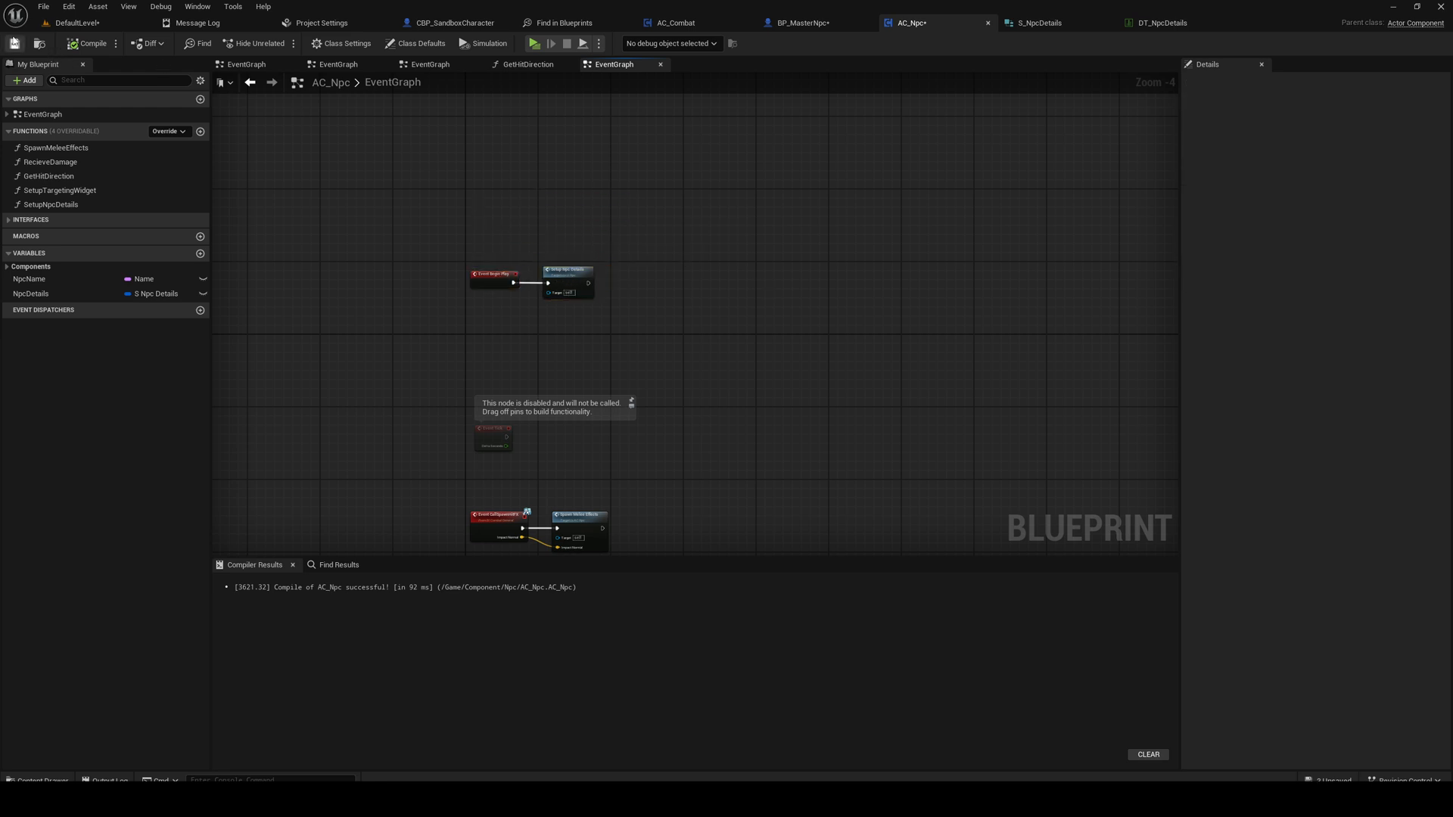
left_click(799, 22)
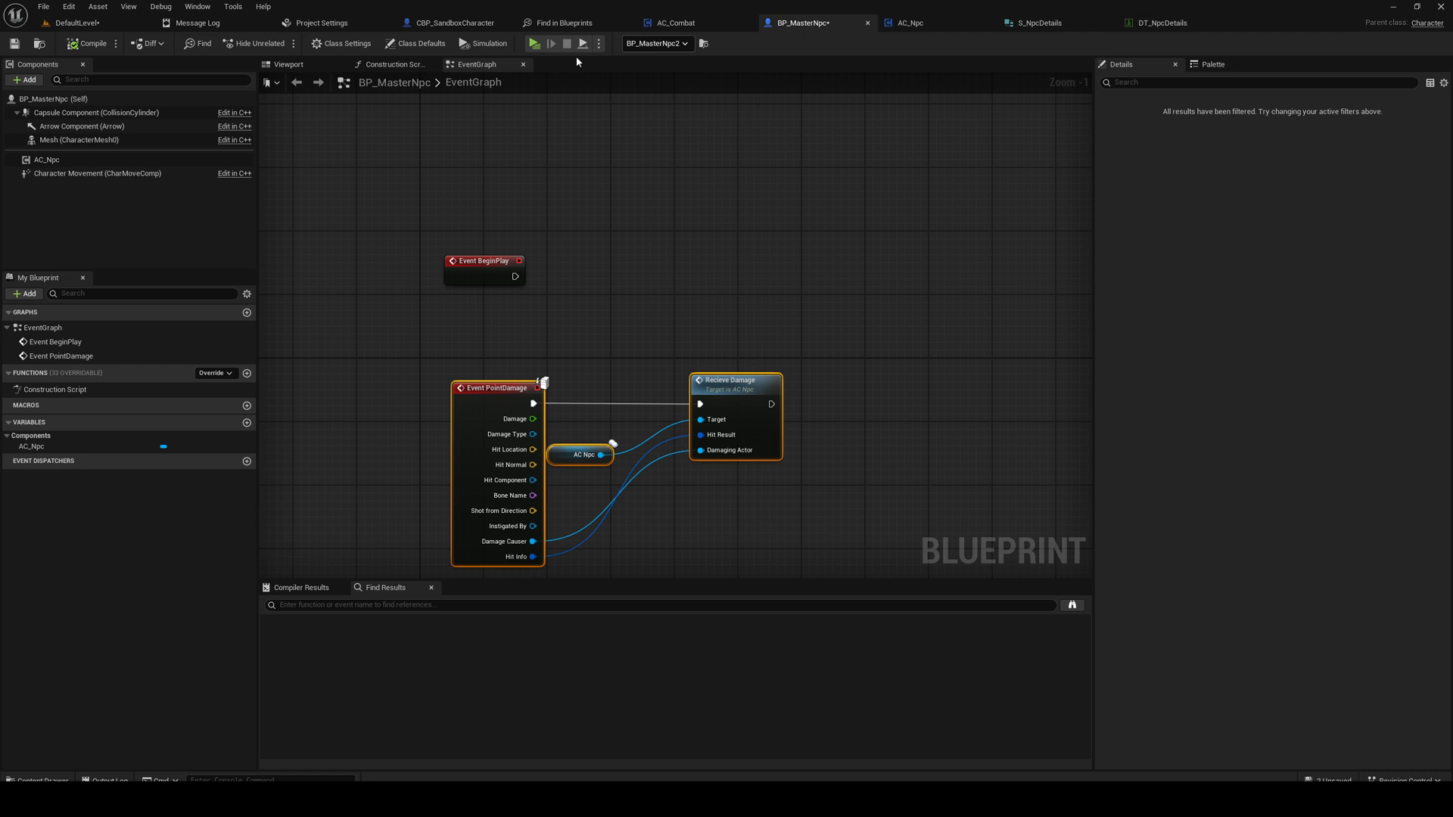
Step: Select BP_MasterNpc's AC_Npc component and filter its Details by 'na'
left_click(46, 159)
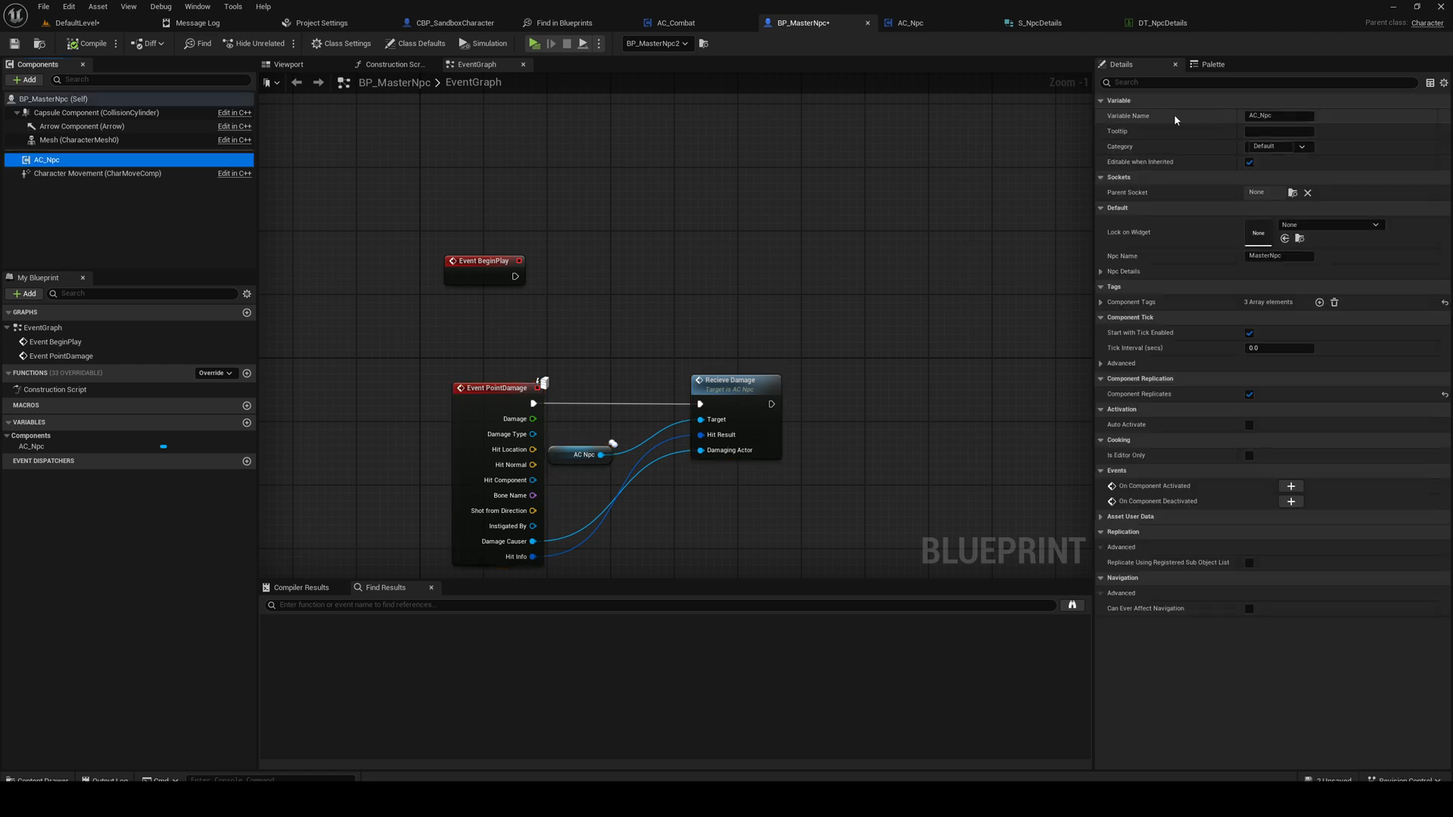
mouse_move(1163, 127)
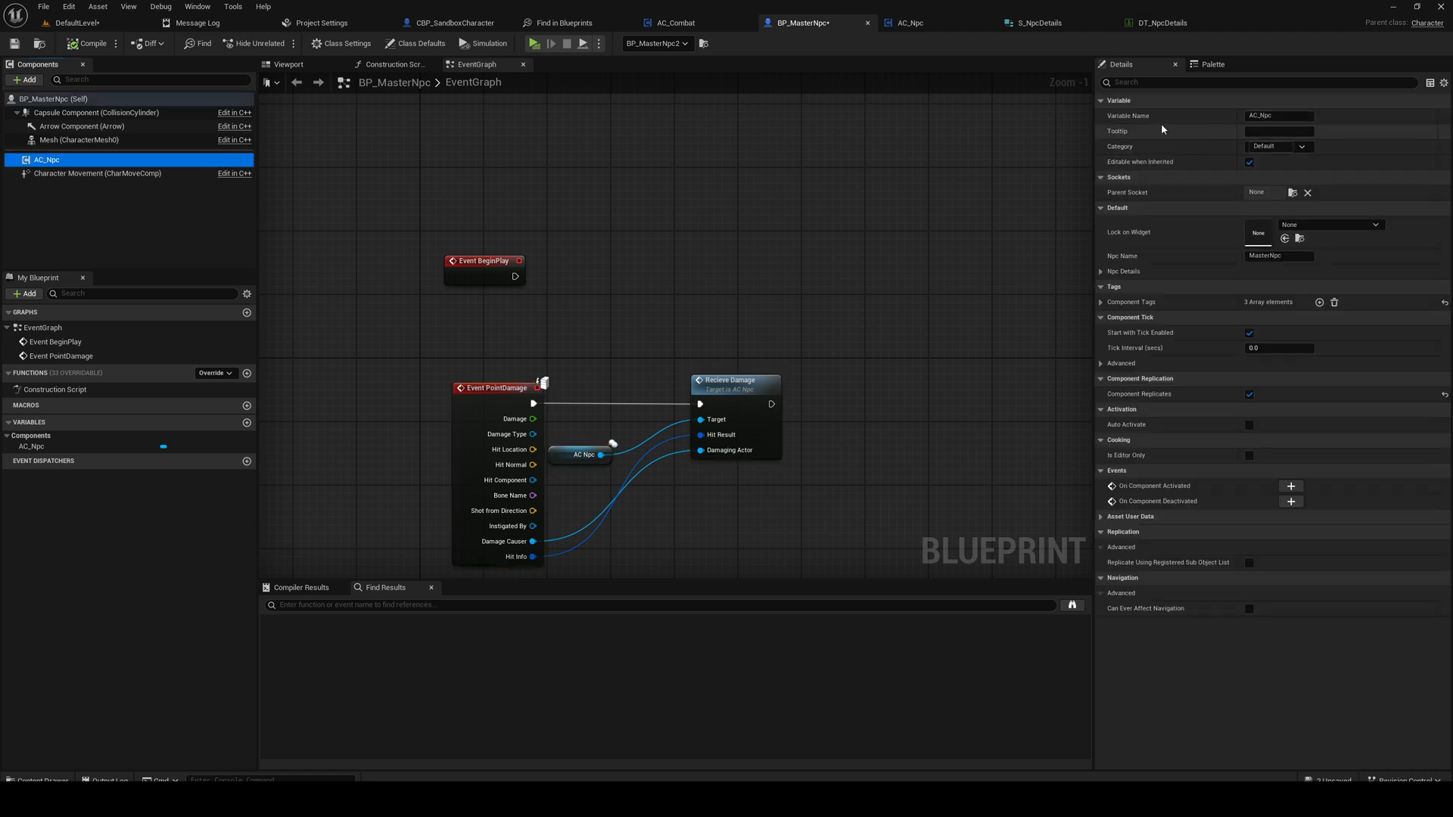
mouse_move(845, 54)
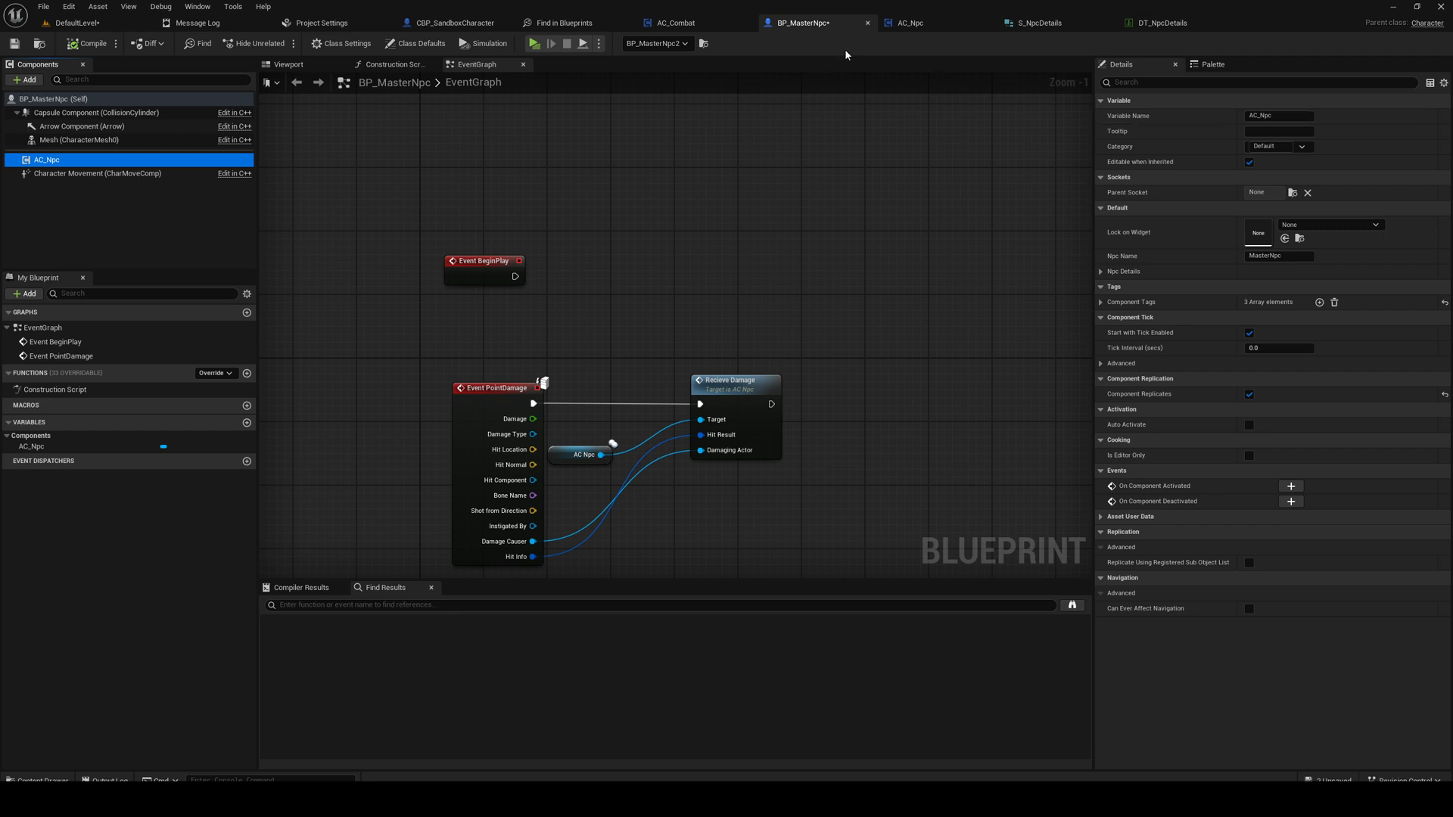
left_click(910, 23)
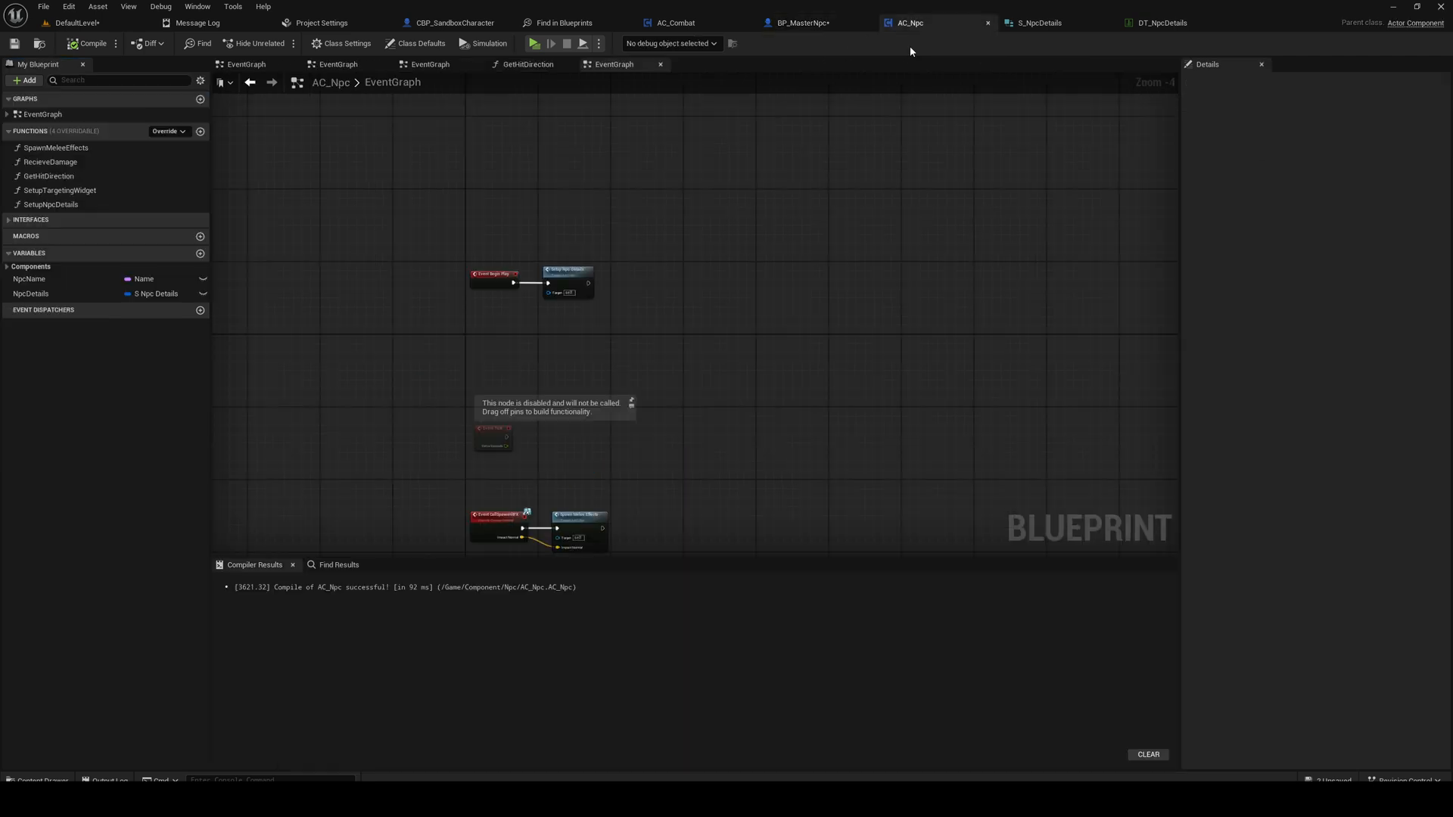
left_click(673, 23)
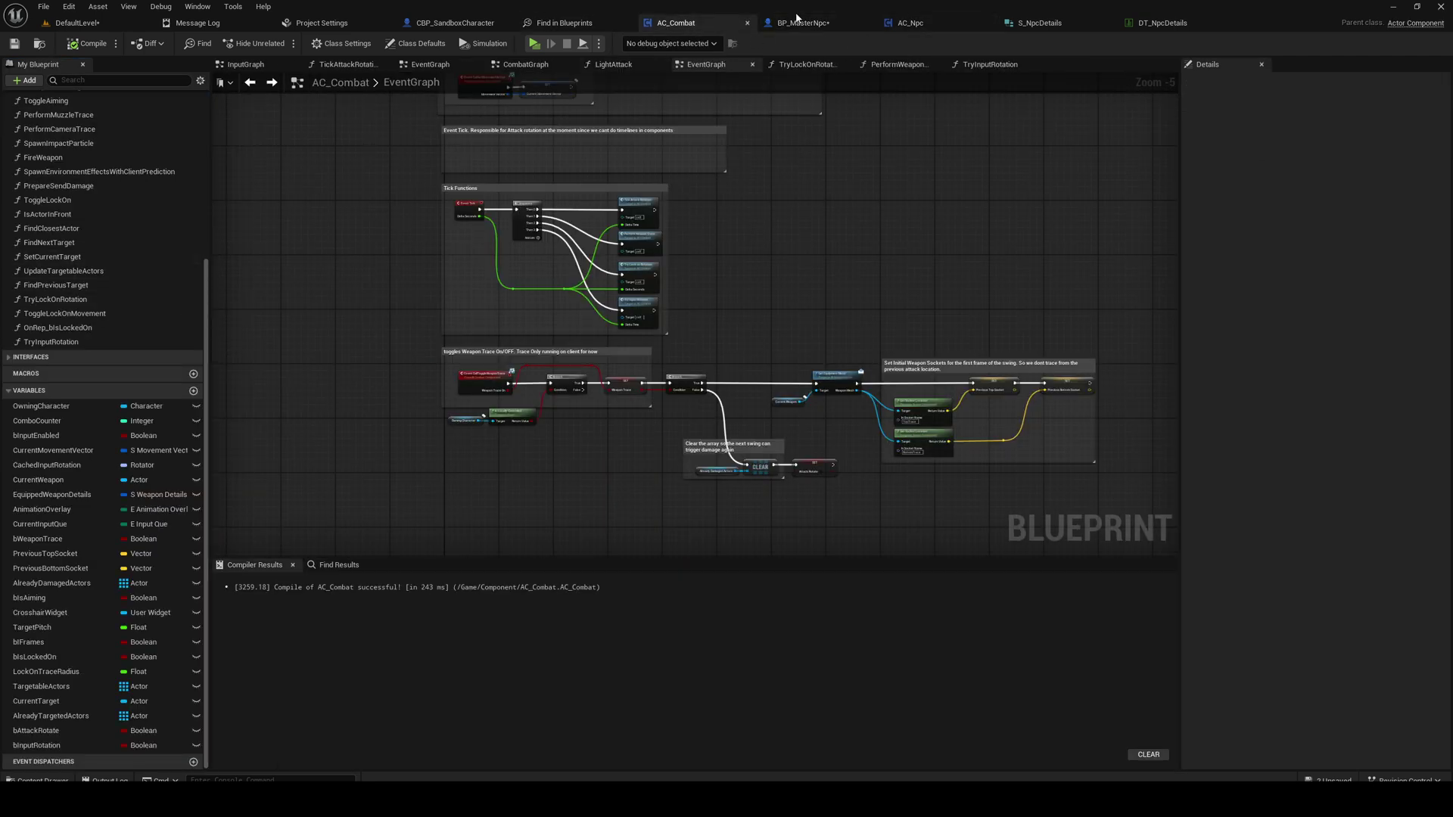
left_click(799, 23)
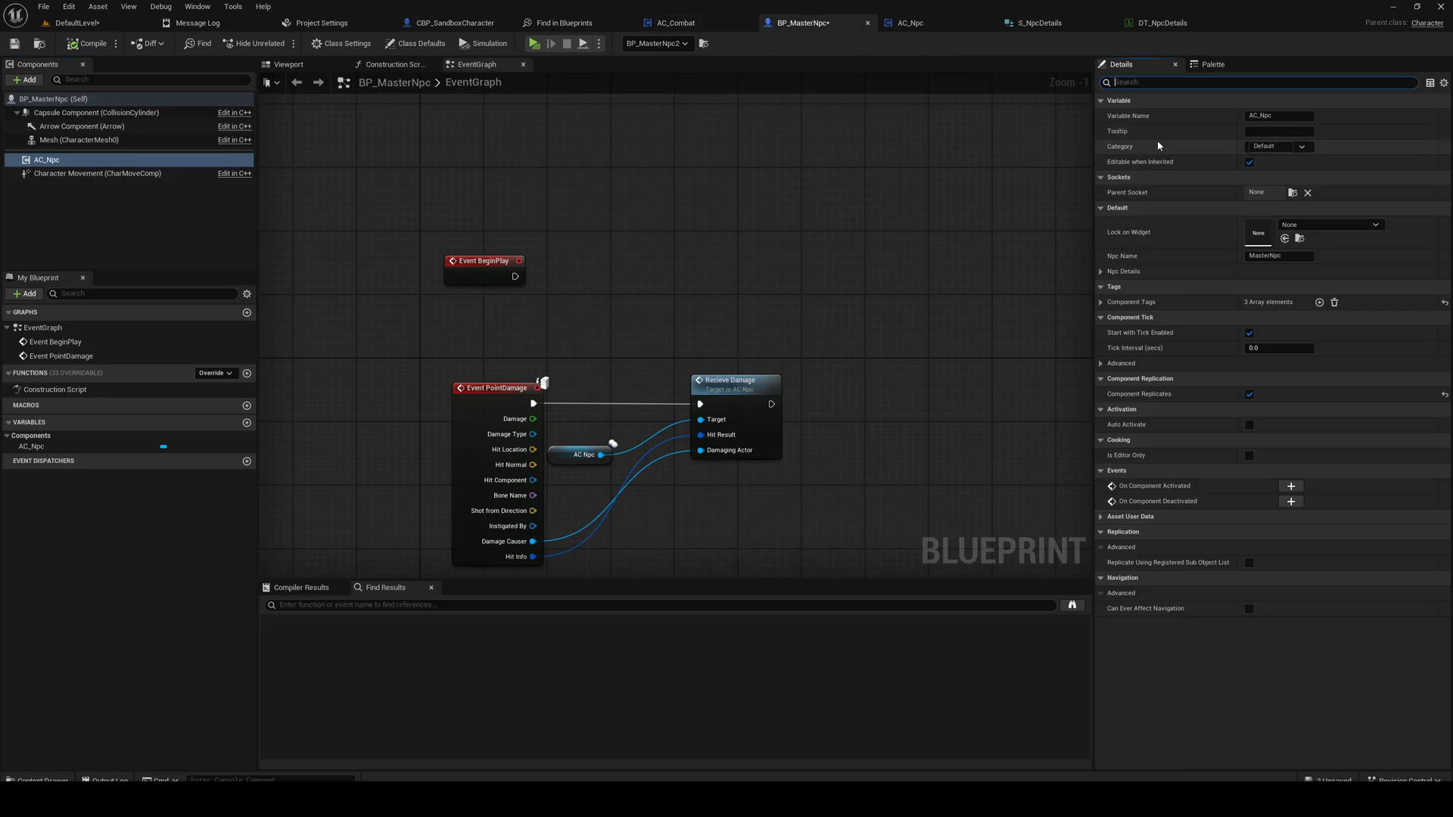
type("na")
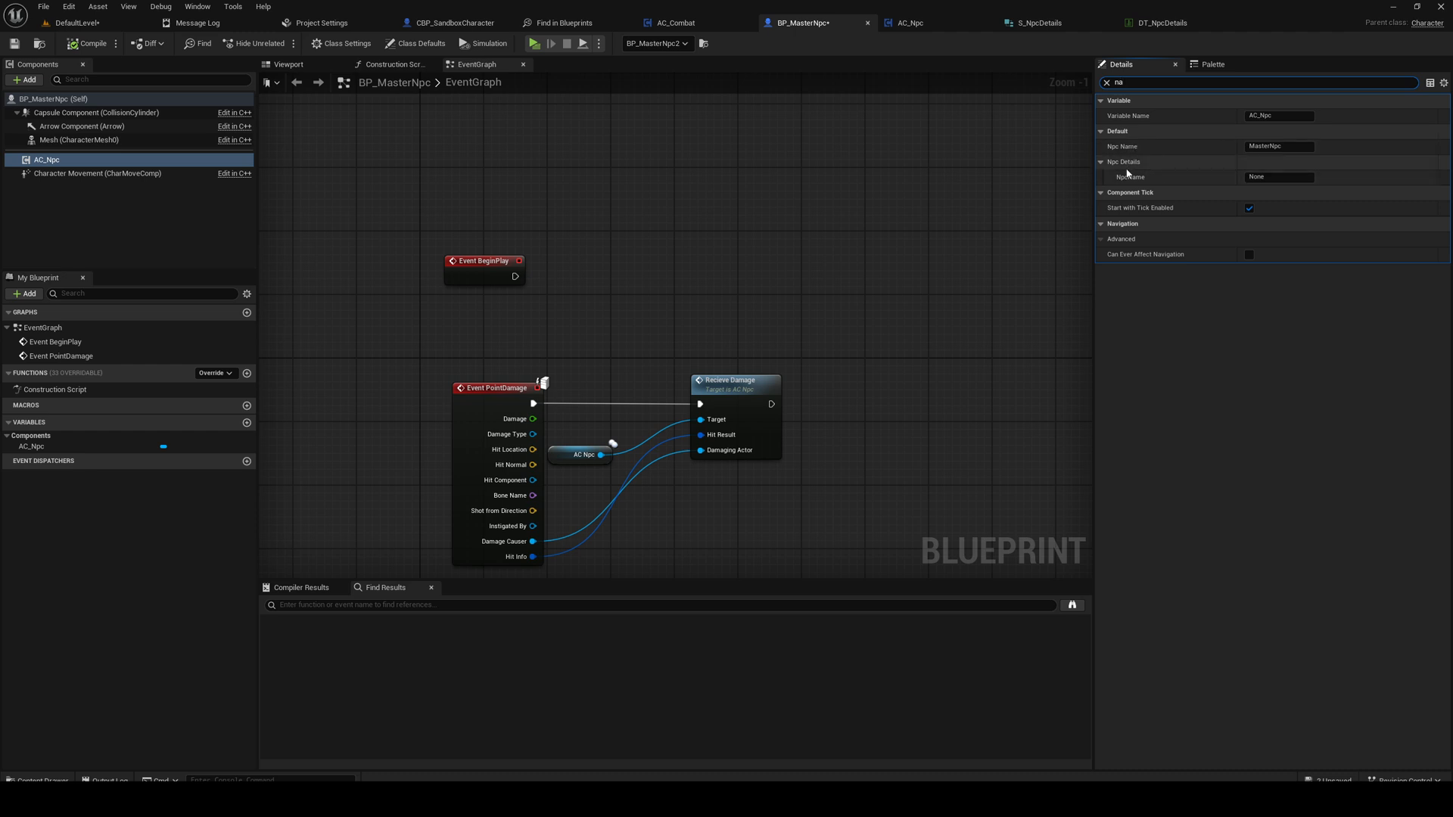
mouse_move(1133, 174)
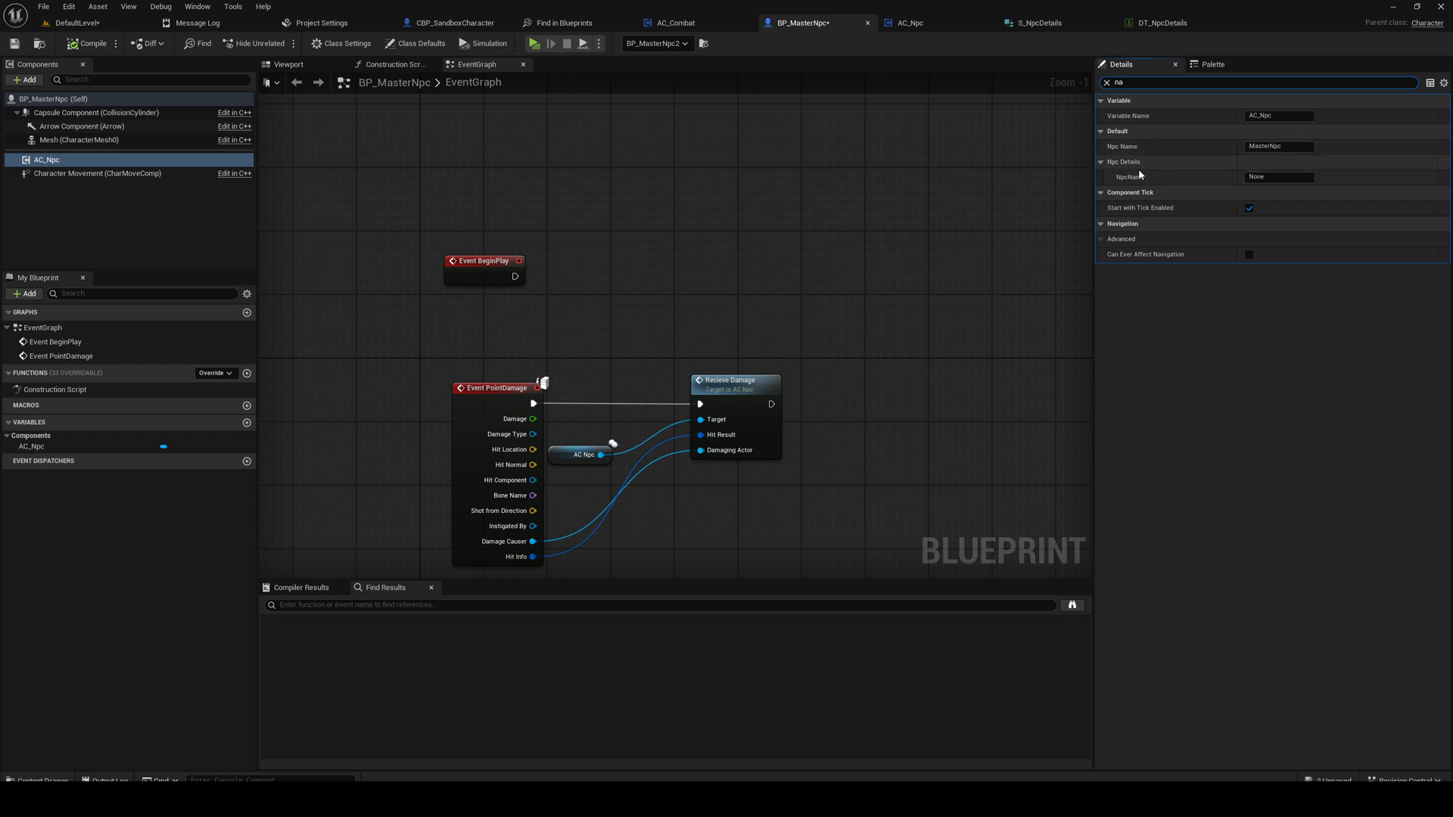
Step: Inspect the Npc Details defaults group and its NpcName, then return to AC_Npc
left_click(1102, 162)
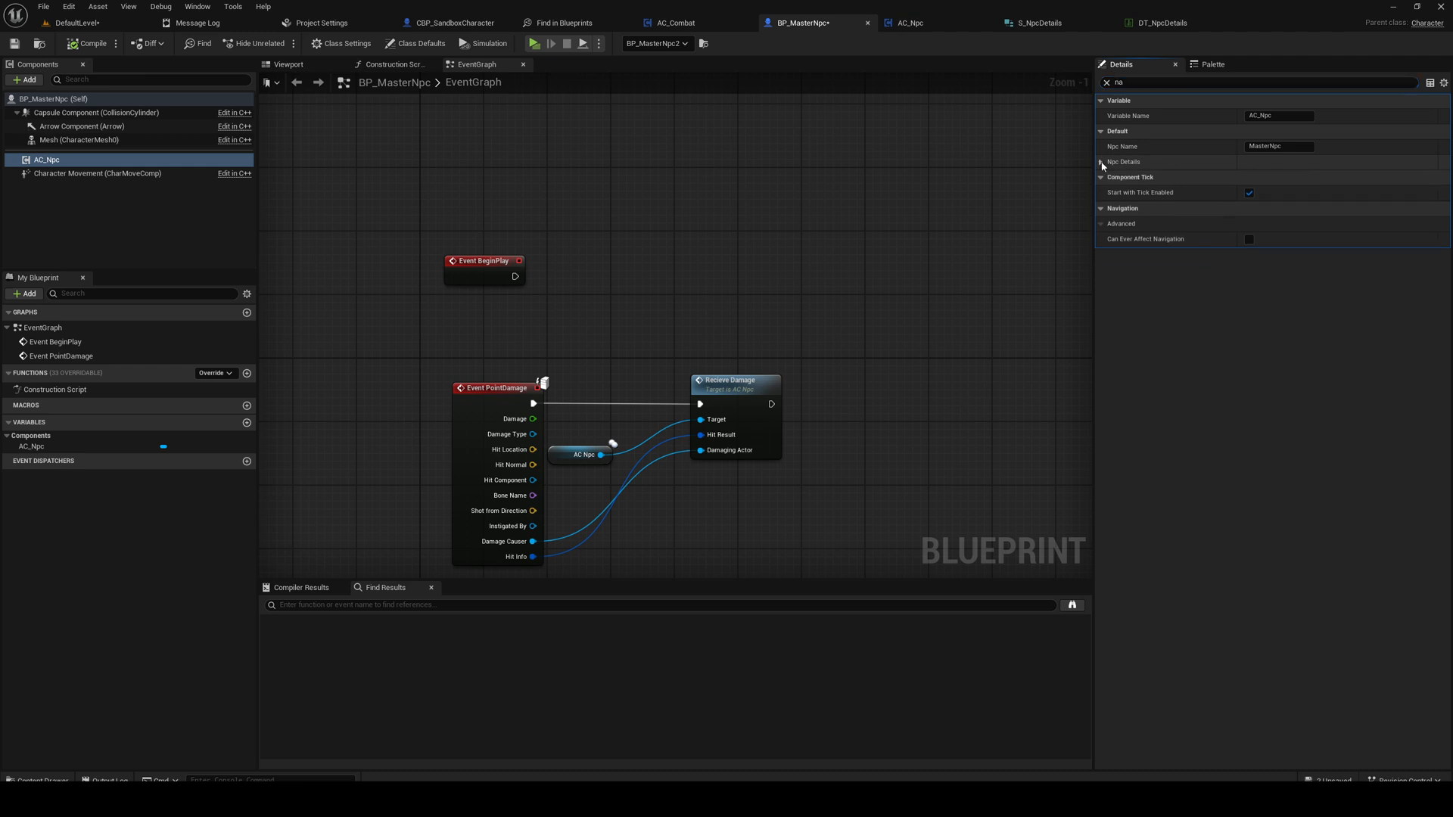
left_click(1102, 162)
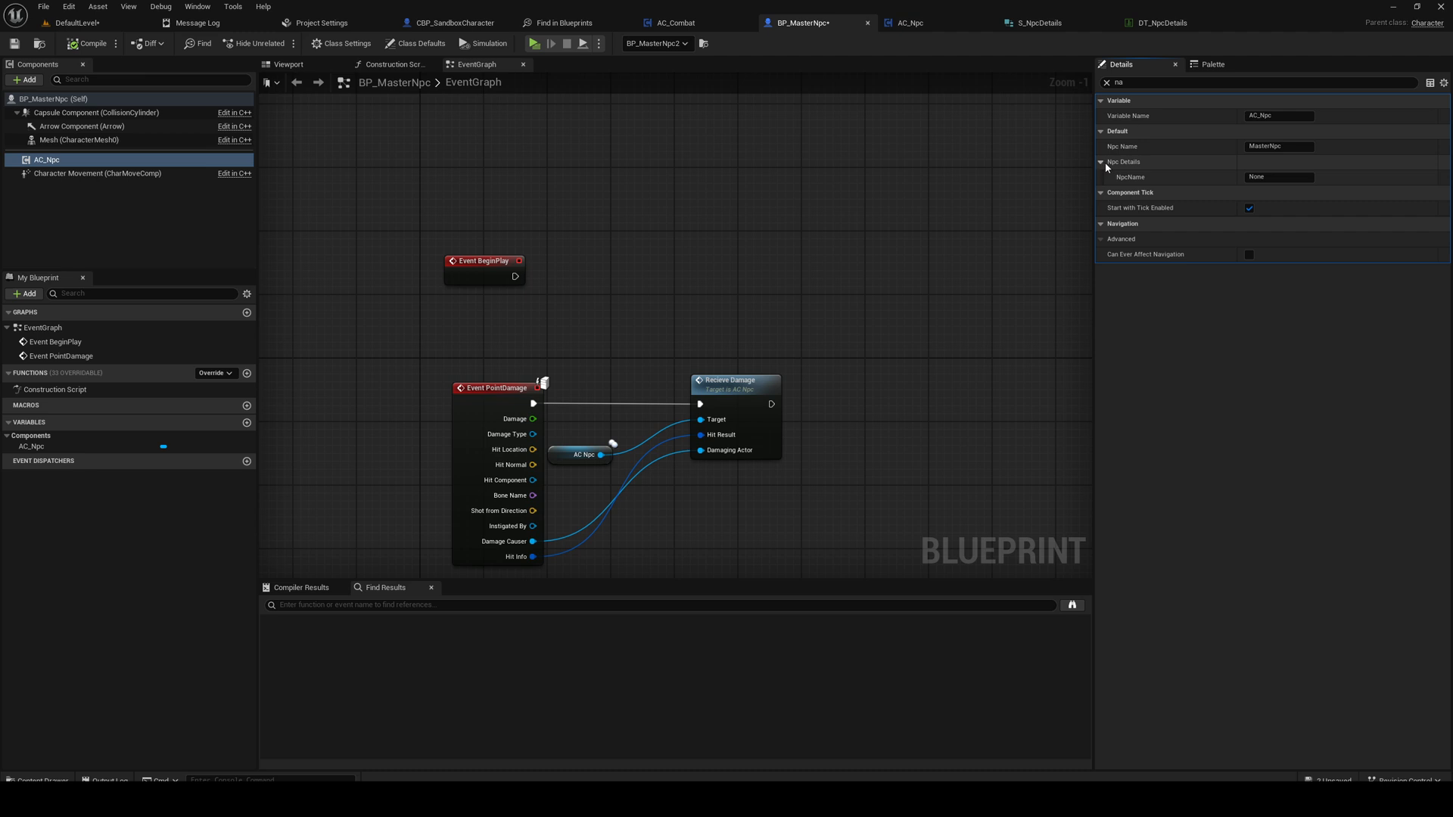
left_click(1102, 161)
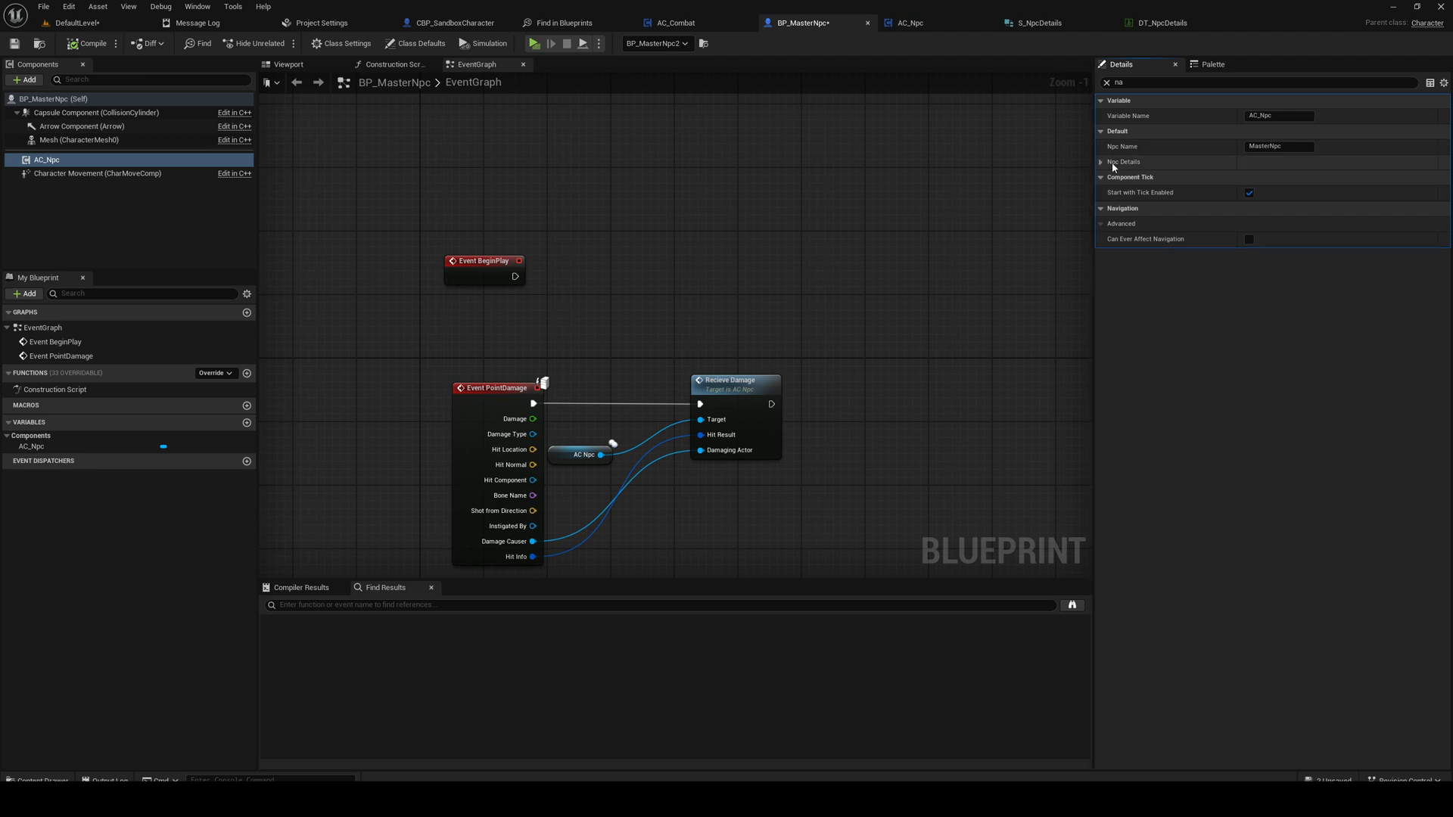
left_click(910, 23)
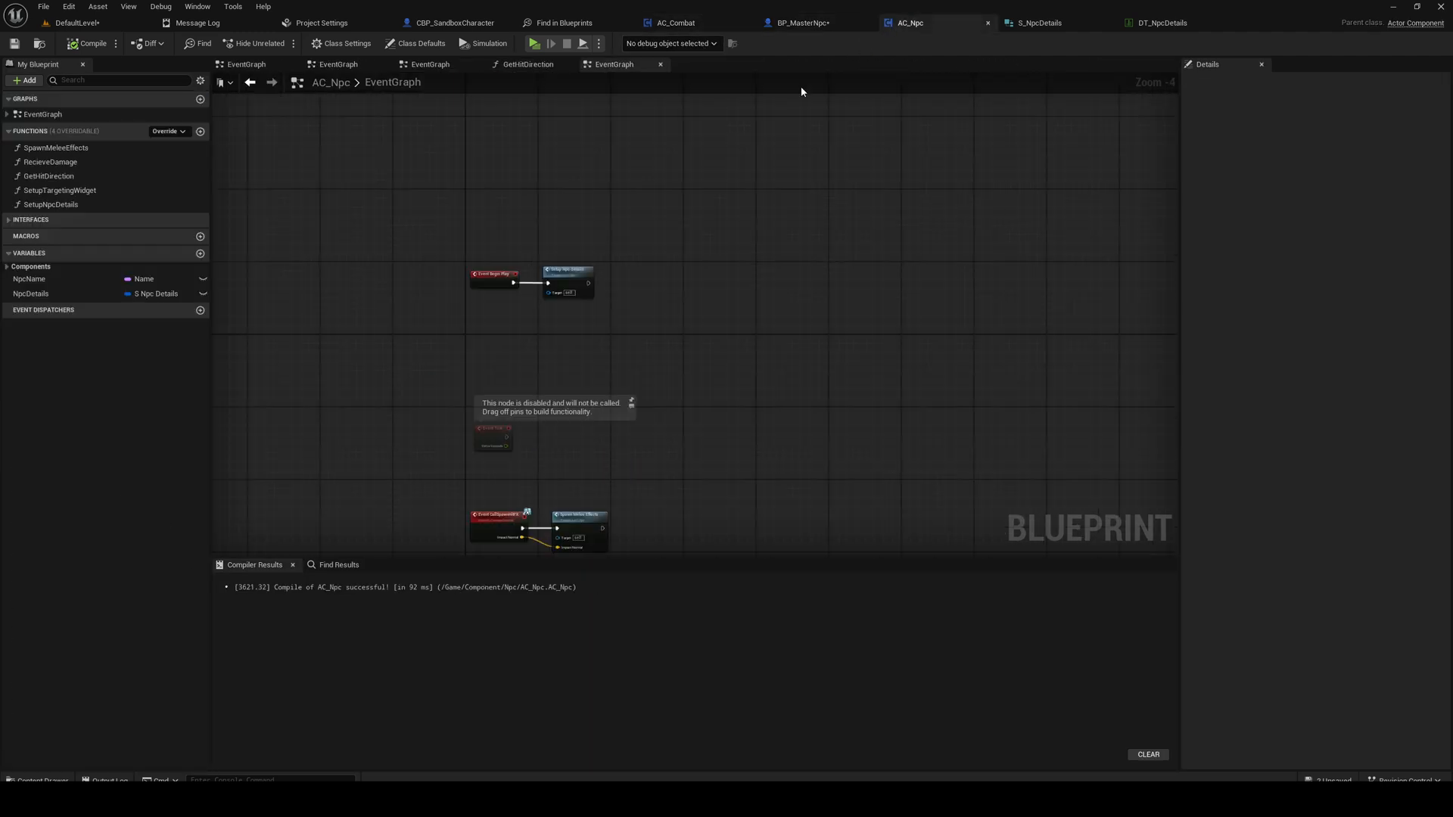
Step: Make the NpcDetails variable private and advanced-display, and recompile
left_click(31, 294)
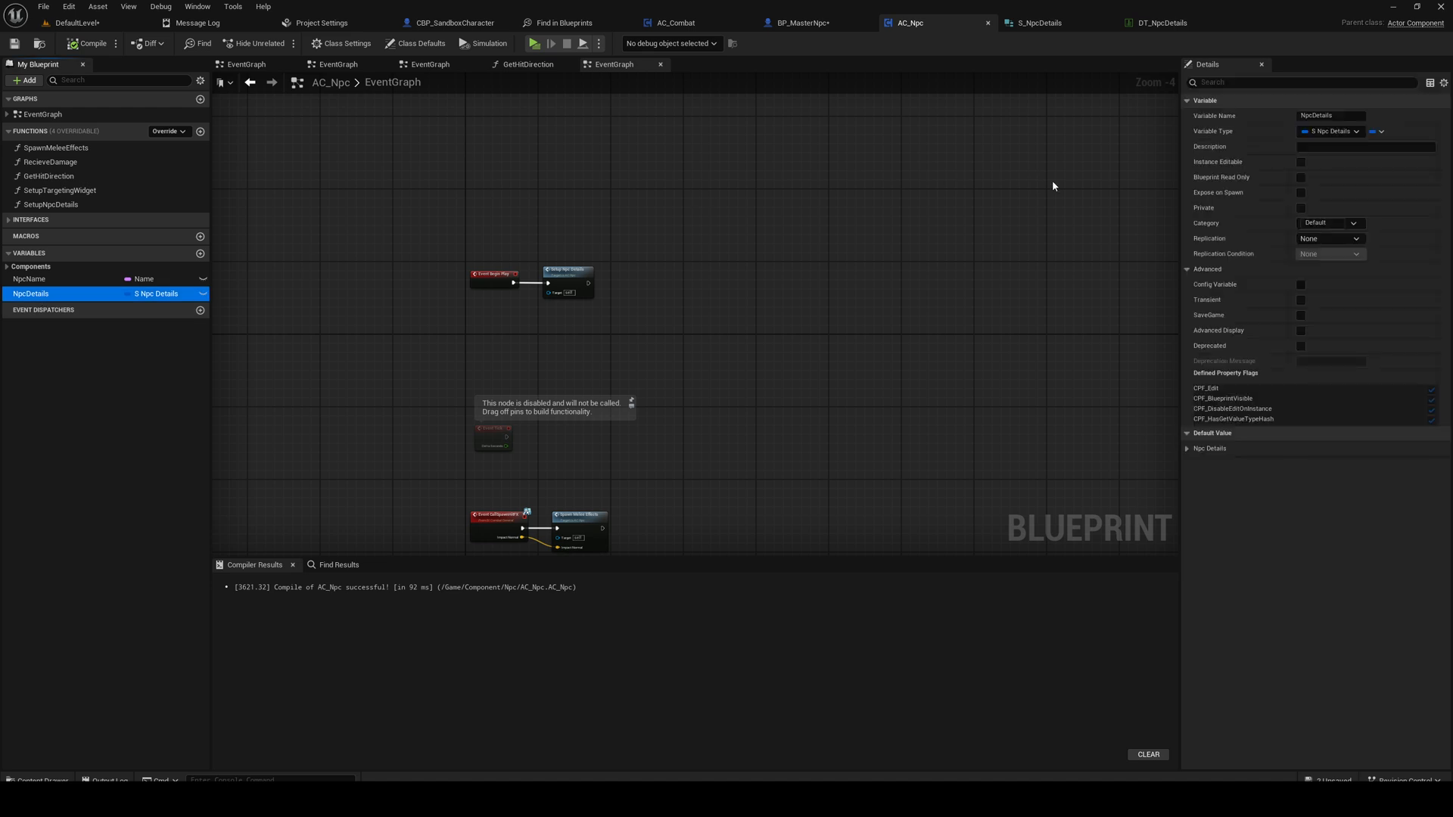
left_click(1300, 330)
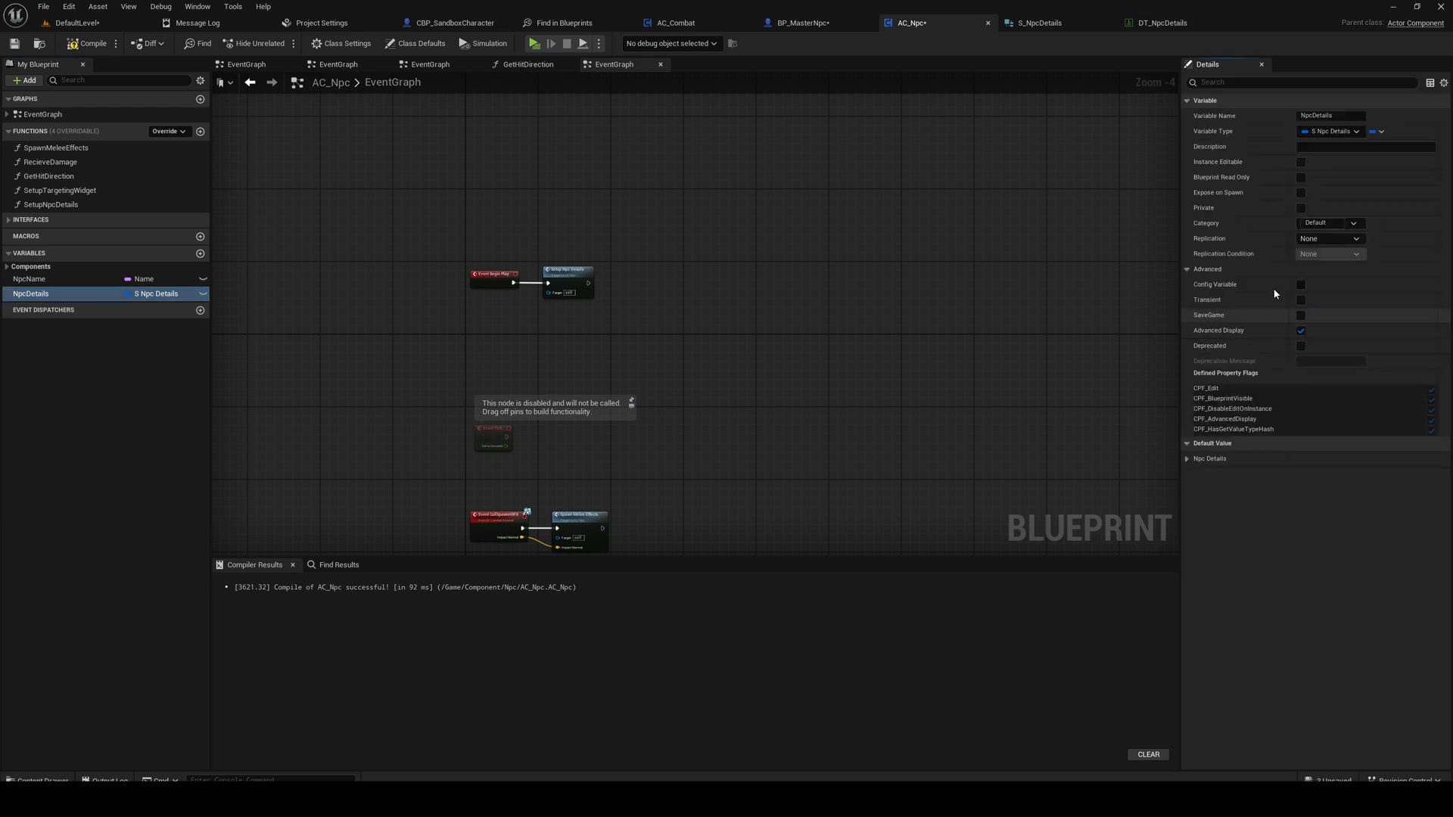
left_click(1302, 208)
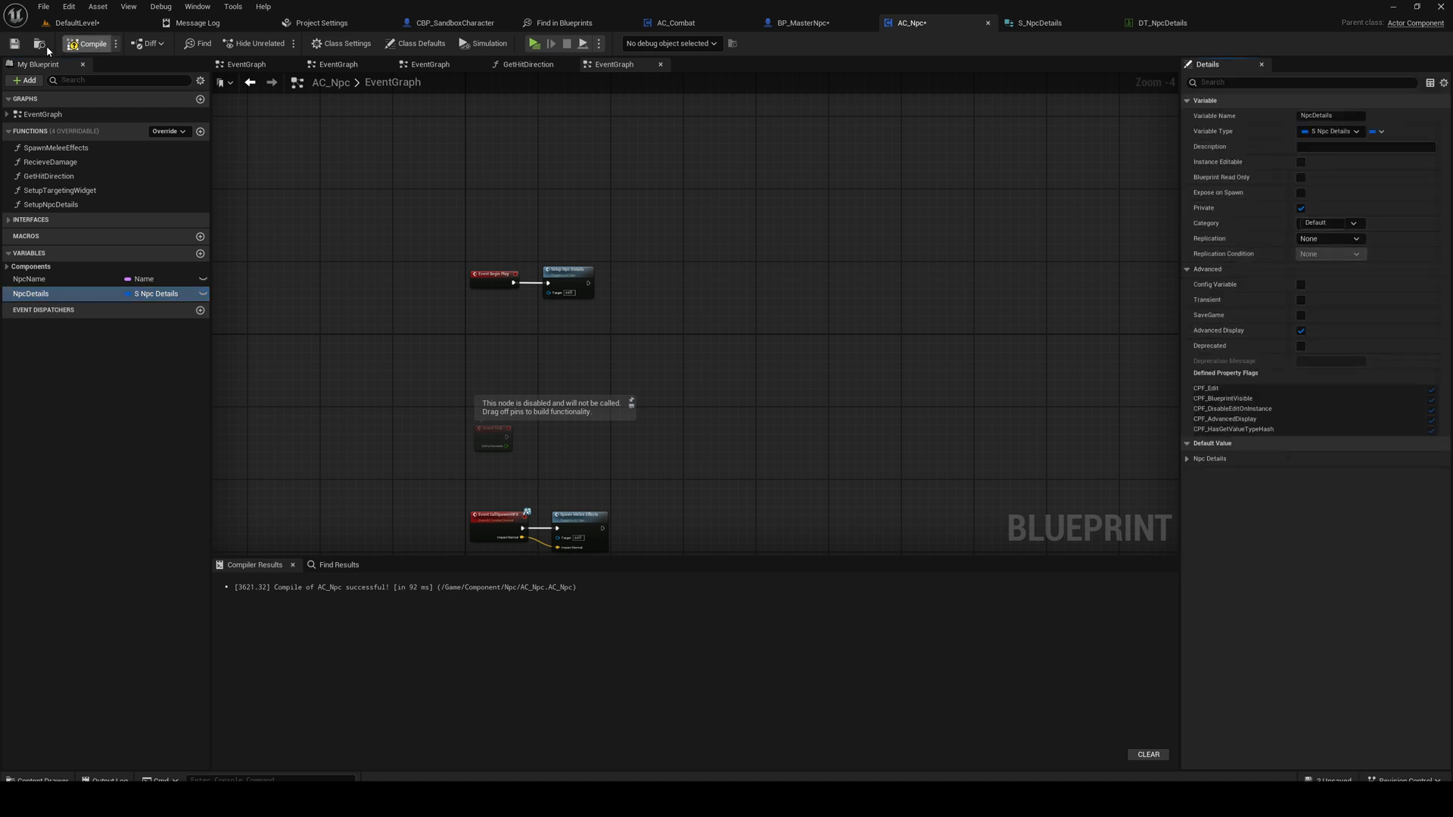
left_click(799, 23)
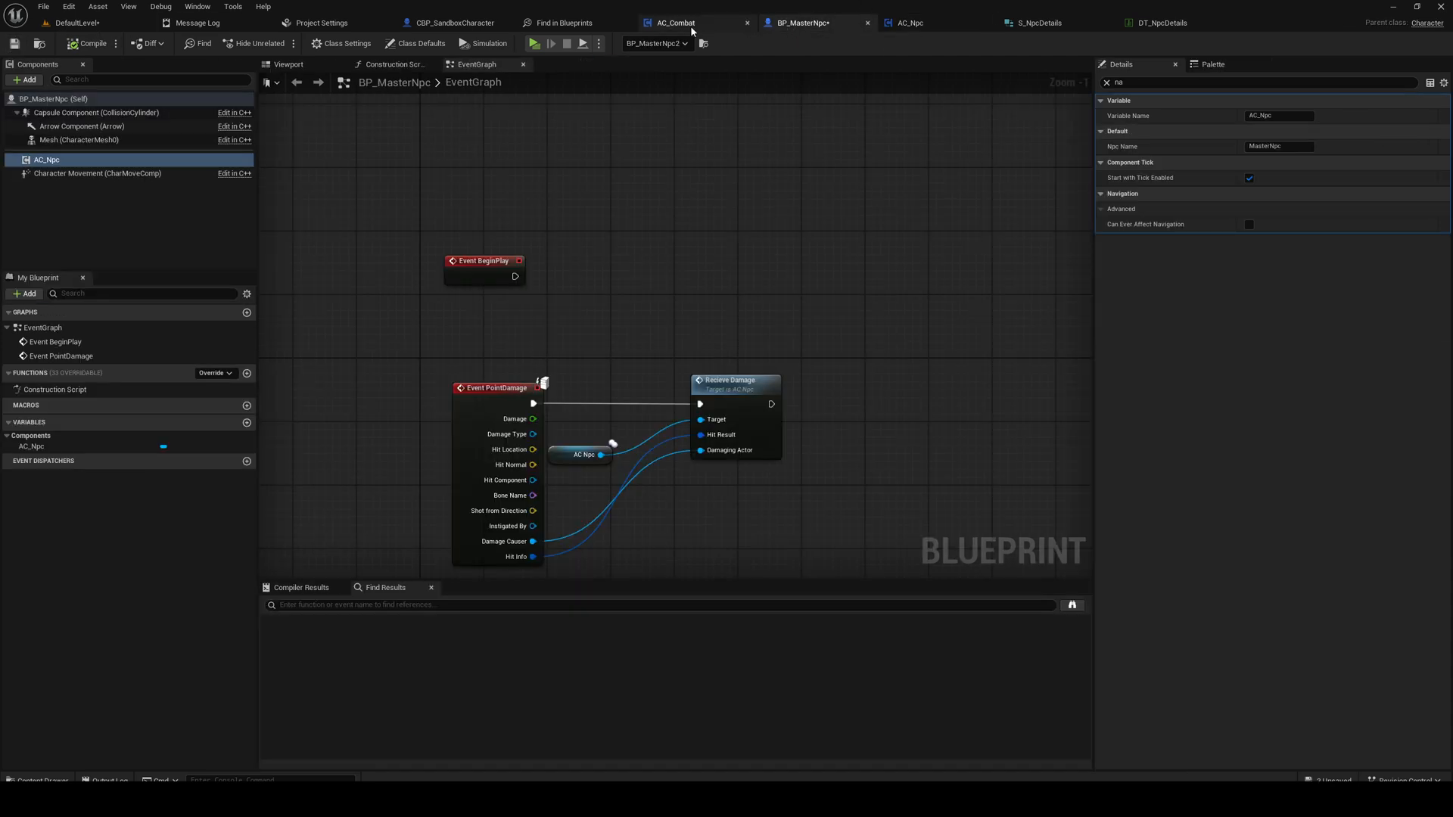
mouse_move(910, 23)
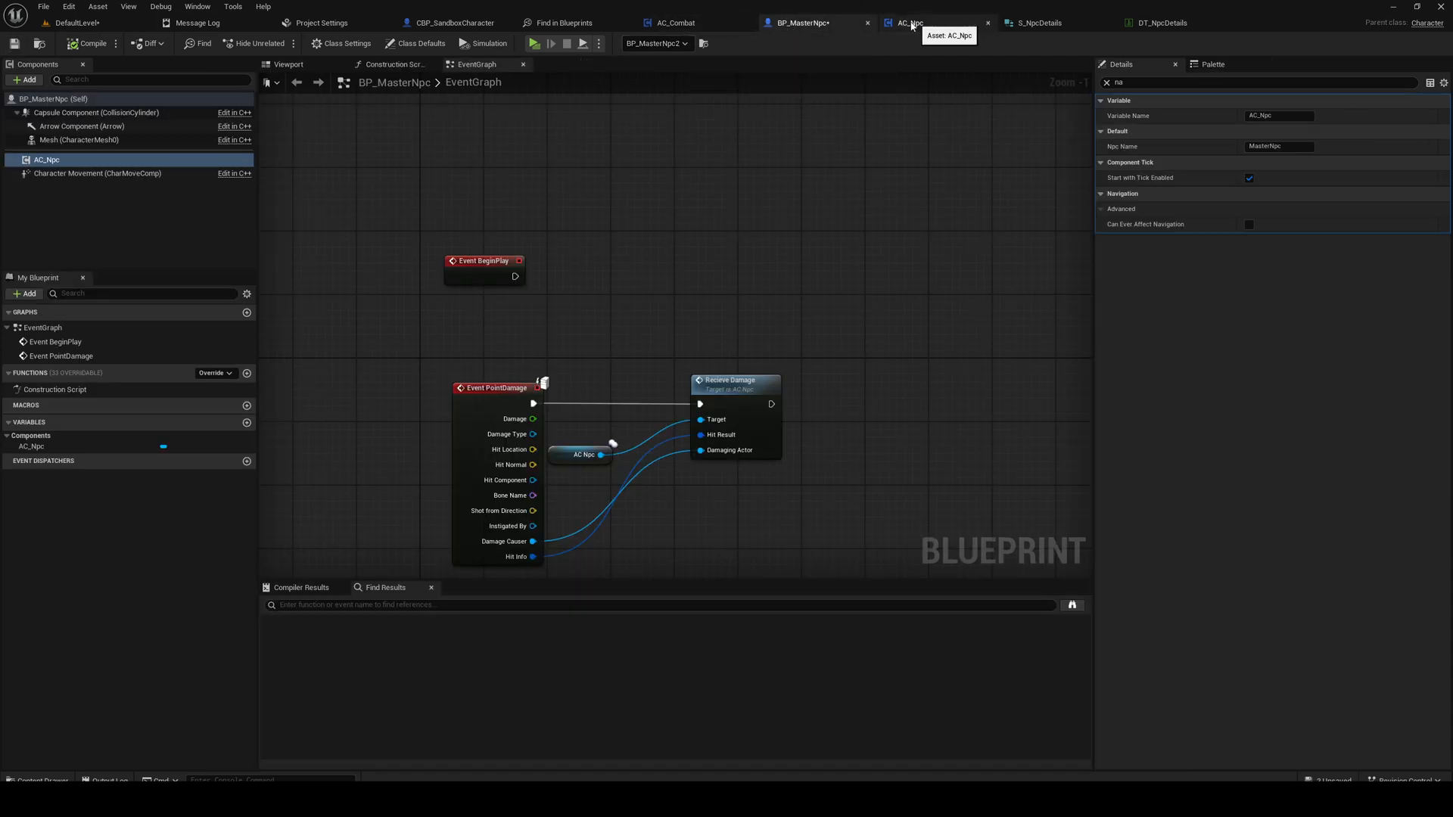
Step: Check BP_MasterNpc's component defaults now show only Npc Name, then return to AC_Npc
left_click(910, 23)
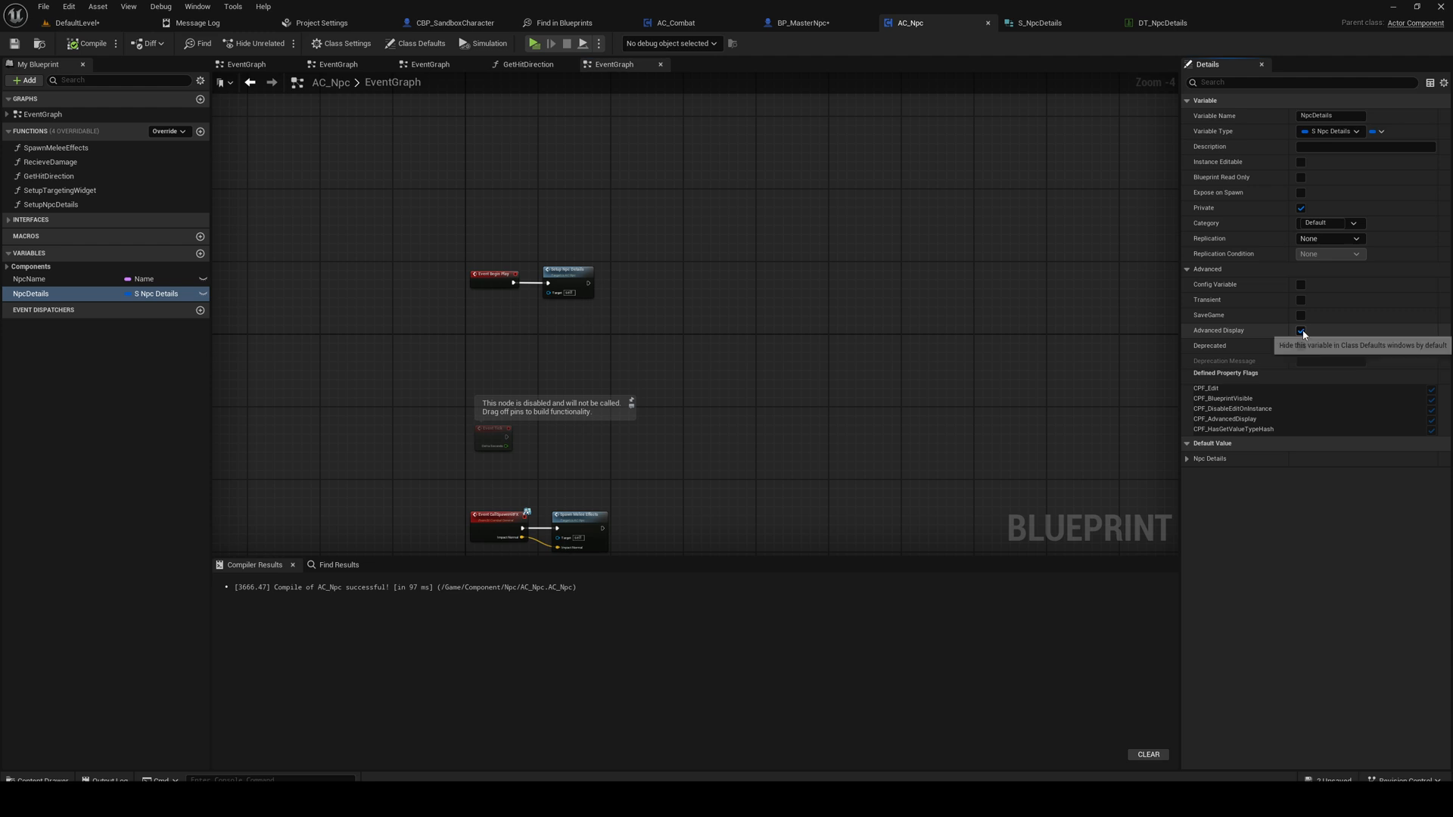
left_click(800, 22)
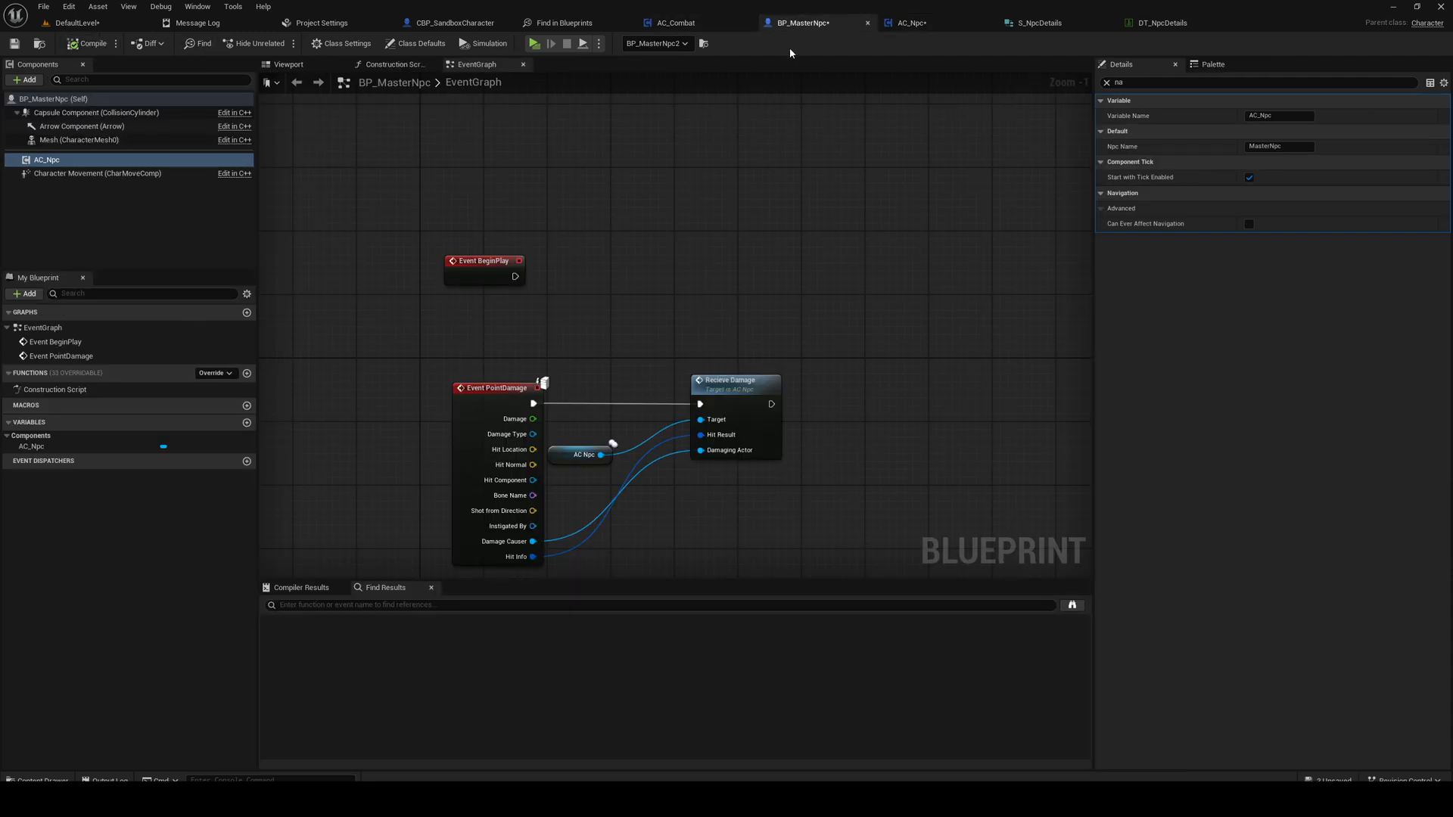
left_click(909, 23)
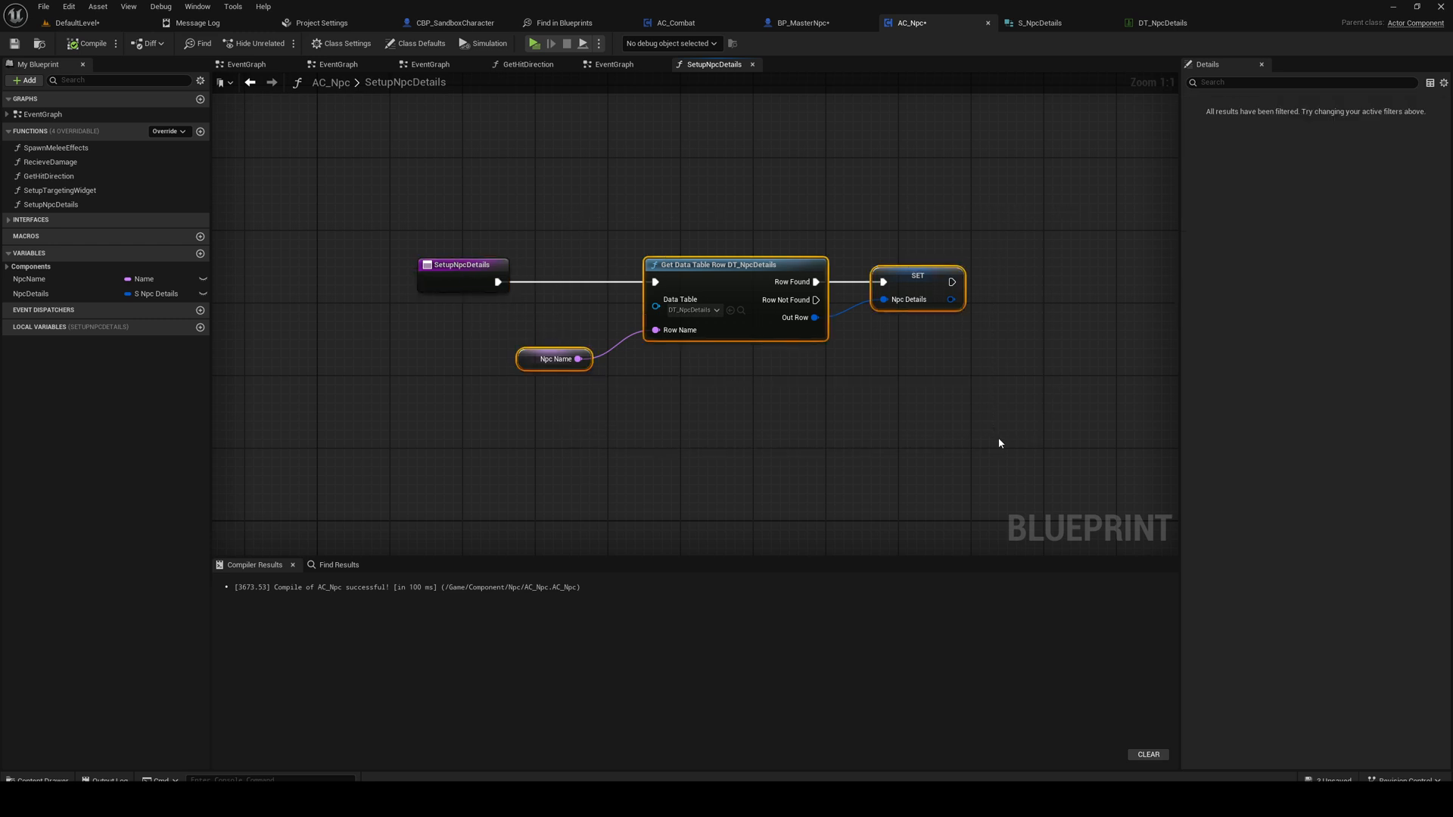
mouse_move(250, 83)
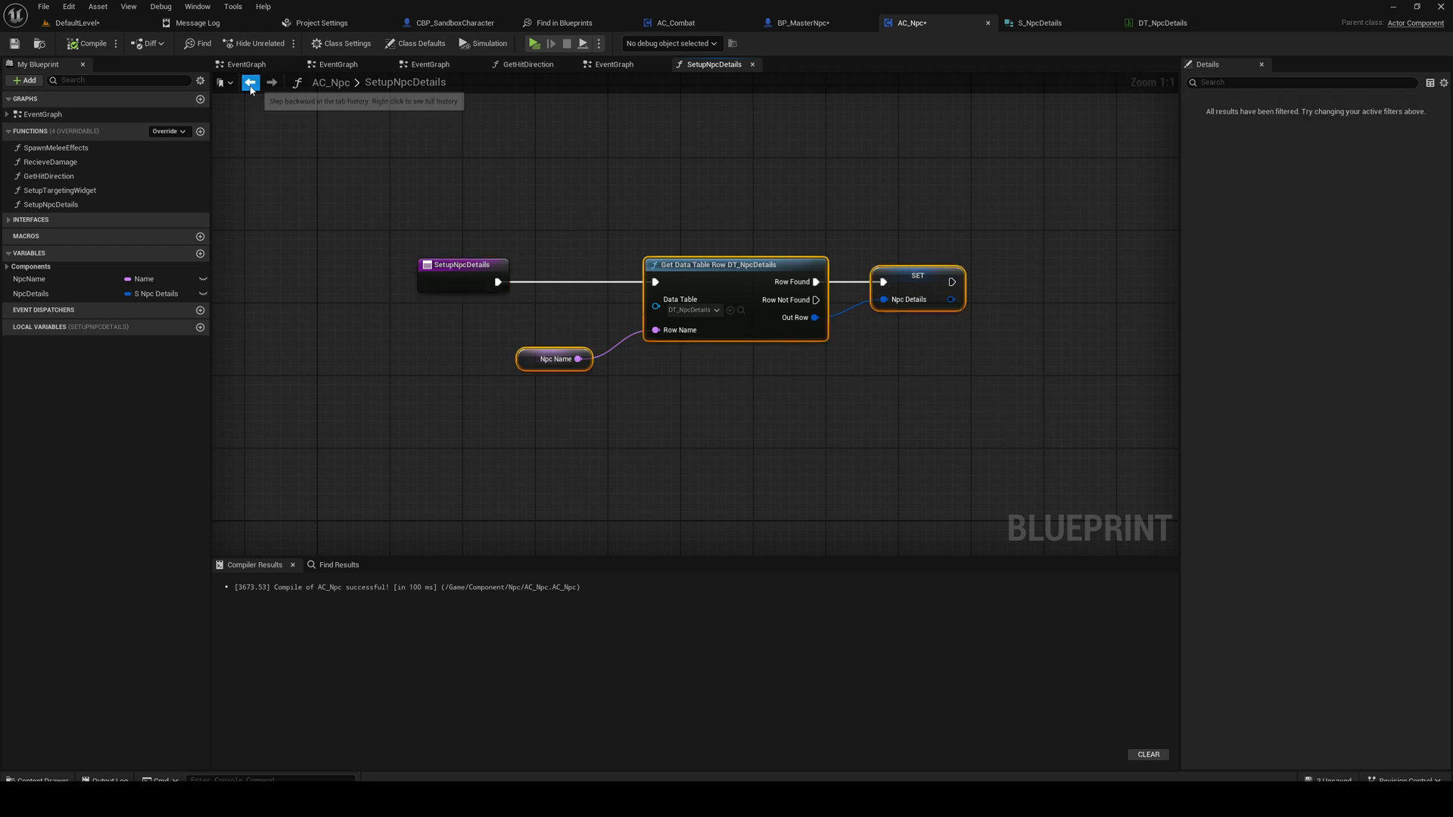
Step: Review the Npc Name default MasterNpc on BP_MasterNpc's AC_Npc component
left_click(799, 23)
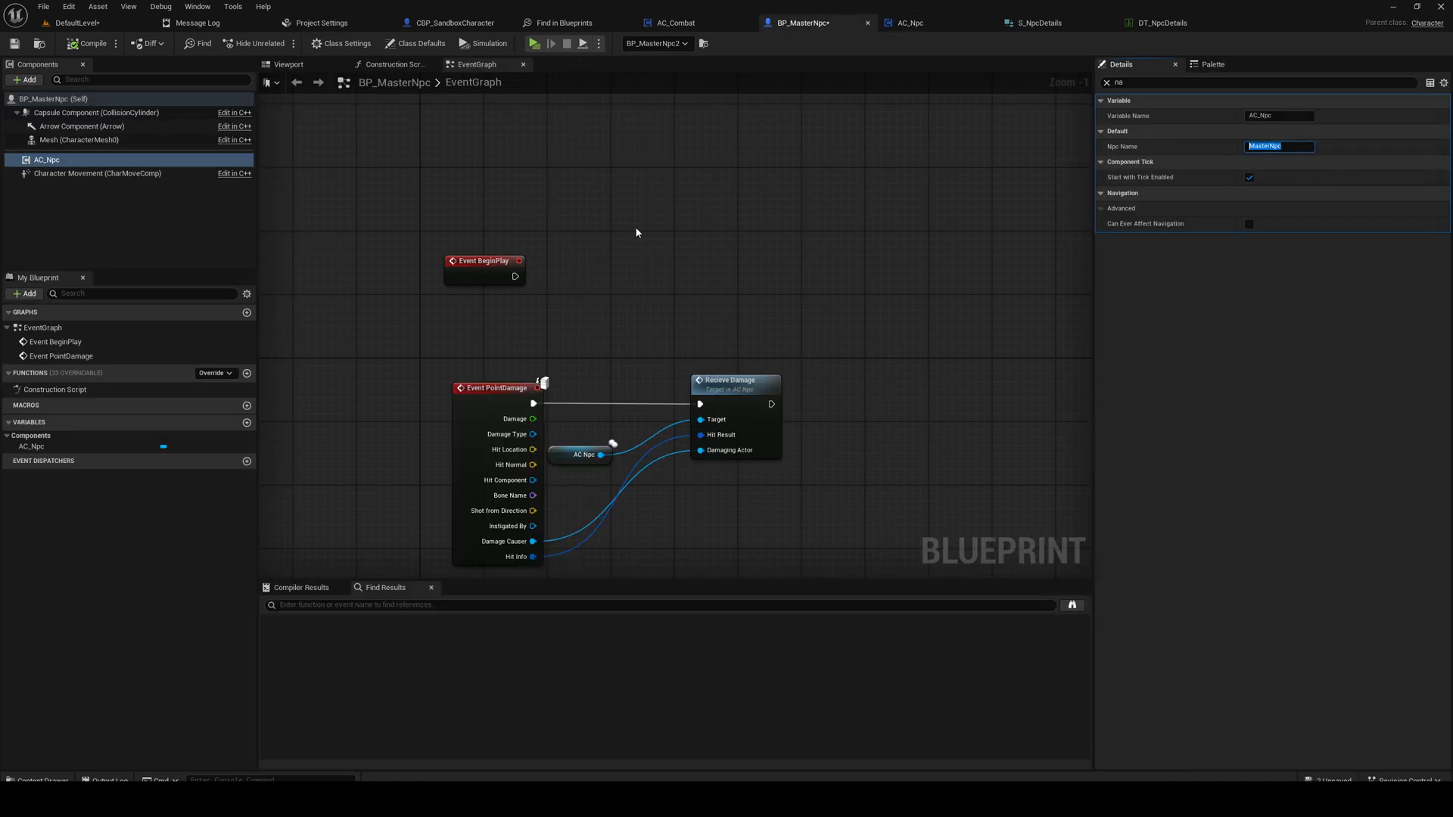
left_click(1151, 372)
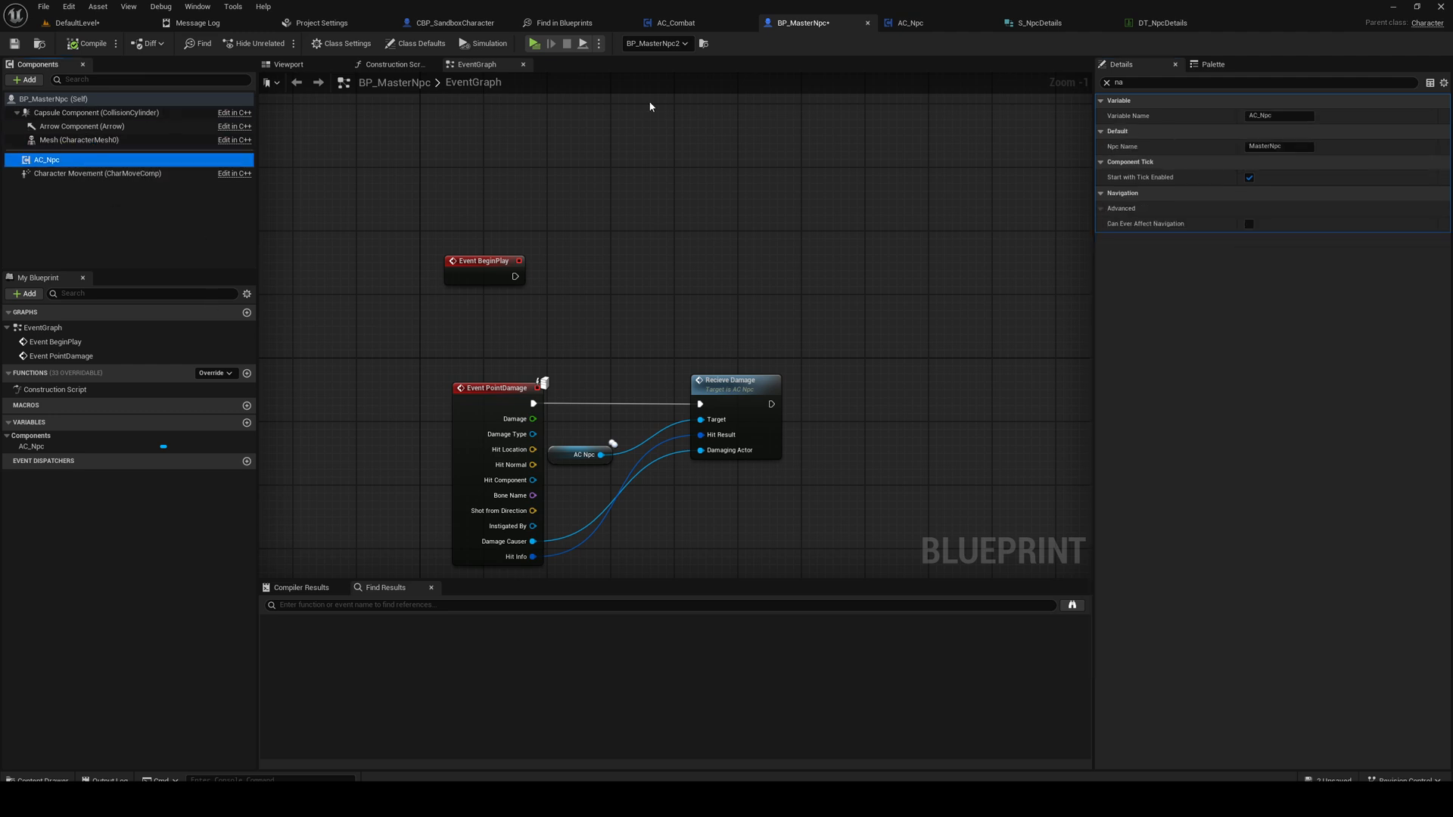
mouse_move(312, 163)
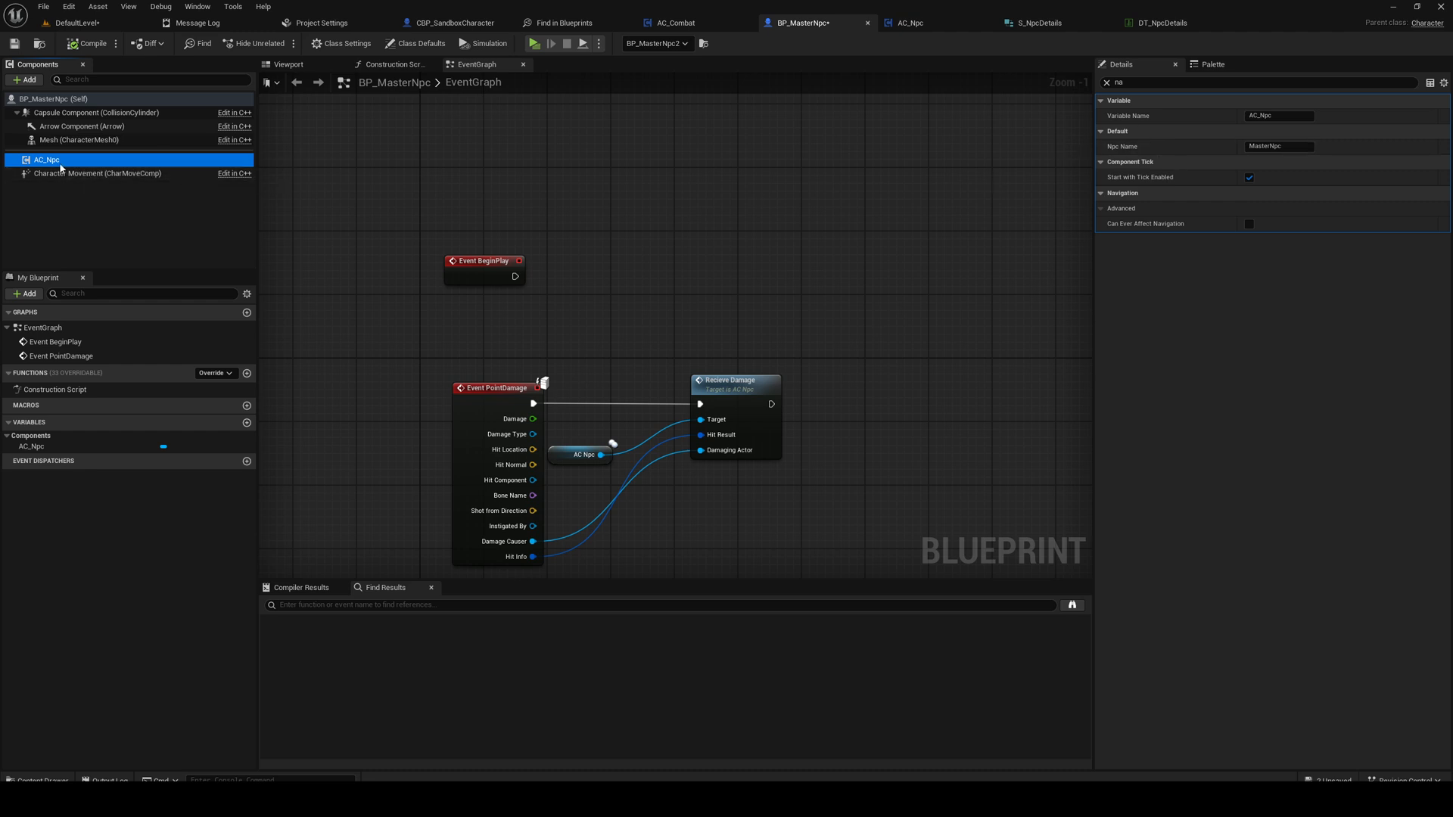
mouse_move(92, 168)
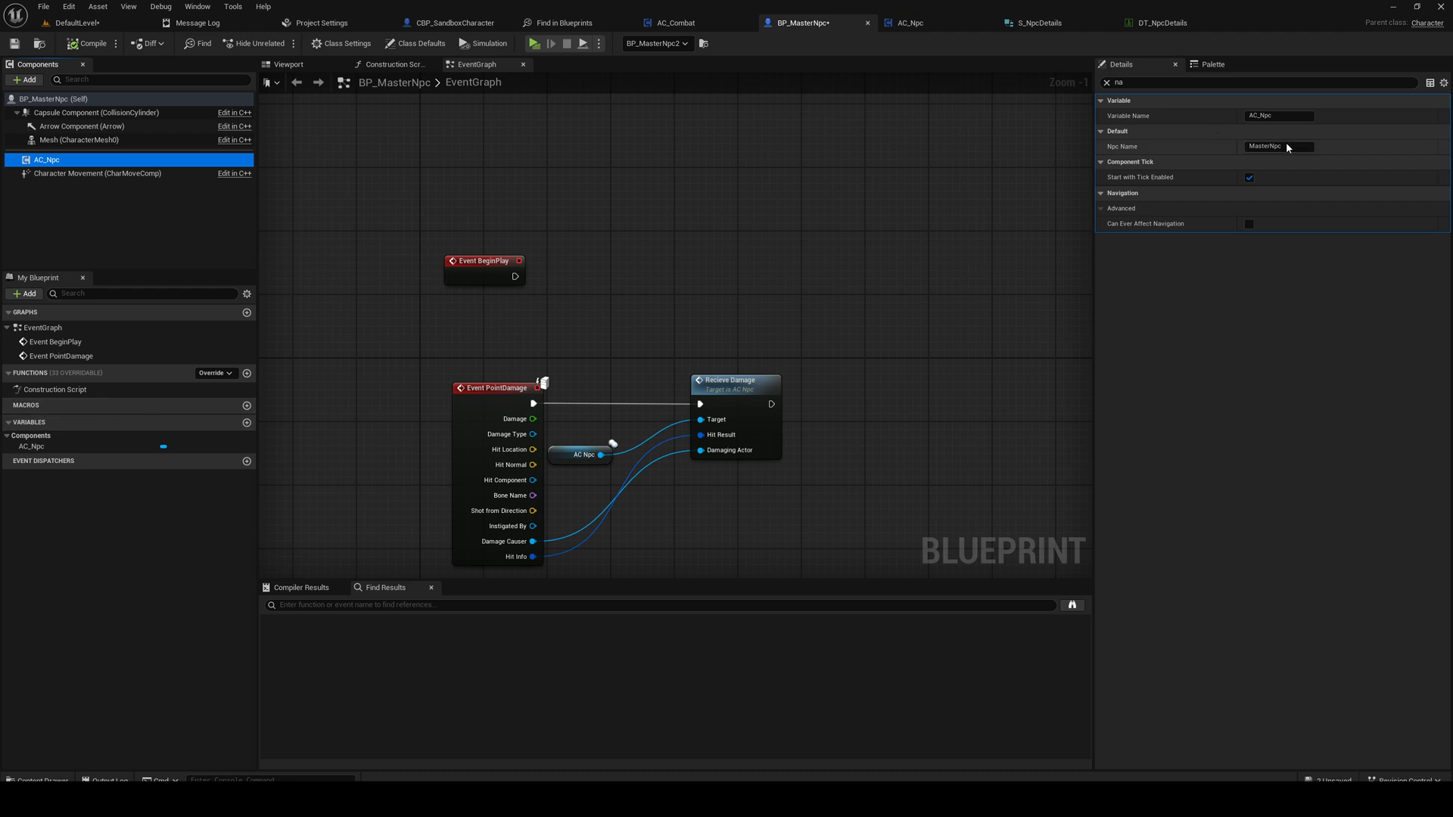
double_click(1279, 145)
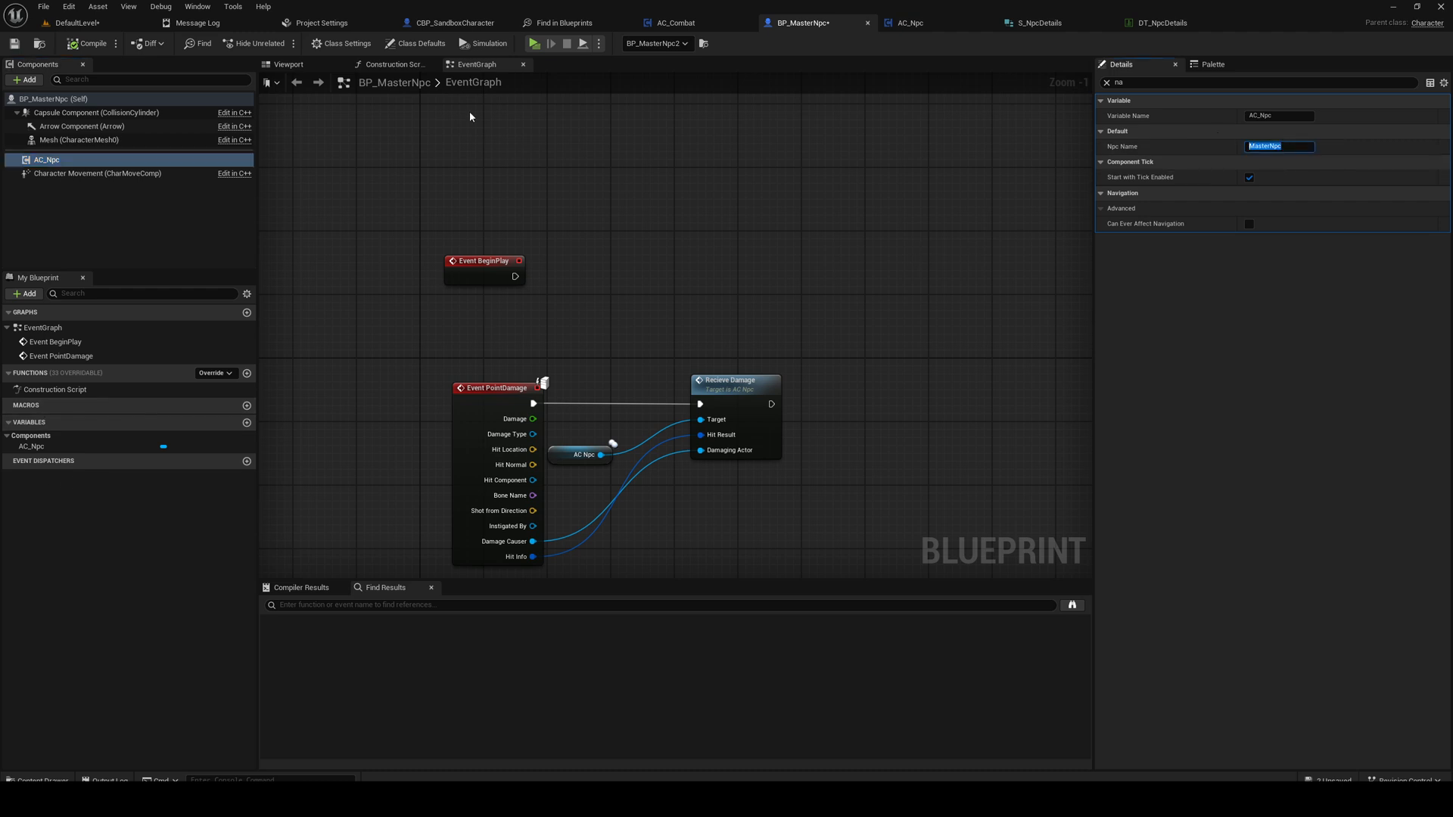
Step: View AC_Npc's SetupNpcDetails function, then bring up the DT_NpcDetails table
left_click(910, 23)
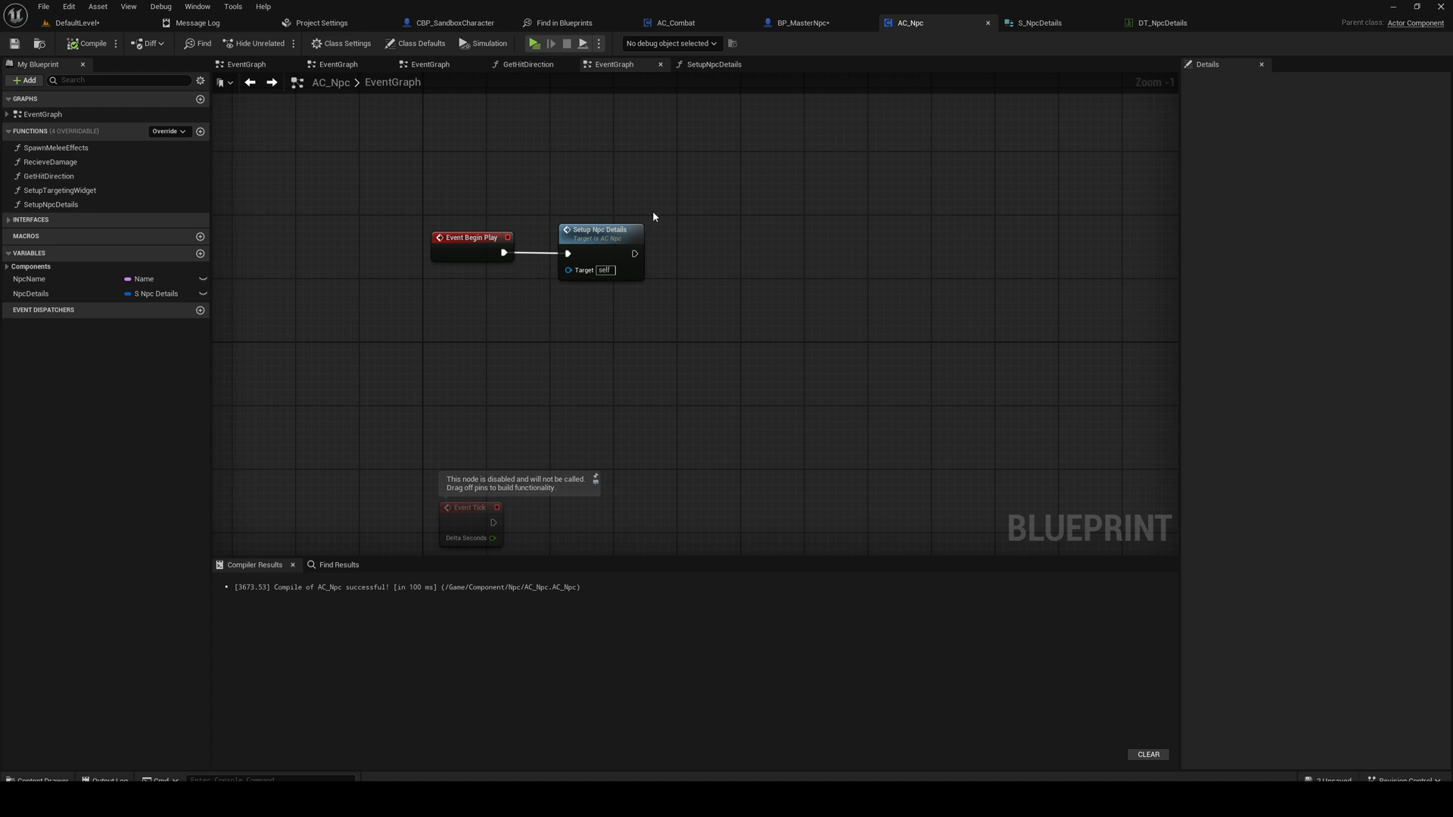
left_click(713, 63)
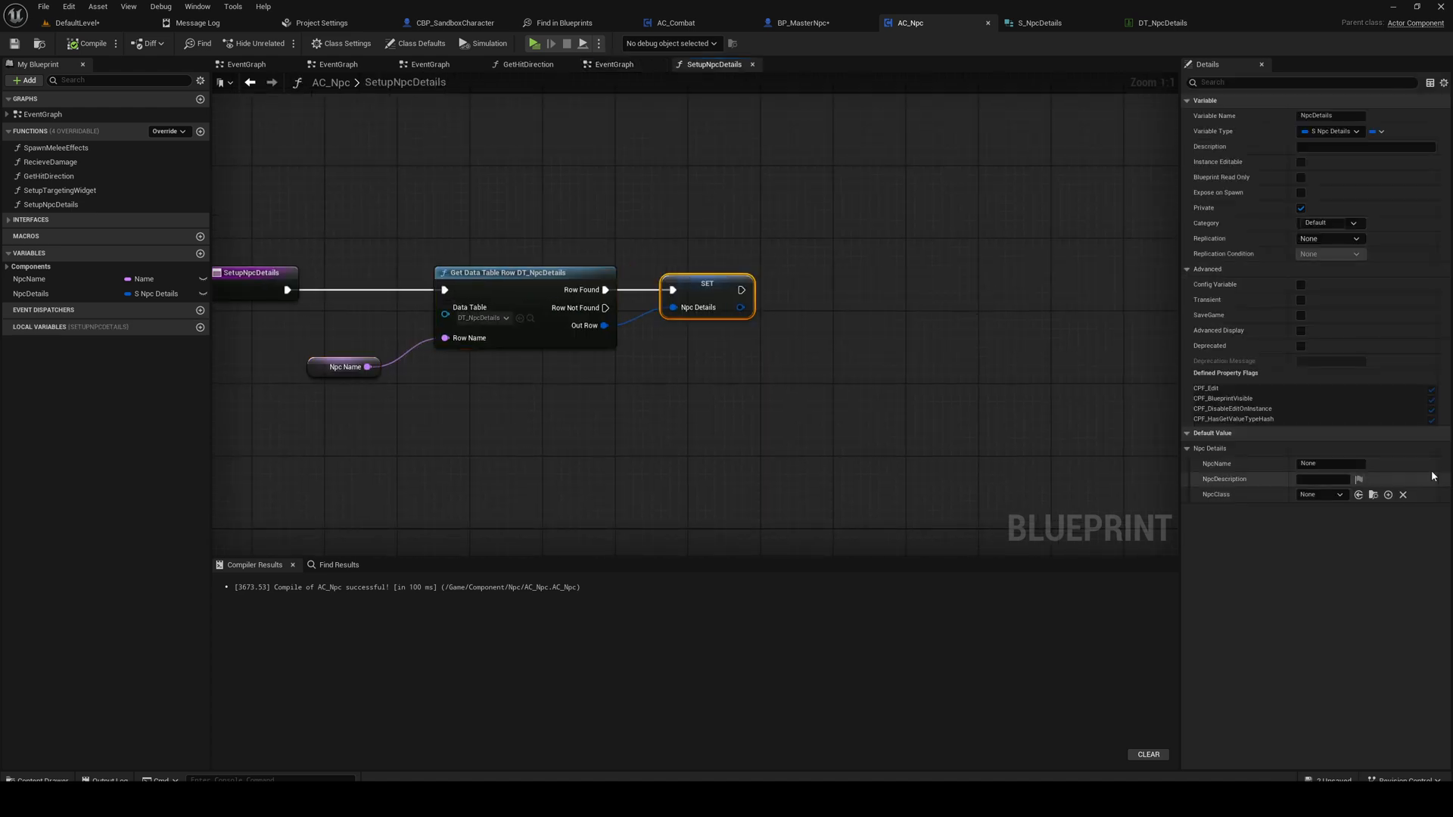
mouse_move(1088, 56)
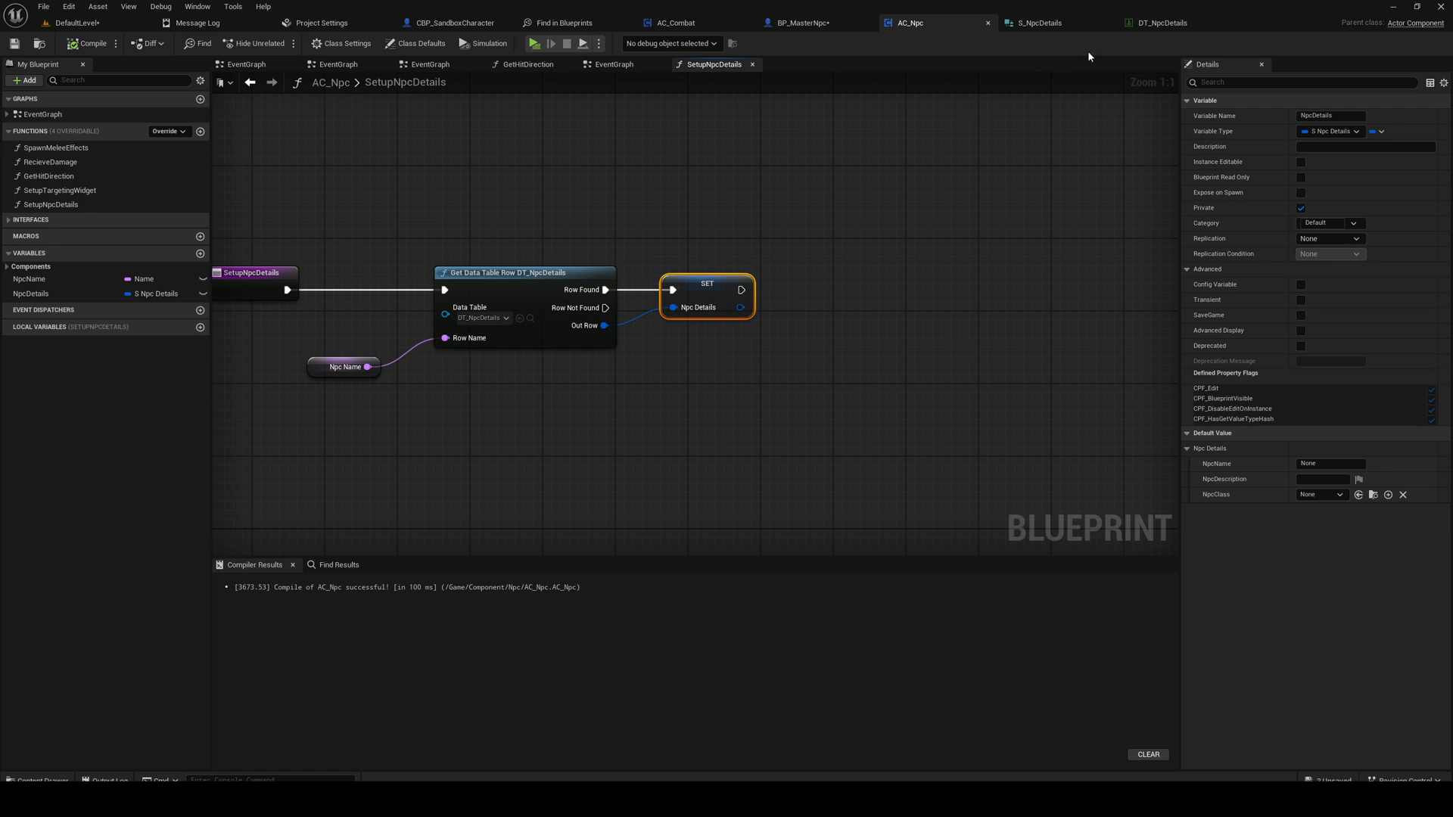
left_click(1160, 23)
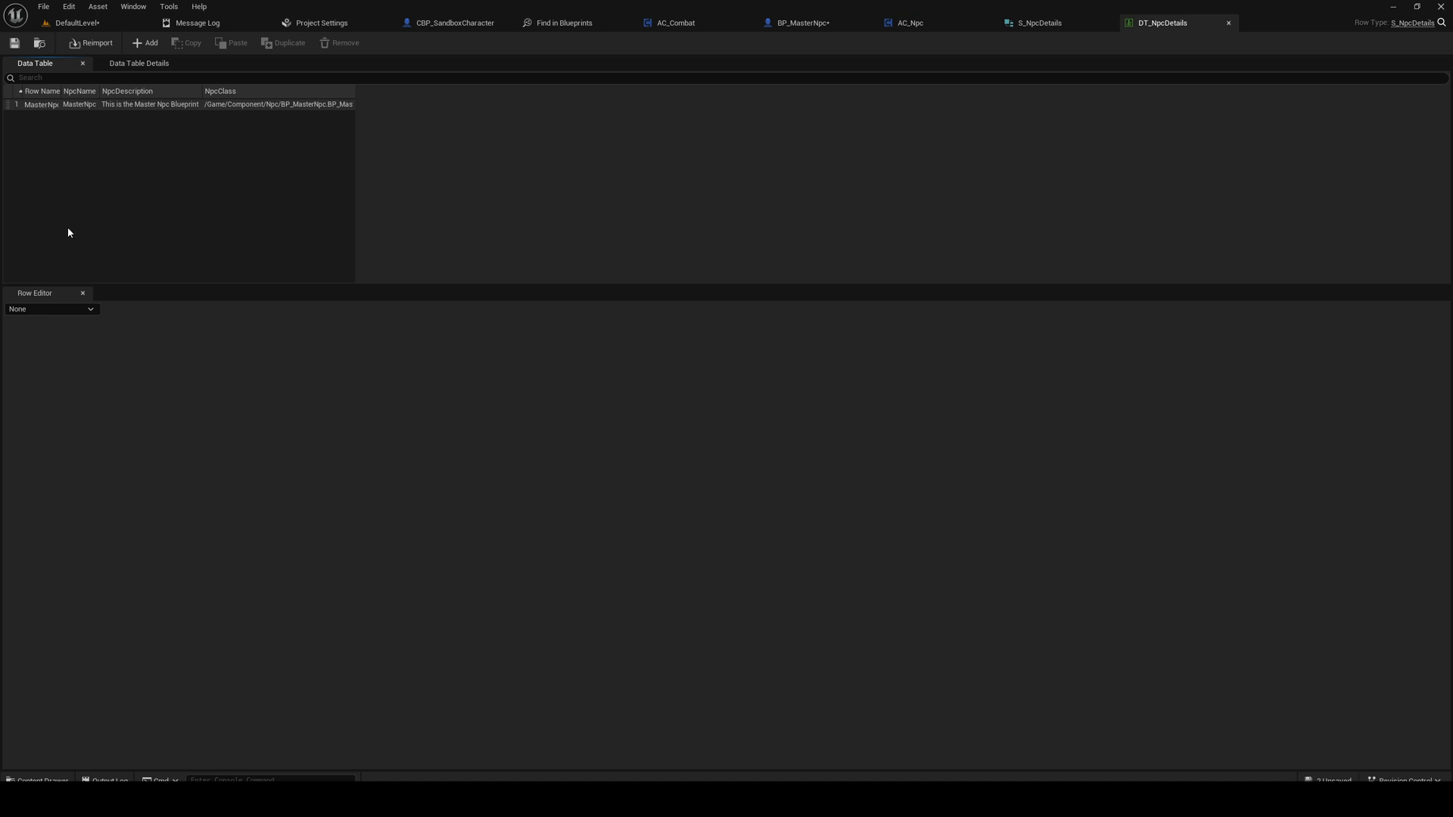
Step: Save all modified assets and return to the DefaultLevel editor
left_click(42, 6)
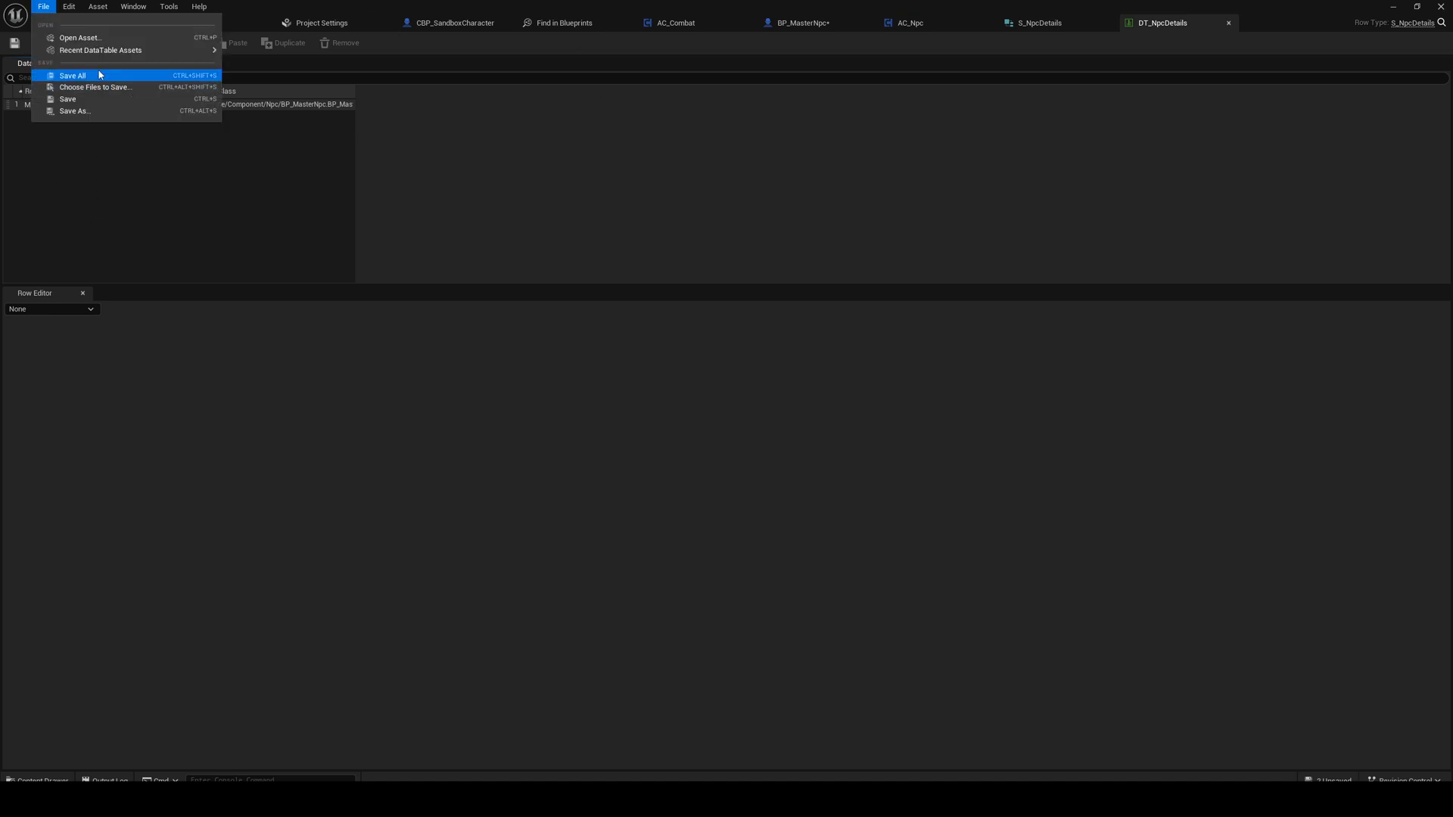
left_click(71, 76)
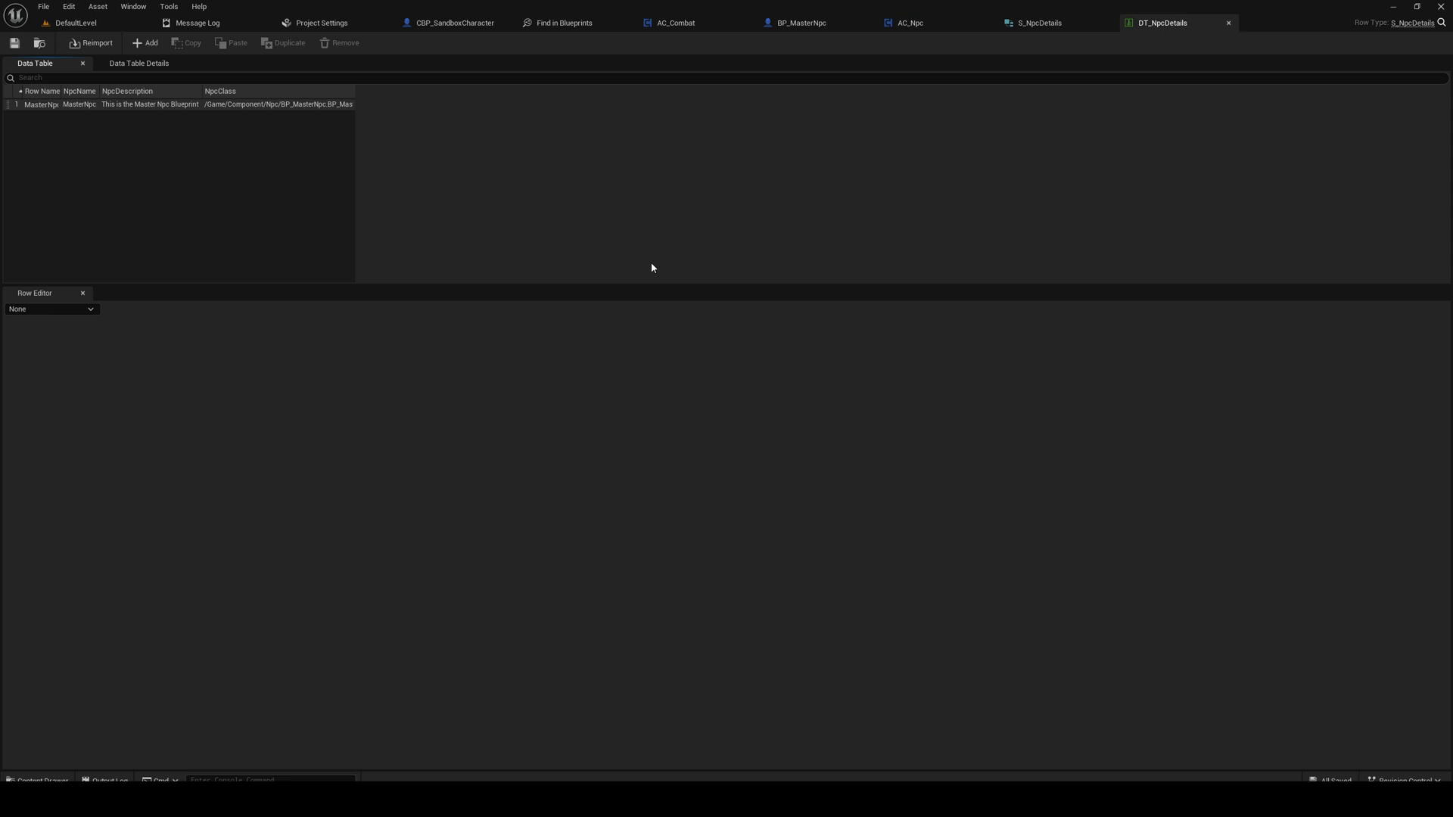
mouse_move(784, 192)
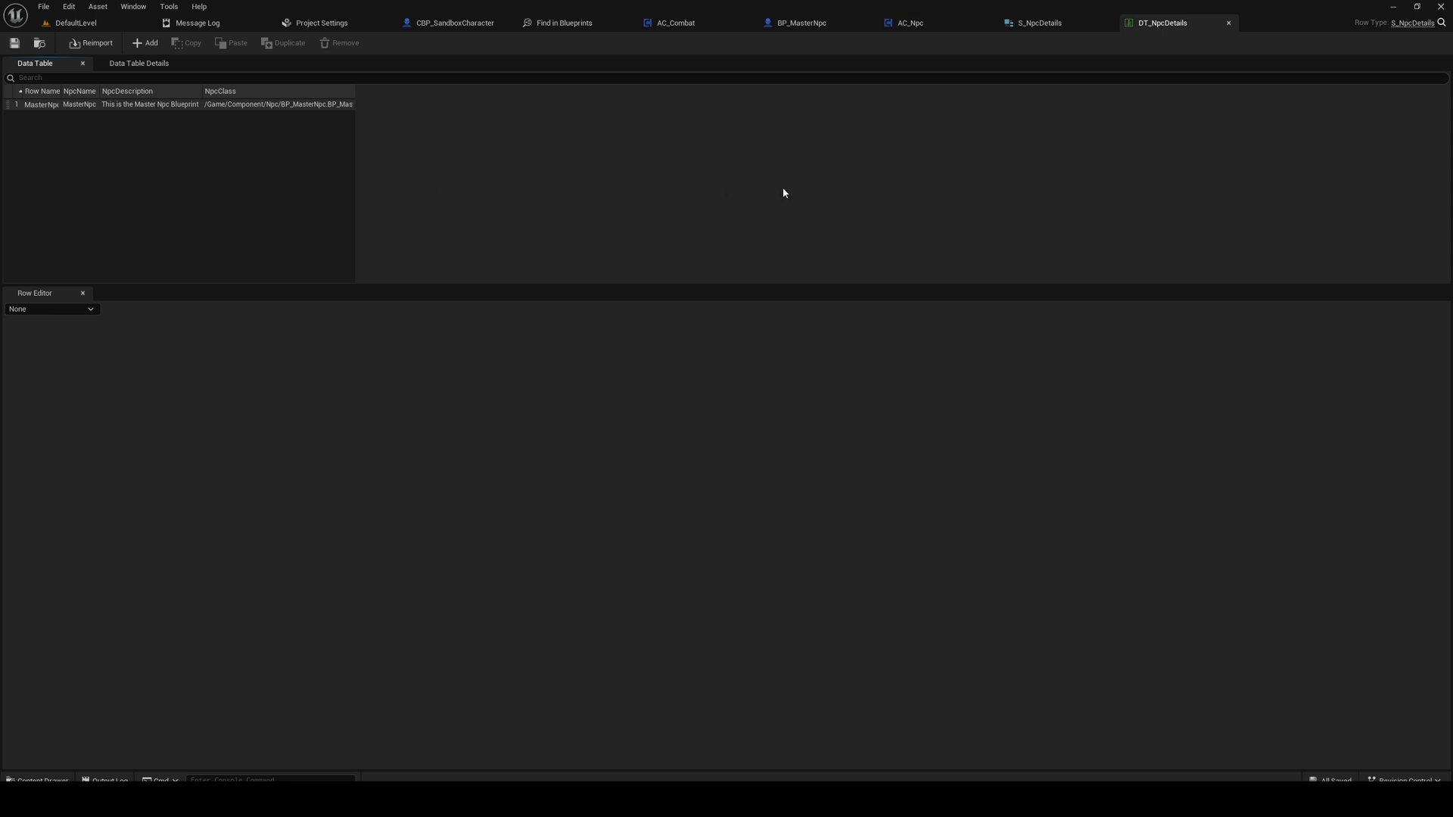
mouse_move(782, 199)
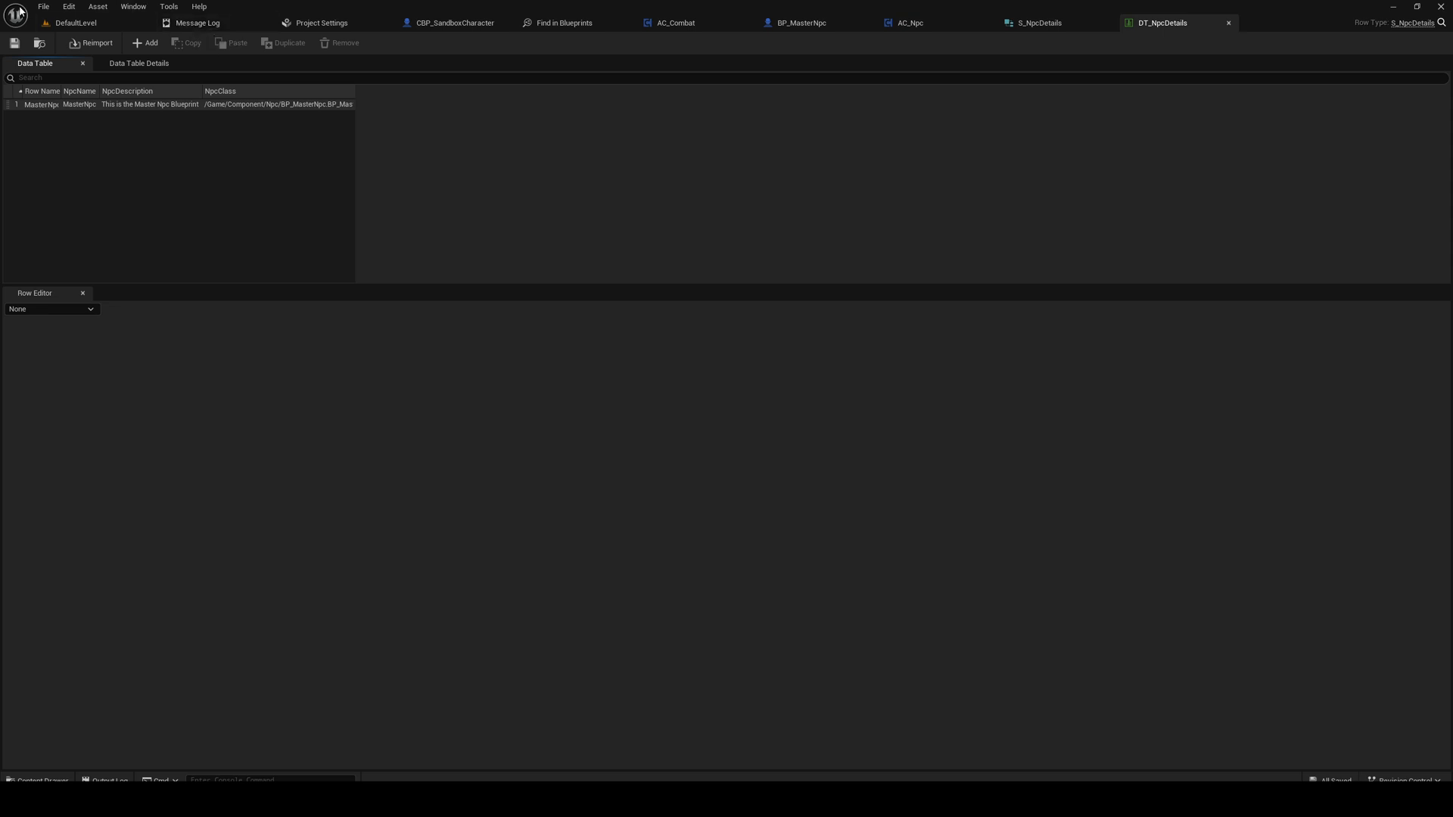
mouse_move(354, 23)
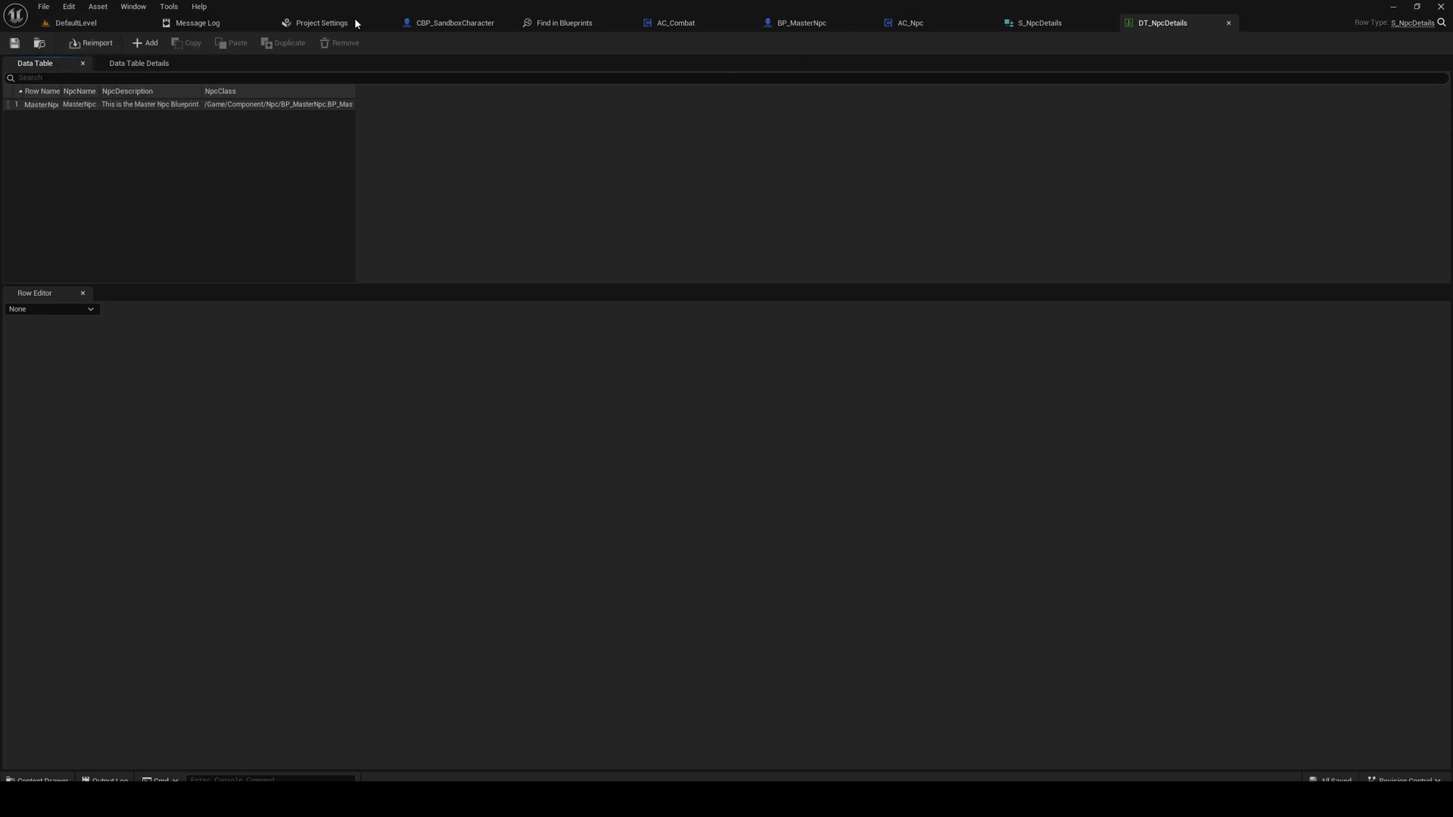
left_click(76, 22)
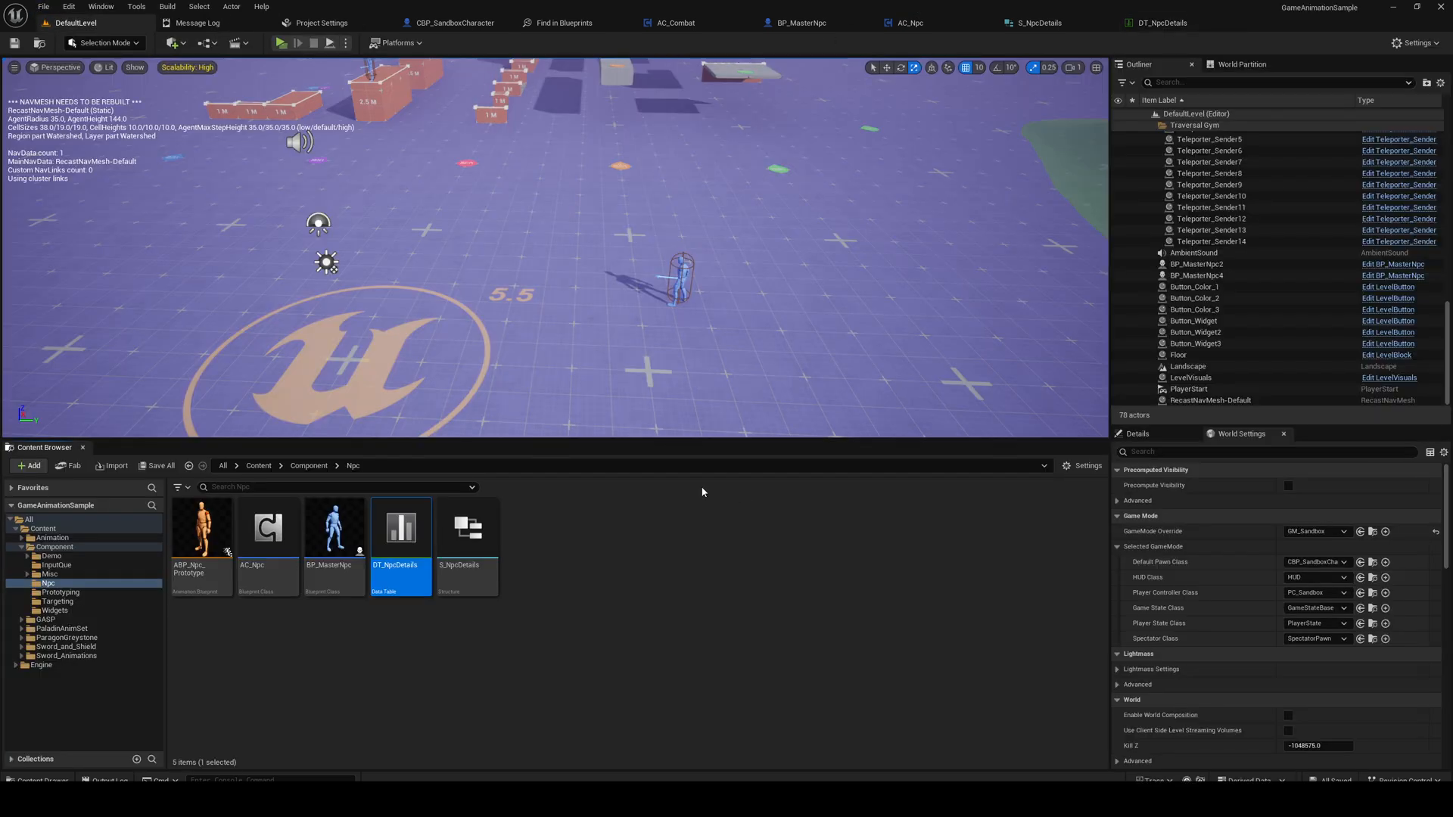
Step: Move the AC_Npc getter above Event PointDamage in BP_MasterNpc, then return to the level
left_click(691, 591)
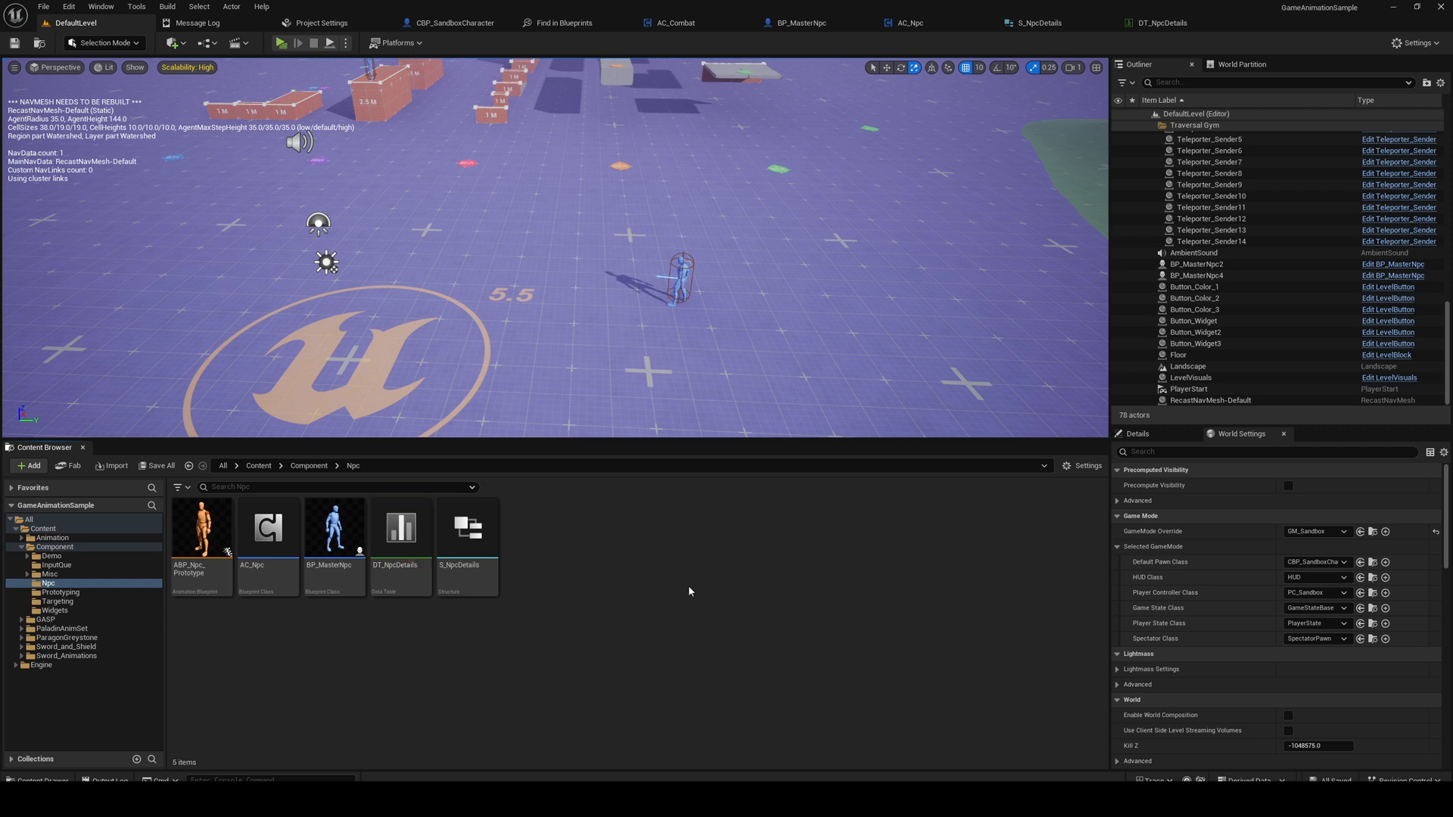
mouse_move(795, 571)
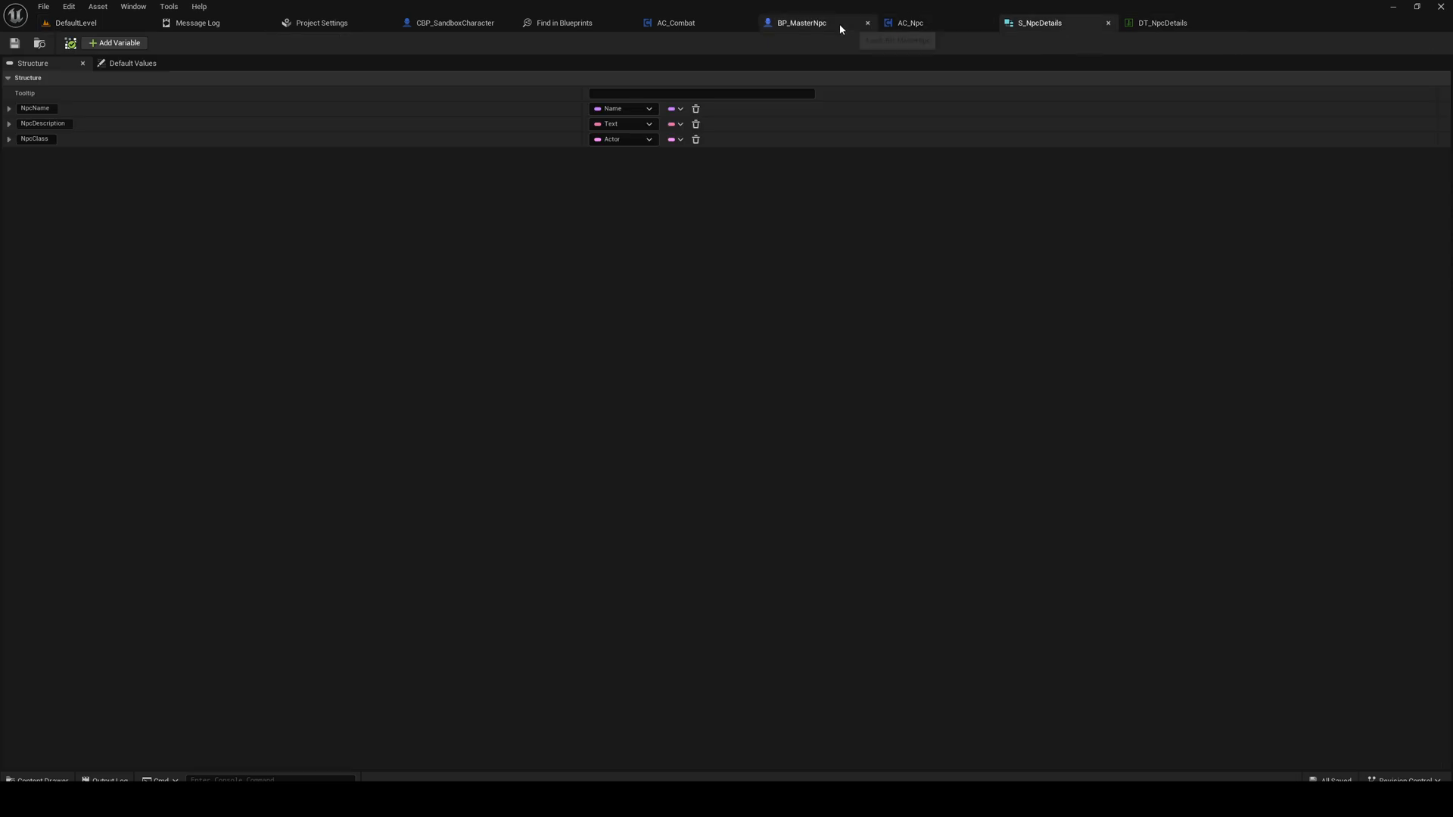
mouse_move(816, 22)
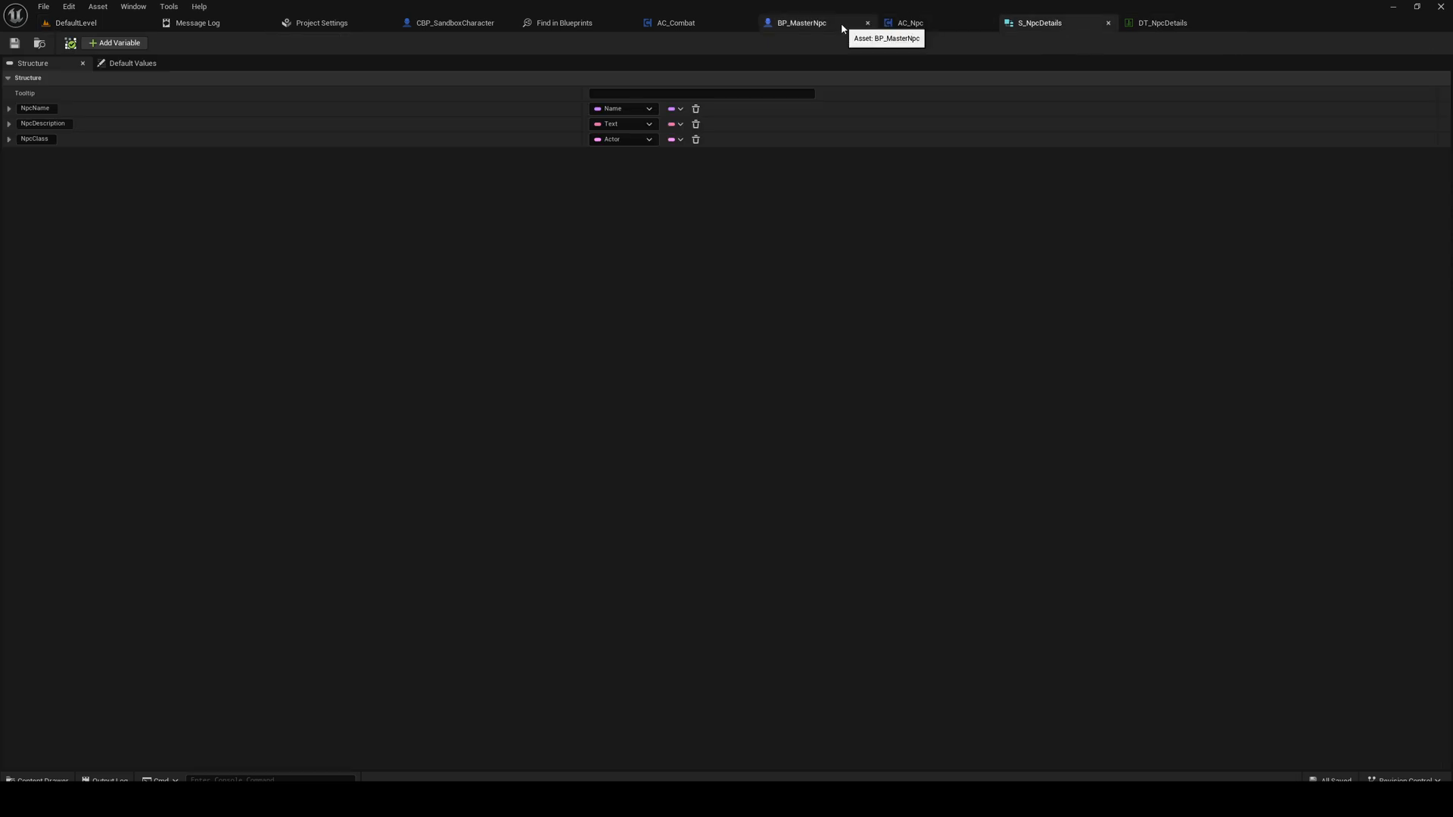
left_click(800, 22)
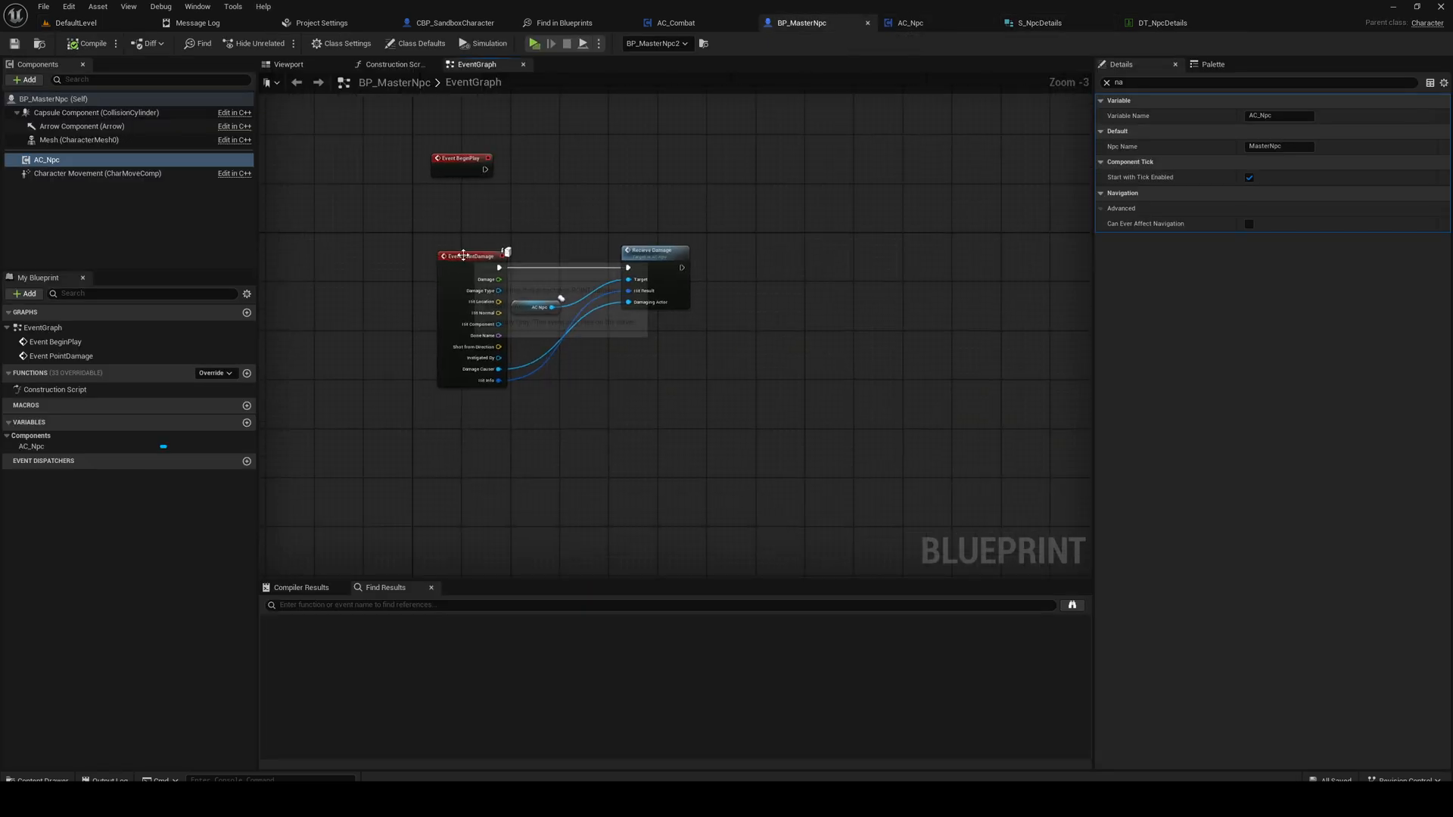
left_click_drag(542, 306, 480, 239)
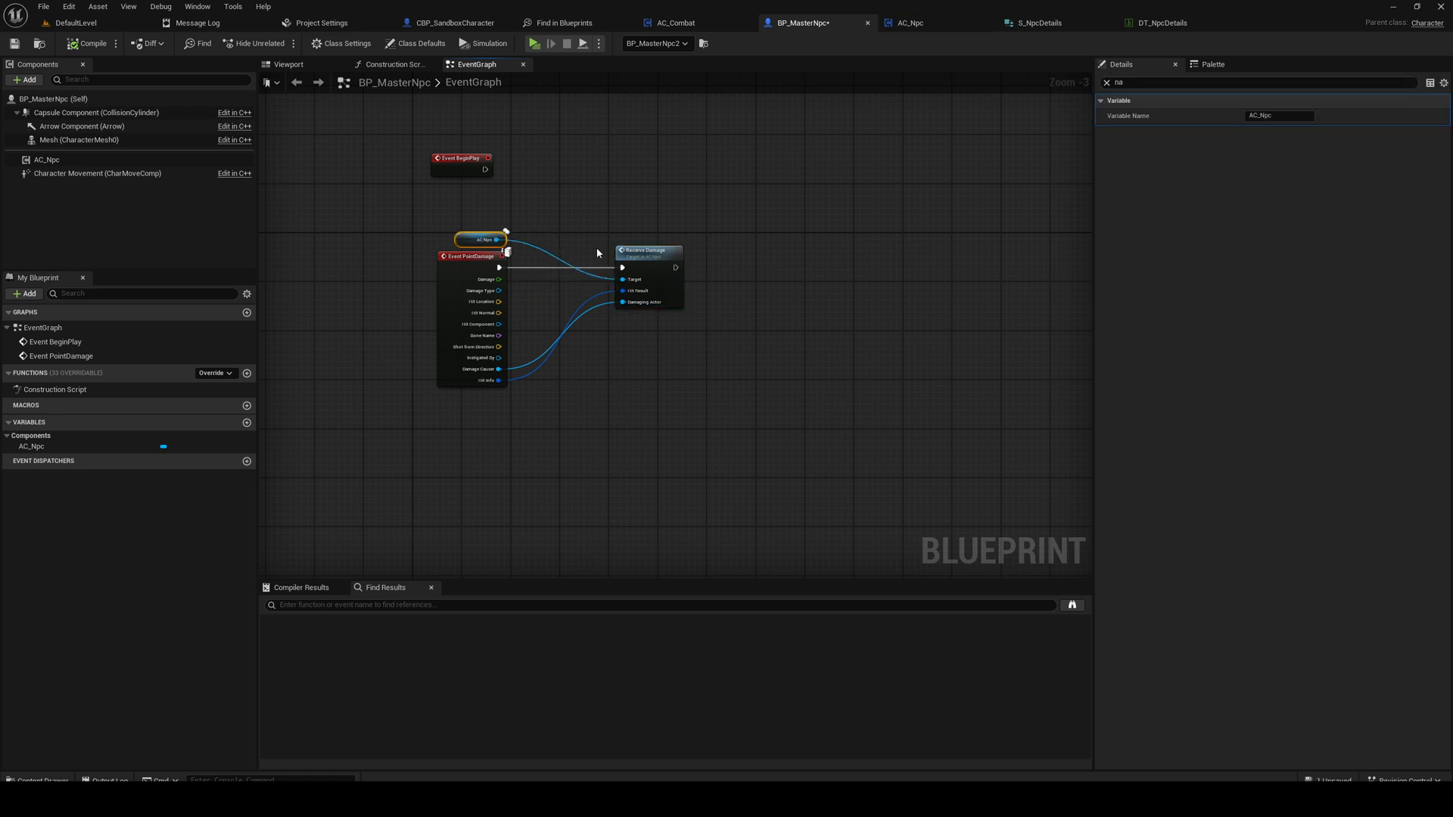
left_click(73, 23)
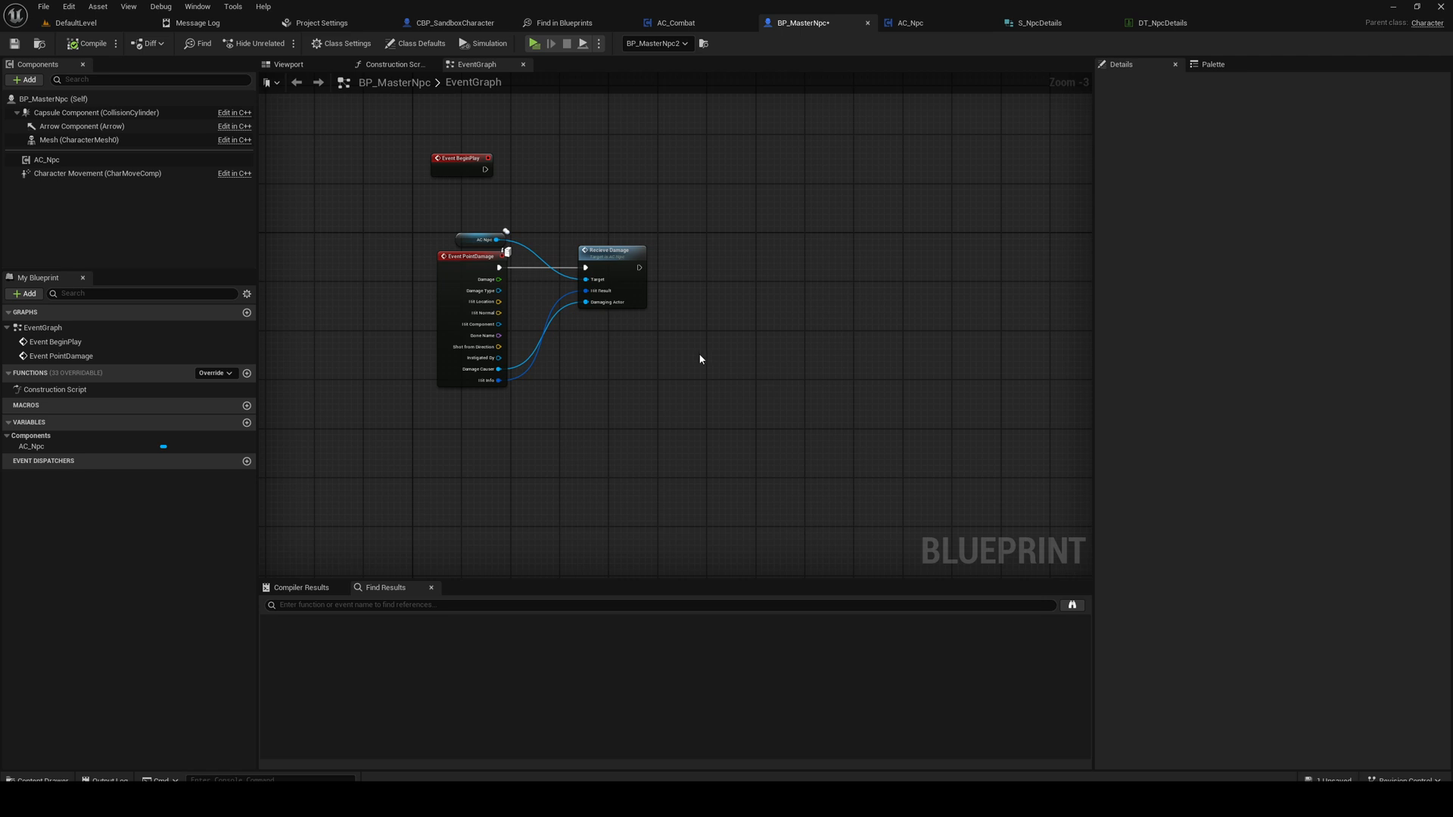
left_click(74, 23)
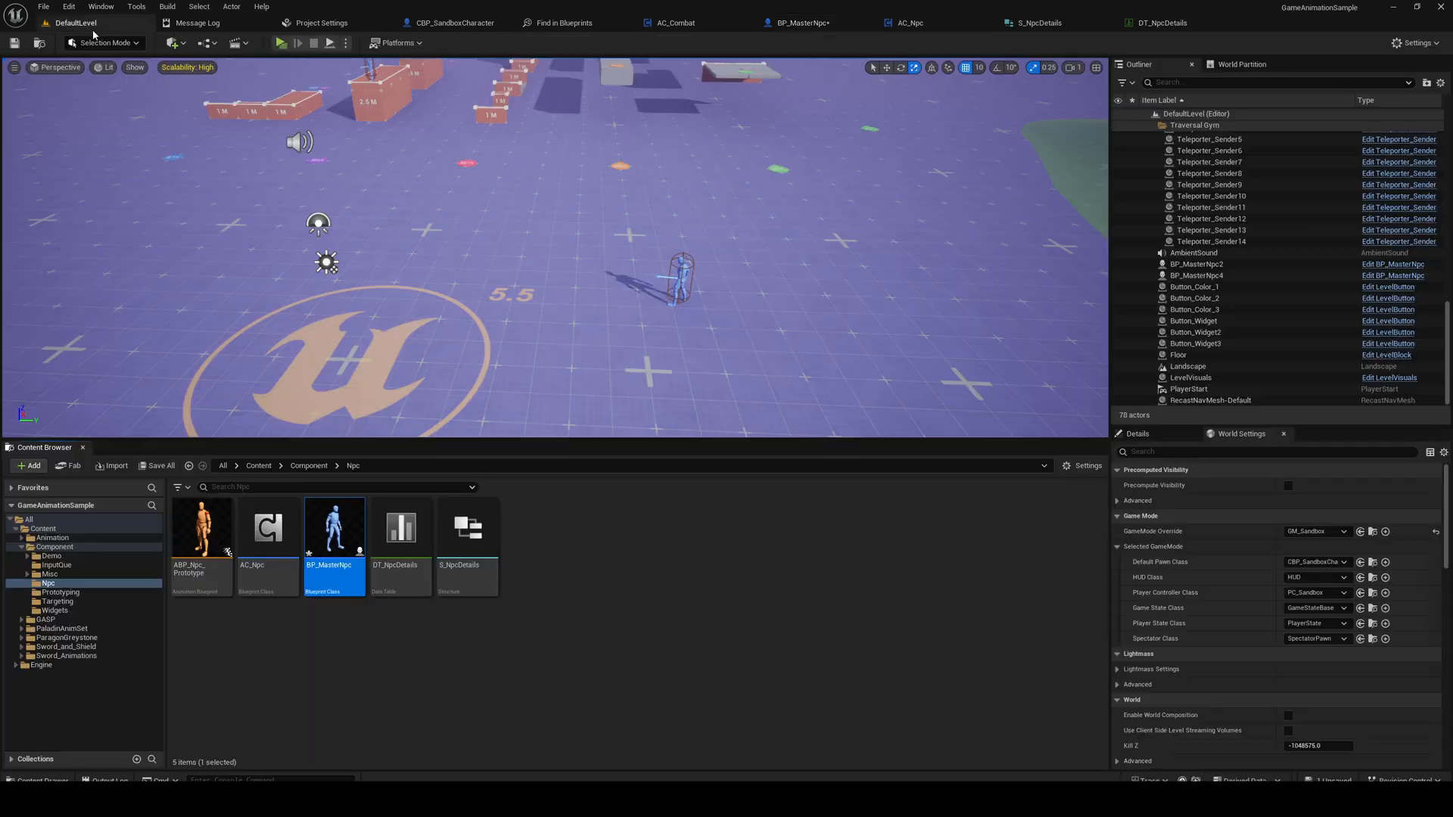
Step: Reopen DT_NpcDetails from the Content Browser to inspect the MasterNpc row
left_click(283, 42)
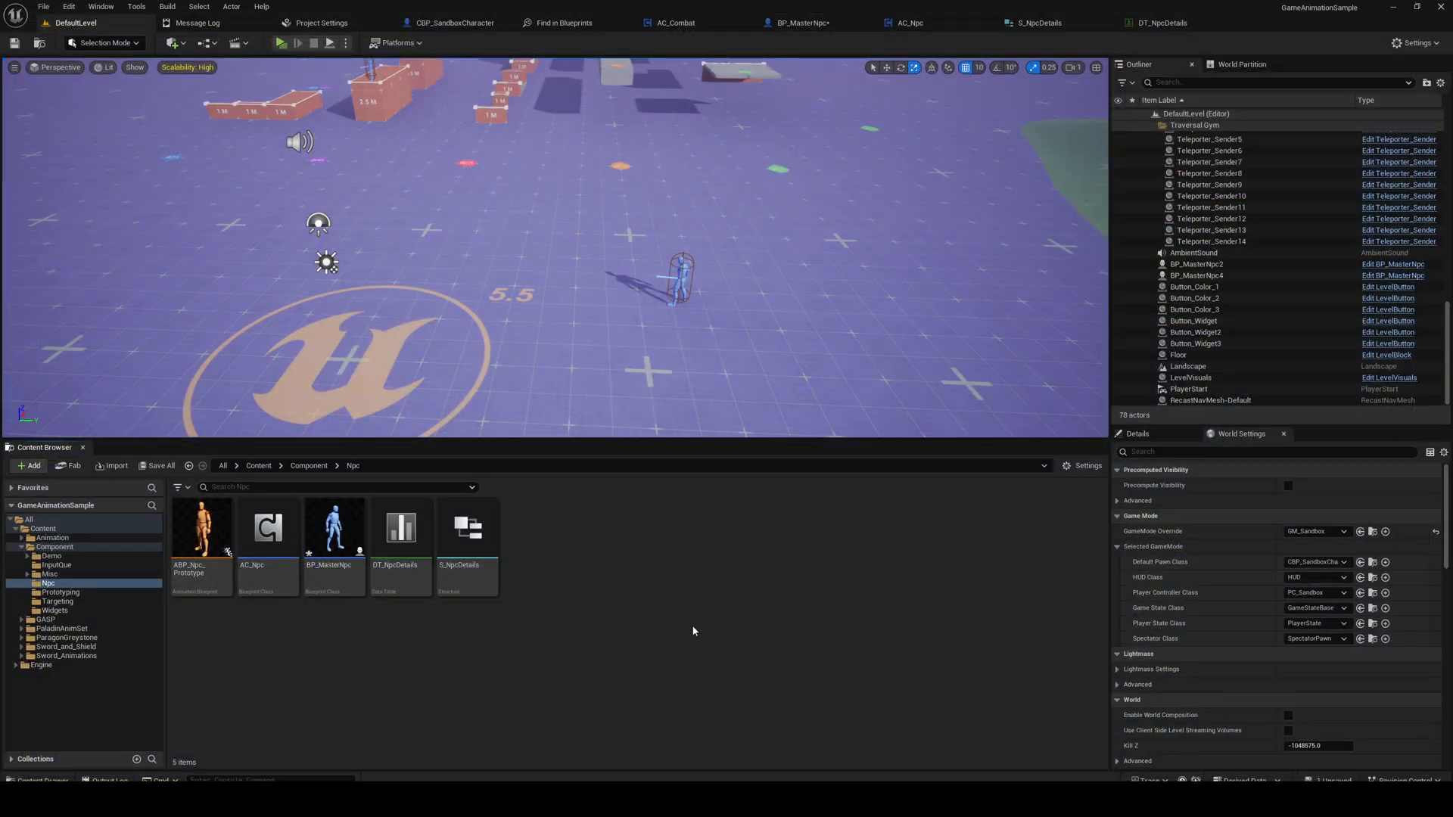
double_click(399, 529)
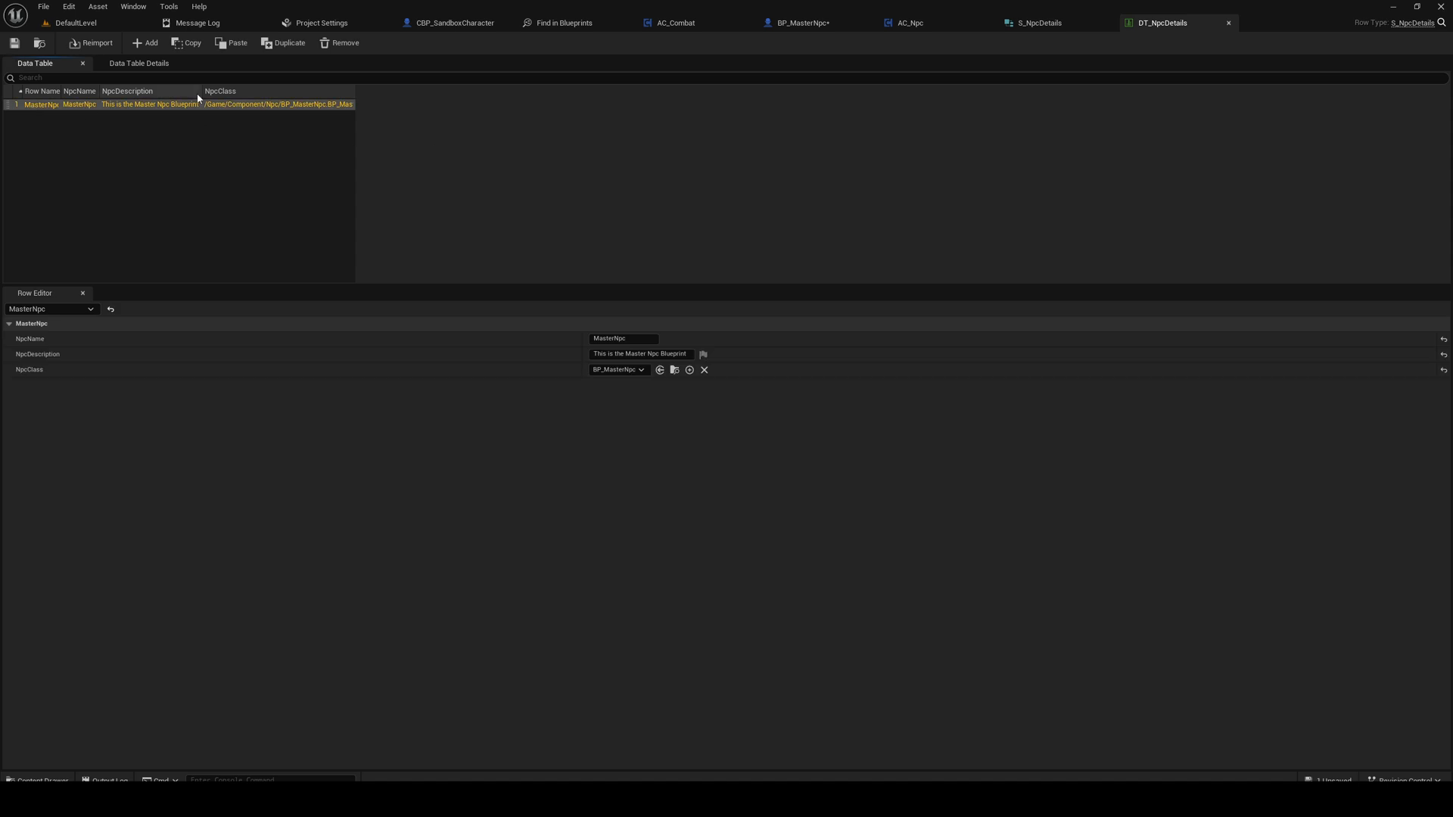
mouse_move(745, 269)
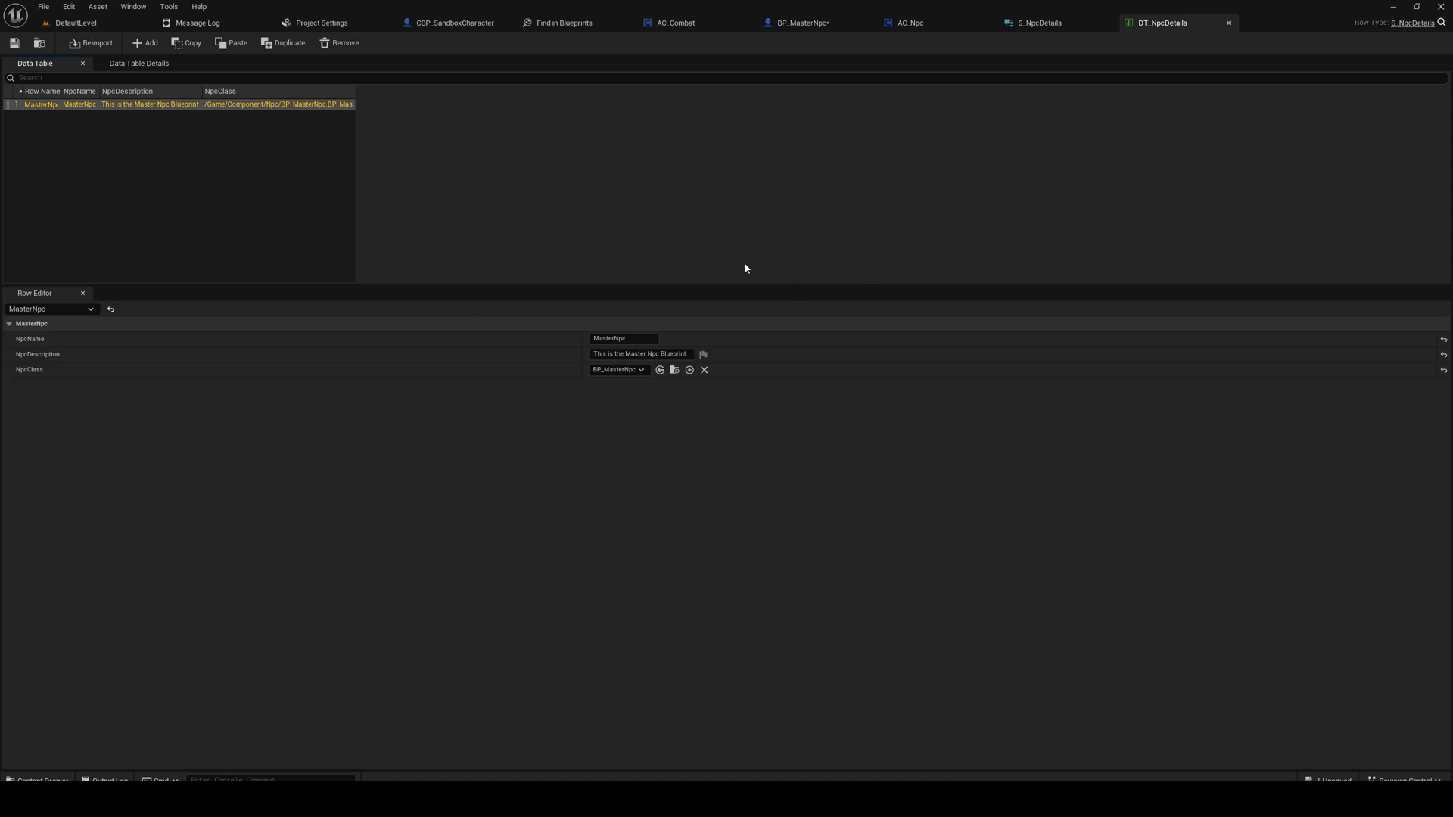
mouse_move(698, 495)
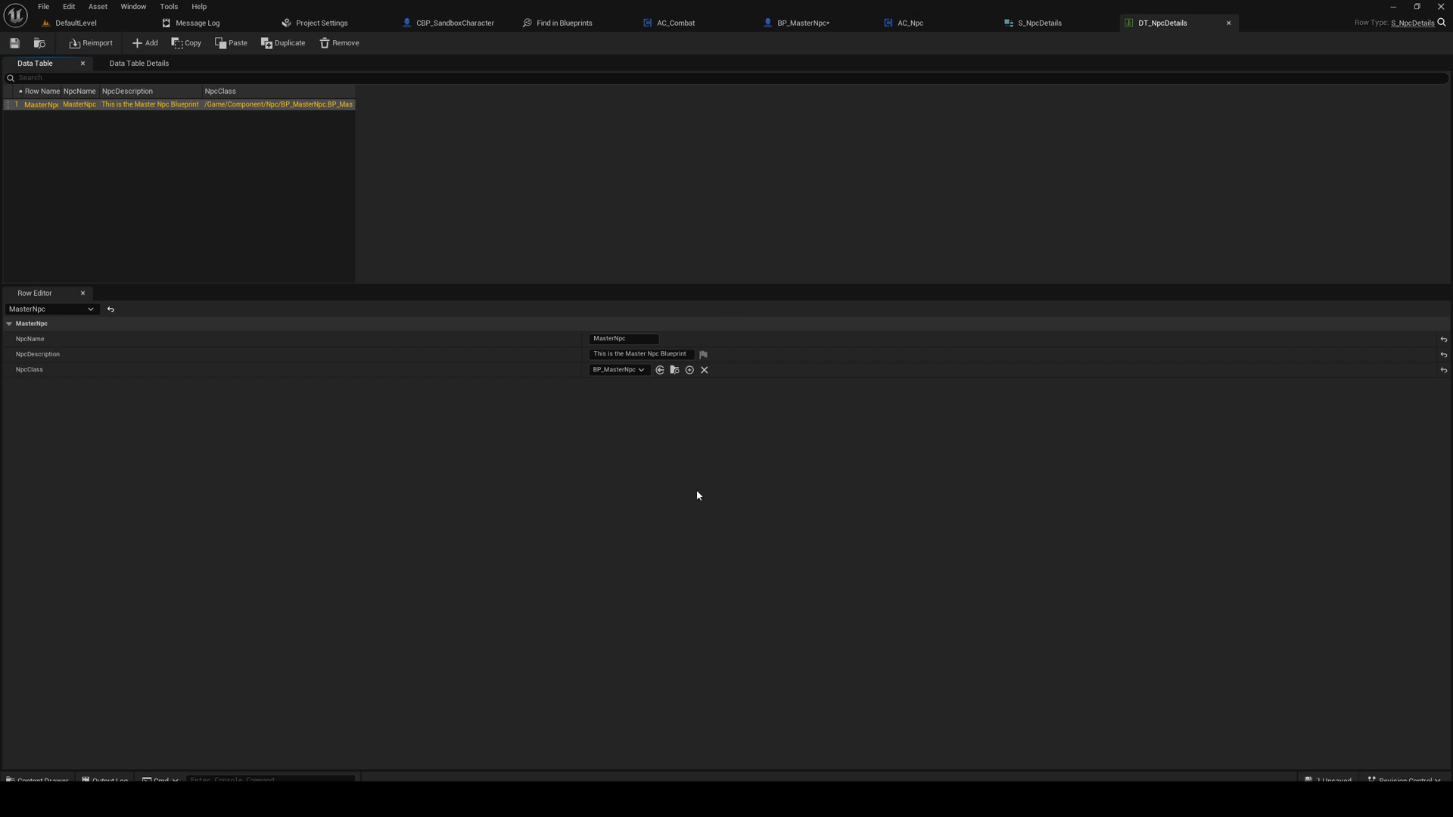
mouse_move(542, 490)
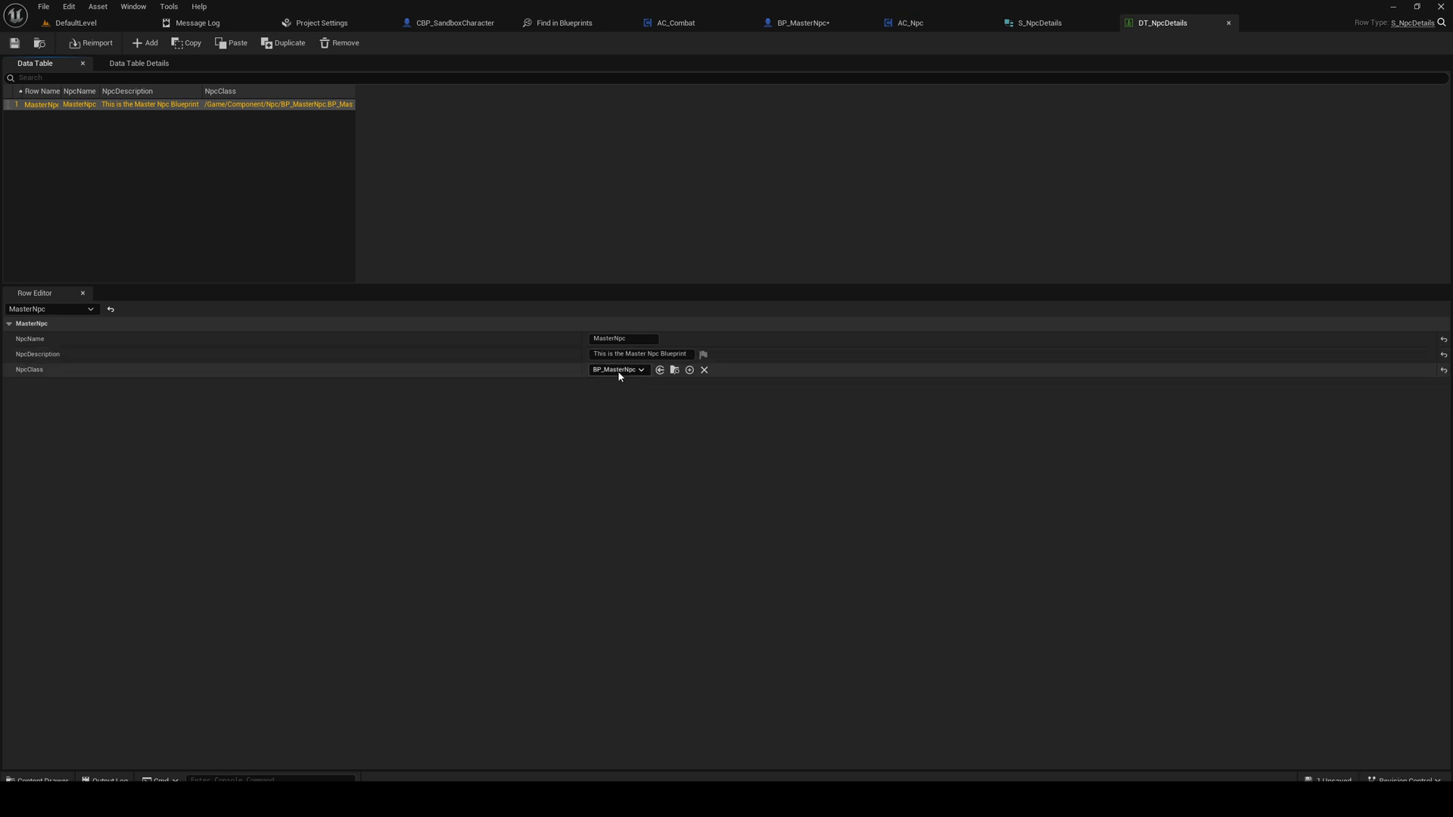
mouse_move(751, 390)
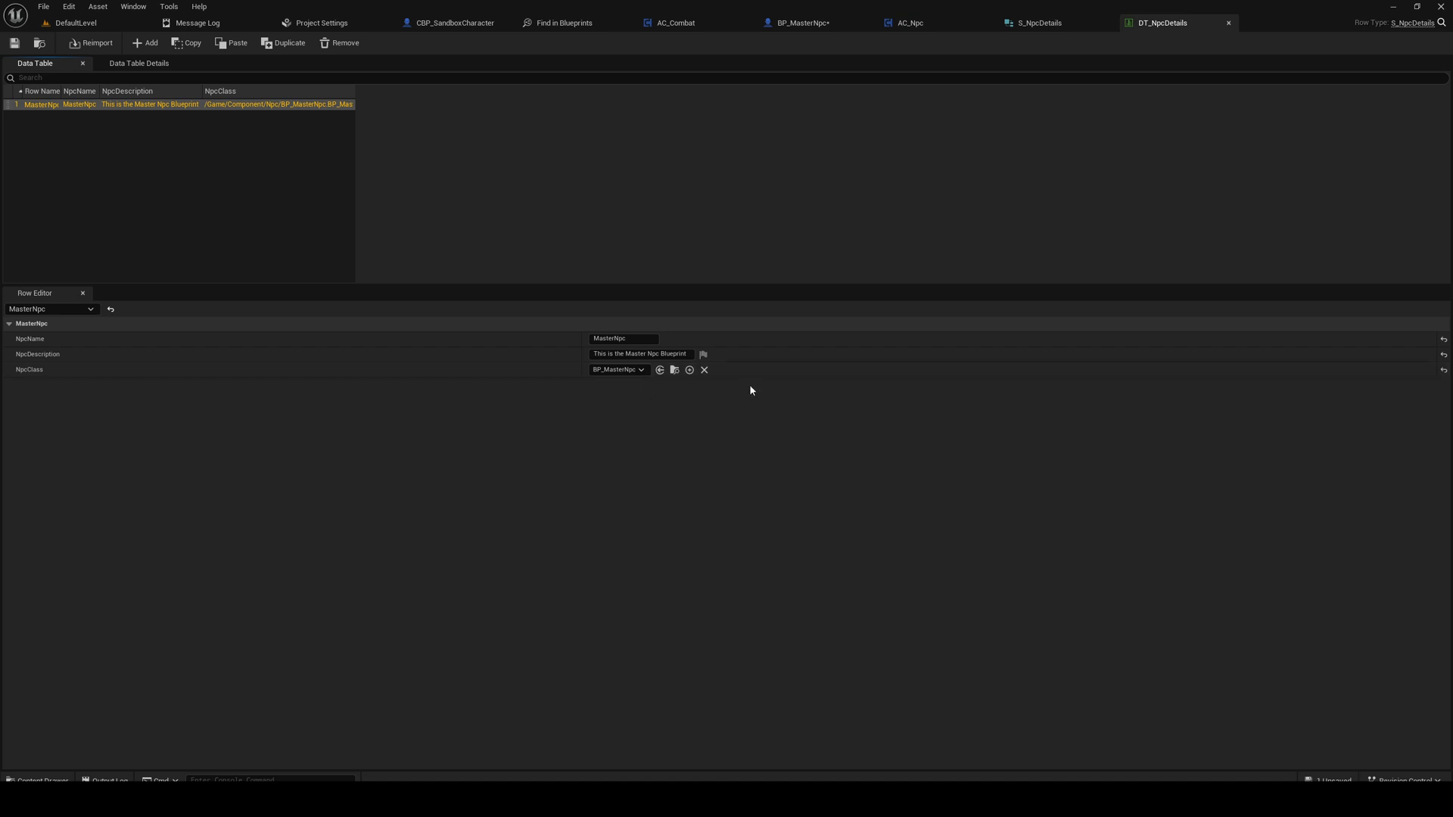
mouse_move(813, 379)
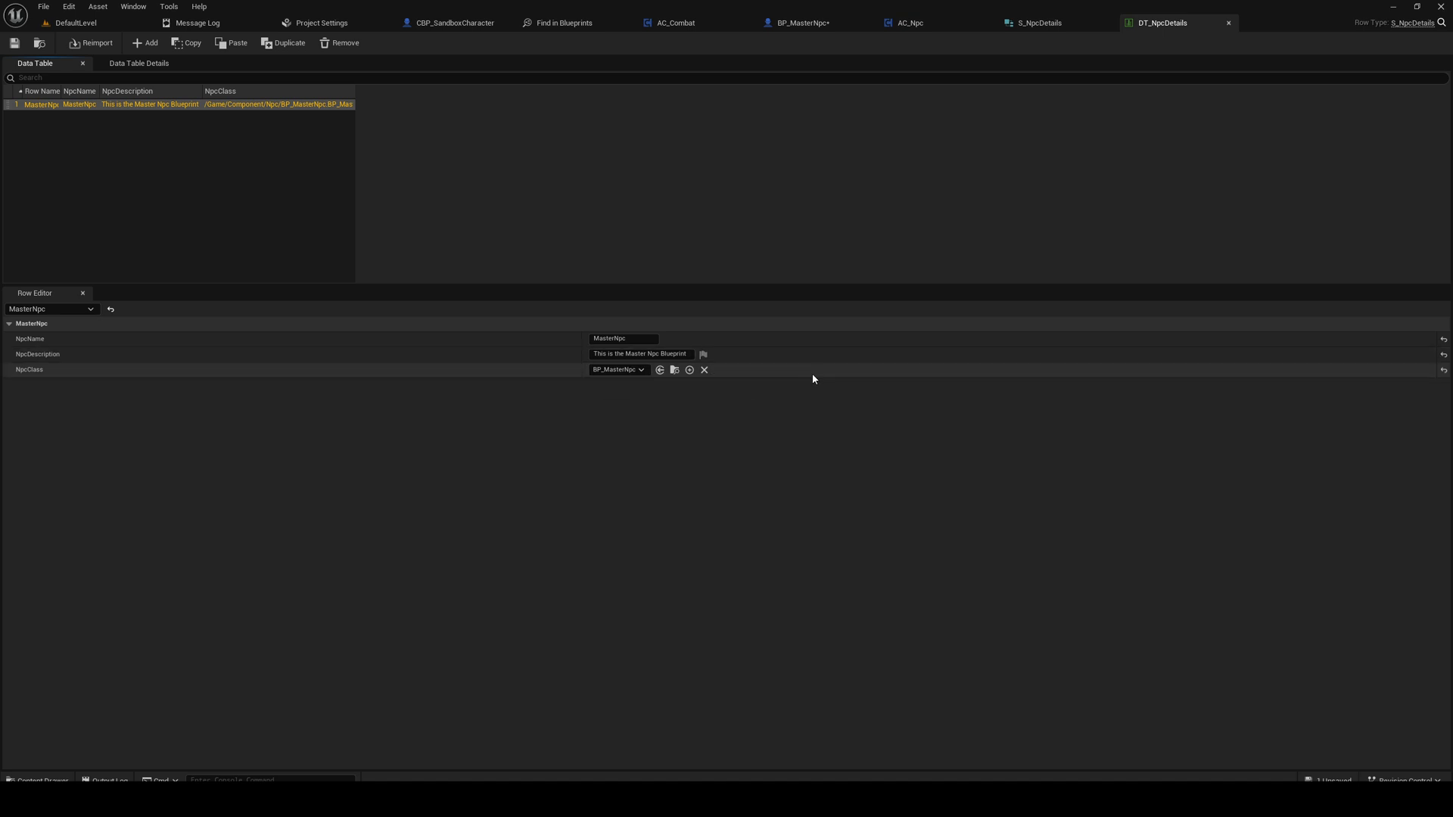
mouse_move(806, 374)
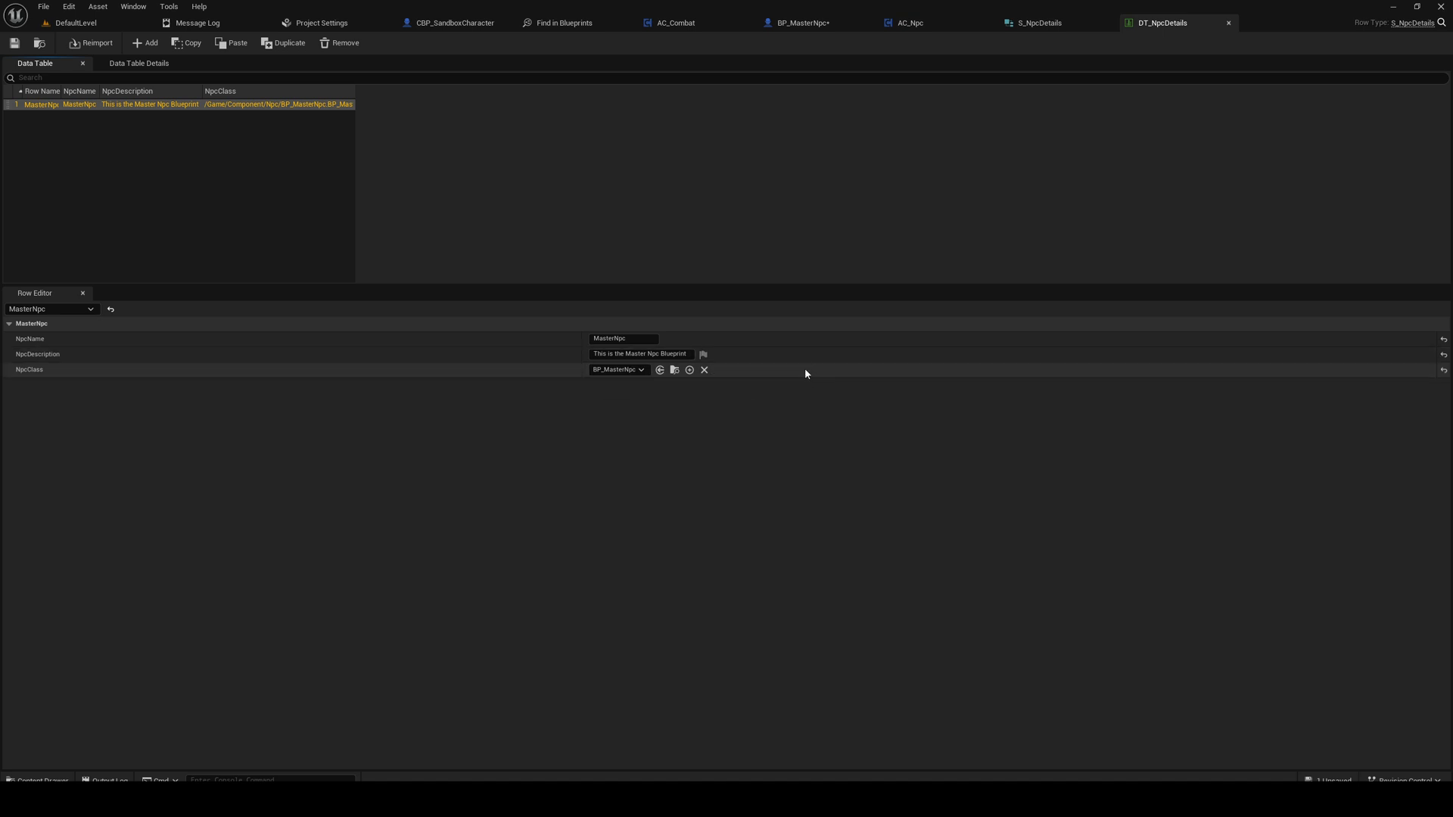
mouse_move(795, 366)
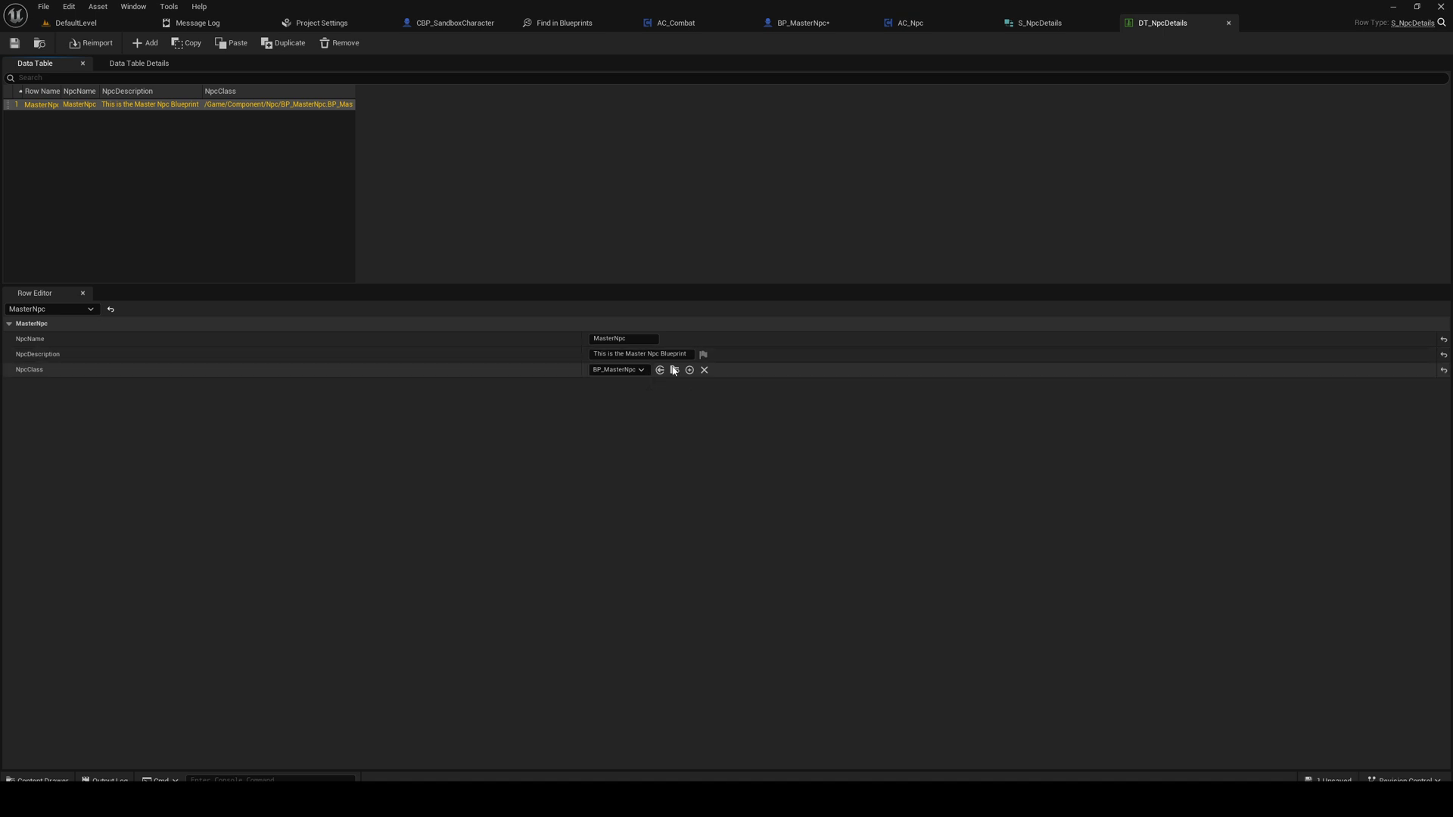
mouse_move(581, 415)
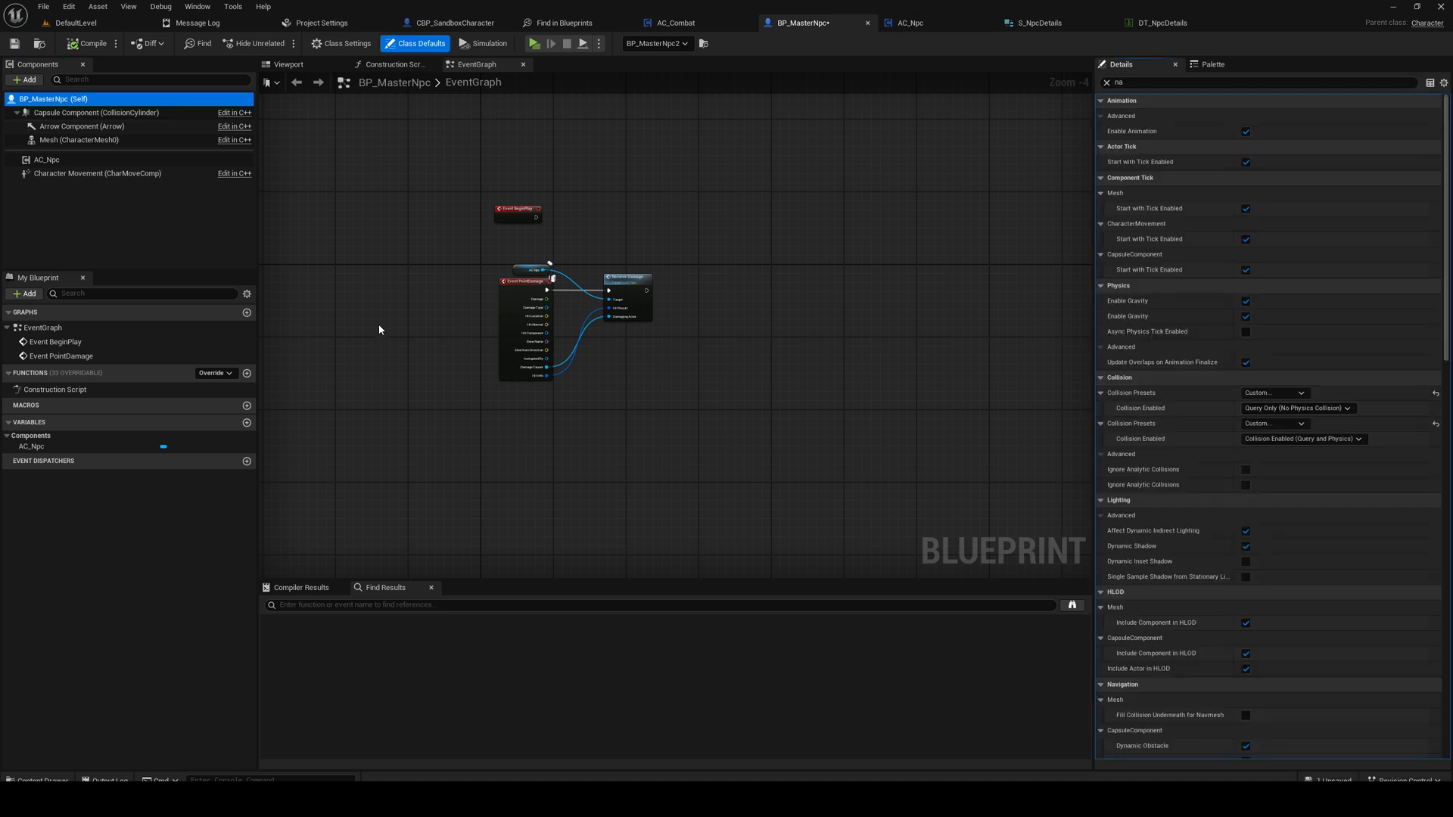
mouse_move(905, 64)
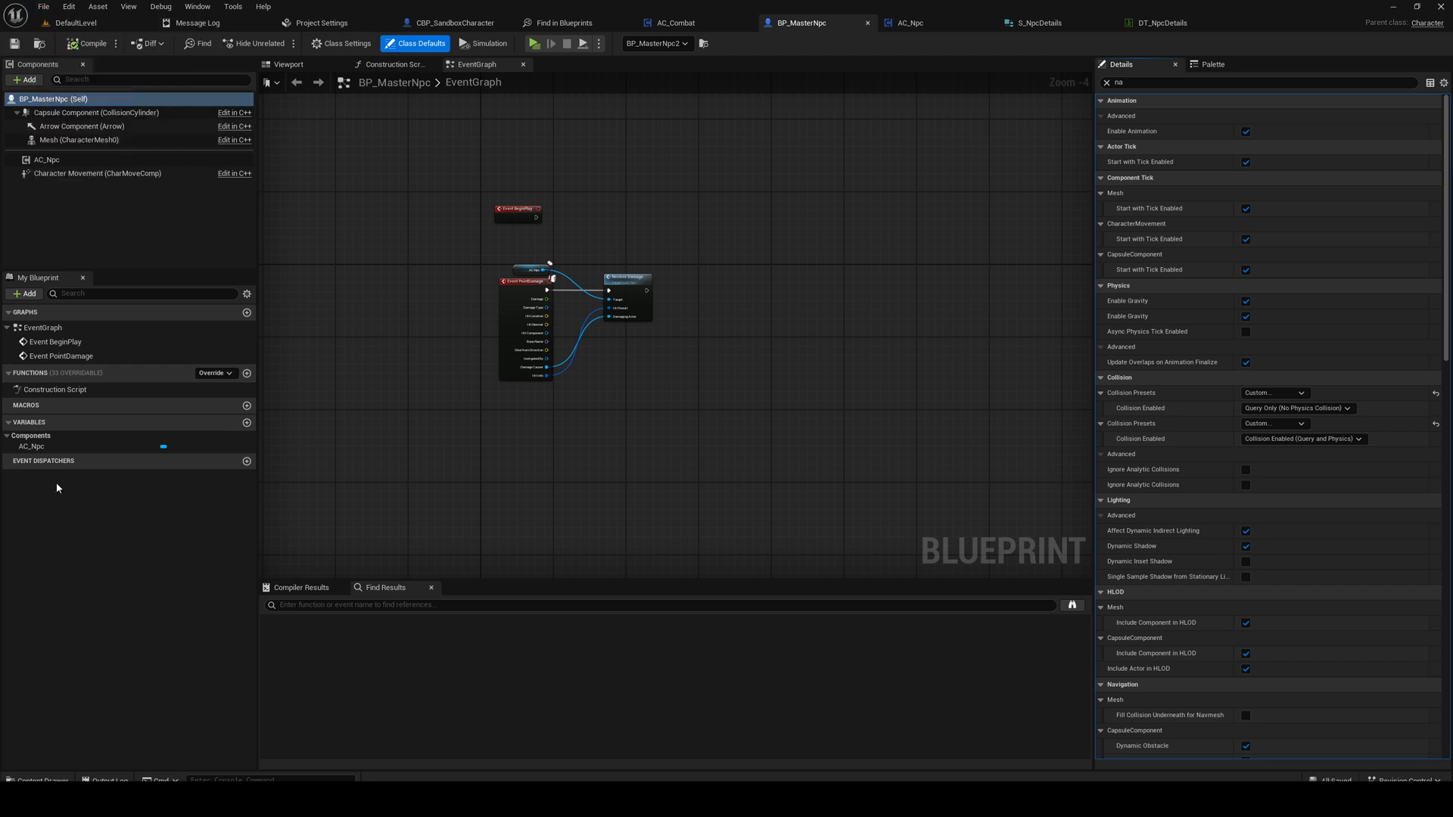
Step: Inspect BP_MasterNpc's AC_Npc component, then switch over to the AC_Npc blueprint
left_click(30, 445)
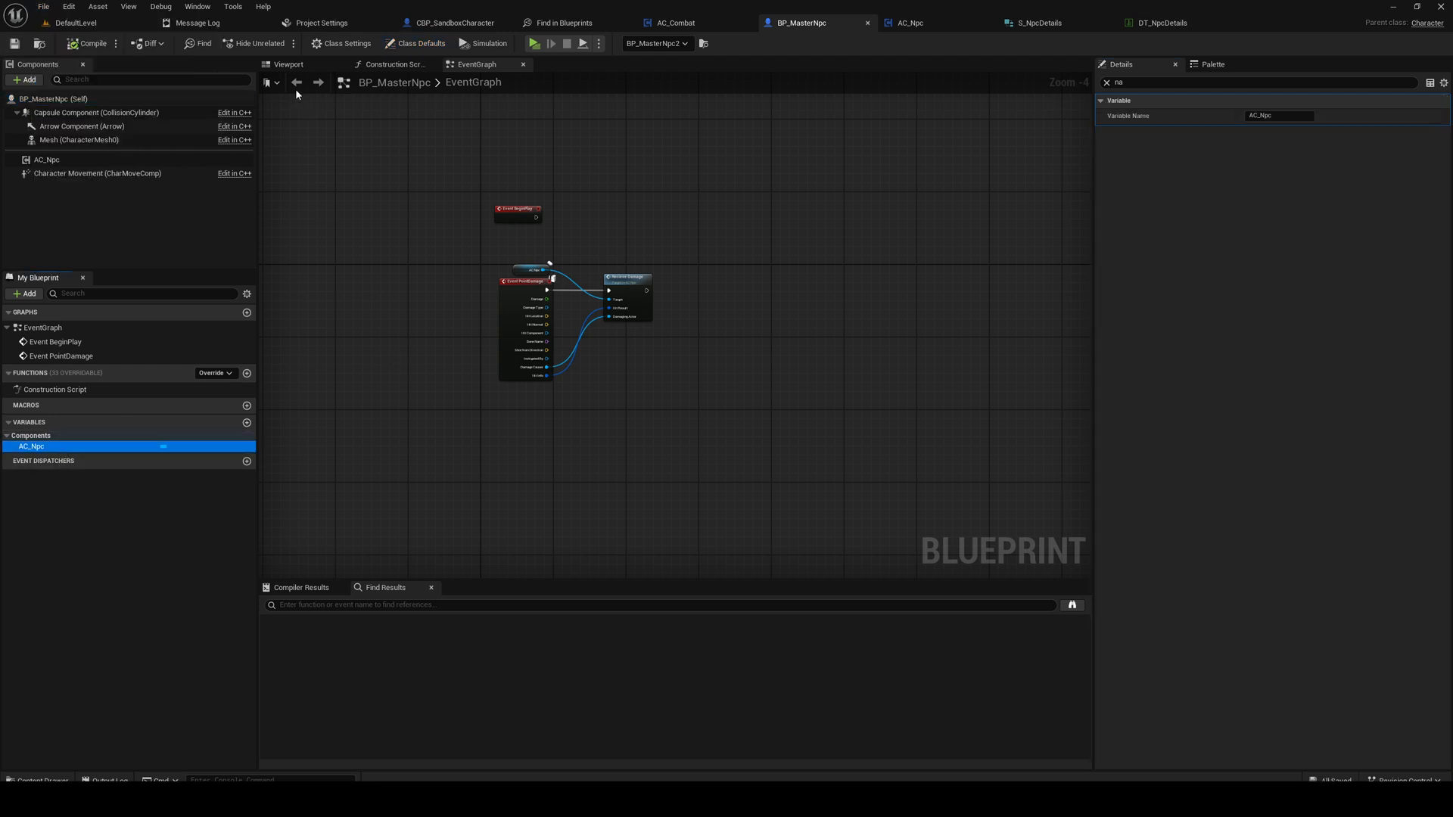
left_click(675, 22)
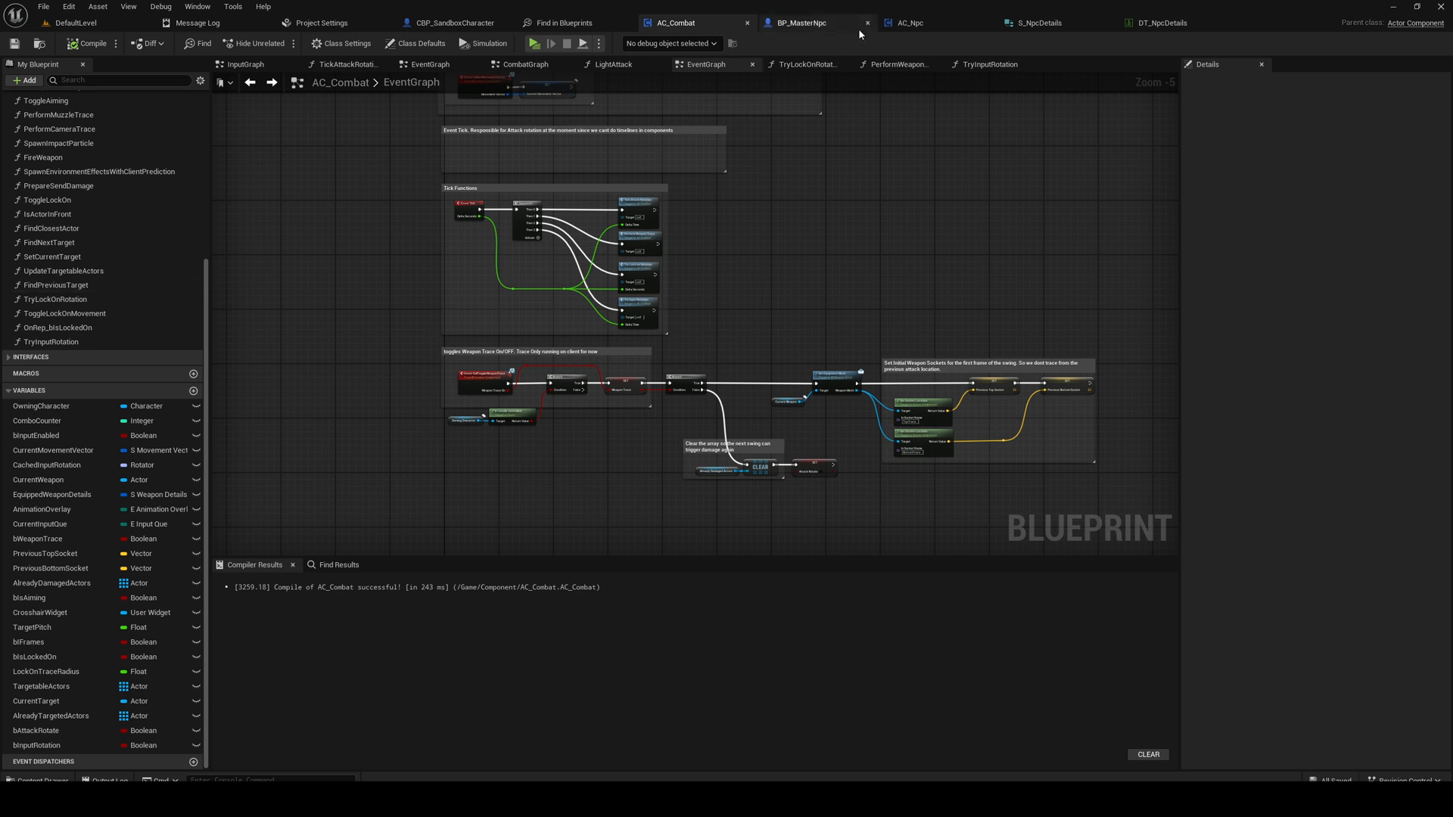
Step: Put NpcName and NpcDetails in a new NpcData/NpcDetails category and recompile AC_Npc
left_click(906, 22)
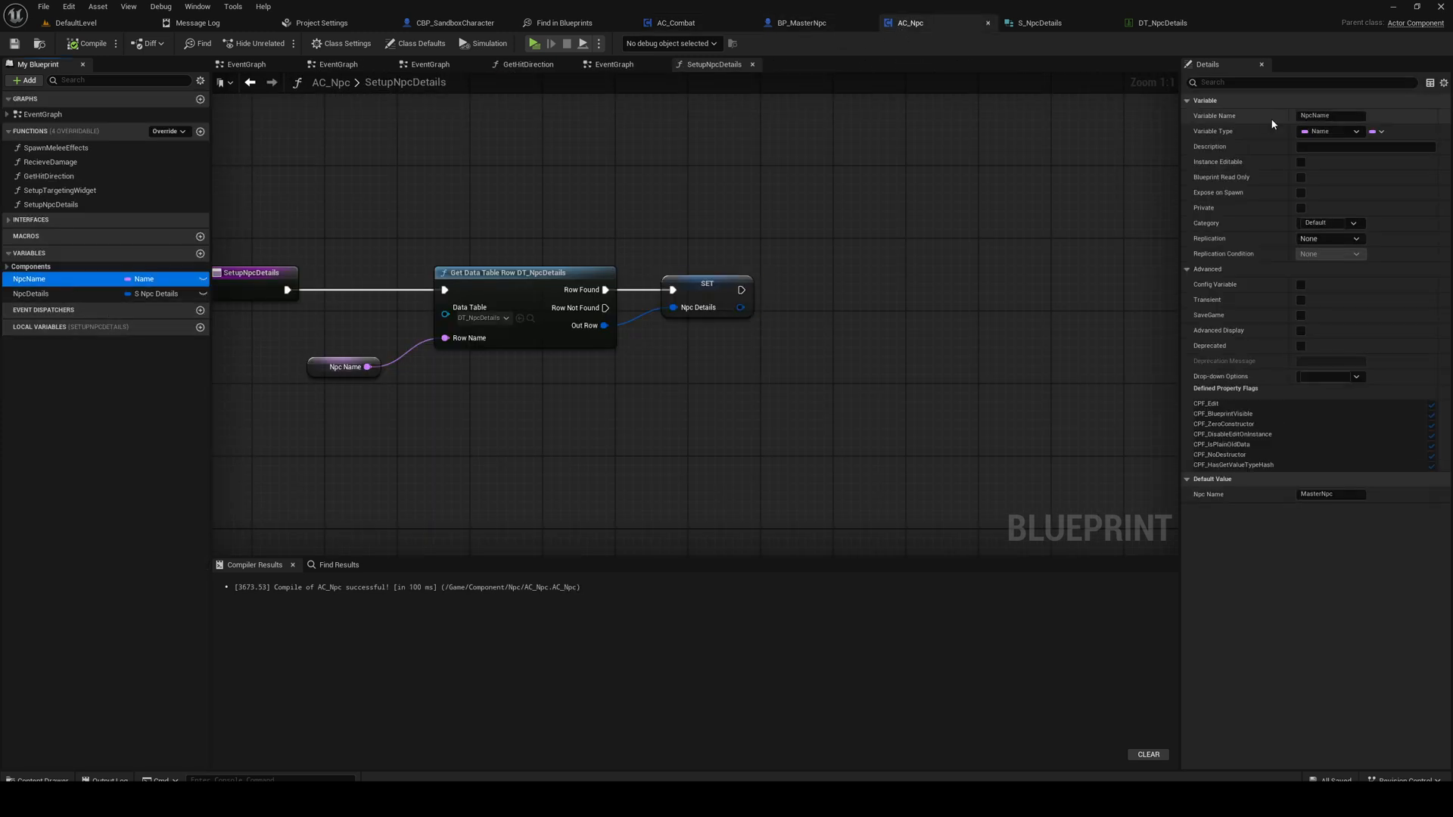
left_click(1328, 223)
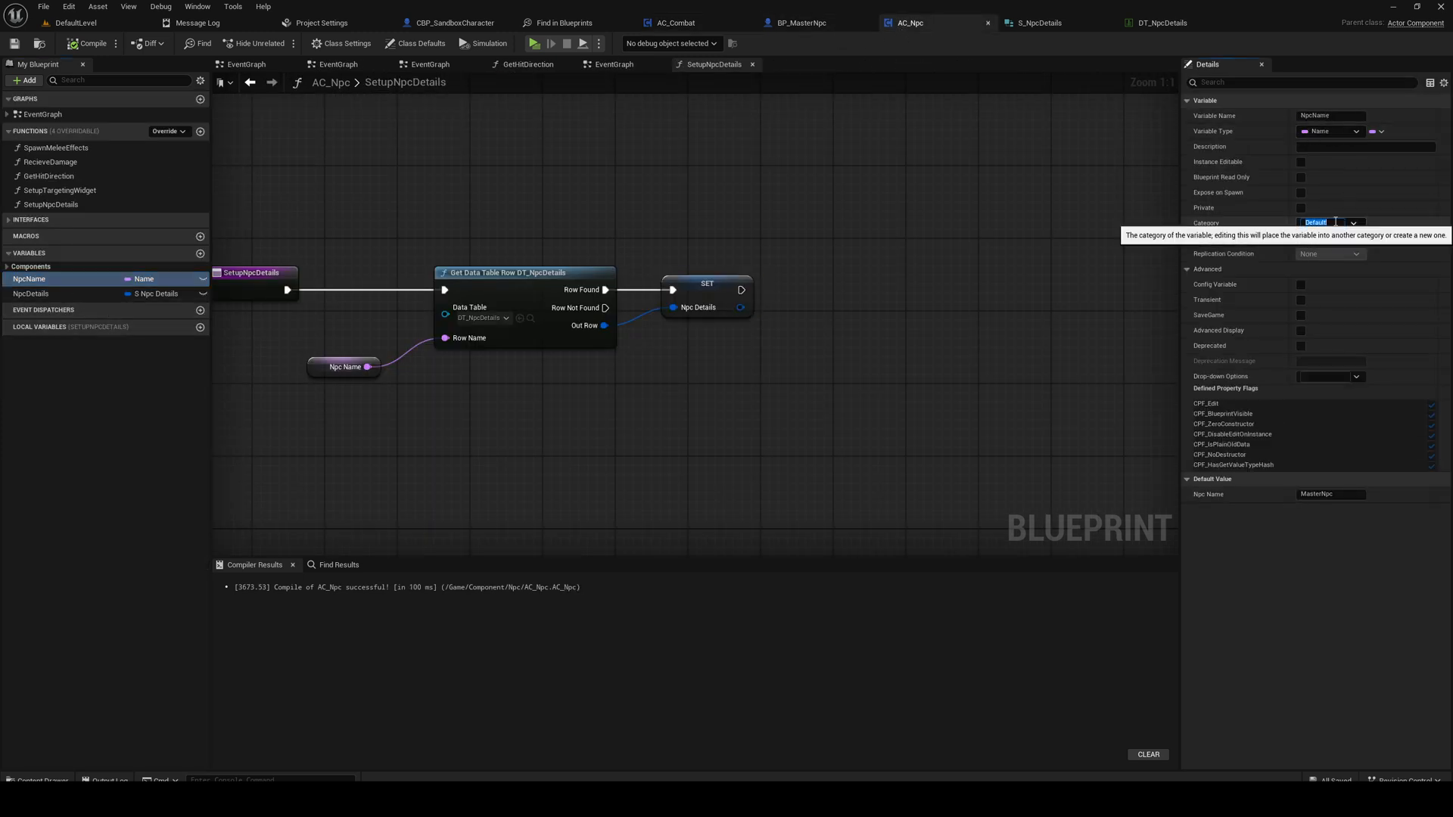
type("NpcDatails")
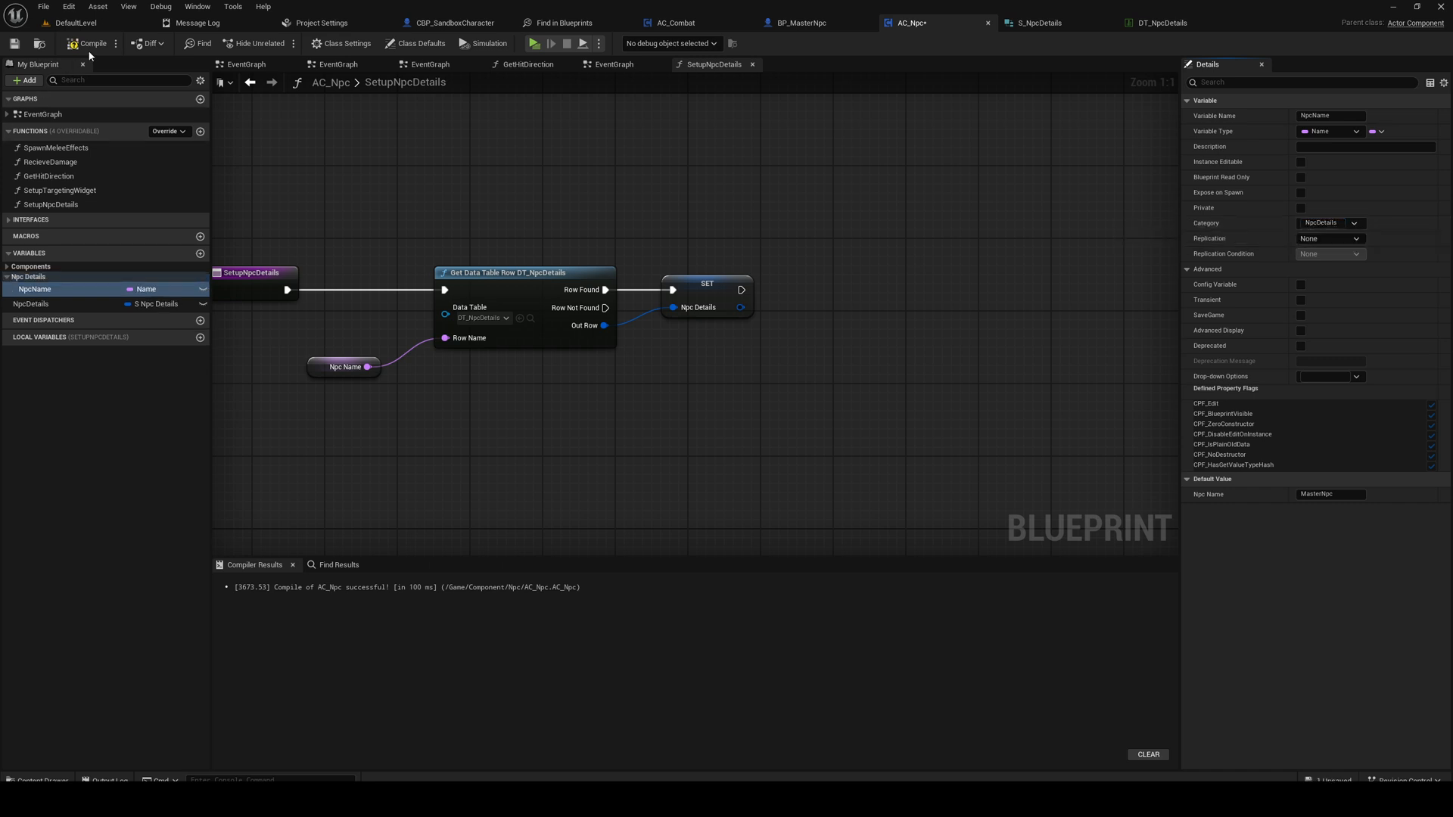
left_click(91, 44)
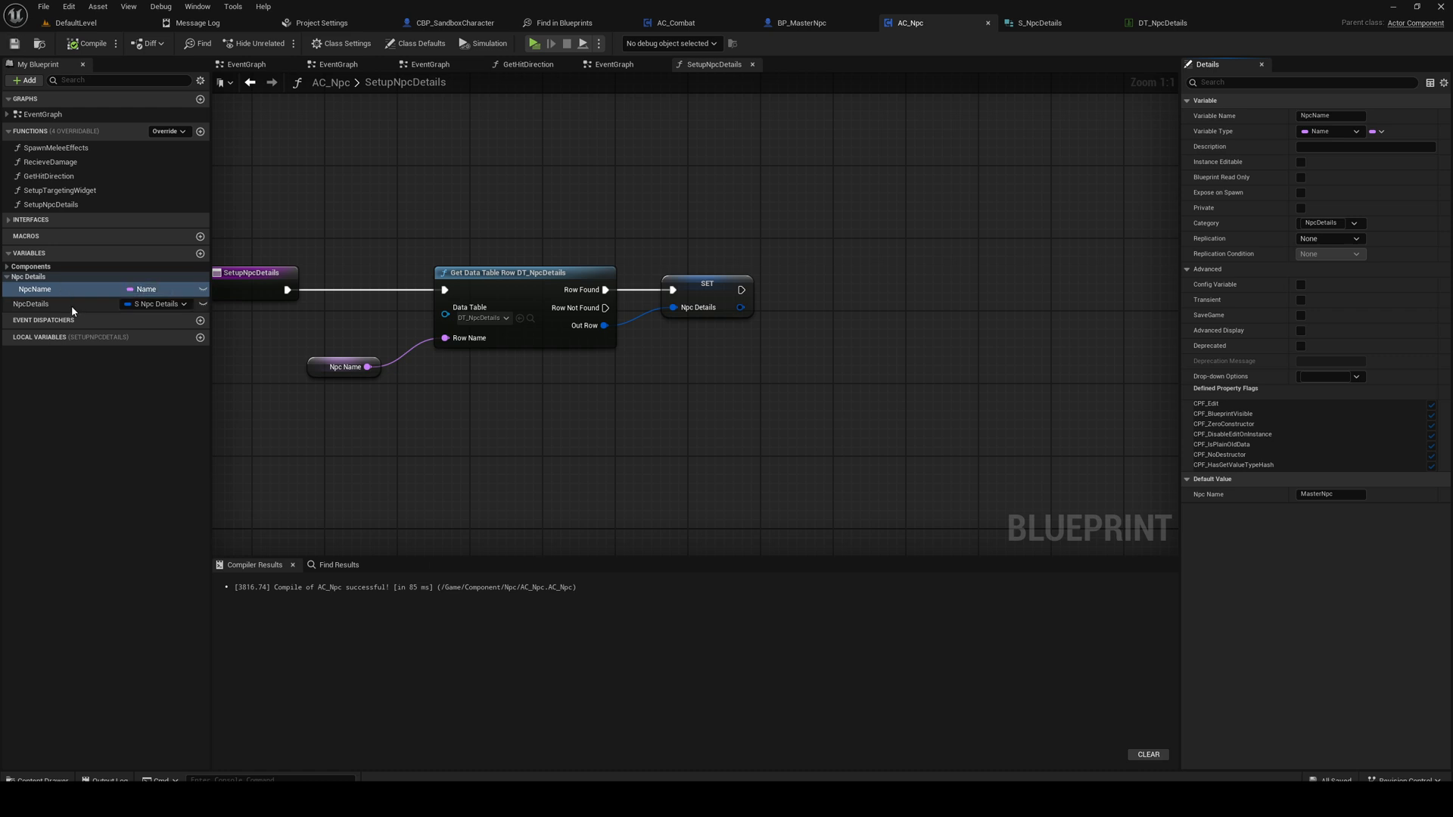
left_click(30, 305)
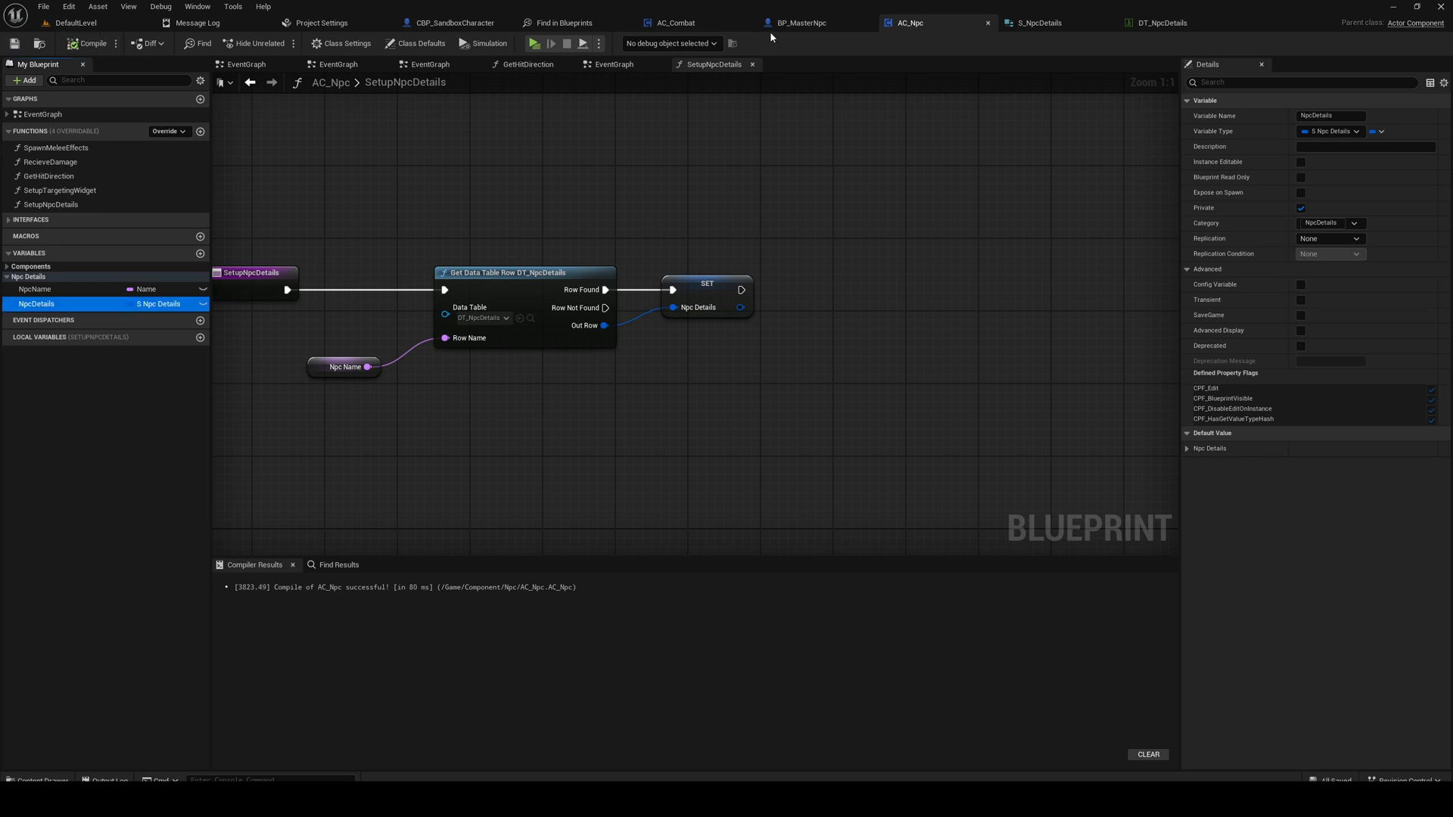
left_click(799, 23)
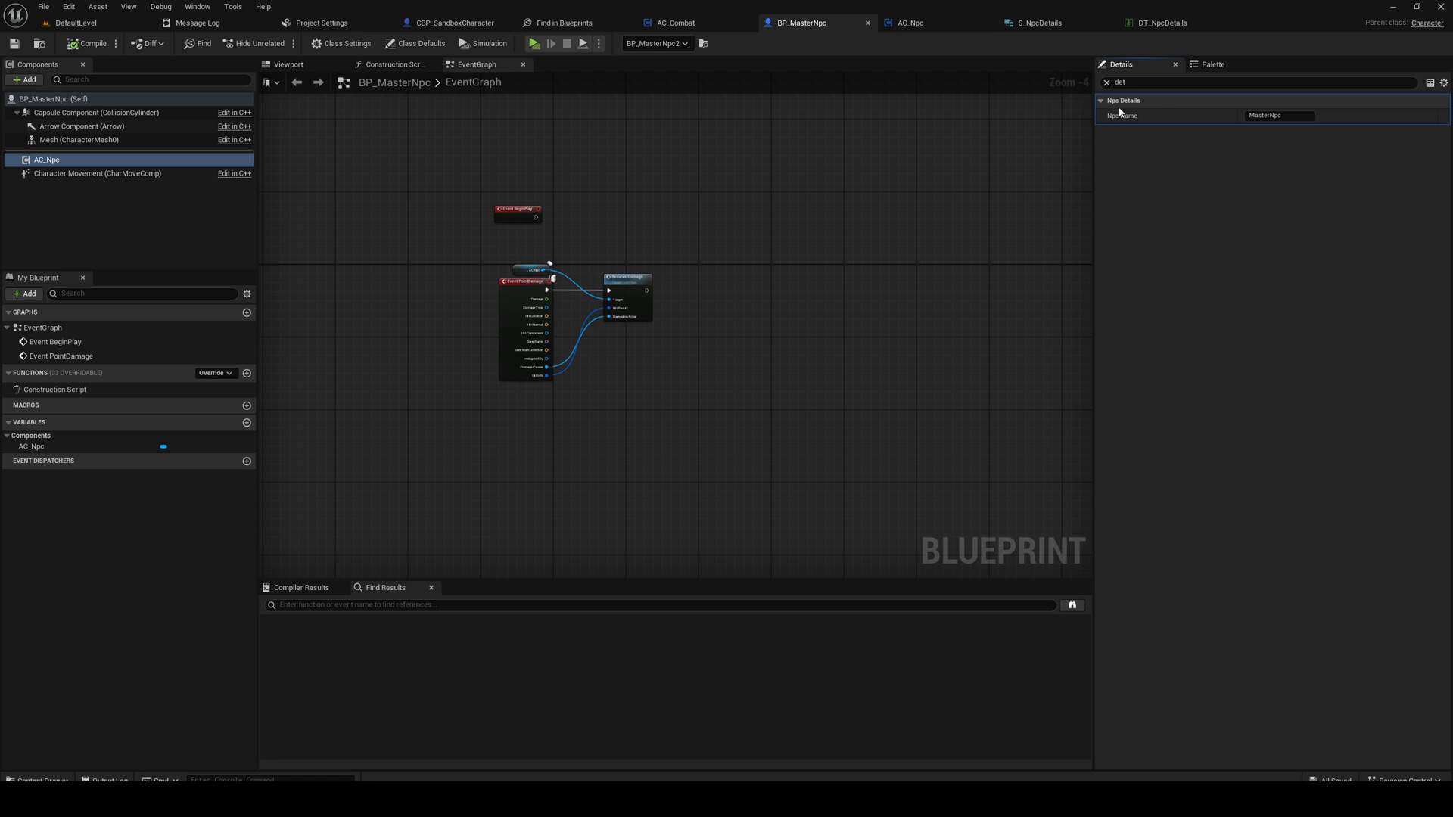
left_click(910, 23)
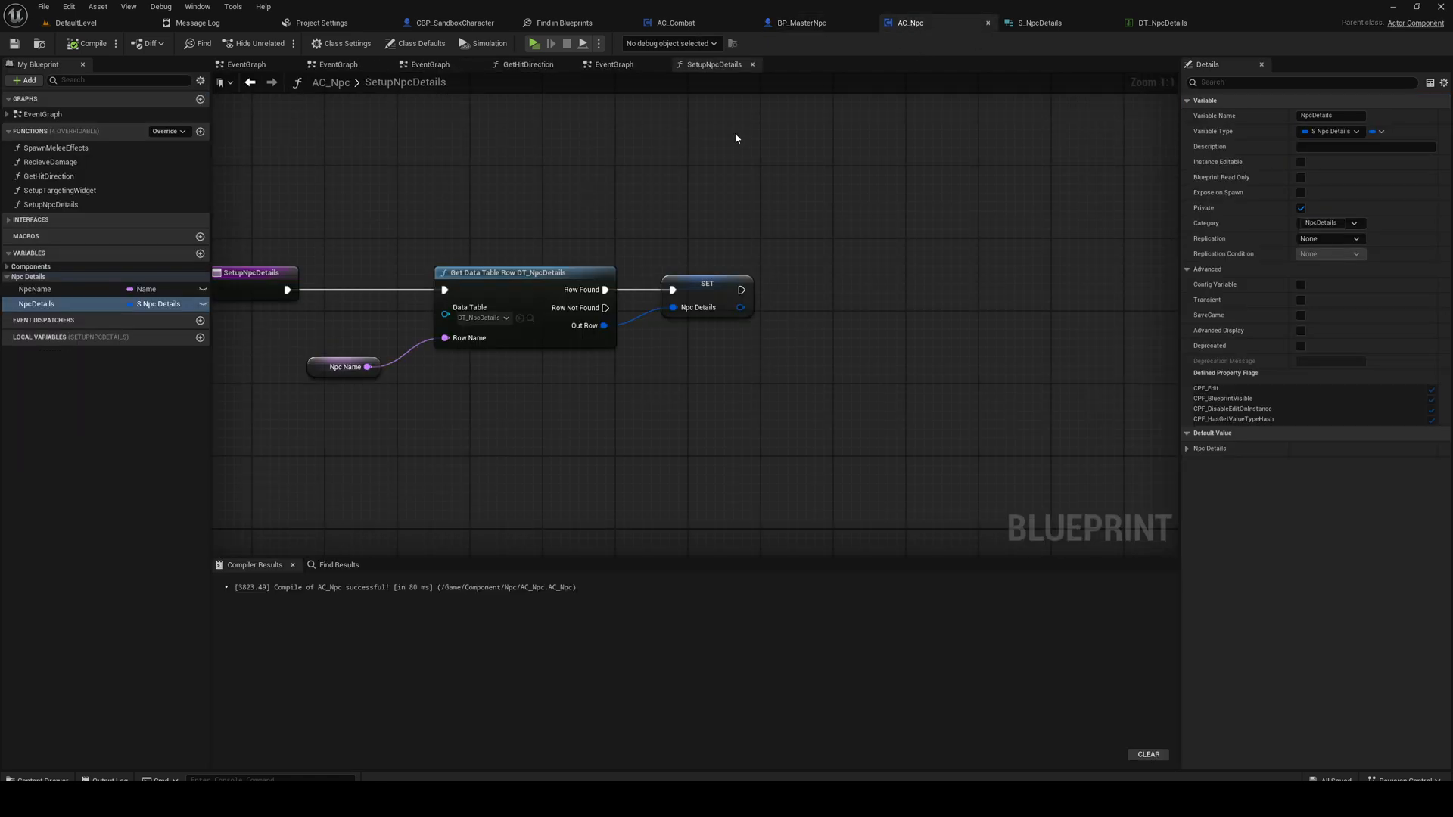
Step: Add a HitParticles variable of type Niagara System in the NpcDetails category and compile
left_click(800, 22)
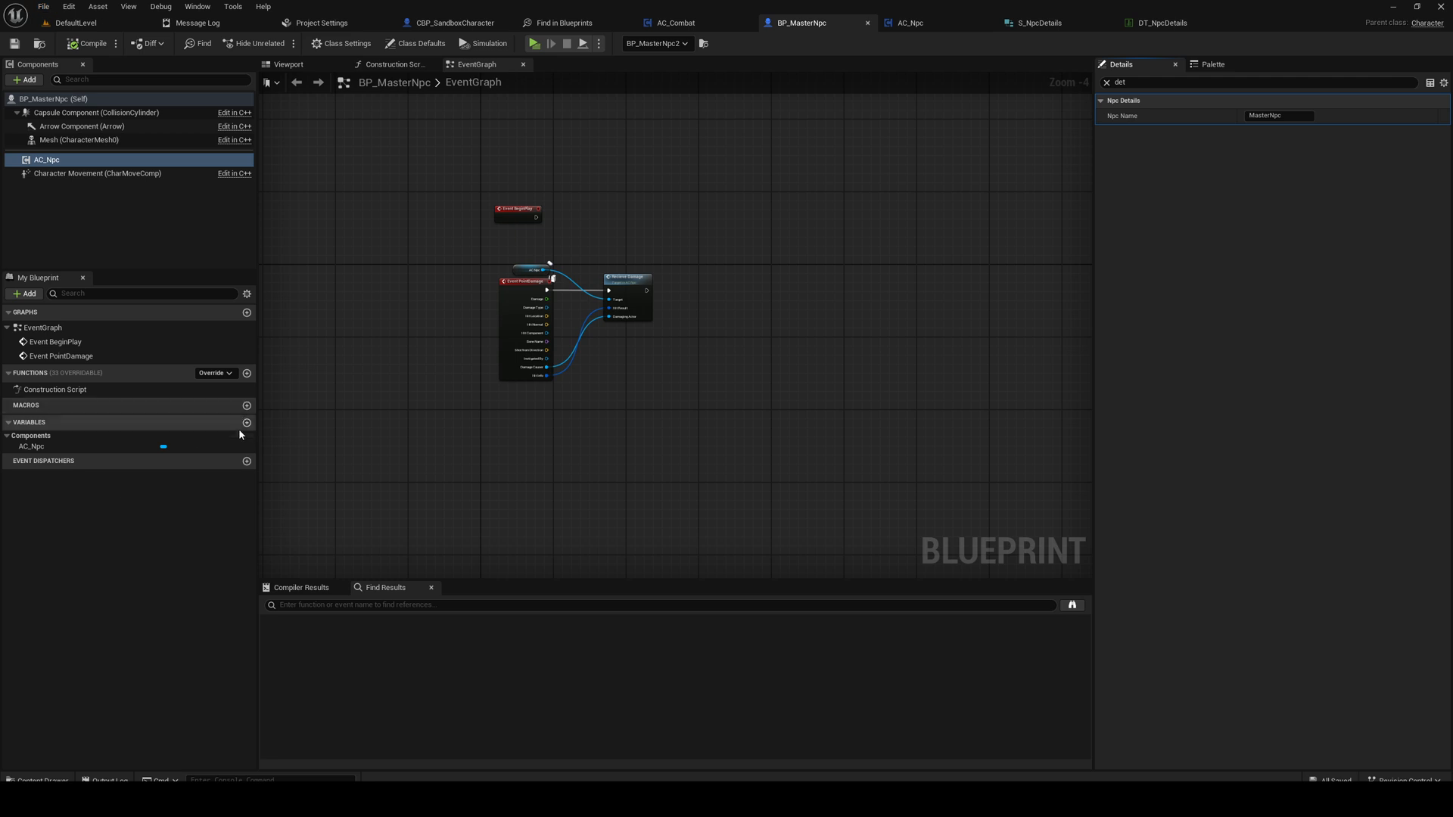
left_click(909, 23)
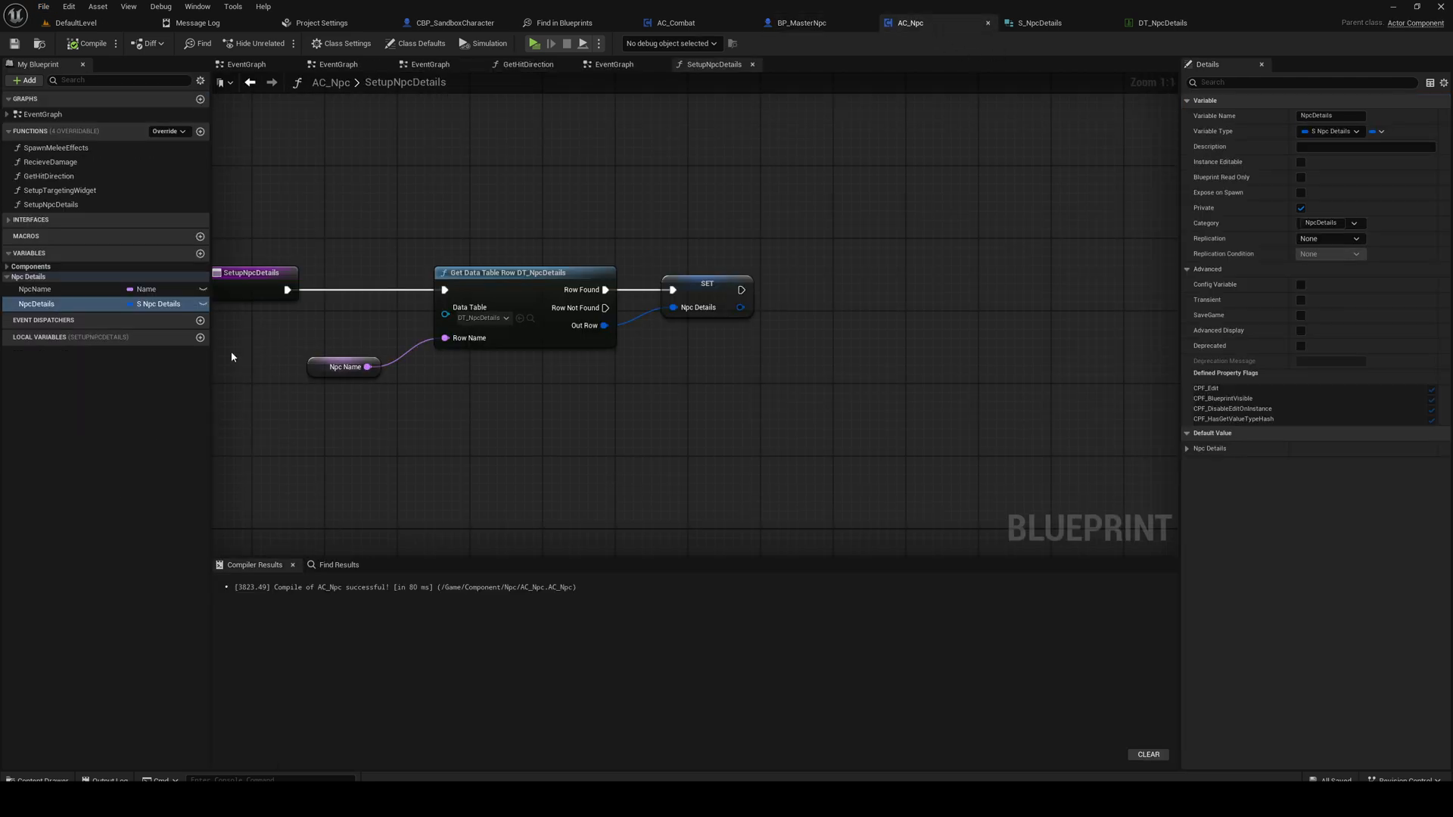
left_click(200, 253)
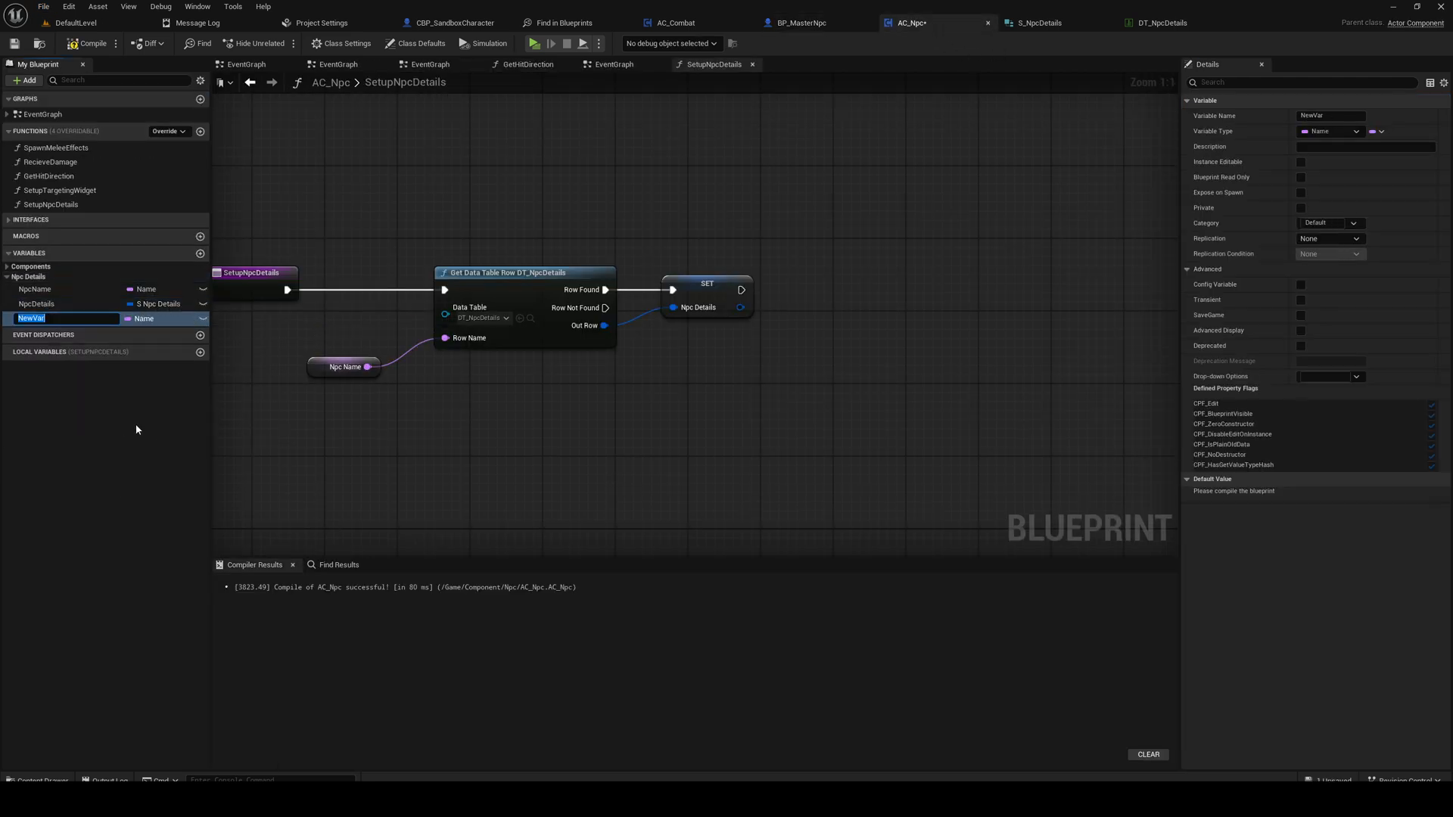
type("HitParticles")
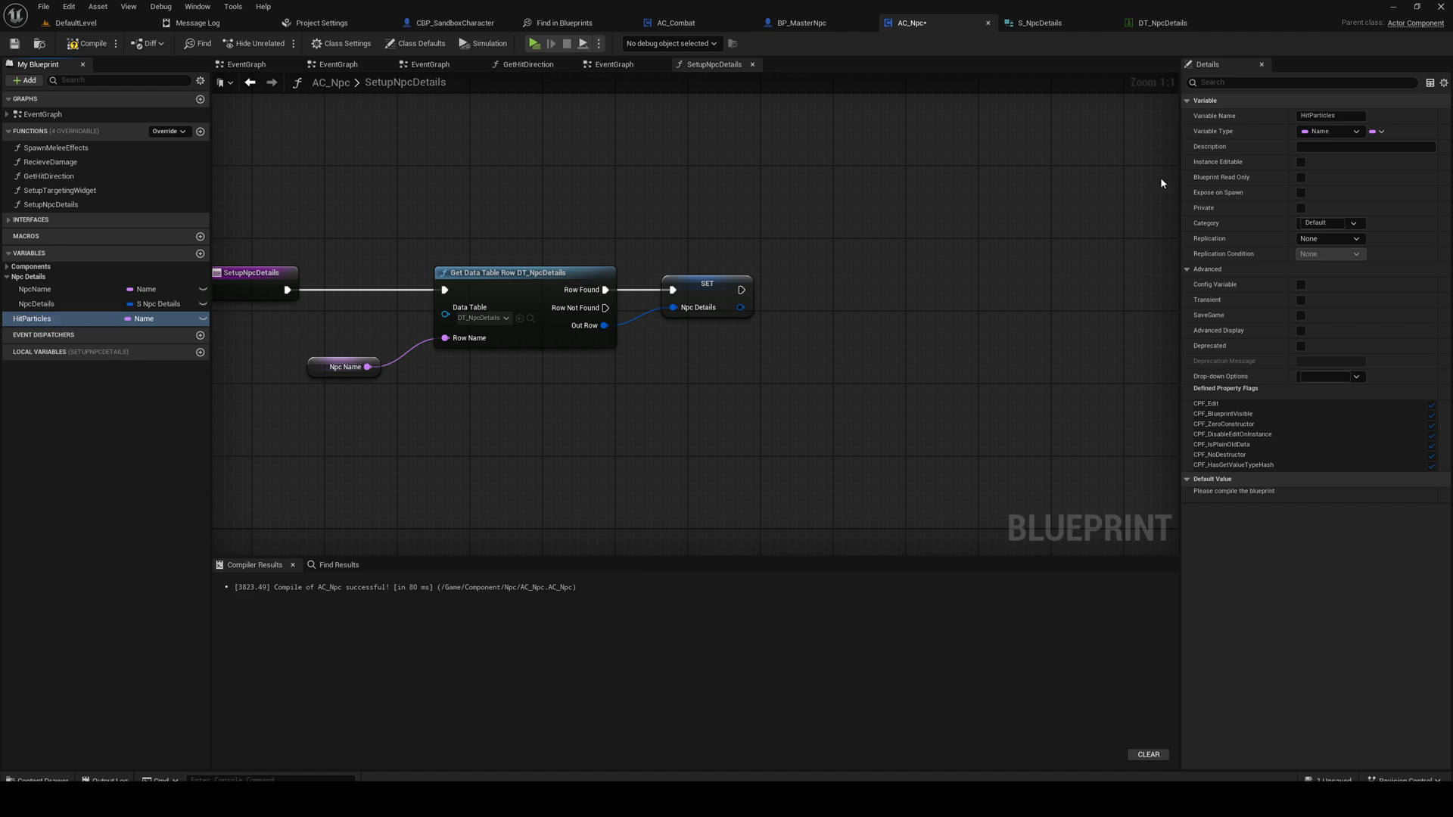
left_click(1328, 131)
type("Niagara")
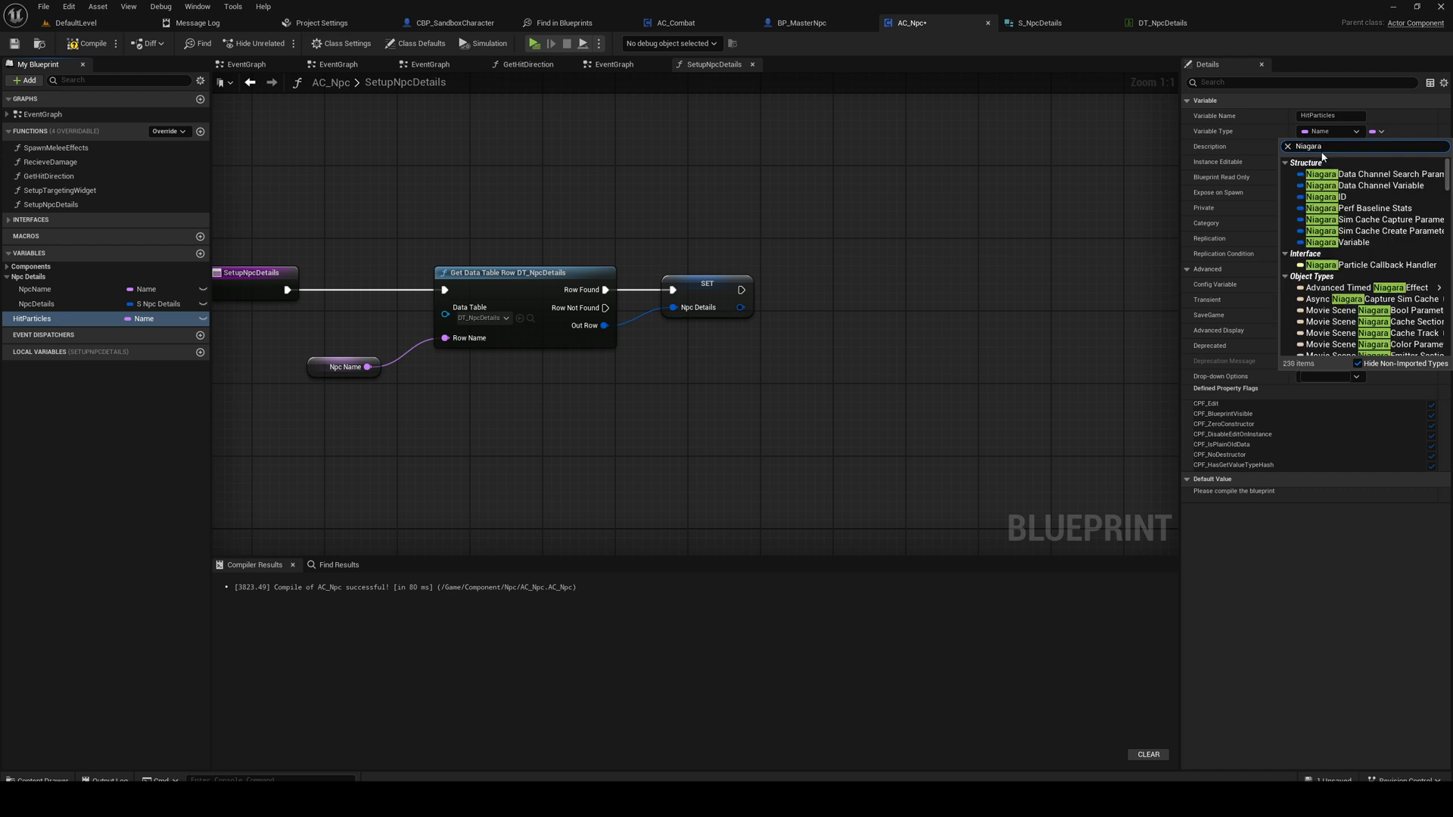
type("sys")
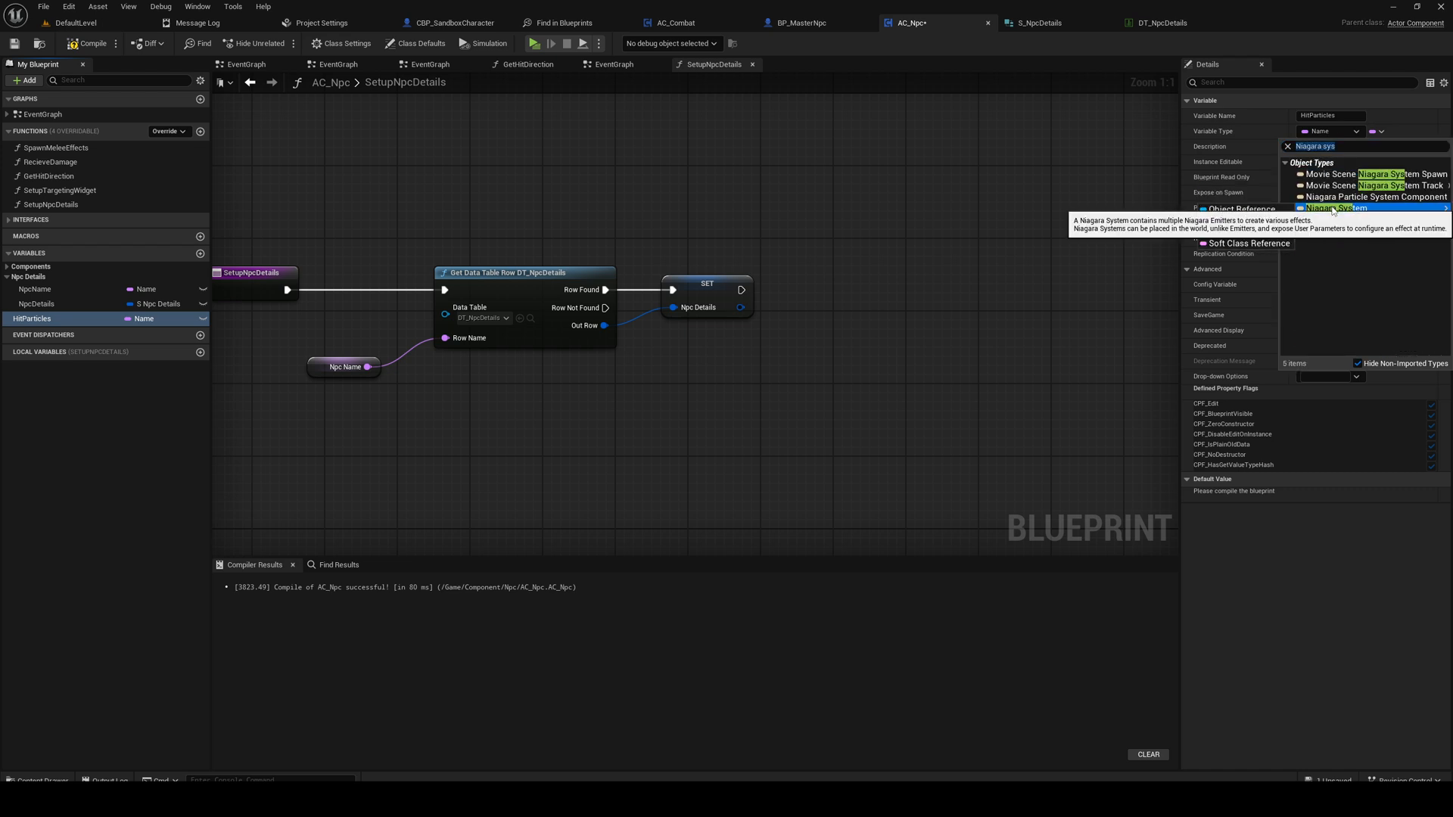
left_click(1330, 208)
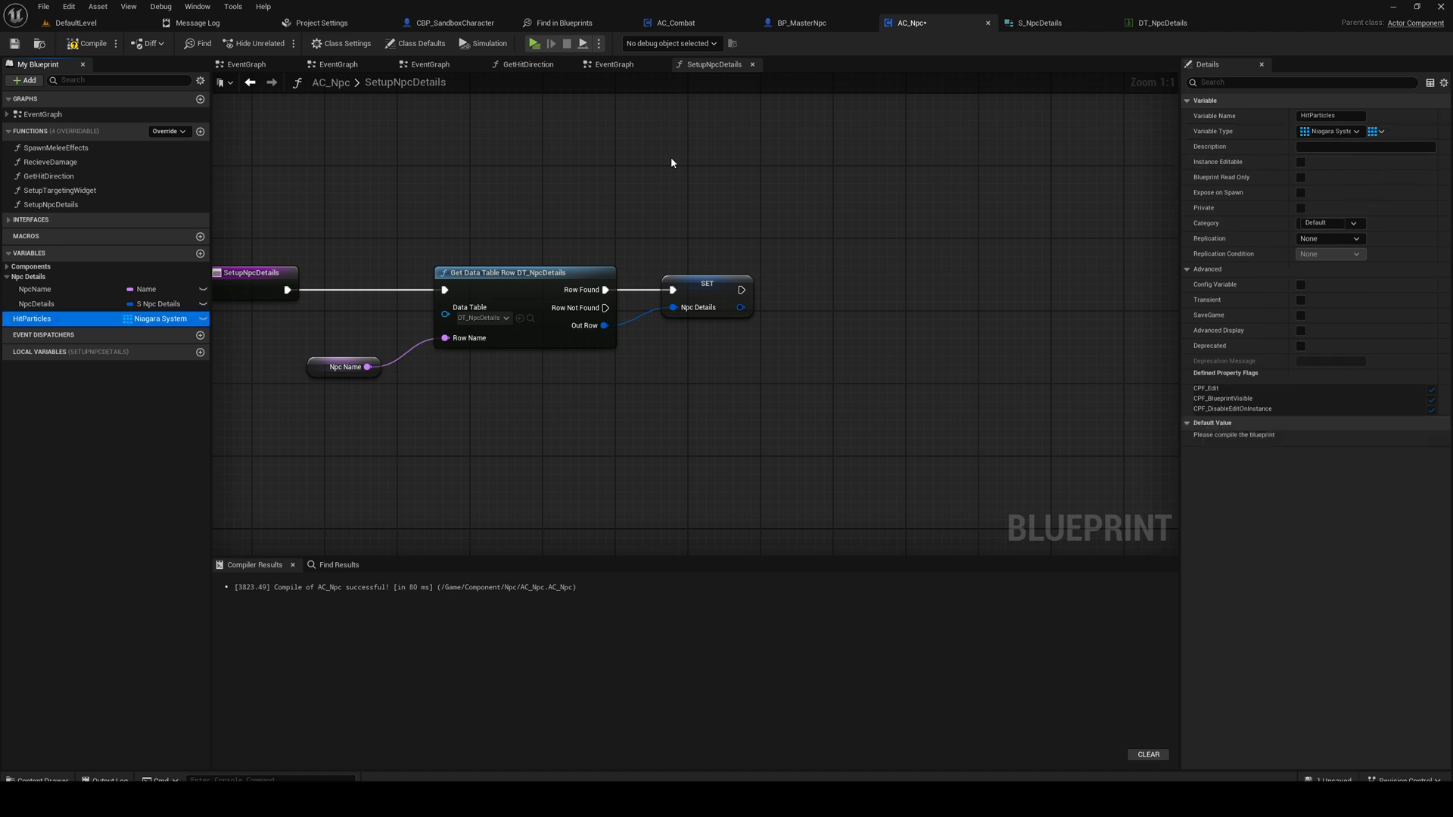
left_click(43, 6)
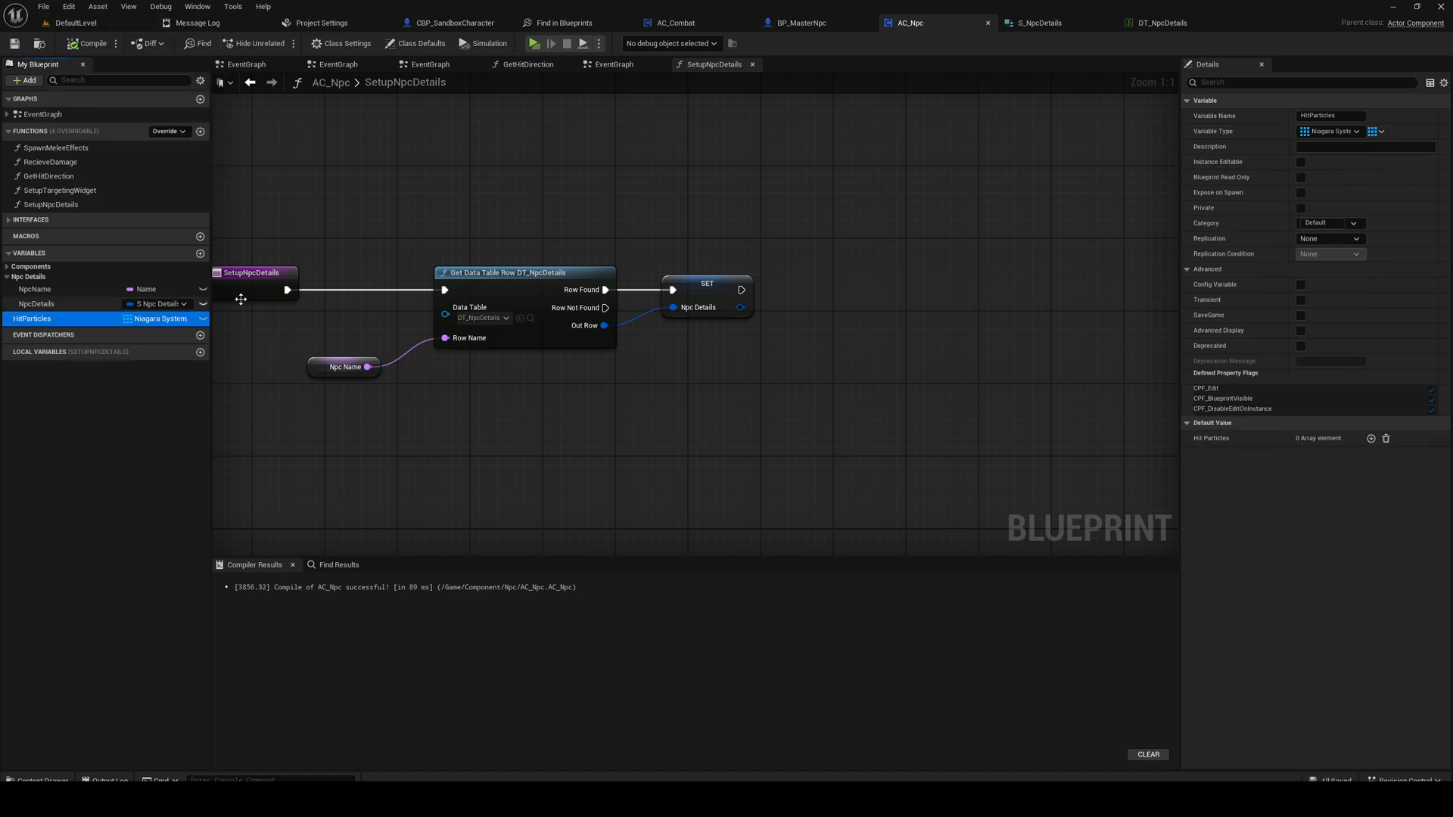
left_click(1329, 223)
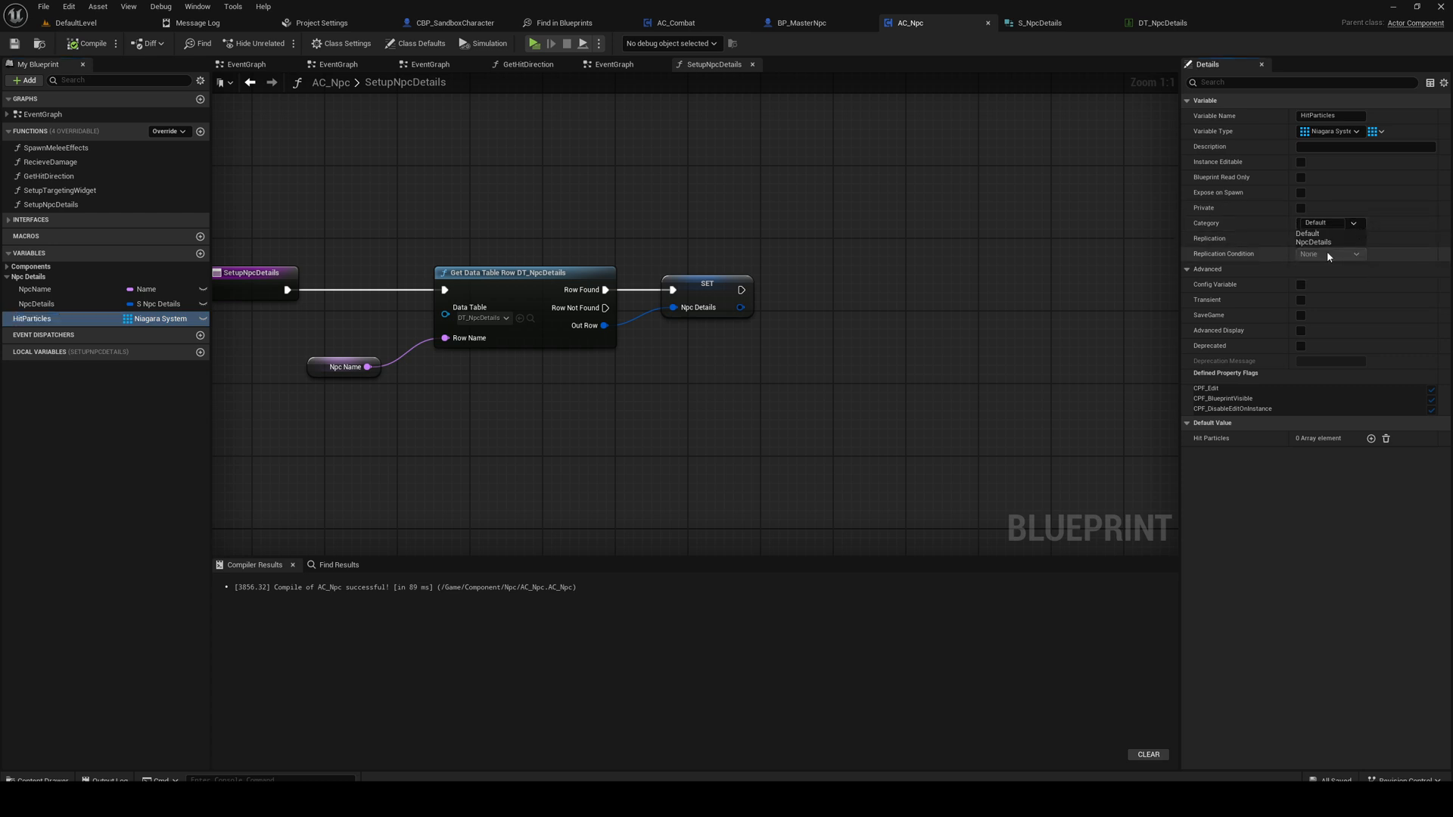
left_click(1314, 242)
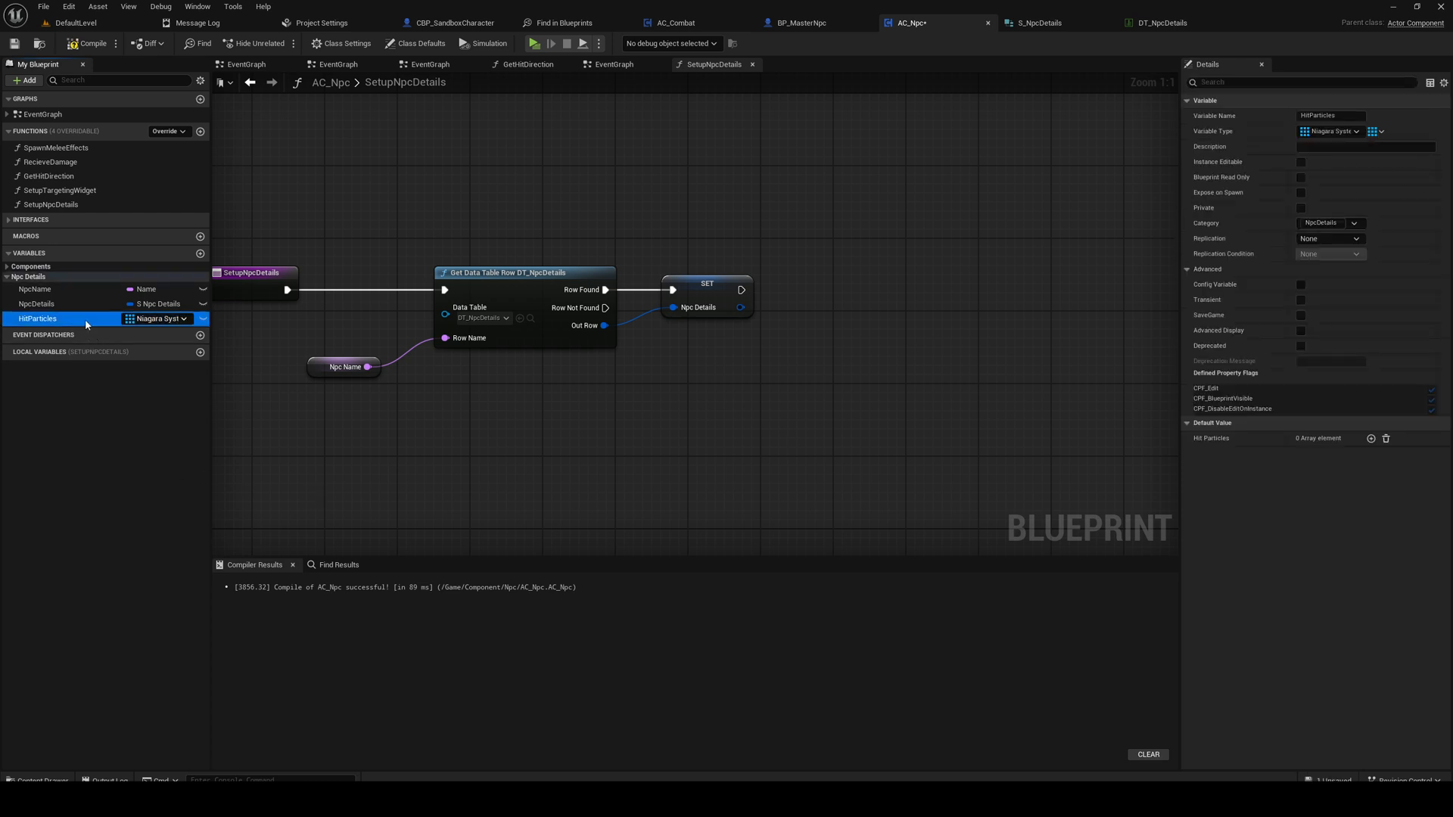
Step: Duplicate it as HitSound with type Sound Cue reference
left_click(1329, 130)
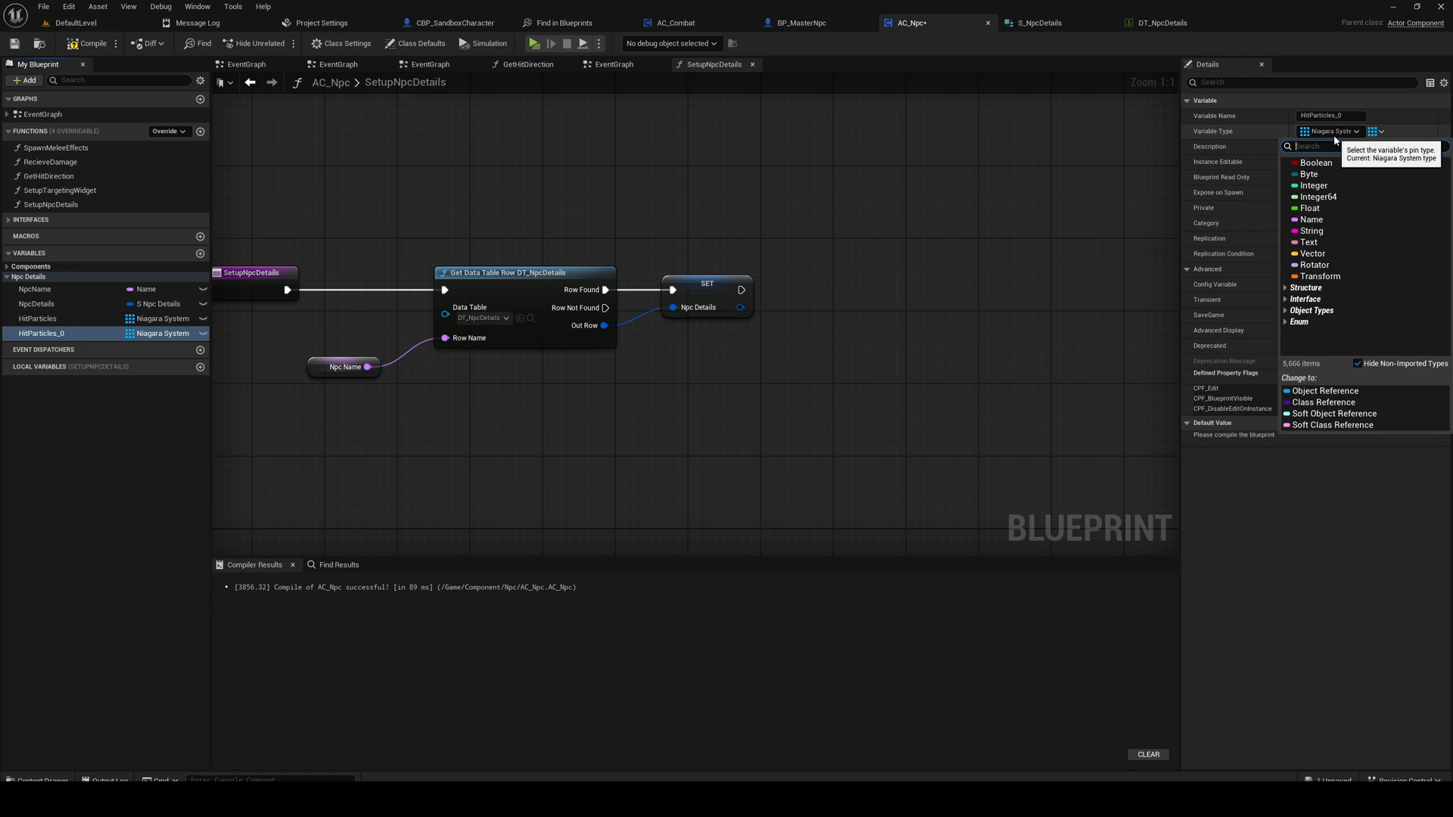
type("SoundCu")
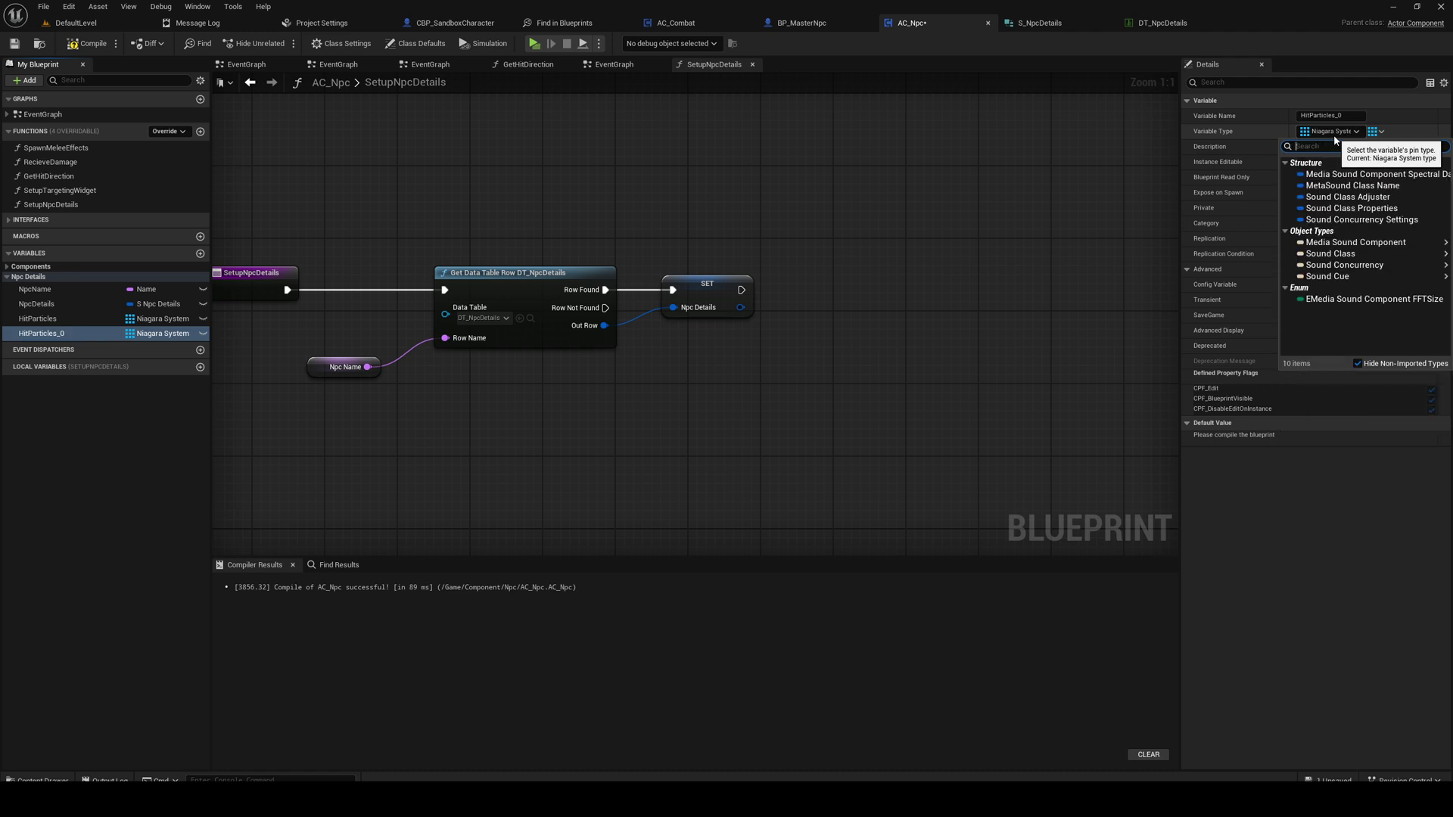
type("SoundCu")
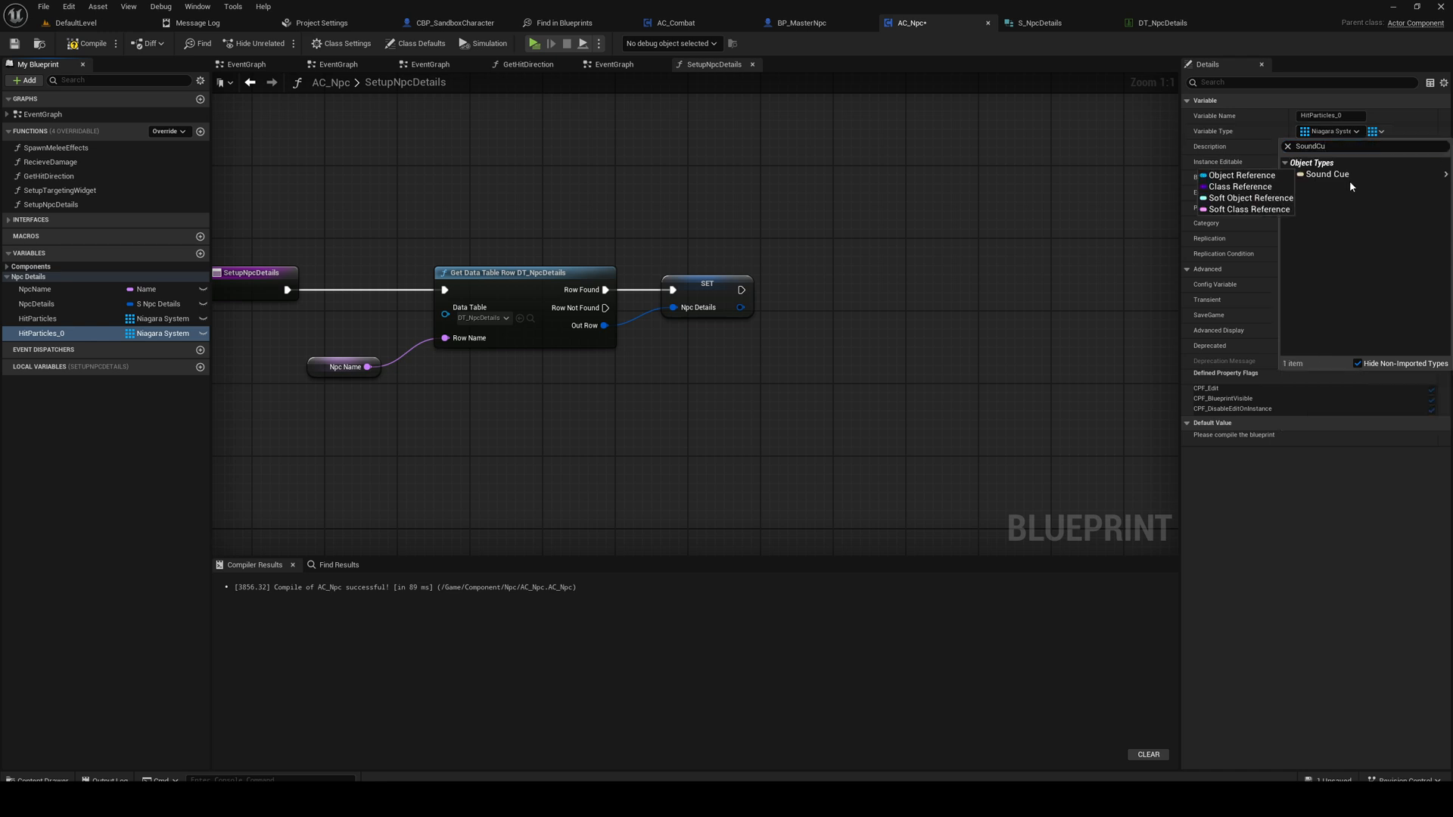
left_click(1328, 175)
type("H")
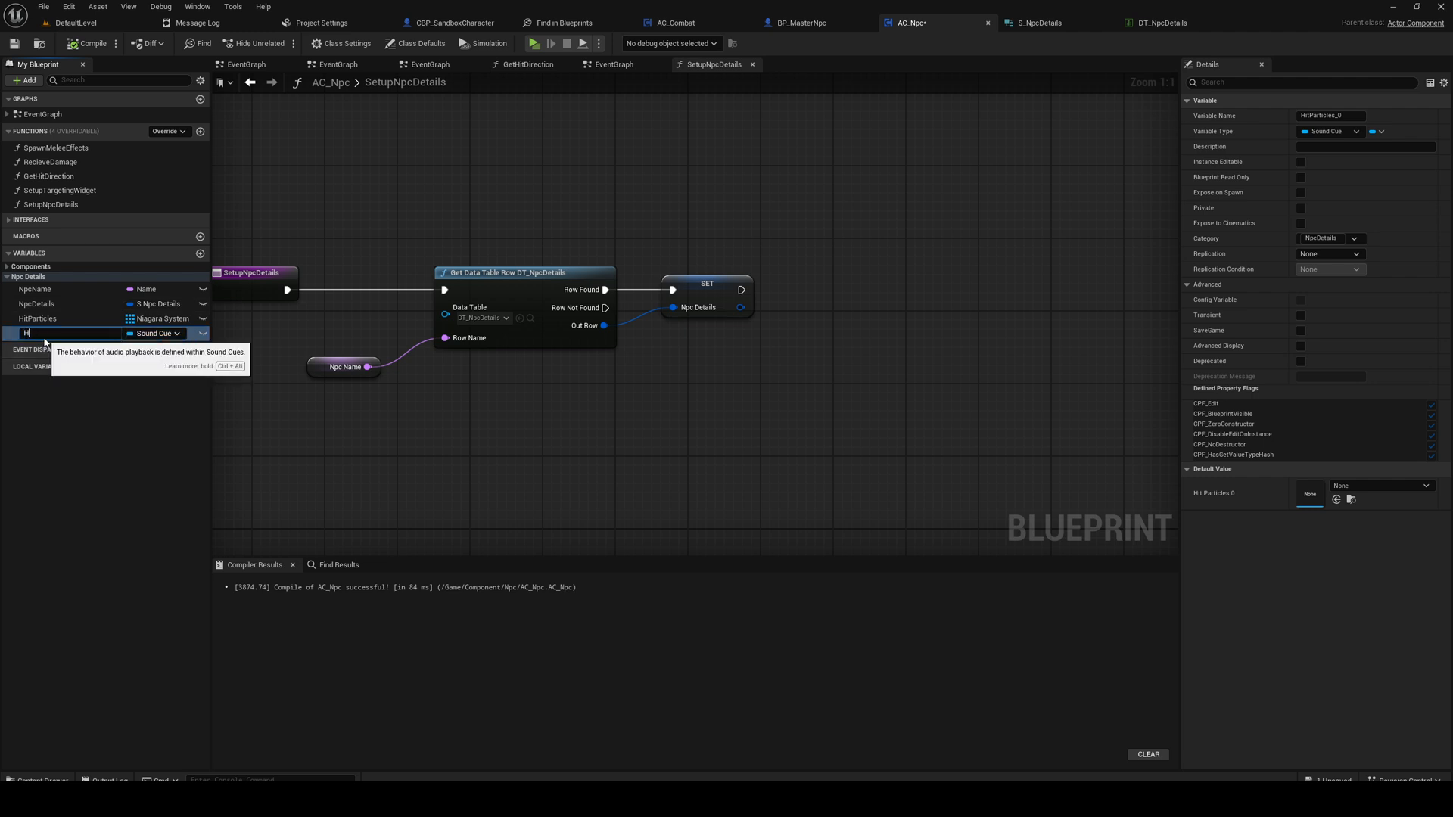
type("itSound")
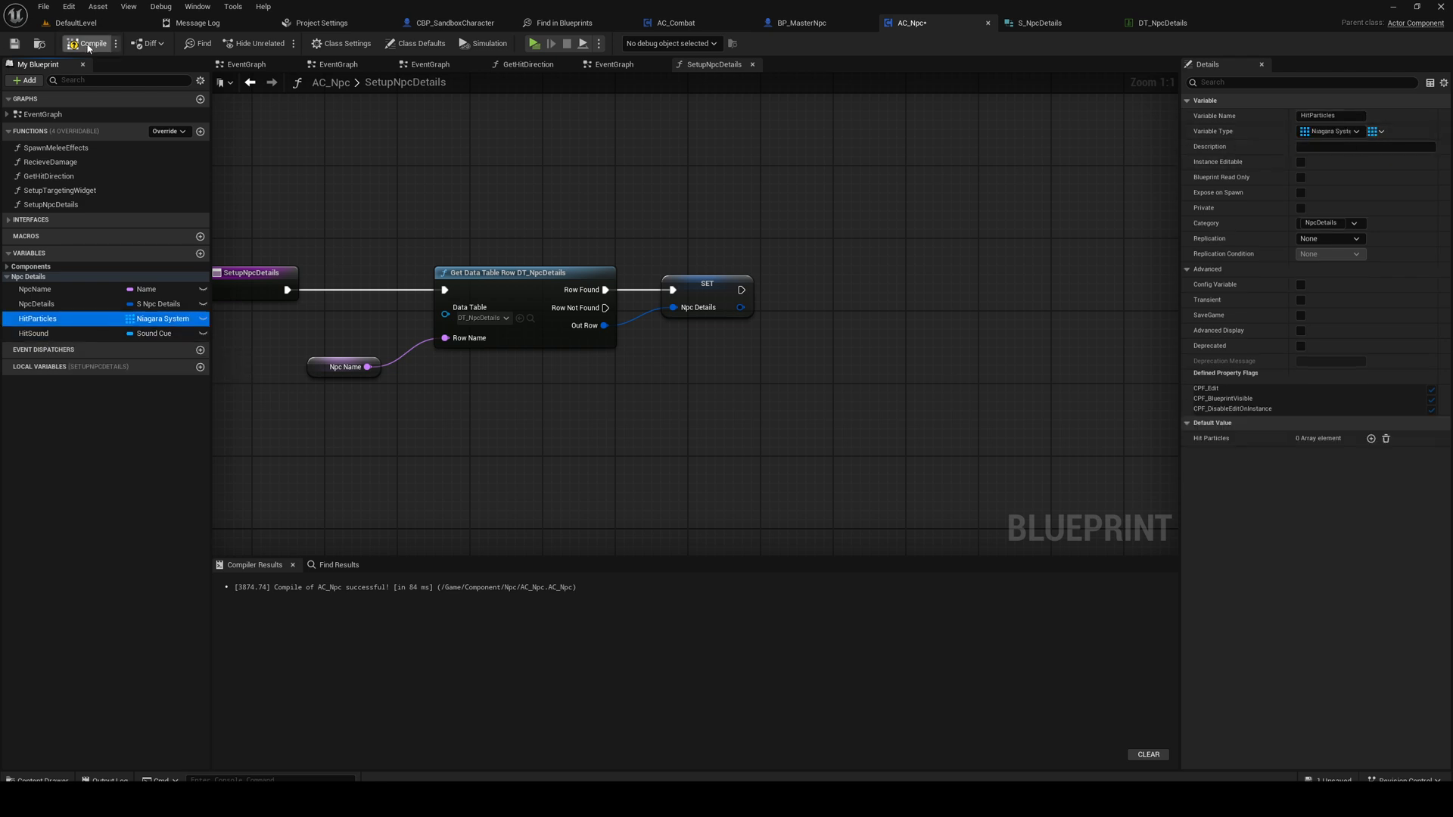
left_click(90, 43)
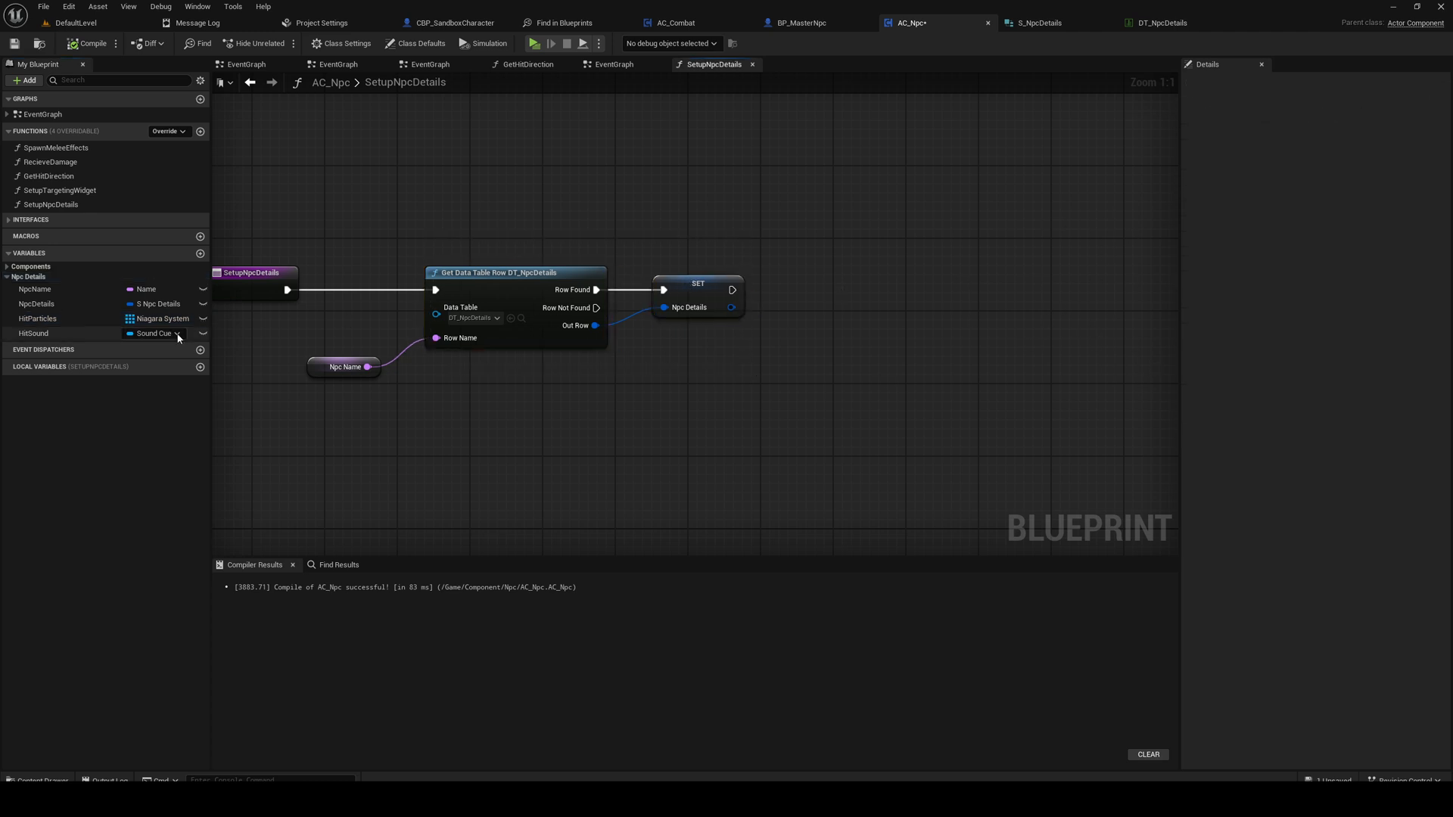
left_click(37, 320)
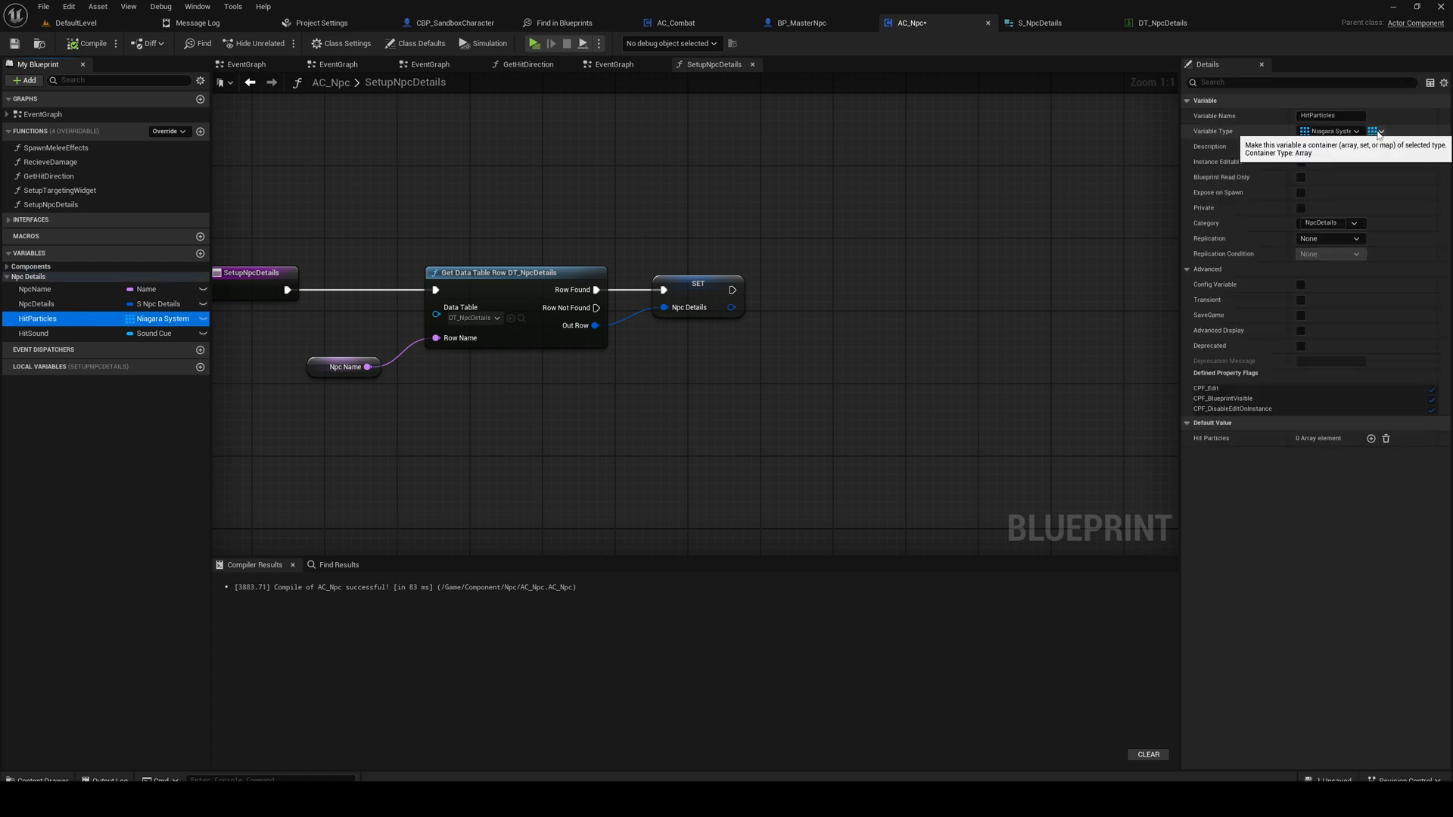
left_click(35, 334)
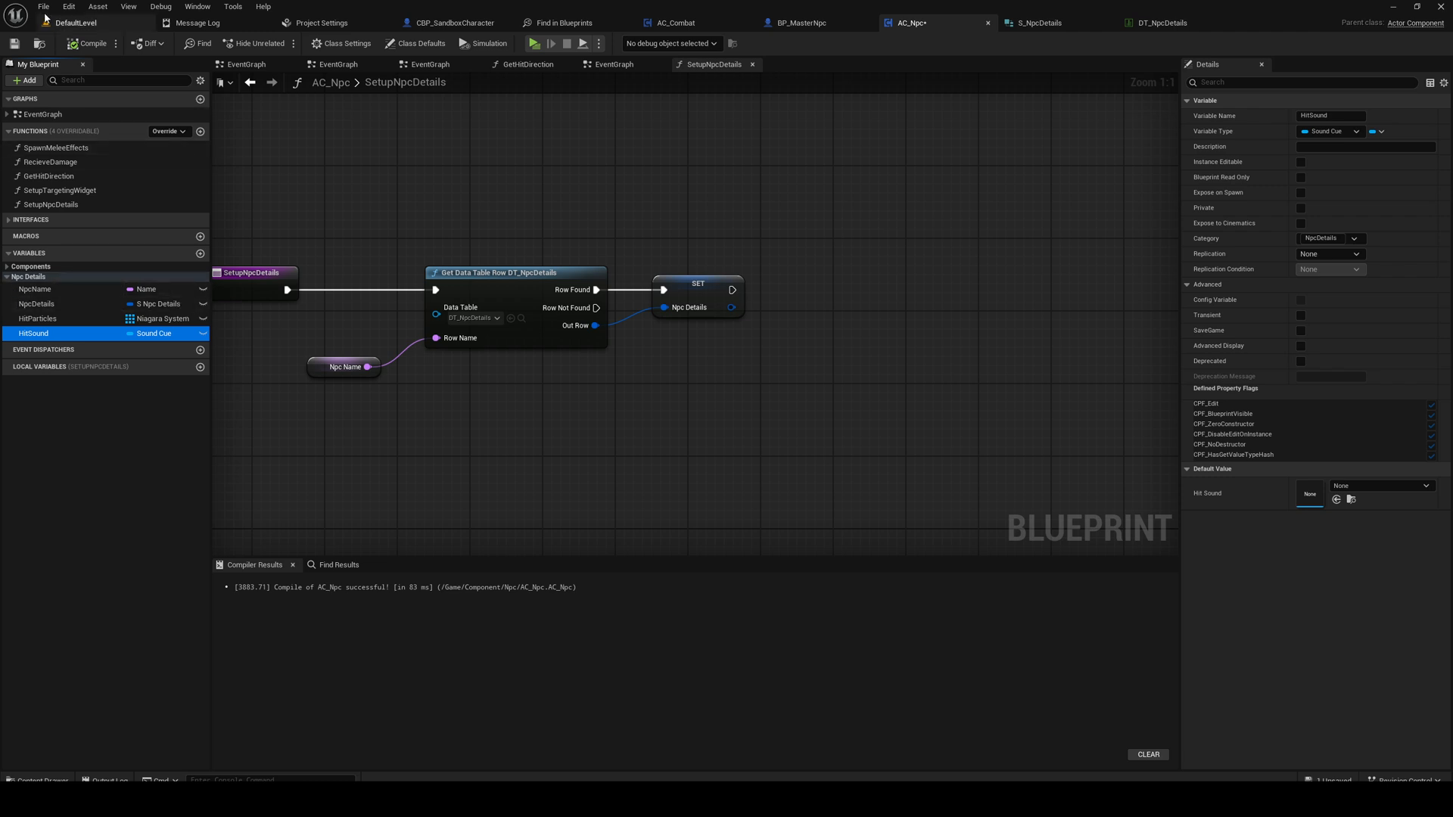
left_click(38, 318)
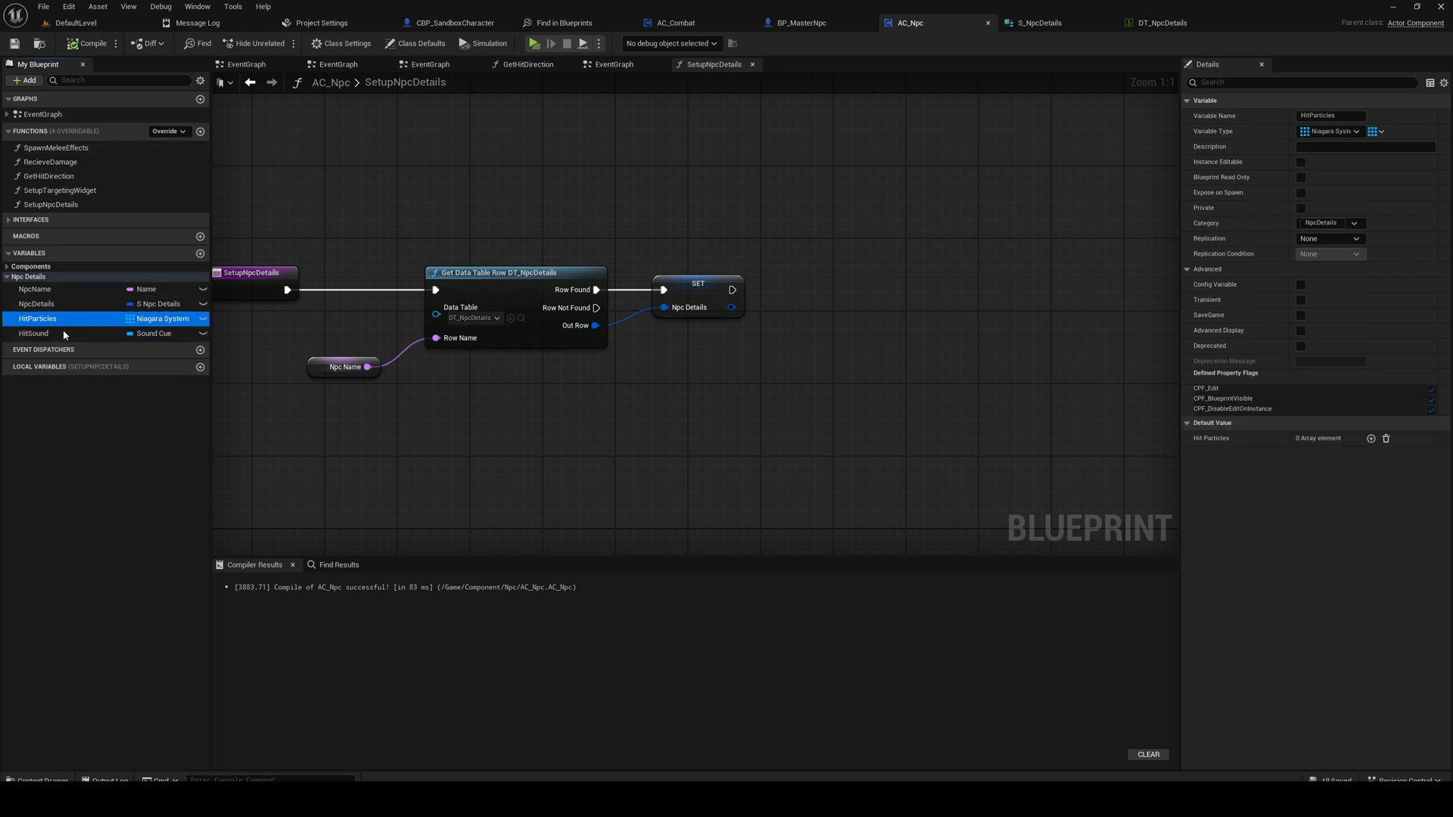
left_click(35, 333)
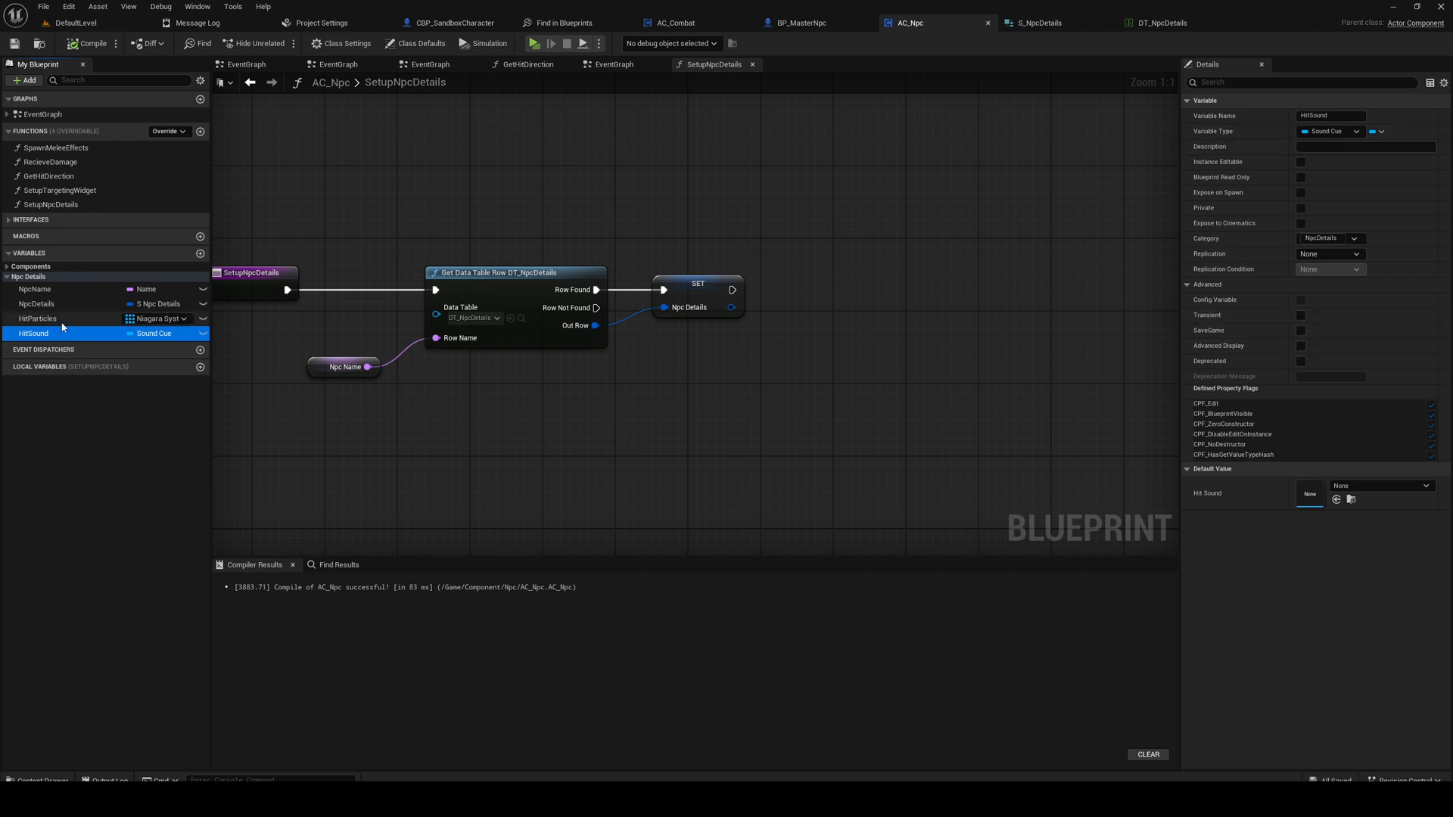
mouse_move(94, 351)
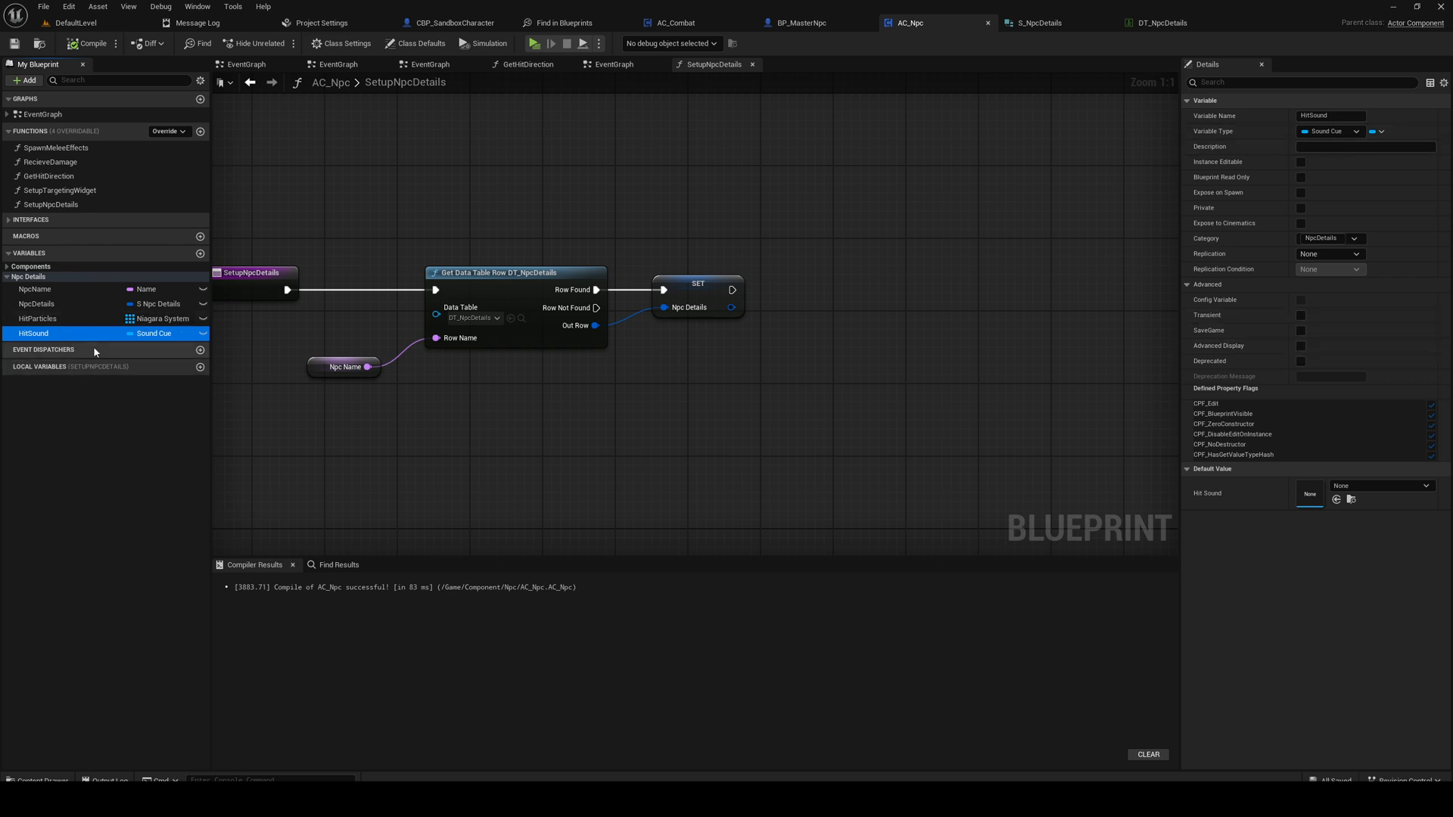
left_click(36, 318)
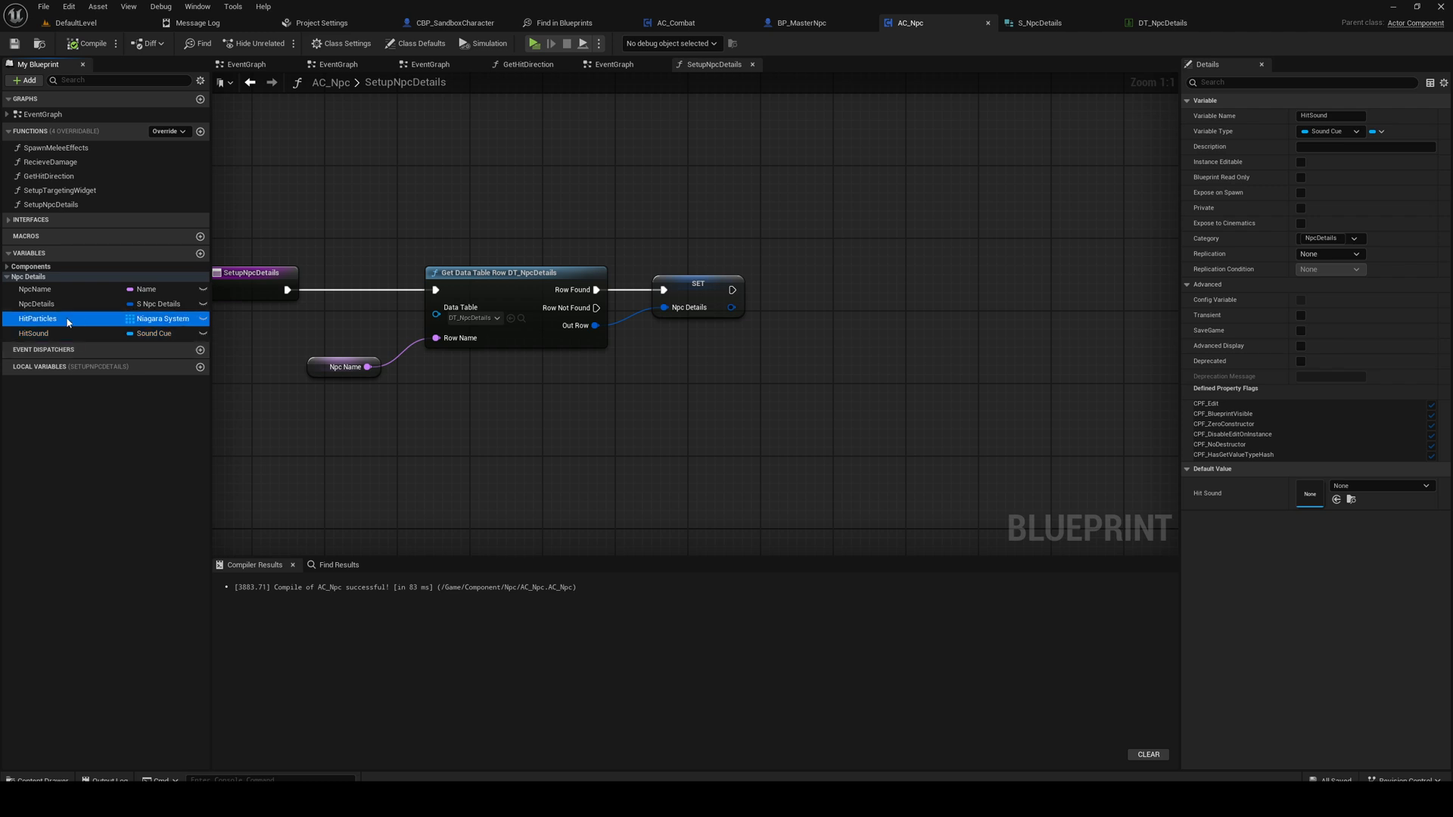
left_click(33, 333)
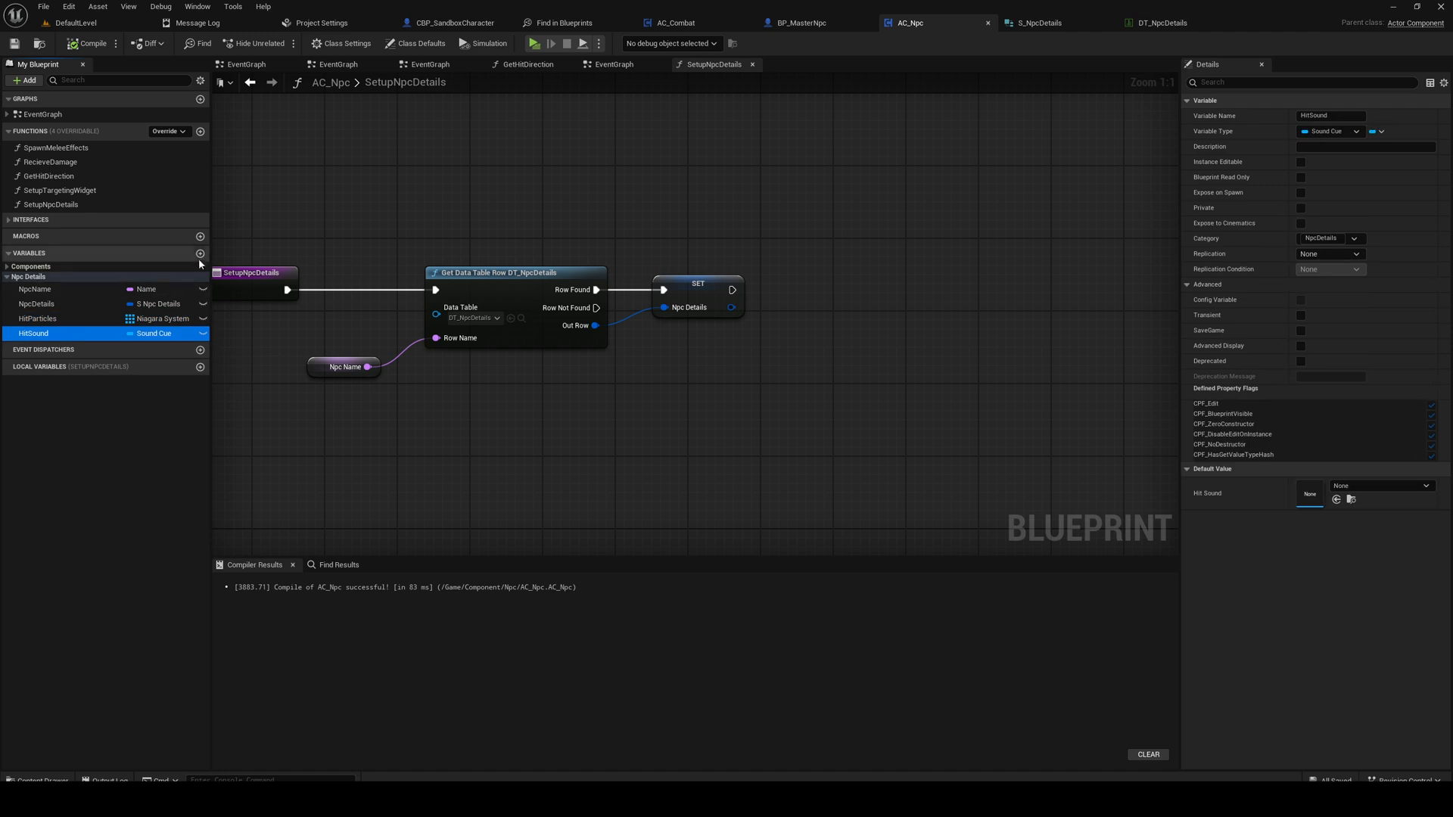
Step: Add an AttackAnimations variable holding an array of Anim Montage references
left_click(200, 253)
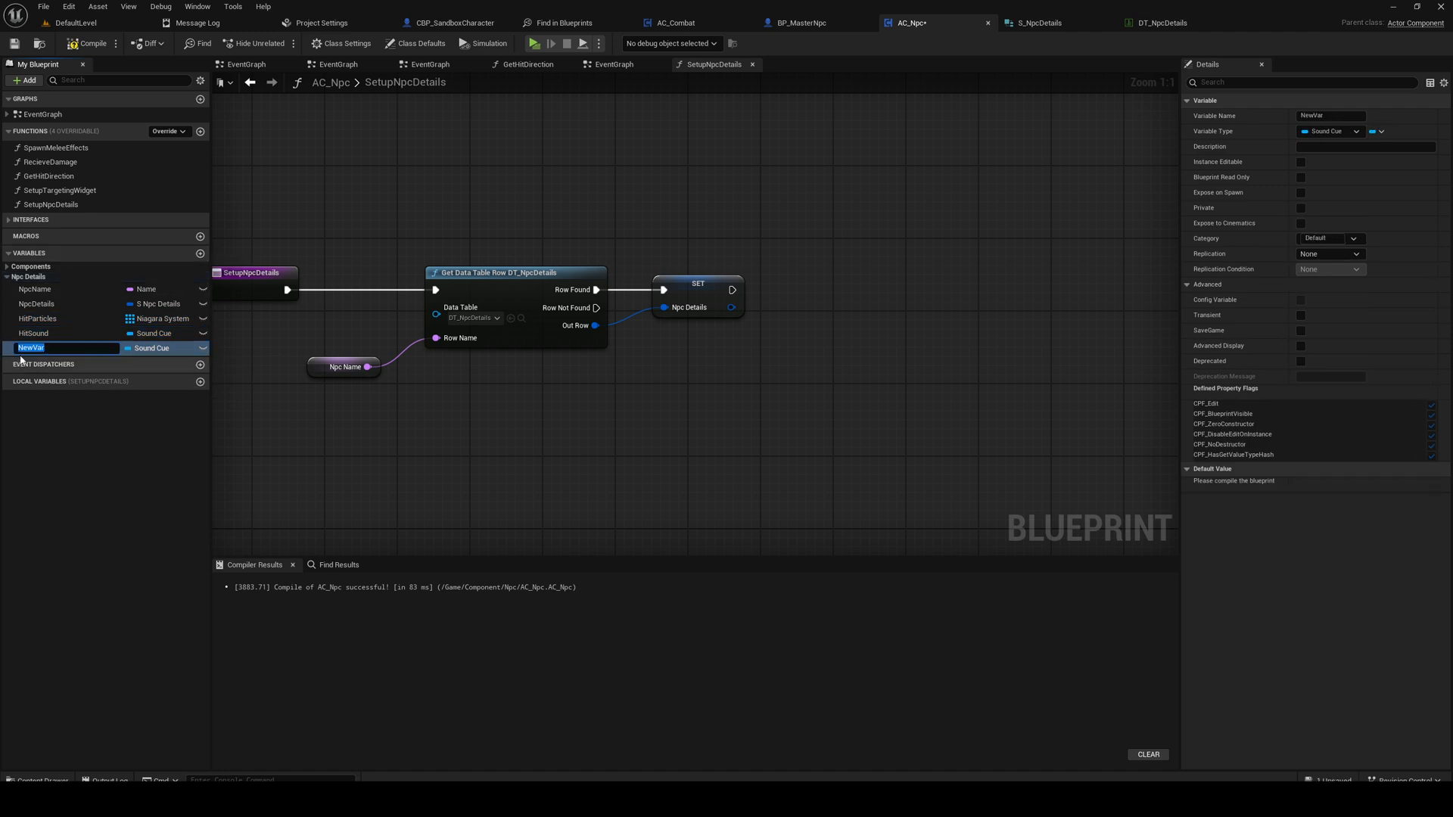
left_click(1331, 130)
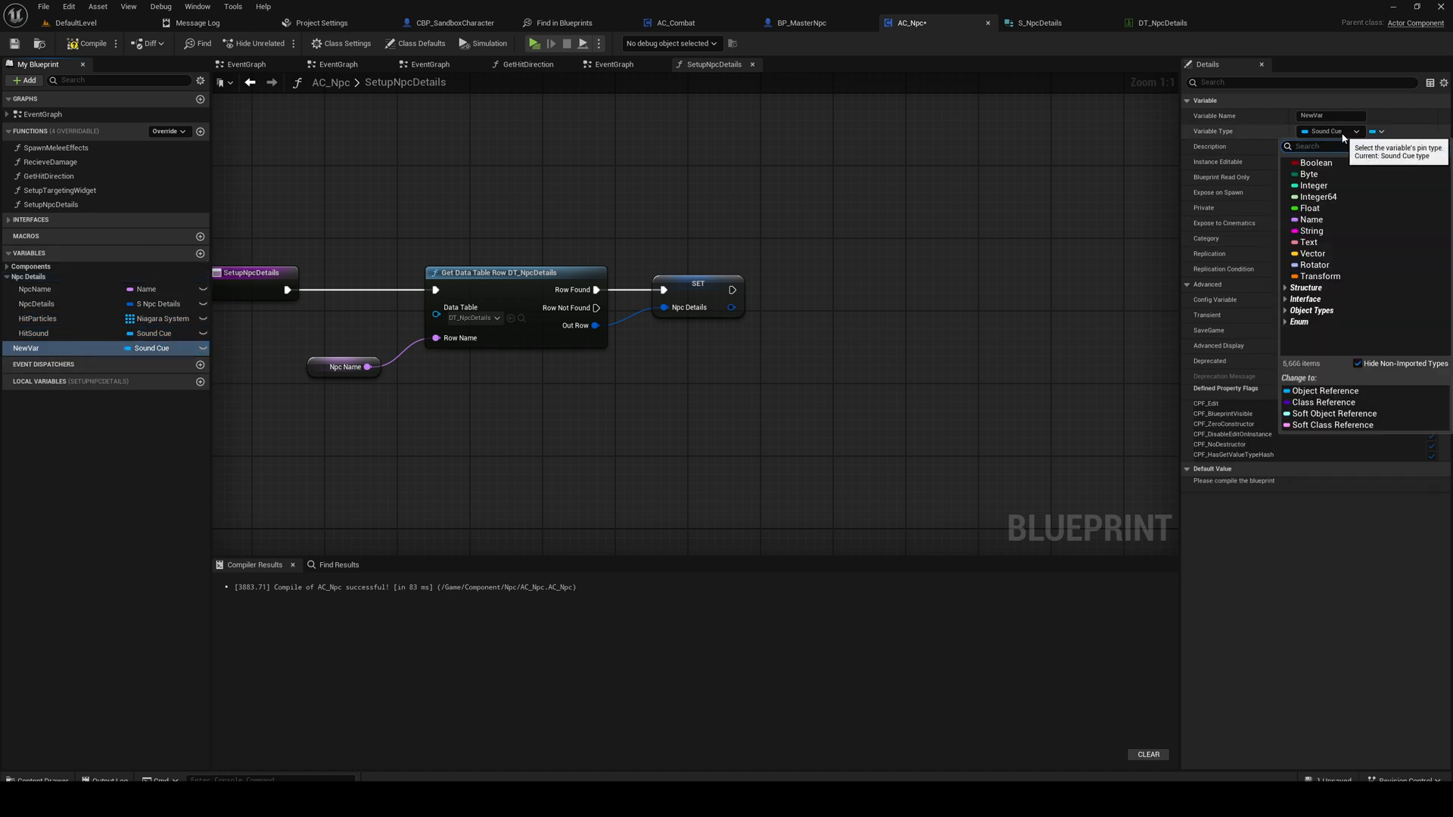
type("AnimMon")
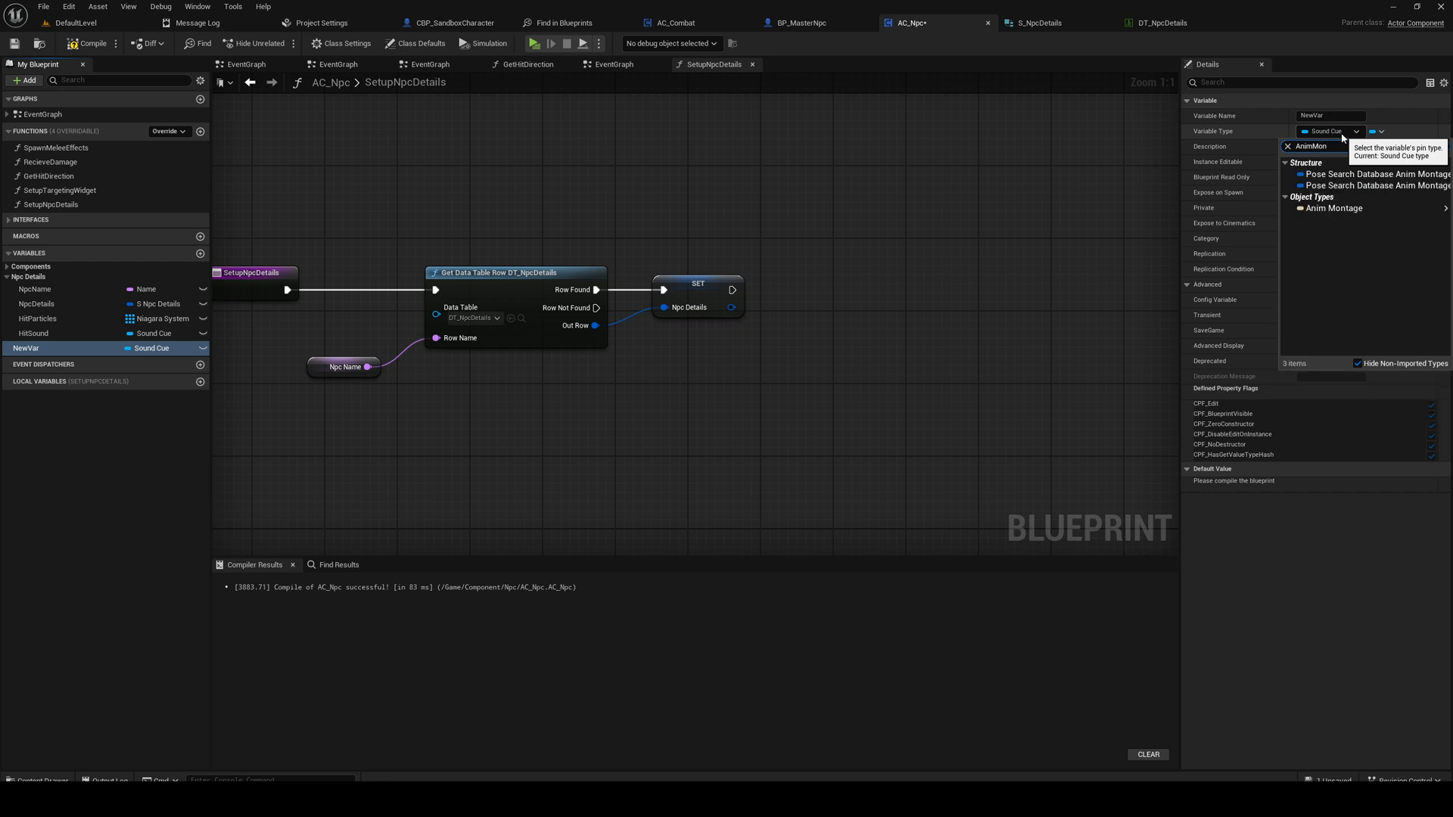
left_click(1332, 208)
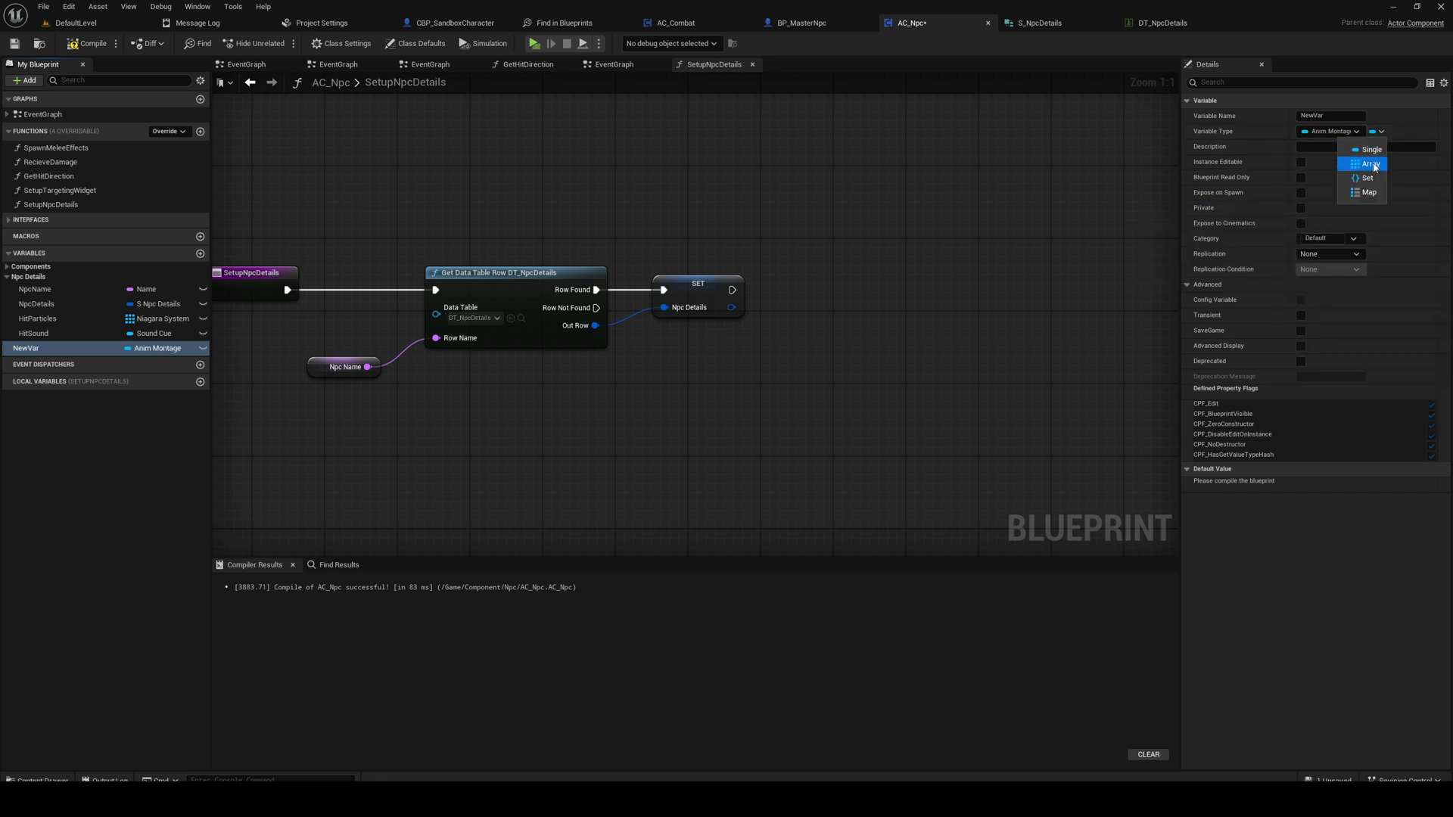
left_click(1370, 163)
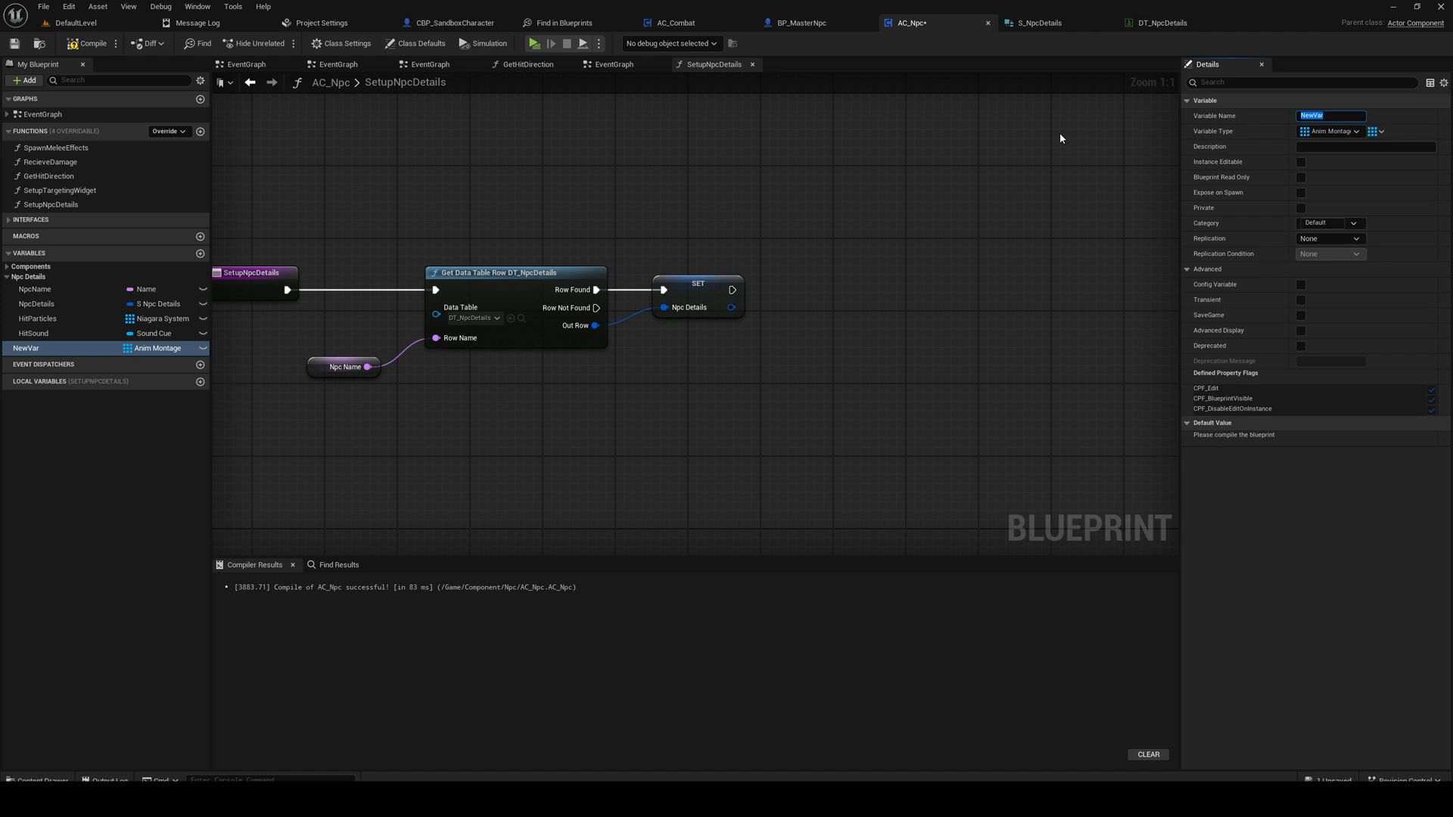
type("AttackAnimations")
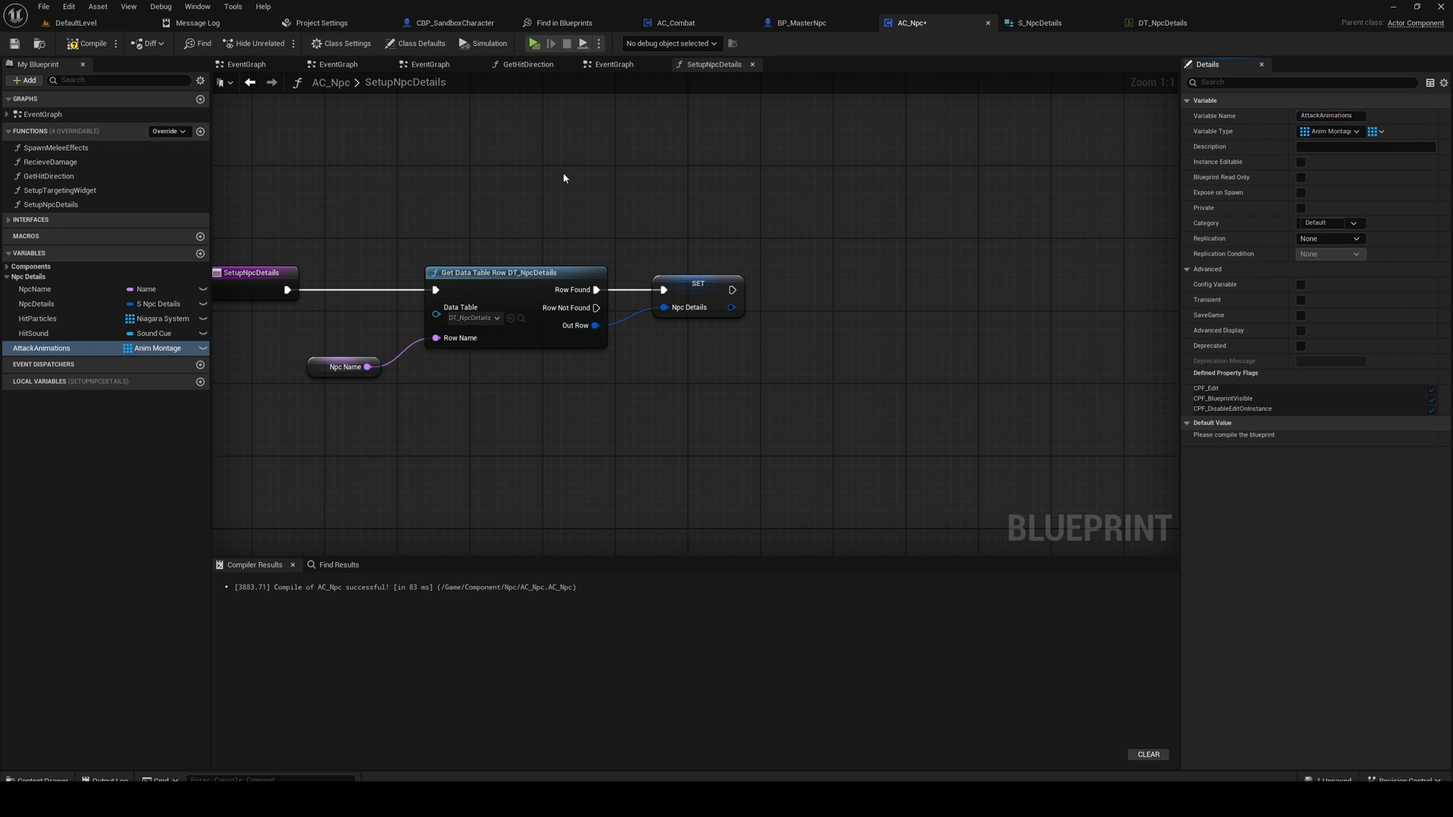
mouse_move(1329, 223)
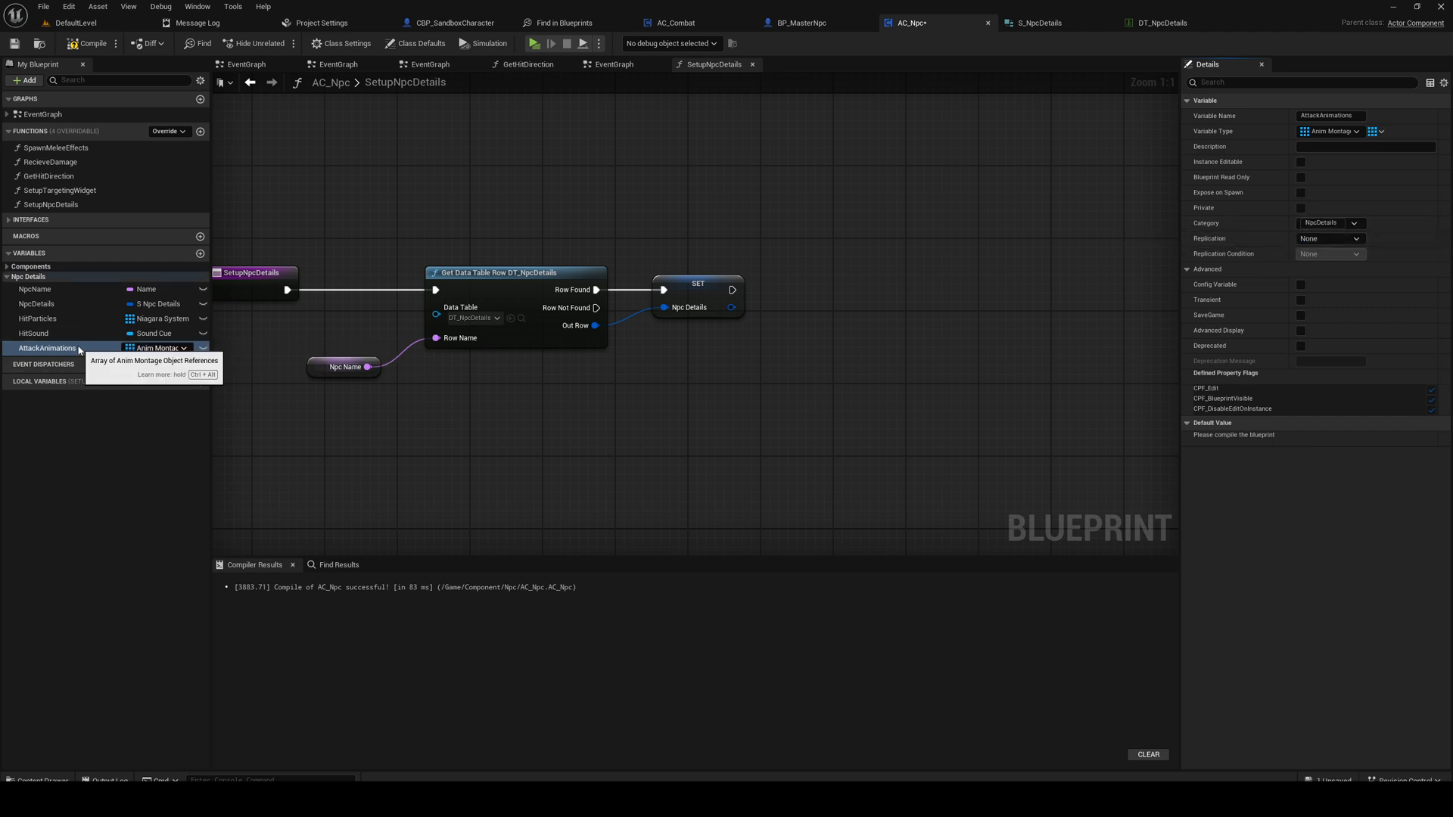
Step: Review the AttackAnimations, HitSound and HitParticles variable settings
left_click(47, 348)
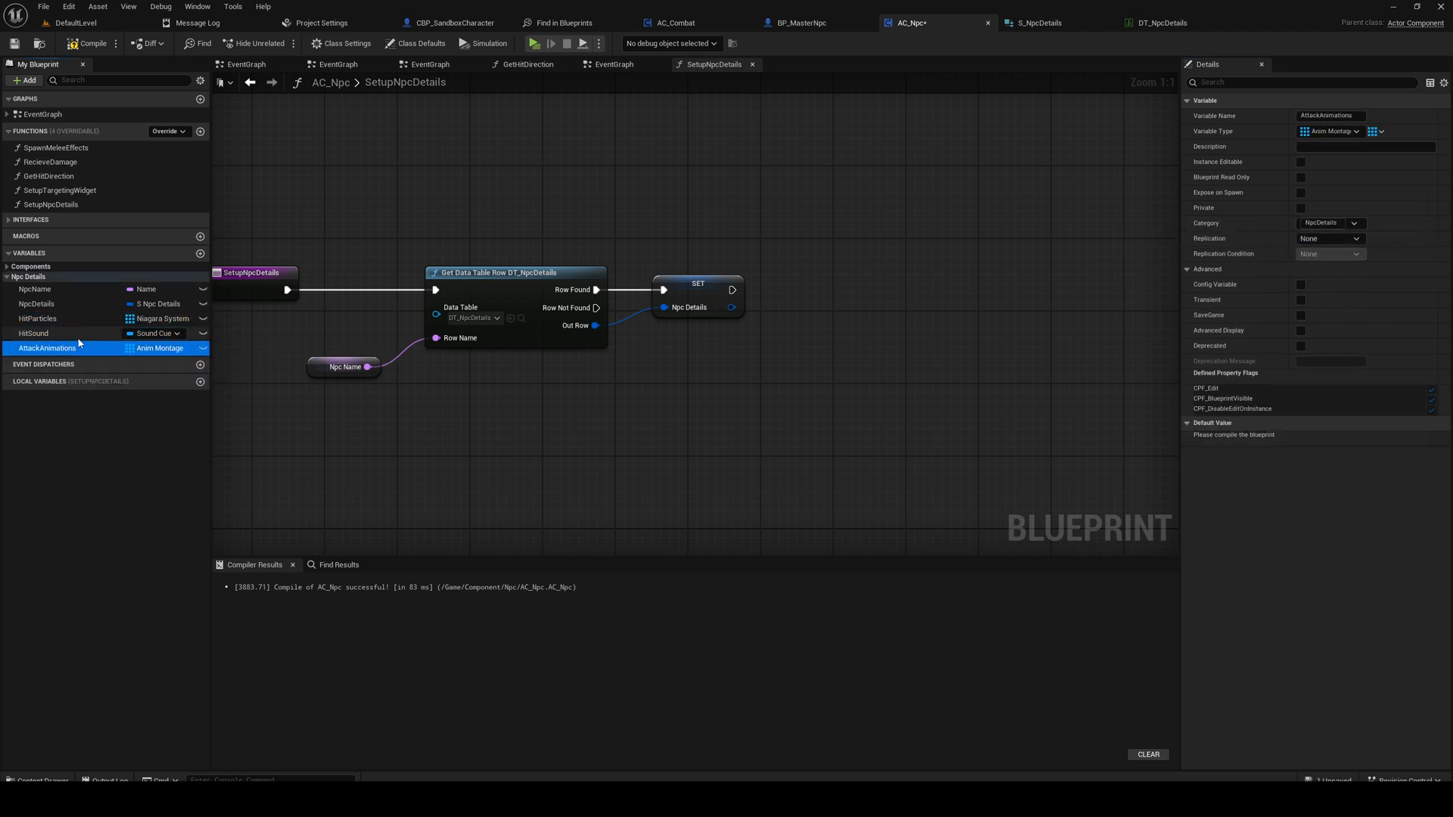
left_click(35, 333)
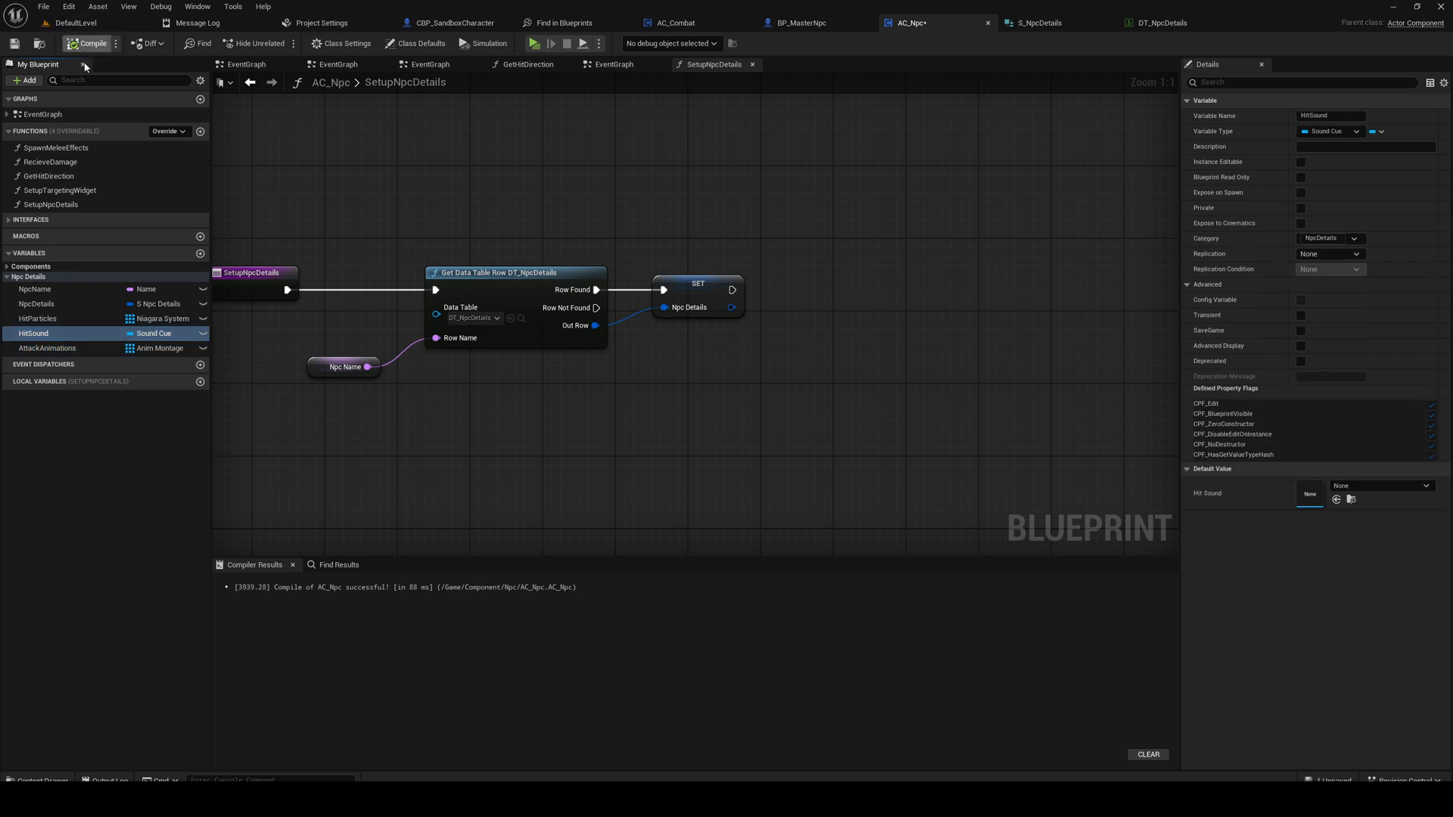
left_click(37, 318)
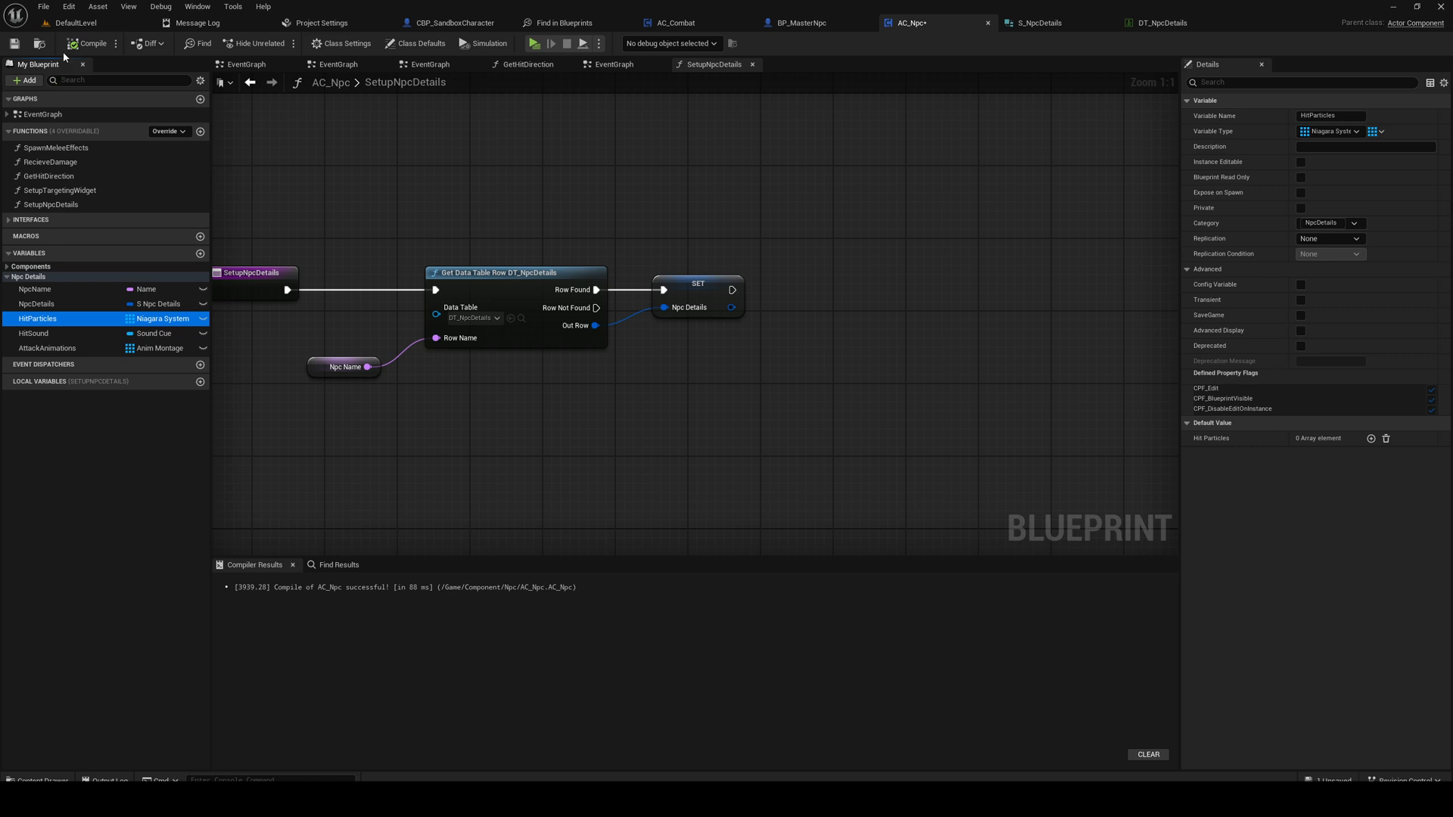
mouse_move(911, 22)
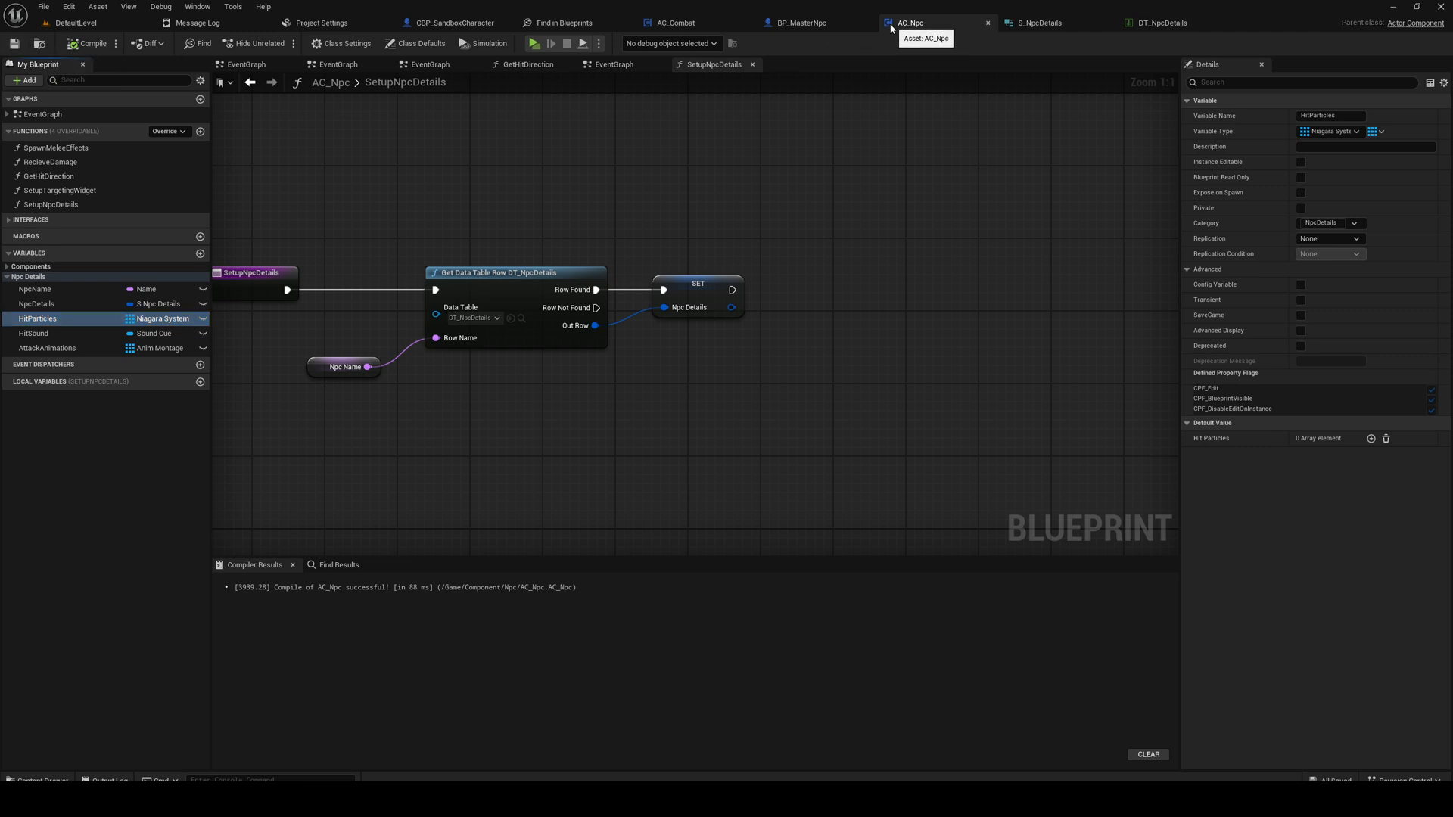
mouse_move(690, 23)
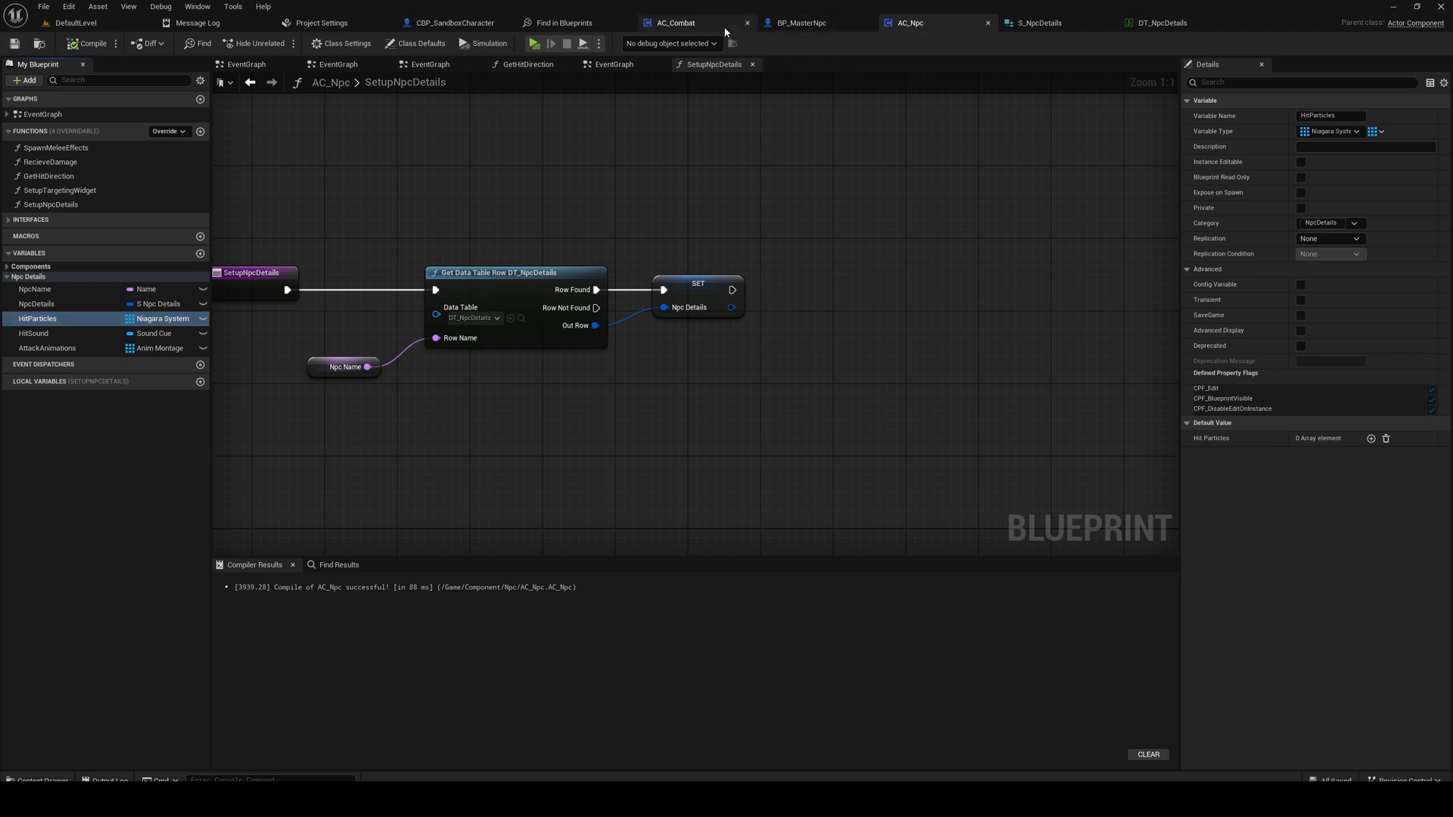
Step: Check DT_NpcDetails and AC_Npc, then show BP_MasterNpc's NPC component defaults
left_click(1161, 23)
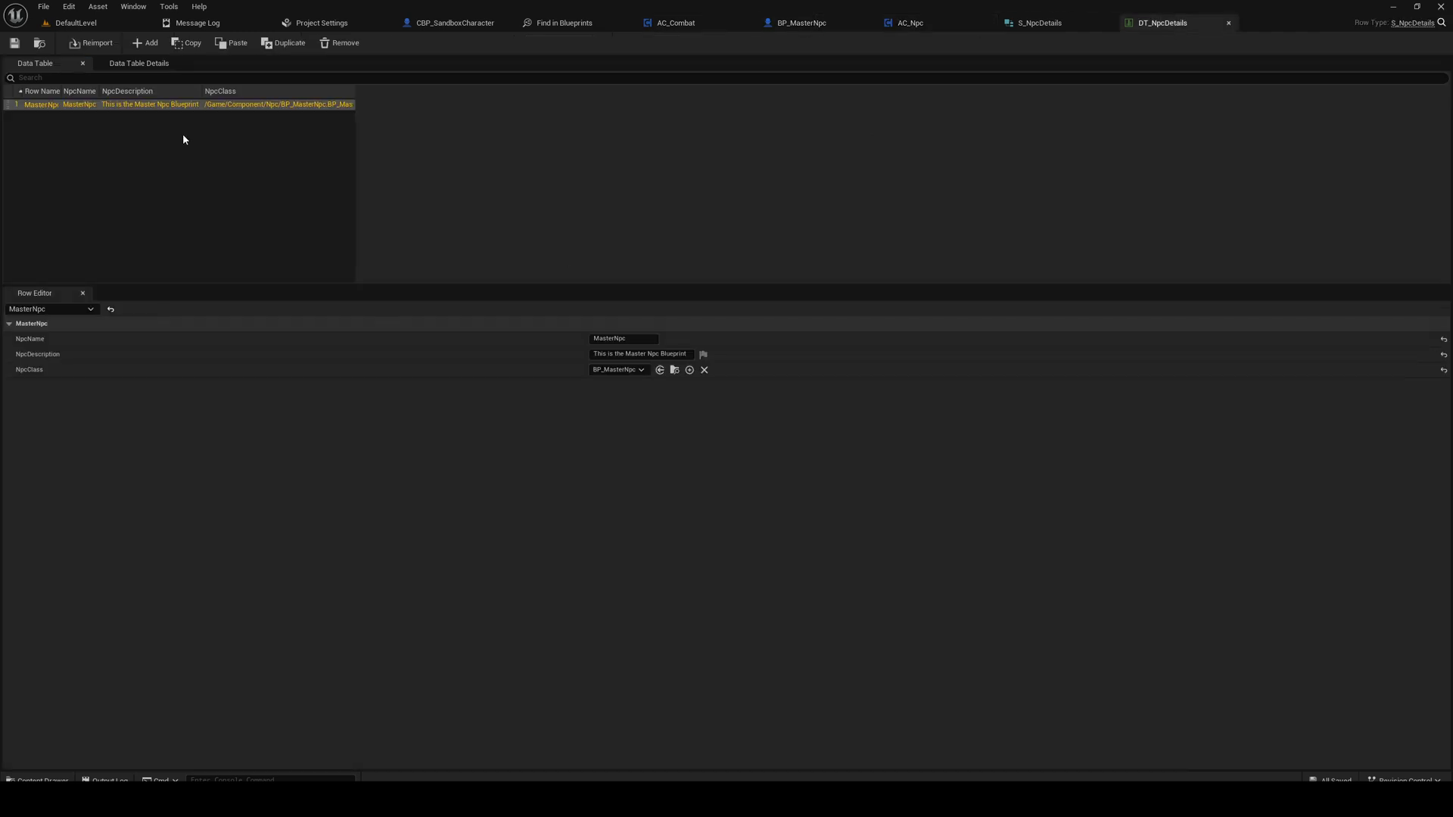
left_click(43, 6)
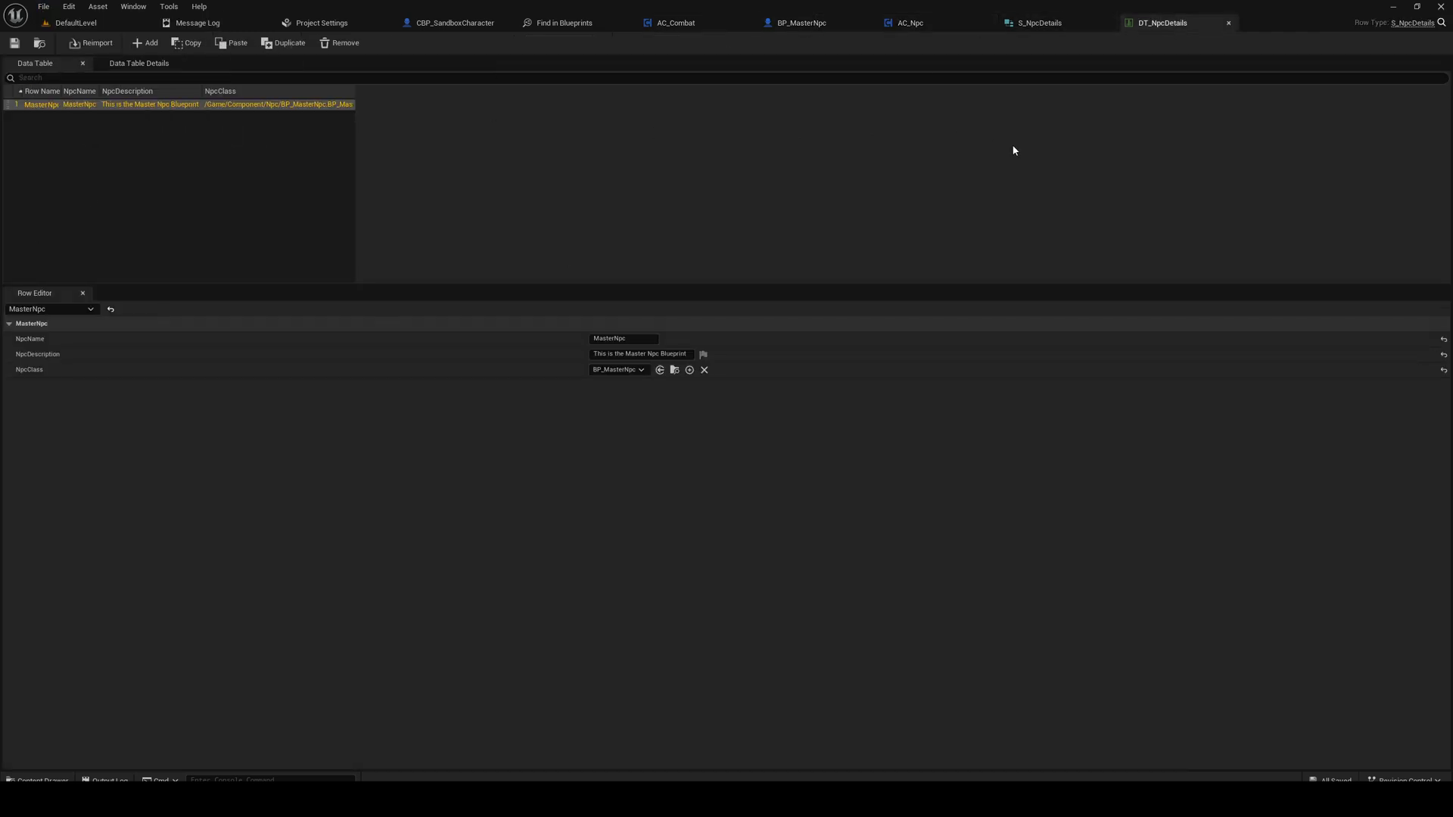
left_click(910, 23)
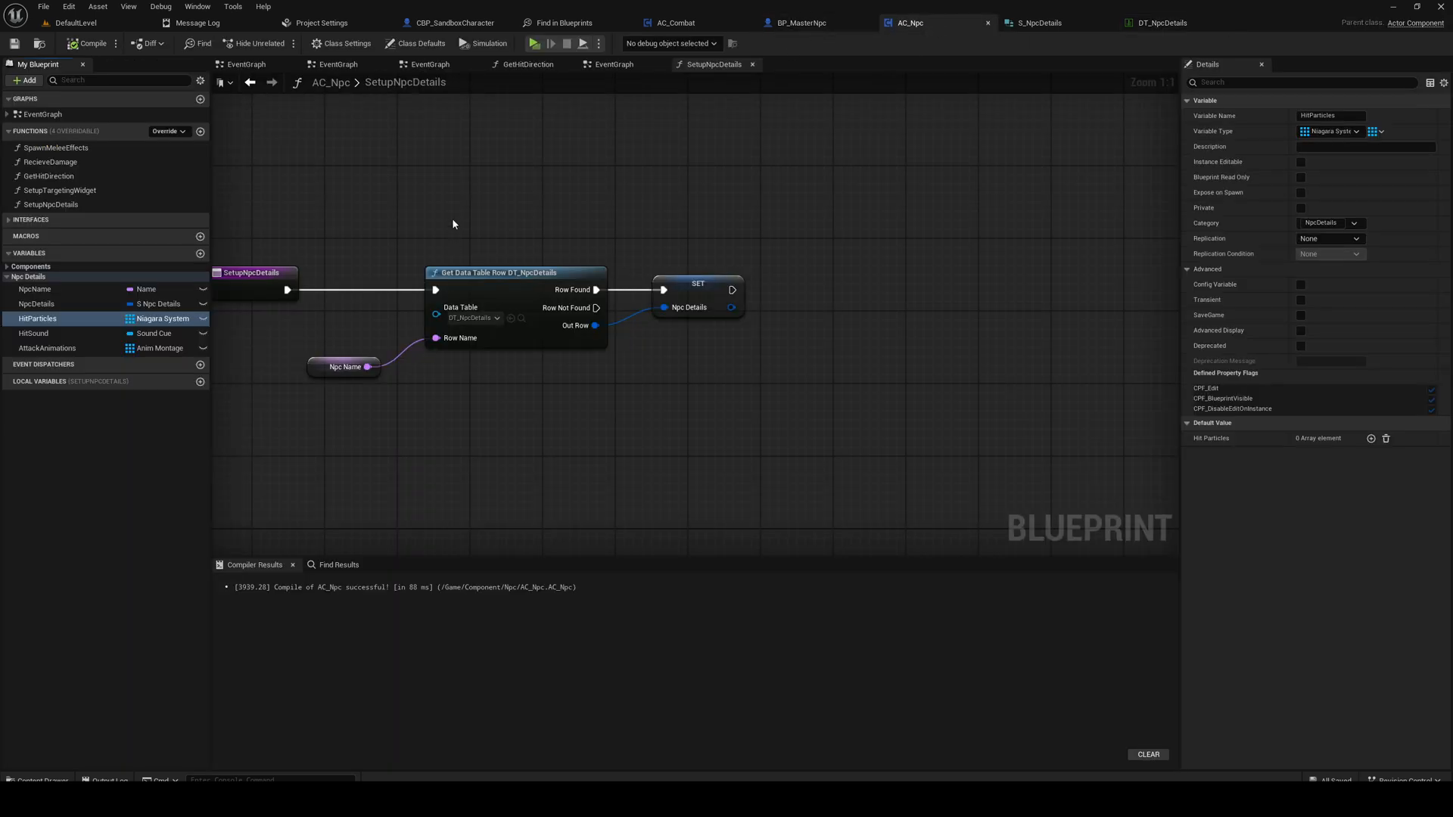
mouse_move(799, 22)
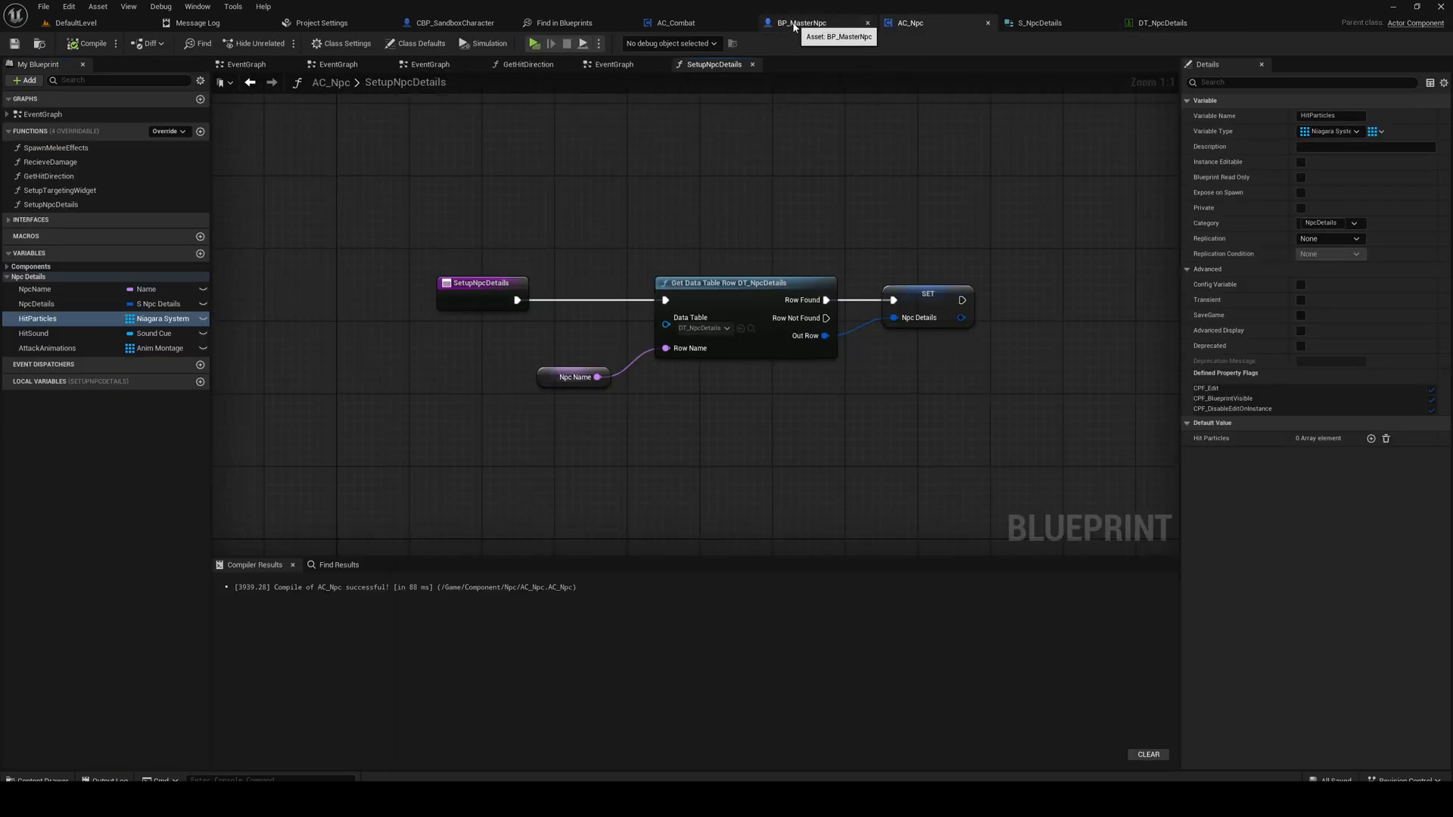
left_click(799, 23)
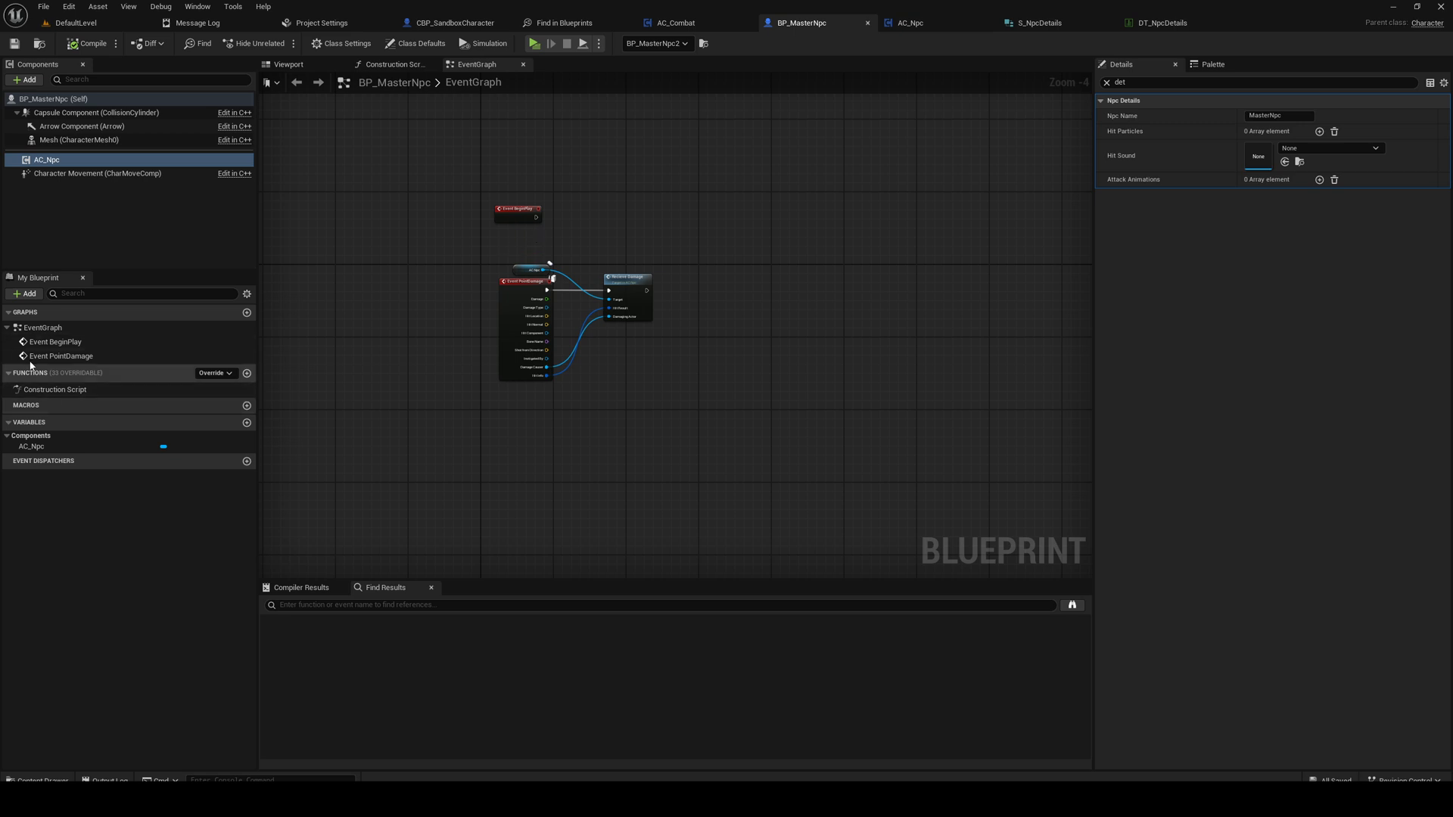
mouse_move(454, 23)
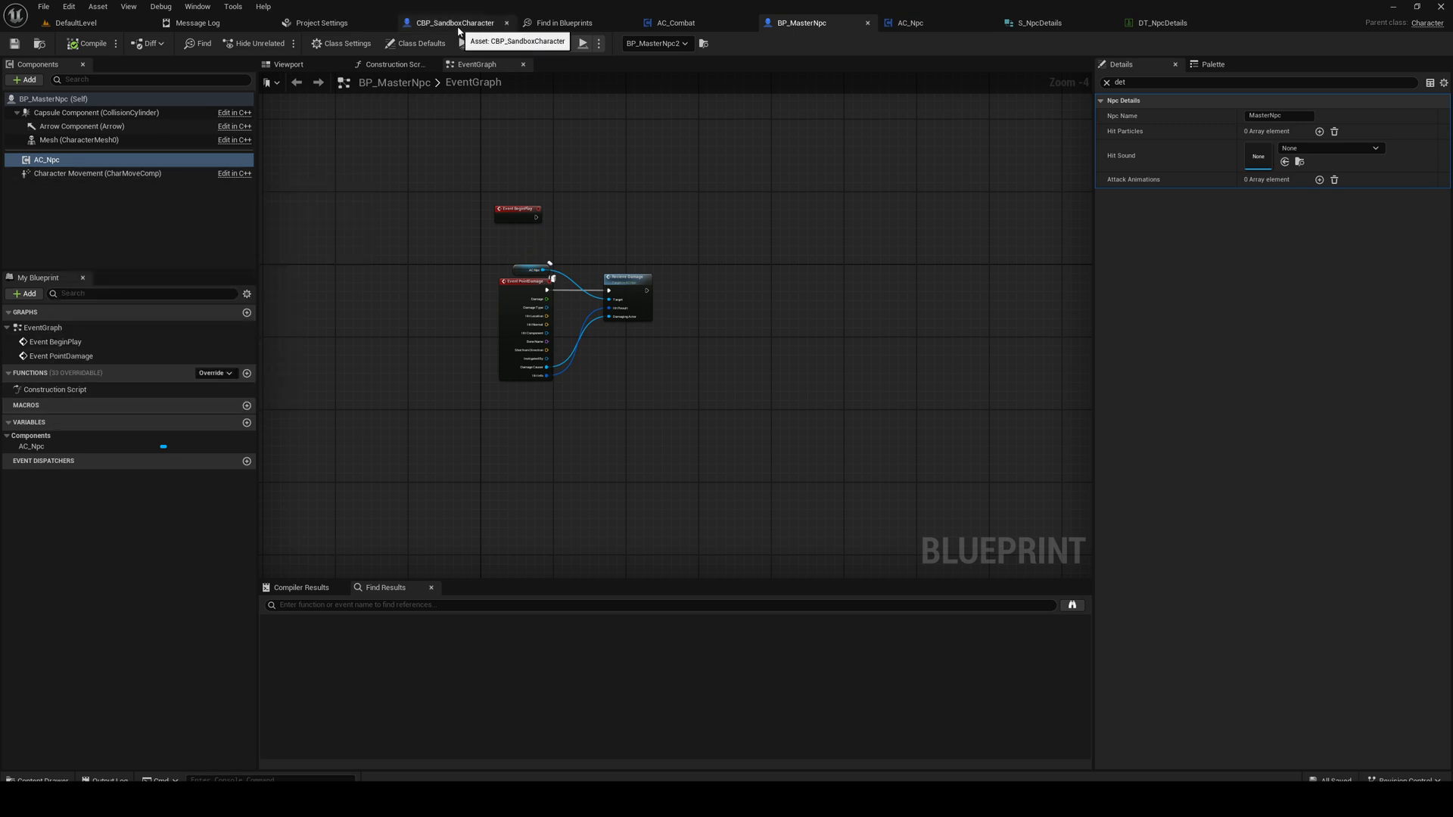
Step: Wire a random HitParticles entry and HitSound into SpawnMeleeEffects, then compile and save
left_click(910, 22)
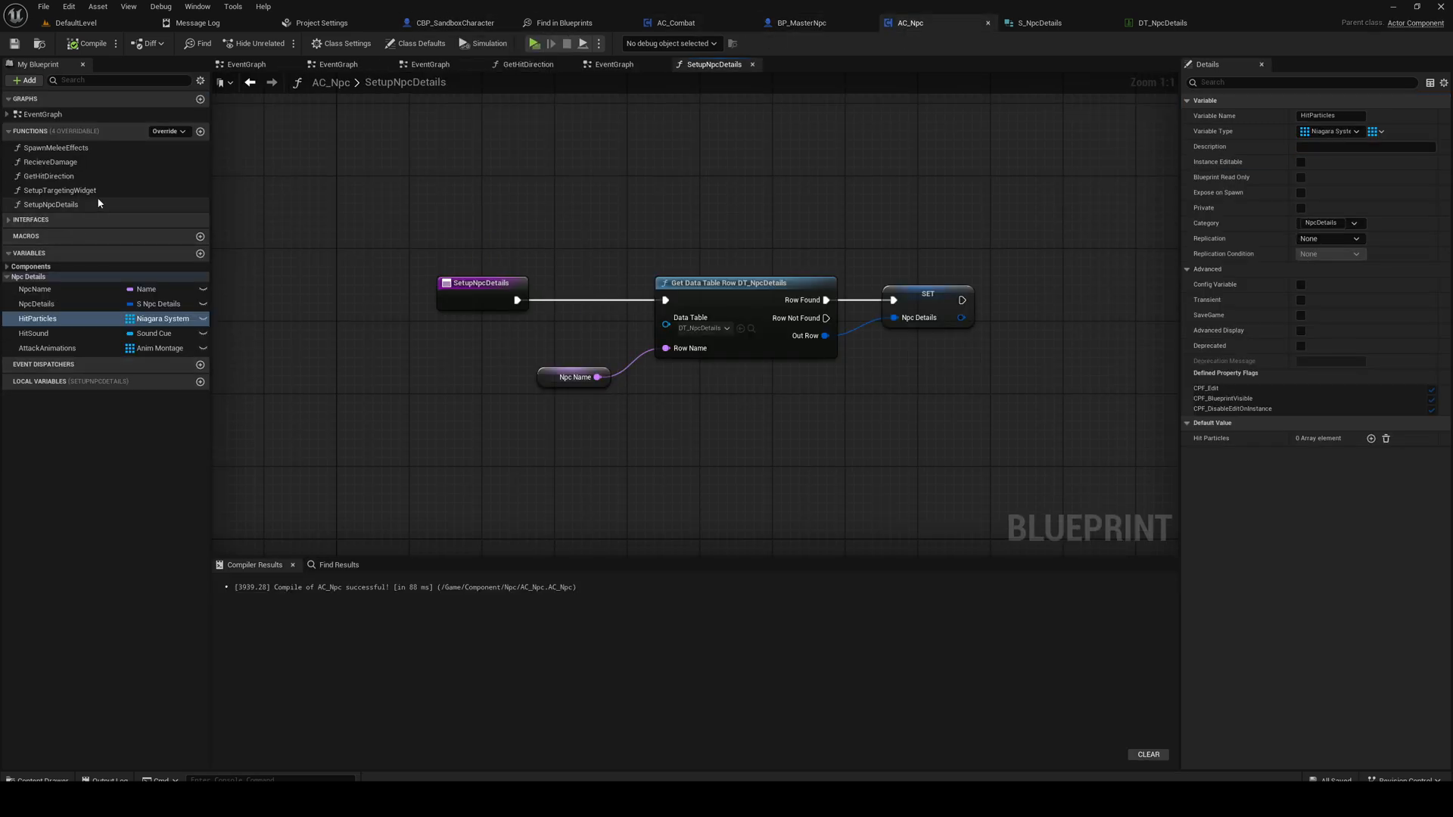
mouse_move(83, 159)
type("ran")
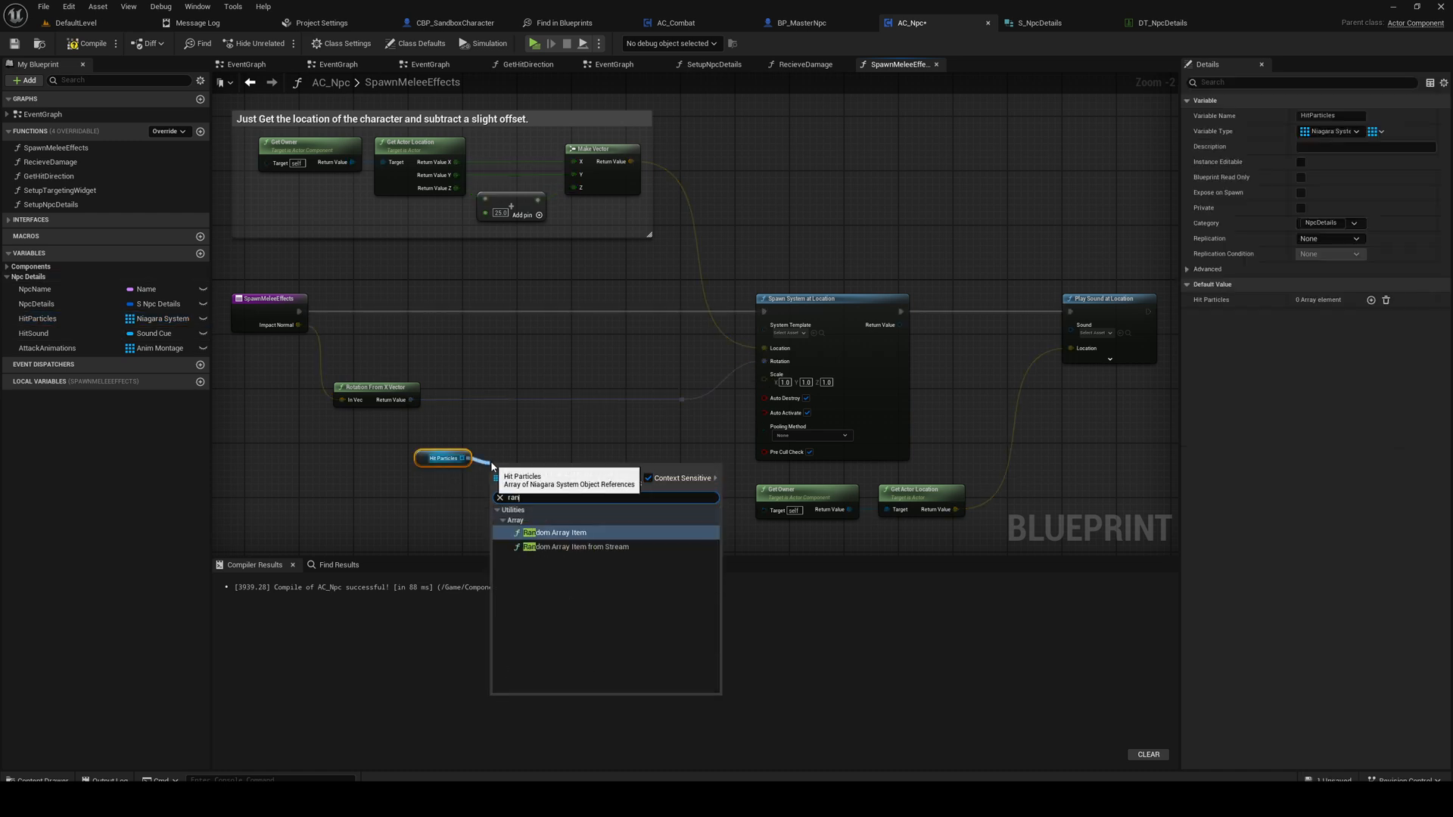
left_click(556, 532)
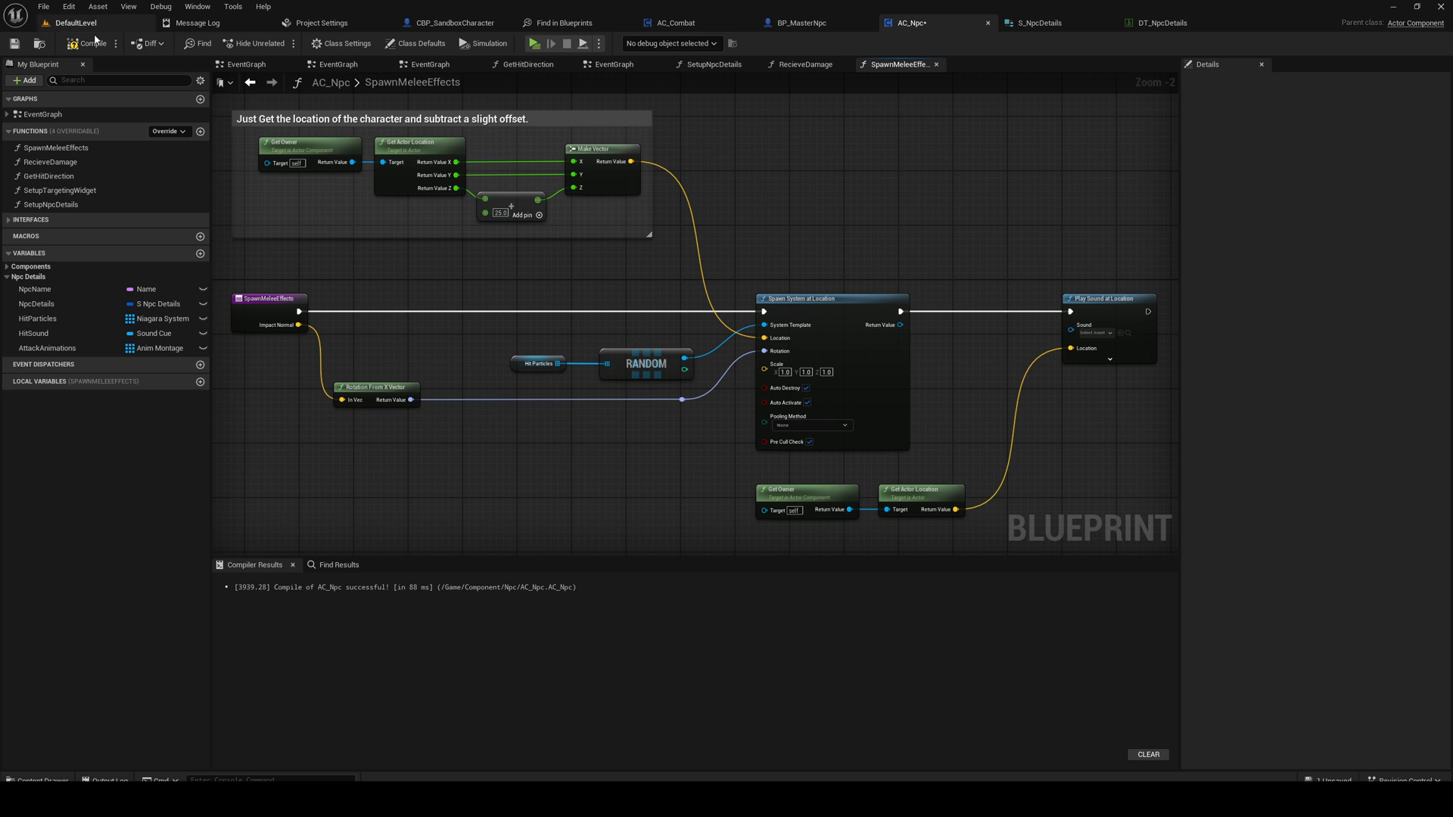
left_click(92, 42)
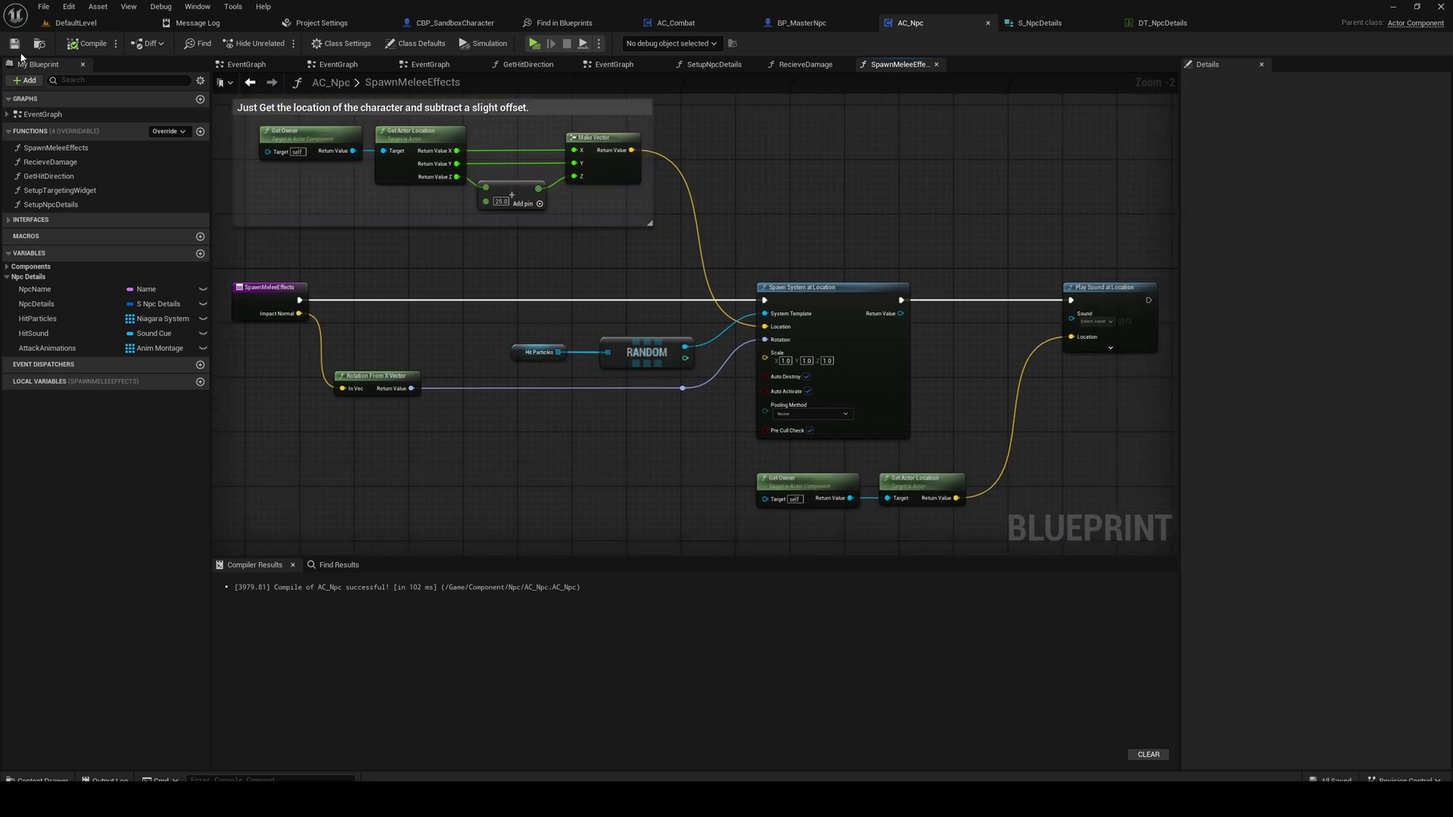
mouse_move(526, 333)
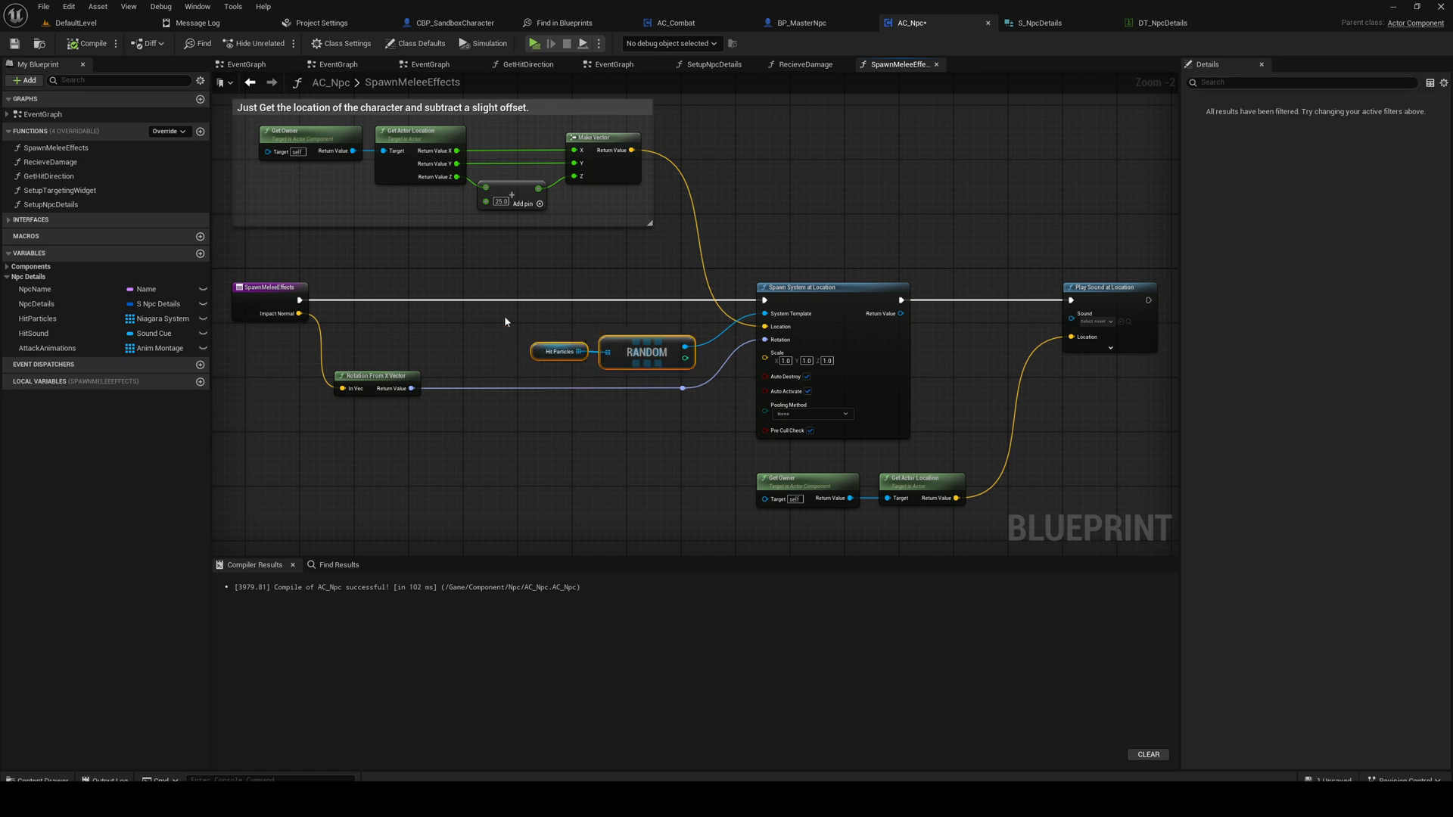
left_click(33, 333)
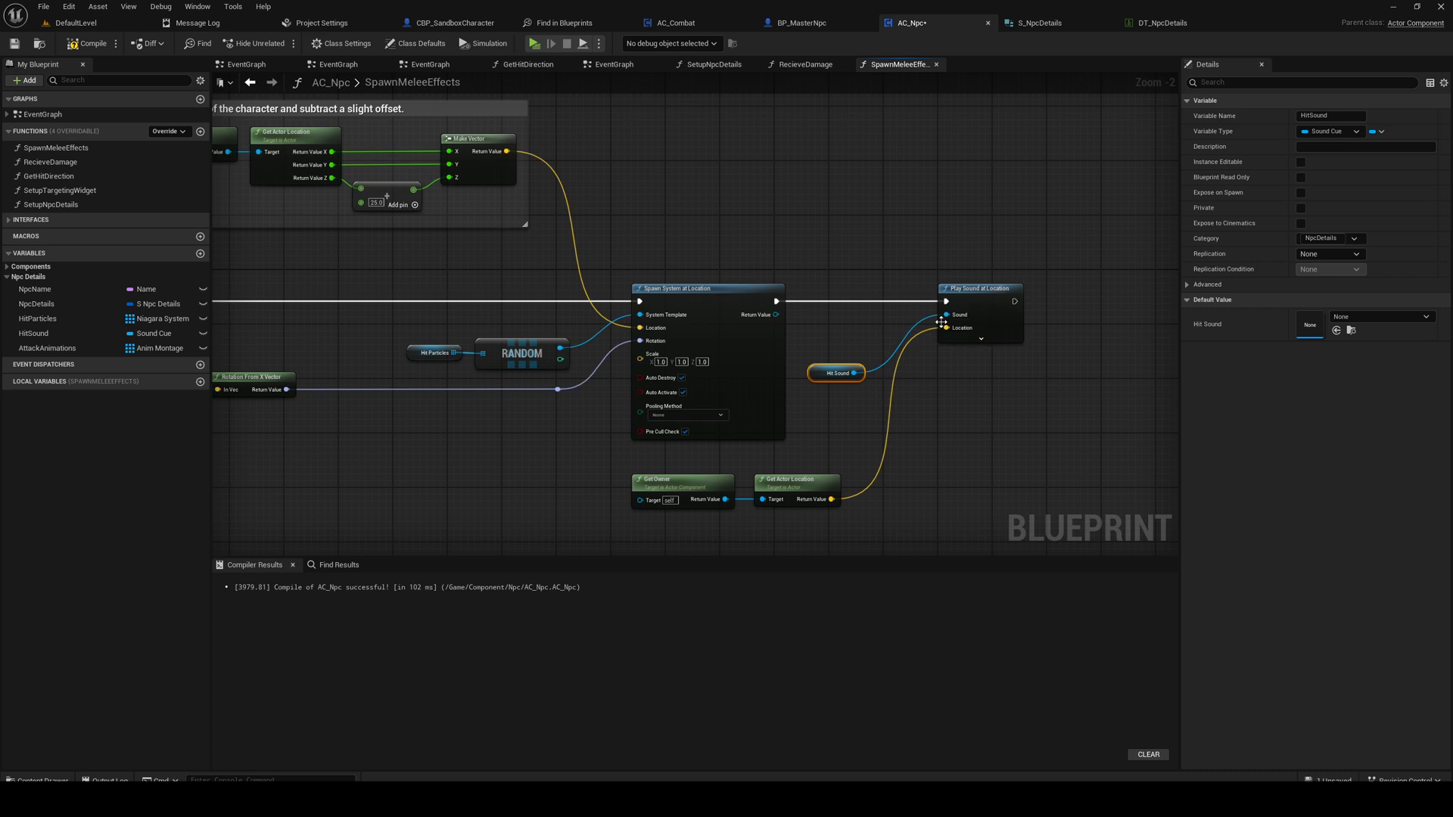
left_click(76, 23)
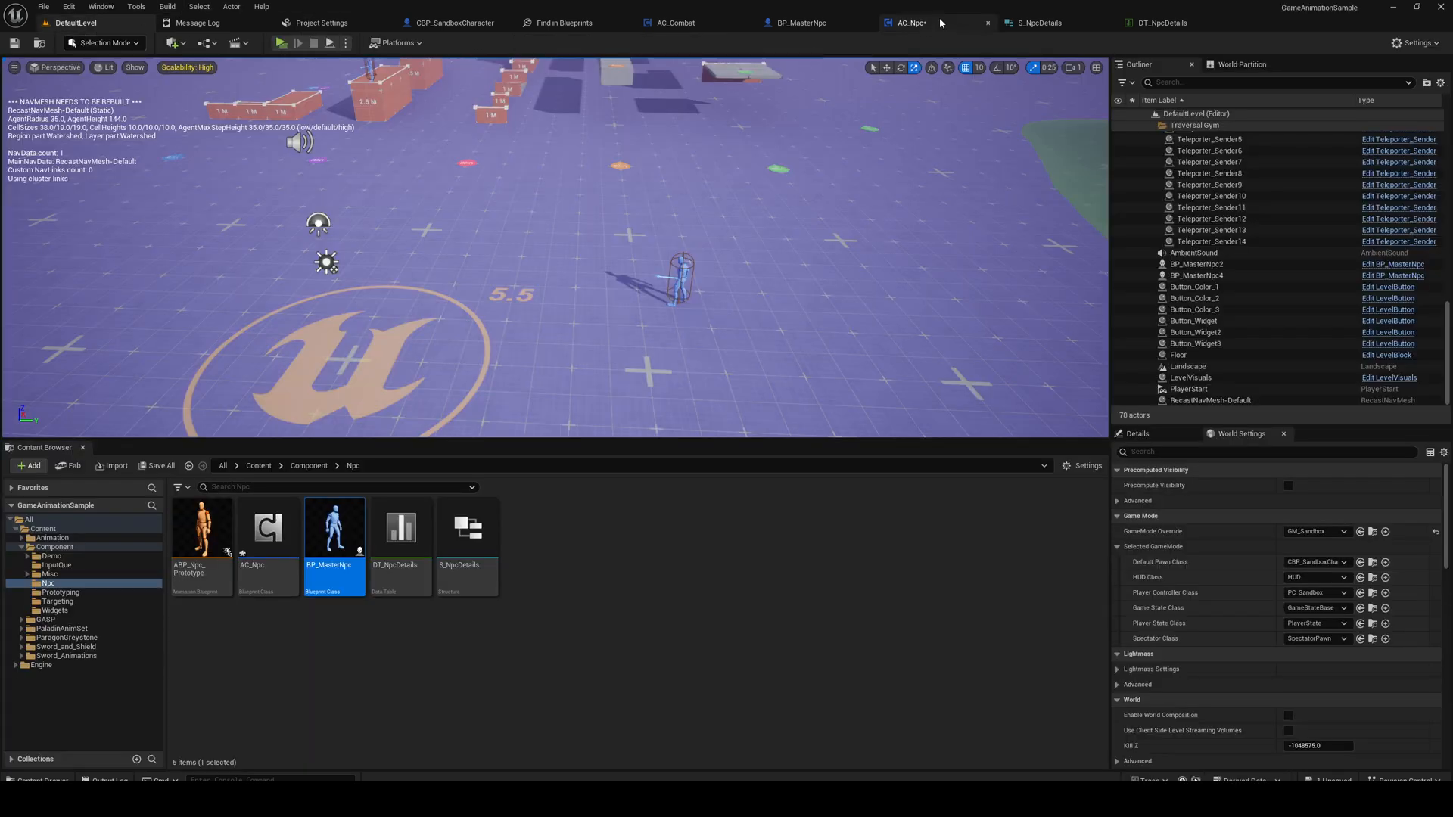
left_click(912, 23)
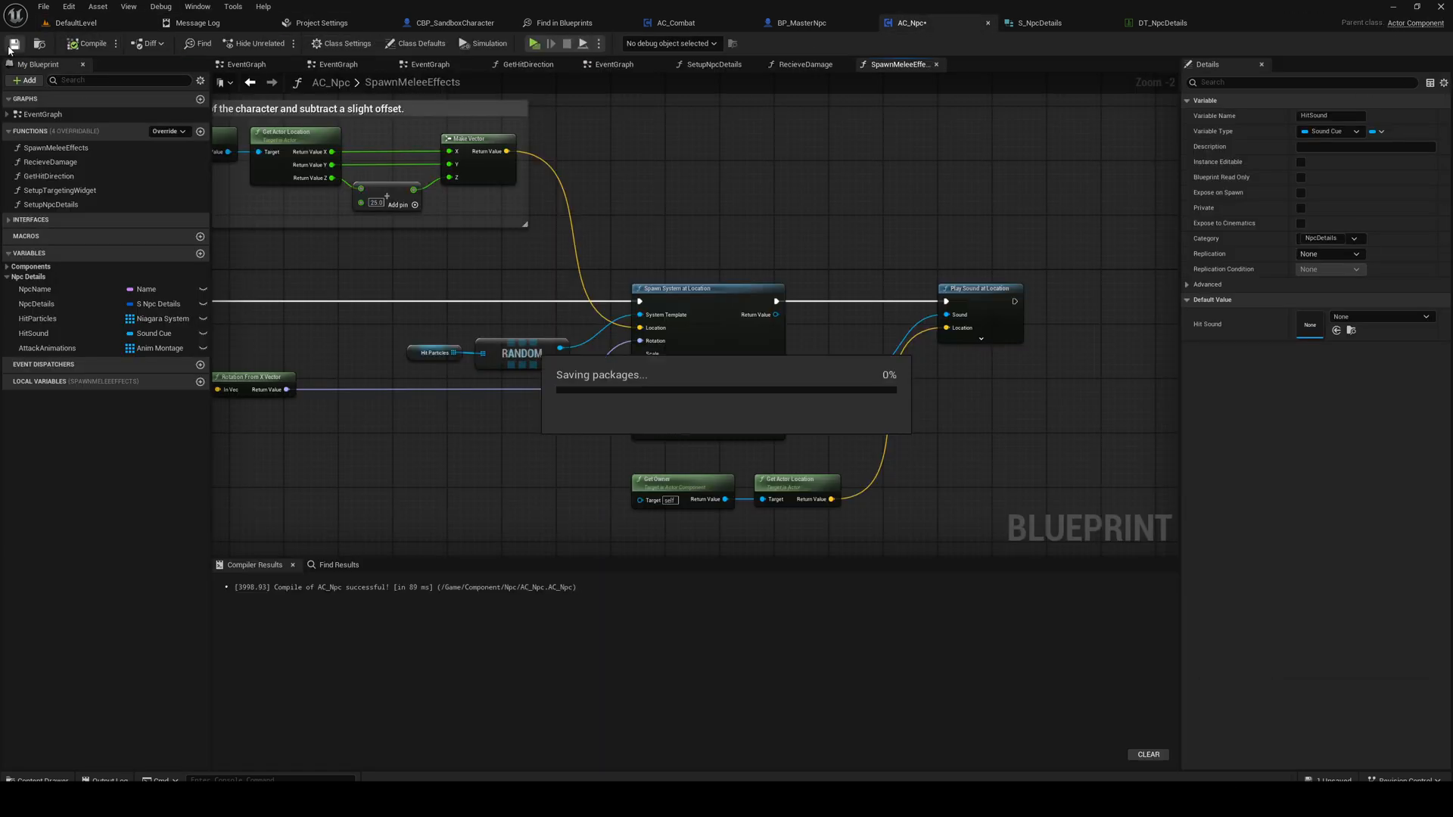
Step: Add a Hit Particles array element in BP_MasterNpc and search Niagara systems for 'blood'
left_click(799, 23)
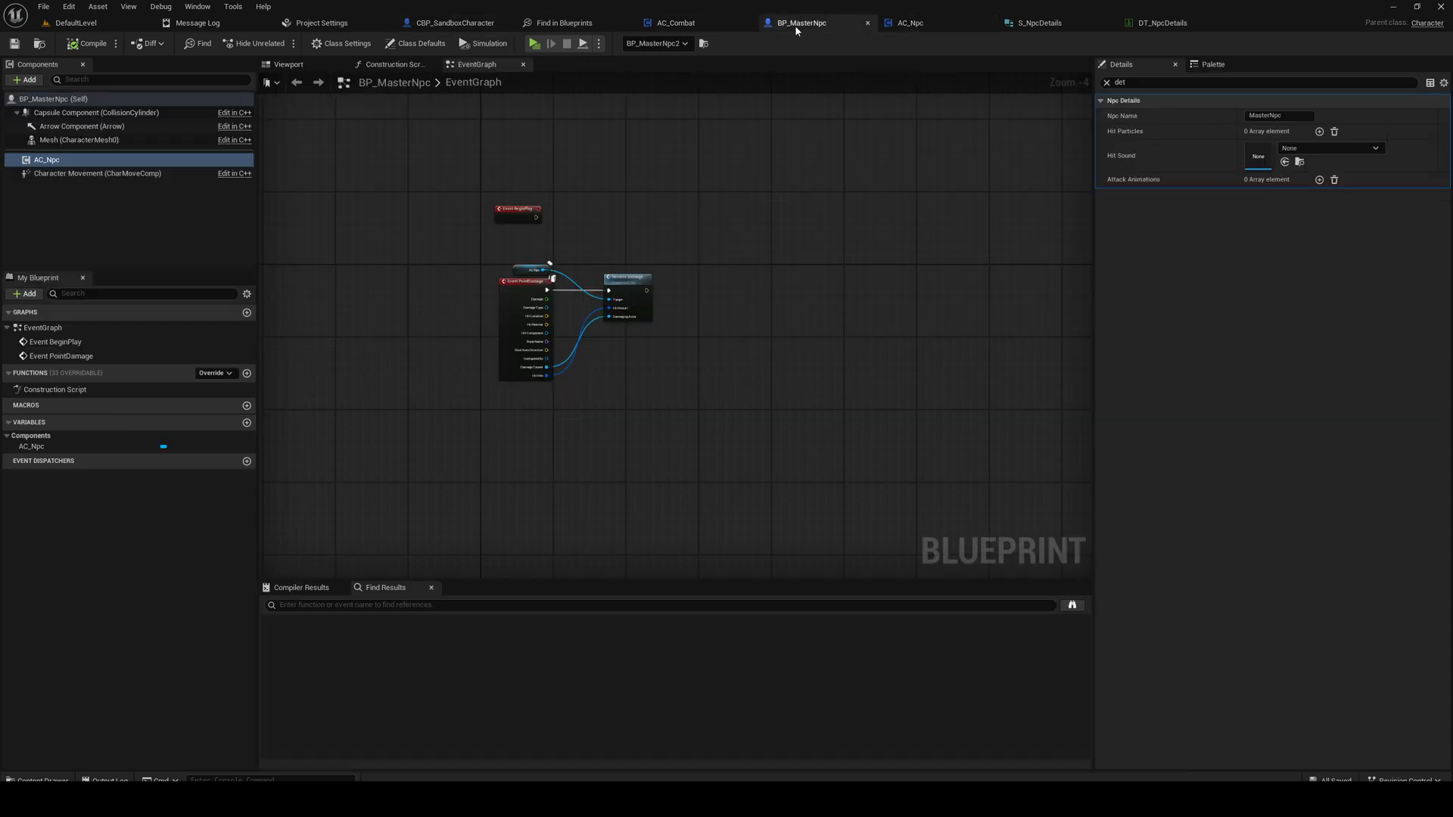
mouse_move(1210, 156)
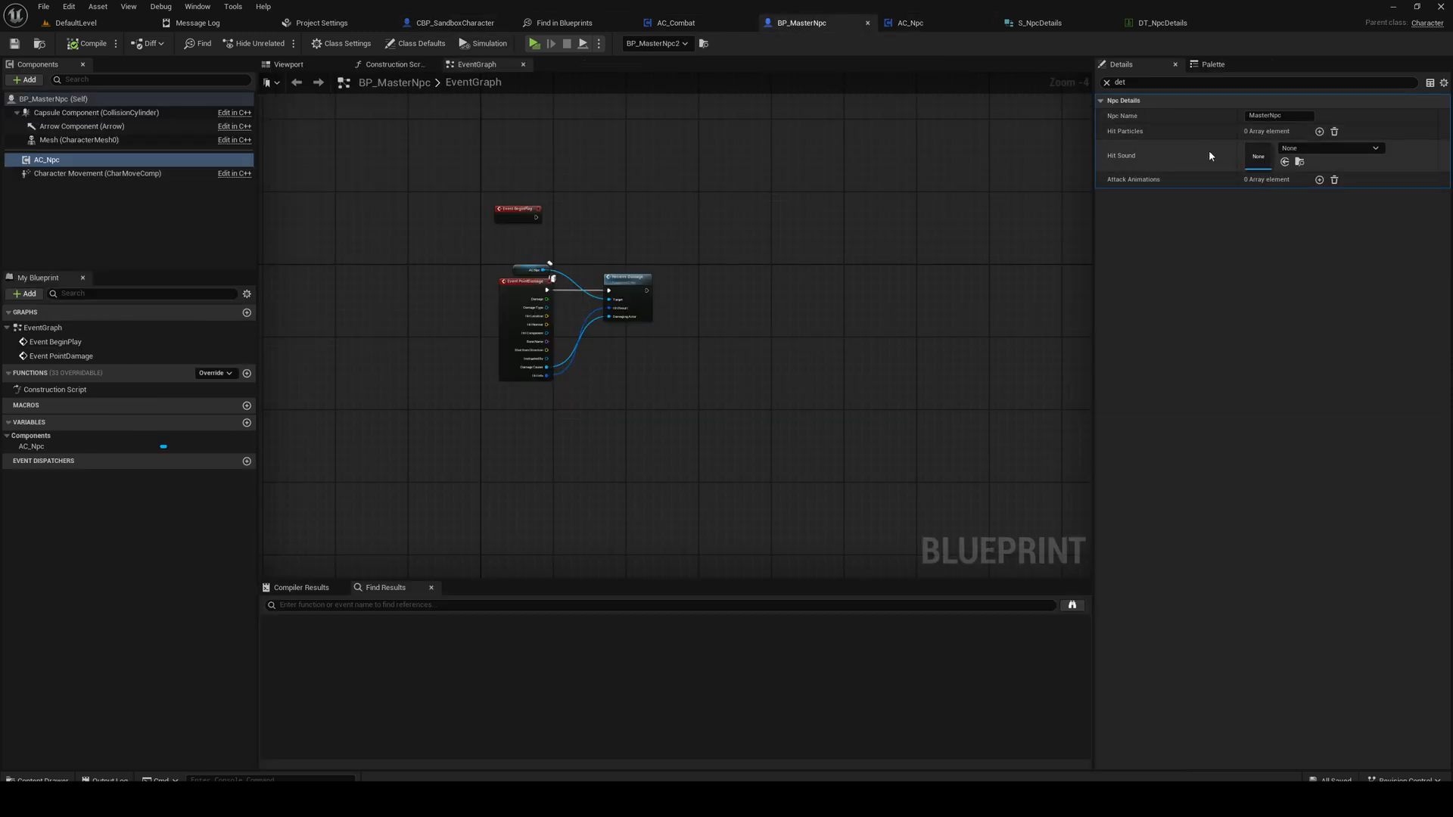
mouse_move(1142, 169)
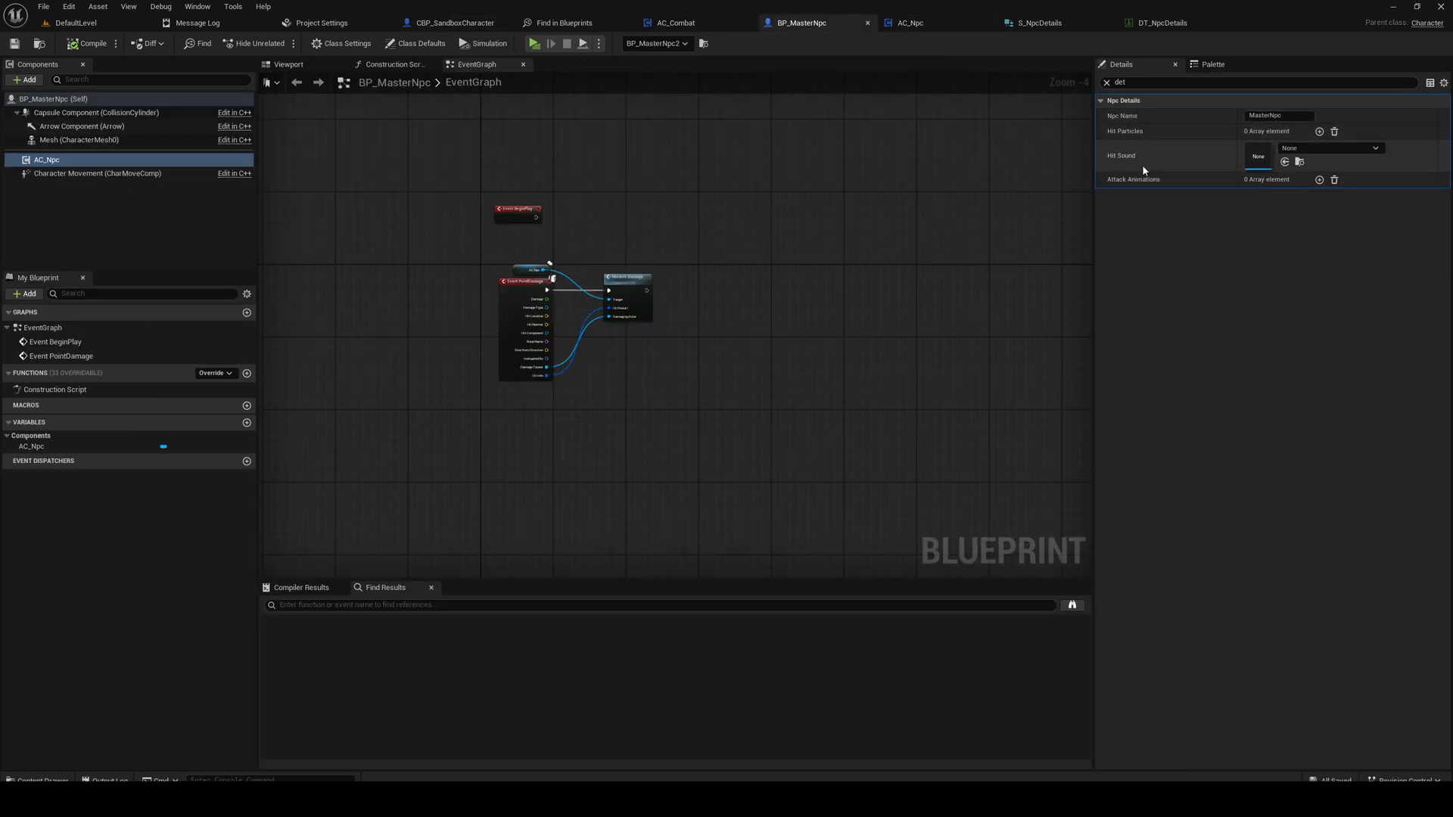
left_click(1320, 130)
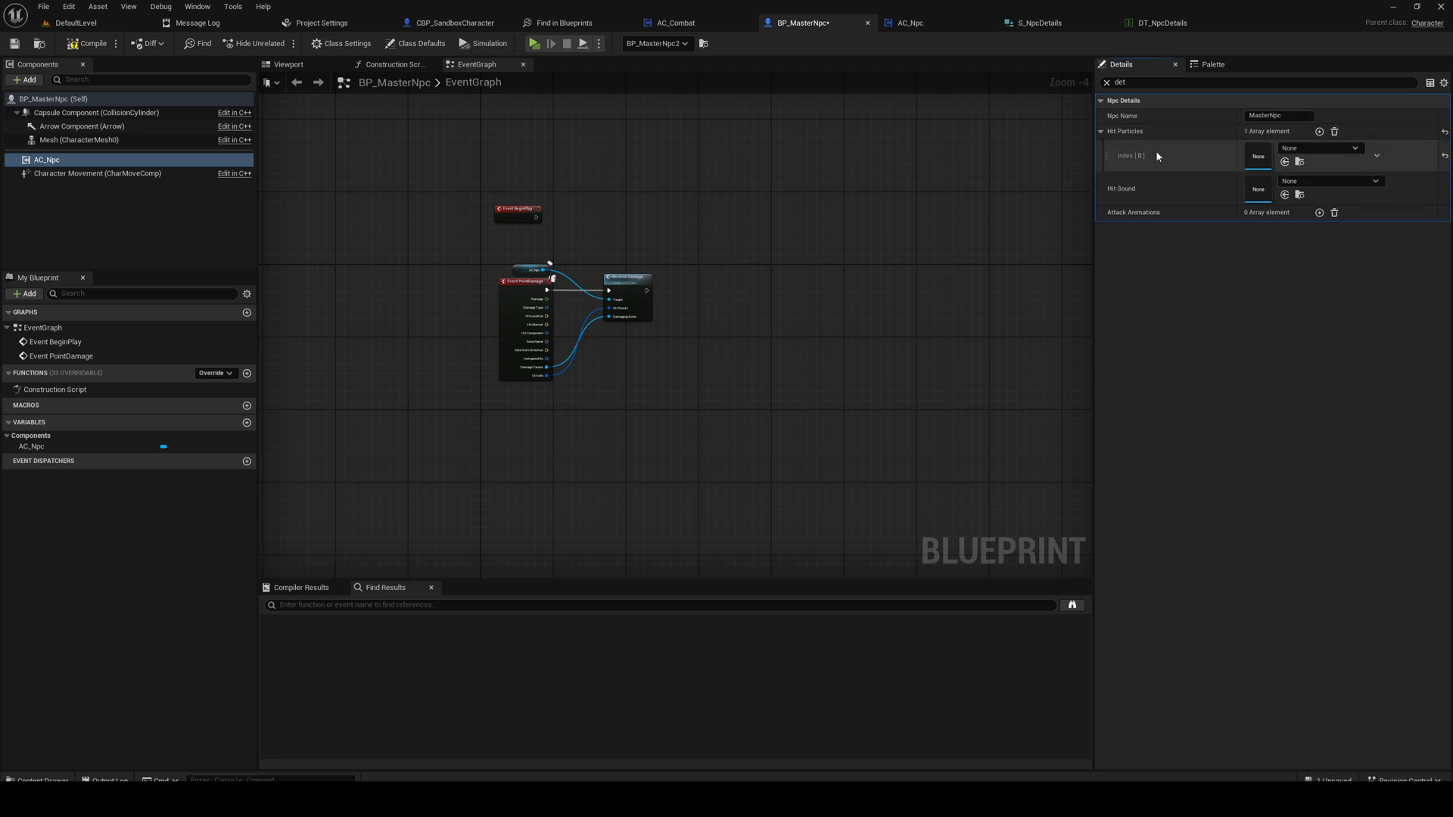
left_click(1320, 149)
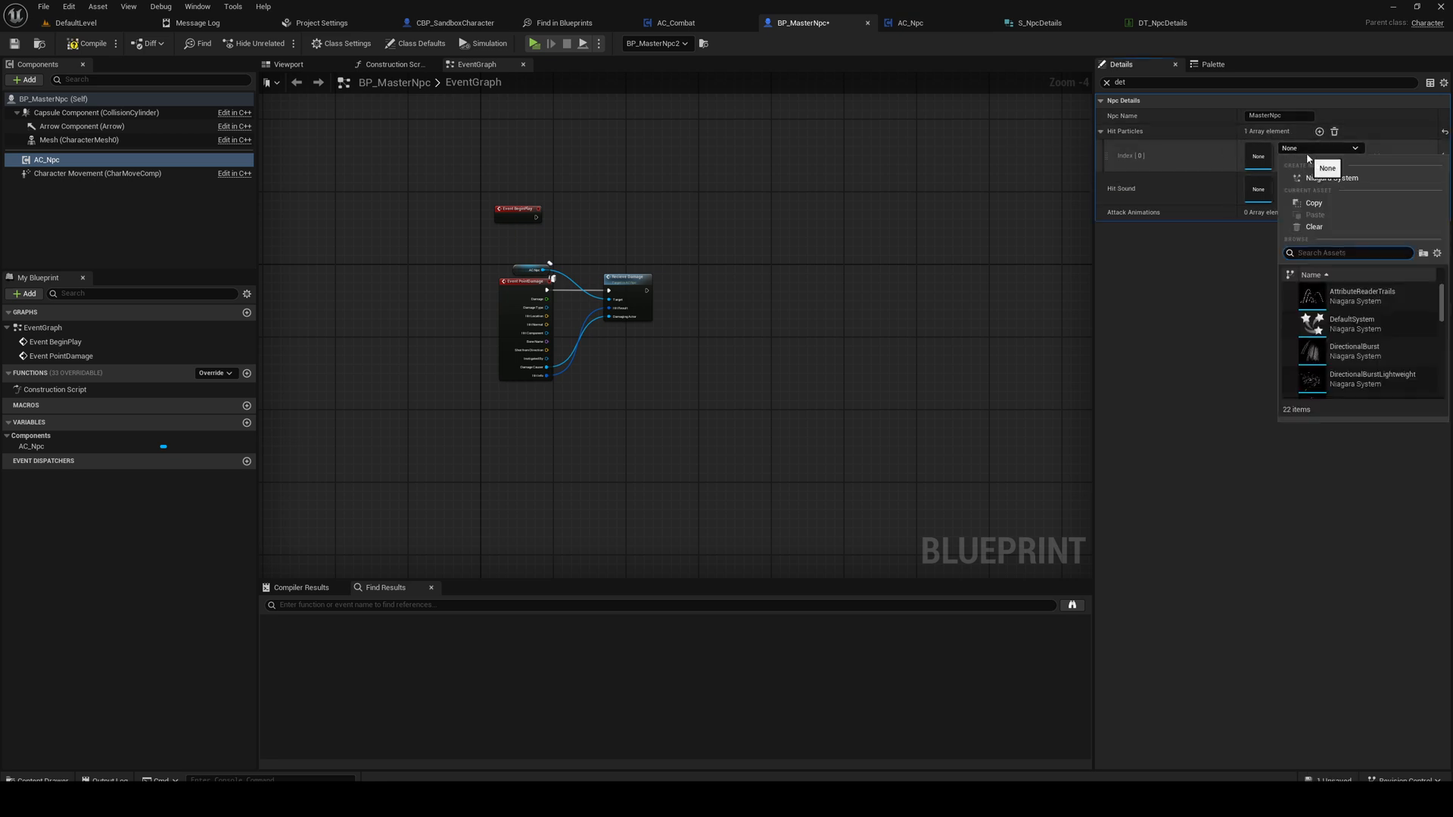
type("blood")
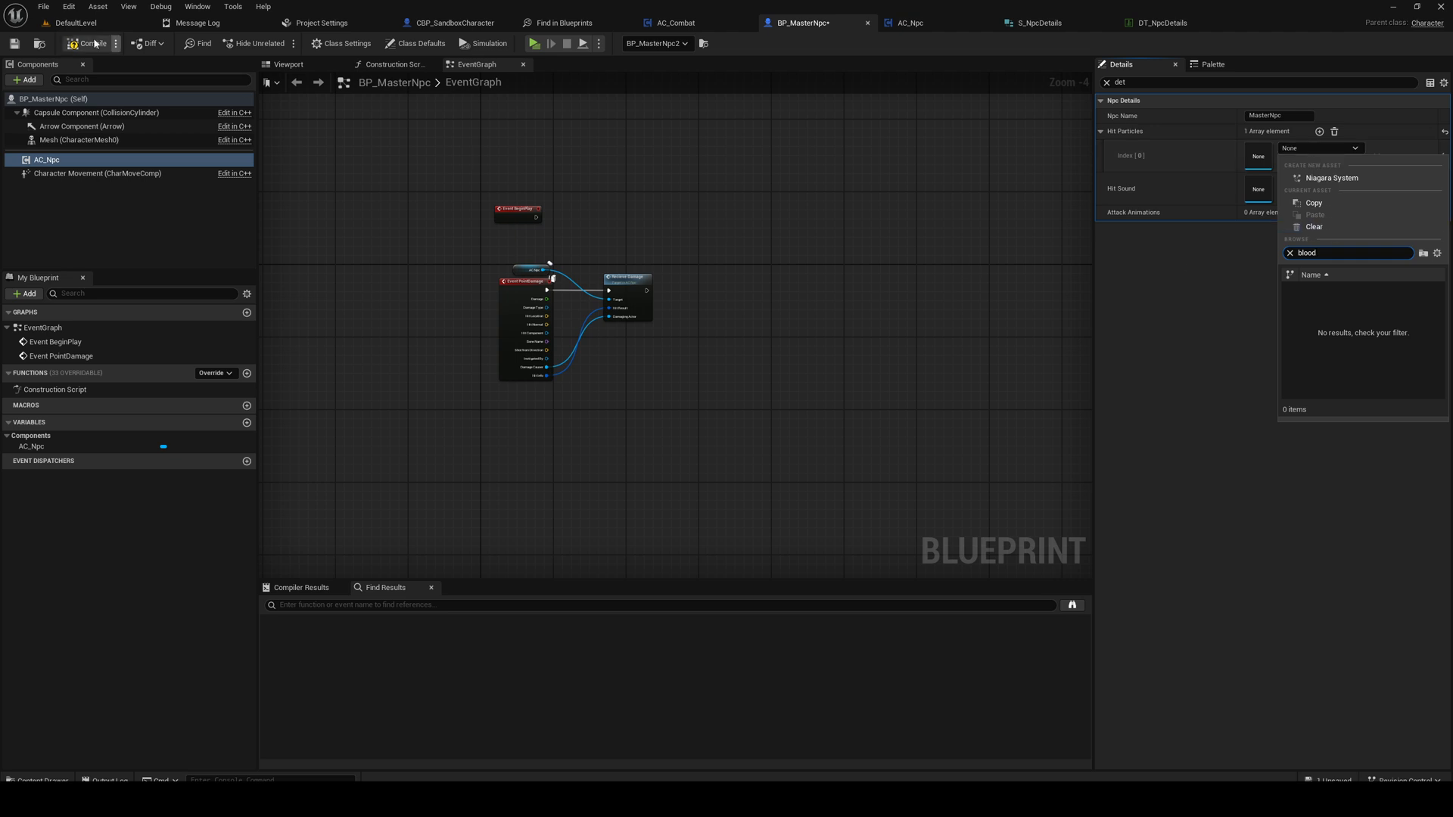
Step: Browse the Misc, Component, Demo and Sword_and_Shield content folders, then return to BP_MasterNpc
left_click(74, 23)
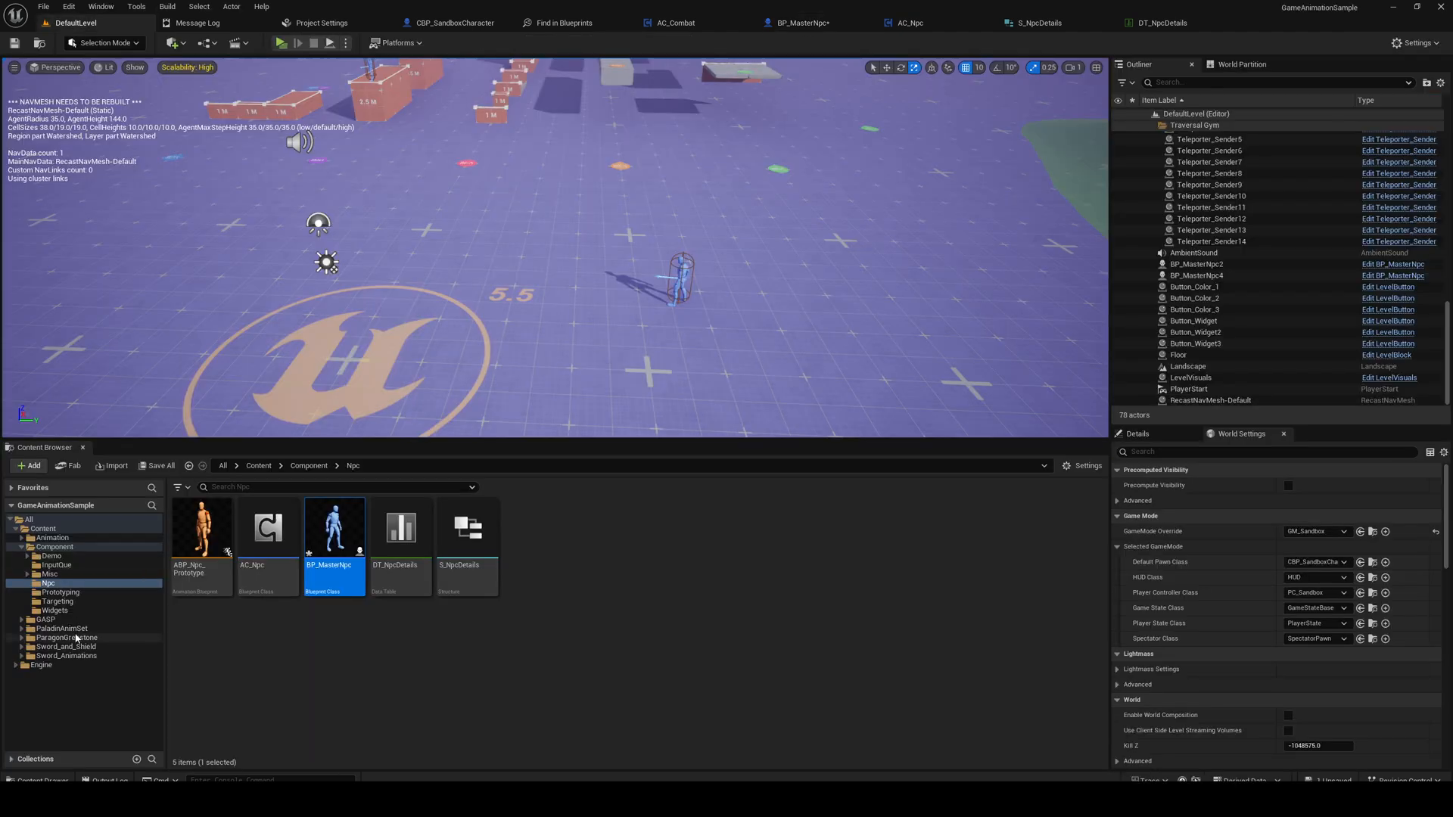
left_click(47, 574)
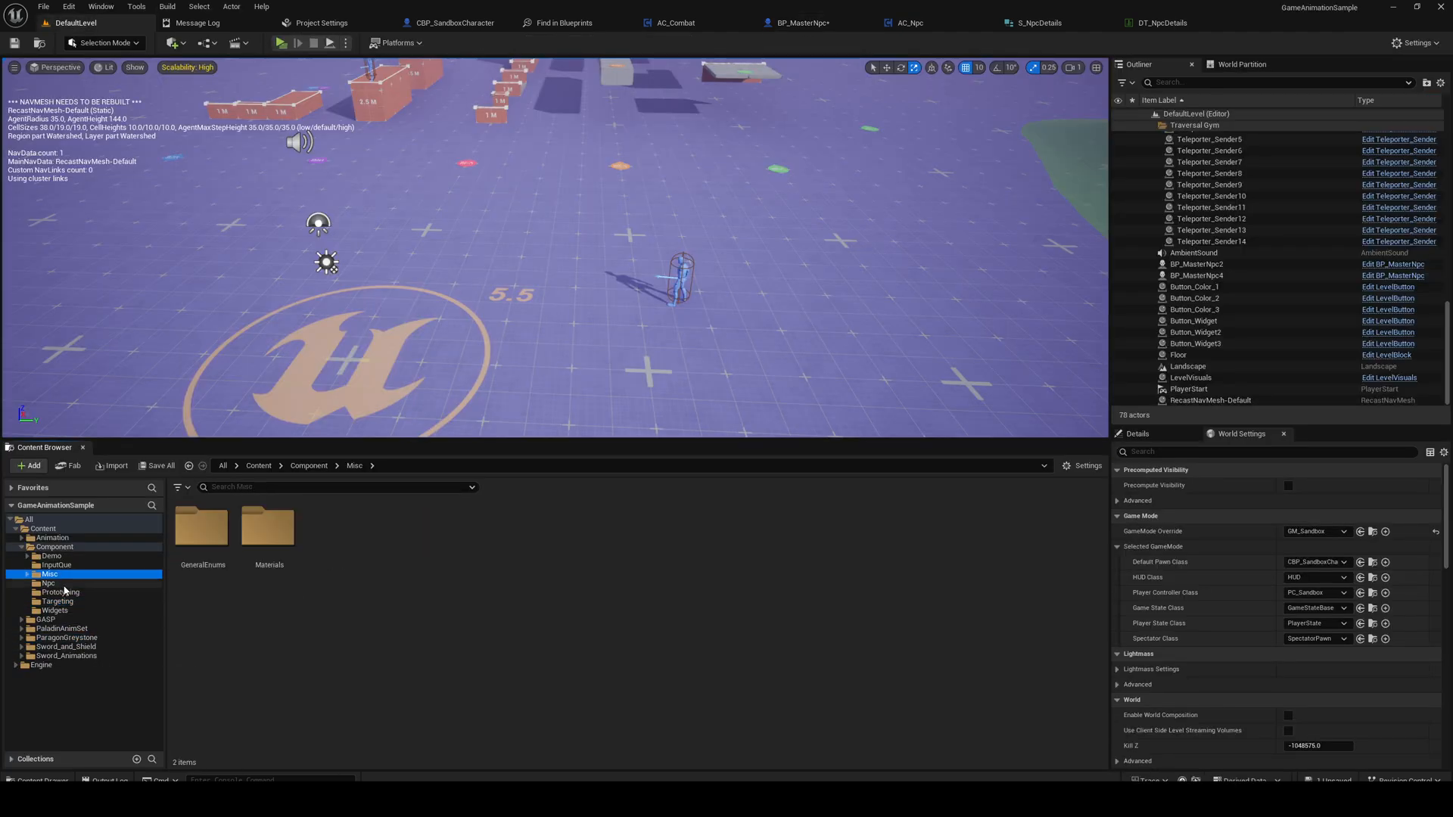
left_click(52, 555)
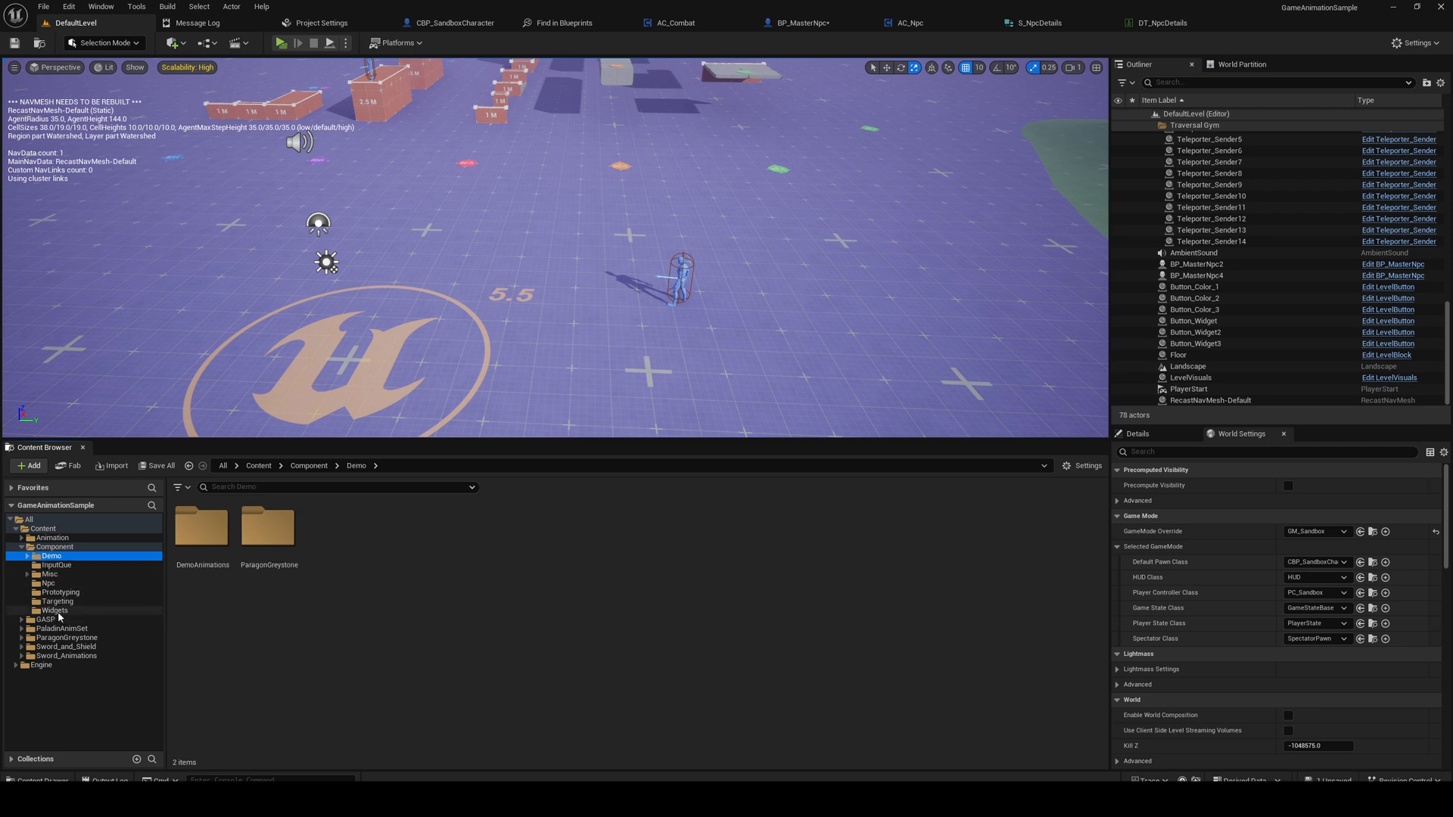
left_click(54, 547)
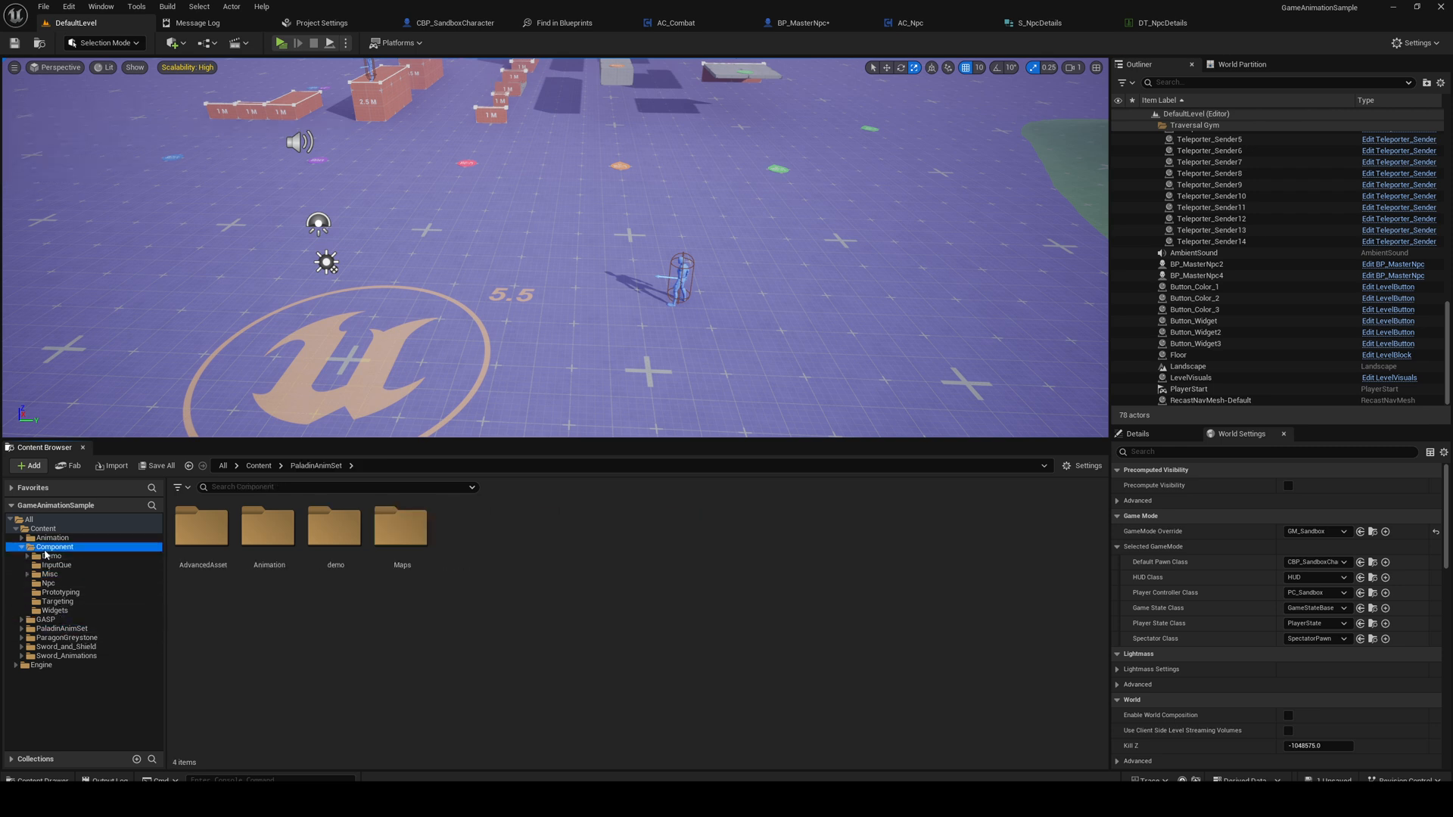
left_click(65, 647)
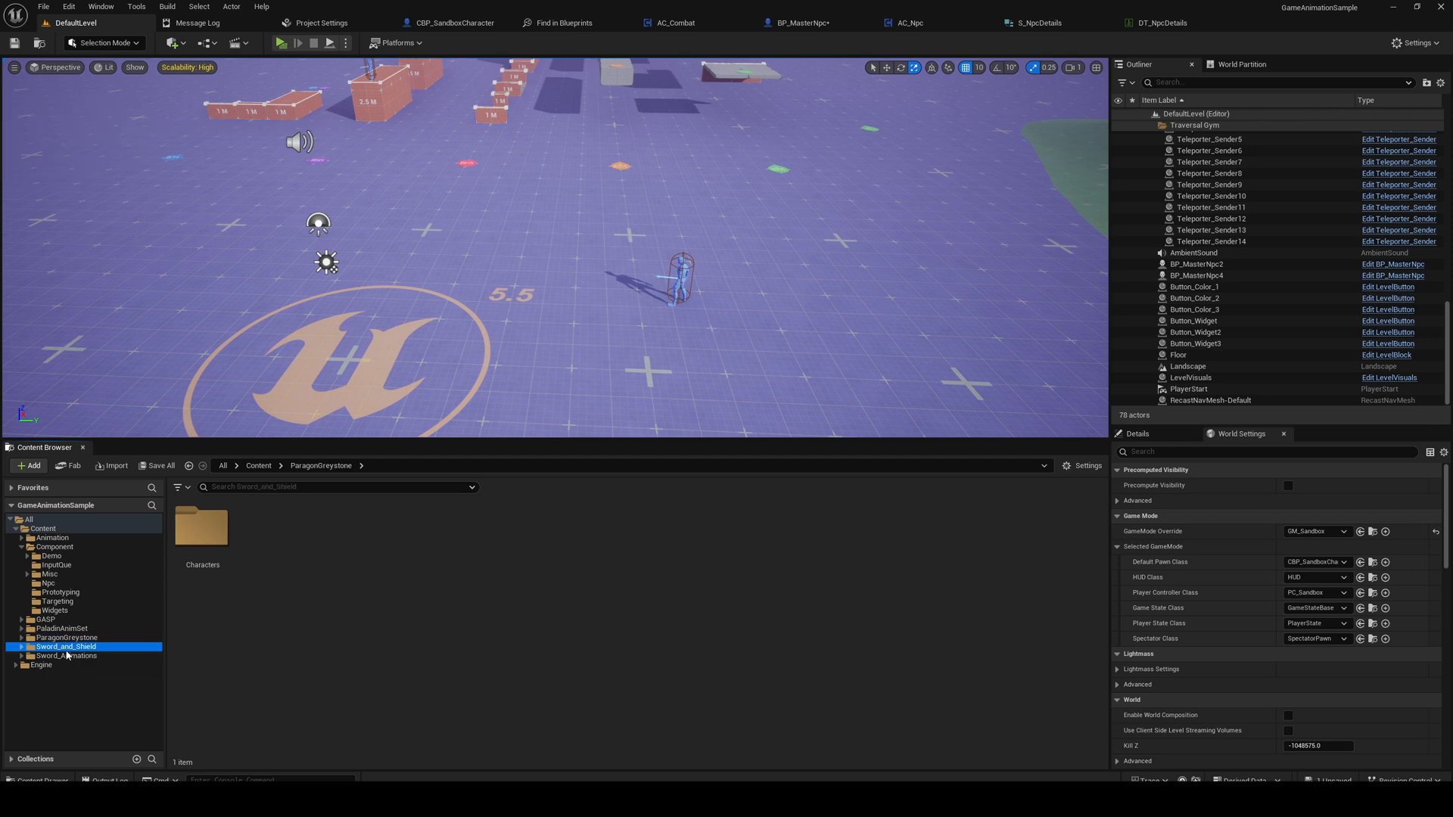
left_click(55, 547)
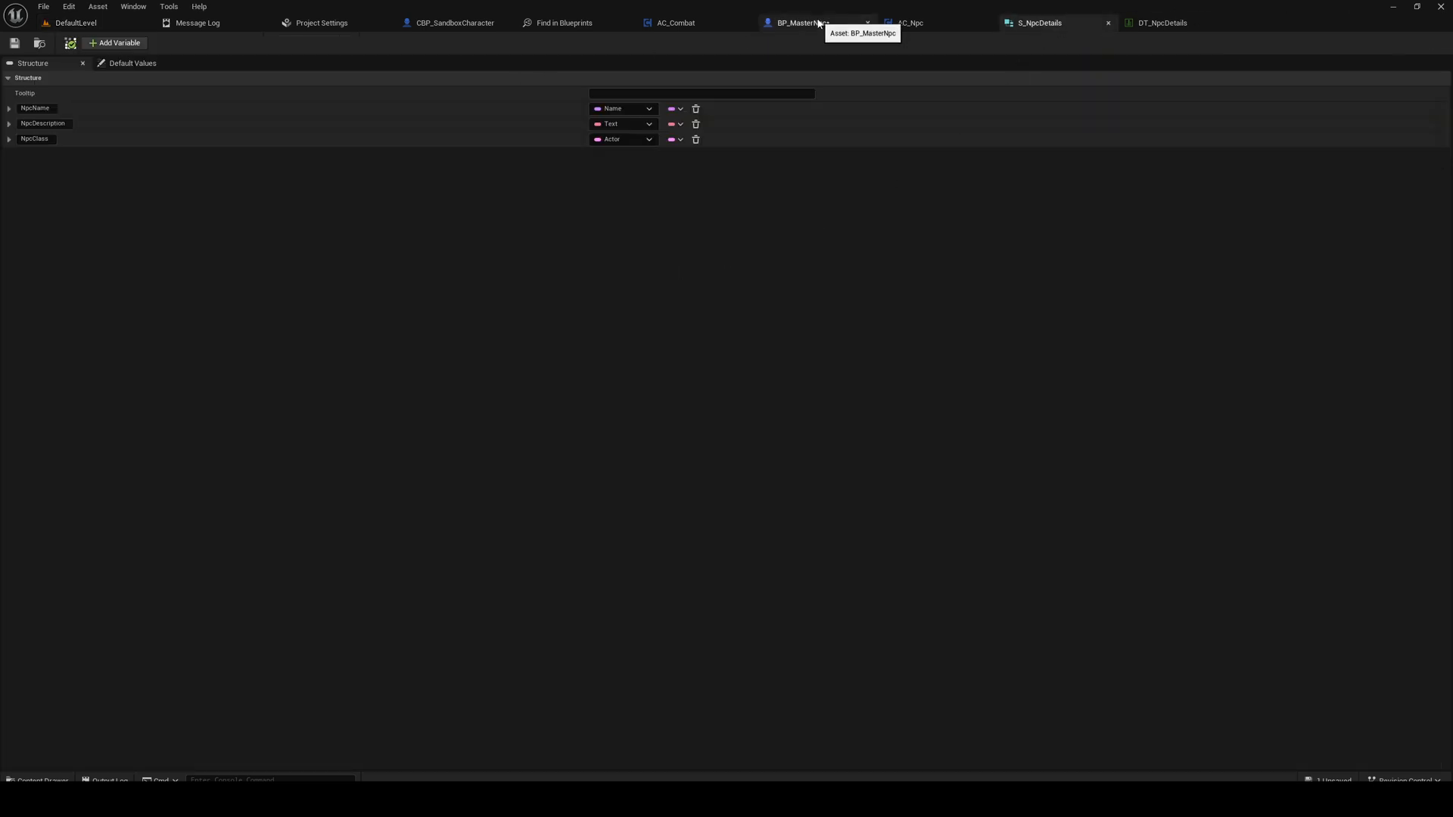
left_click(799, 22)
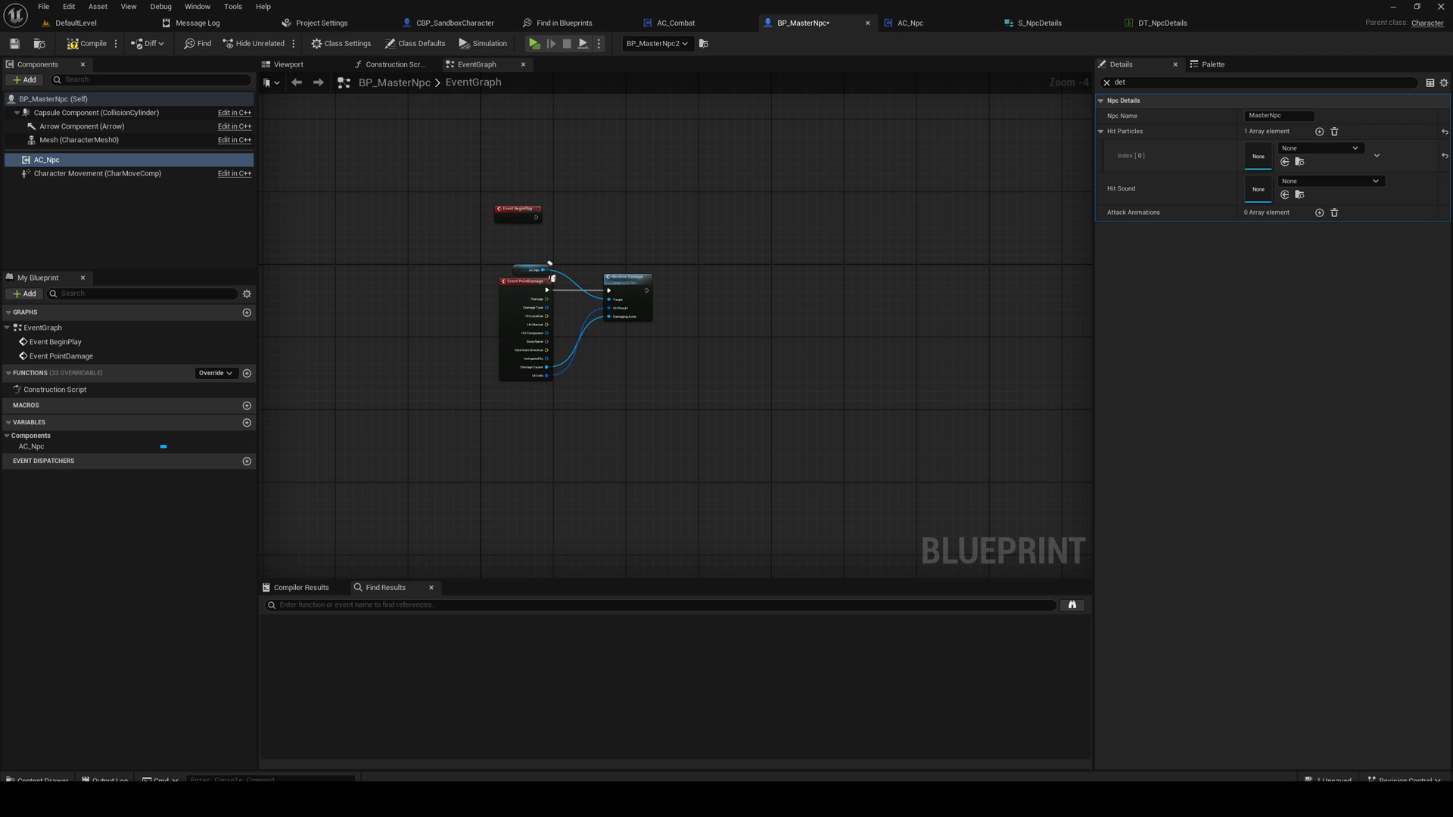
Step: Assign NS_ShadedBlood_4 as Hit Particles and SC_DemoHit as Hit Sound, then Save All
left_click(74, 23)
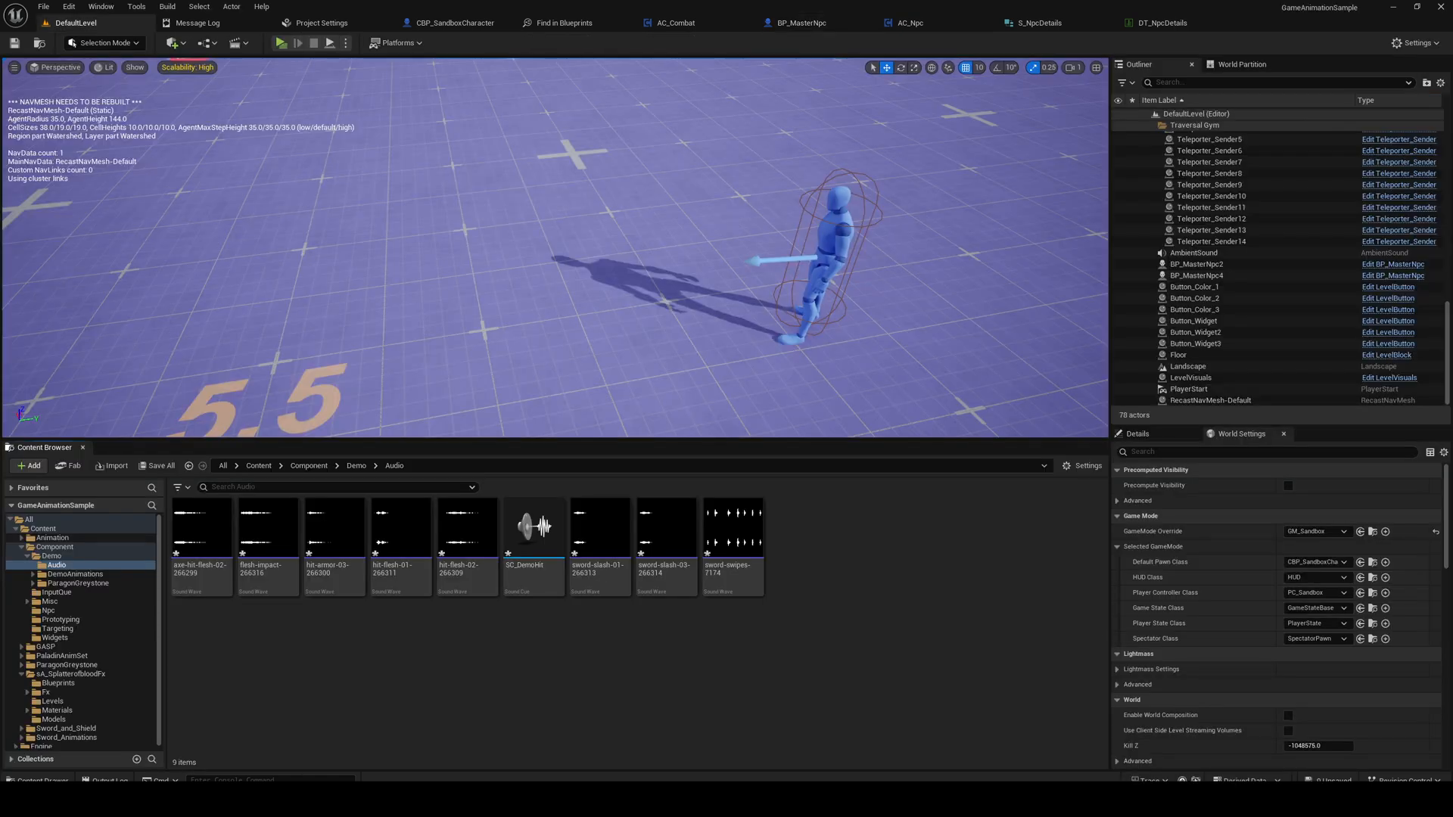
left_click(532, 526)
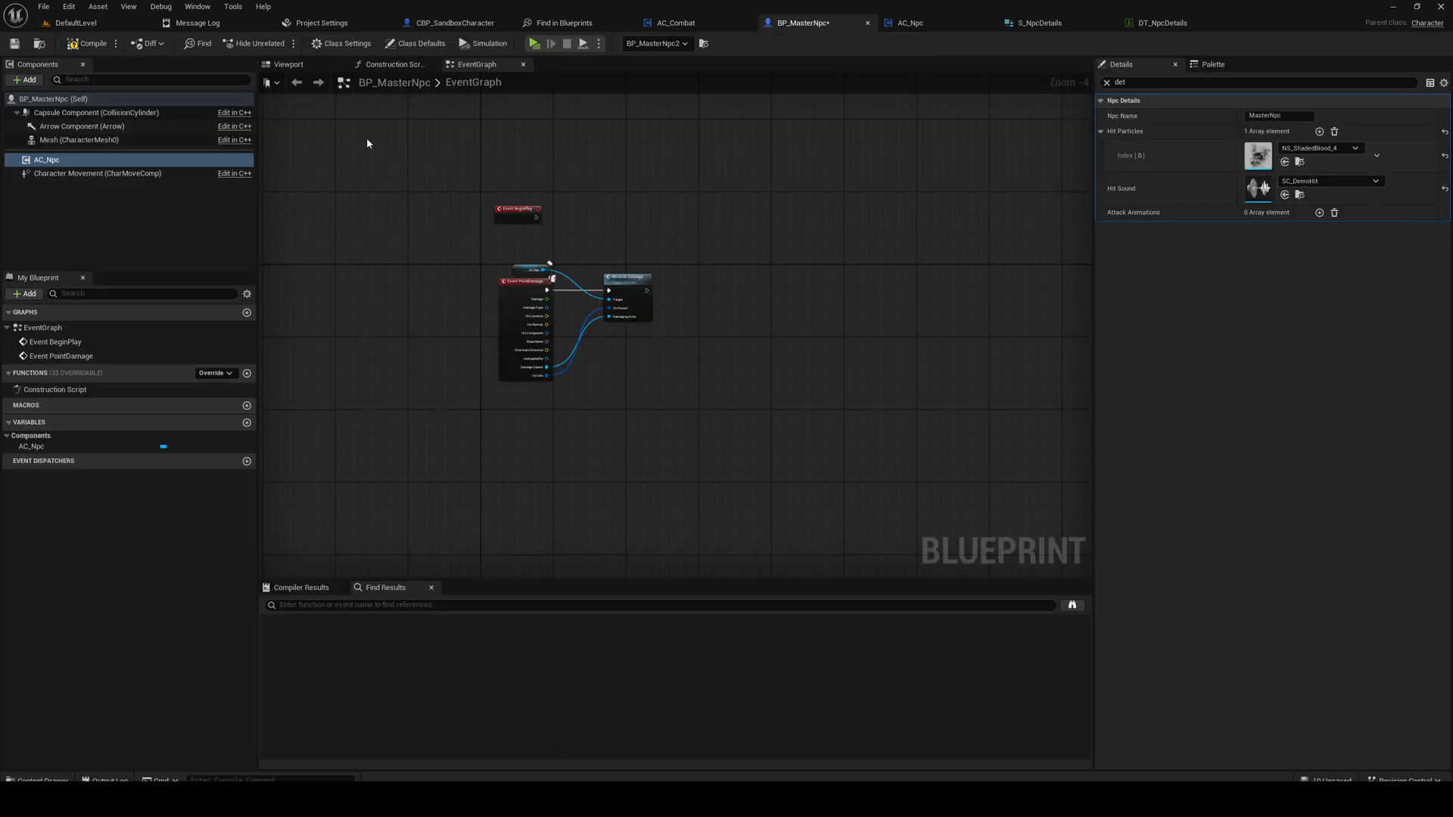
left_click(43, 6)
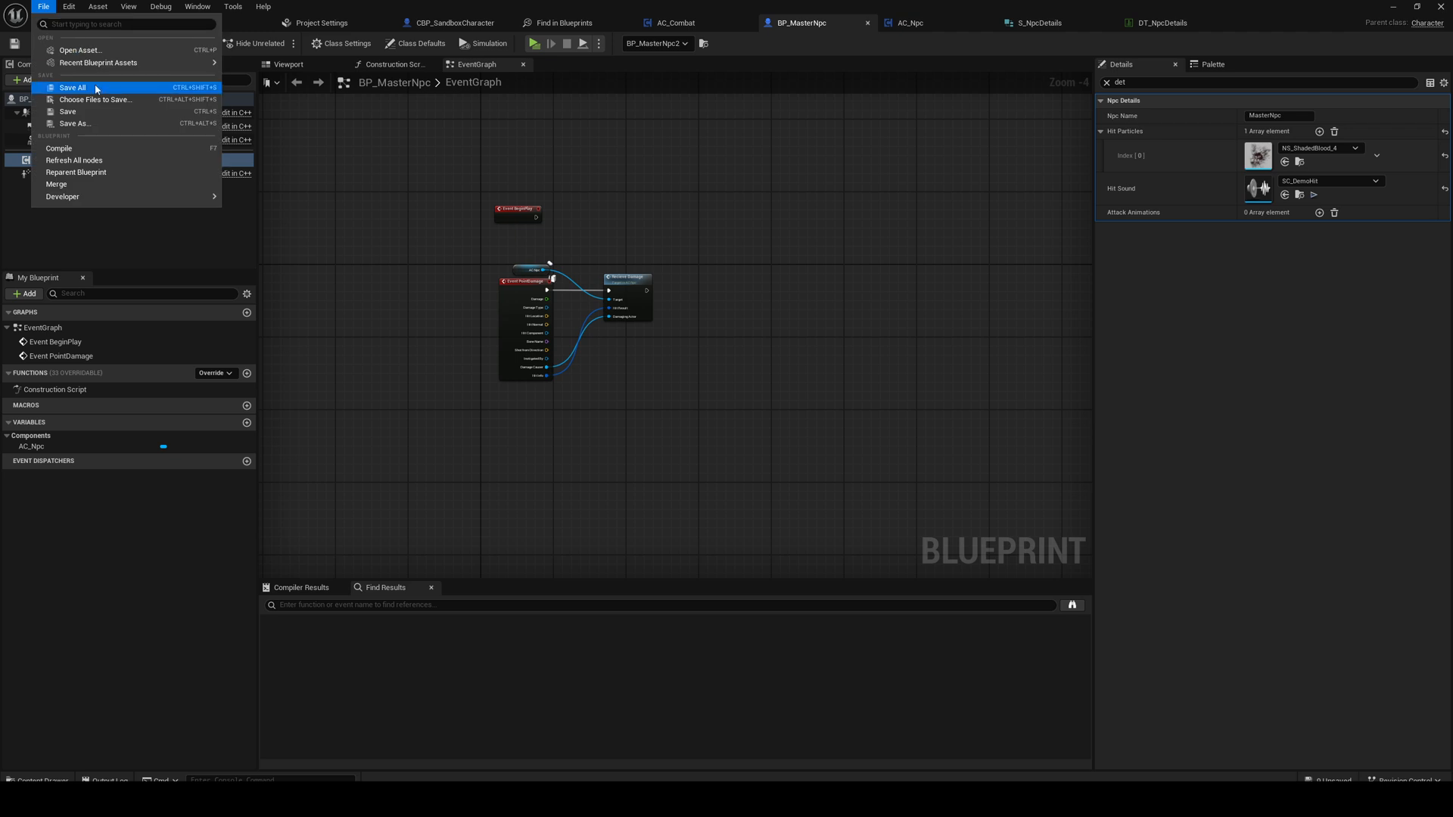
left_click(71, 88)
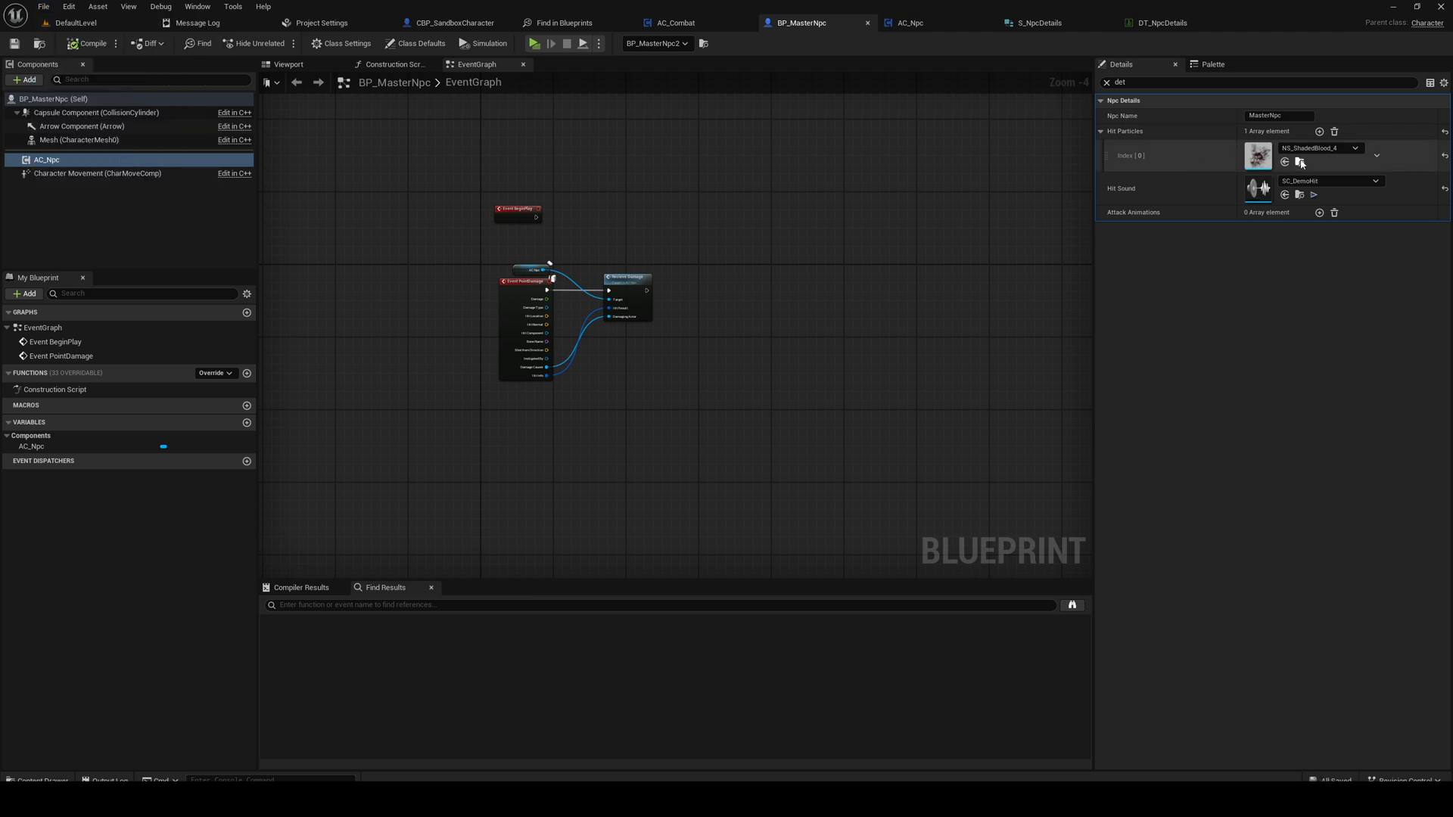
Step: Inspect the shaded blood effects in the level content and open the Demo Audio folder
left_click(74, 23)
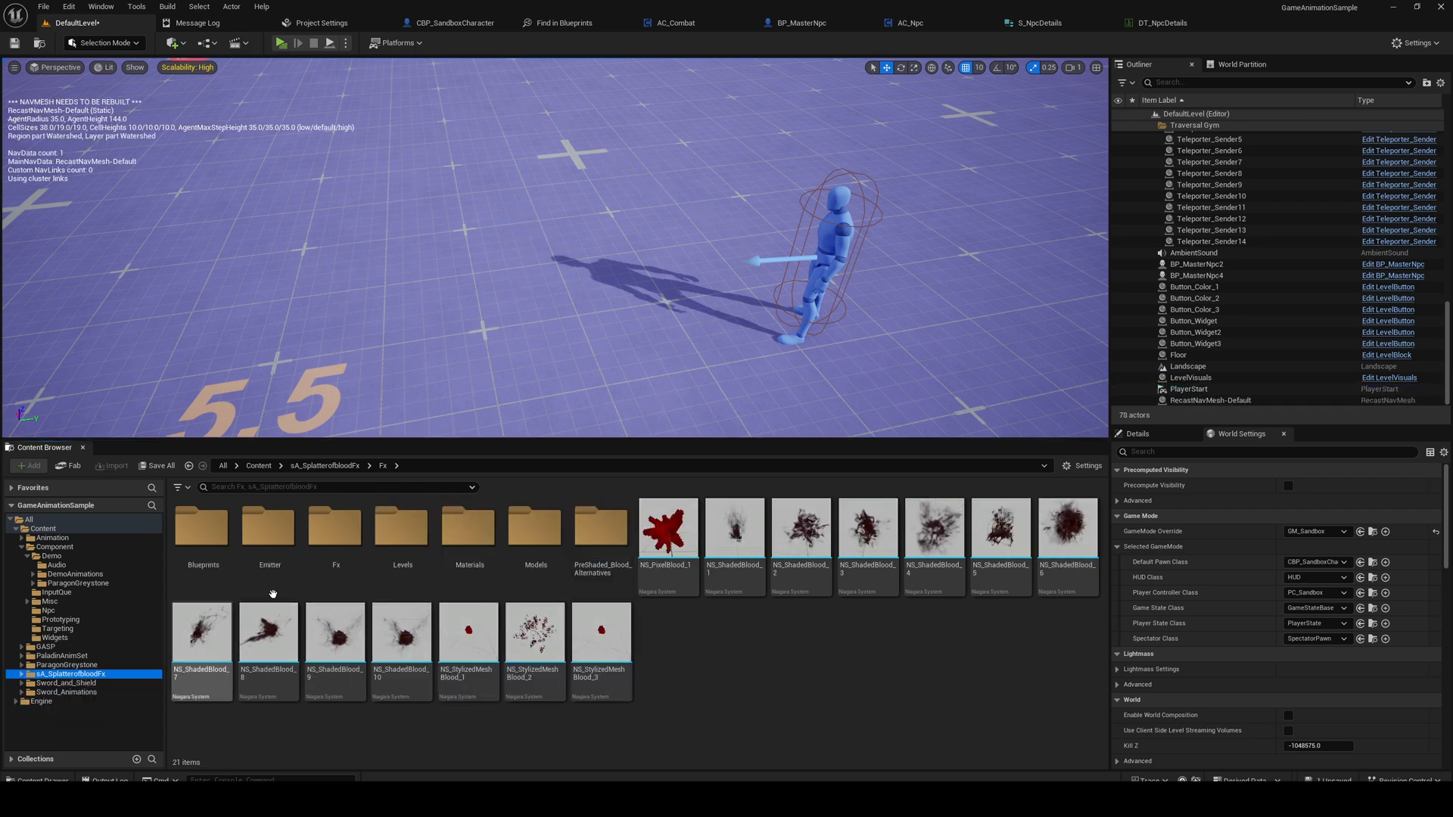
left_click(866, 533)
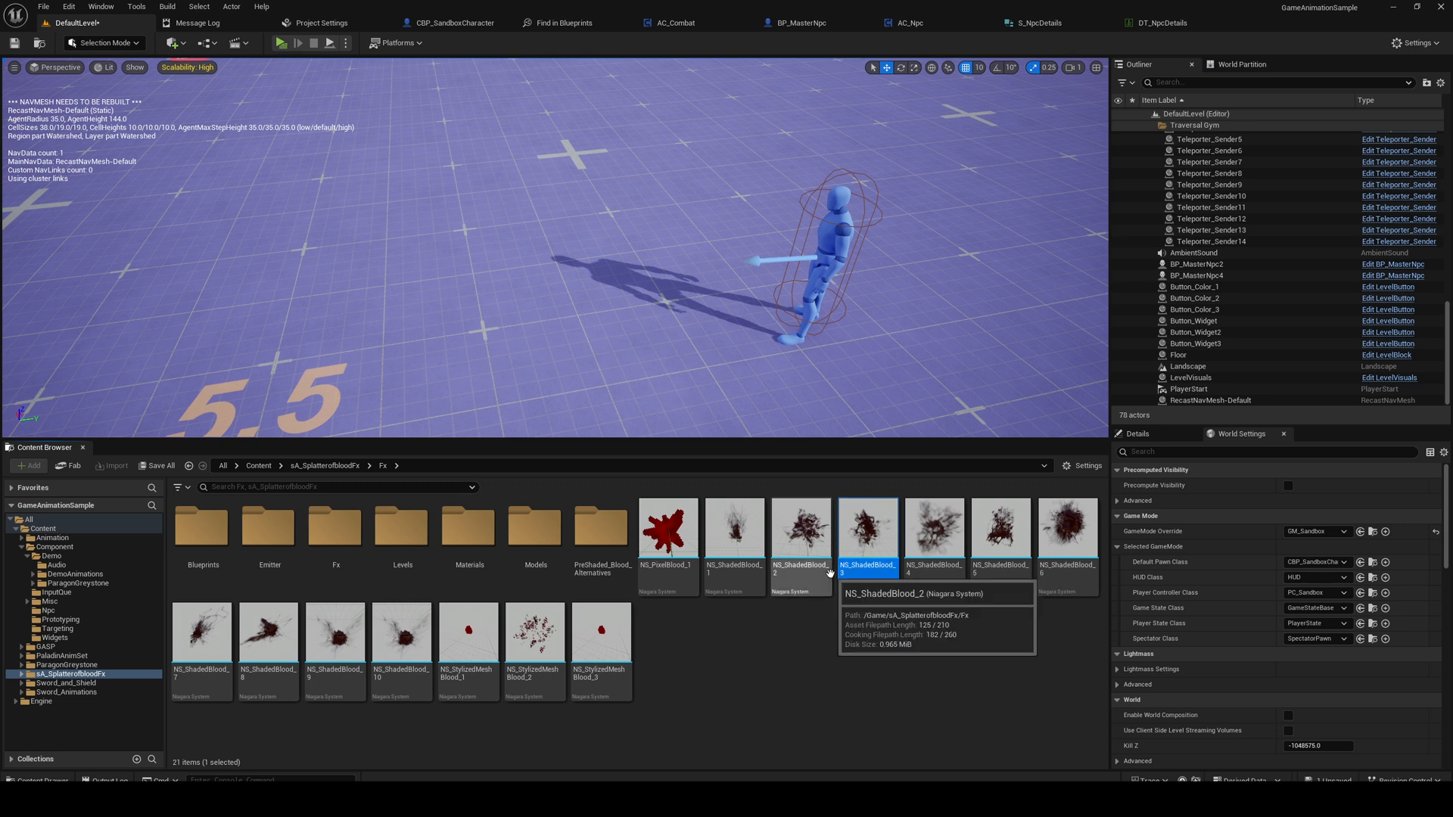
left_click(598, 716)
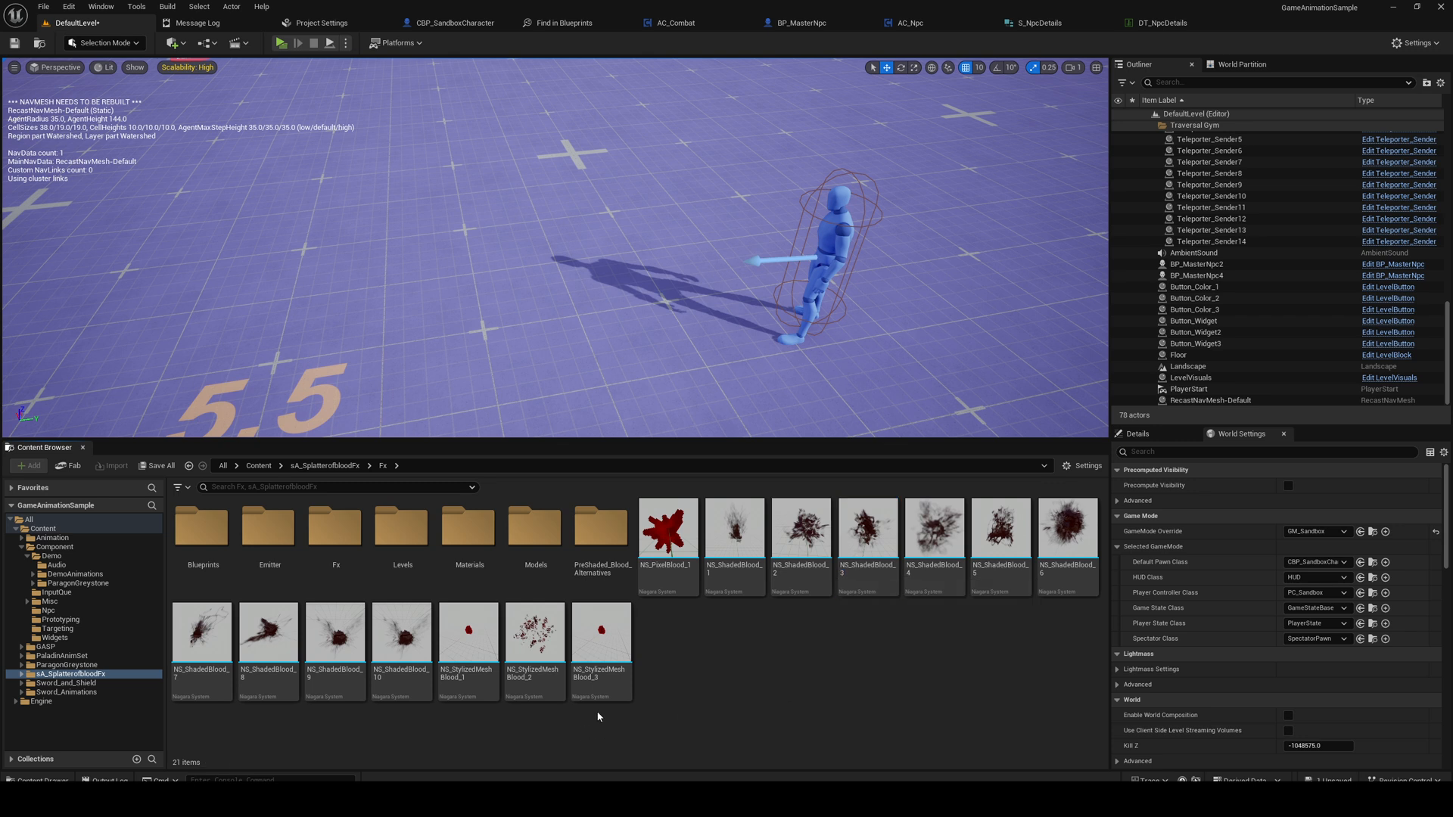
left_click(601, 633)
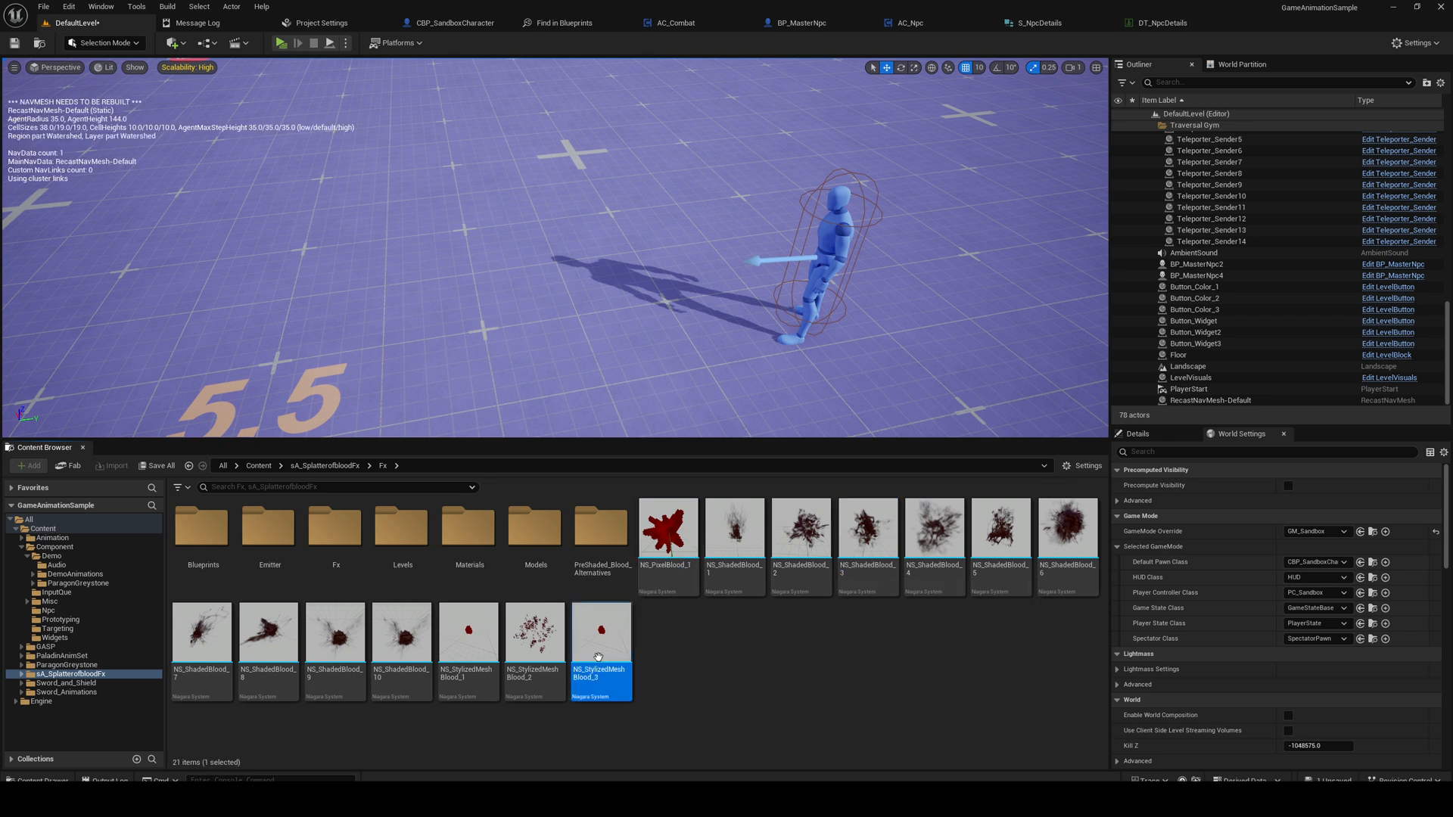
left_click(56, 565)
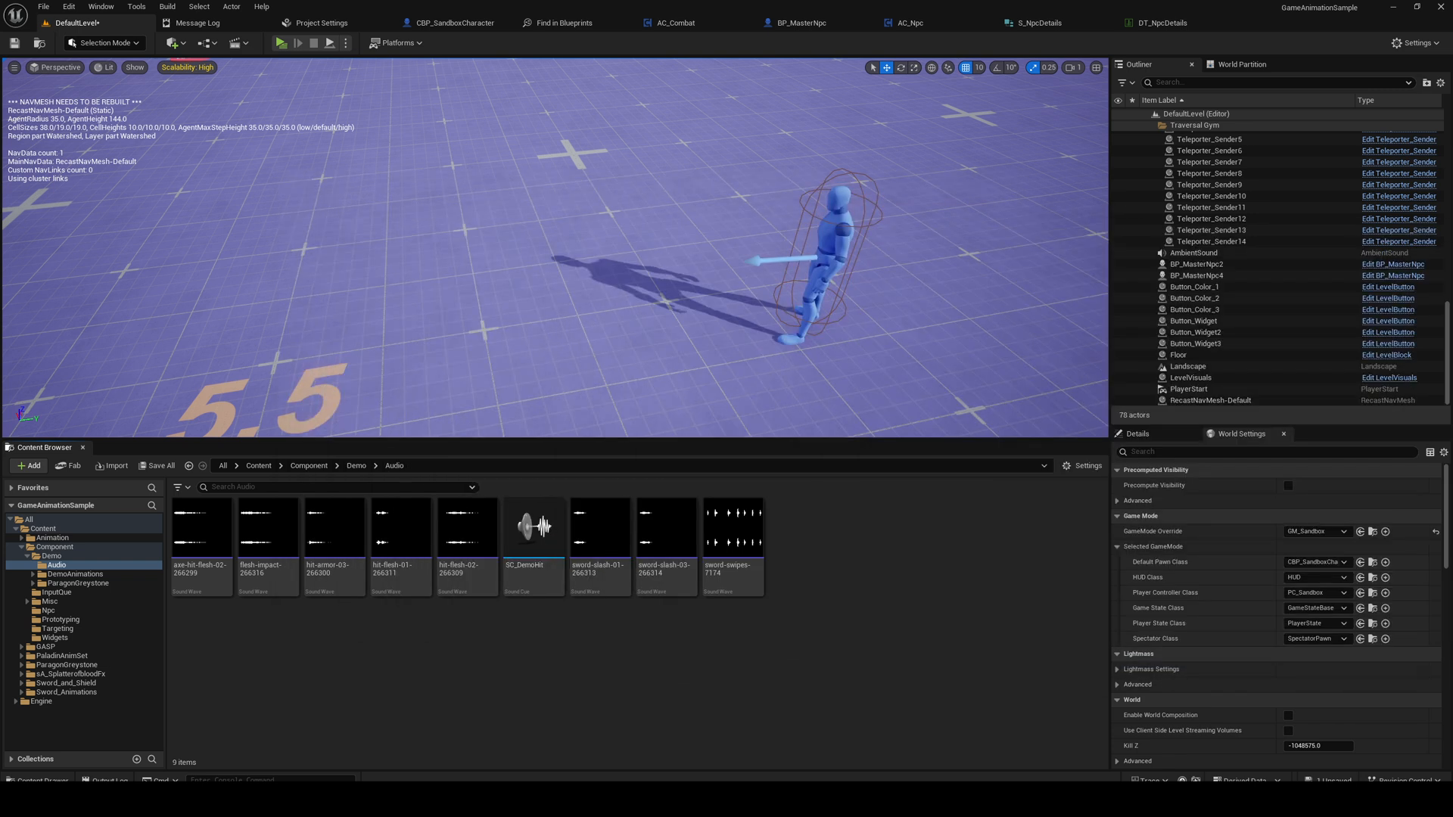
Step: Open the SC_DemoHit sound cue and review its node graph alongside DT_NpcDetails and S_NpcDetails
left_click(532, 529)
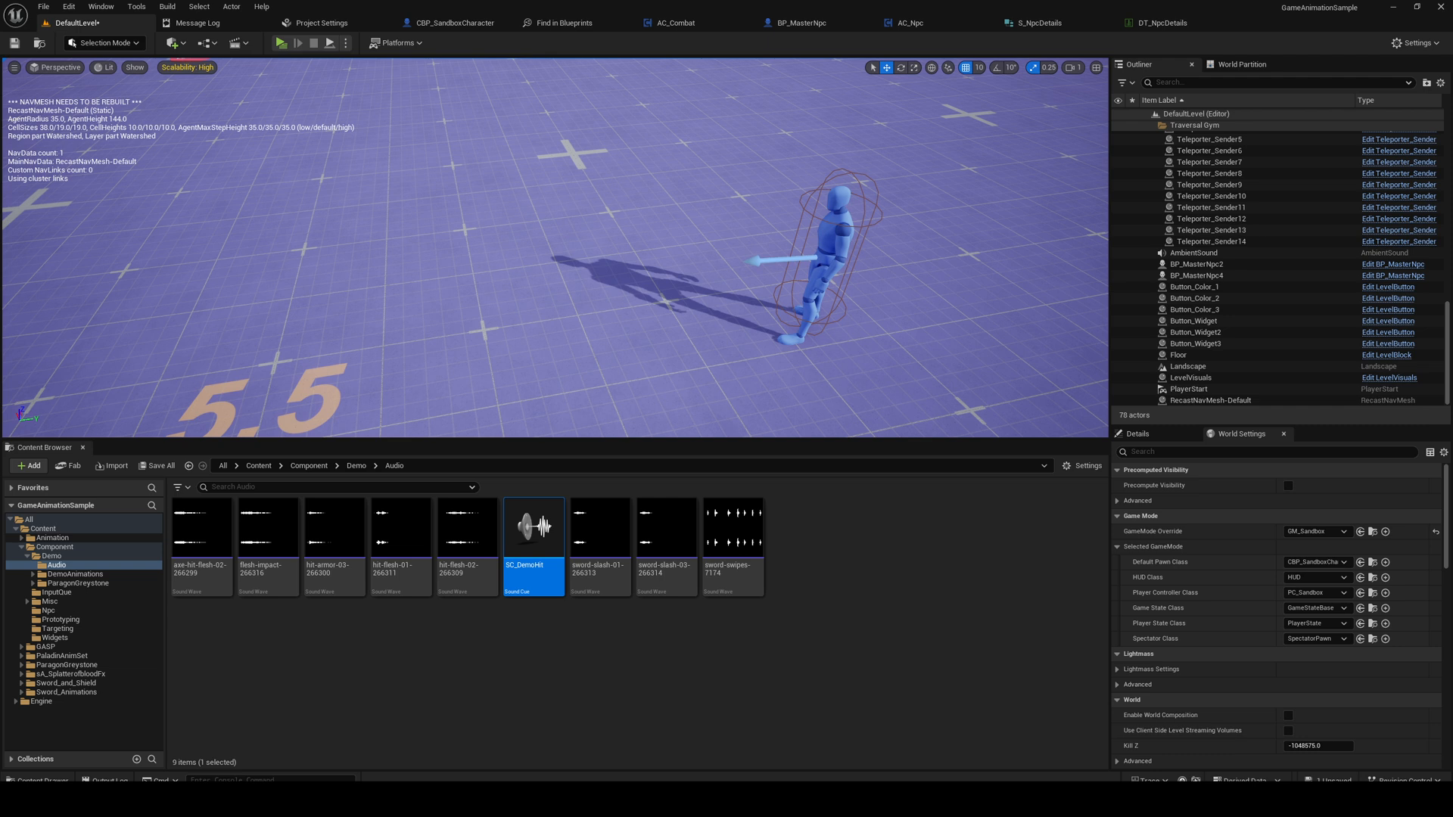
double_click(533, 527)
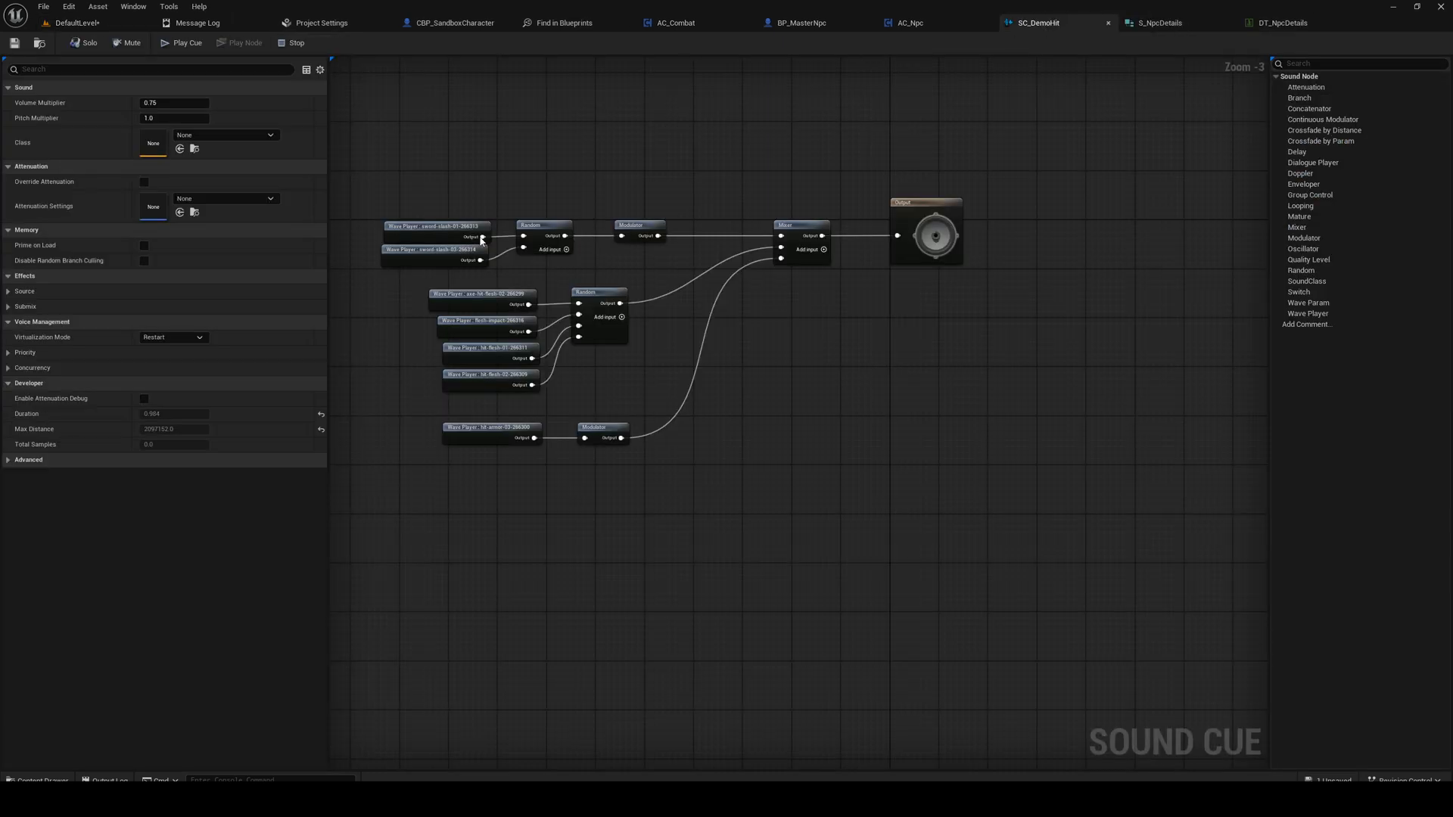
left_click(188, 43)
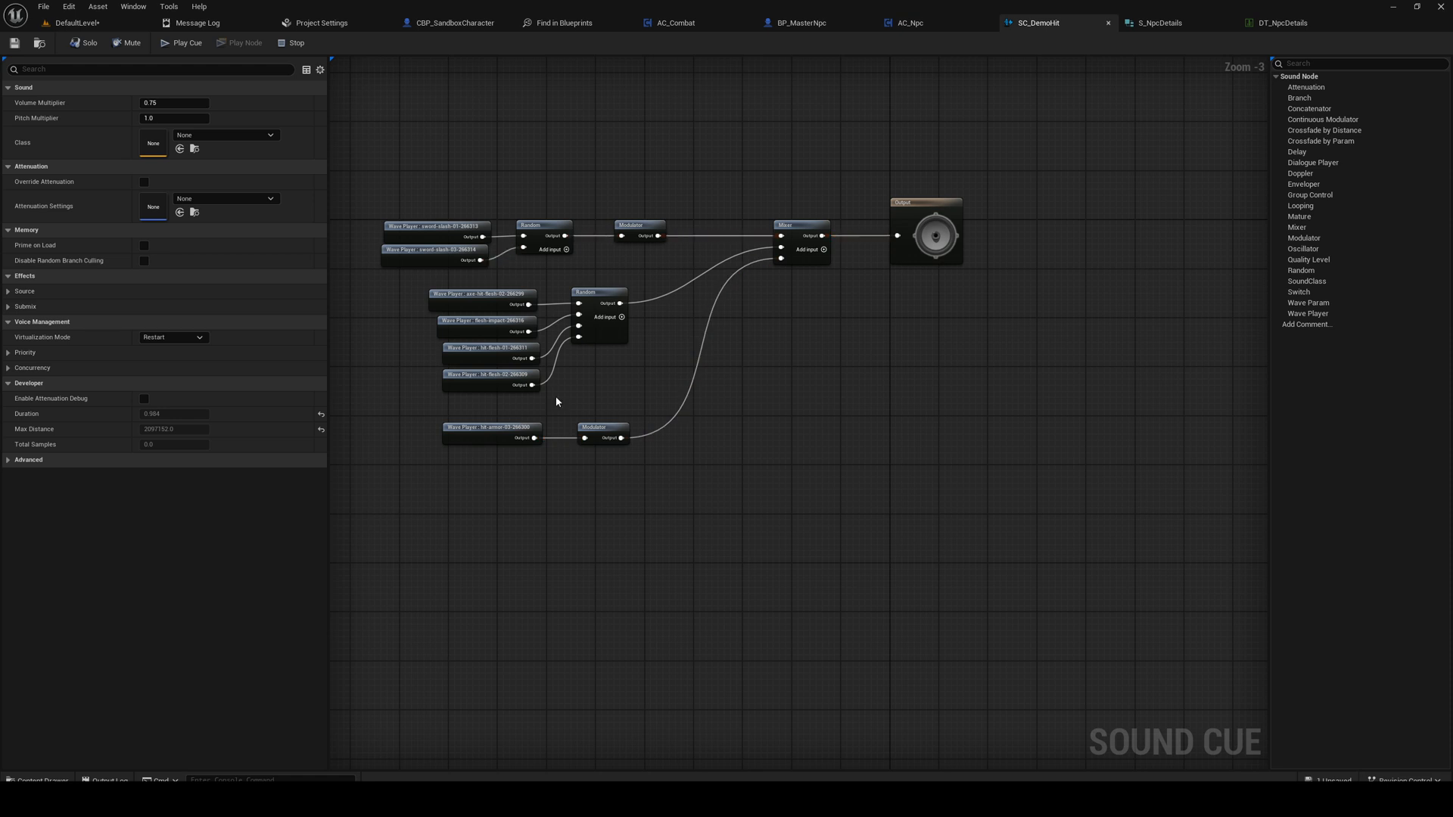
left_click(183, 43)
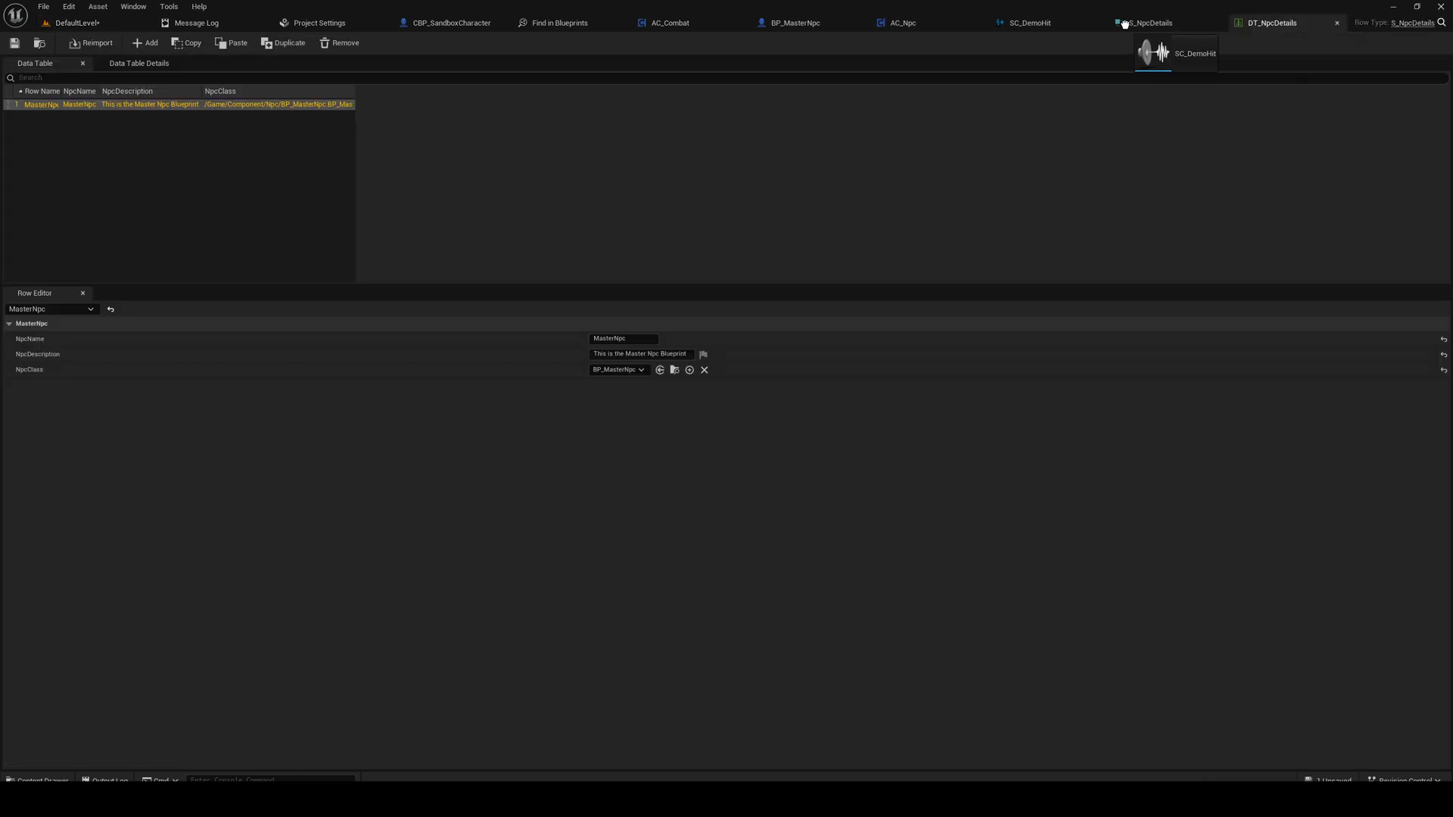
left_click(1154, 23)
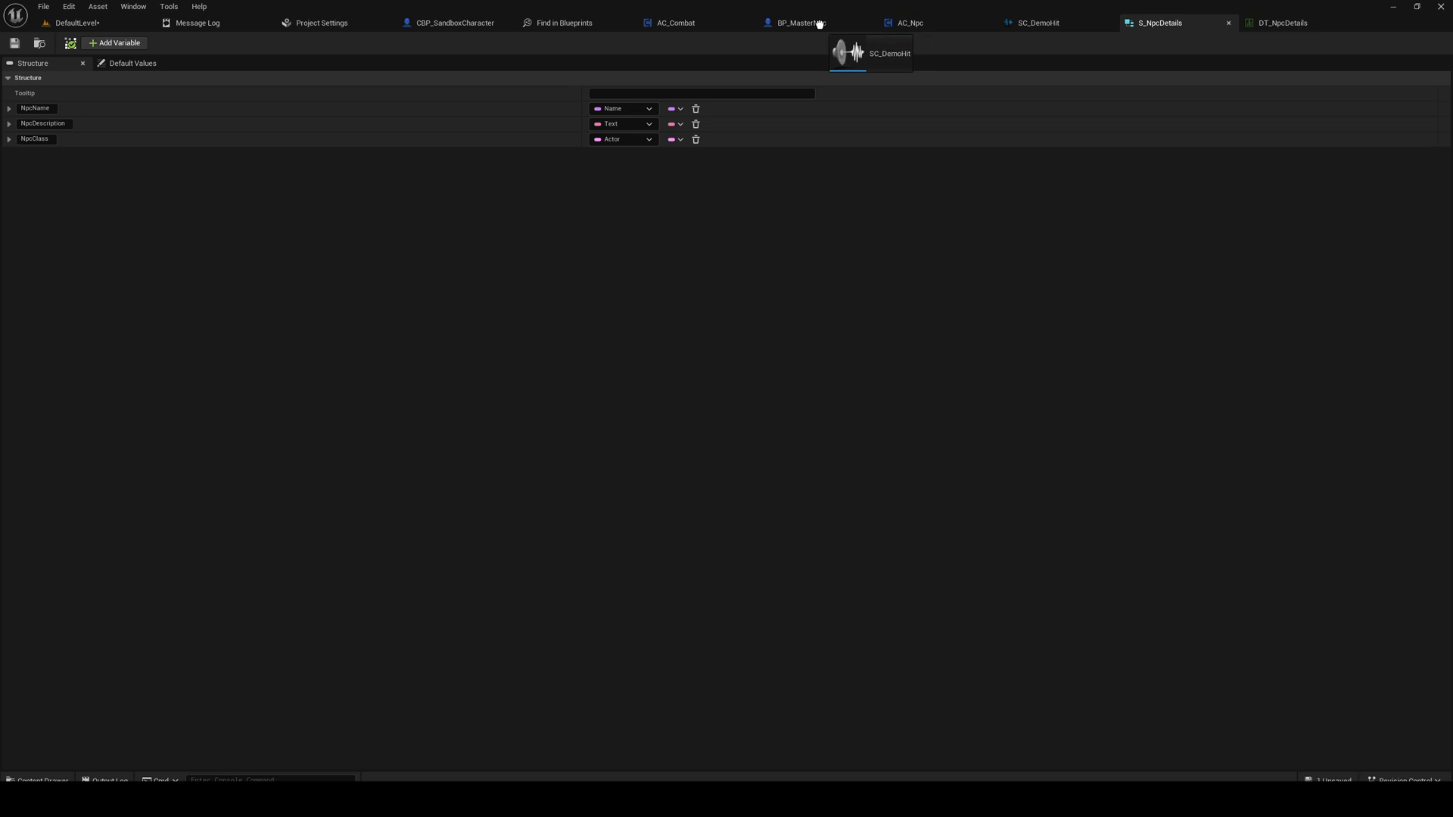
Step: Revisit BP_MasterNpc, reopen SC_DemoHit to adjust its volume multiplier, and return to the level
left_click(795, 22)
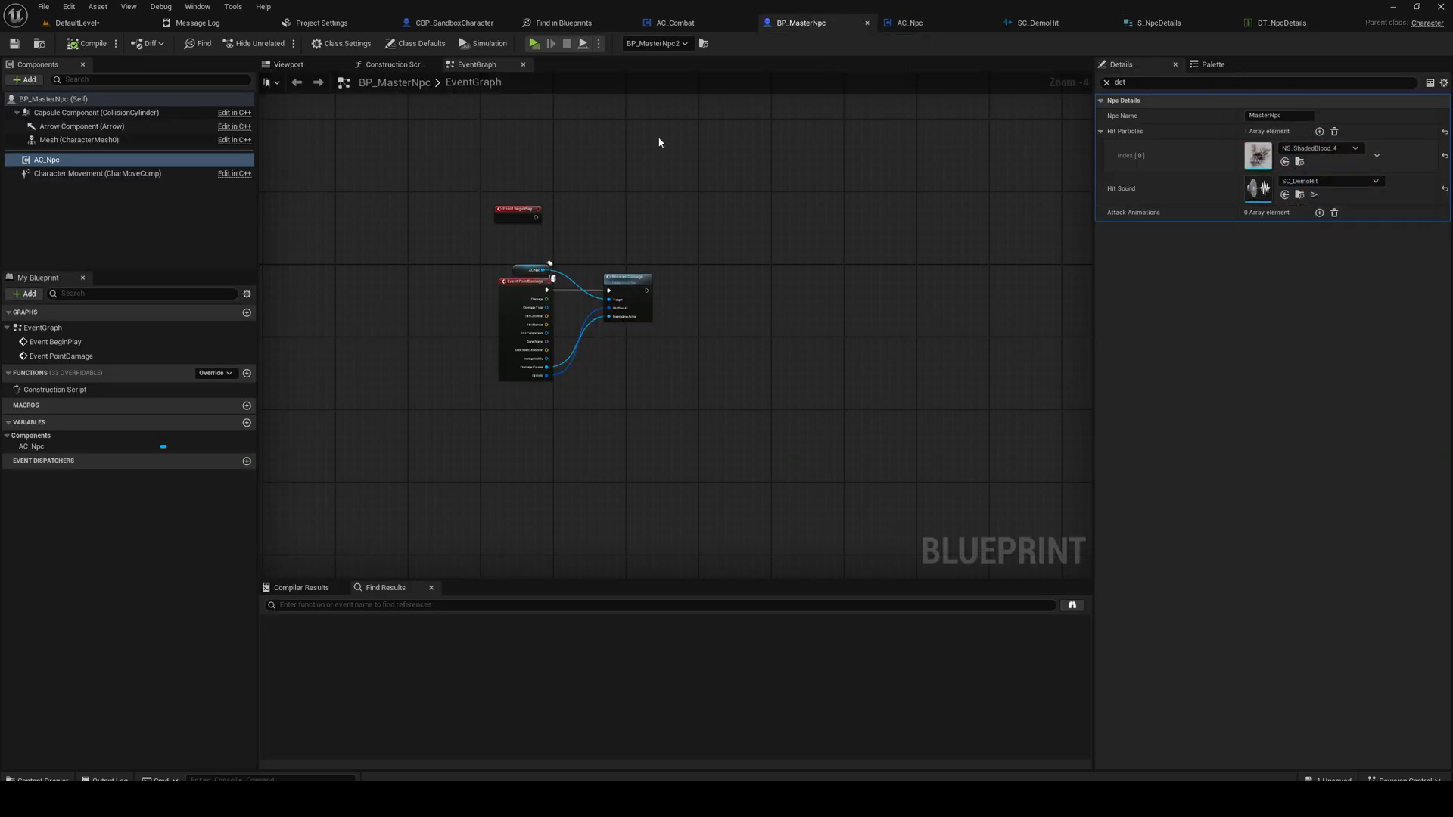
mouse_move(383, 89)
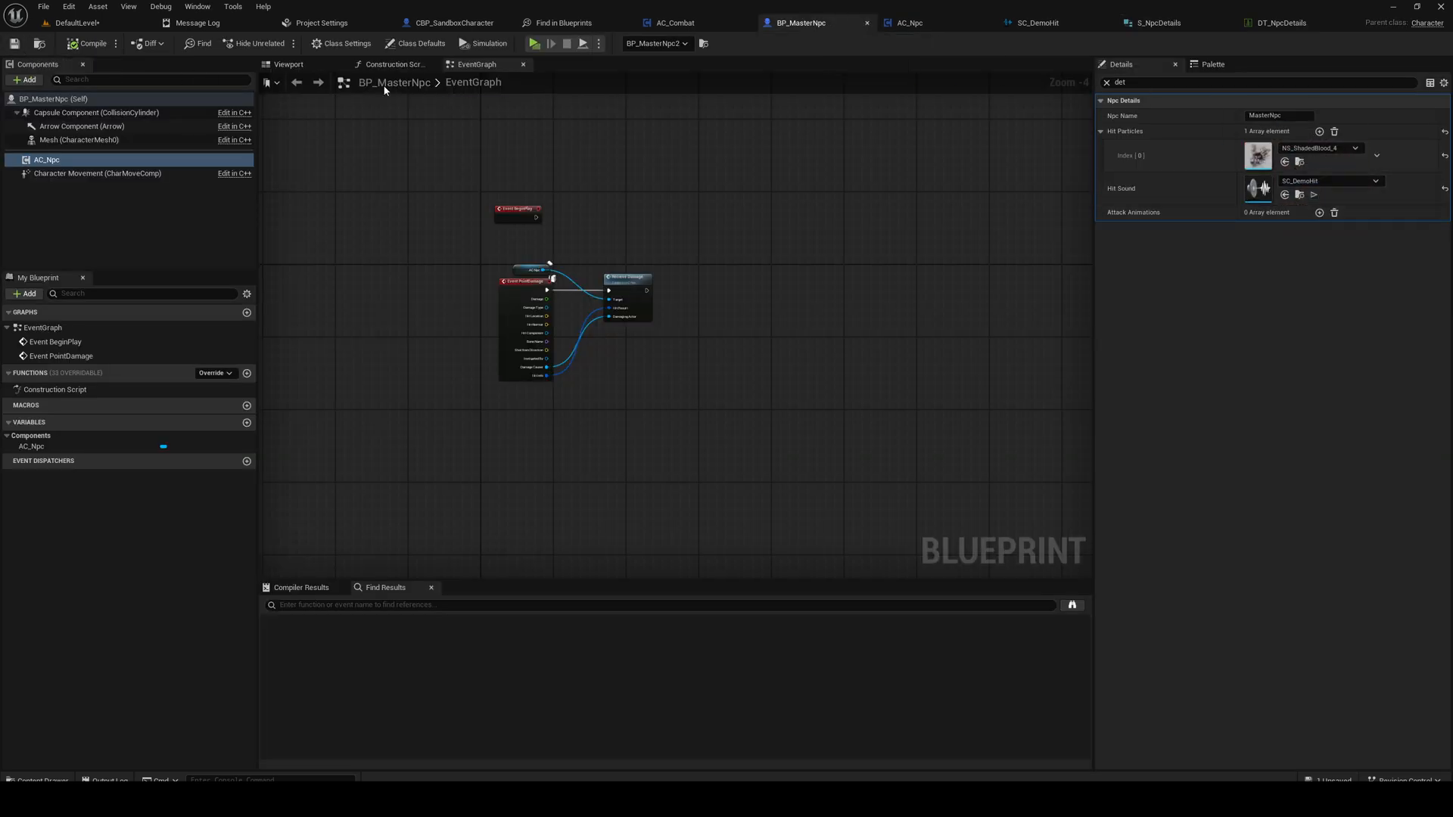
left_click(74, 23)
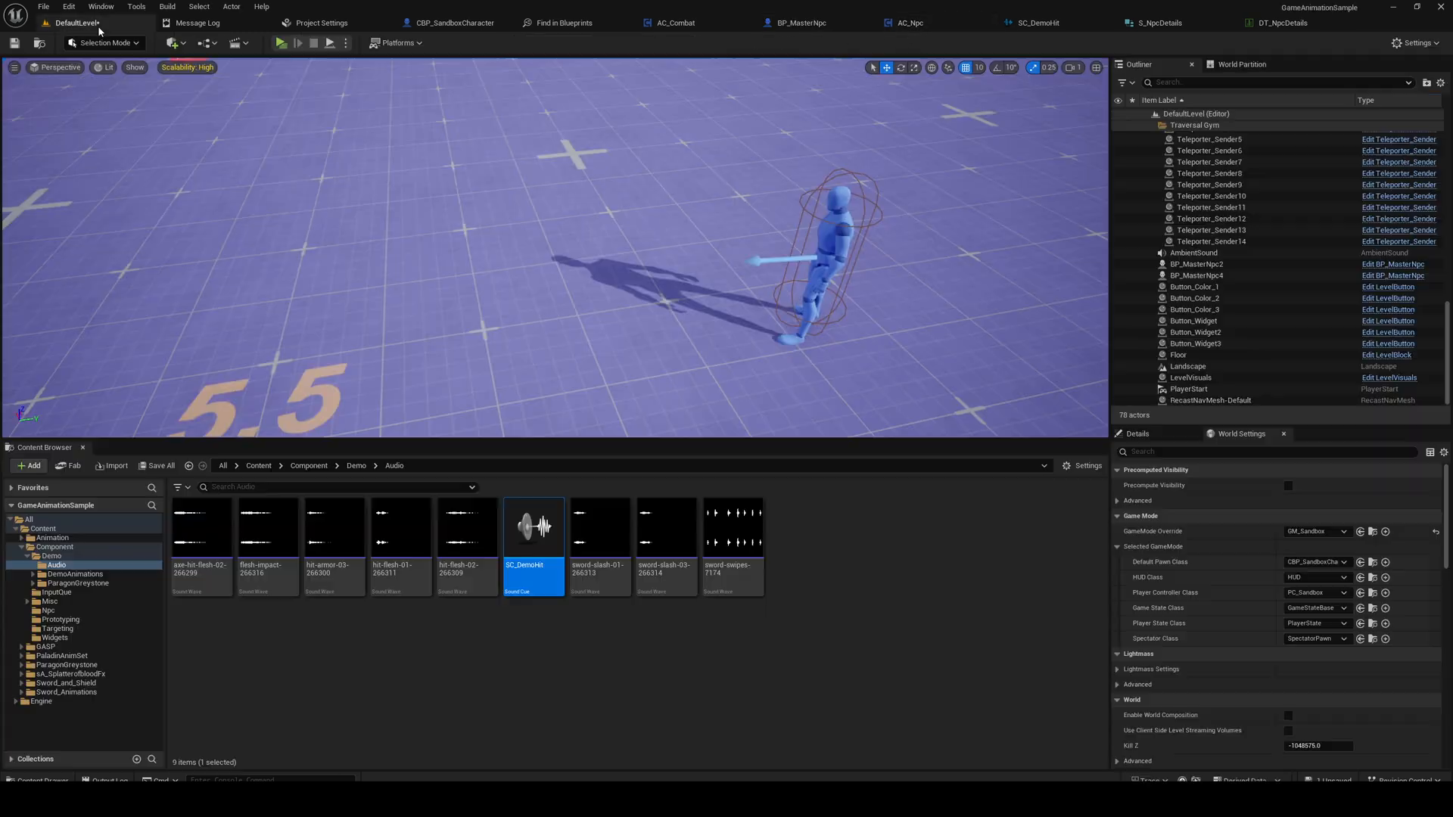
double_click(533, 528)
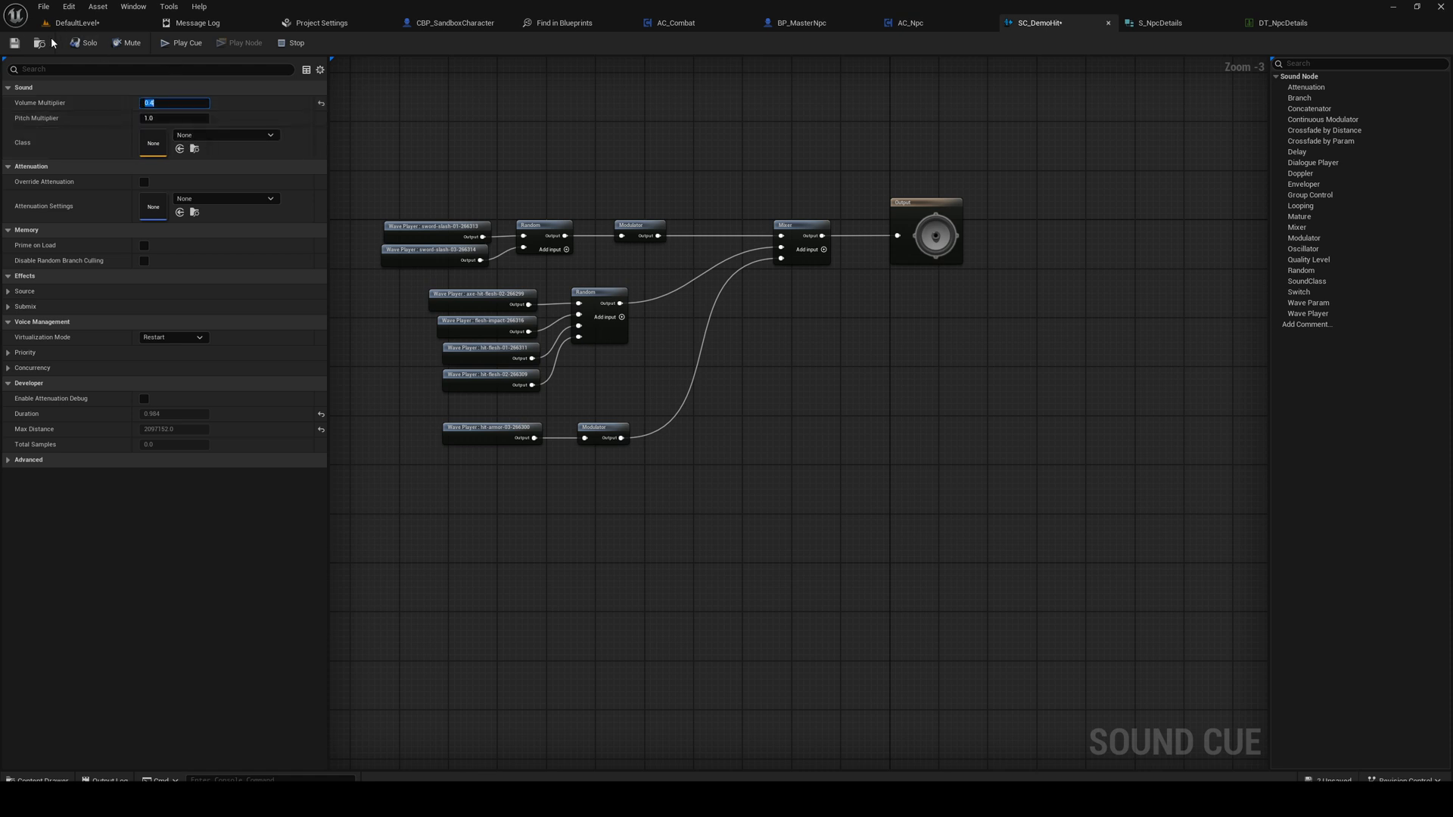
left_click(42, 6)
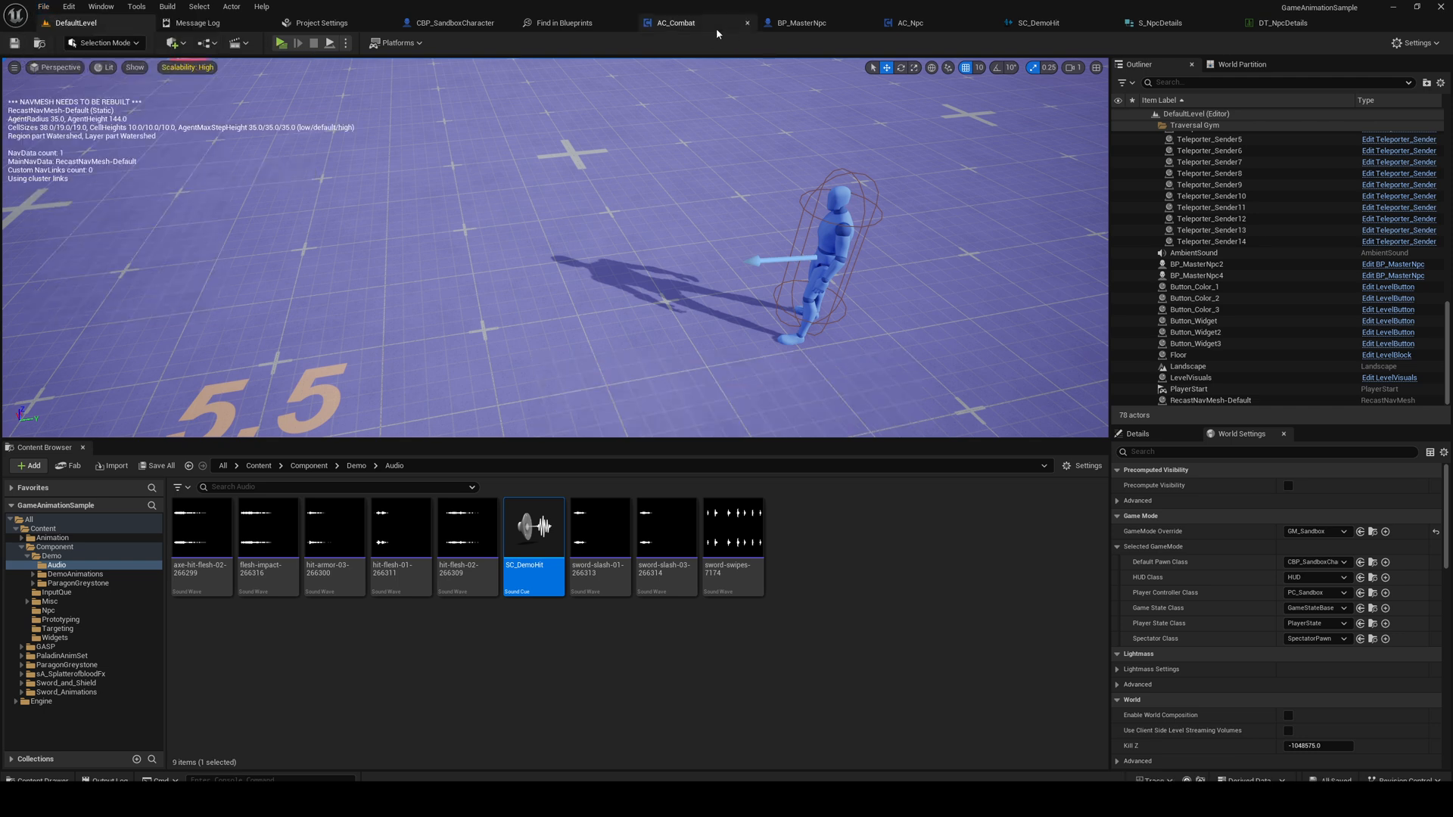
Step: Check SpawnMeleeEffects in AC_Npc, then launch Play-In-Editor on the level to test NPC hits
left_click(894, 23)
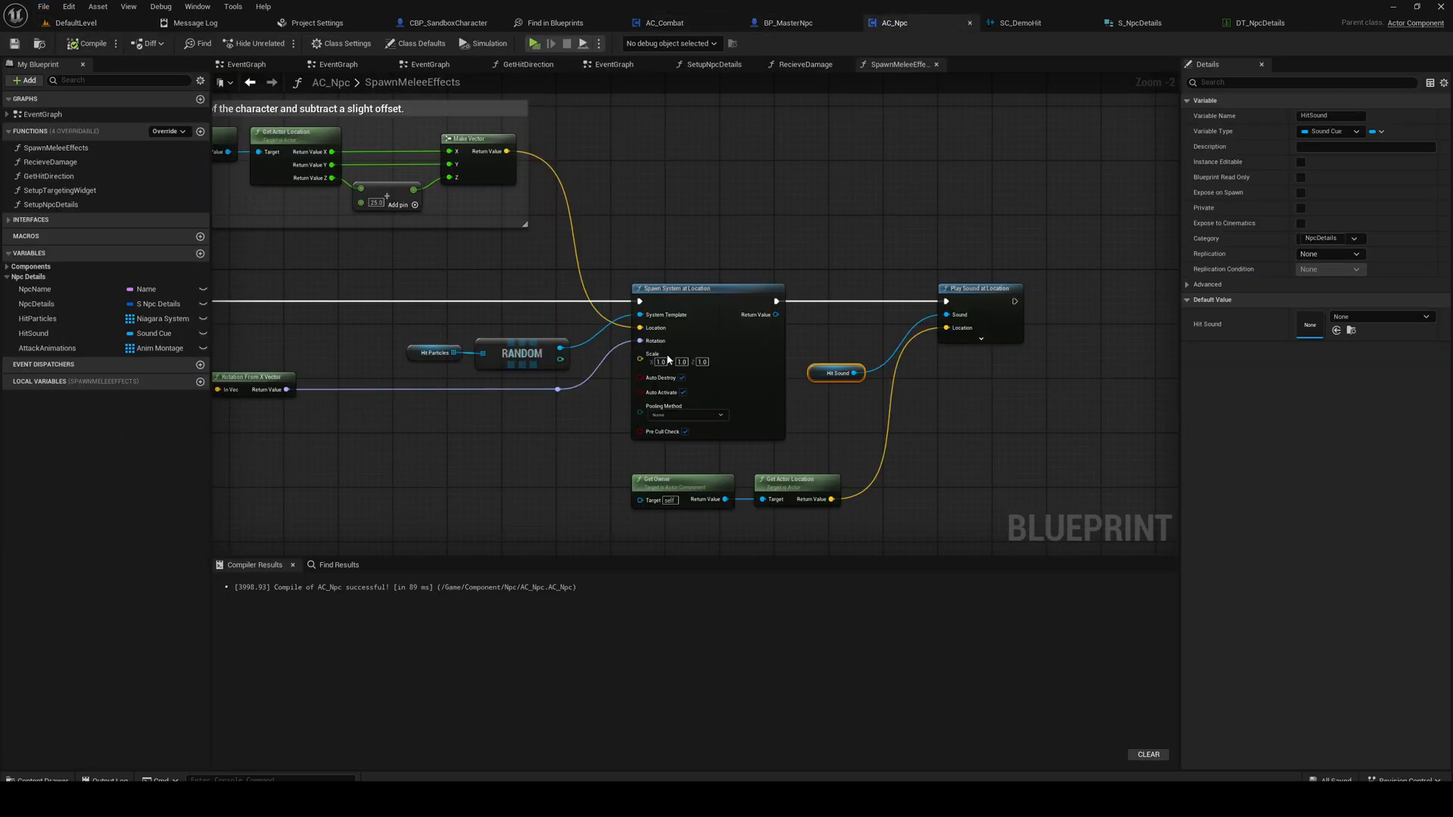
left_click(74, 23)
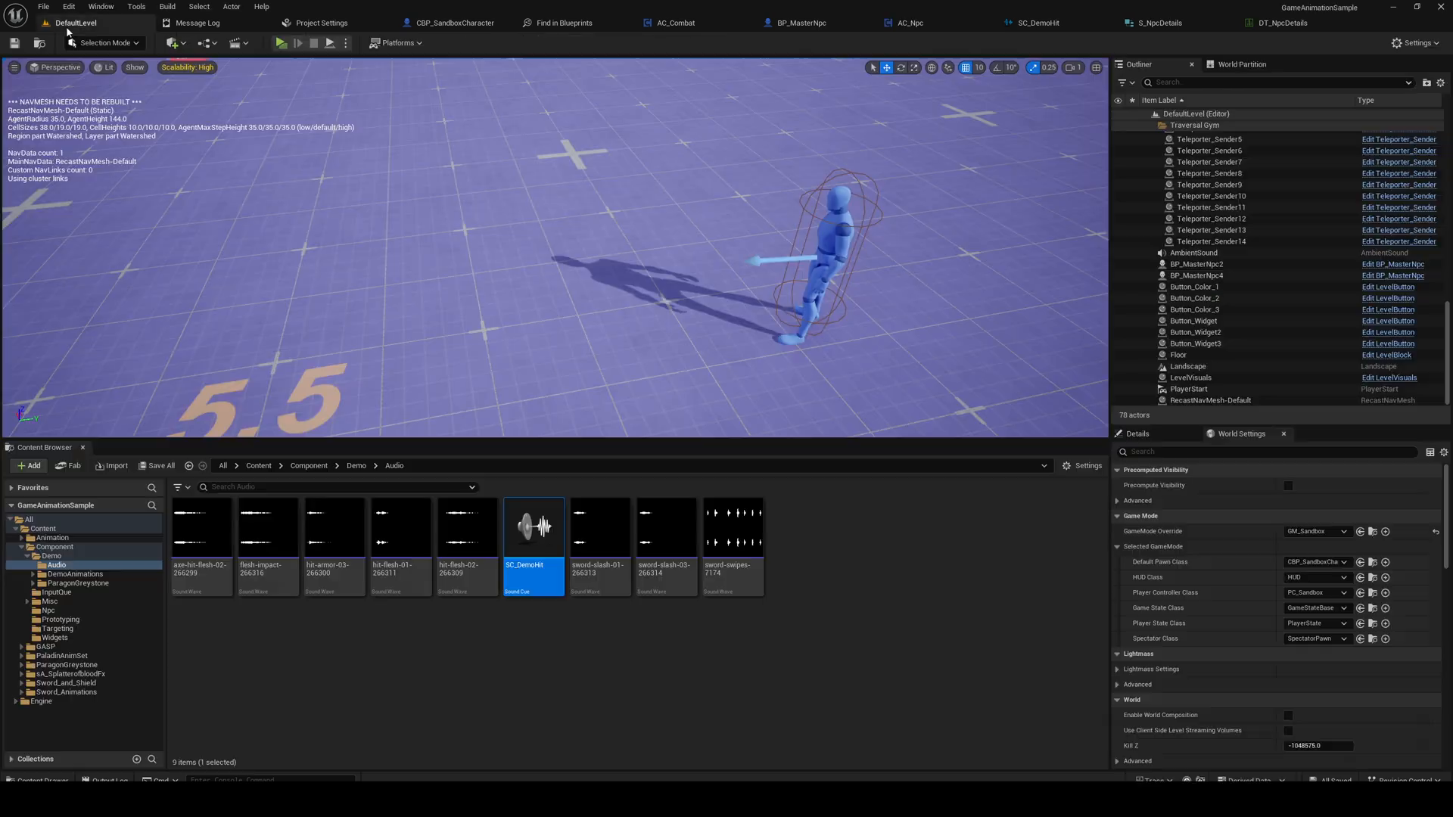
left_click(282, 43)
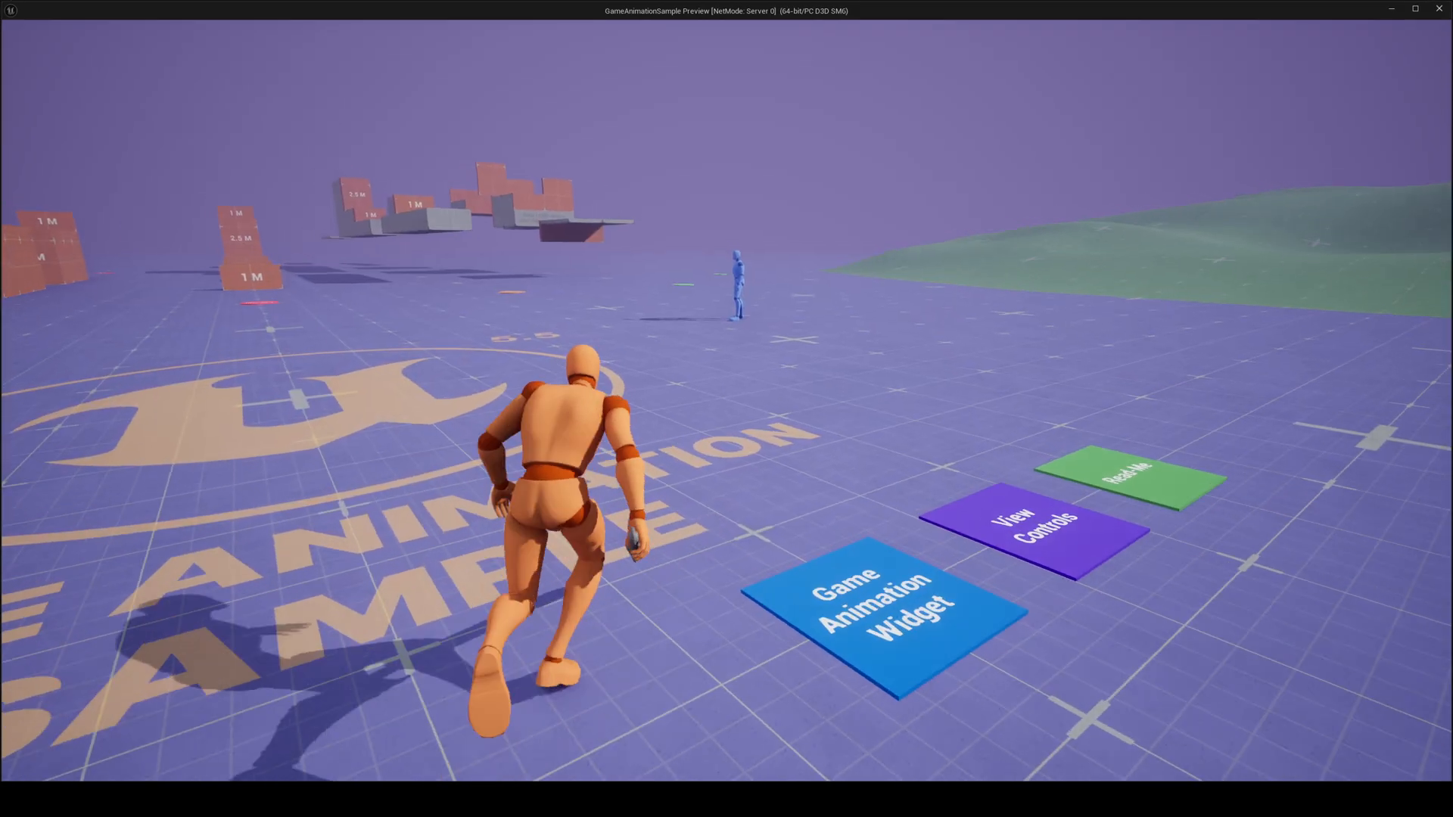